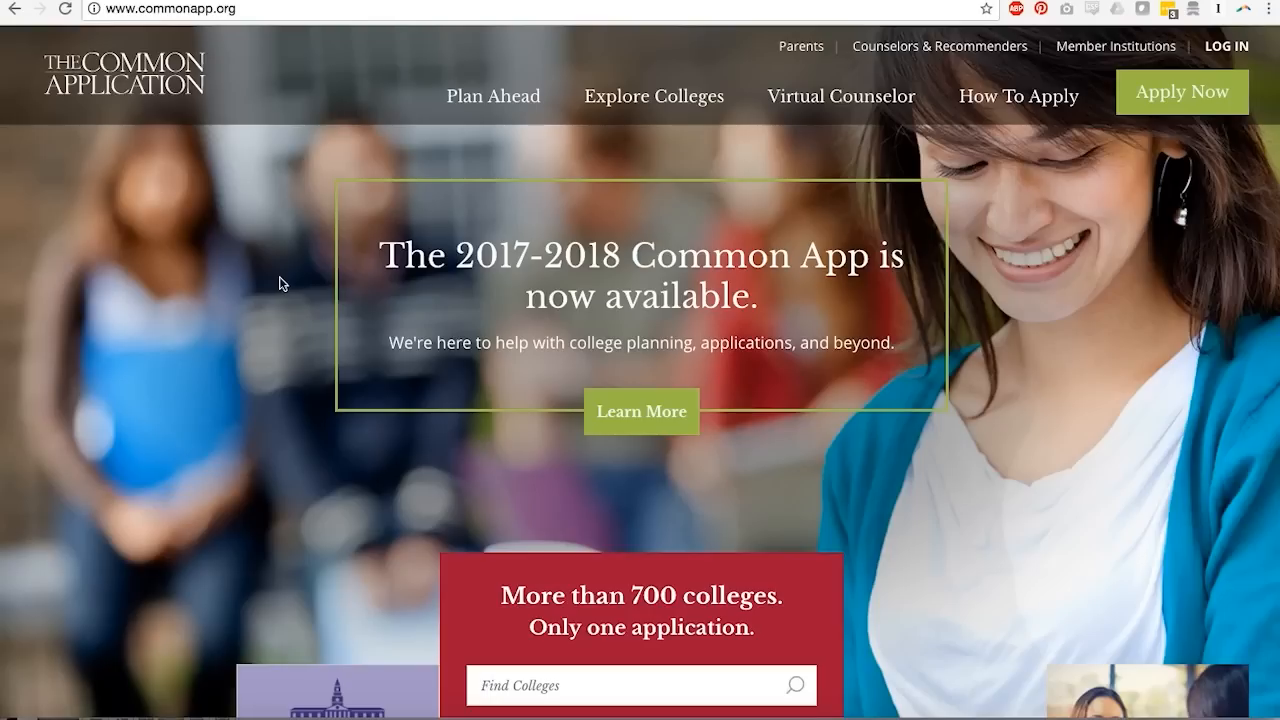
{"action": "mouse_move", "coordinate": [336, 275]}
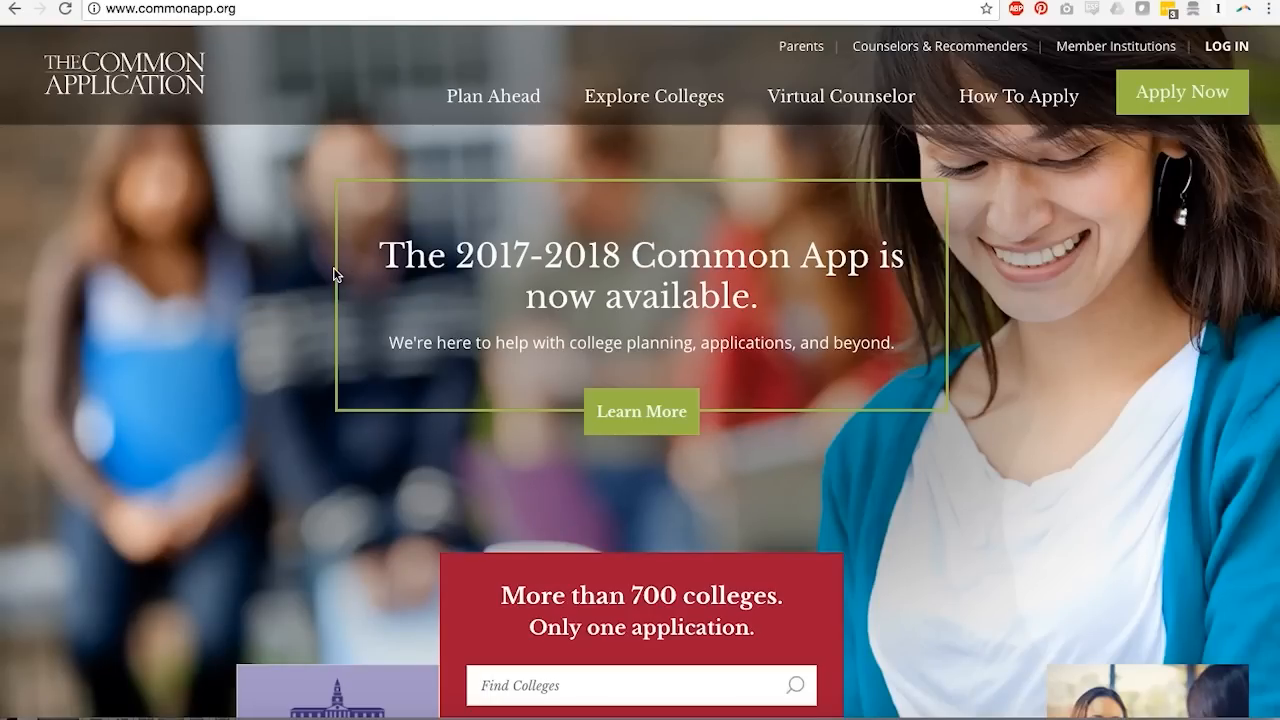
{"action": "mouse_move", "coordinate": [330, 278]}
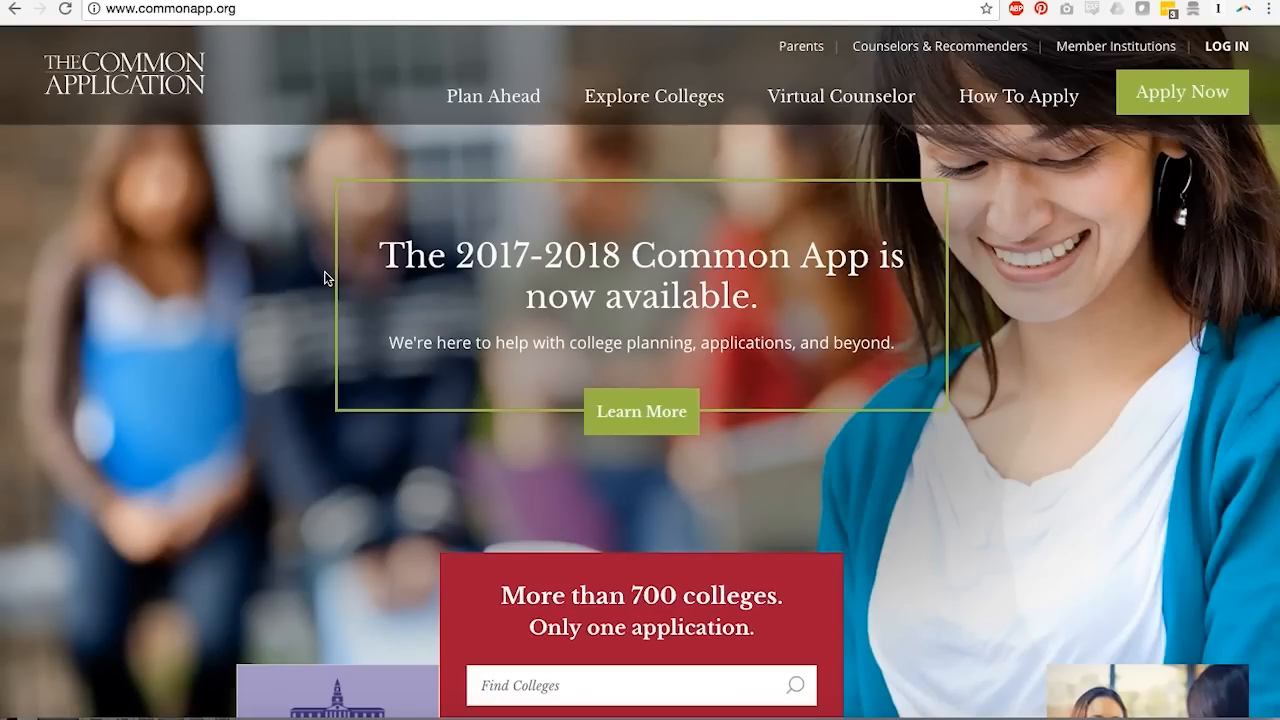
{"action": "mouse_move", "coordinate": [378, 220]}
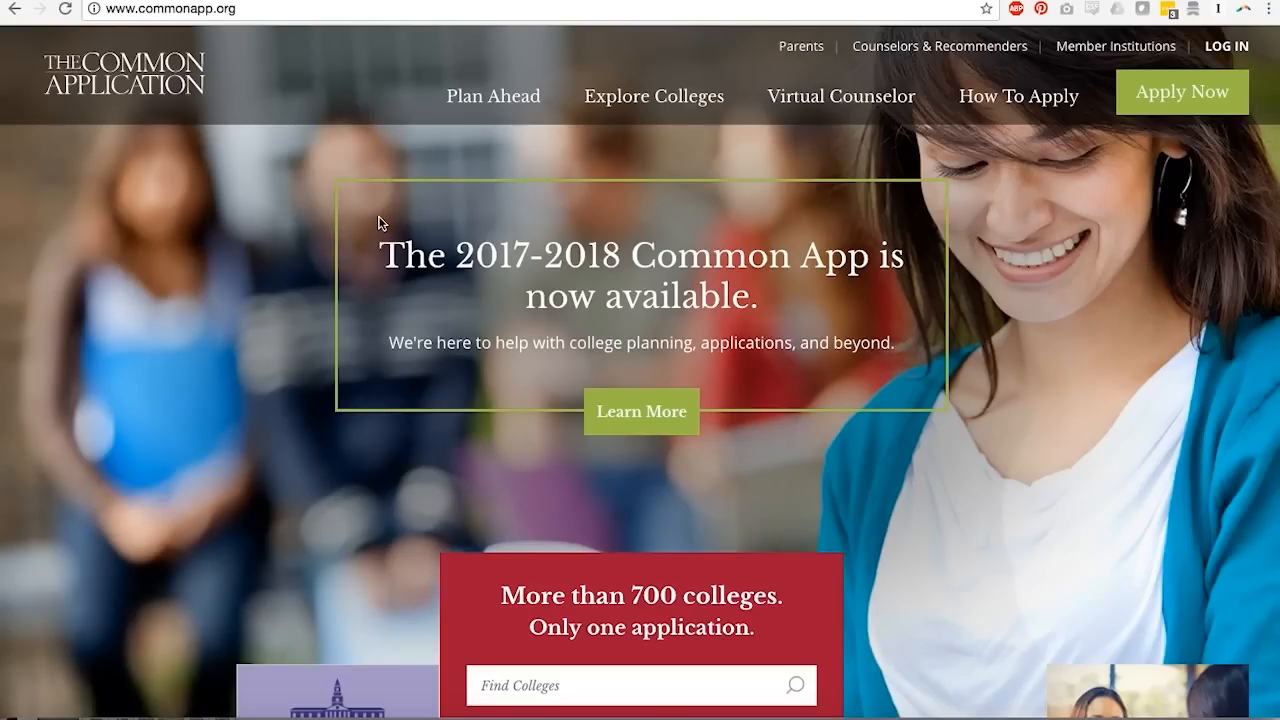
{"action": "mouse_move", "coordinate": [405, 270]}
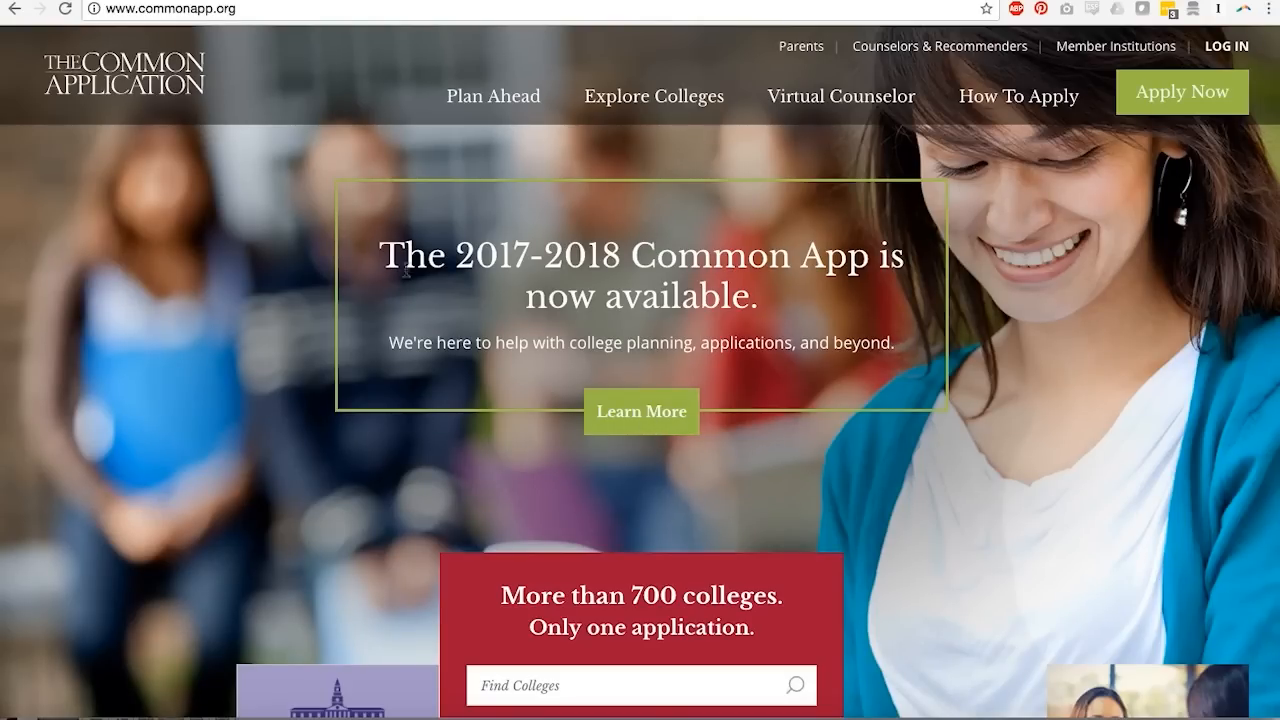
{"action": "mouse_move", "coordinate": [422, 523]}
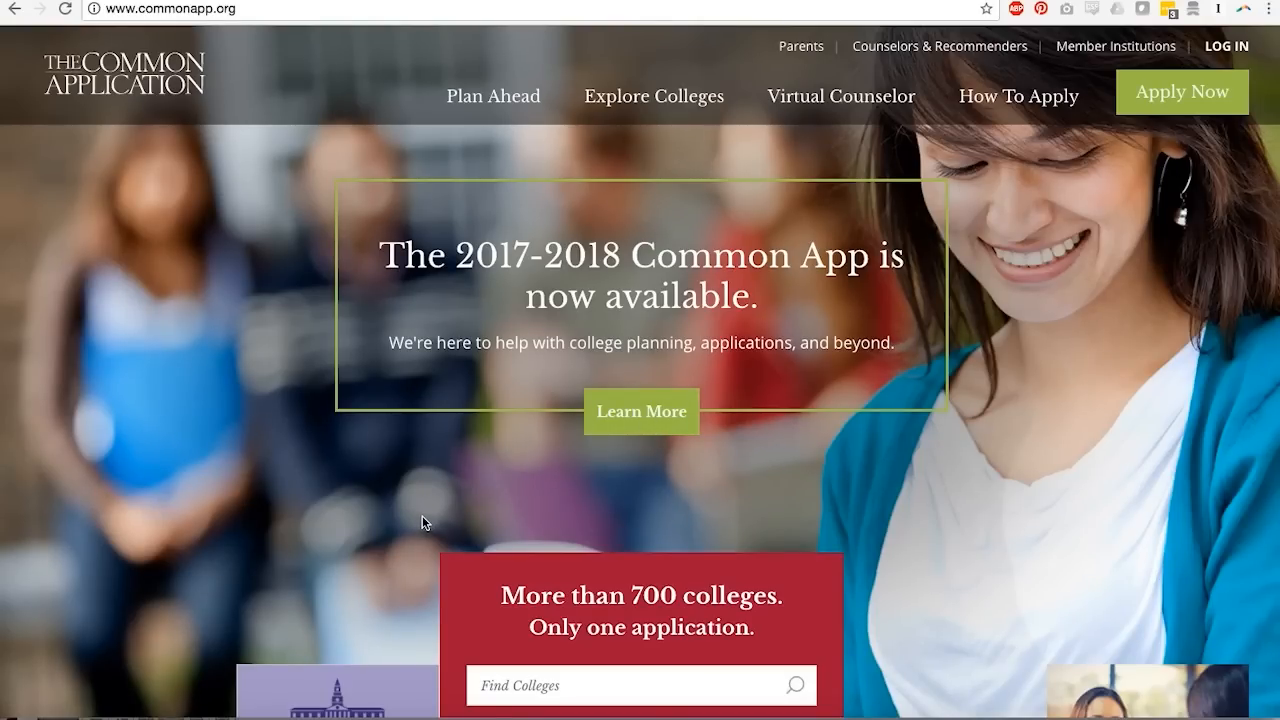
{"action": "mouse_move", "coordinate": [1182, 92]}
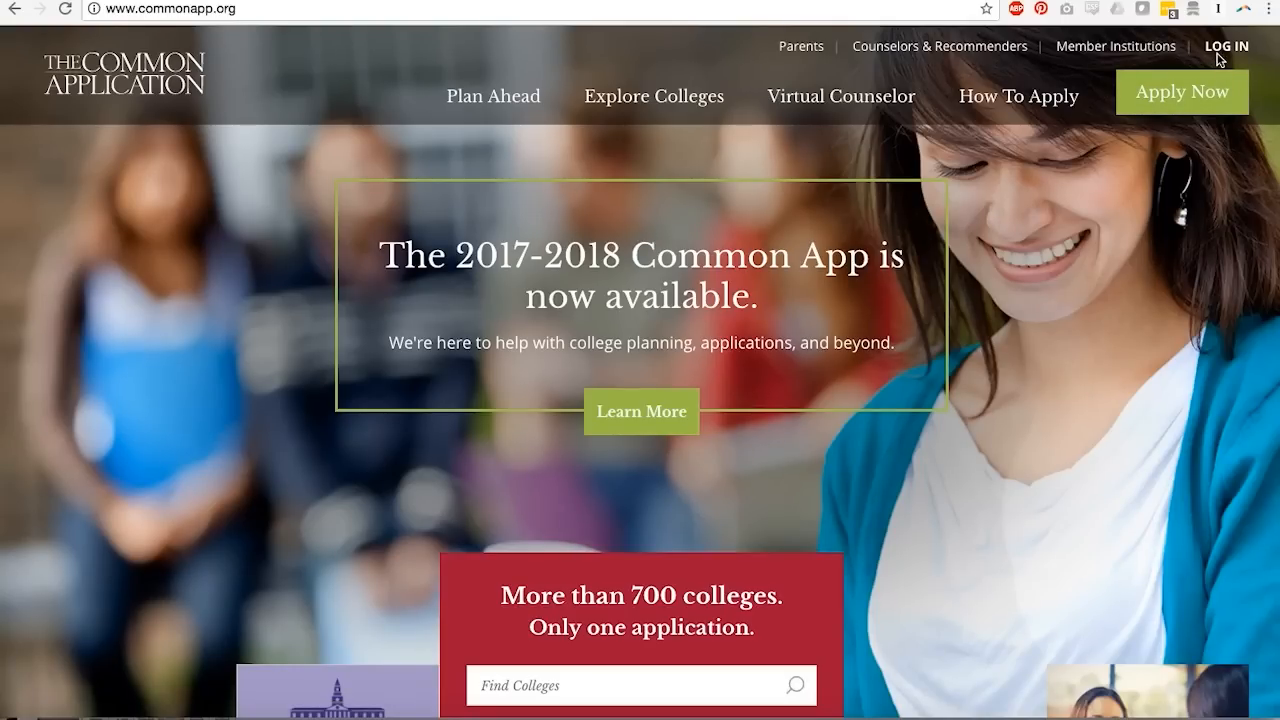
{"action": "mouse_move", "coordinate": [340, 170]}
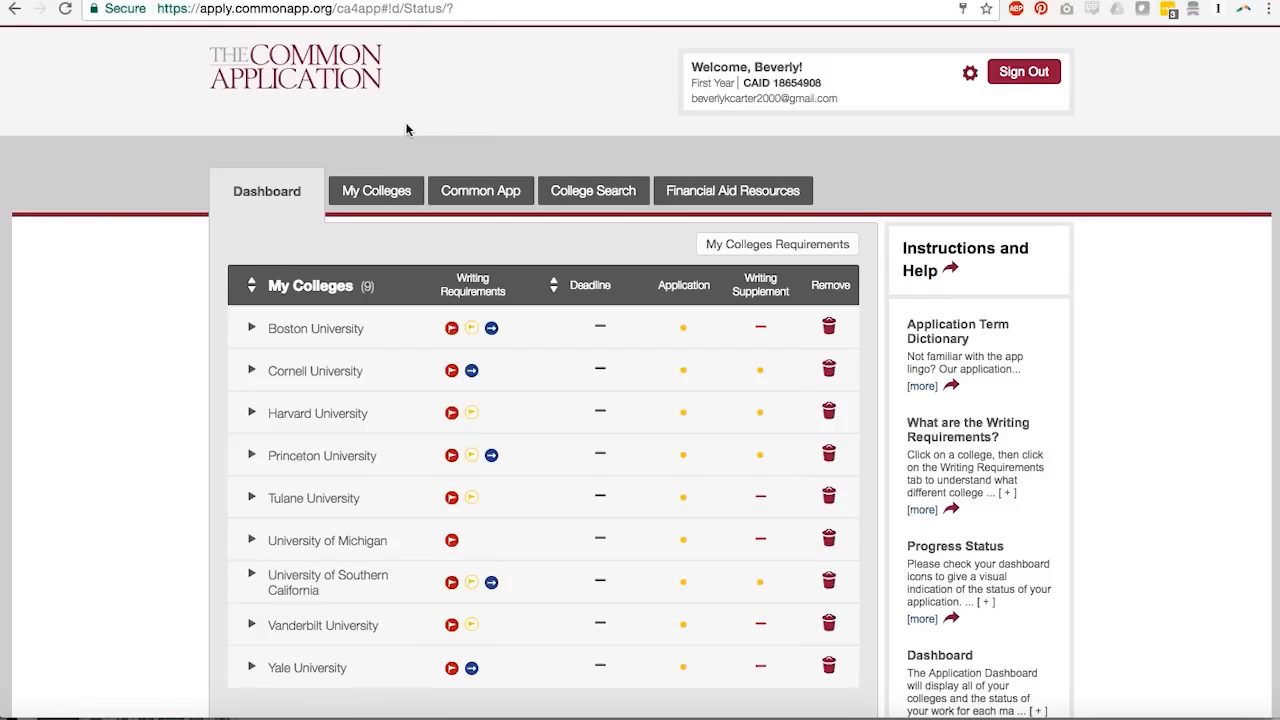
{"action": "mouse_move", "coordinate": [350, 218]}
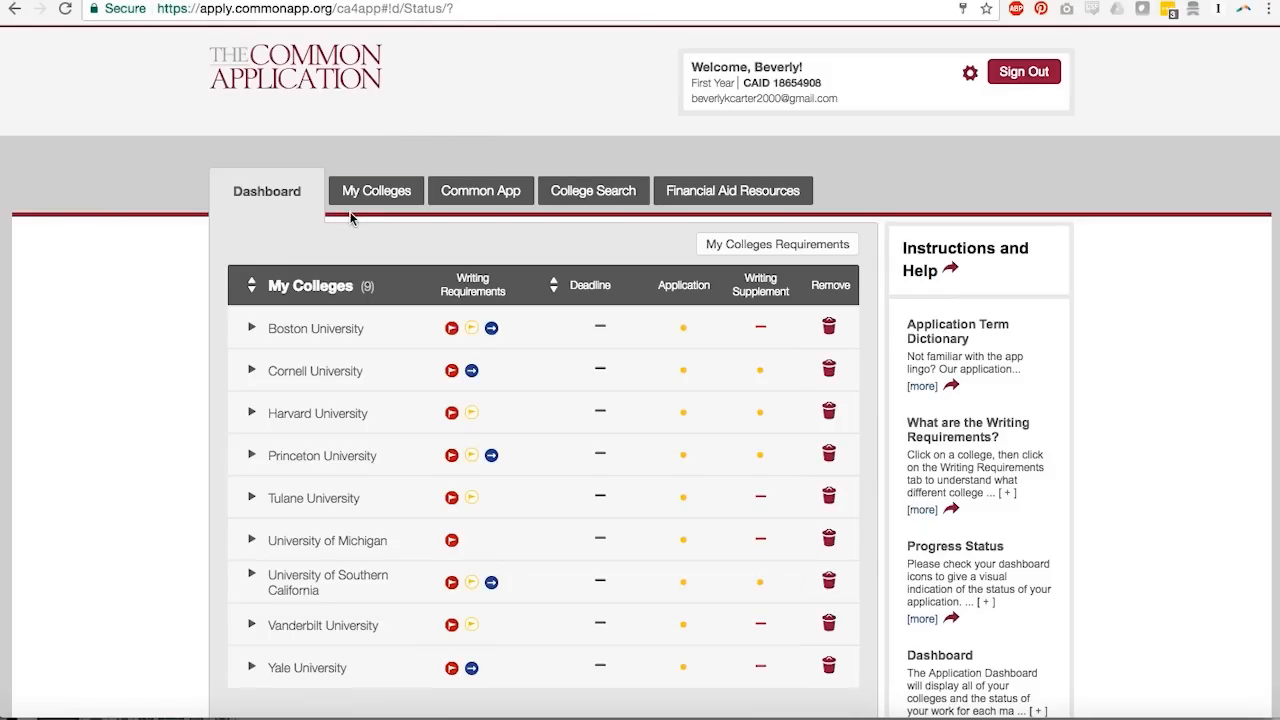
{"action": "mouse_move", "coordinate": [481, 131]}
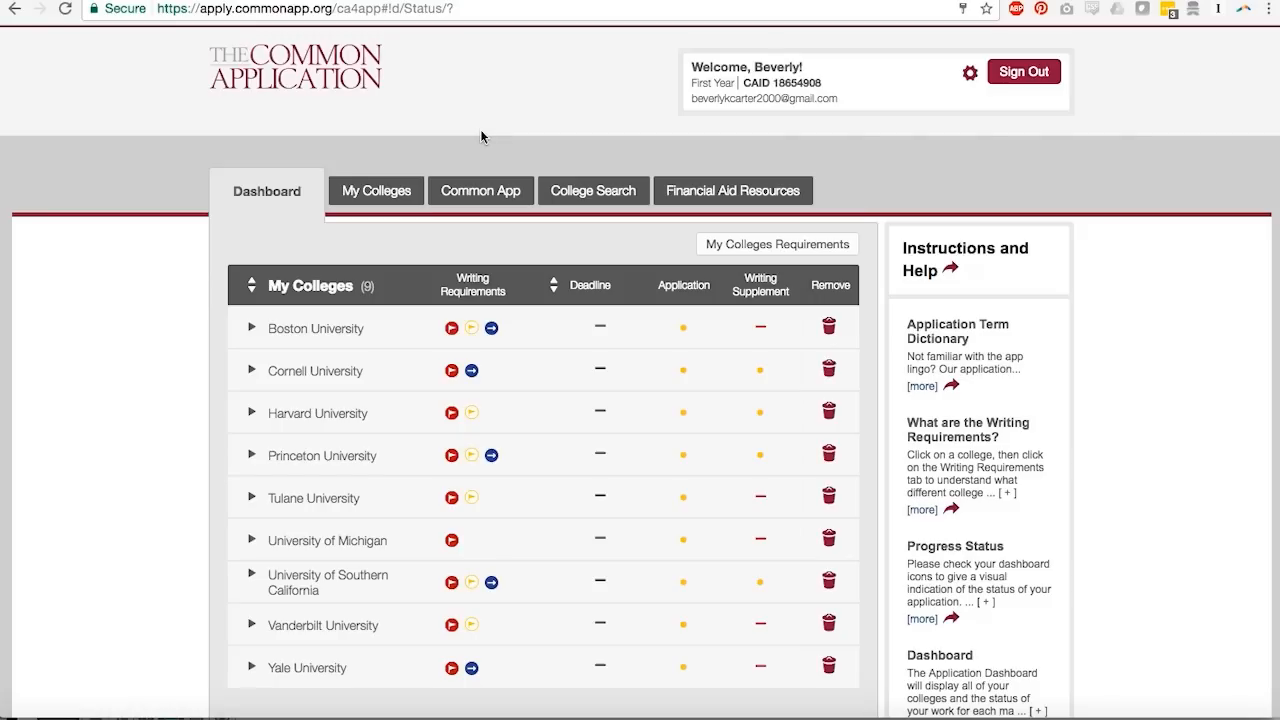
{"action": "mouse_move", "coordinate": [519, 128]}
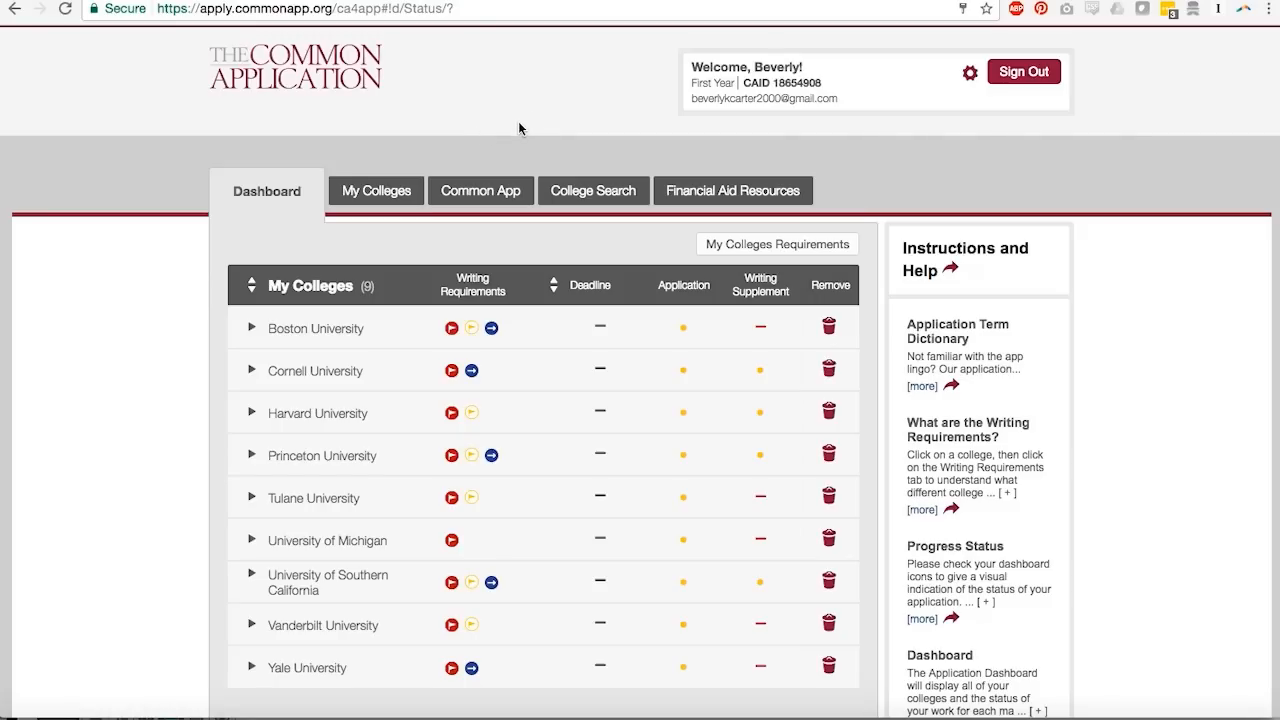
{"action": "mouse_move", "coordinate": [472, 135]}
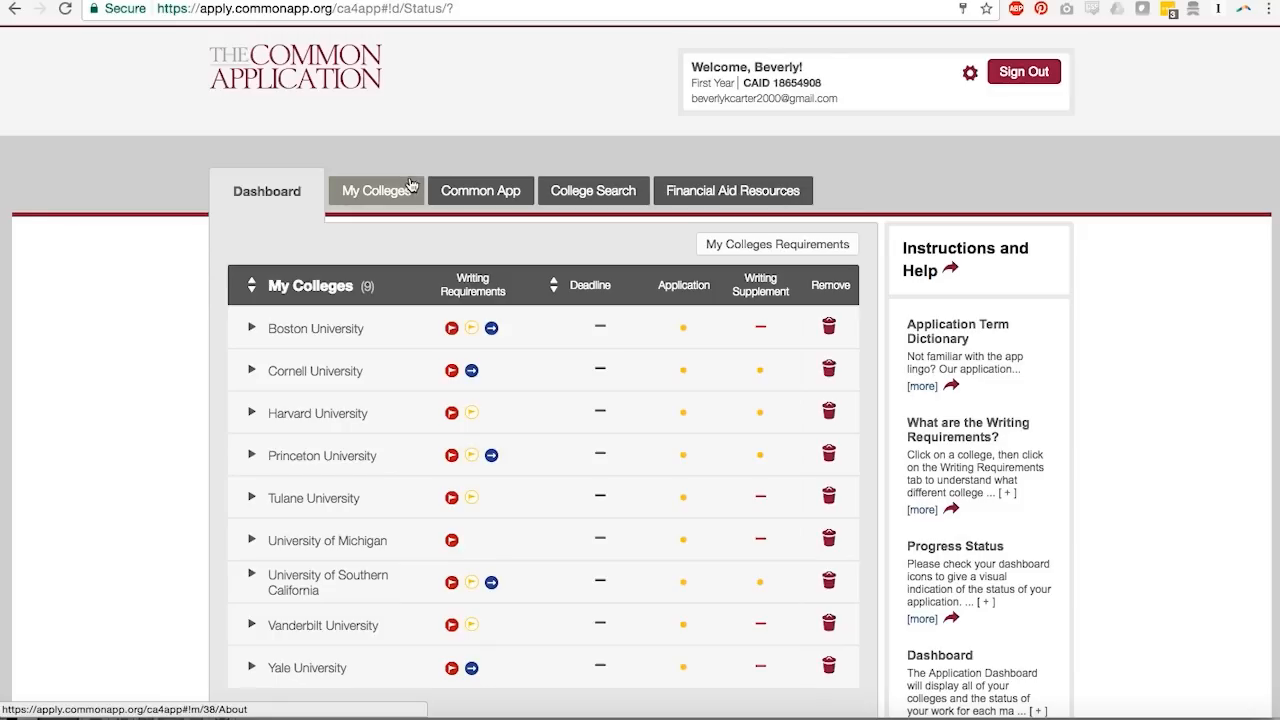
{"action": "mouse_move", "coordinate": [457, 135]}
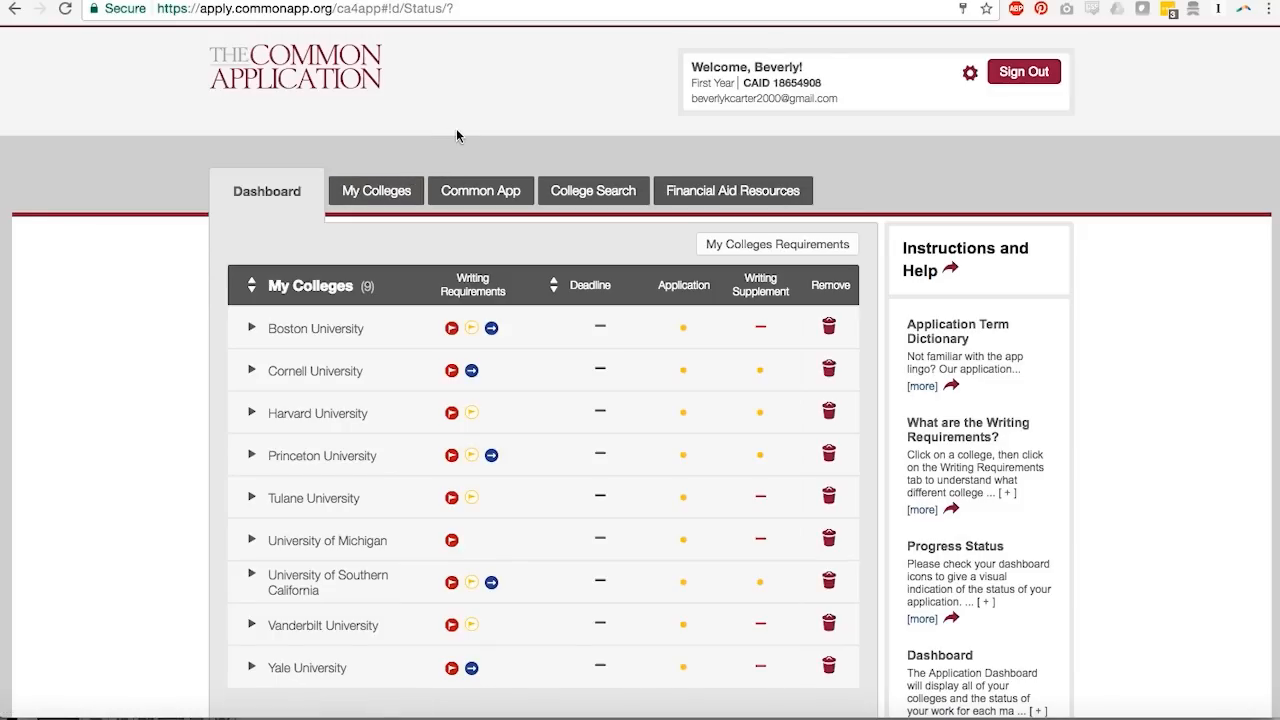
{"action": "mouse_move", "coordinate": [240, 191]}
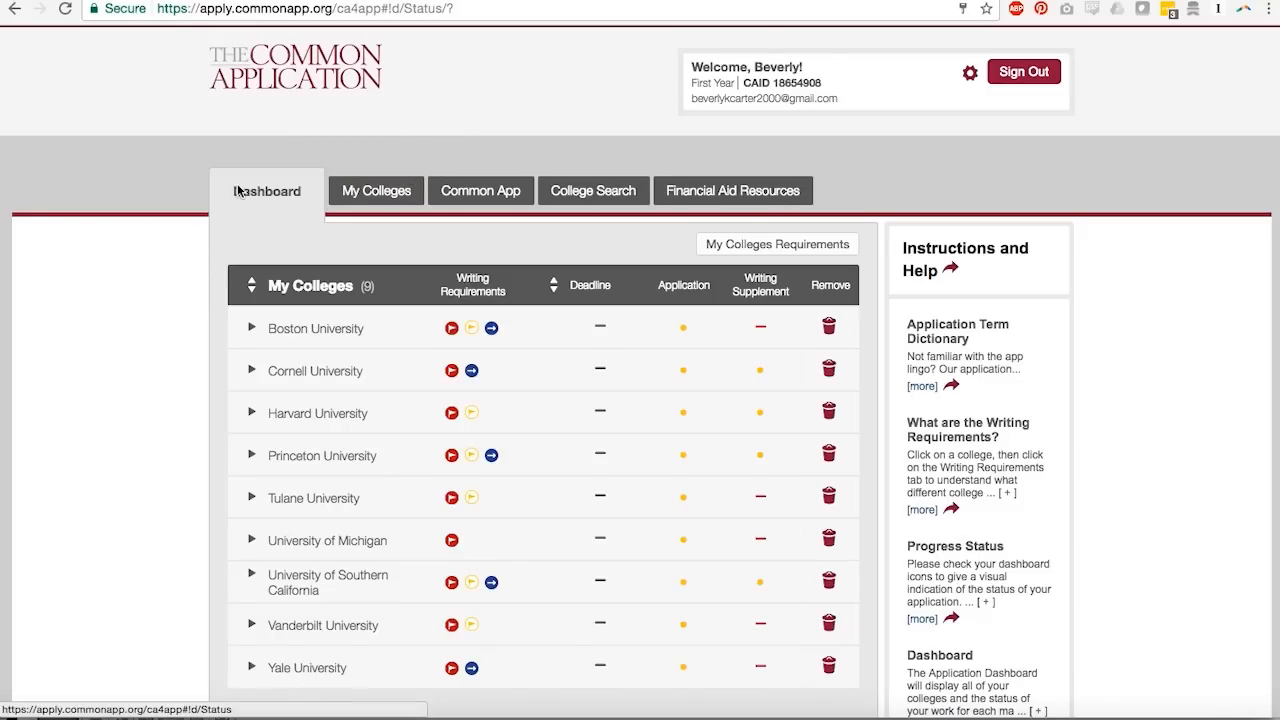
{"action": "mouse_move", "coordinate": [437, 361]}
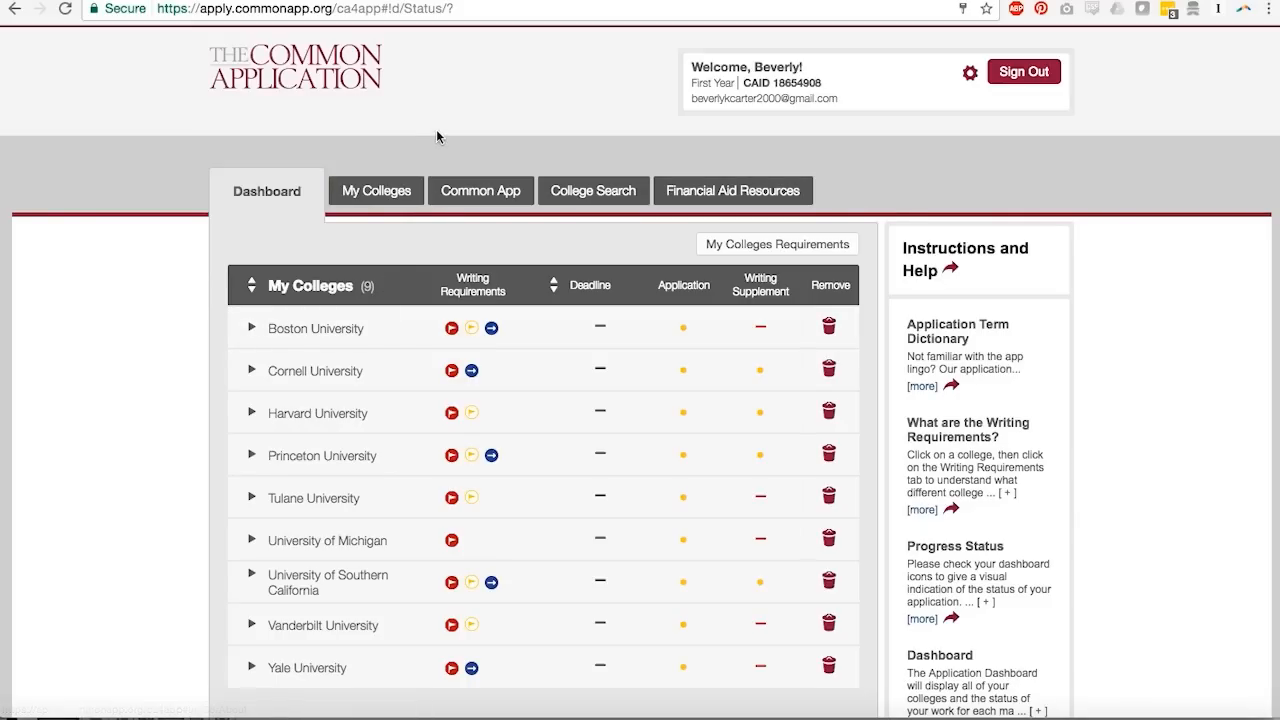
{"action": "mouse_move", "coordinate": [271, 114]}
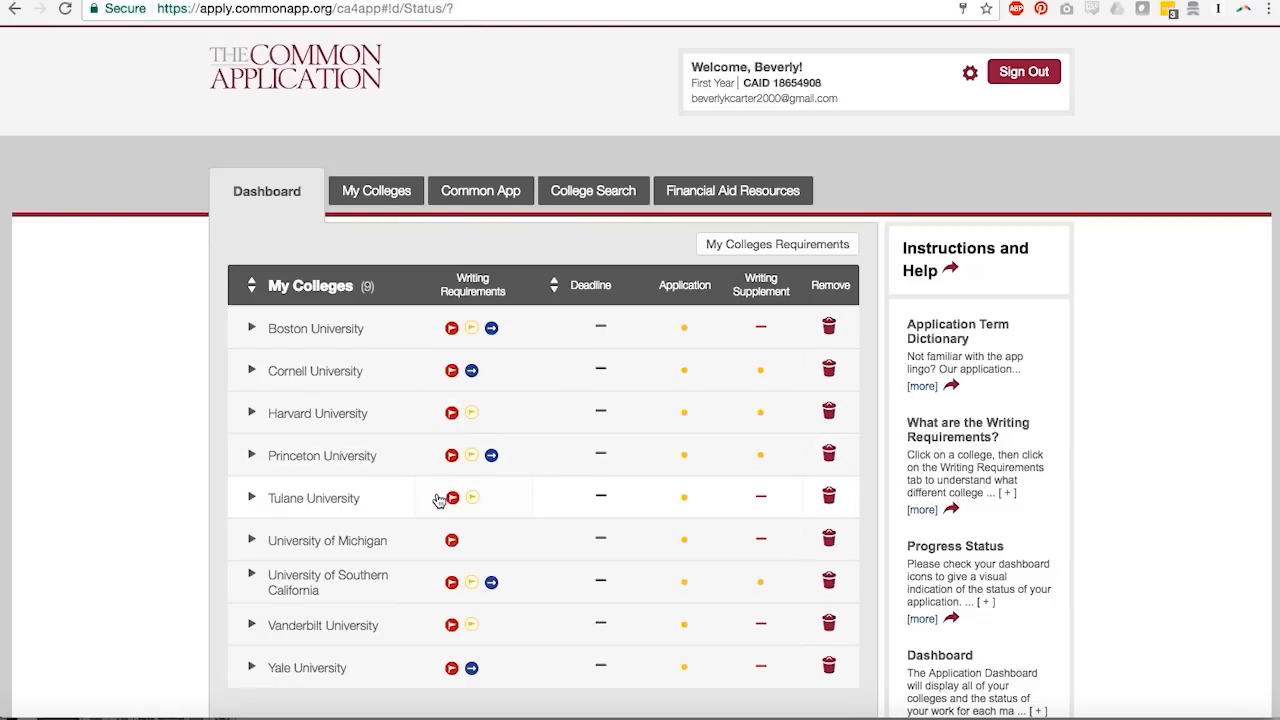
{"action": "mouse_move", "coordinate": [425, 293]}
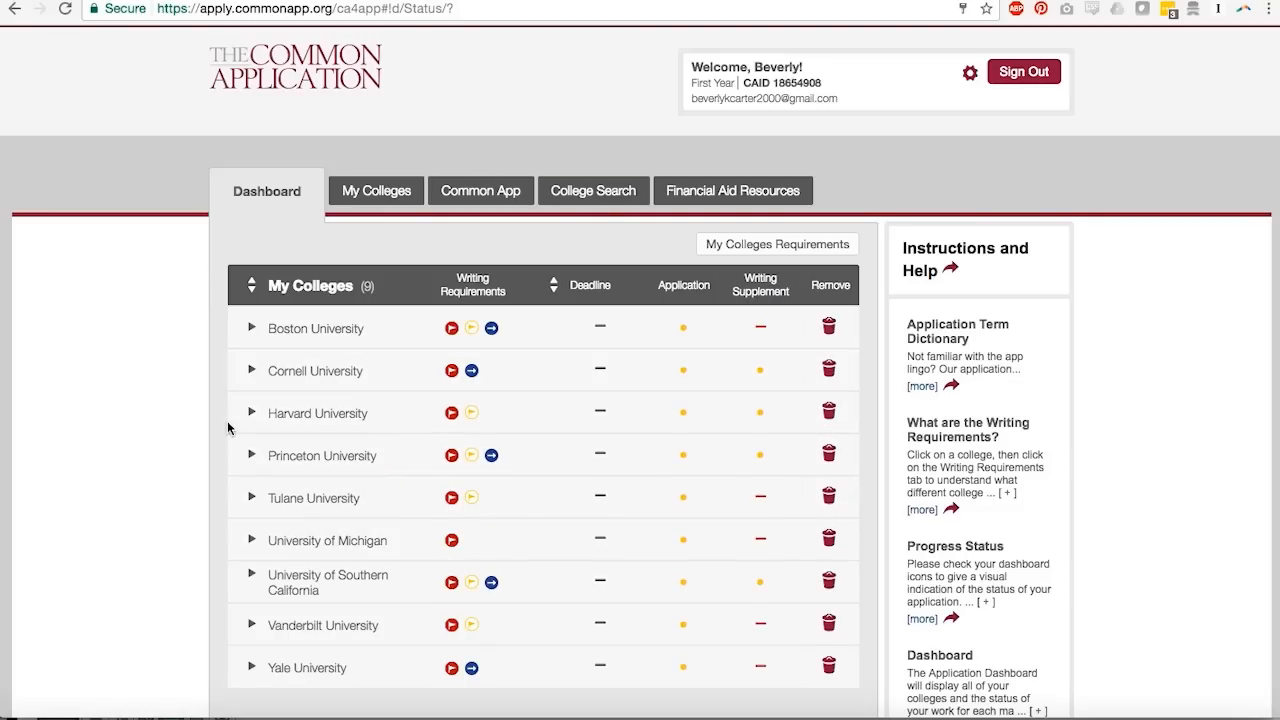
{"action": "mouse_move", "coordinate": [186, 408]}
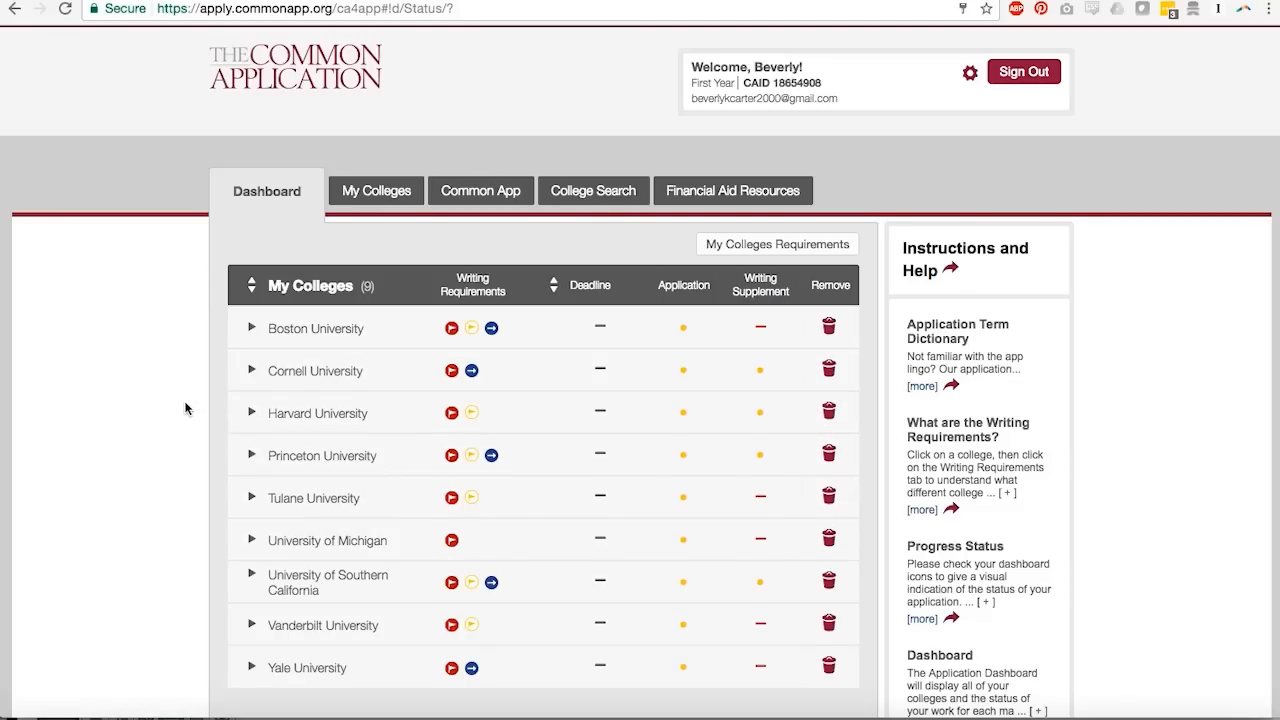
{"action": "mouse_move", "coordinate": [334, 551]}
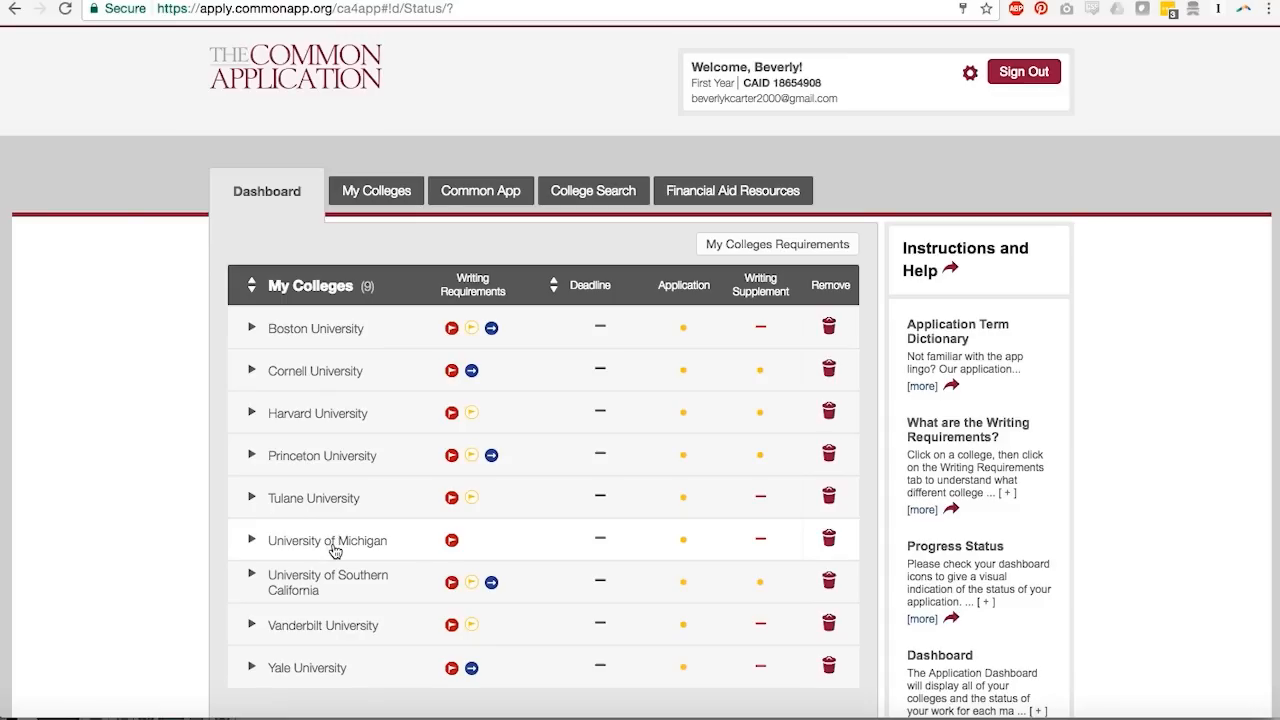
{"action": "mouse_move", "coordinate": [349, 480]}
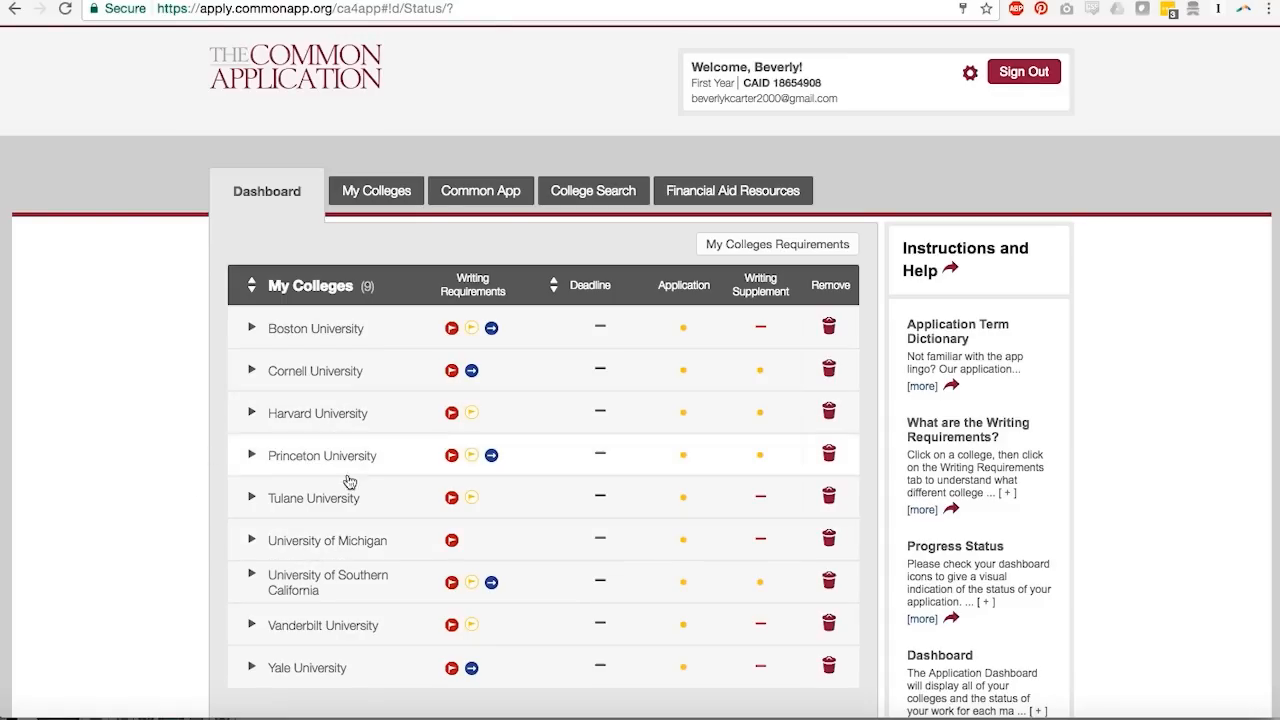
{"action": "mouse_move", "coordinate": [323, 488]}
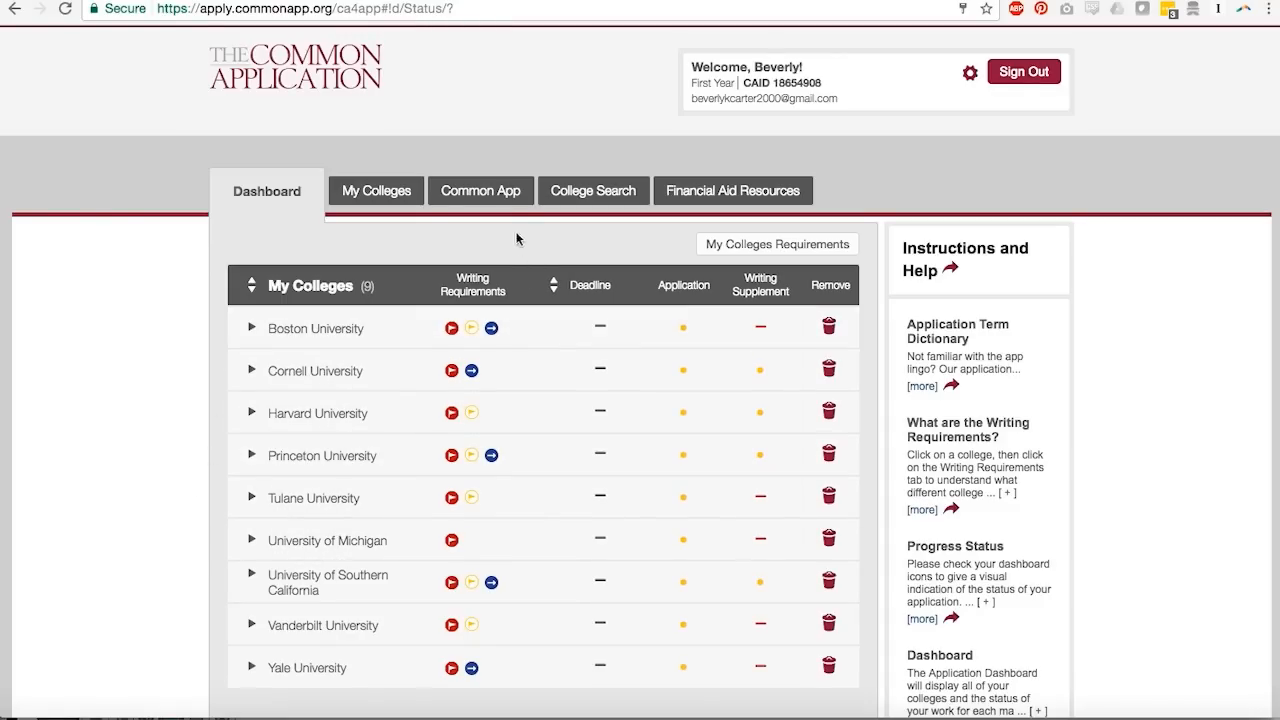
Step: Open Profile and scroll through the blank Personal Information fields to the other-names and Sex questions
{"action": "left_click", "coordinate": [480, 190]}
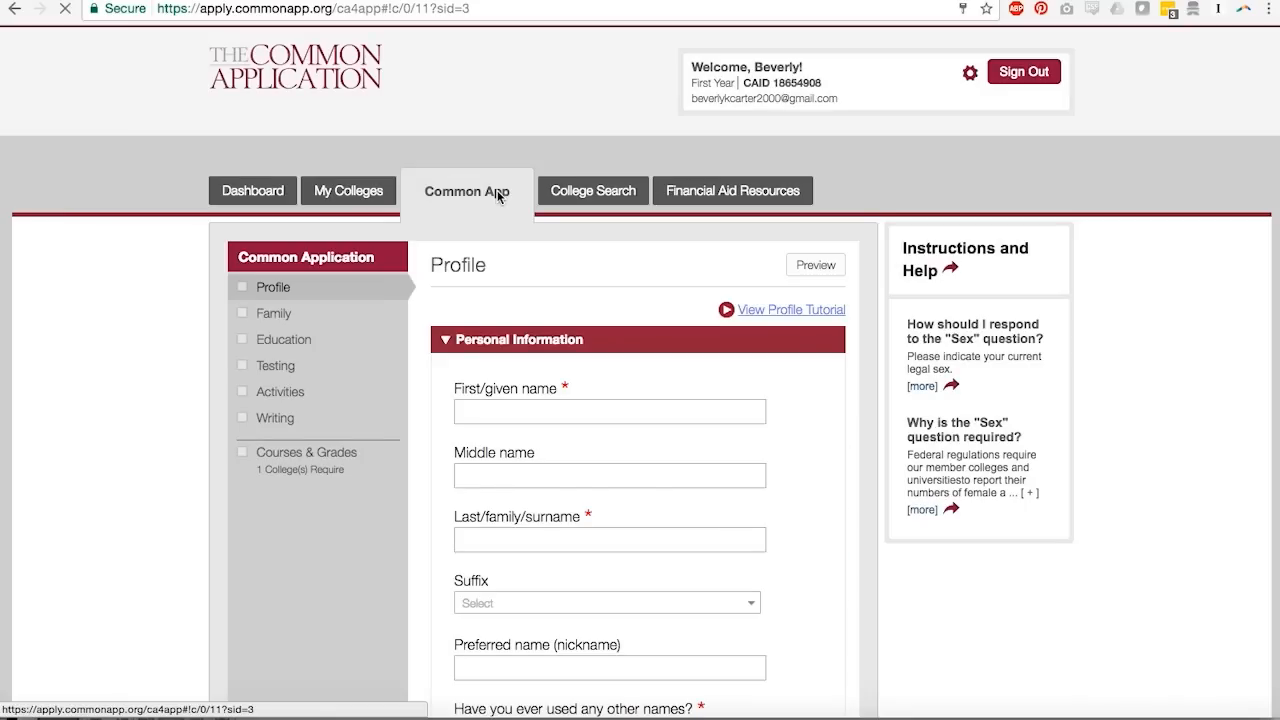
{"action": "scroll", "scroll_direction": "down", "scroll_amount": 3}
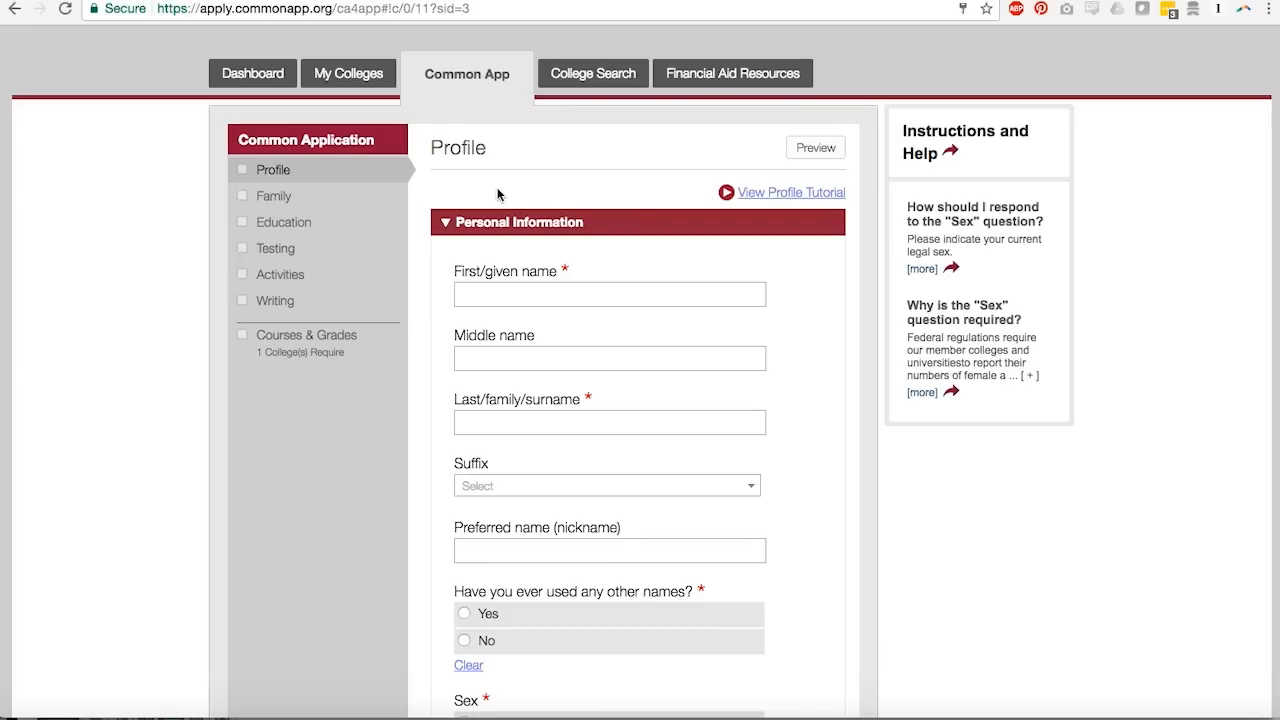
{"action": "mouse_move", "coordinate": [417, 202]}
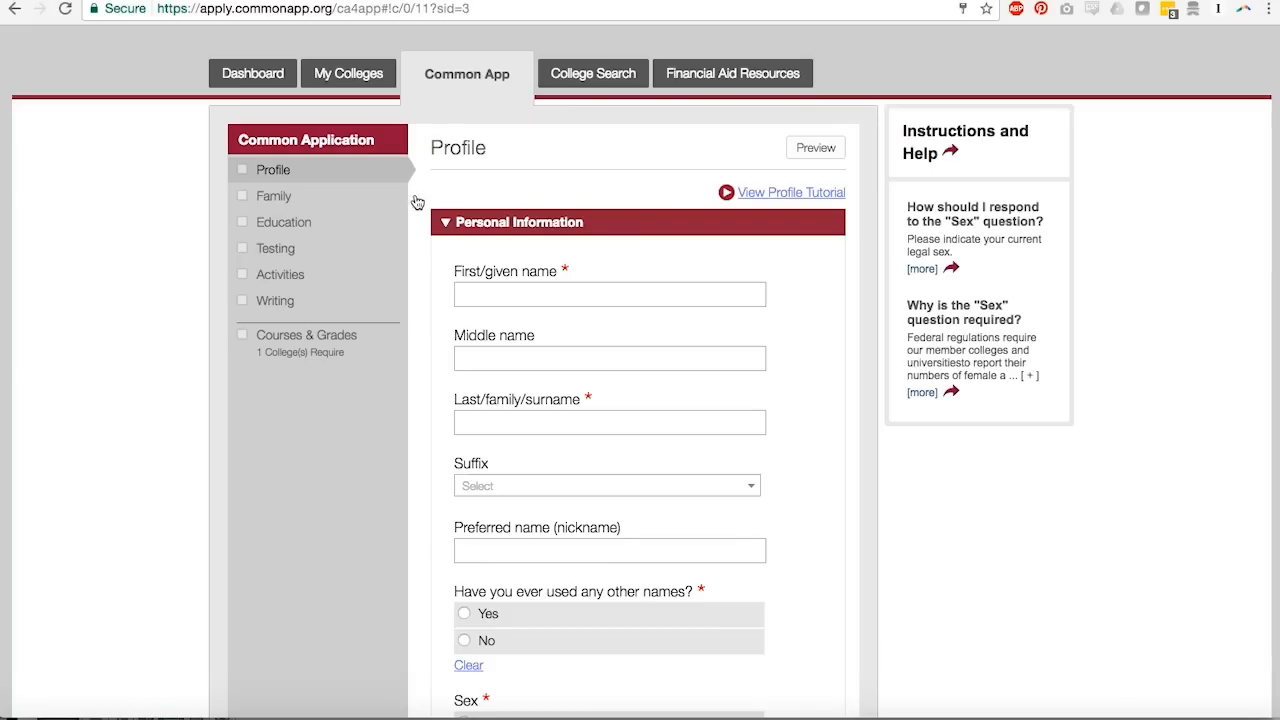
{"action": "mouse_move", "coordinate": [511, 197]}
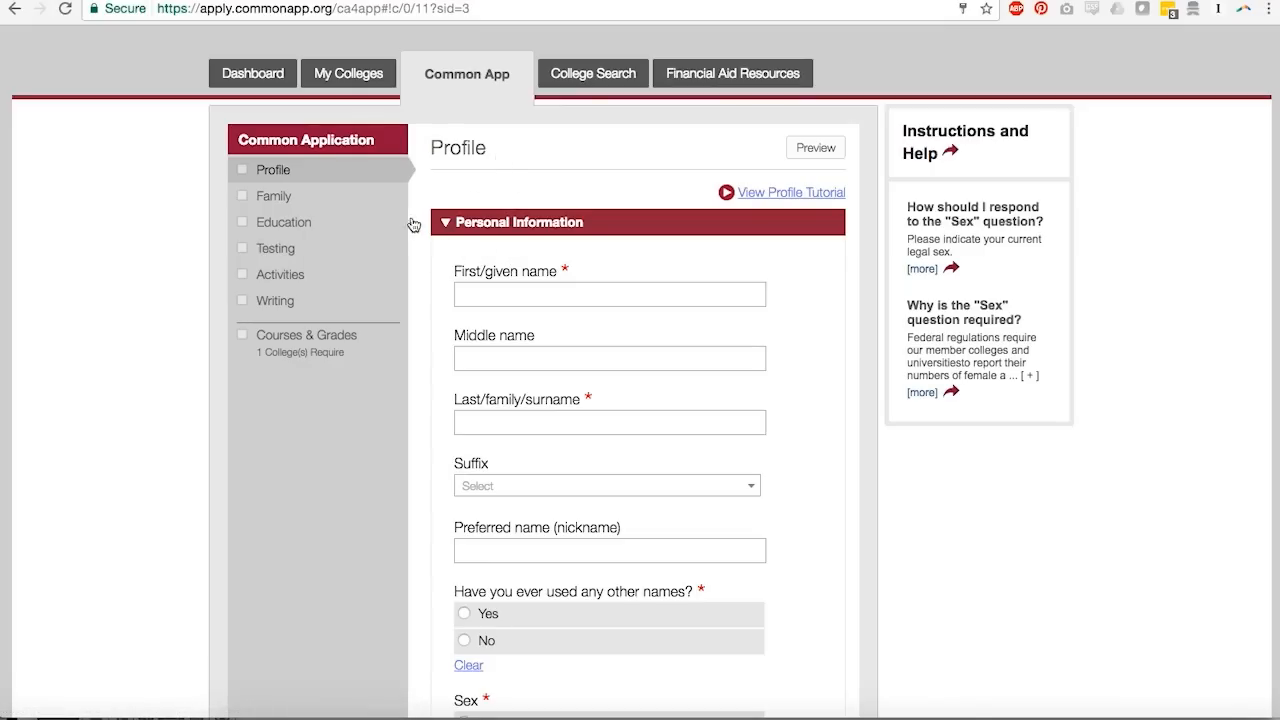
{"action": "mouse_move", "coordinate": [340, 177]}
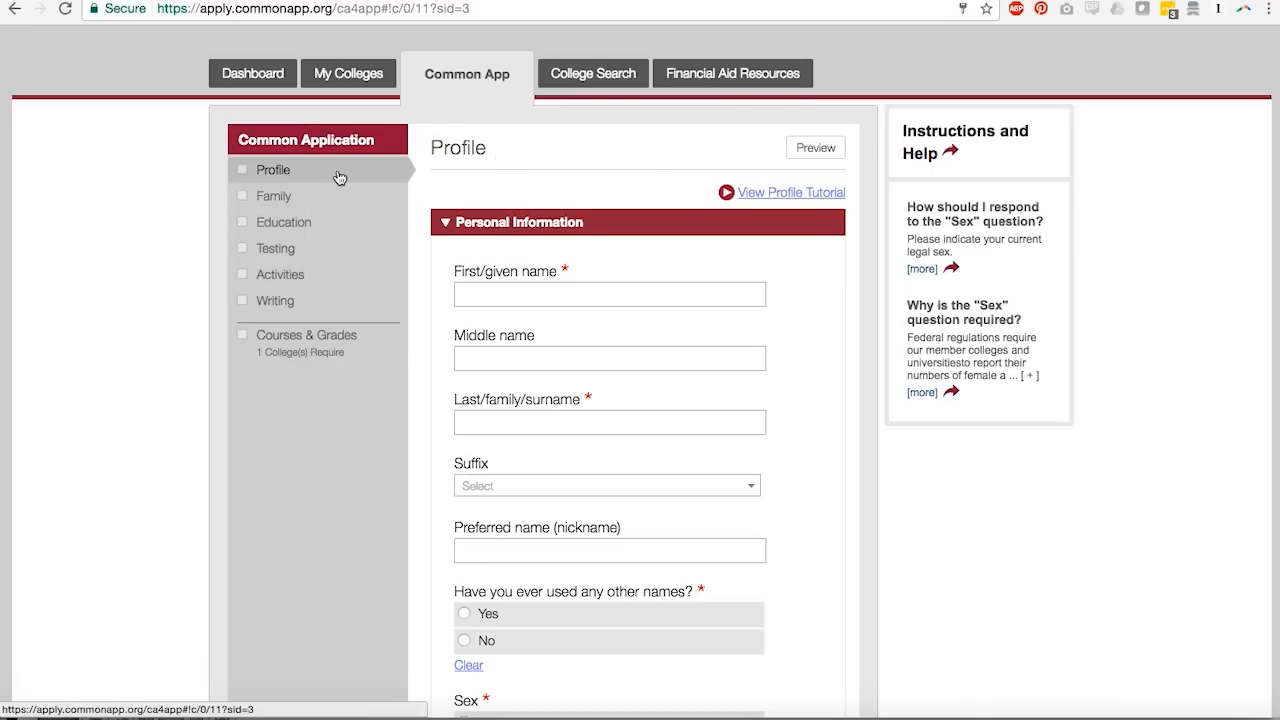
{"action": "scroll", "scroll_direction": "down", "scroll_amount": 3}
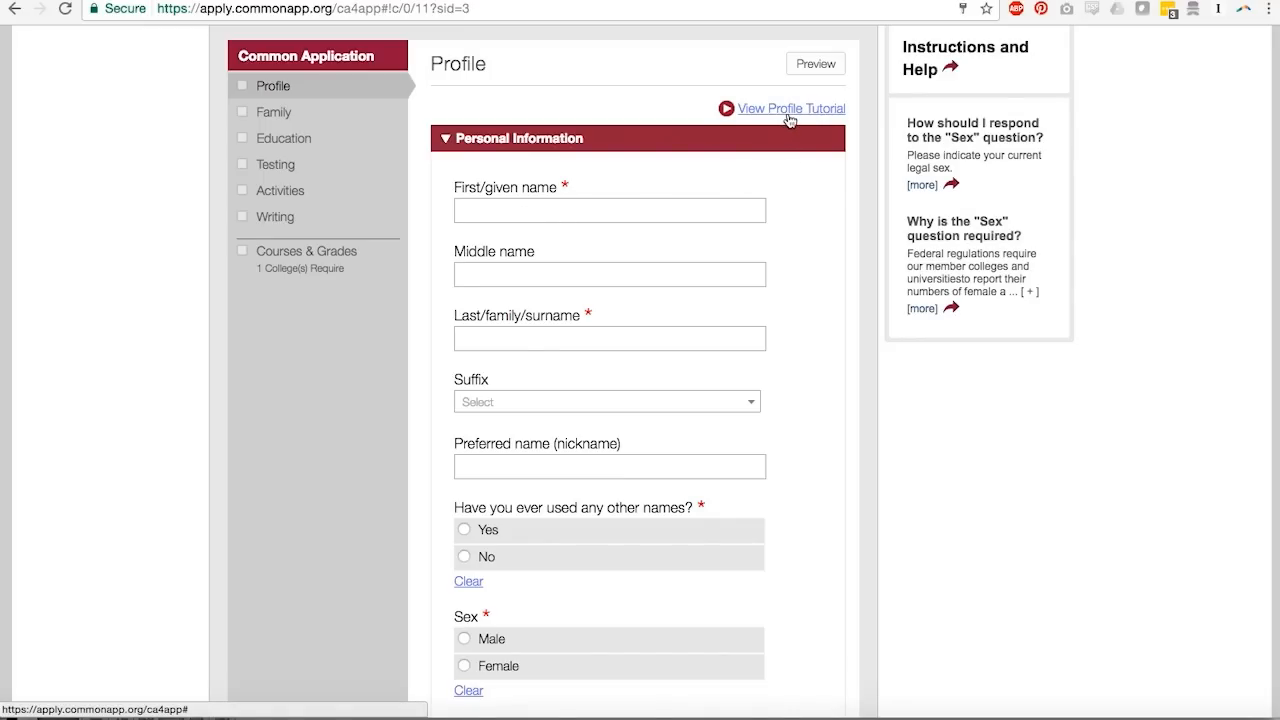
Step: Start the Profile tutorial video, then switch to the Family section
{"action": "left_click", "coordinate": [791, 108]}
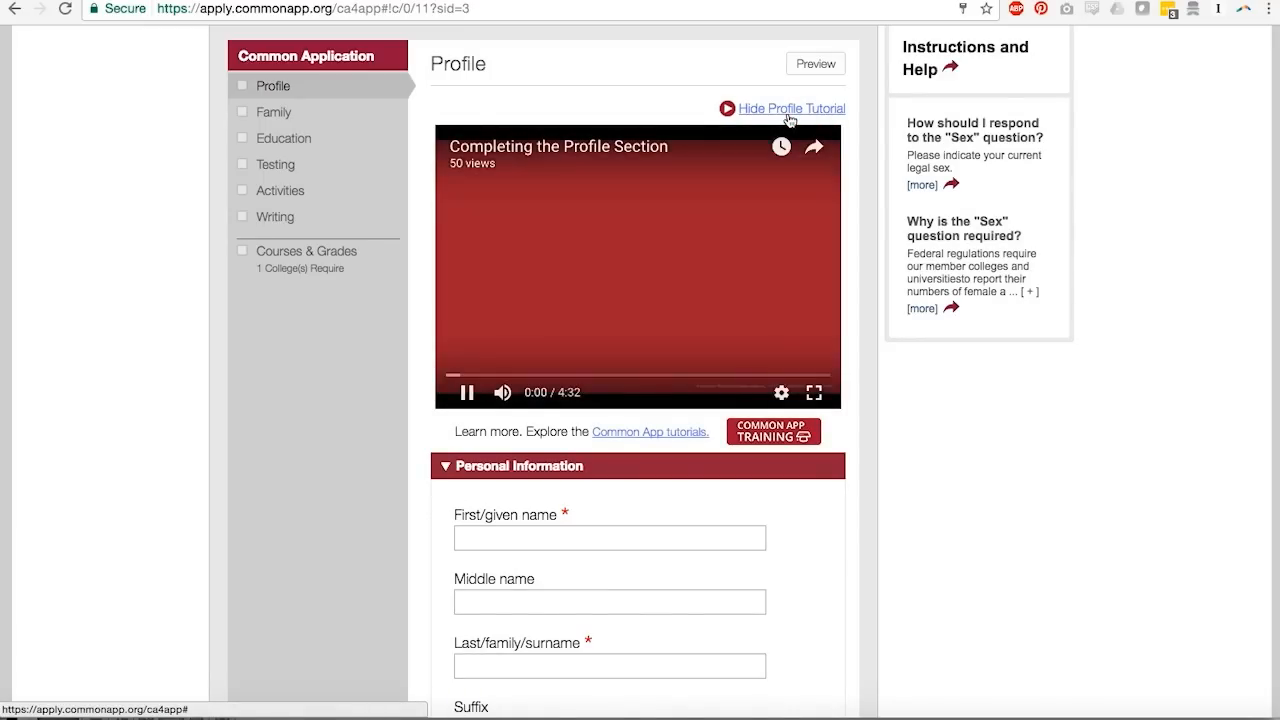
{"action": "left_click", "coordinate": [467, 391]}
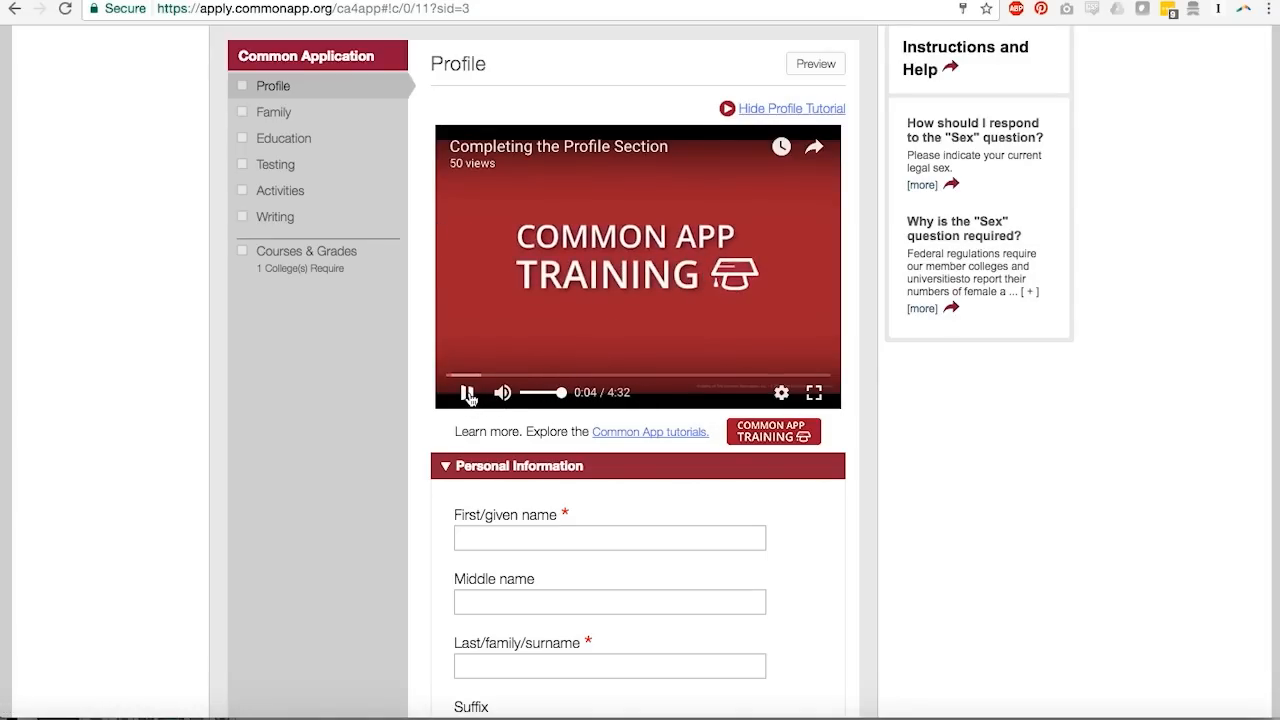
{"action": "scroll", "scroll_direction": "down", "scroll_amount": 3}
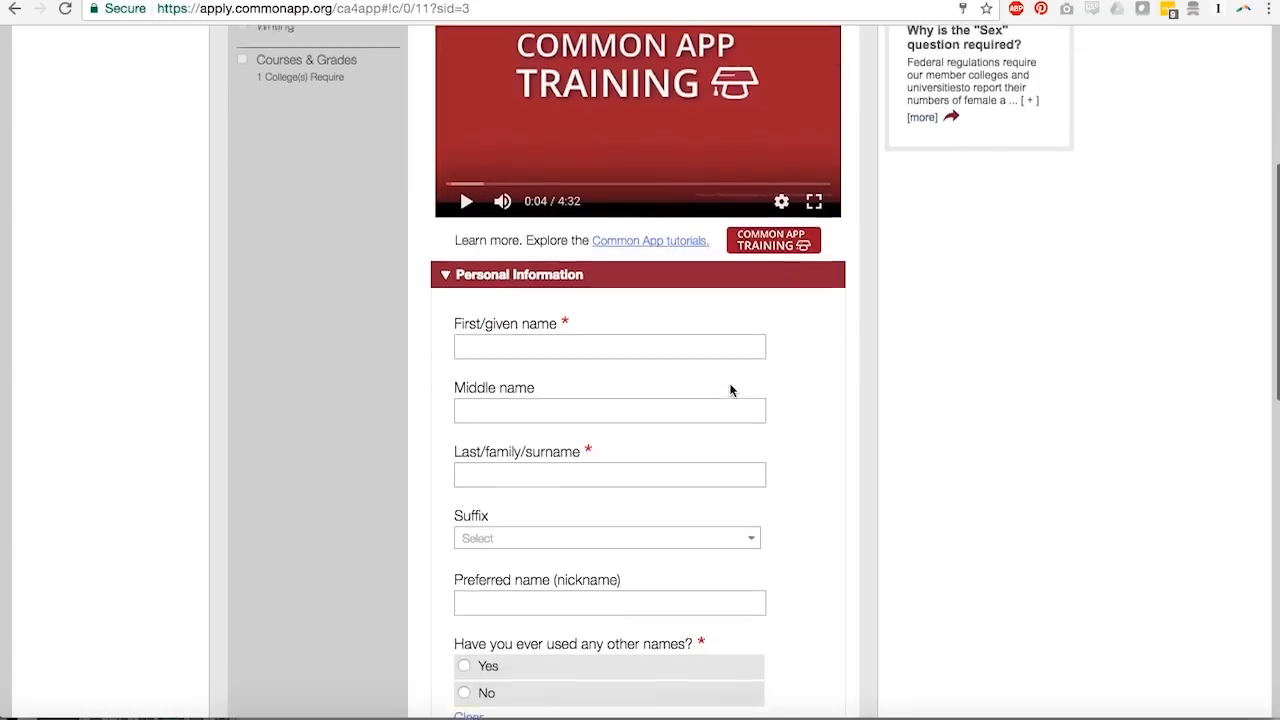
{"action": "scroll", "scroll_direction": "down", "scroll_amount": 3}
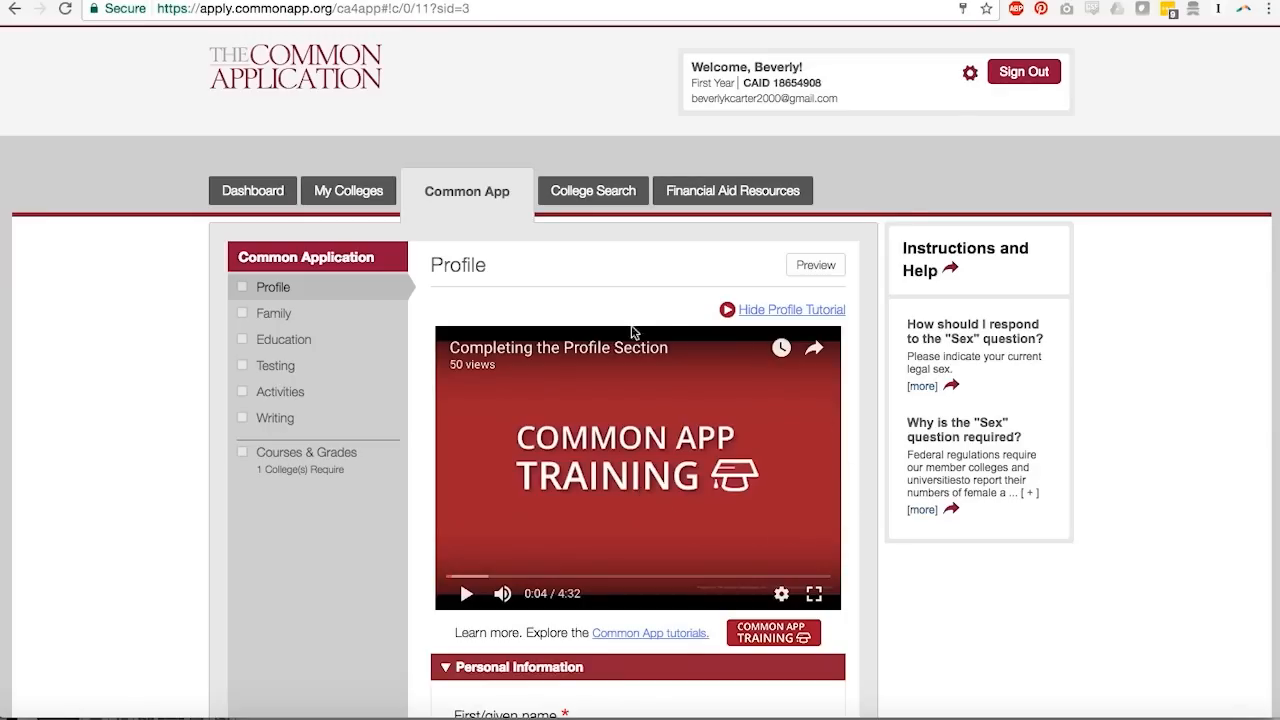
{"action": "mouse_move", "coordinate": [771, 542]}
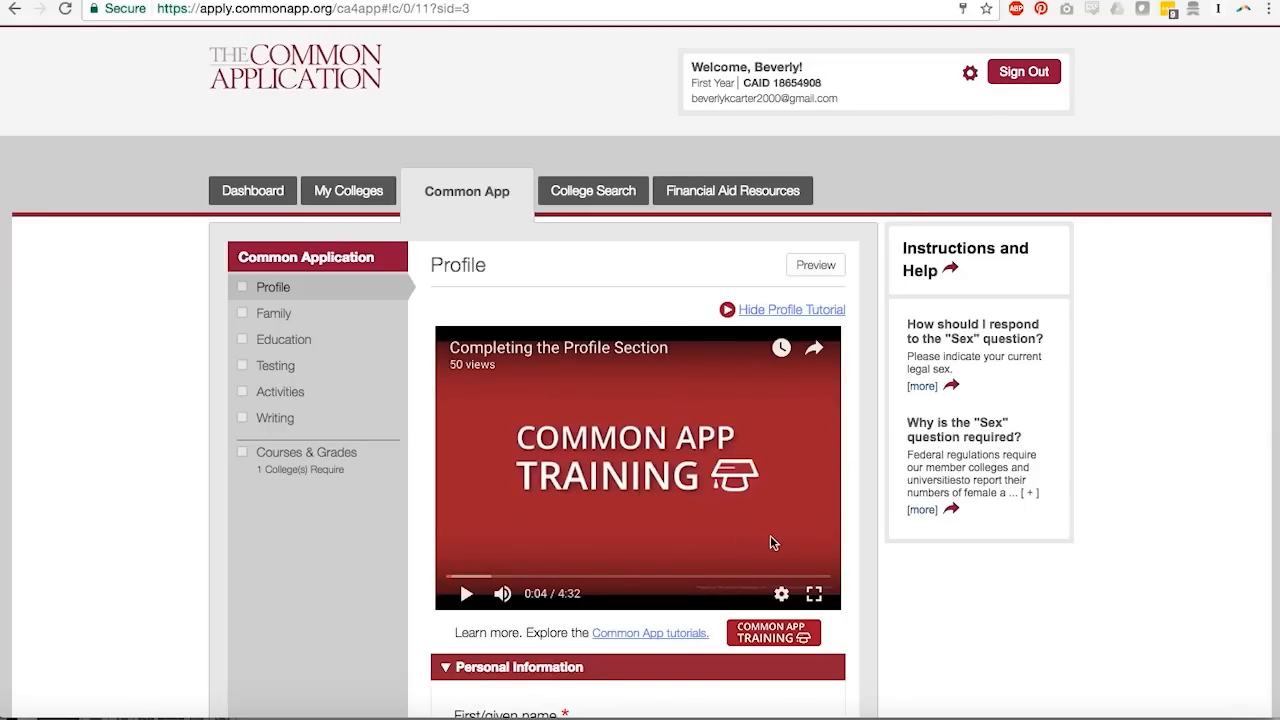
{"action": "mouse_move", "coordinate": [743, 536]}
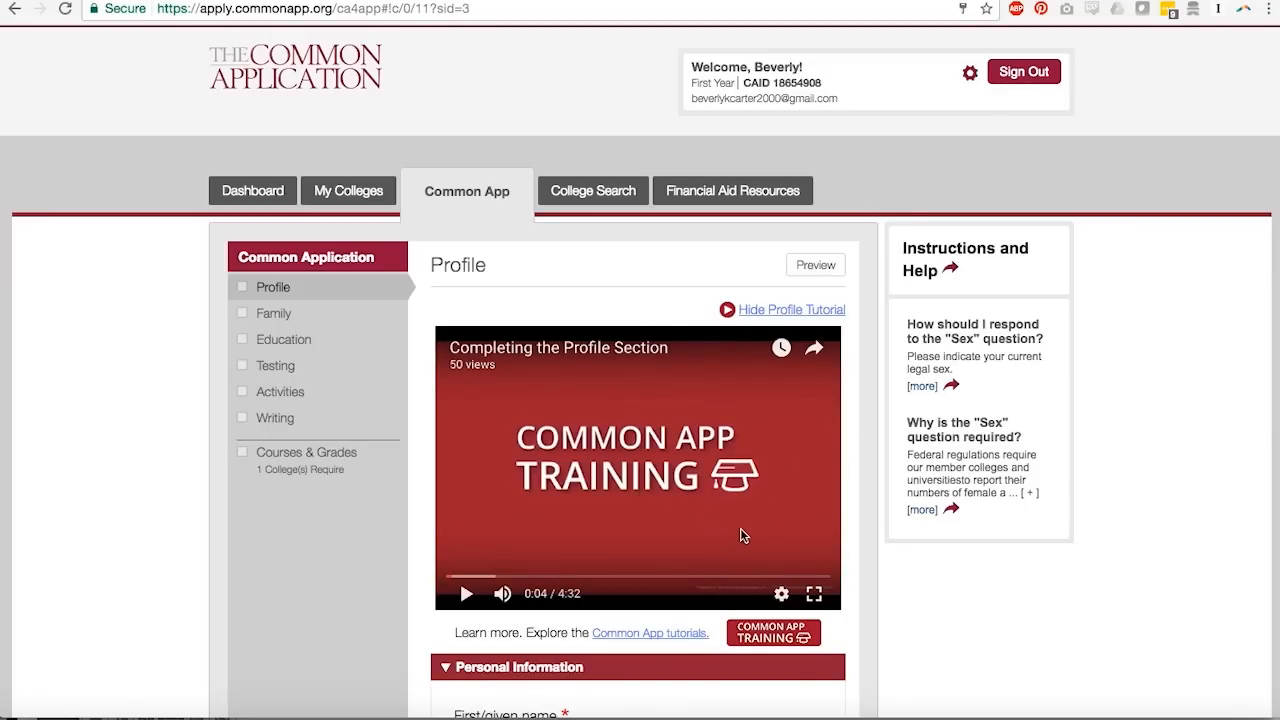
{"action": "left_click", "coordinate": [274, 313]}
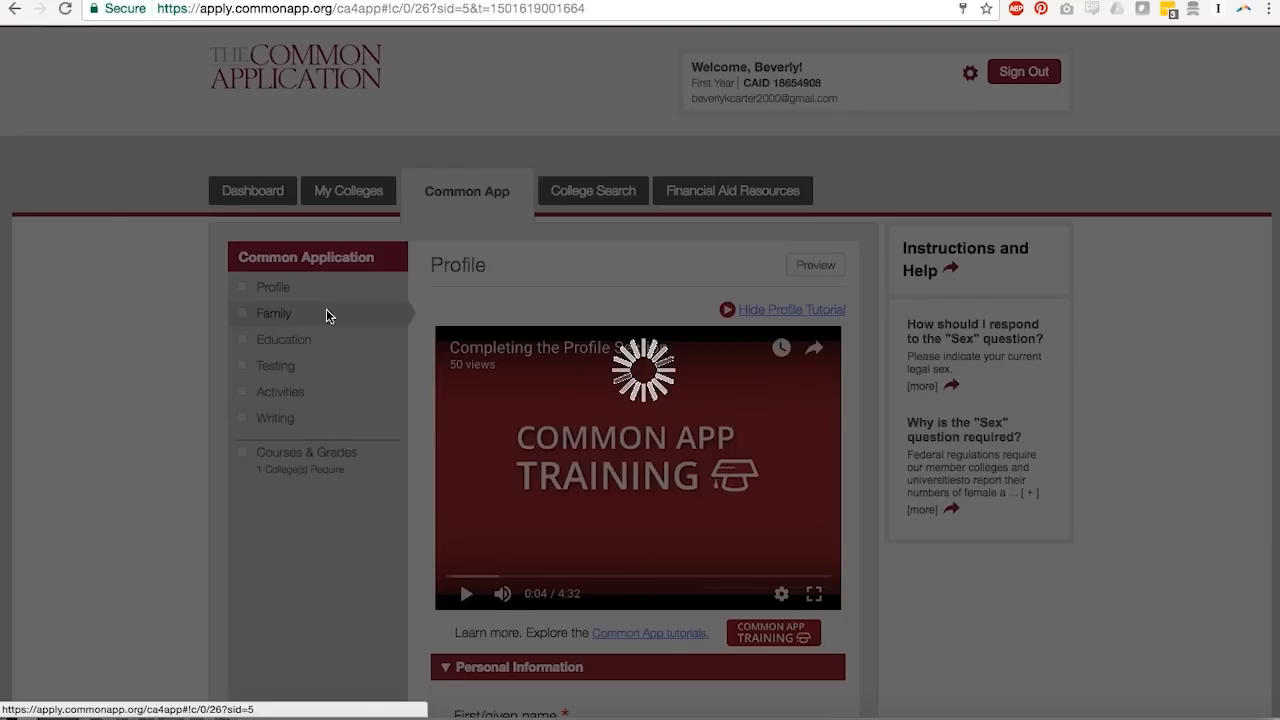
Step: Scroll past the Half Hollow Hills High School West details to the blank counselor fields
{"action": "left_click", "coordinate": [274, 313]}
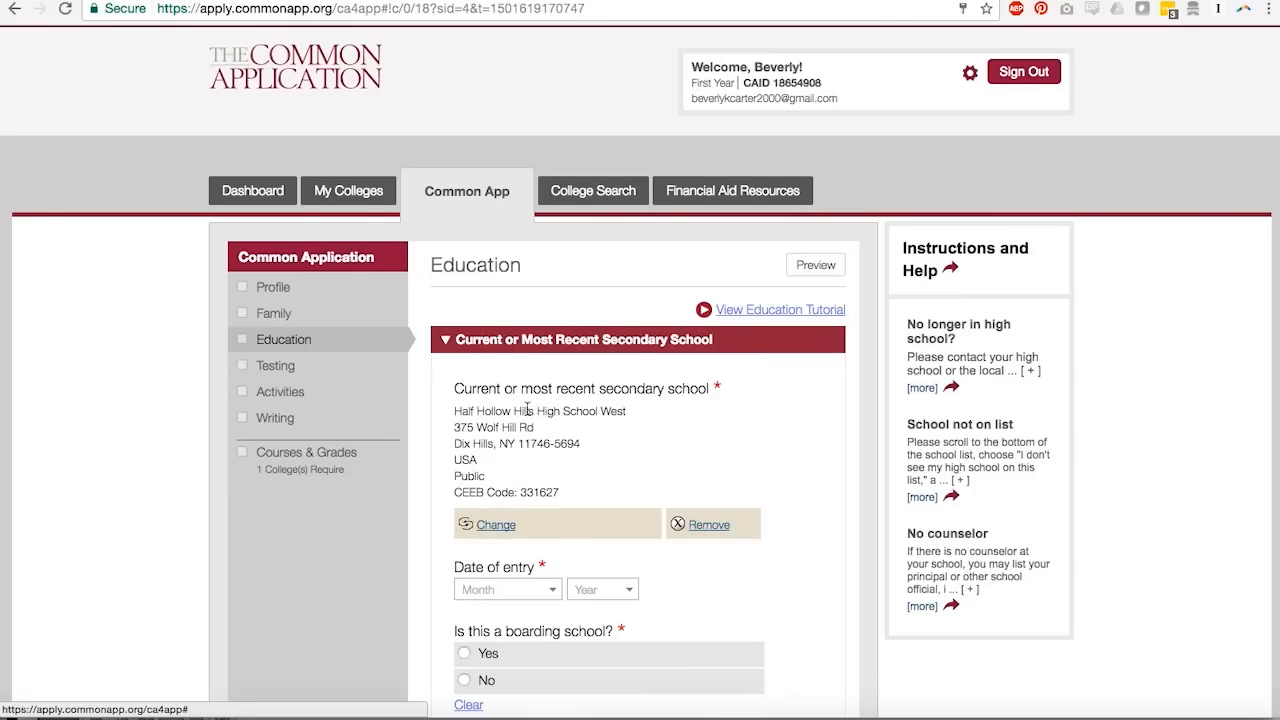
{"action": "scroll", "scroll_direction": "down", "scroll_amount": 3}
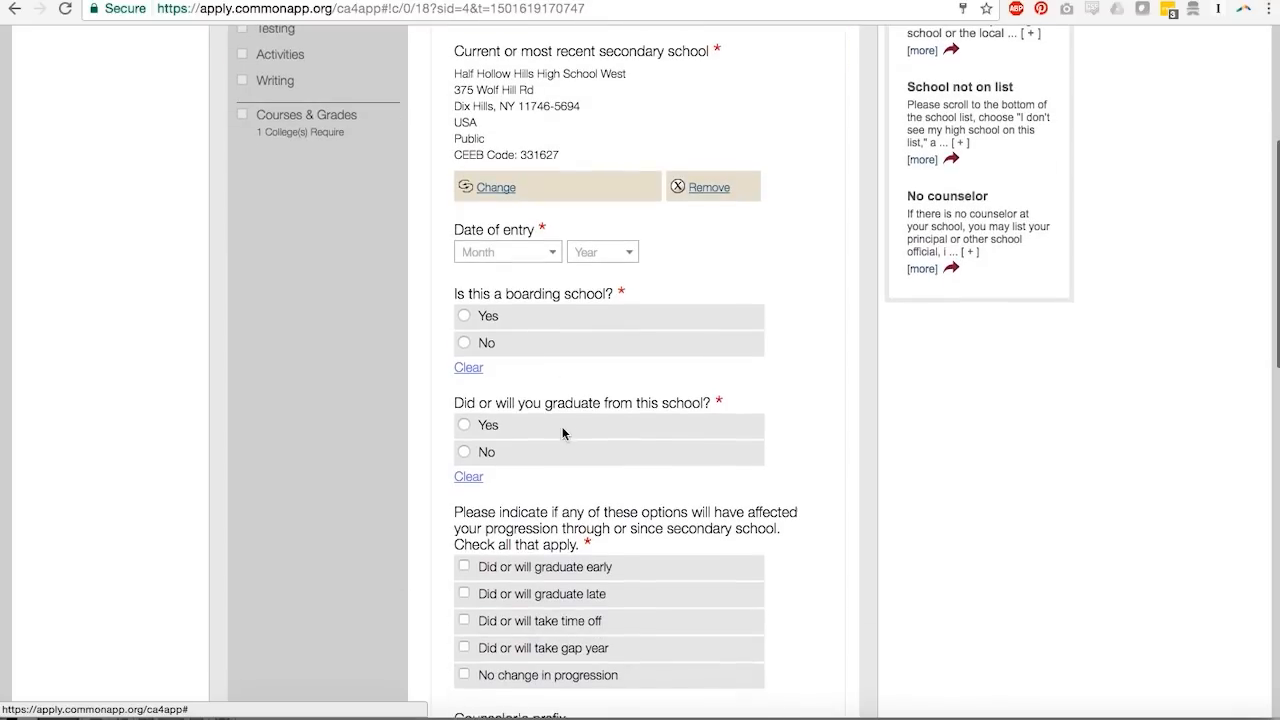
{"action": "scroll", "scroll_direction": "down", "scroll_amount": 3}
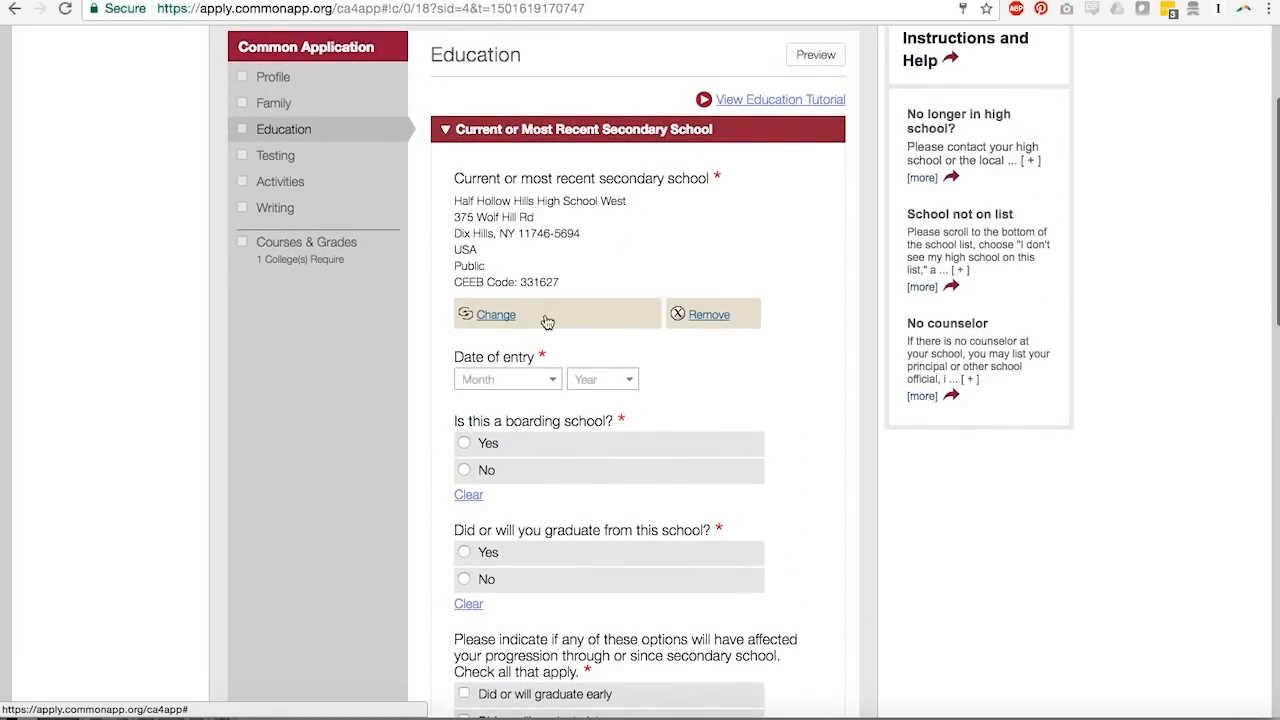
{"action": "scroll", "scroll_direction": "down", "scroll_amount": 3}
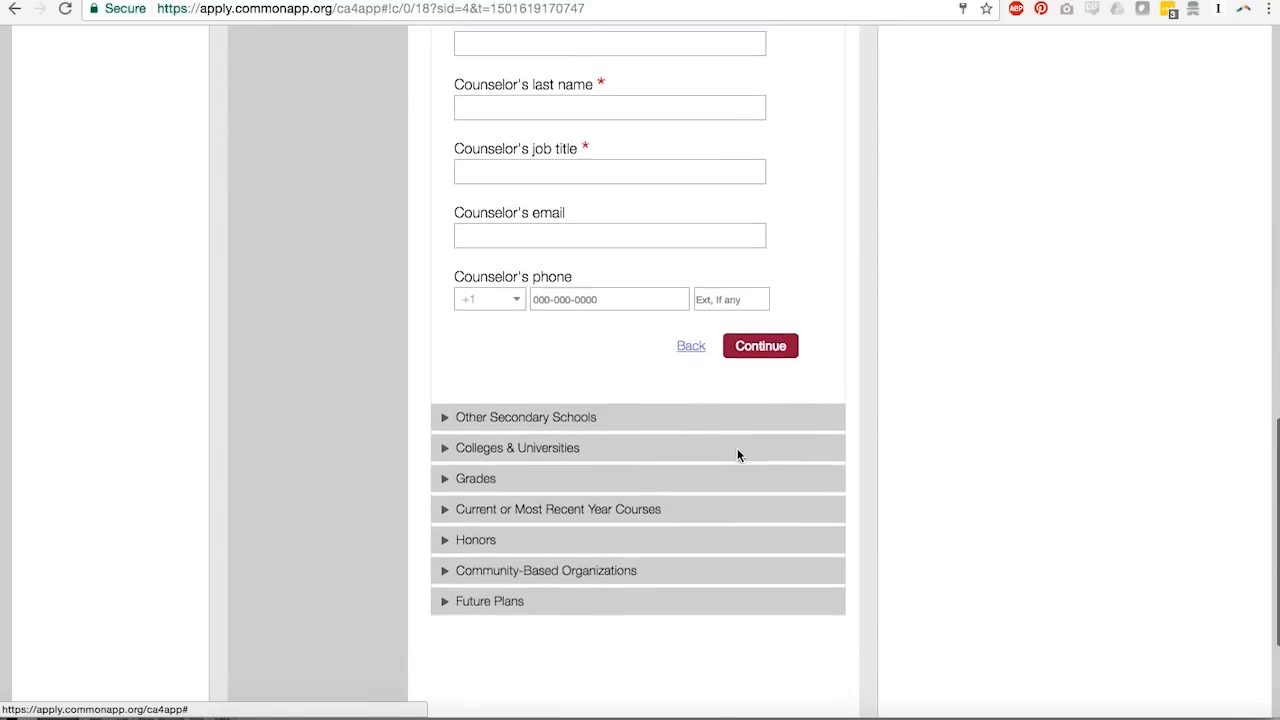
{"action": "scroll", "scroll_direction": "down", "scroll_amount": 3}
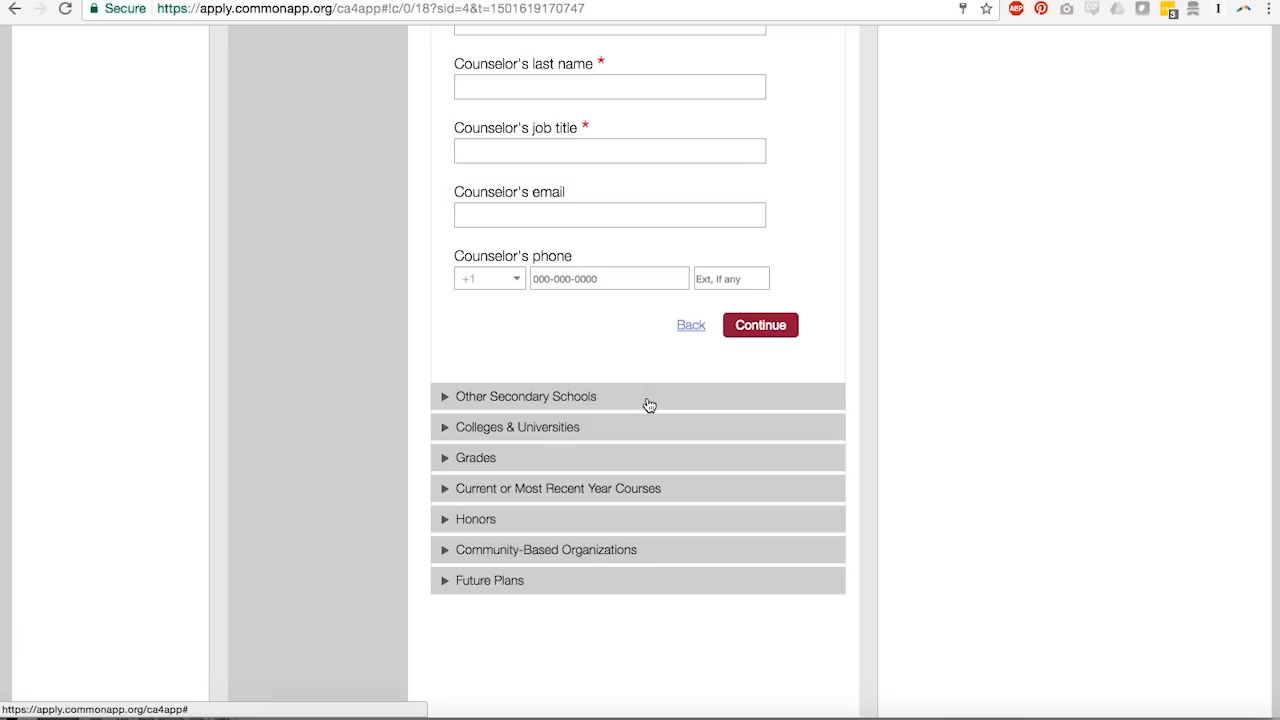
{"action": "mouse_move", "coordinate": [629, 436]}
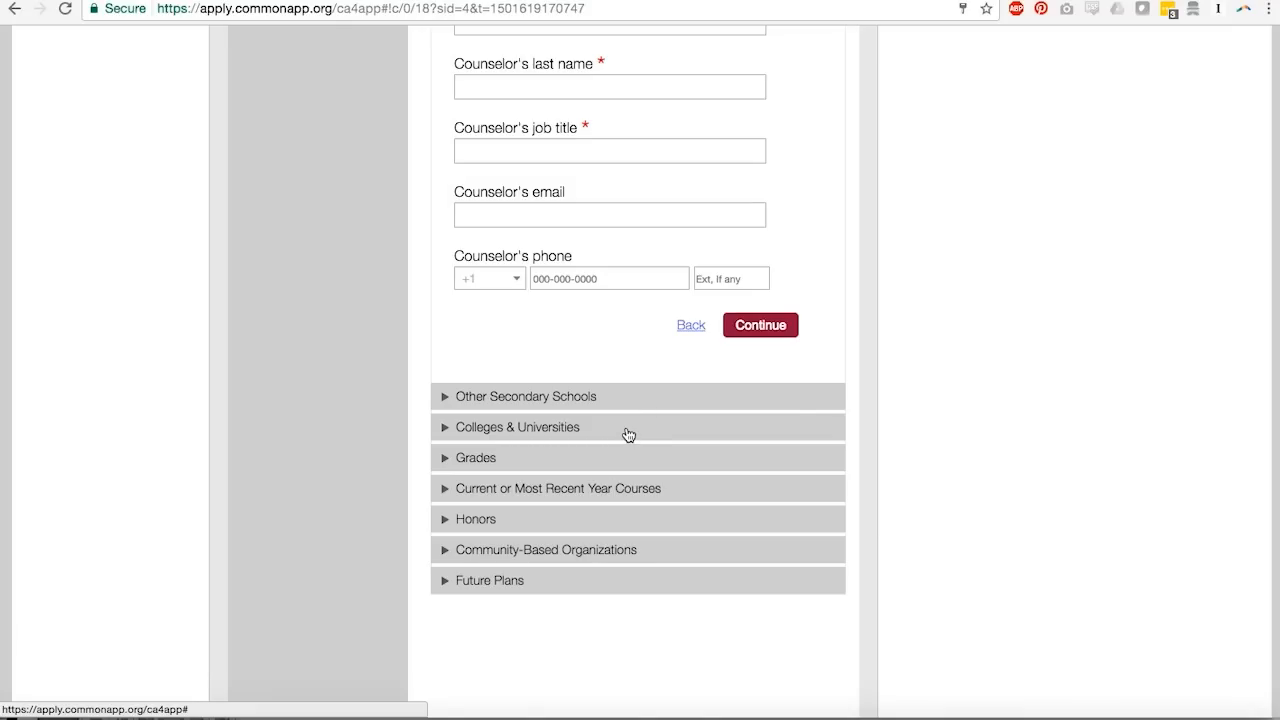
Step: Expand Grades and Current or Most Recent Year Courses, showing course count and scheduling questions
{"action": "left_click", "coordinate": [760, 325]}
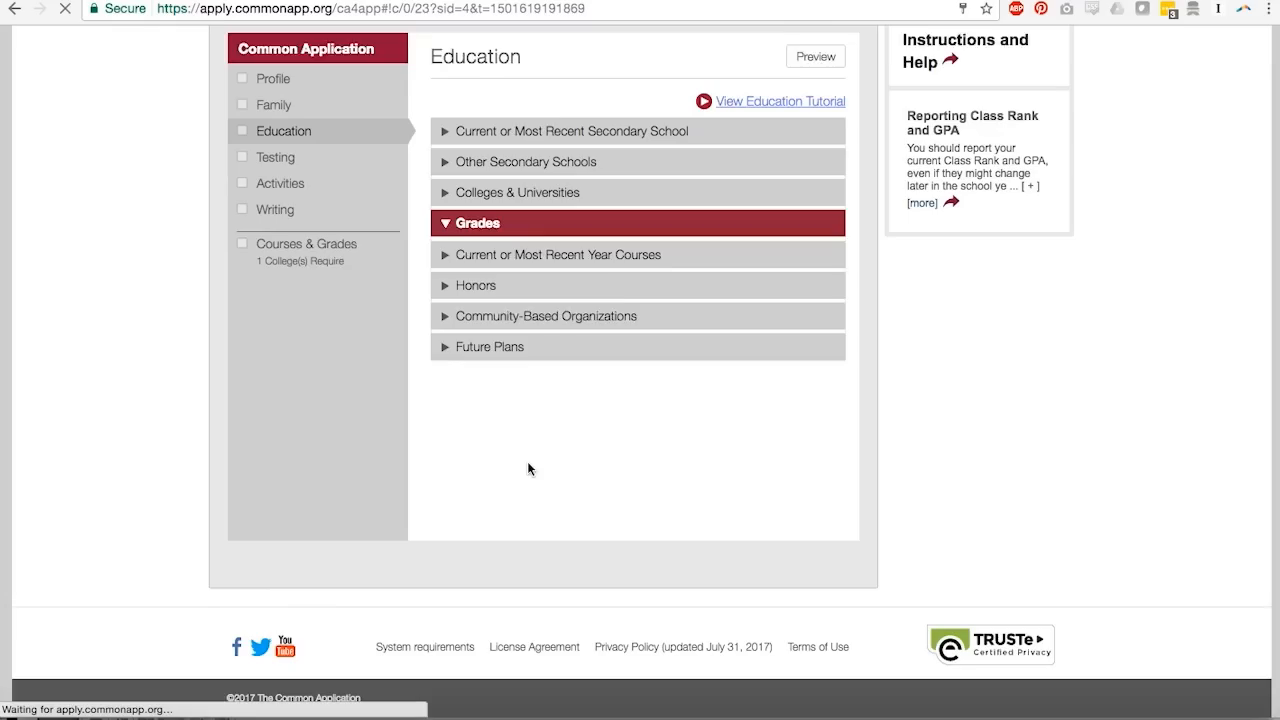
{"action": "left_click", "coordinate": [637, 222]}
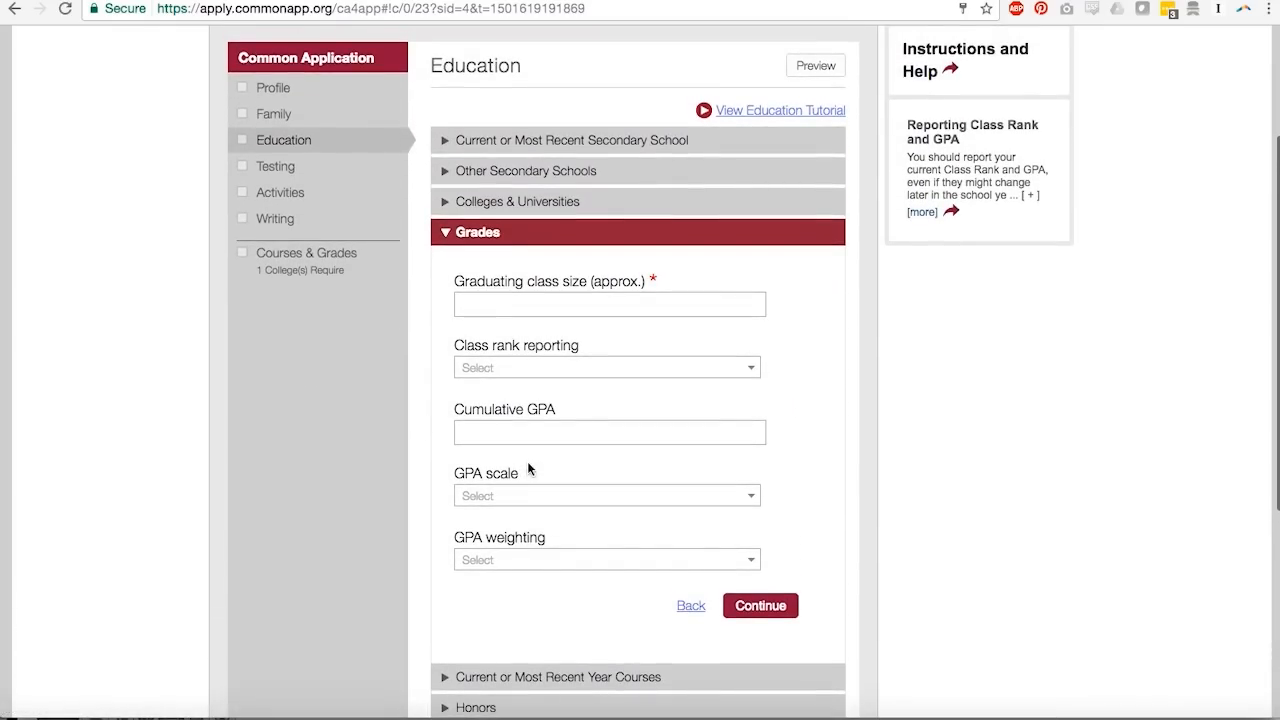
{"action": "mouse_move", "coordinate": [557, 580]}
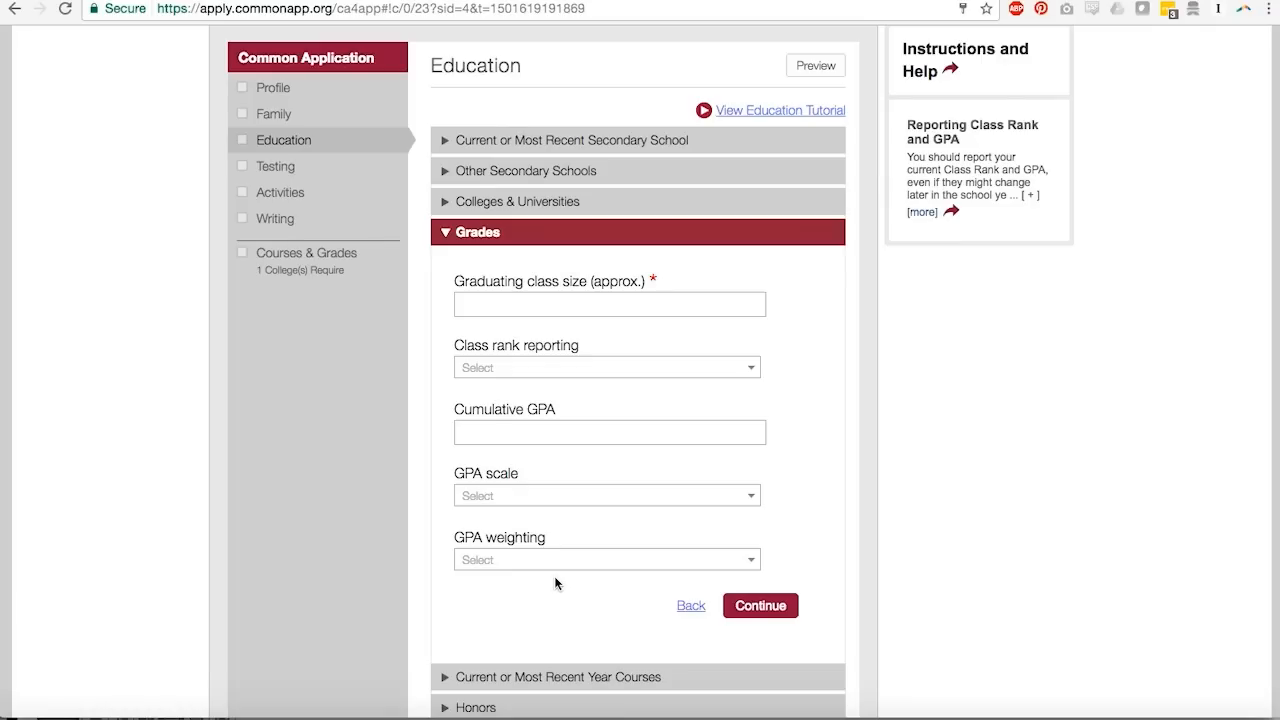
{"action": "mouse_move", "coordinate": [238, 415]}
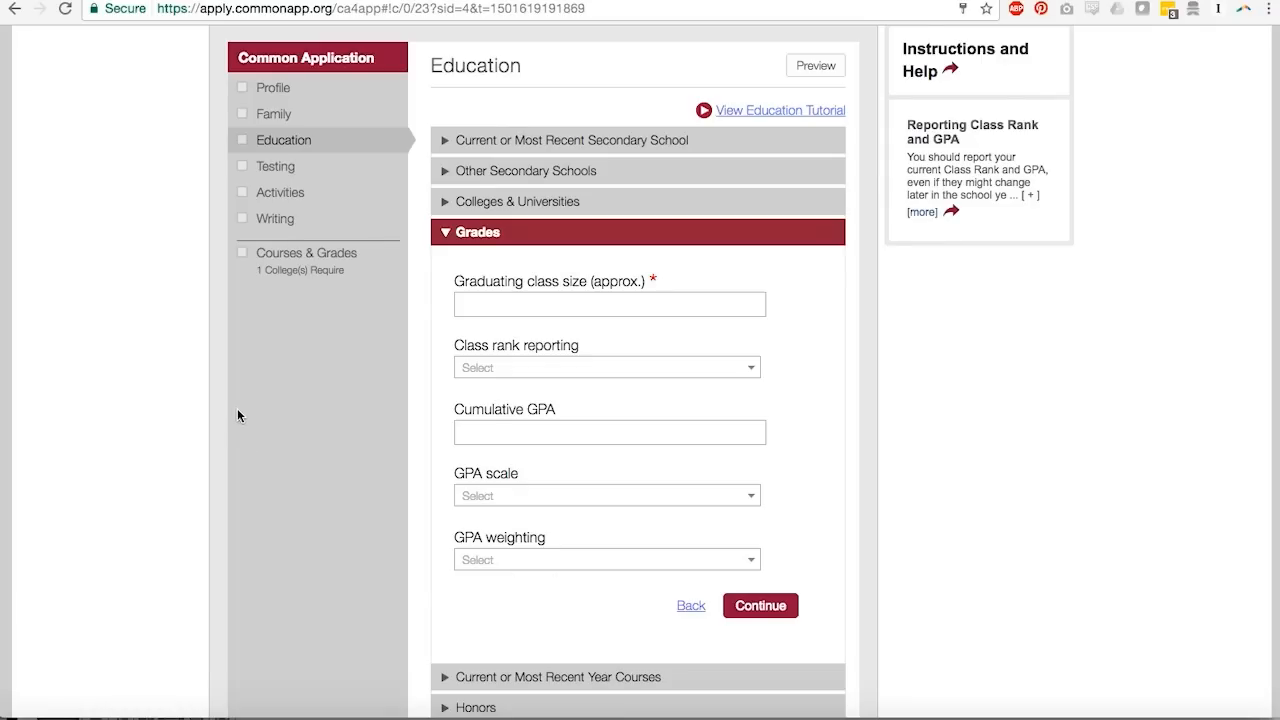
{"action": "mouse_move", "coordinate": [307, 320]}
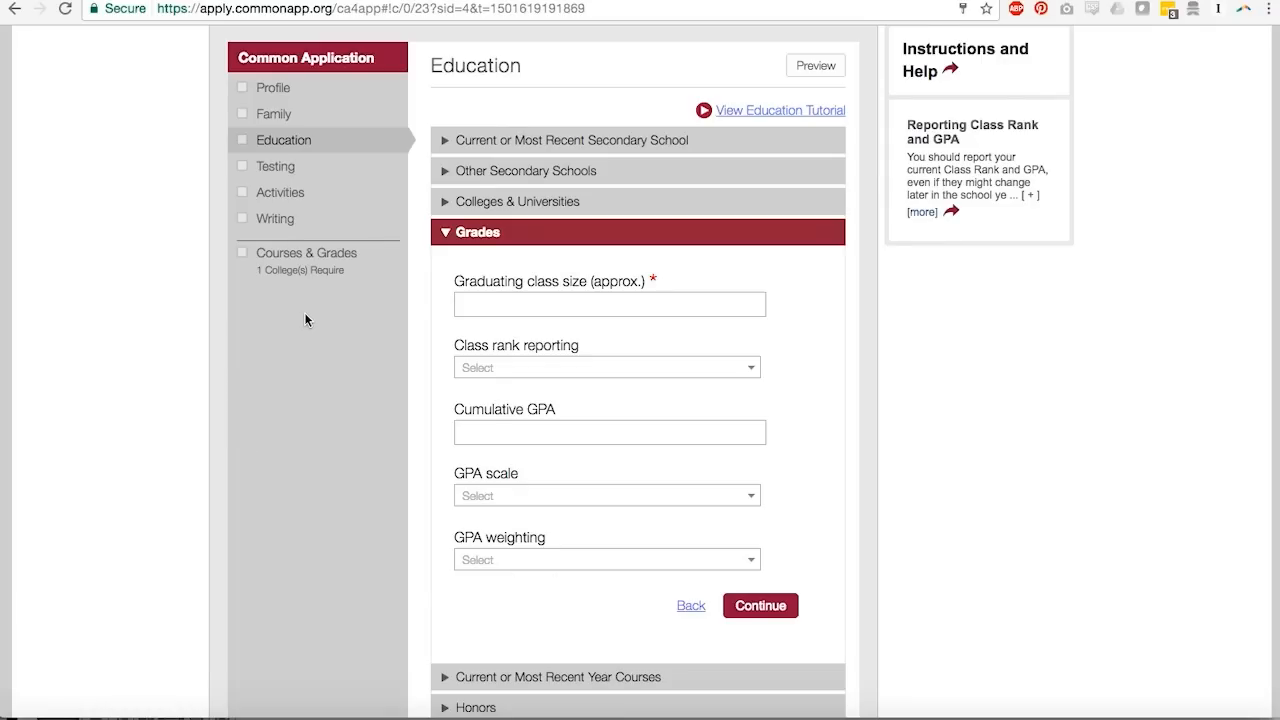
{"action": "mouse_move", "coordinate": [313, 263]}
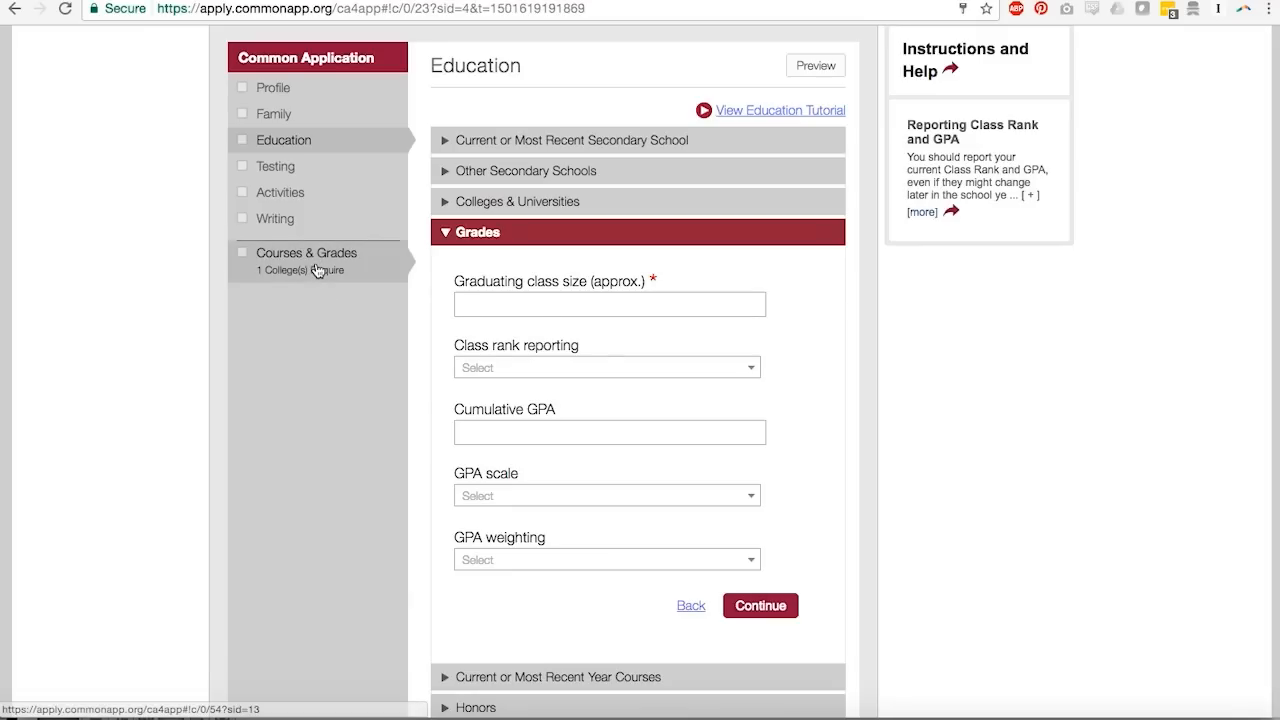
{"action": "mouse_move", "coordinate": [321, 271]}
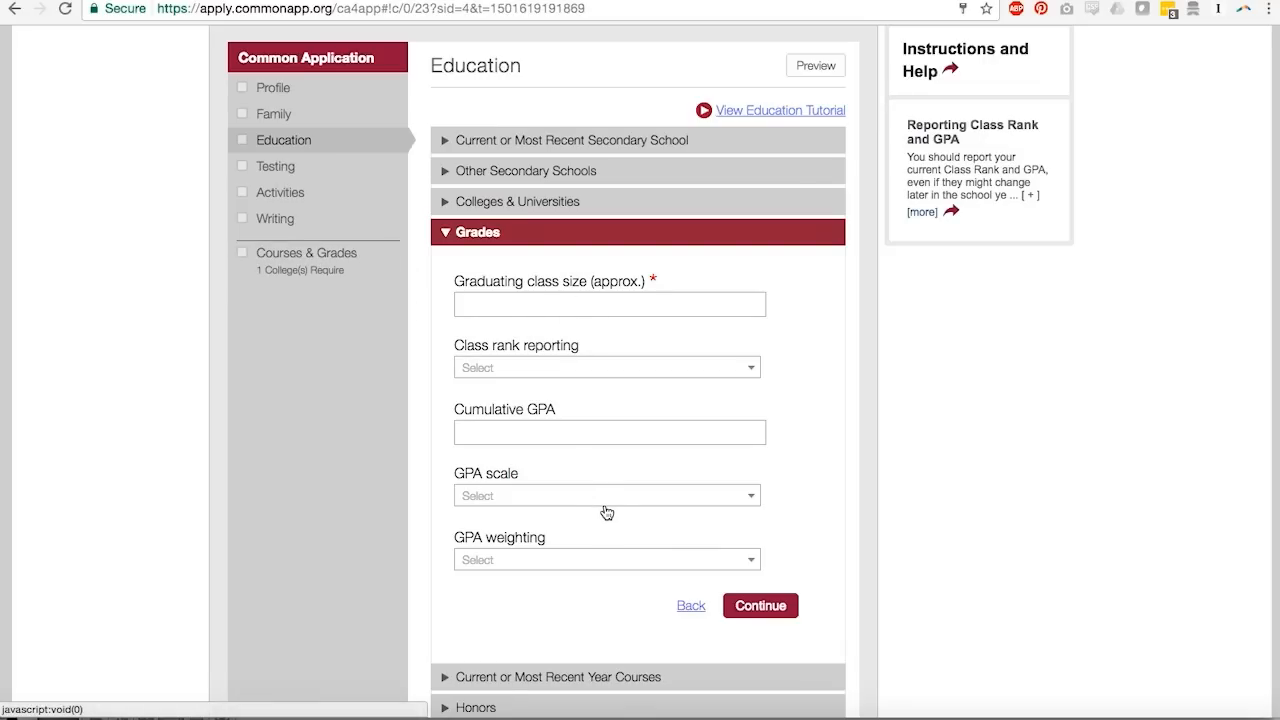
{"action": "scroll", "scroll_direction": "down", "scroll_amount": 3}
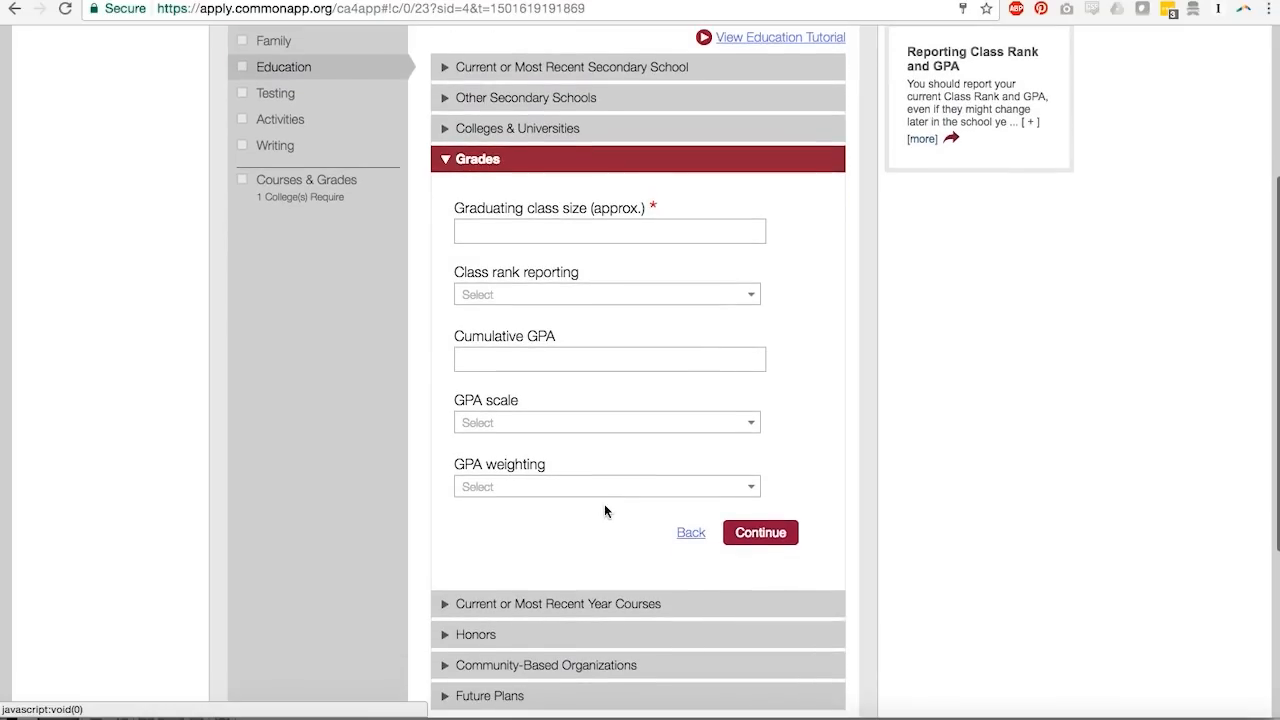
{"action": "scroll", "scroll_direction": "down", "scroll_amount": 3}
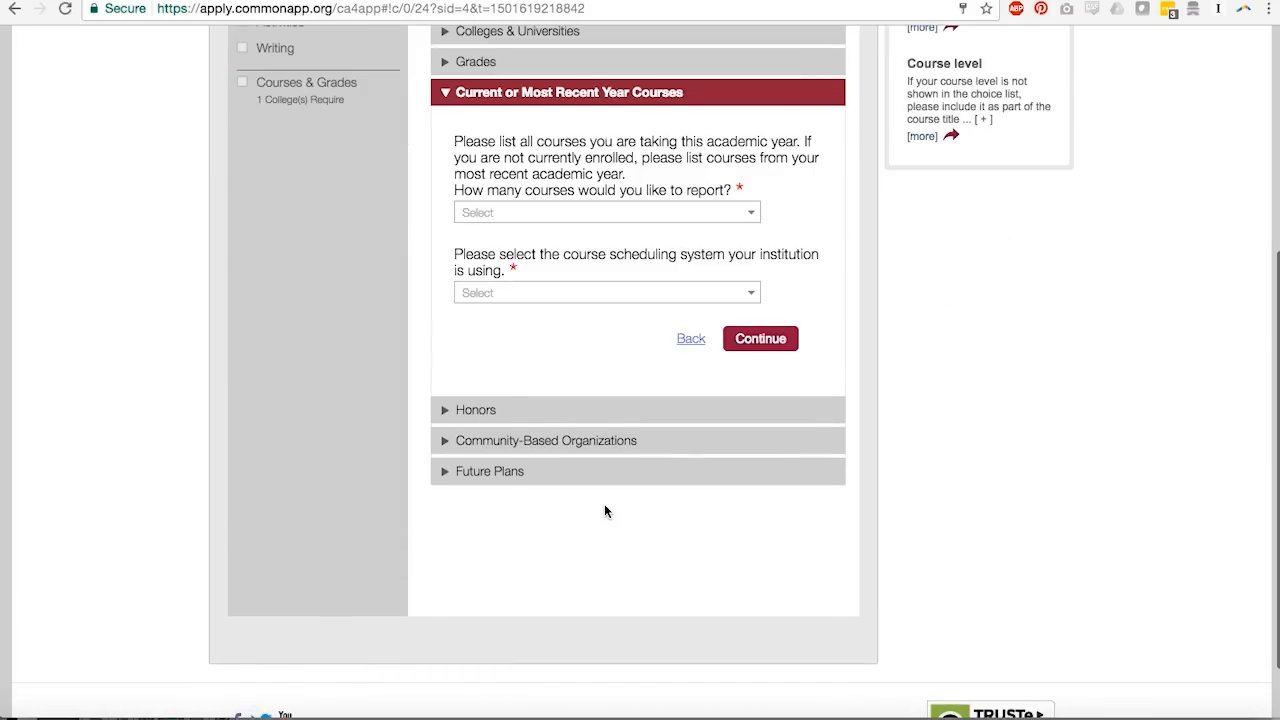
{"action": "scroll", "scroll_direction": "down", "scroll_amount": 3}
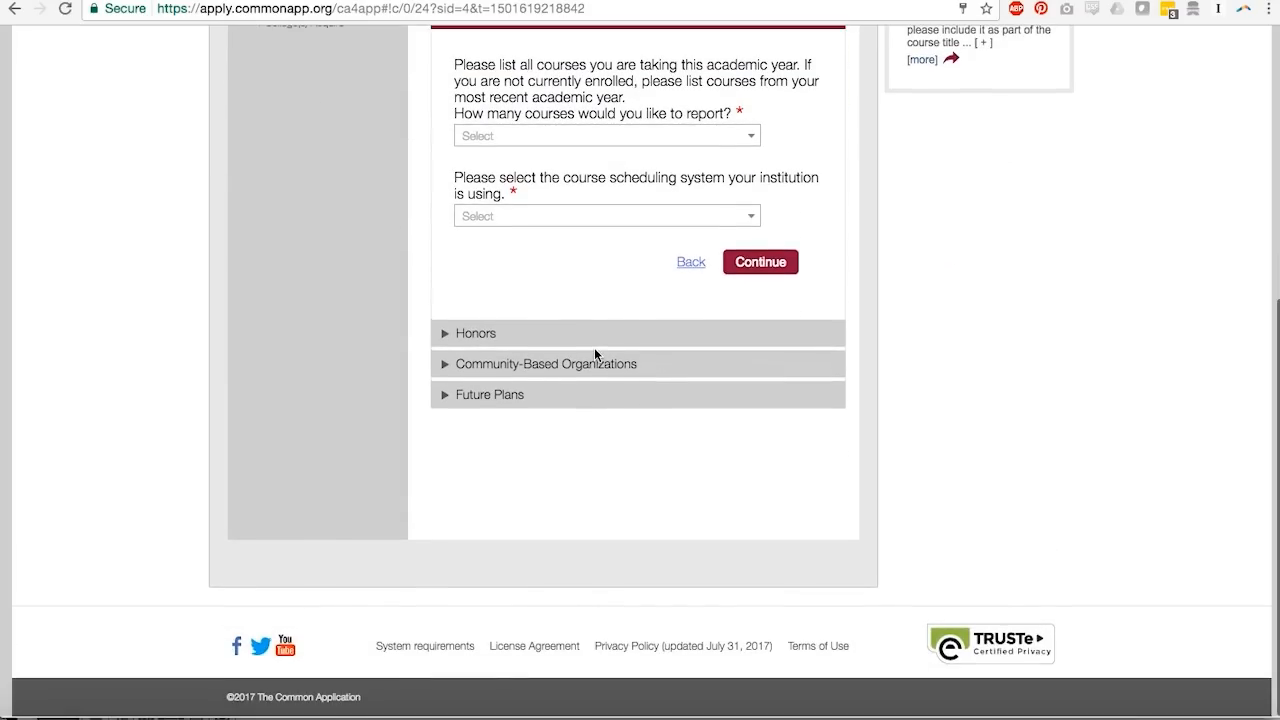
Step: Expand Honors and view the number-of-honors choices 0 through 5 without choosing
{"action": "left_click", "coordinate": [759, 261]}
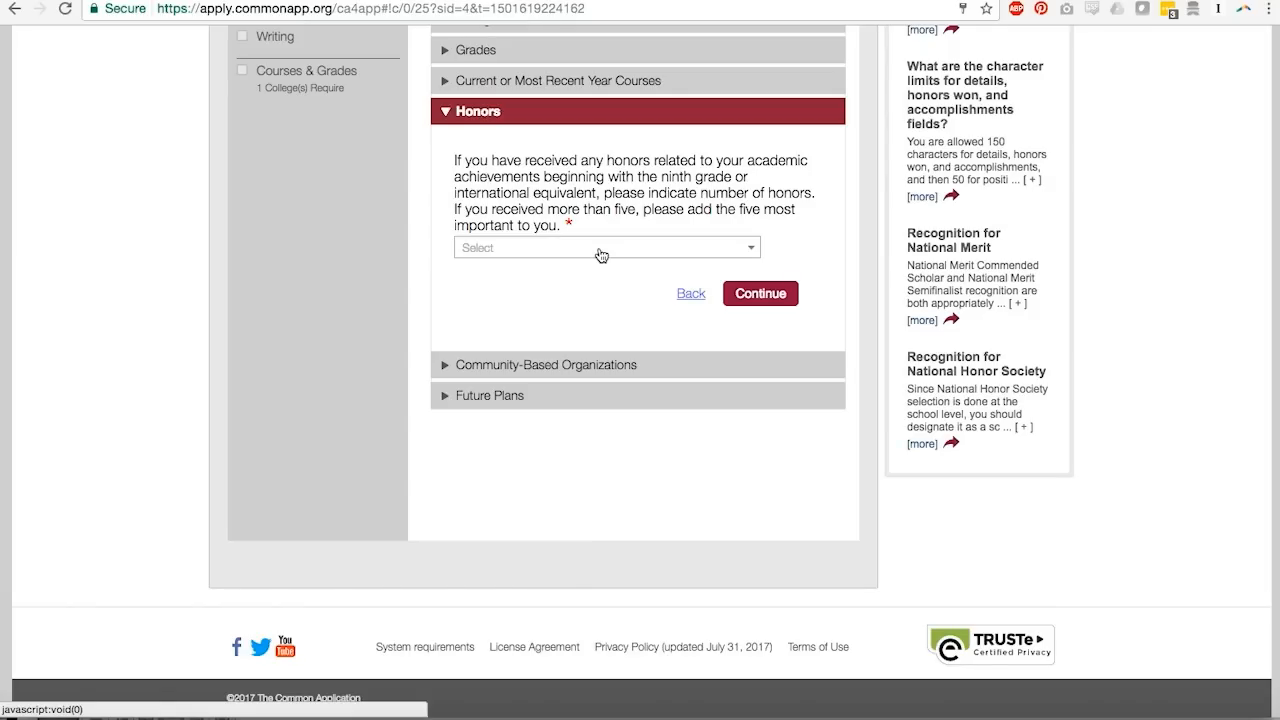
{"action": "mouse_move", "coordinate": [591, 307]}
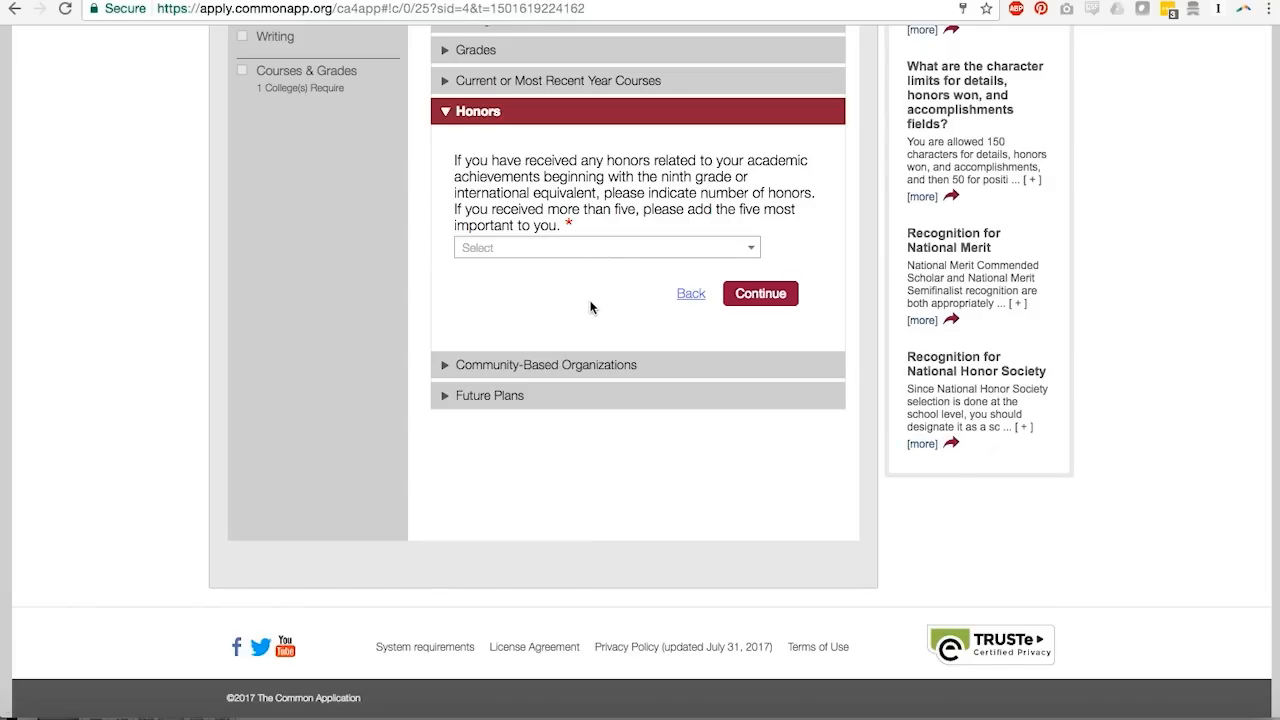
{"action": "mouse_move", "coordinate": [583, 305]}
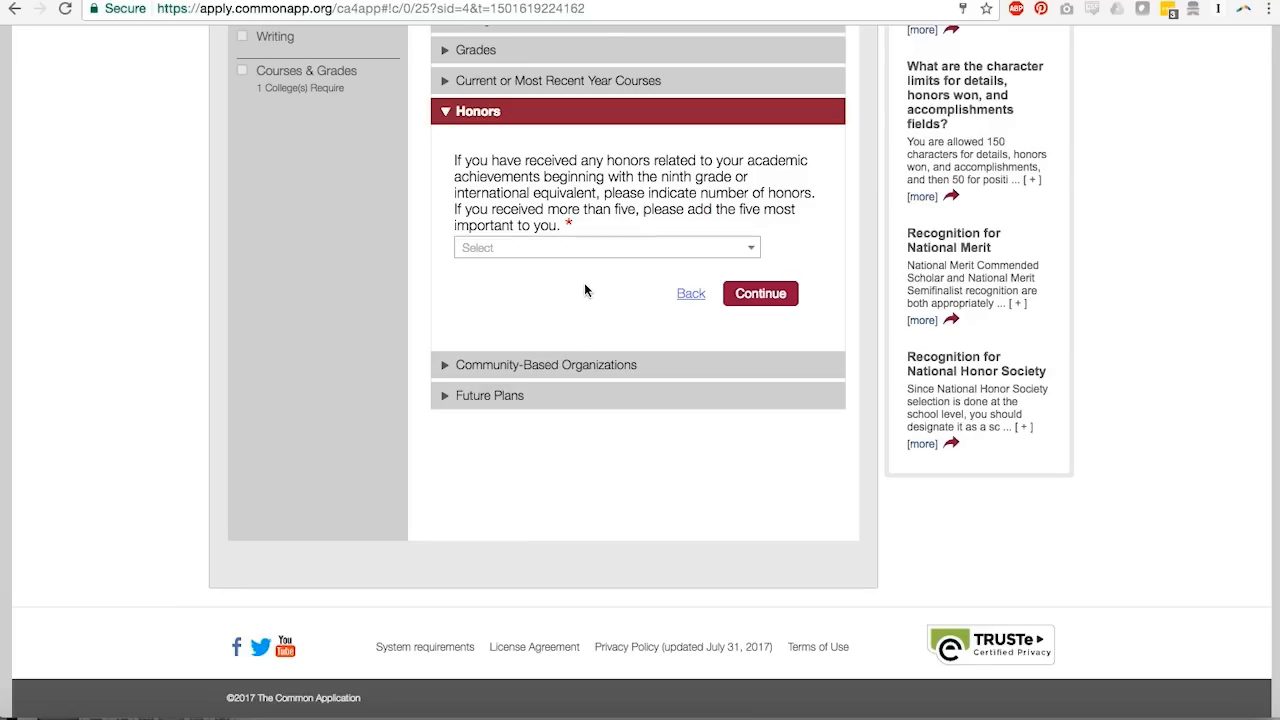
{"action": "left_click", "coordinate": [606, 247]}
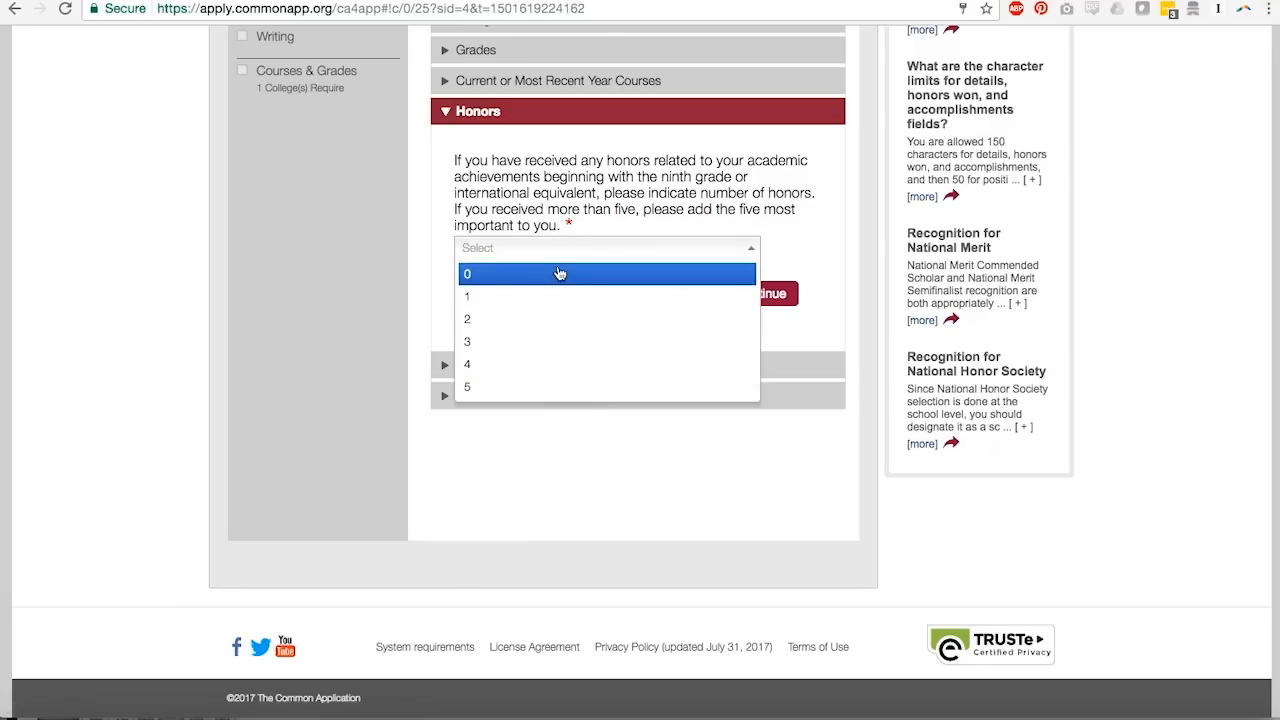
{"action": "mouse_move", "coordinate": [575, 388]}
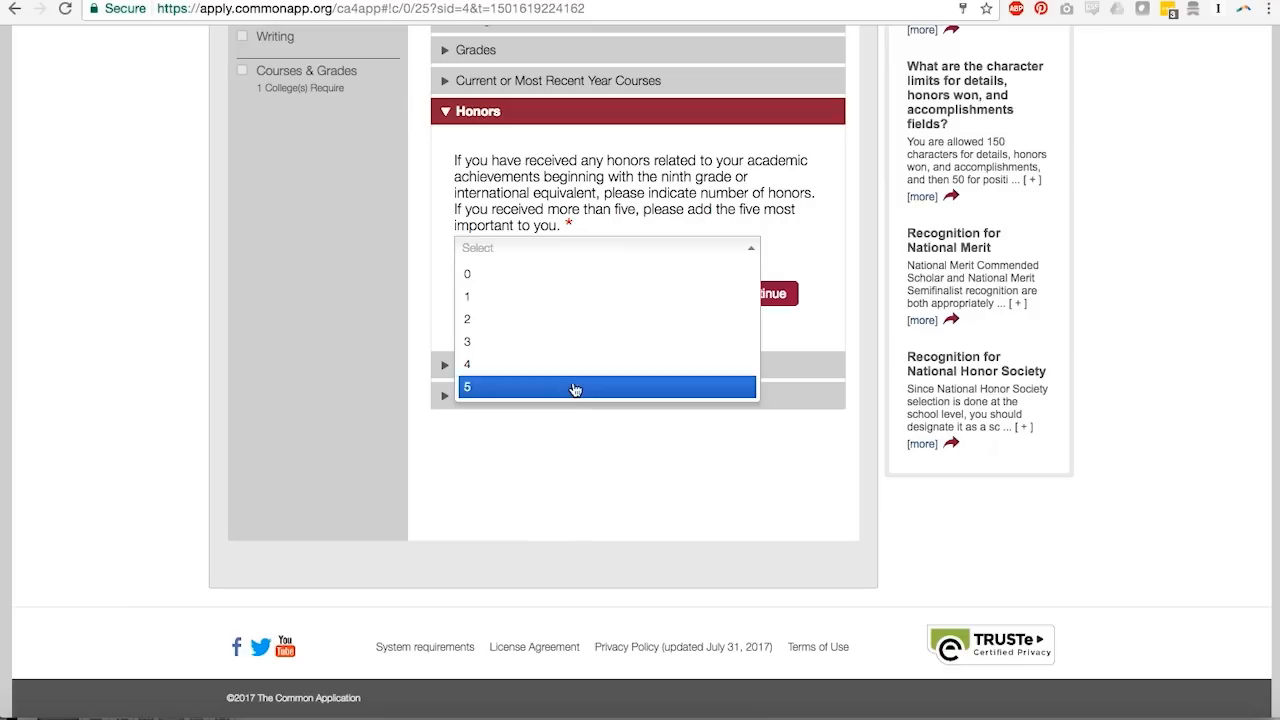
{"action": "mouse_move", "coordinate": [653, 210]}
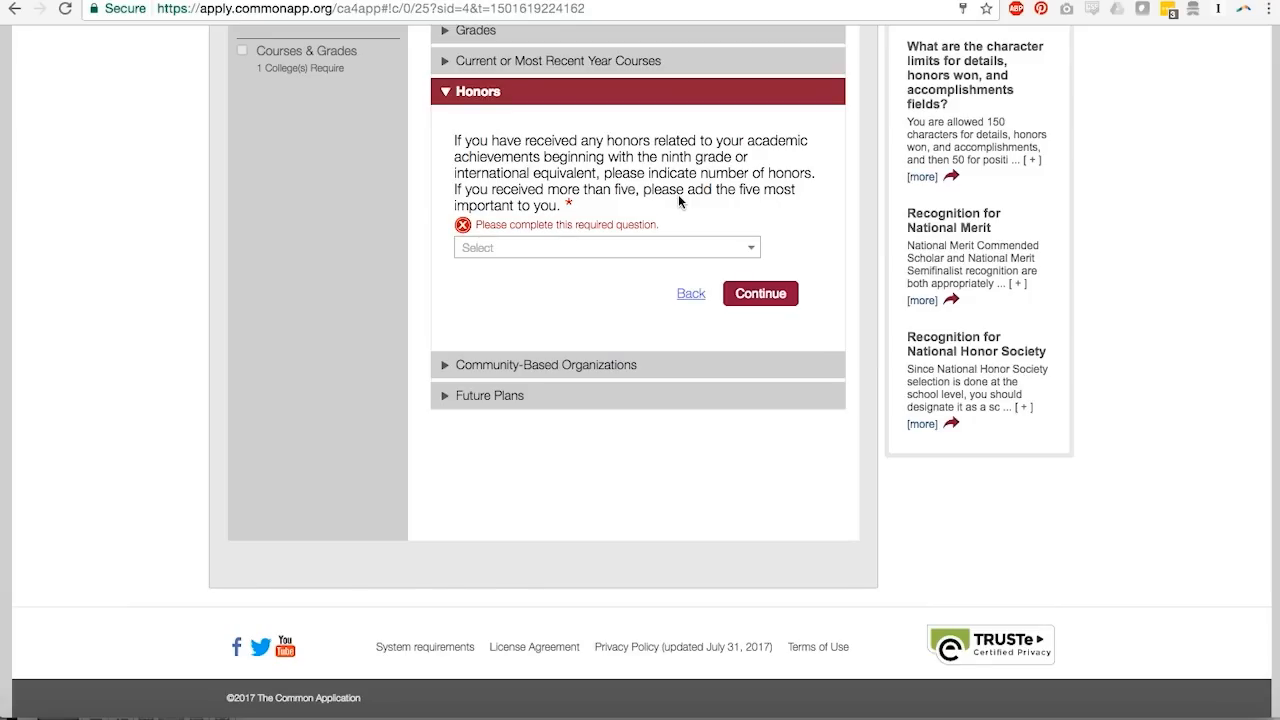
{"action": "mouse_move", "coordinate": [587, 288]}
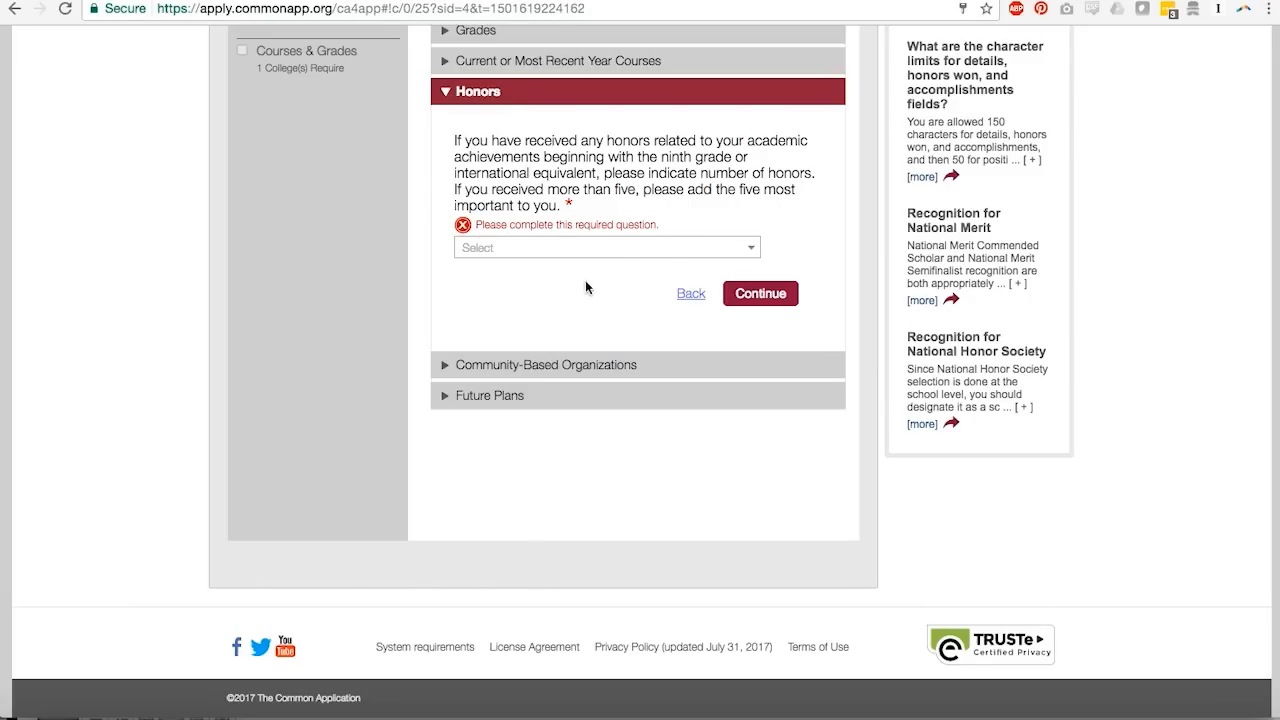
{"action": "mouse_move", "coordinate": [588, 162]}
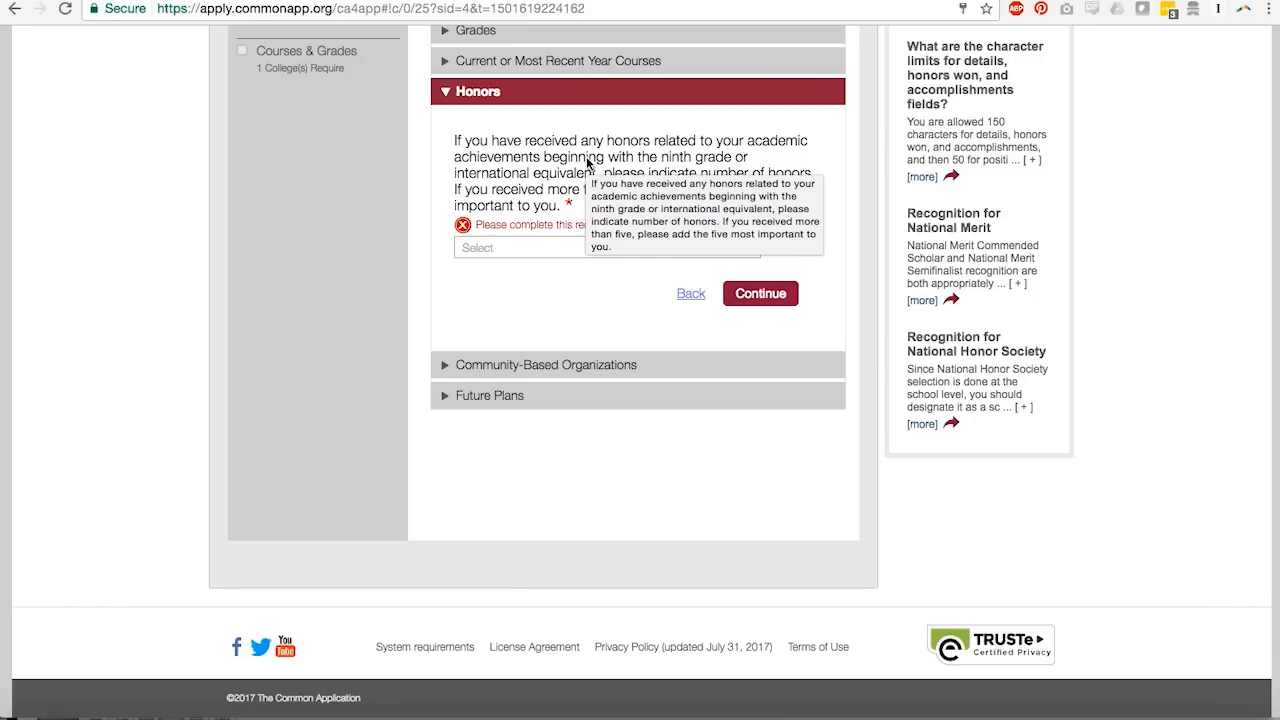
{"action": "mouse_move", "coordinate": [533, 312]}
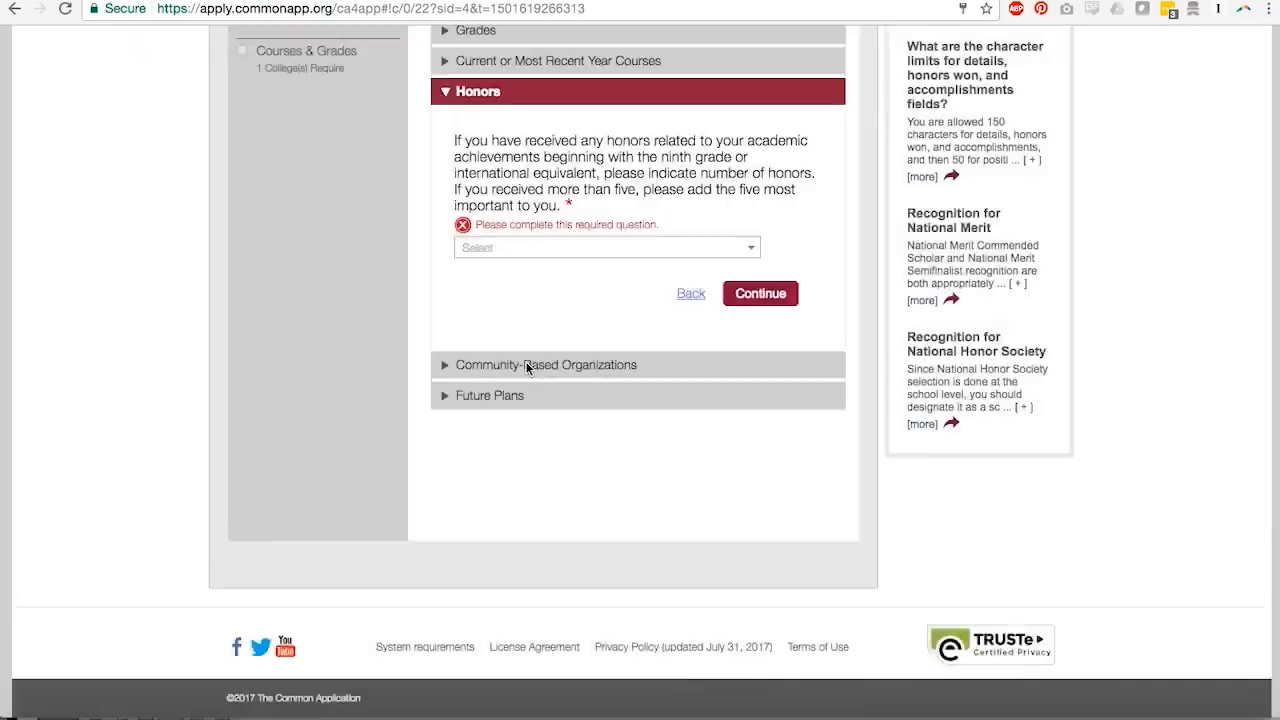
Step: Expand Community-Based Organizations, highlight its question text, and proceed to Future Plans
{"action": "left_click", "coordinate": [546, 364]}
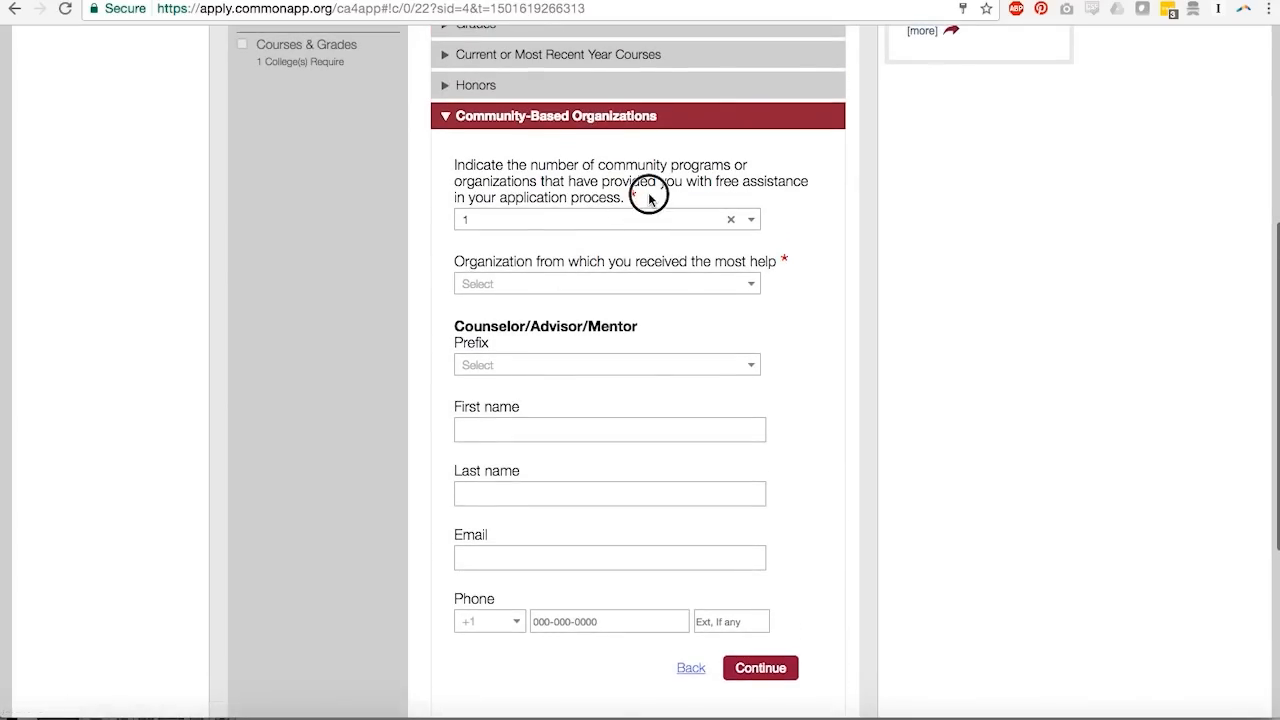
{"action": "left_click_drag", "start_coordinate": [454, 164], "coordinate": [647, 197]}
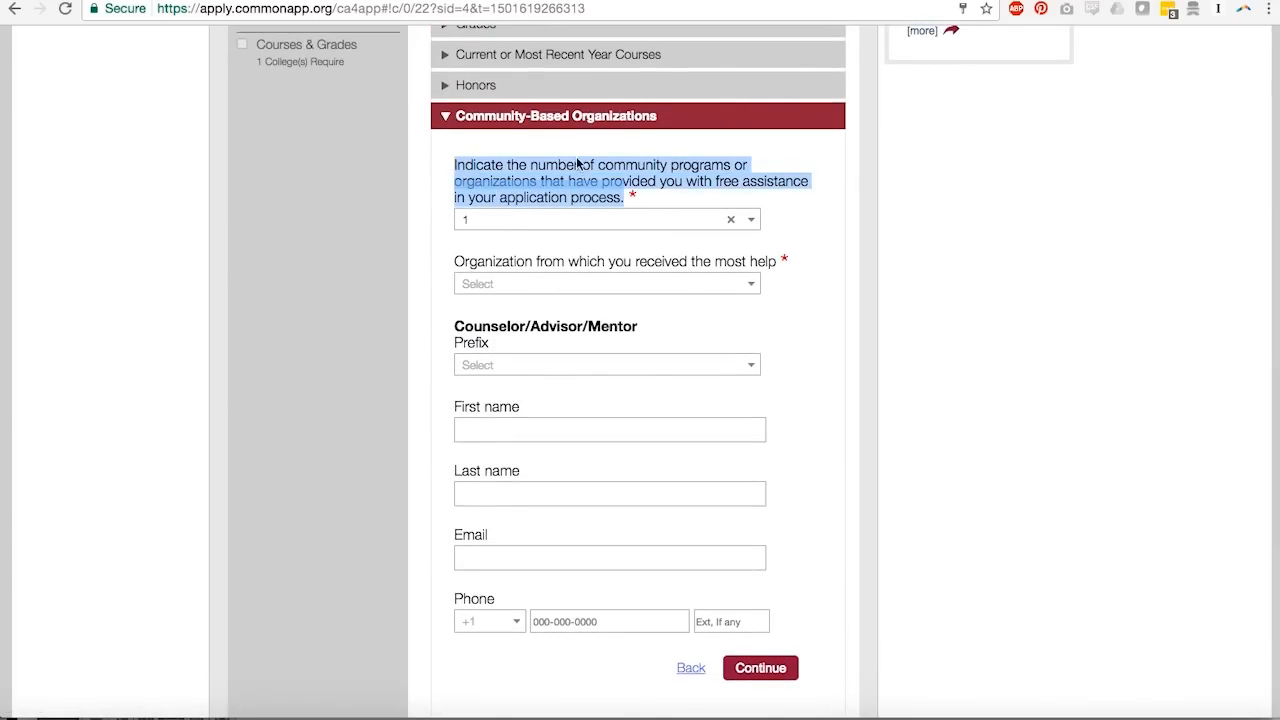
{"action": "mouse_move", "coordinate": [801, 213]}
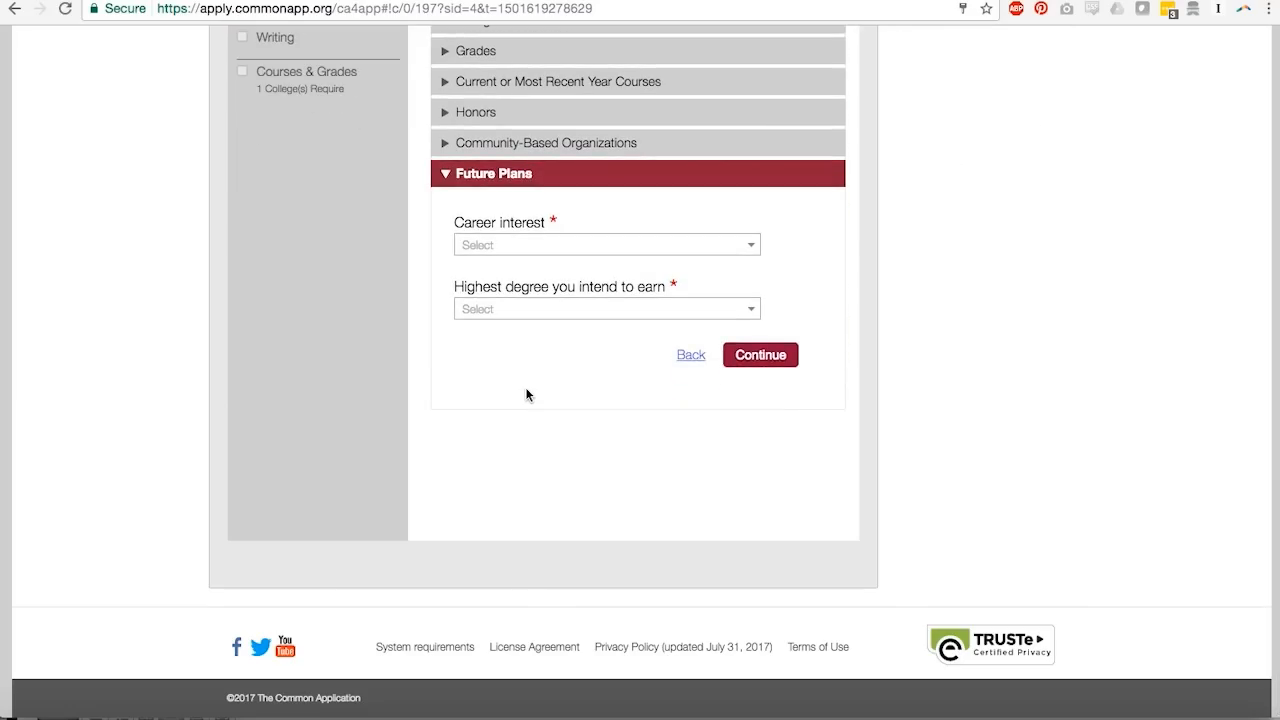
{"action": "mouse_move", "coordinate": [539, 303]}
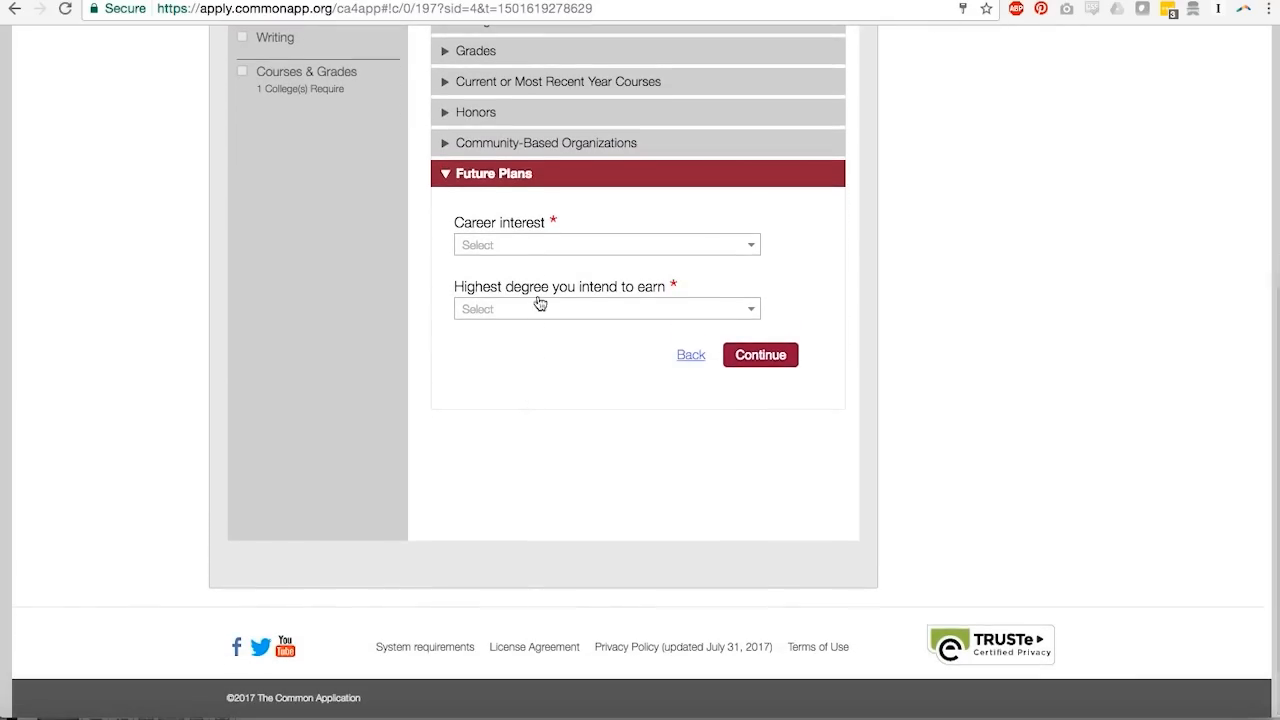
{"action": "mouse_move", "coordinate": [597, 347]}
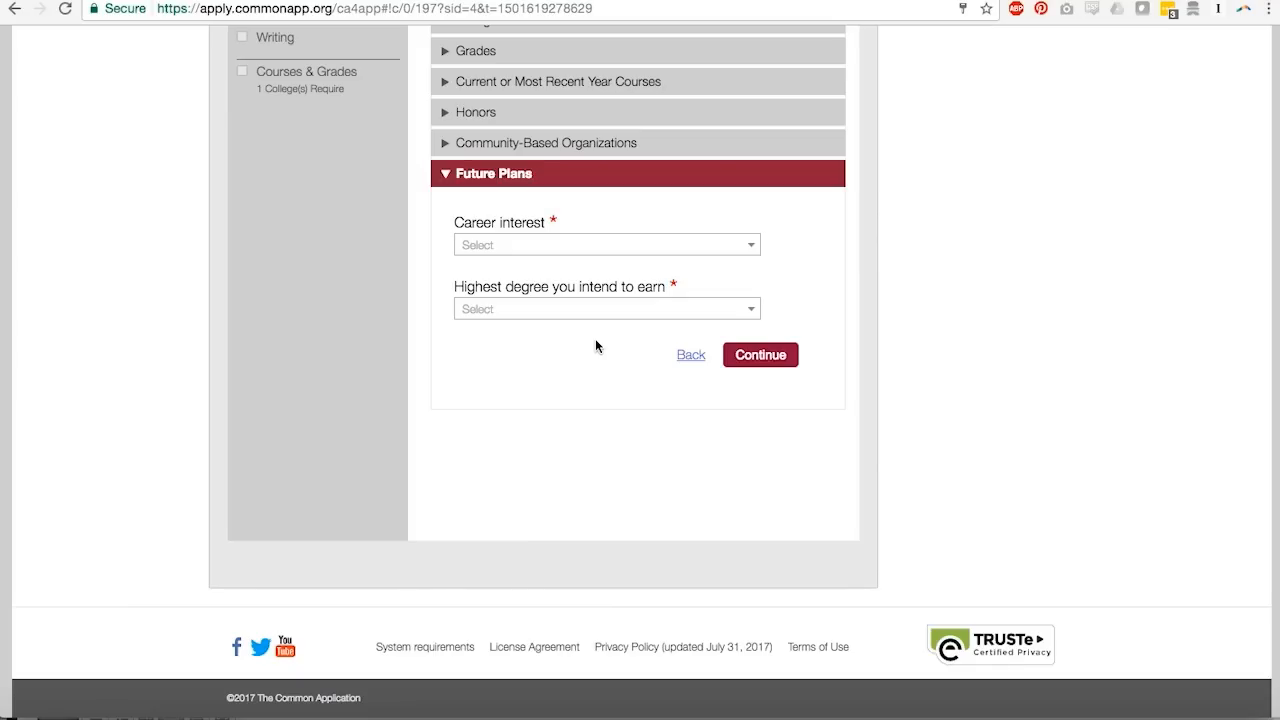
{"action": "scroll", "scroll_direction": "down", "scroll_amount": 3}
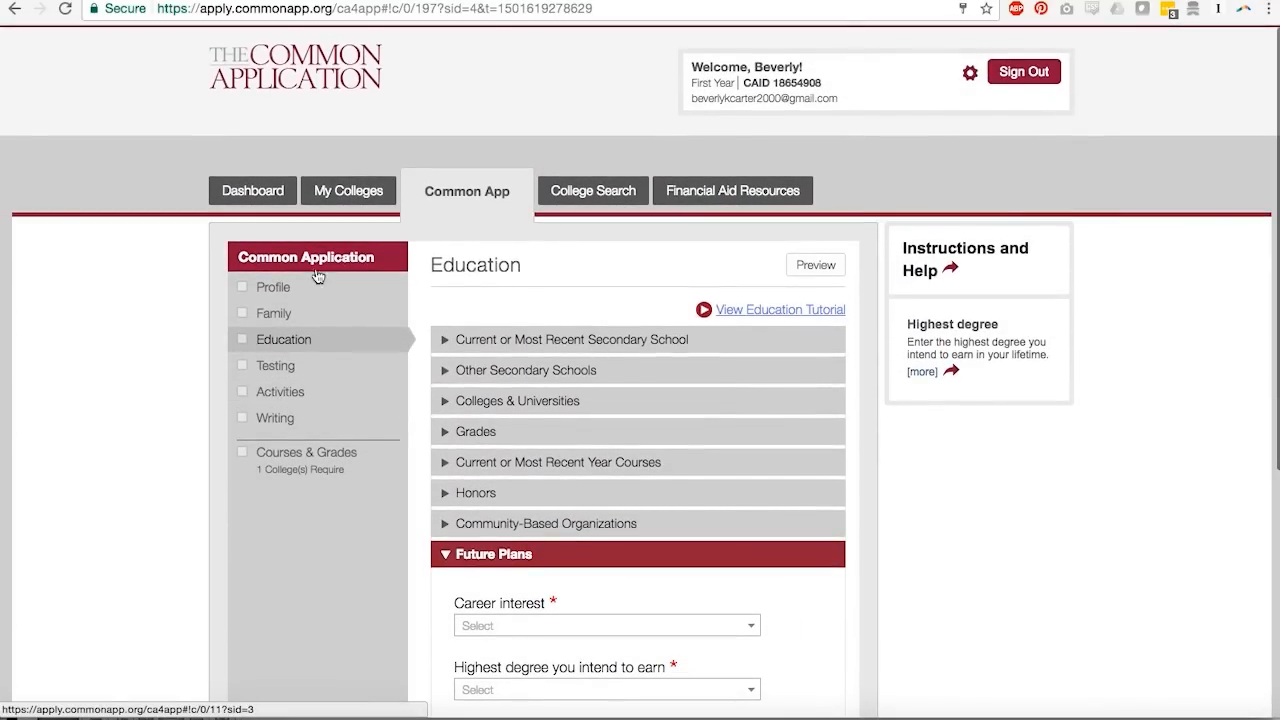
Step: Open Testing and continue past Tests Taken to the SAT Subject Tests questions
{"action": "left_click", "coordinate": [276, 365]}
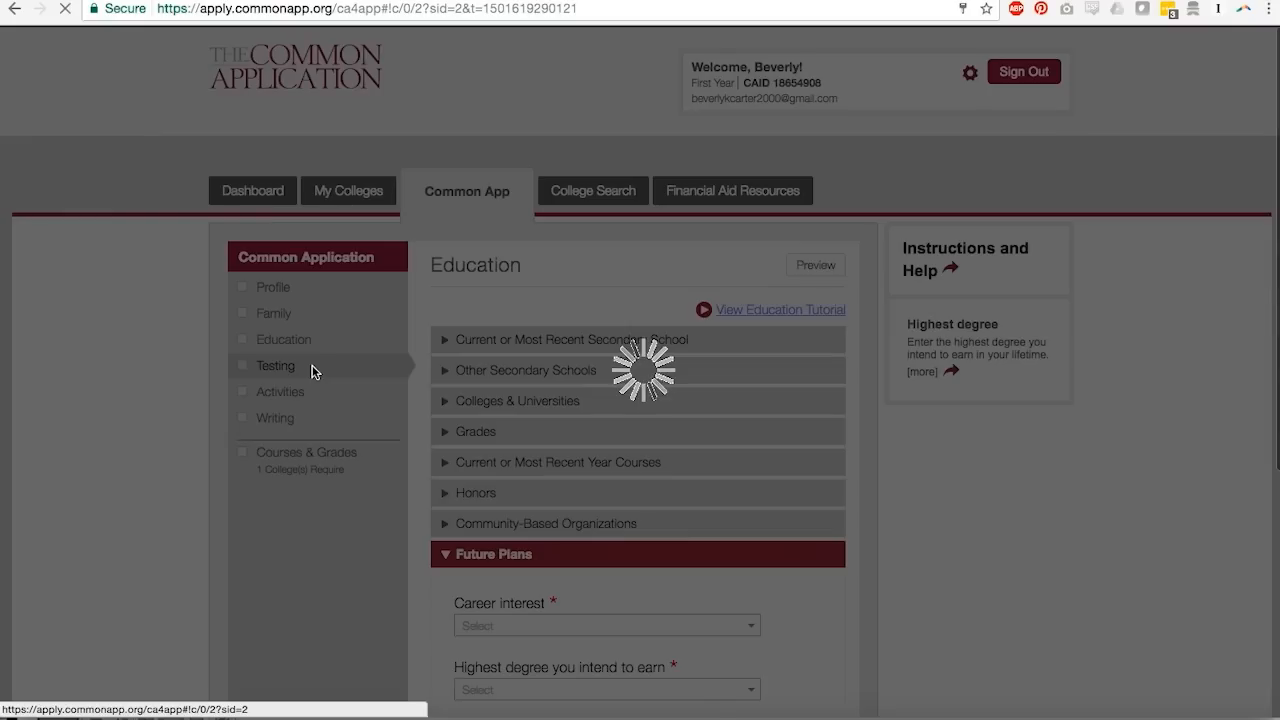
{"action": "left_click", "coordinate": [275, 365]}
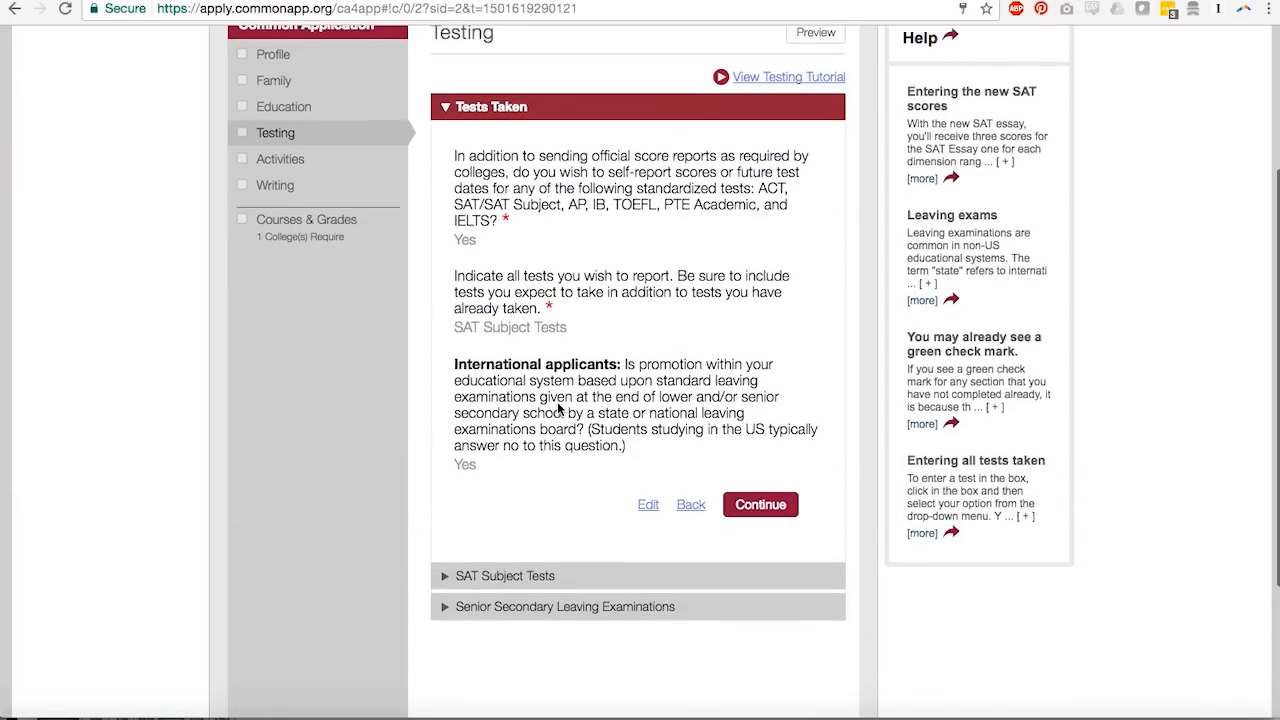
{"action": "left_click", "coordinate": [760, 504]}
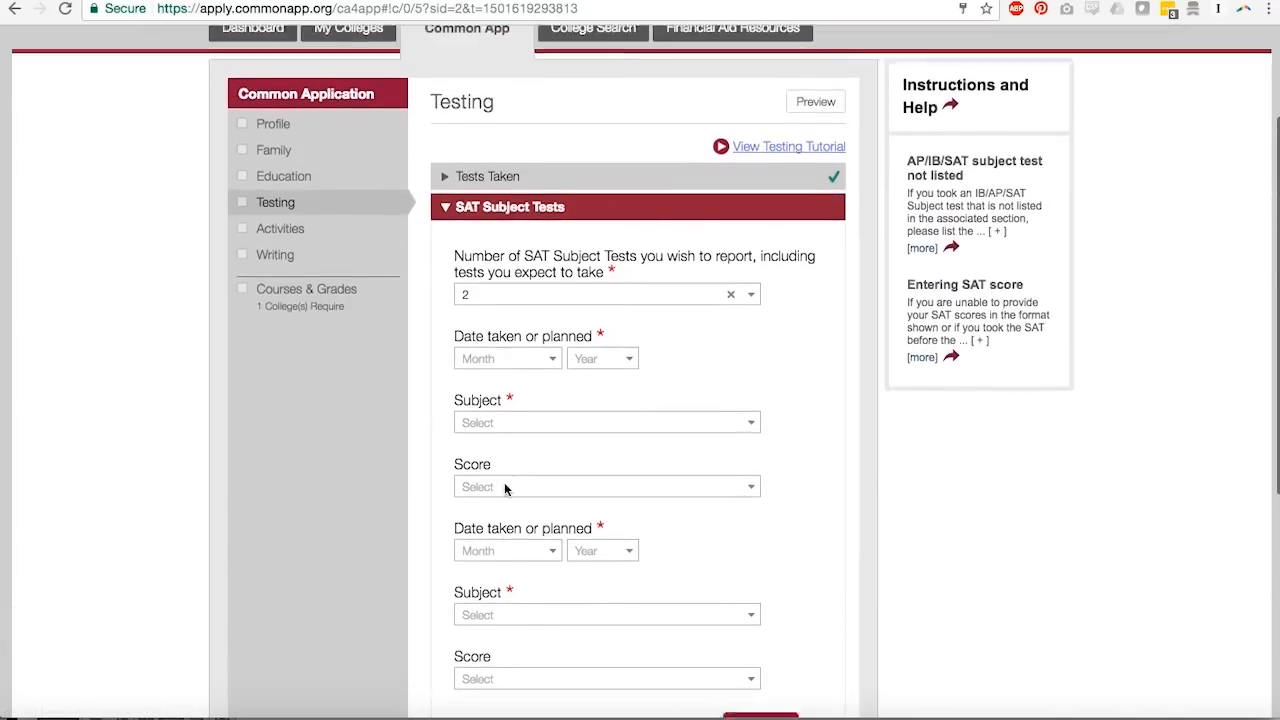
{"action": "scroll", "scroll_direction": "down", "scroll_amount": 3}
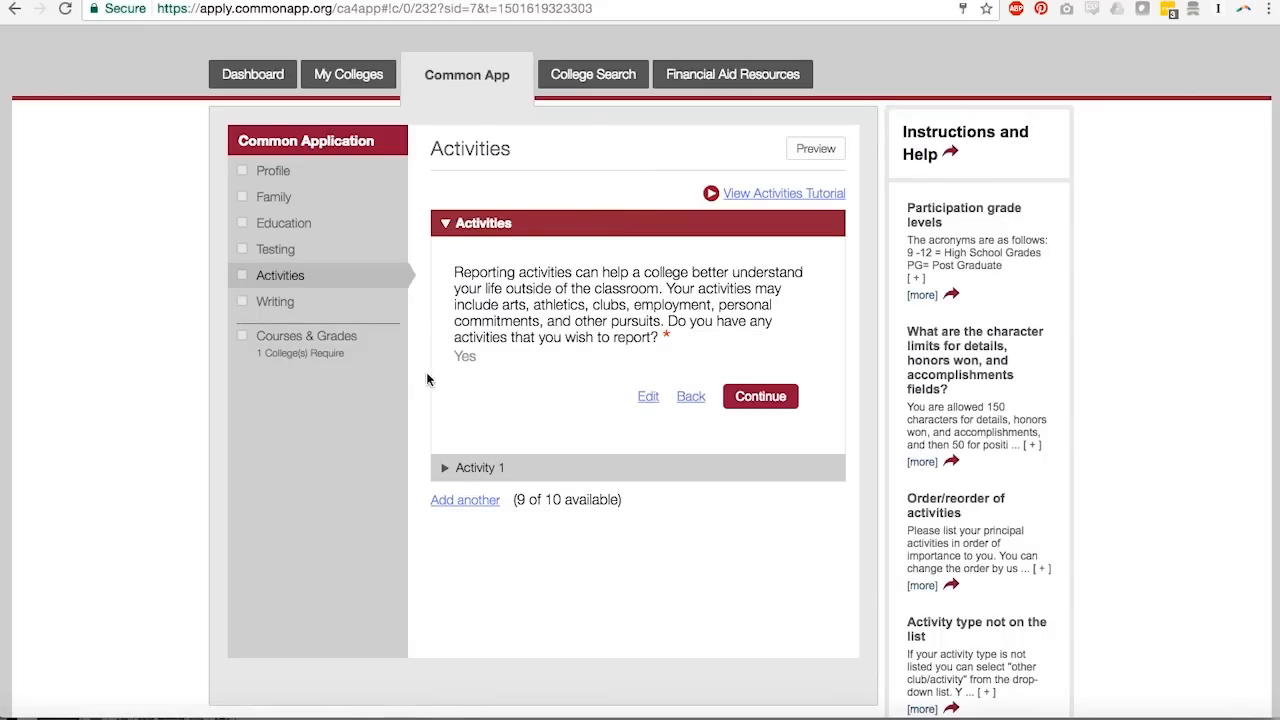
{"action": "mouse_move", "coordinate": [485, 383]}
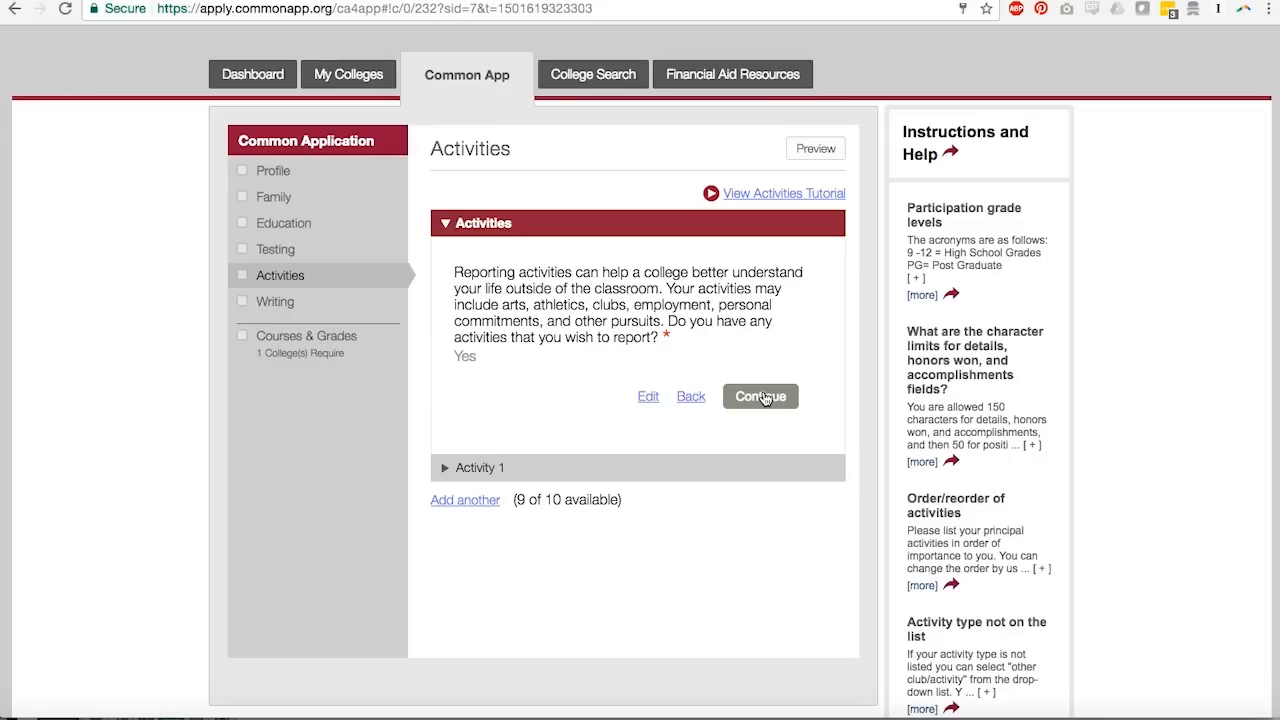
{"action": "mouse_move", "coordinate": [765, 400]}
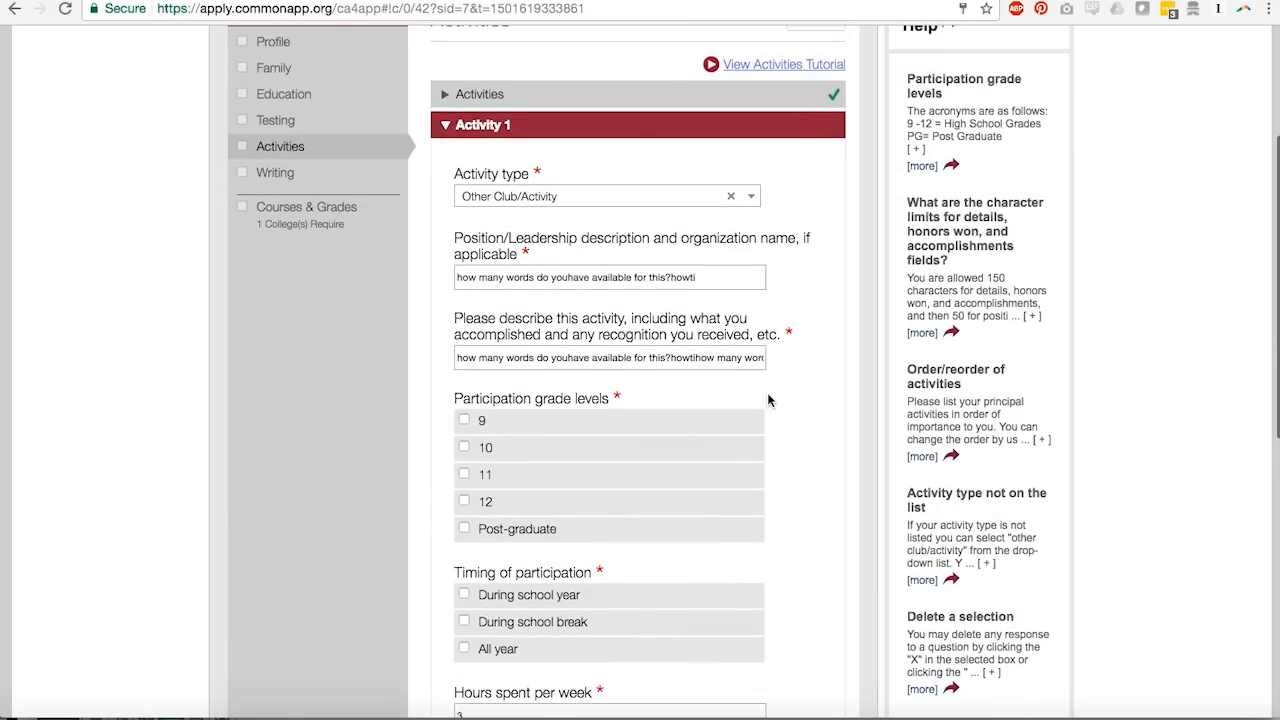
{"action": "mouse_move", "coordinate": [702, 574]}
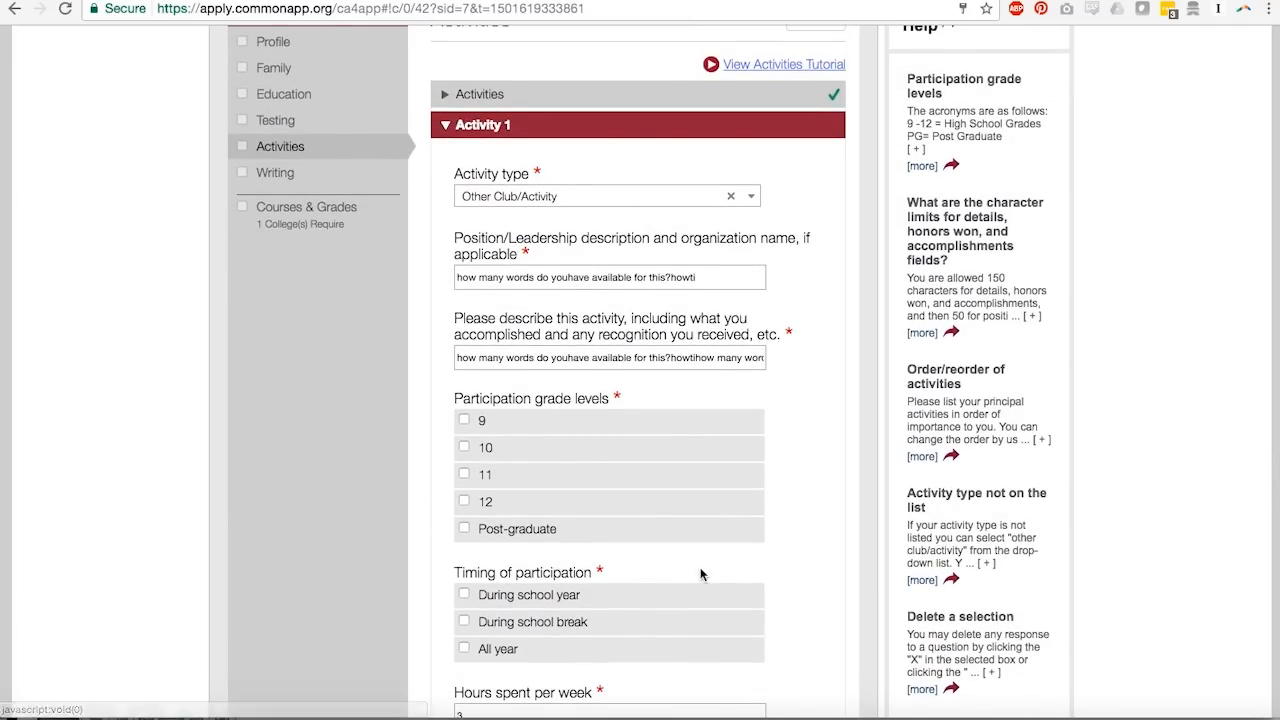
Step: Review the Other Club/Activity entry, selecting its description and scrolling through hours and weeks
{"action": "scroll", "scroll_direction": "down", "scroll_amount": 3}
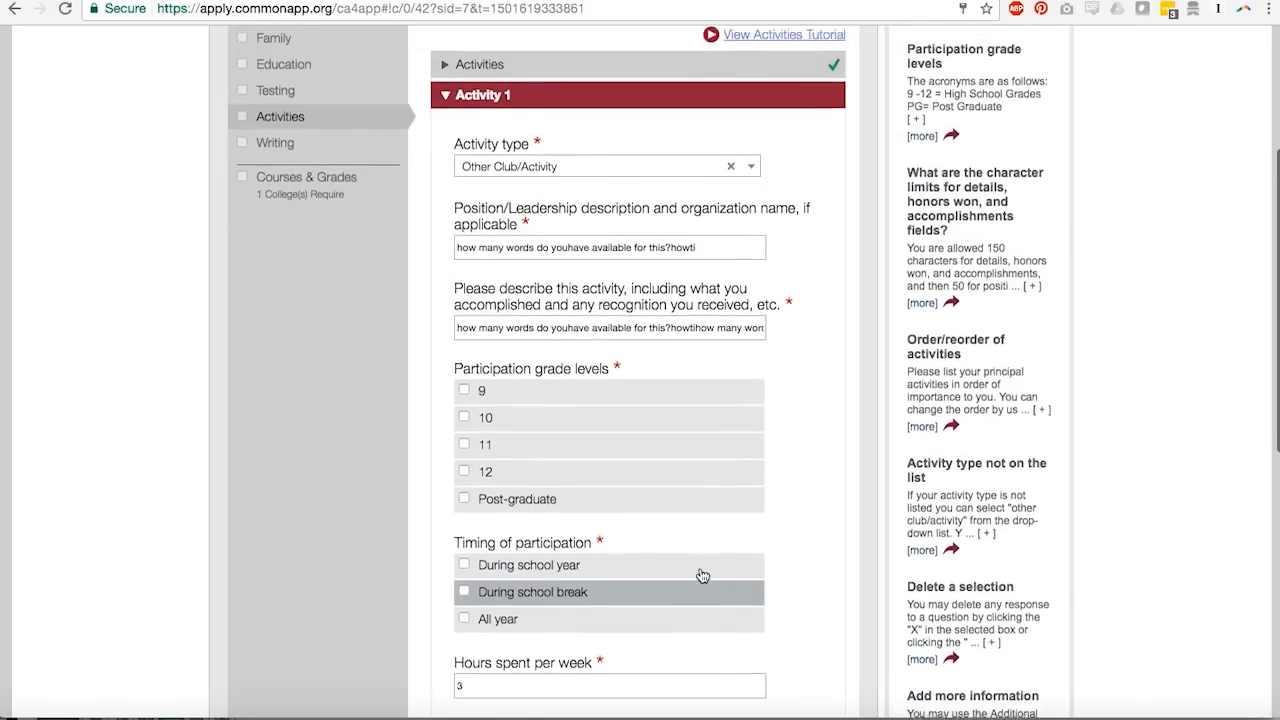
{"action": "scroll", "scroll_direction": "up", "scroll_amount": 3}
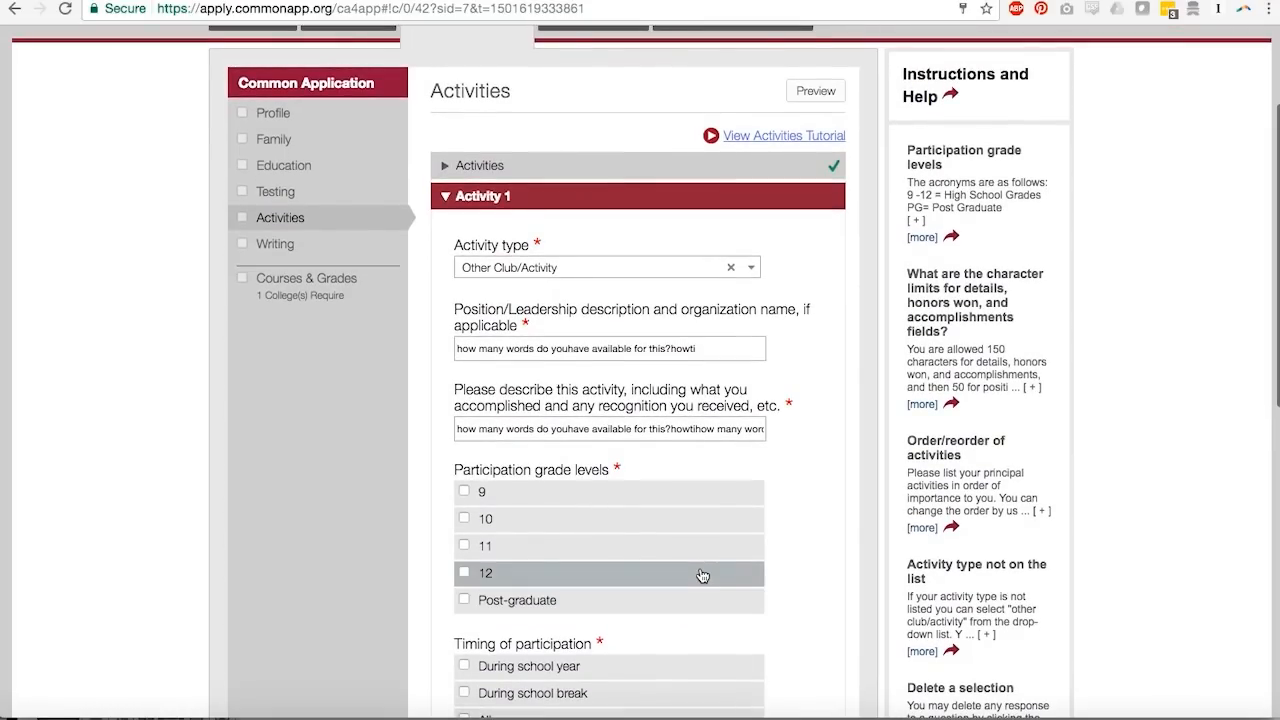
{"action": "triple_click", "coordinate": [608, 348]}
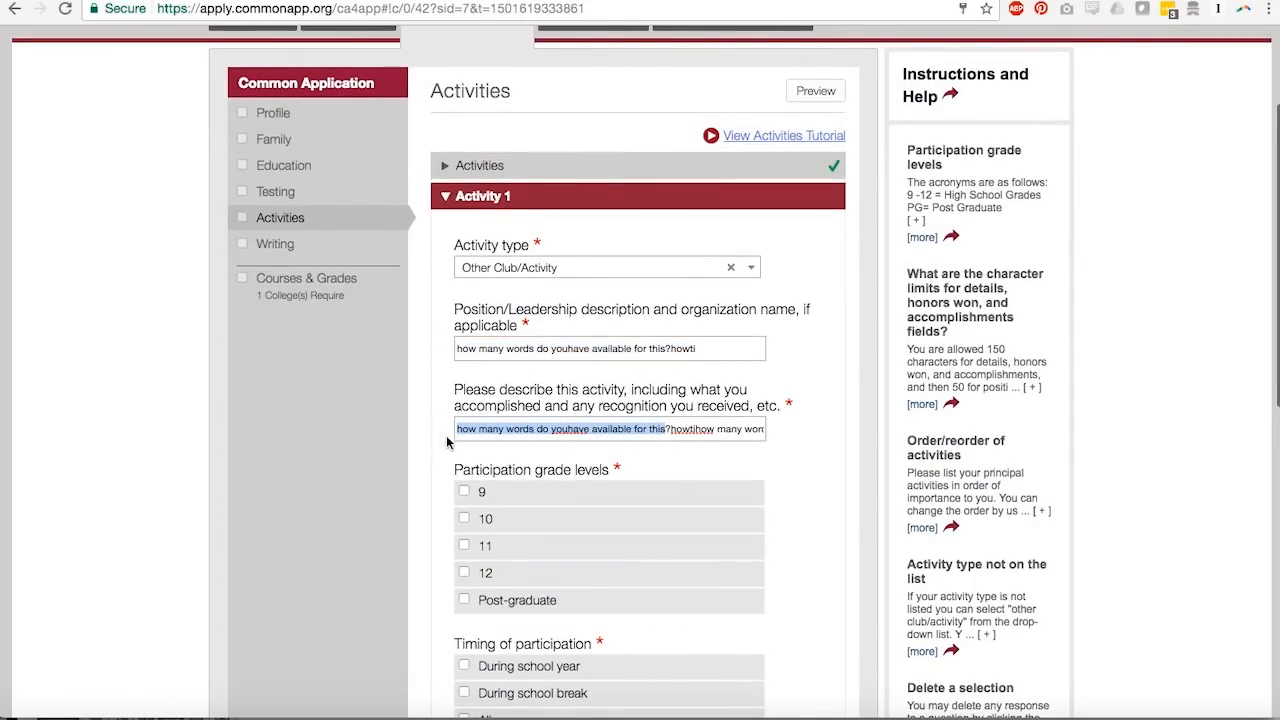
{"action": "mouse_move", "coordinate": [588, 373]}
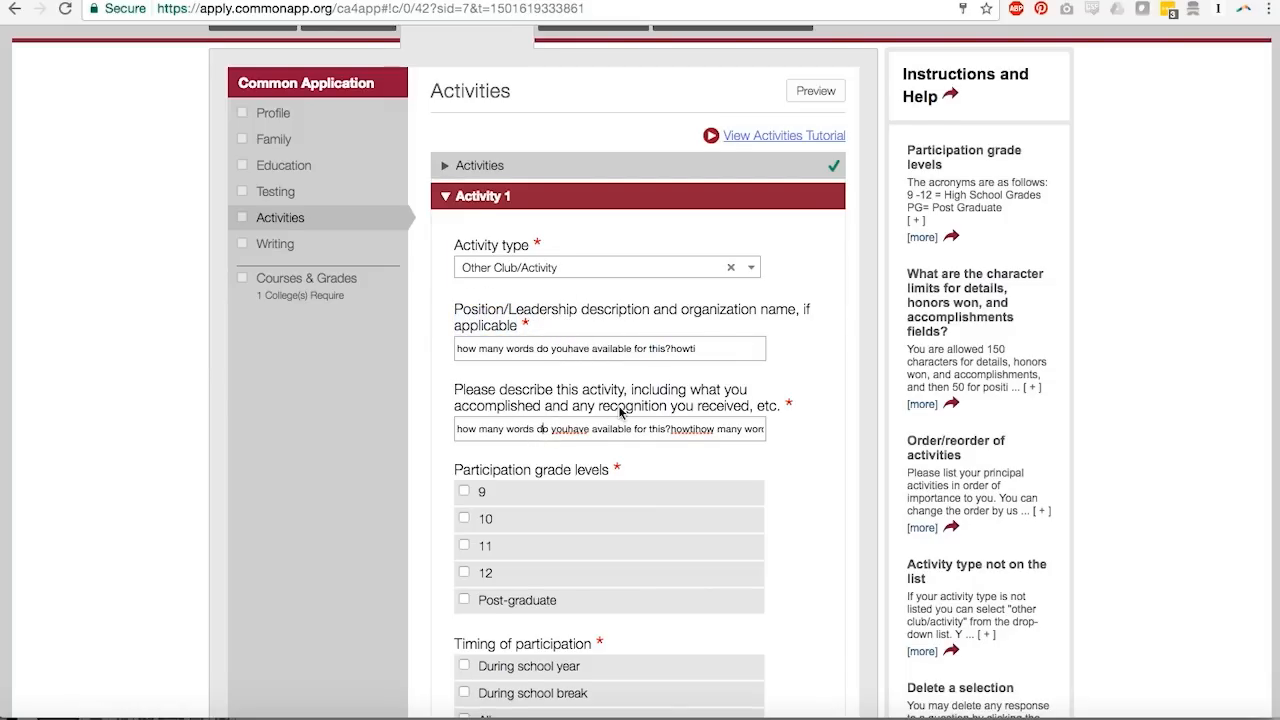
{"action": "scroll", "scroll_direction": "down", "scroll_amount": 3}
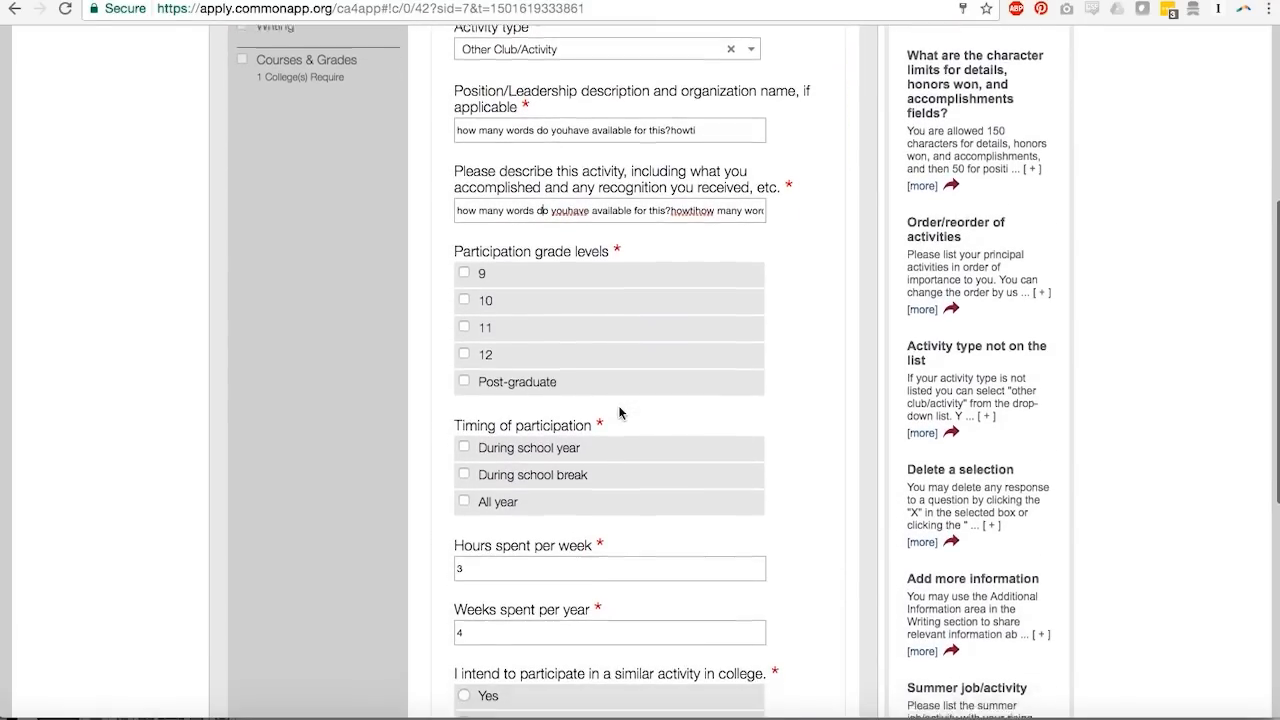
{"action": "scroll", "scroll_direction": "down", "scroll_amount": 3}
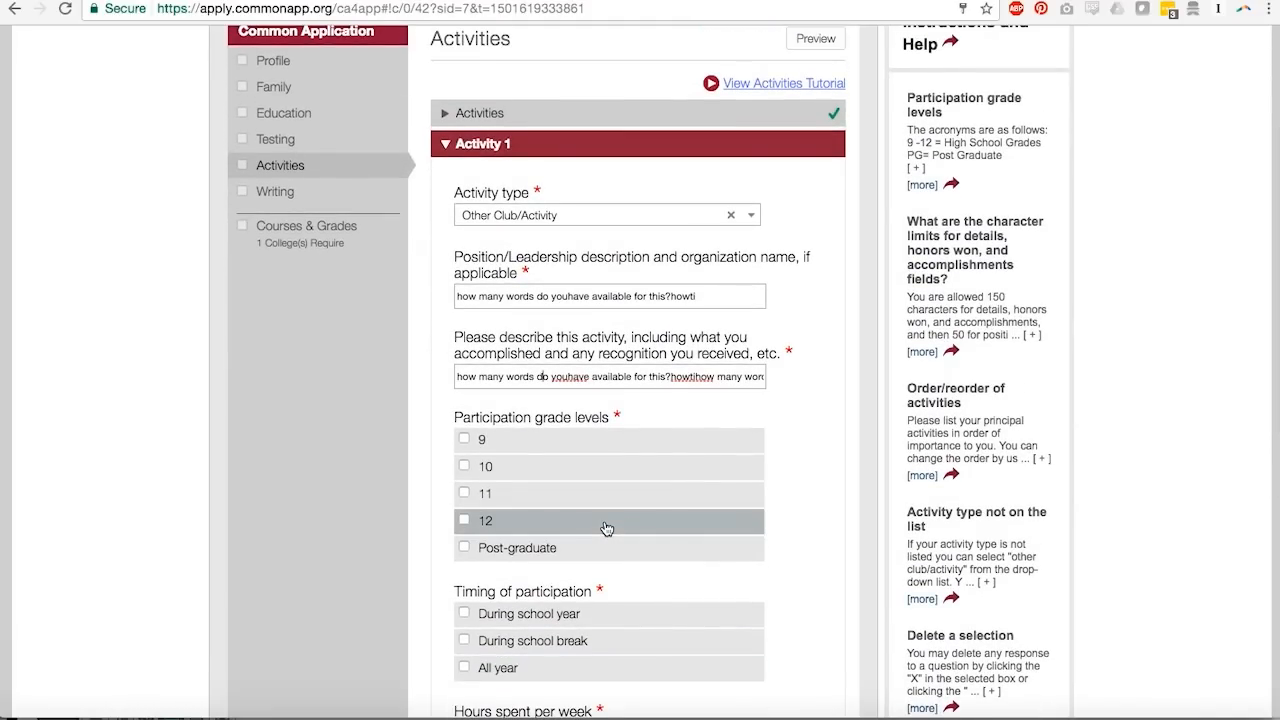
{"action": "scroll", "scroll_direction": "down", "scroll_amount": 3}
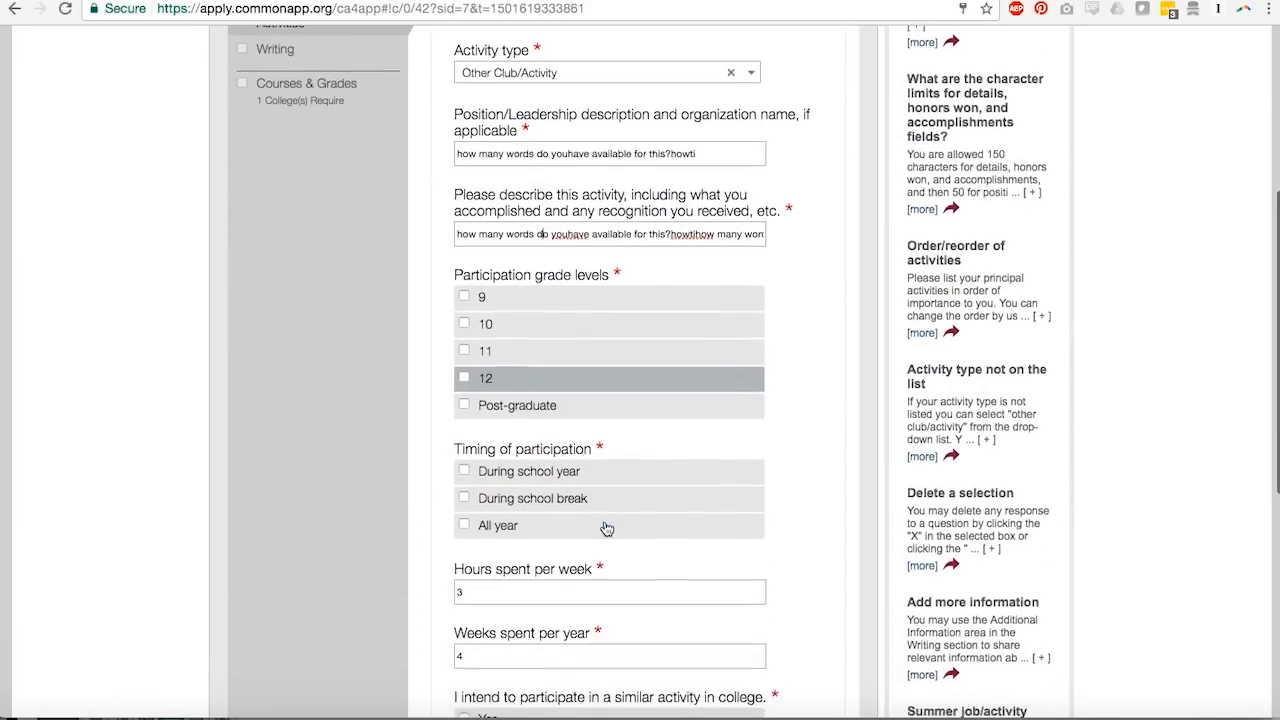
{"action": "scroll", "scroll_direction": "down", "scroll_amount": 3}
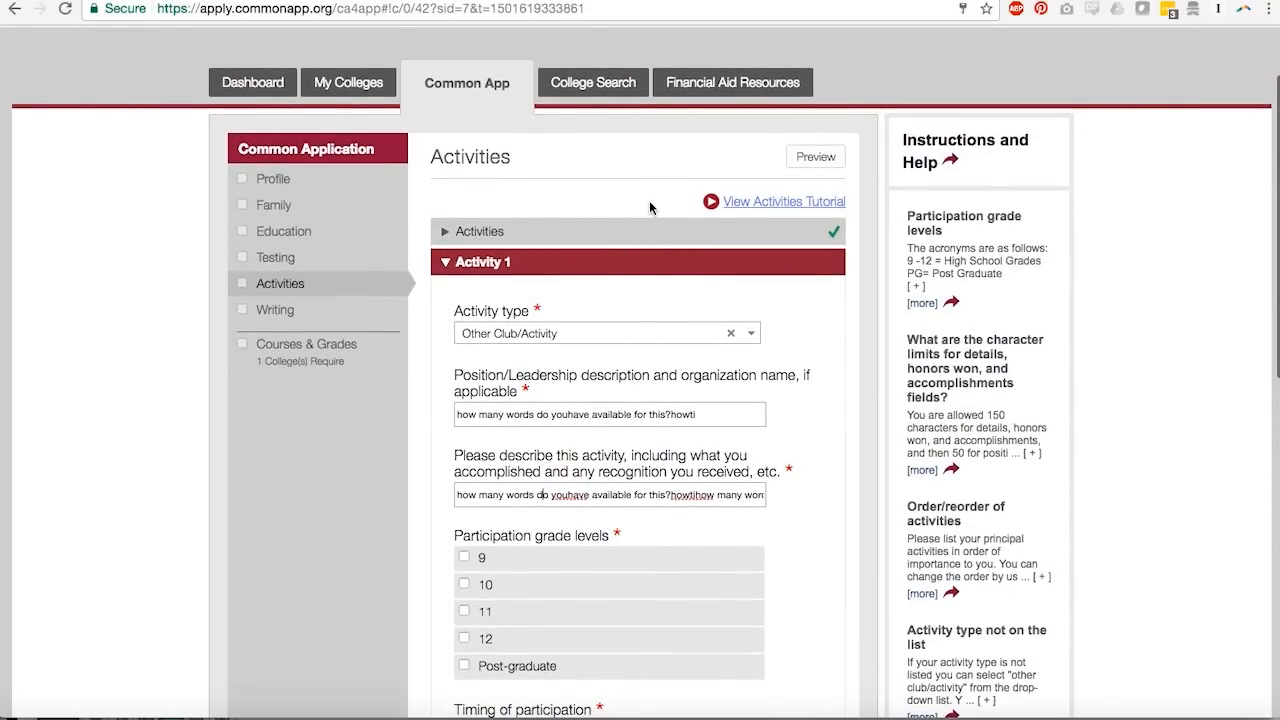
{"action": "mouse_move", "coordinate": [567, 355]}
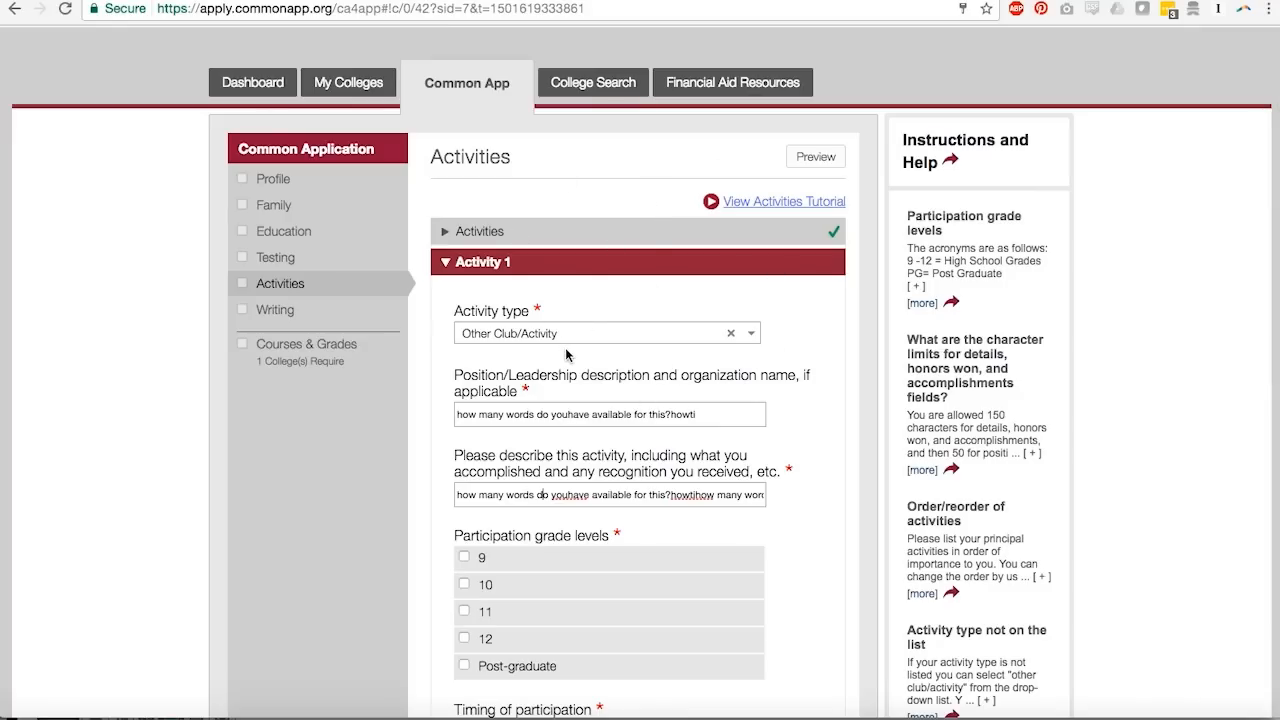
{"action": "mouse_move", "coordinate": [643, 264]}
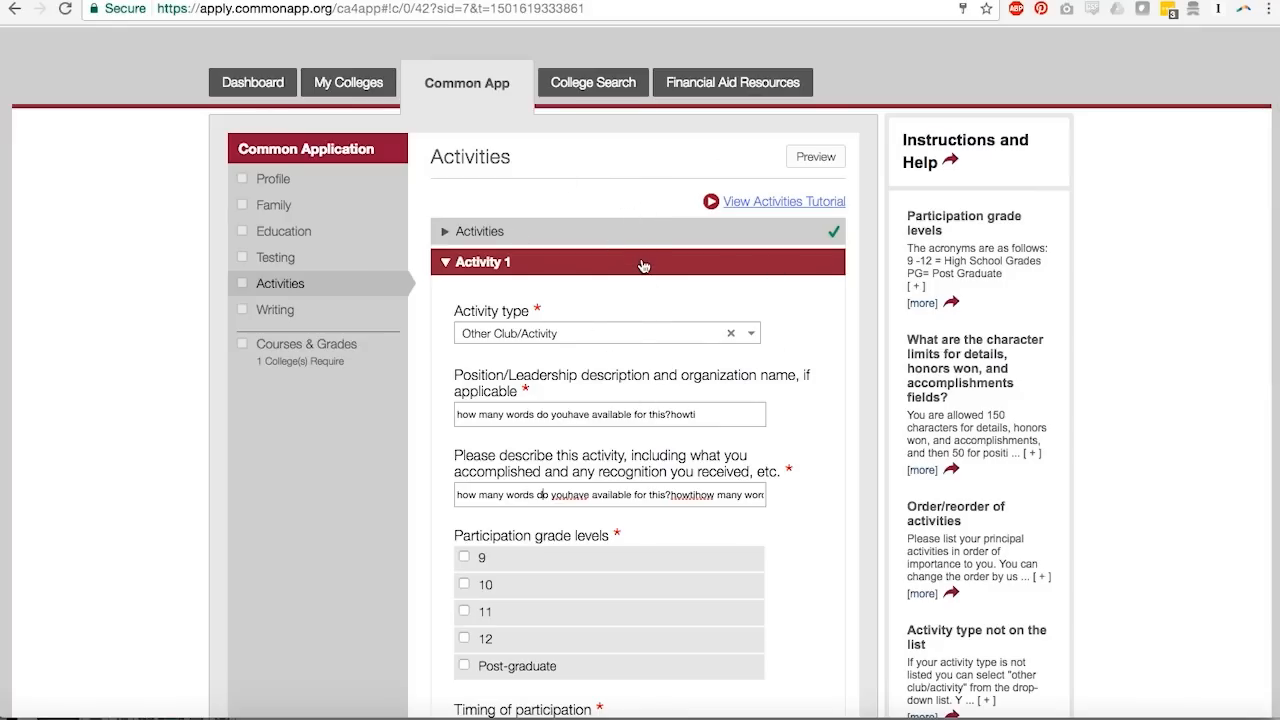
{"action": "scroll", "scroll_direction": "down", "scroll_amount": 3}
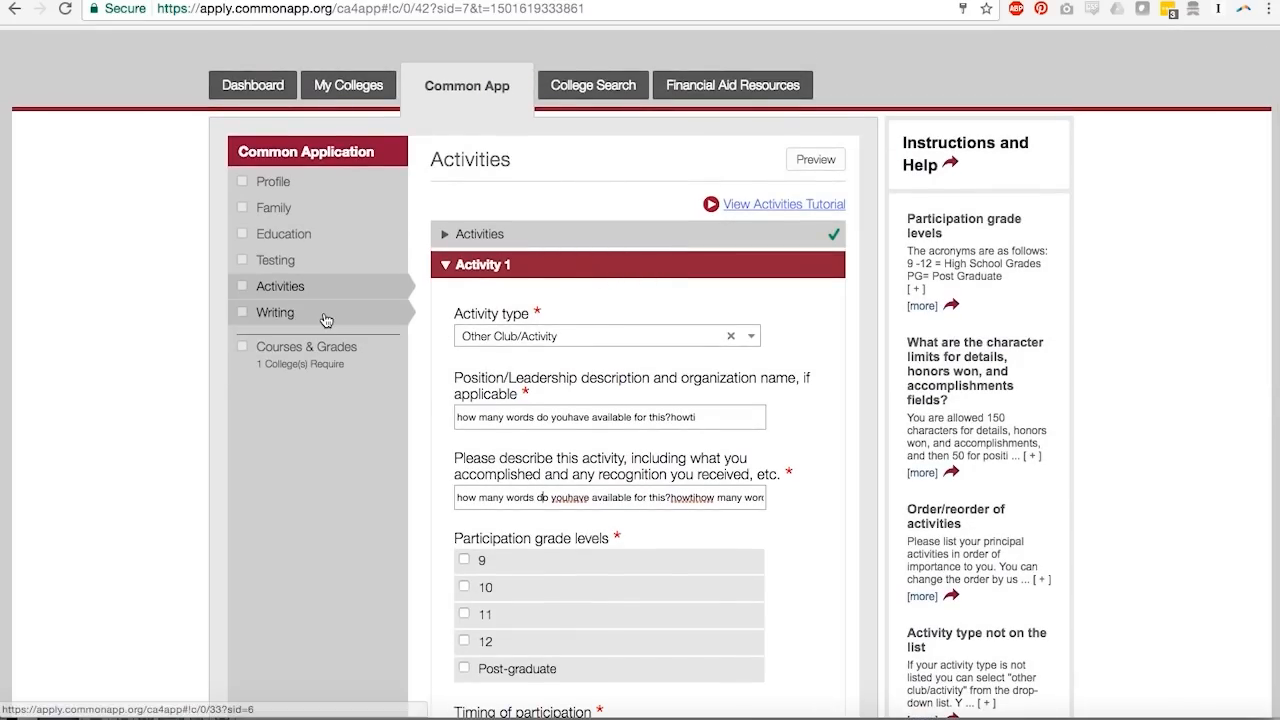
Step: Open Writing and scroll the Personal Essay page, listing nine colleges, down to the prompts
{"action": "left_click", "coordinate": [275, 312]}
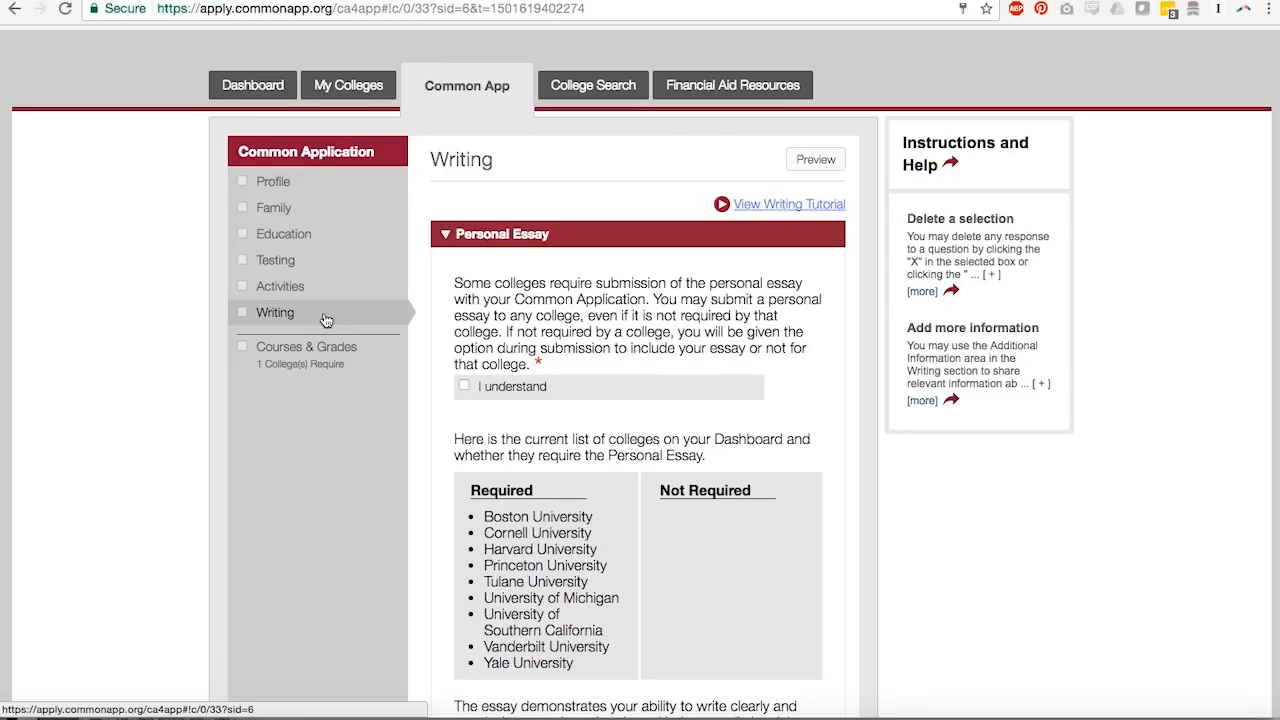
{"action": "scroll", "scroll_direction": "down", "scroll_amount": 3}
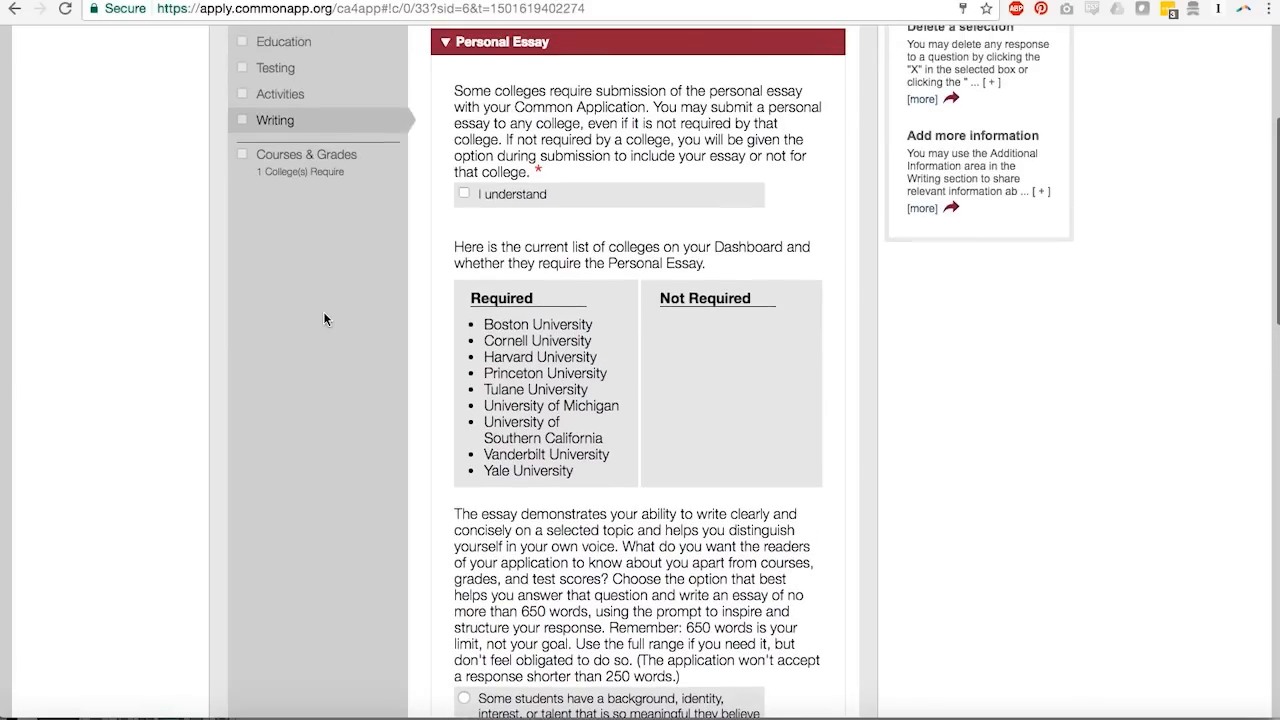
{"action": "scroll", "scroll_direction": "down", "scroll_amount": 3}
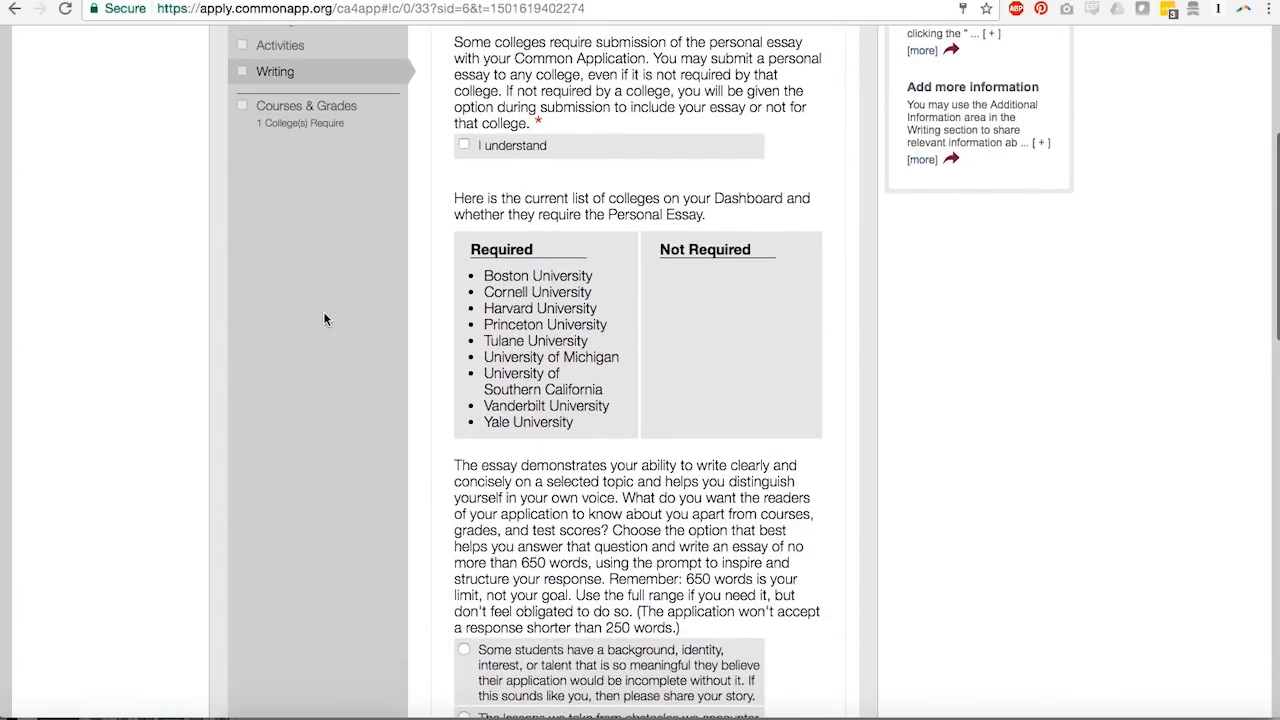
{"action": "scroll", "scroll_direction": "down", "scroll_amount": 3}
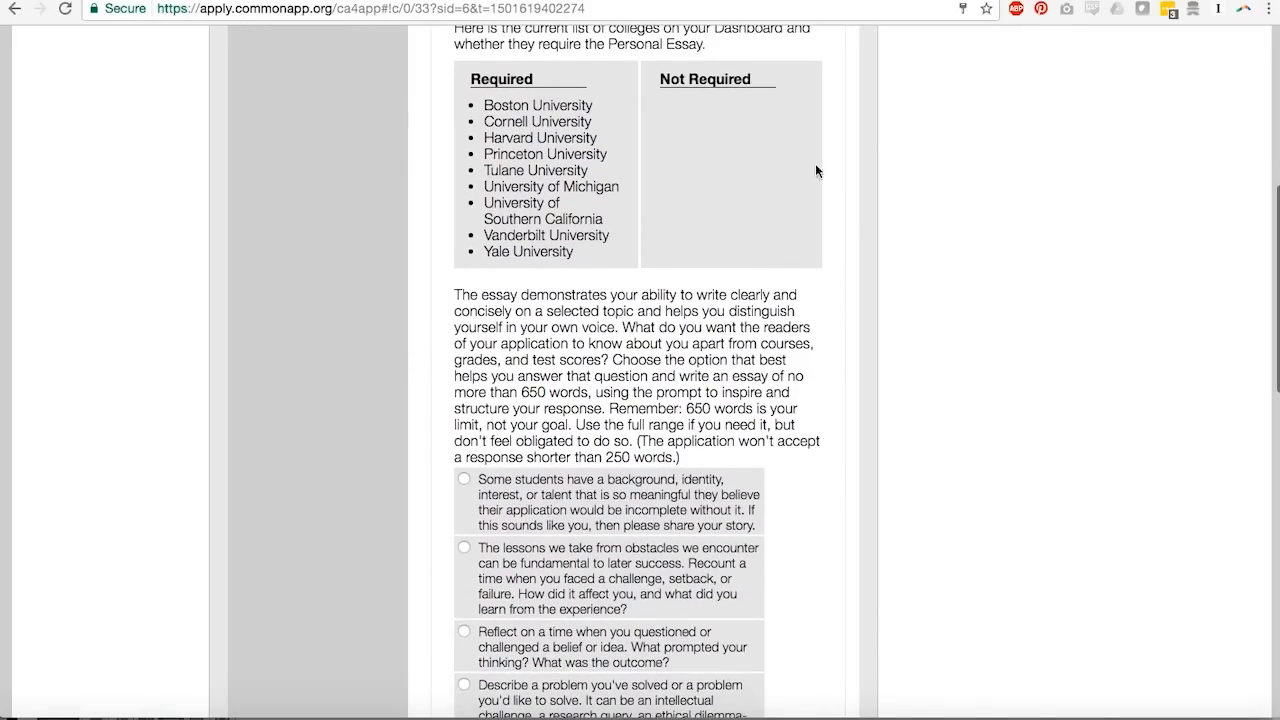
{"action": "mouse_move", "coordinate": [491, 280]}
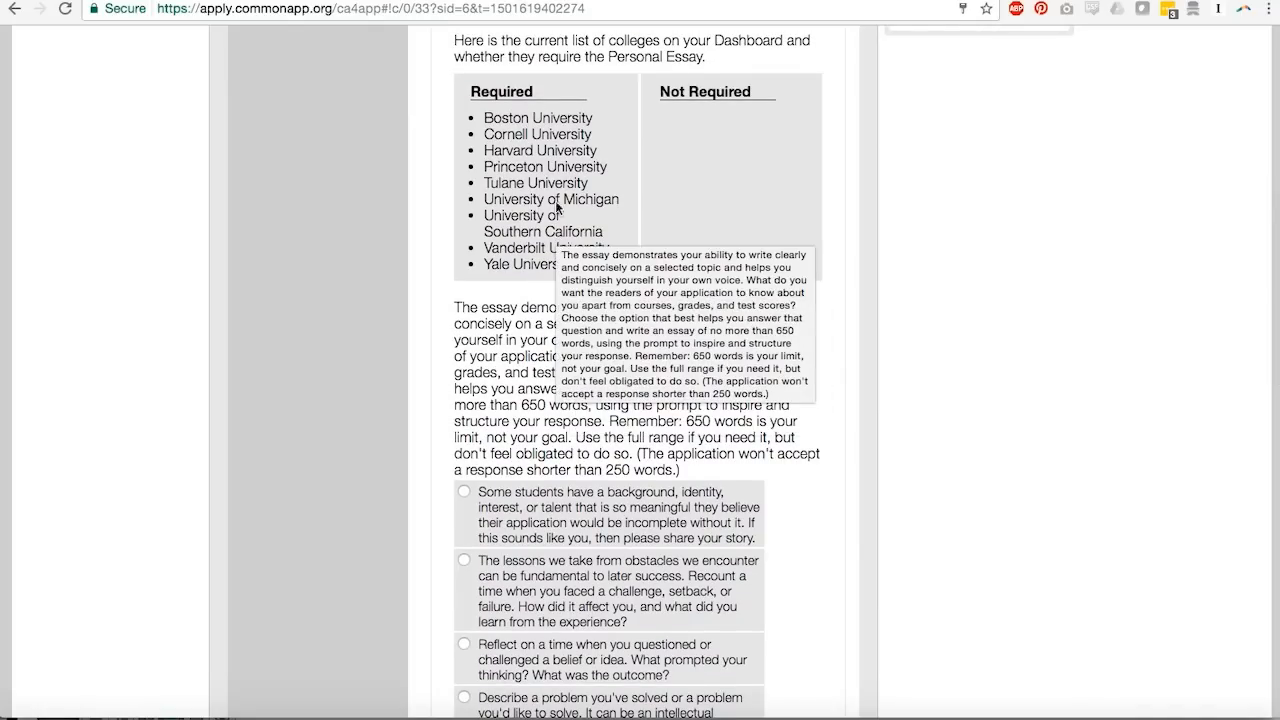
{"action": "mouse_move", "coordinate": [744, 162]}
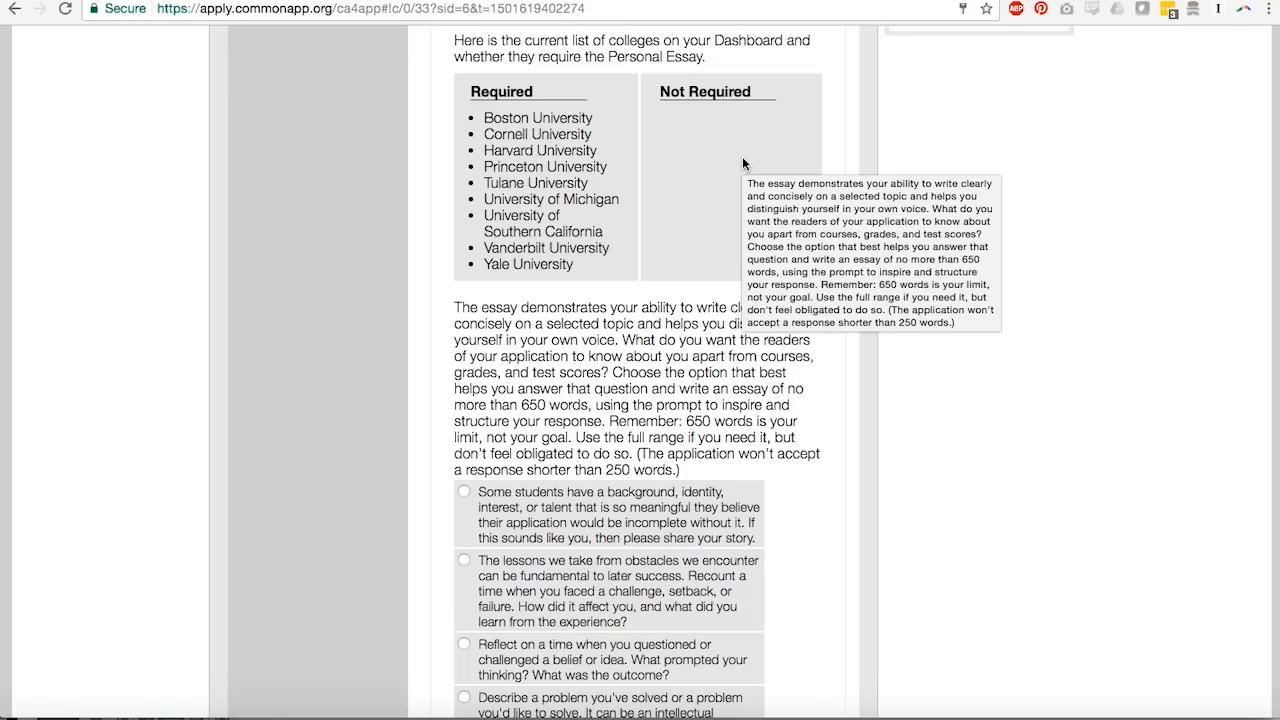
{"action": "mouse_move", "coordinate": [471, 217]}
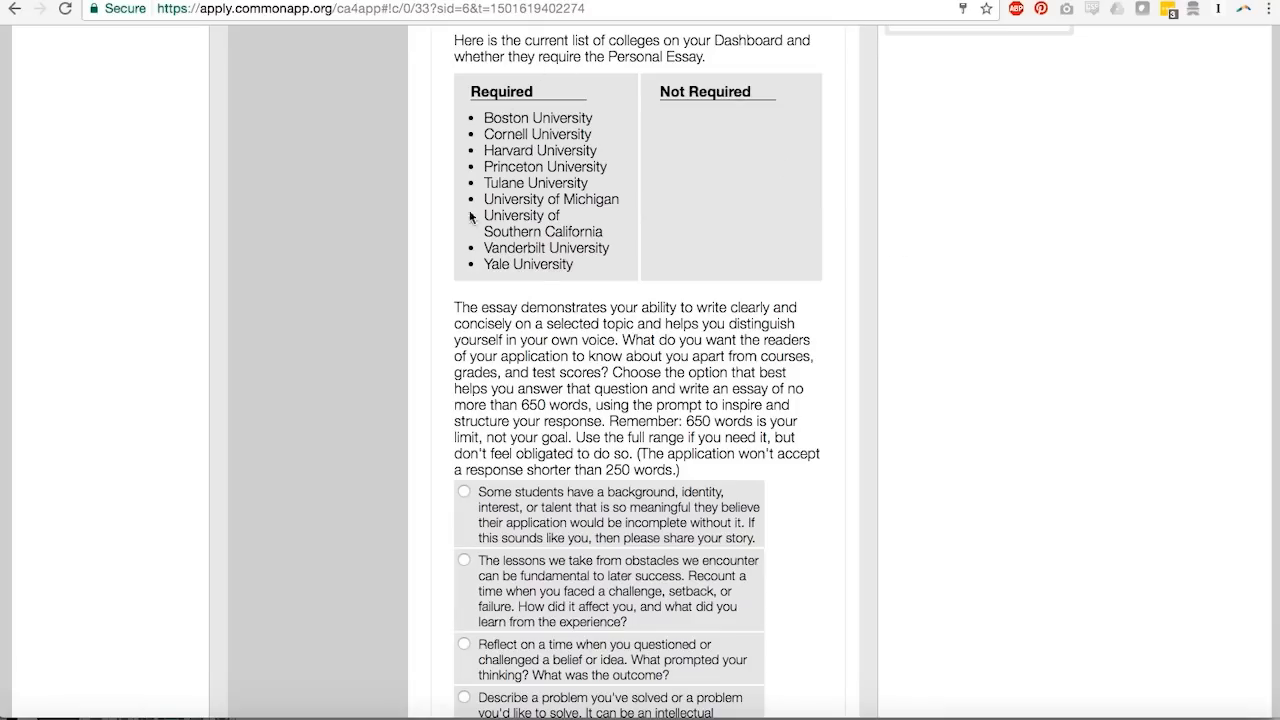
{"action": "mouse_move", "coordinate": [603, 321]}
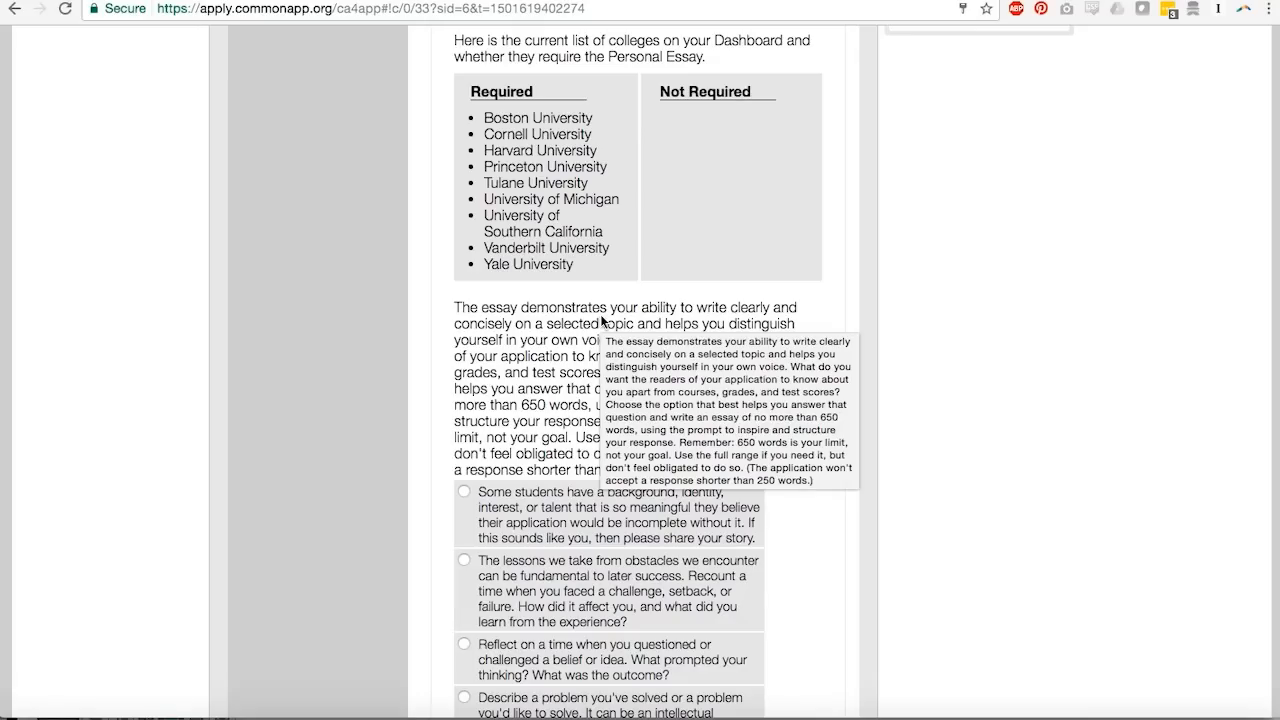
{"action": "mouse_move", "coordinate": [528, 398]}
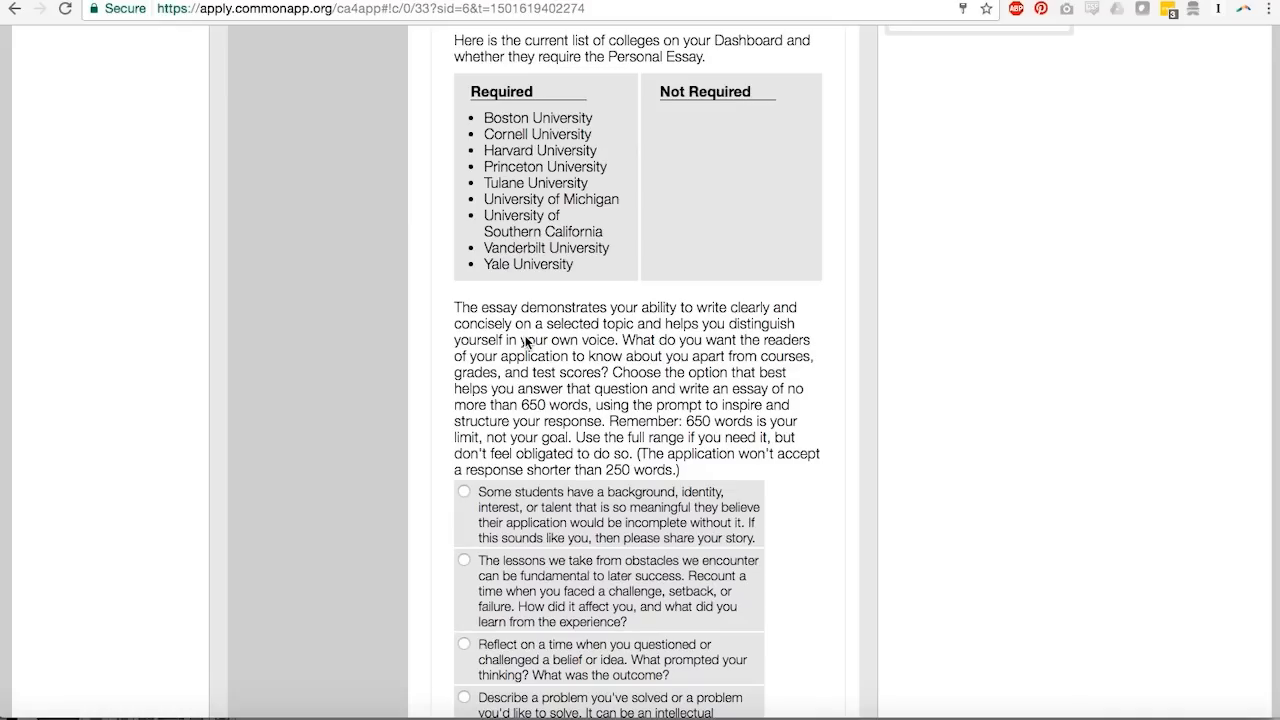
{"action": "scroll", "scroll_direction": "down", "scroll_amount": 3}
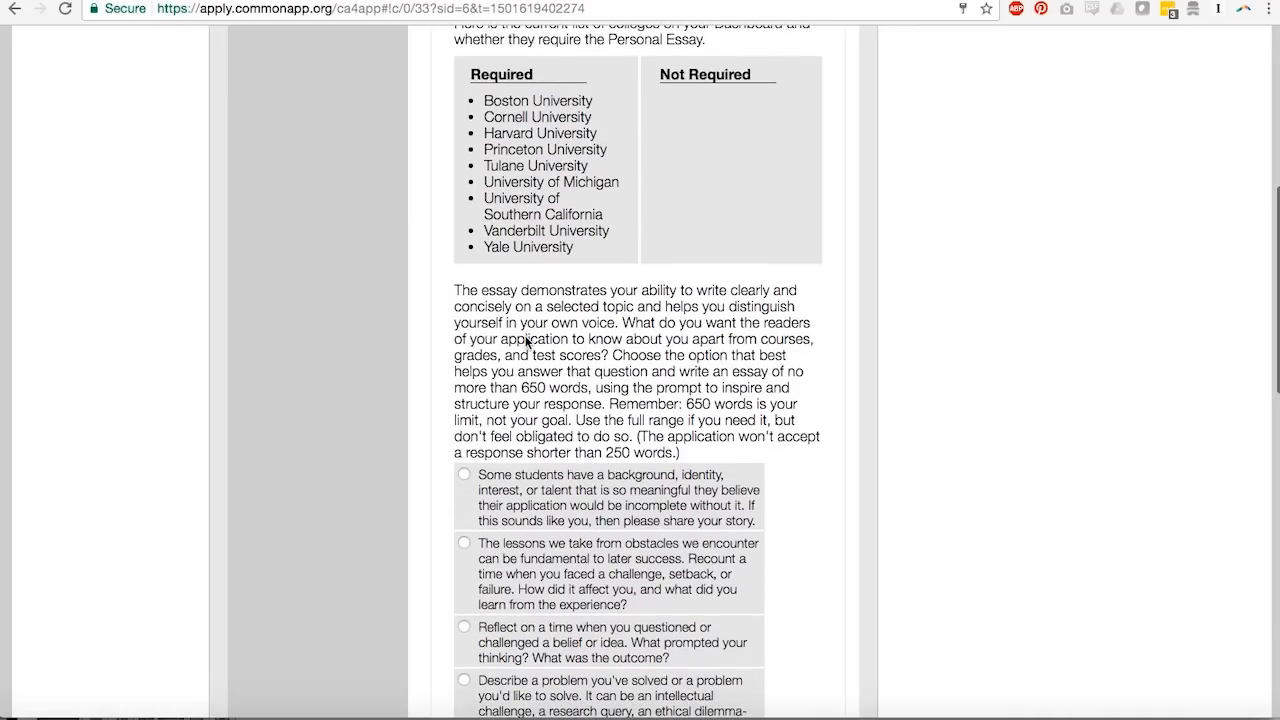
{"action": "scroll", "scroll_direction": "down", "scroll_amount": 3}
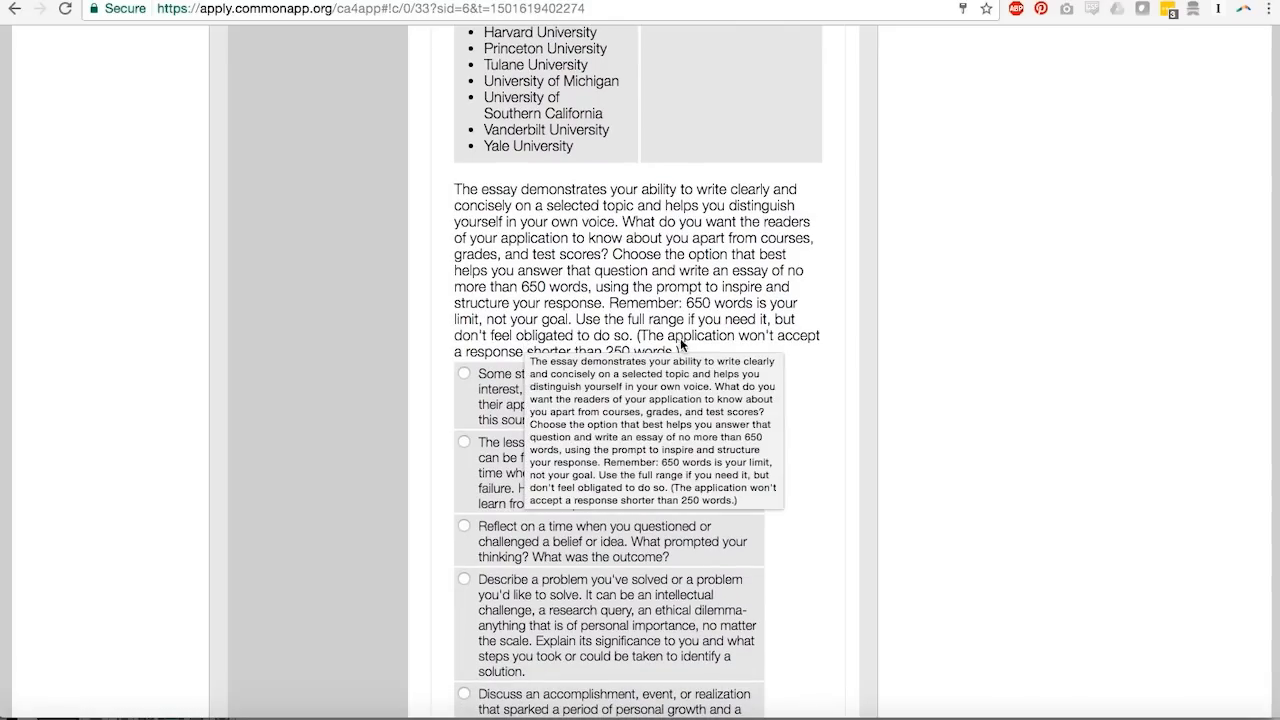
{"action": "mouse_move", "coordinate": [611, 273]}
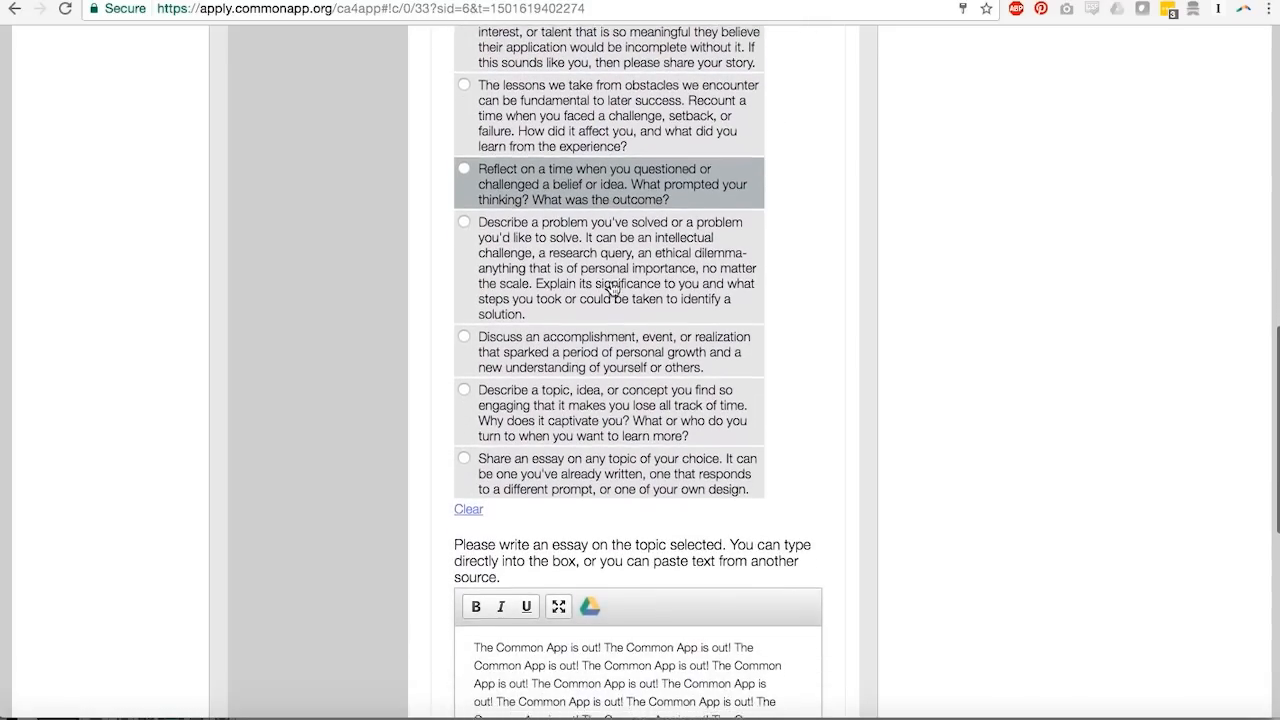
Step: Select the 65-word essay response, surfacing the warning that 185 more words are needed
{"action": "scroll", "scroll_direction": "up", "scroll_amount": 3}
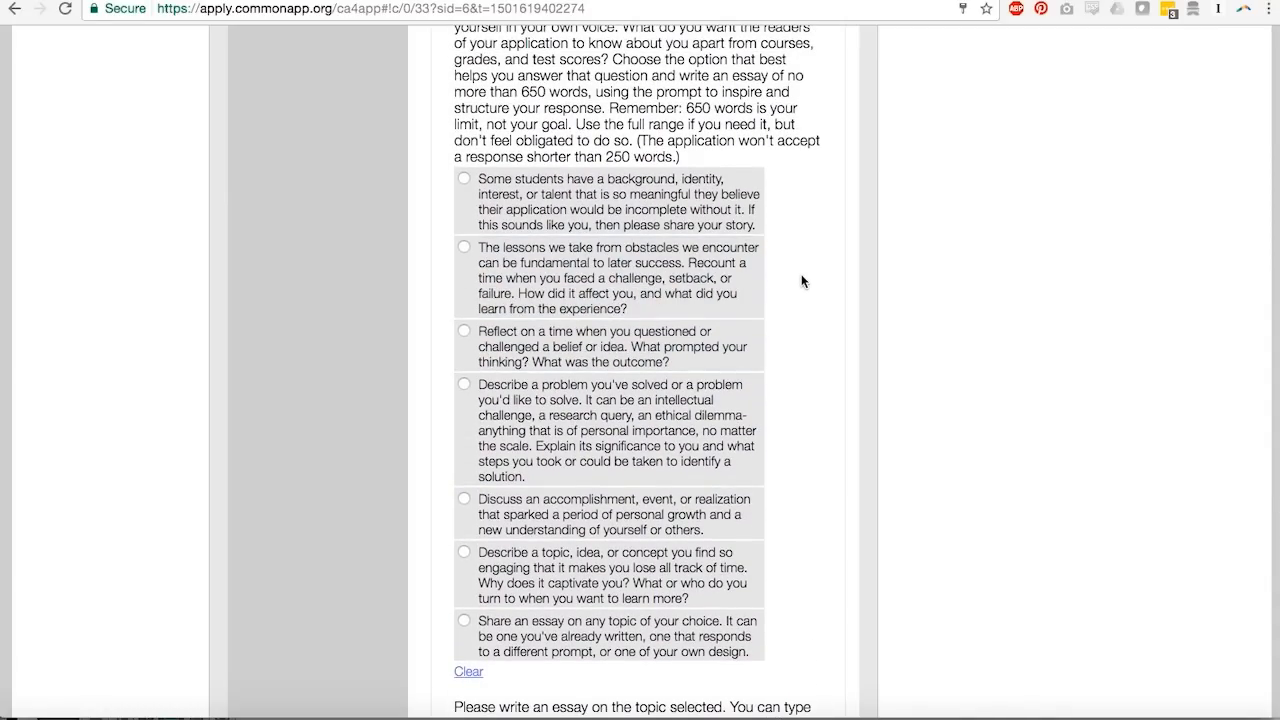
{"action": "left_click", "coordinate": [464, 178]}
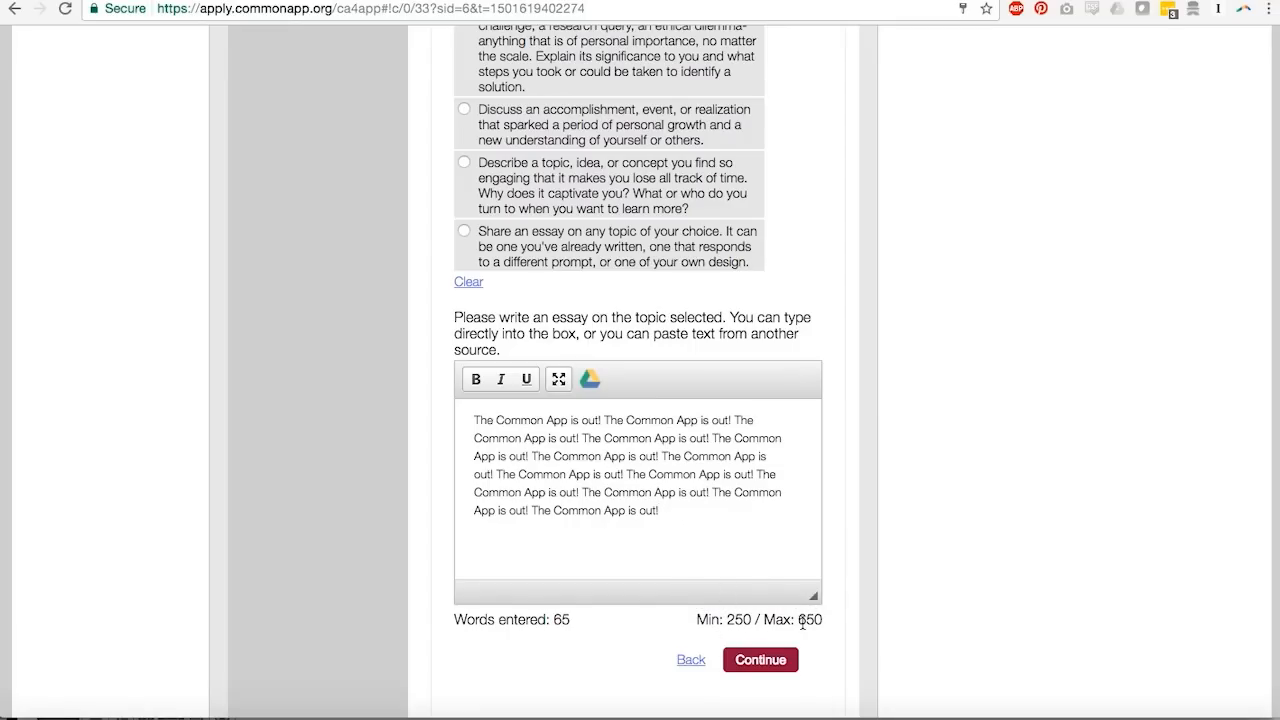
{"action": "left_click", "coordinate": [759, 659]}
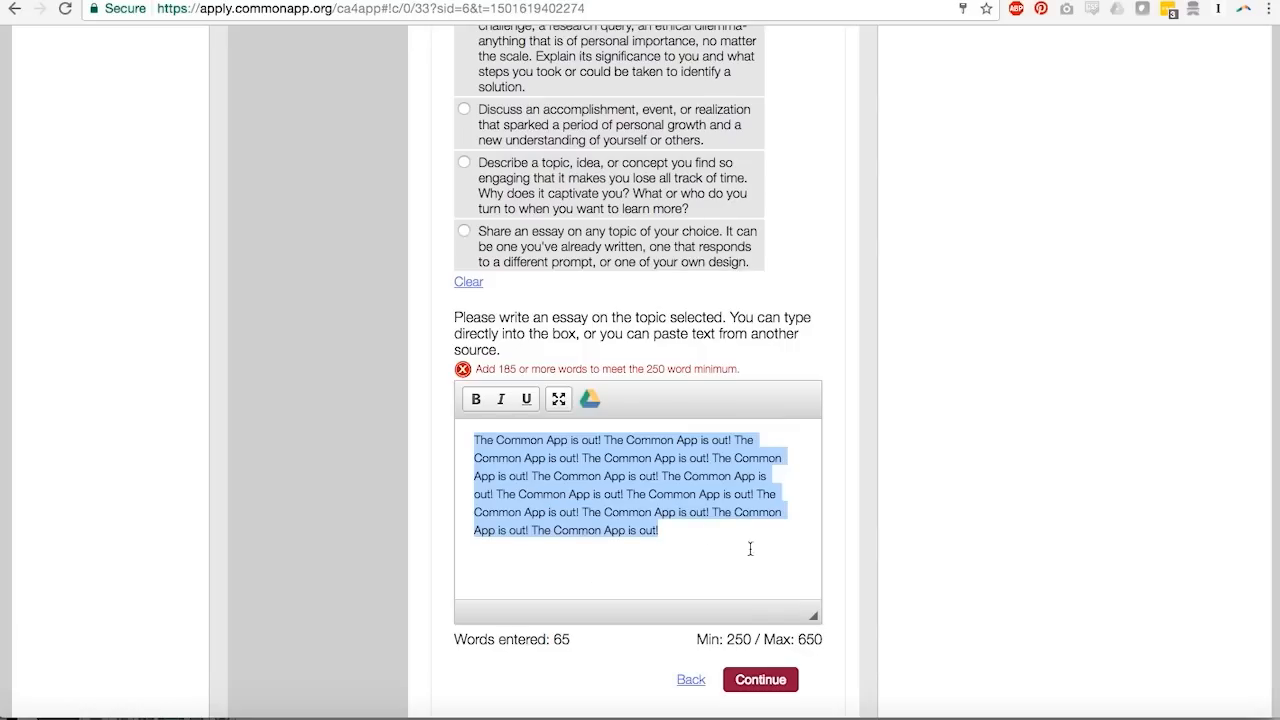
{"action": "mouse_move", "coordinate": [770, 464]}
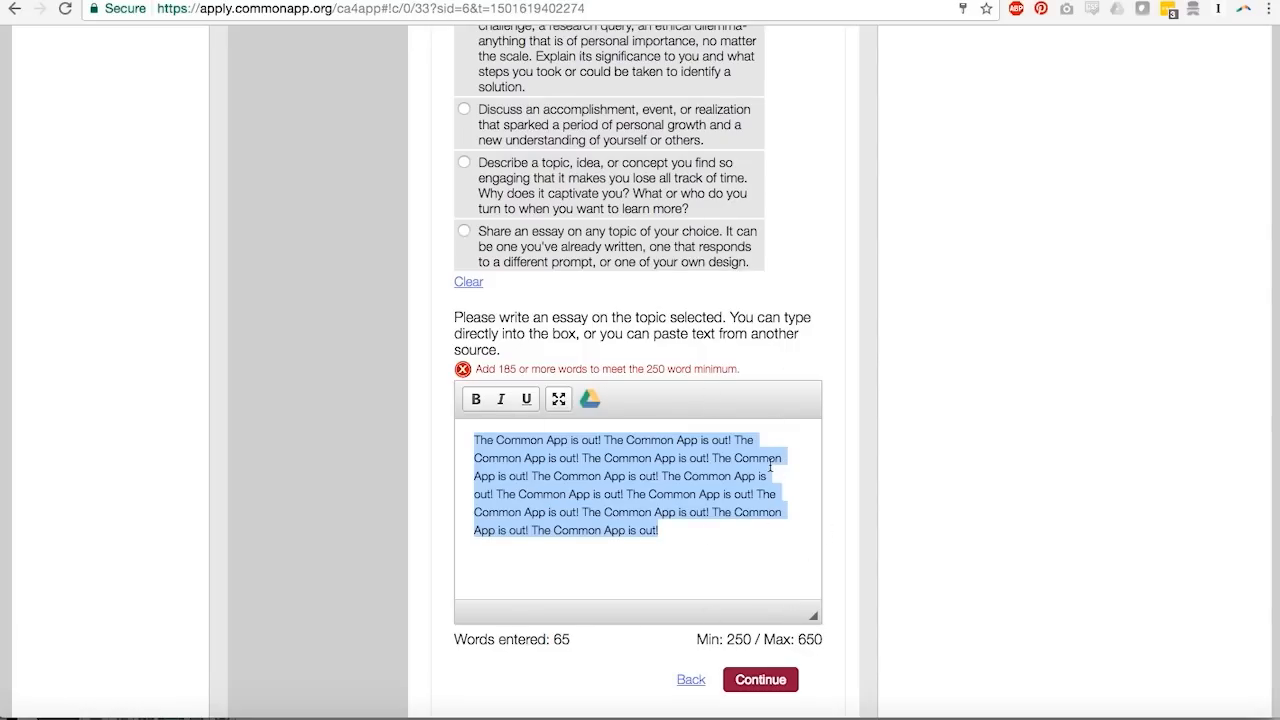
{"action": "mouse_move", "coordinate": [725, 518]}
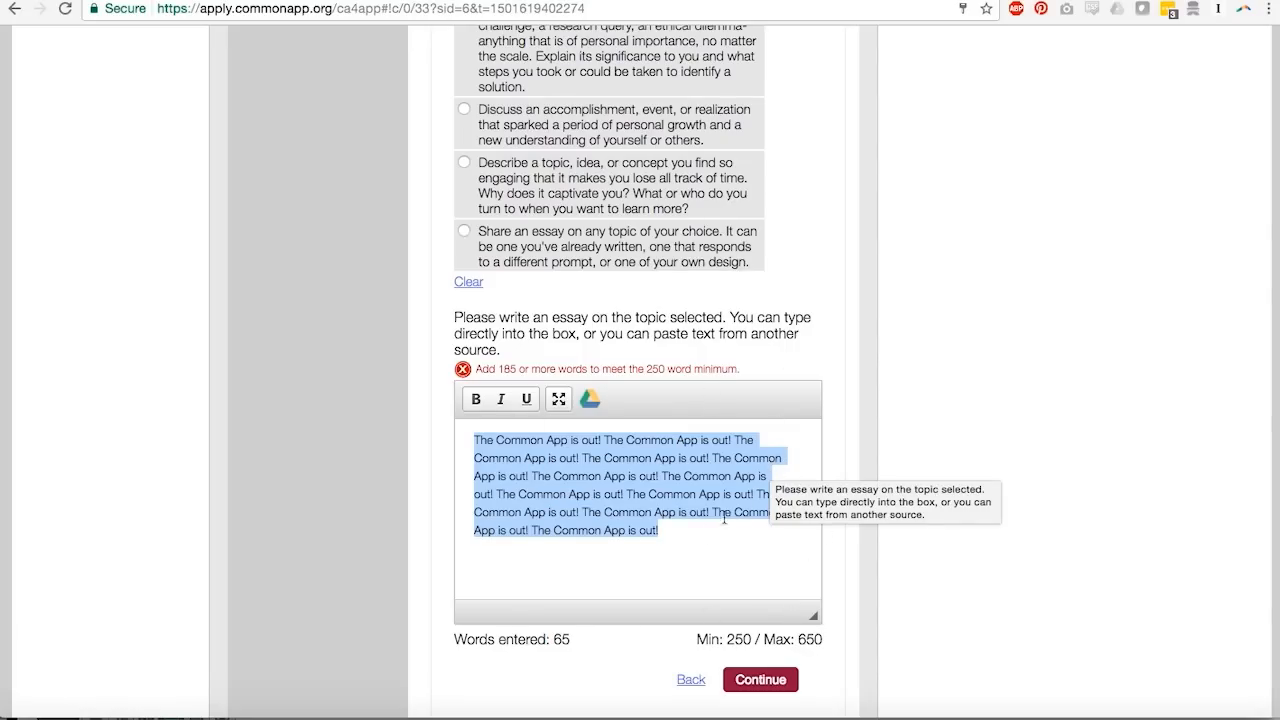
Step: Switch the essay editor to full screen, typing and then deleting the test letters 'dtgvhjv'
{"action": "left_click", "coordinate": [558, 399]}
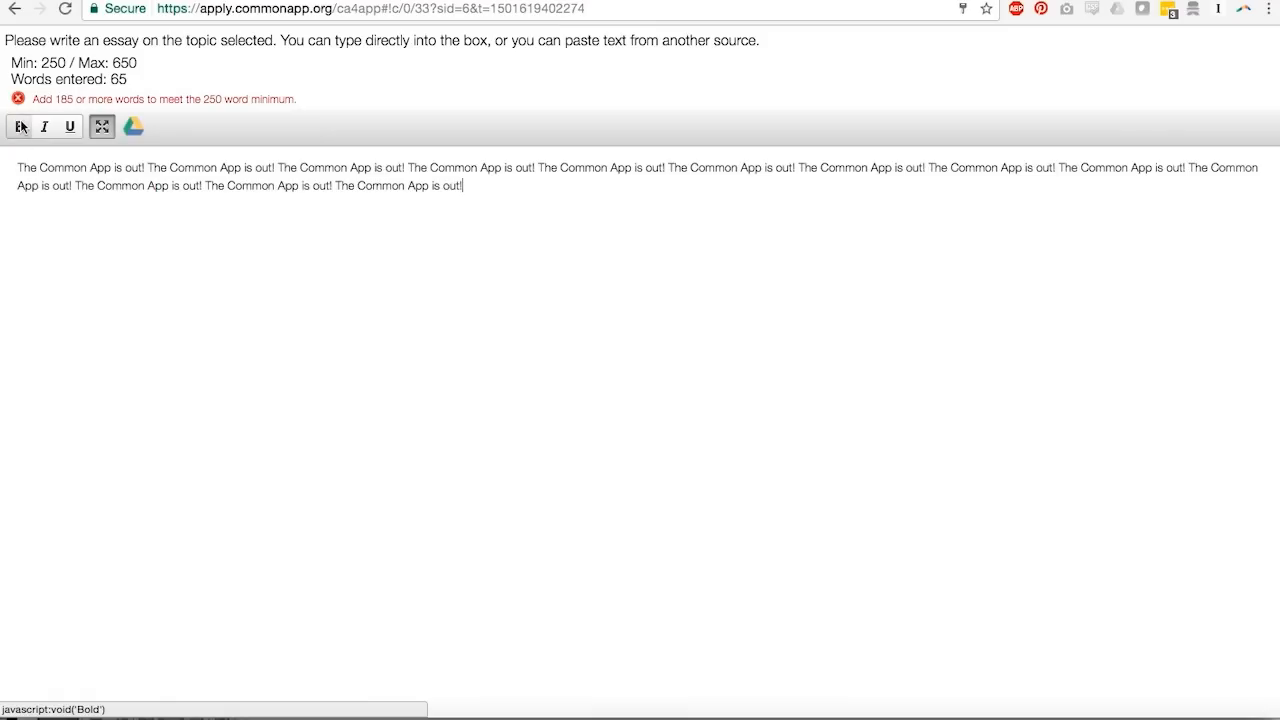
{"action": "mouse_move", "coordinate": [20, 126]}
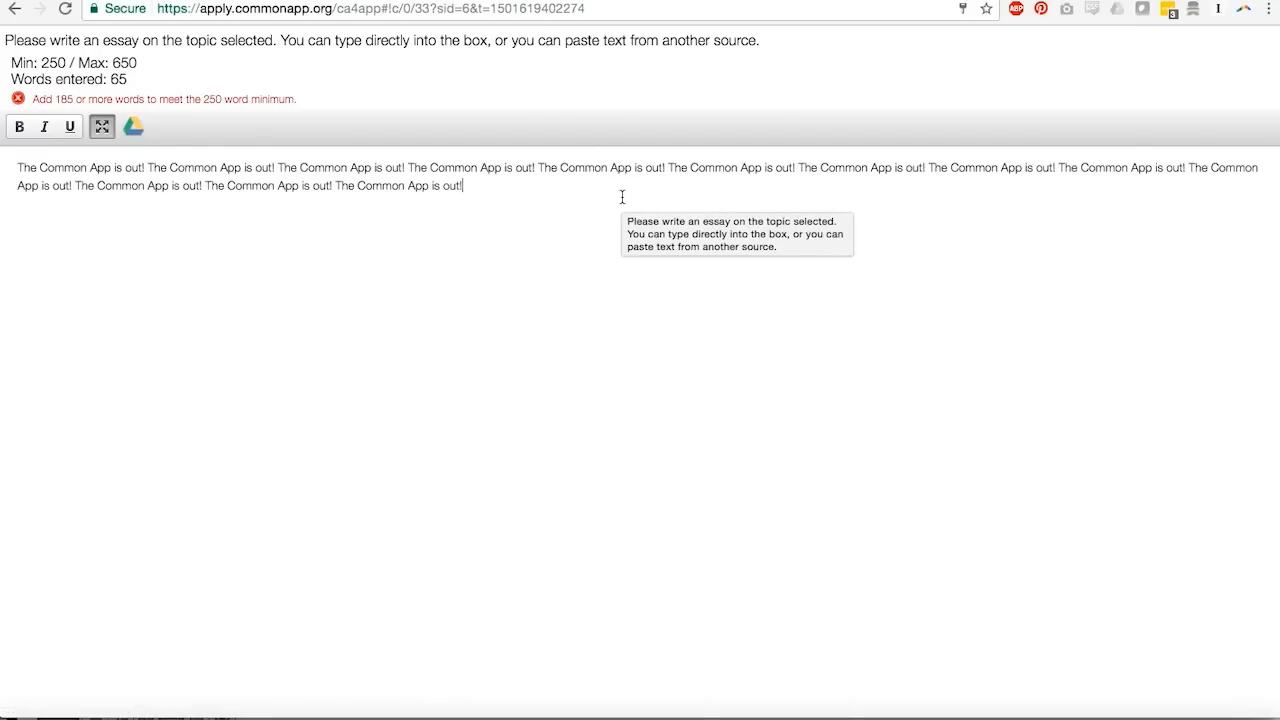
{"action": "mouse_move", "coordinate": [553, 205]}
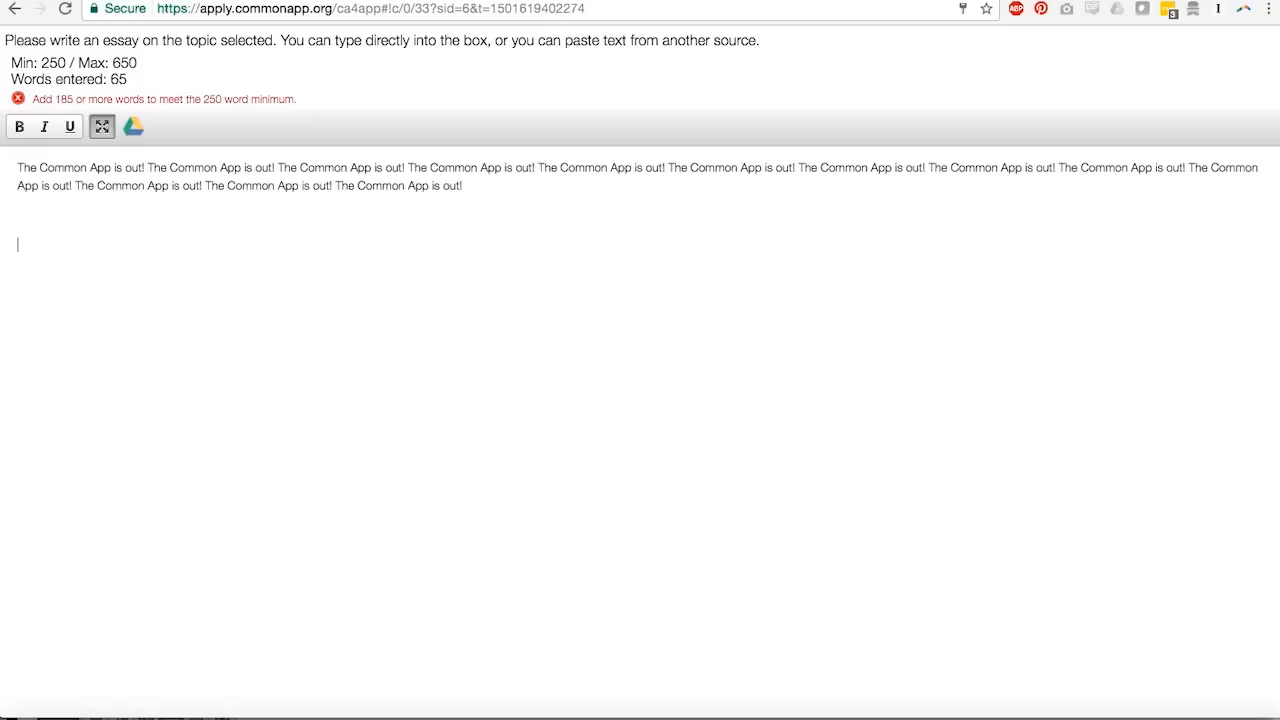
{"action": "type", "text": "dtgvhjv"}
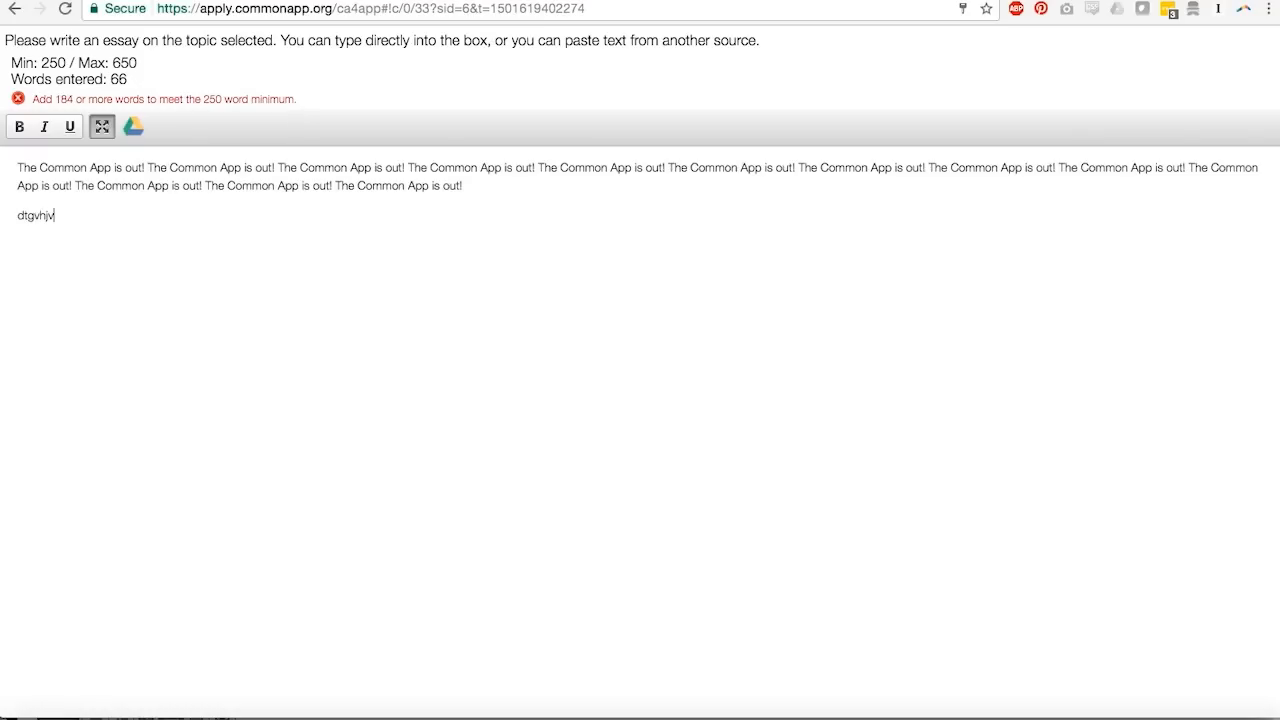
{"action": "key", "text": "Backspace"}
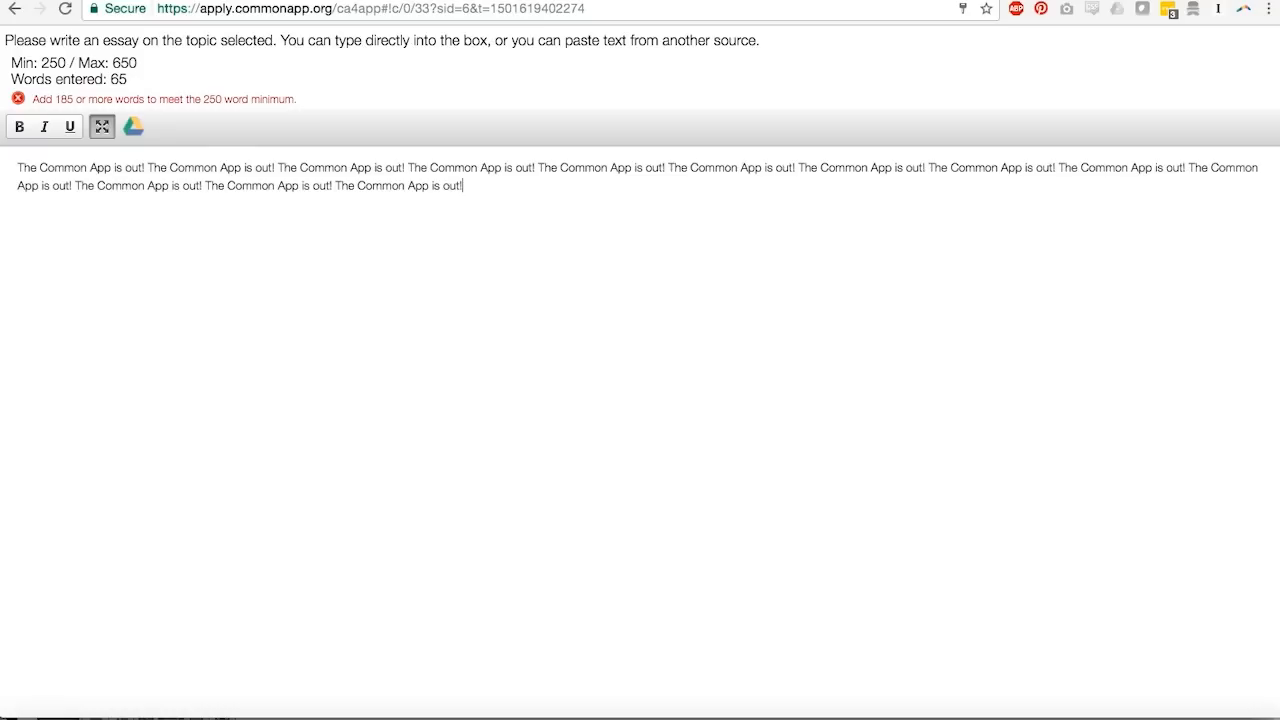
{"action": "mouse_move", "coordinate": [648, 224]}
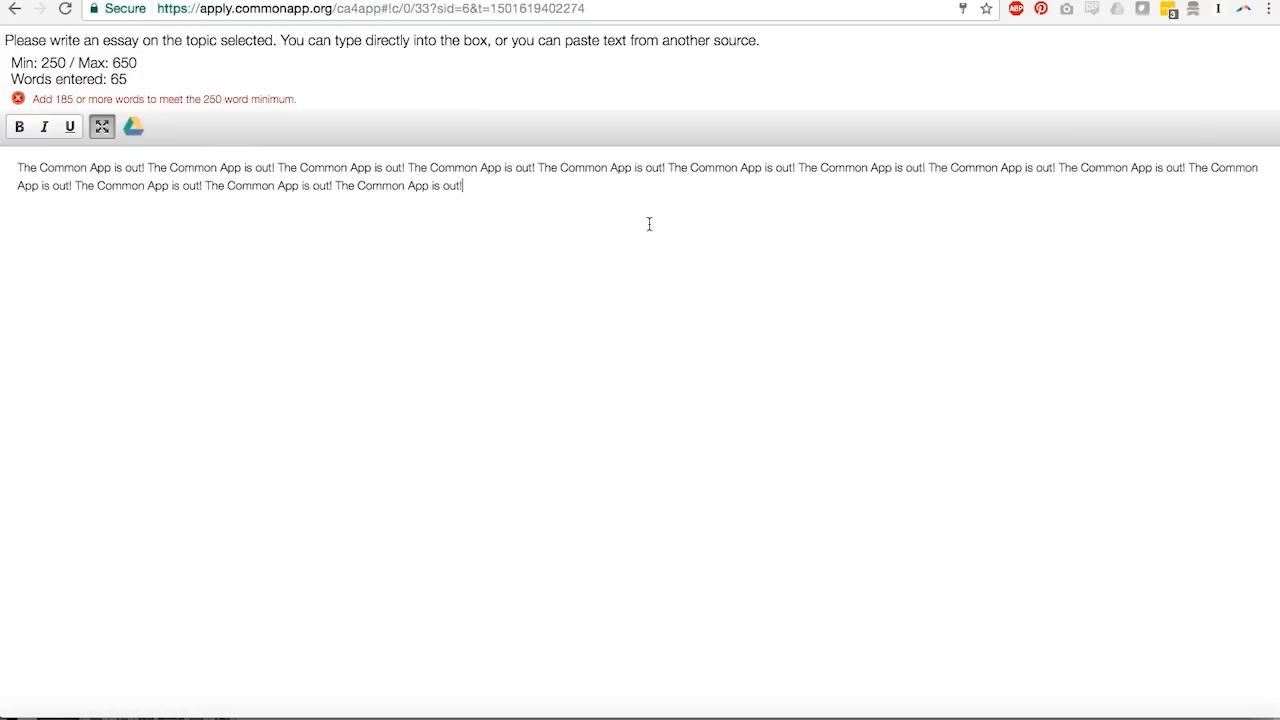
Step: Select part of the essay text, then clear the selection
{"action": "double_click", "coordinate": [447, 185]}
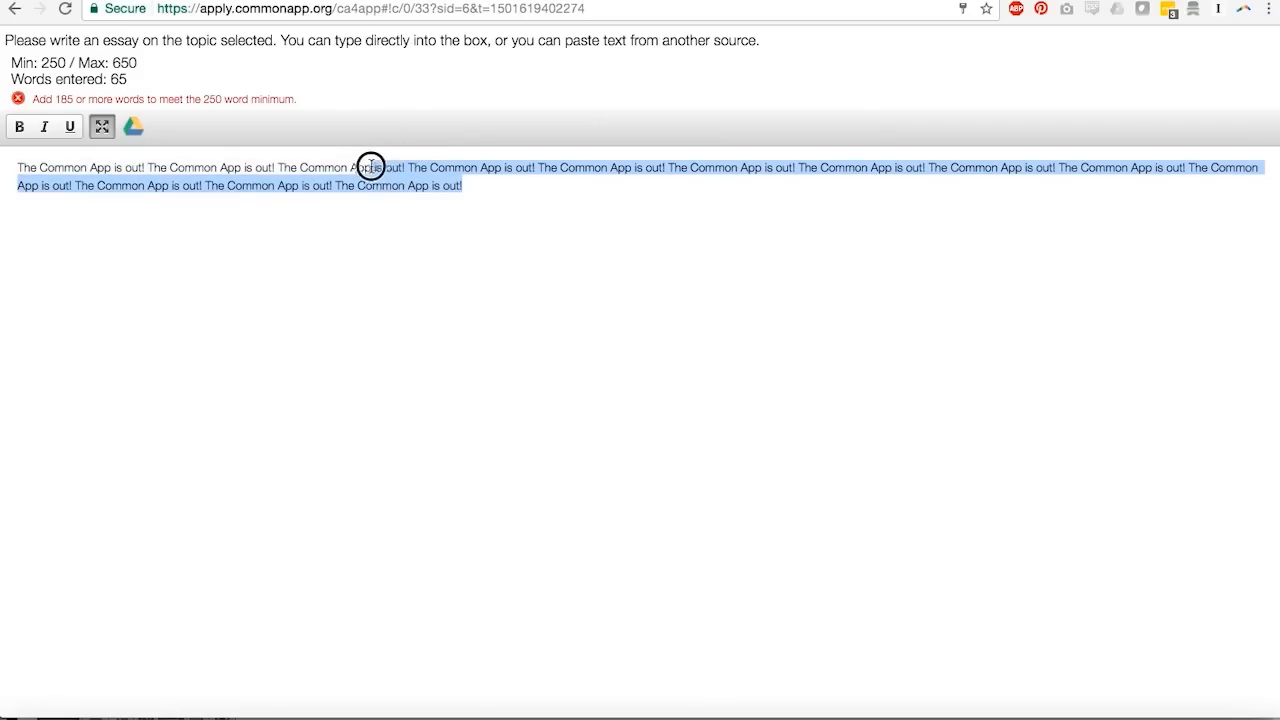
{"action": "left_click", "coordinate": [486, 221]}
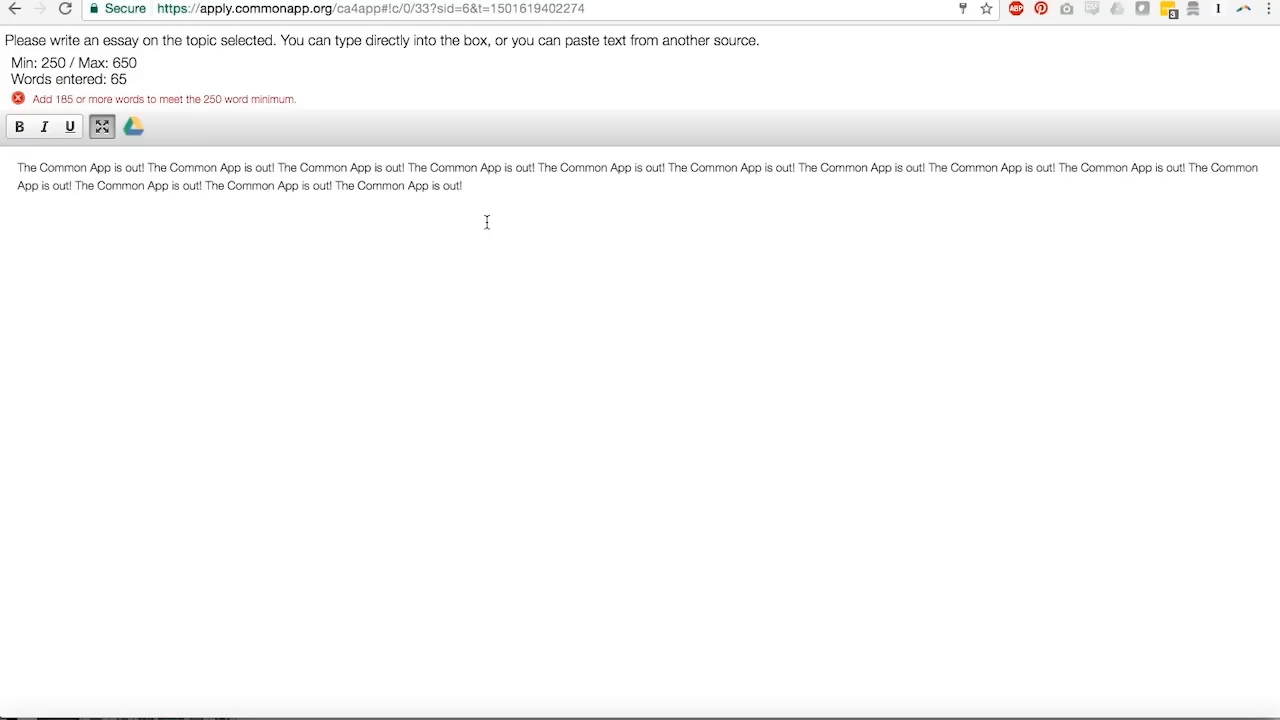
{"action": "mouse_move", "coordinate": [538, 205]}
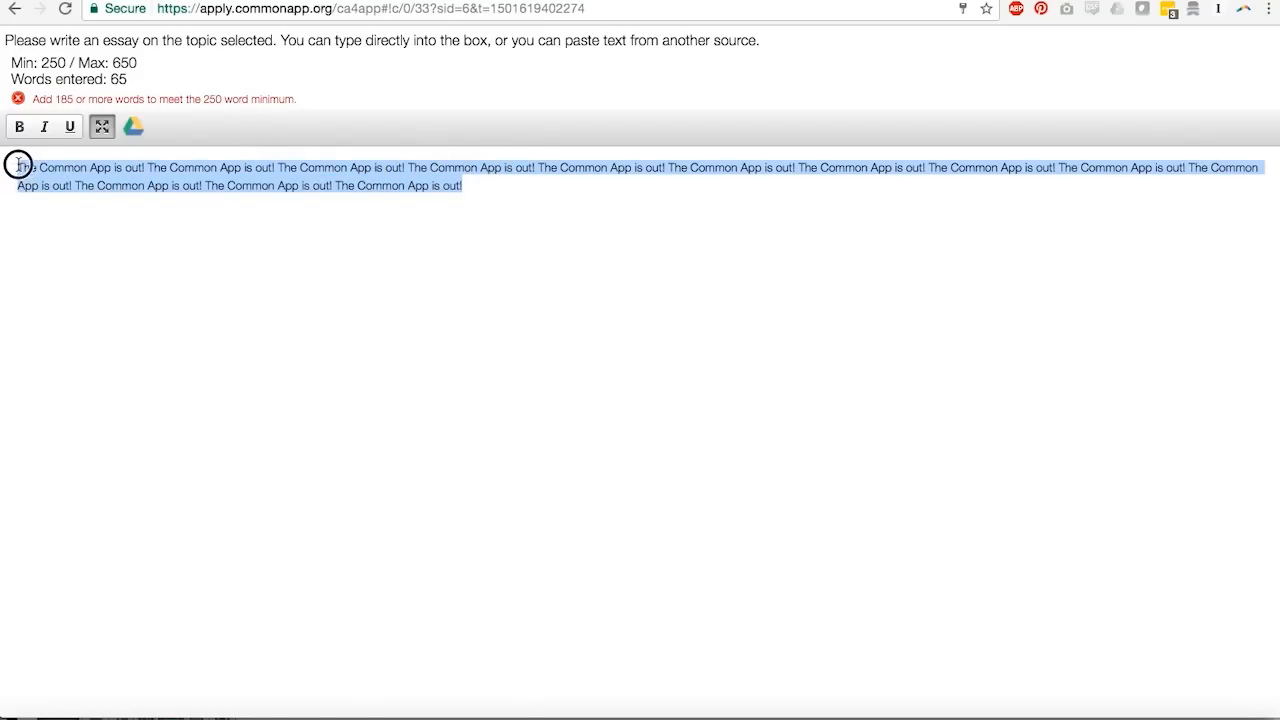
{"action": "mouse_move", "coordinate": [195, 246]}
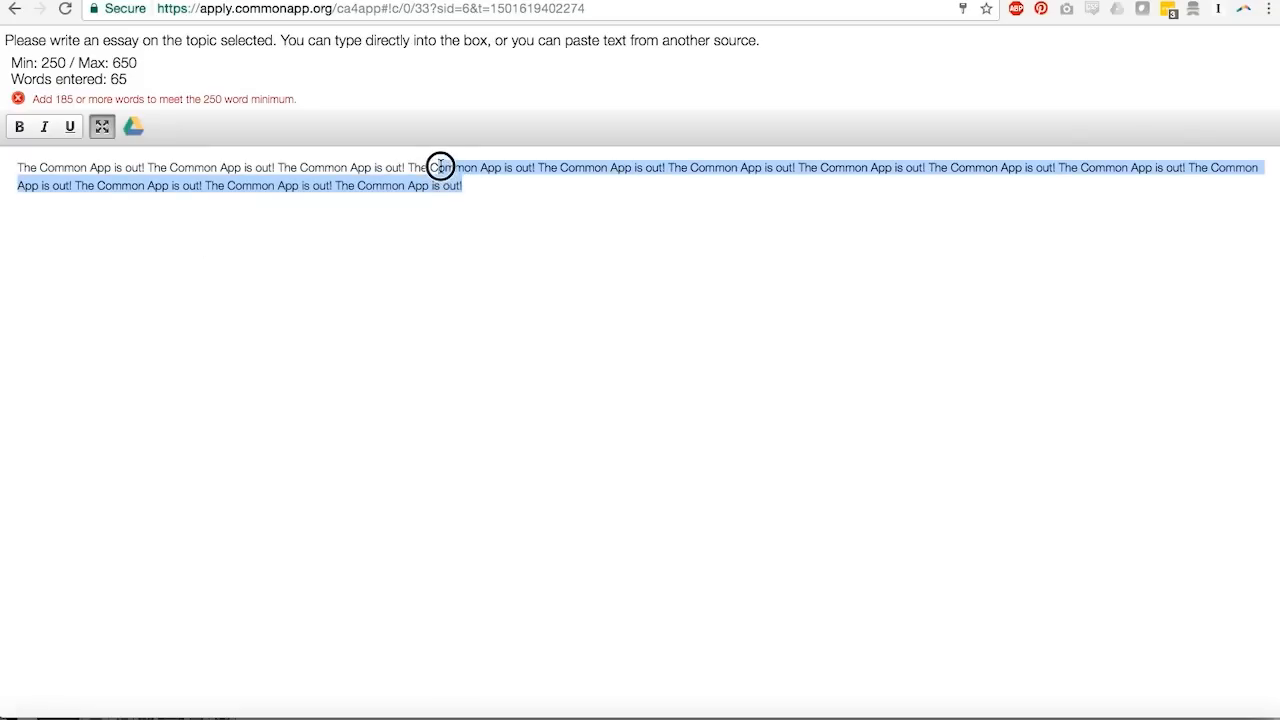
{"action": "left_click", "coordinate": [362, 231]}
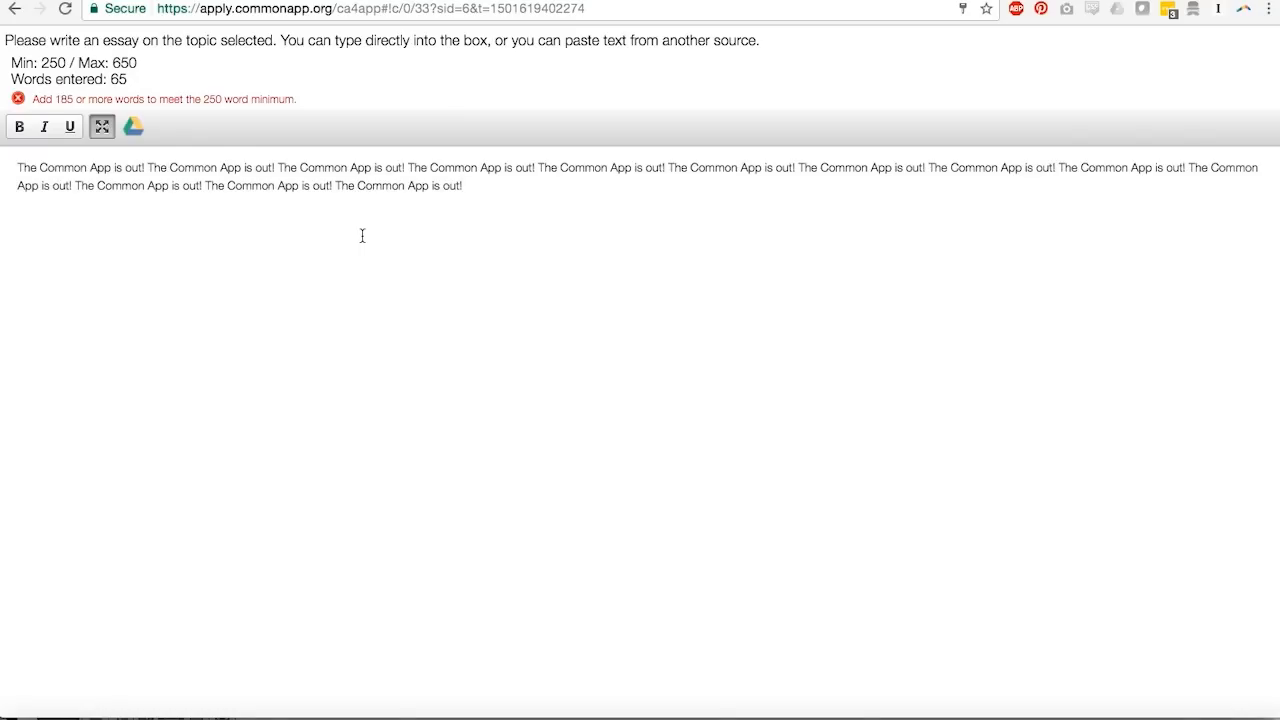
{"action": "mouse_move", "coordinate": [174, 303]}
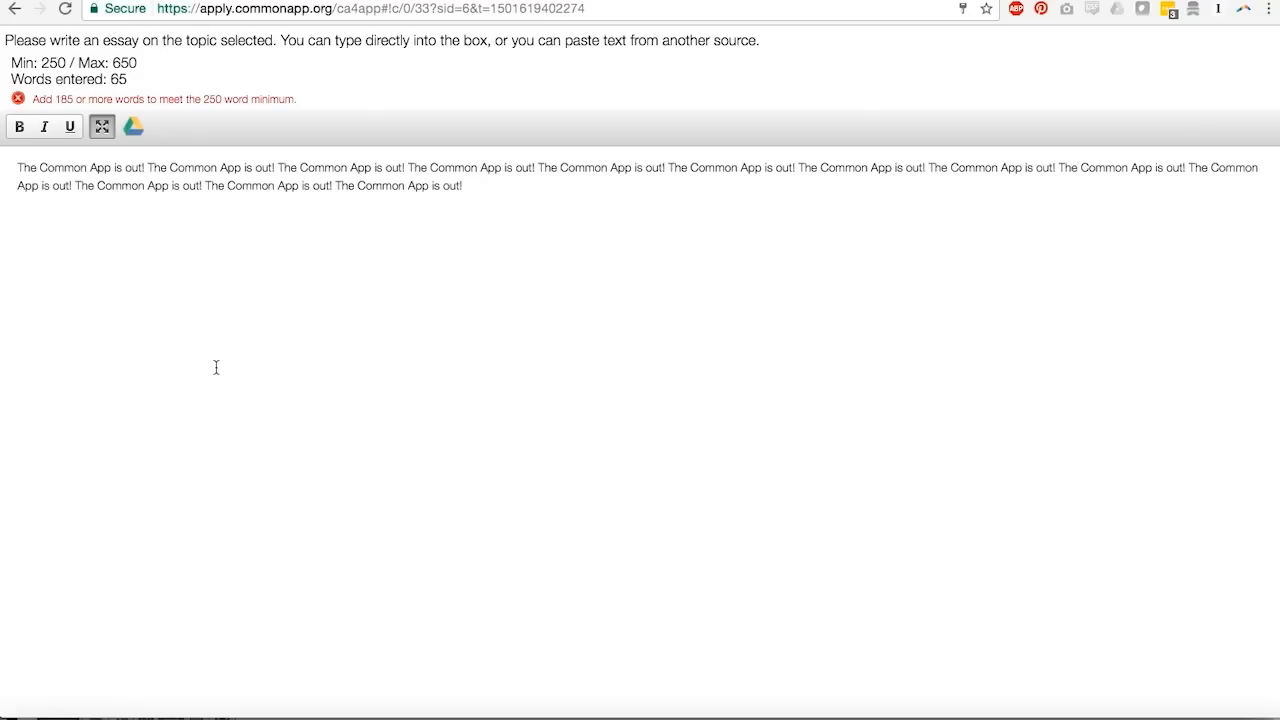
{"action": "mouse_move", "coordinate": [108, 232]}
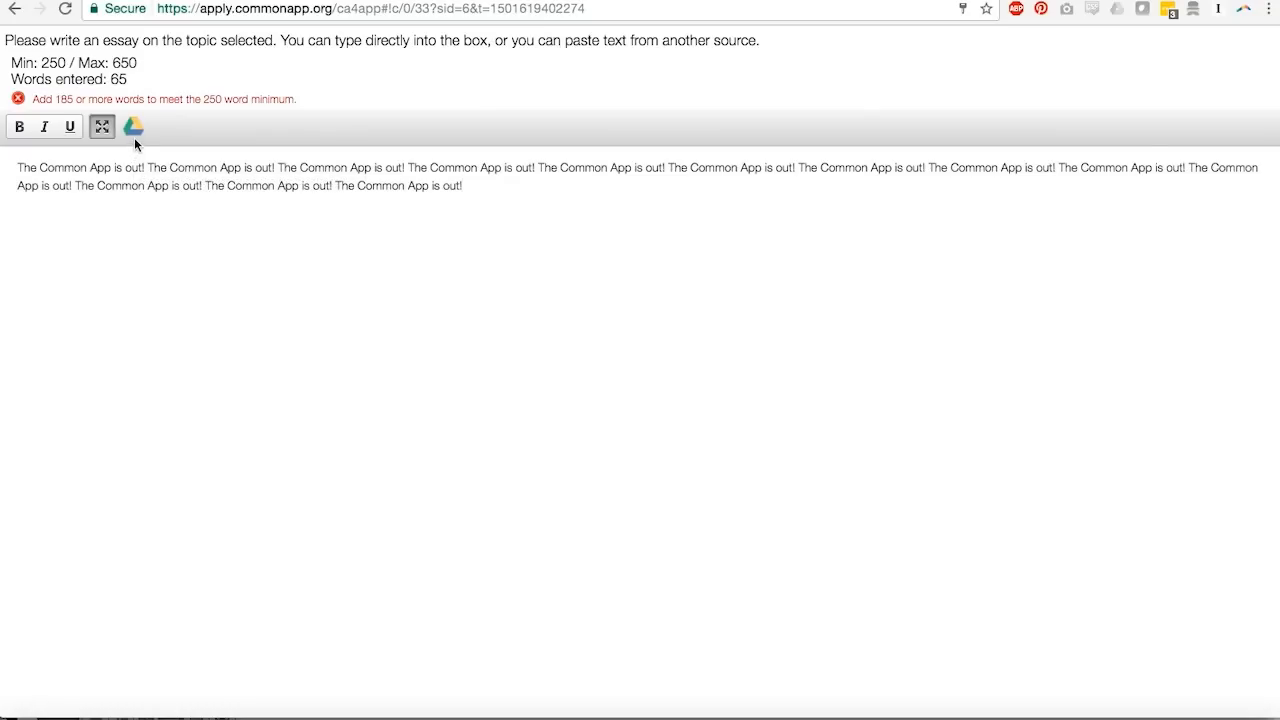
{"action": "mouse_move", "coordinate": [133, 127]}
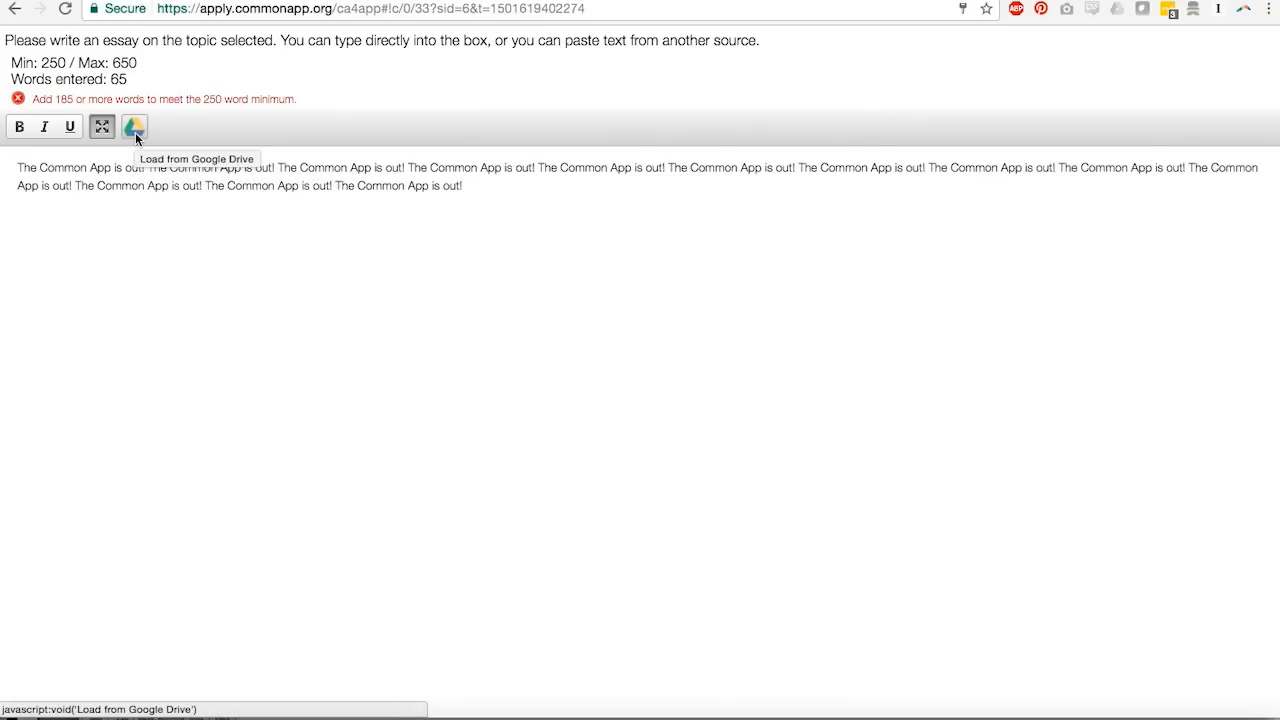
{"action": "mouse_move", "coordinate": [133, 127]}
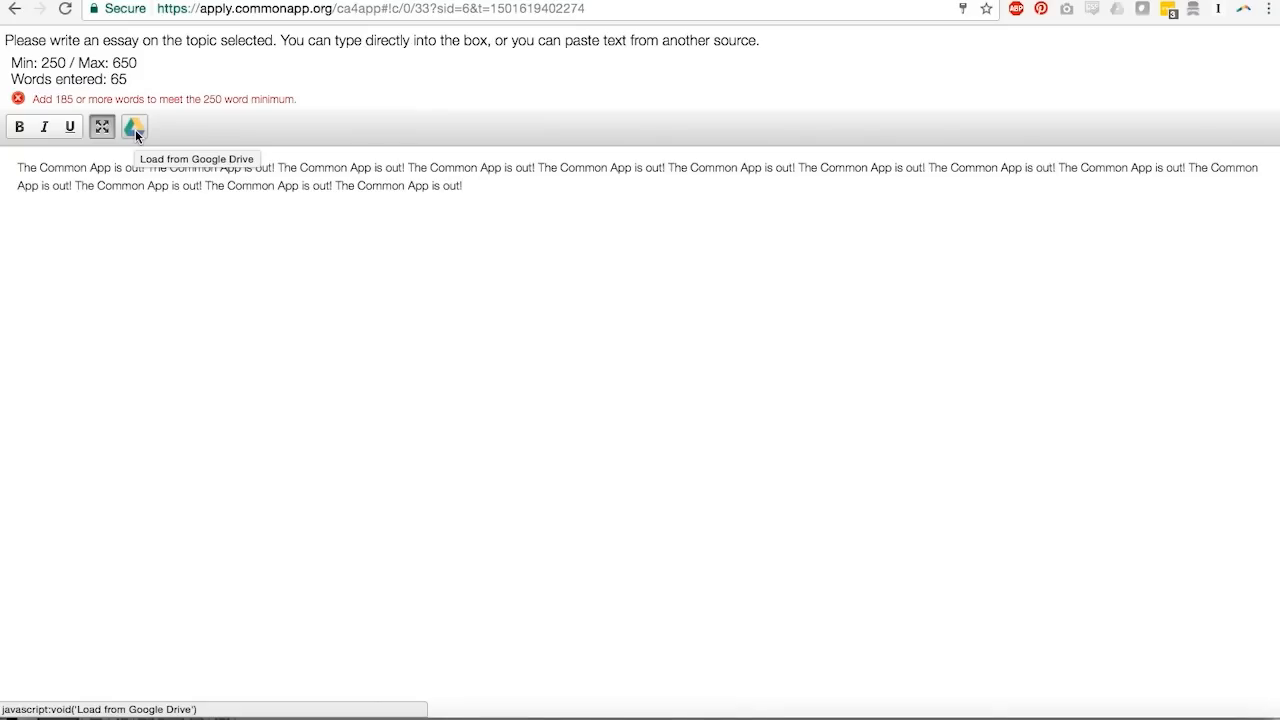
{"action": "mouse_move", "coordinate": [140, 131]}
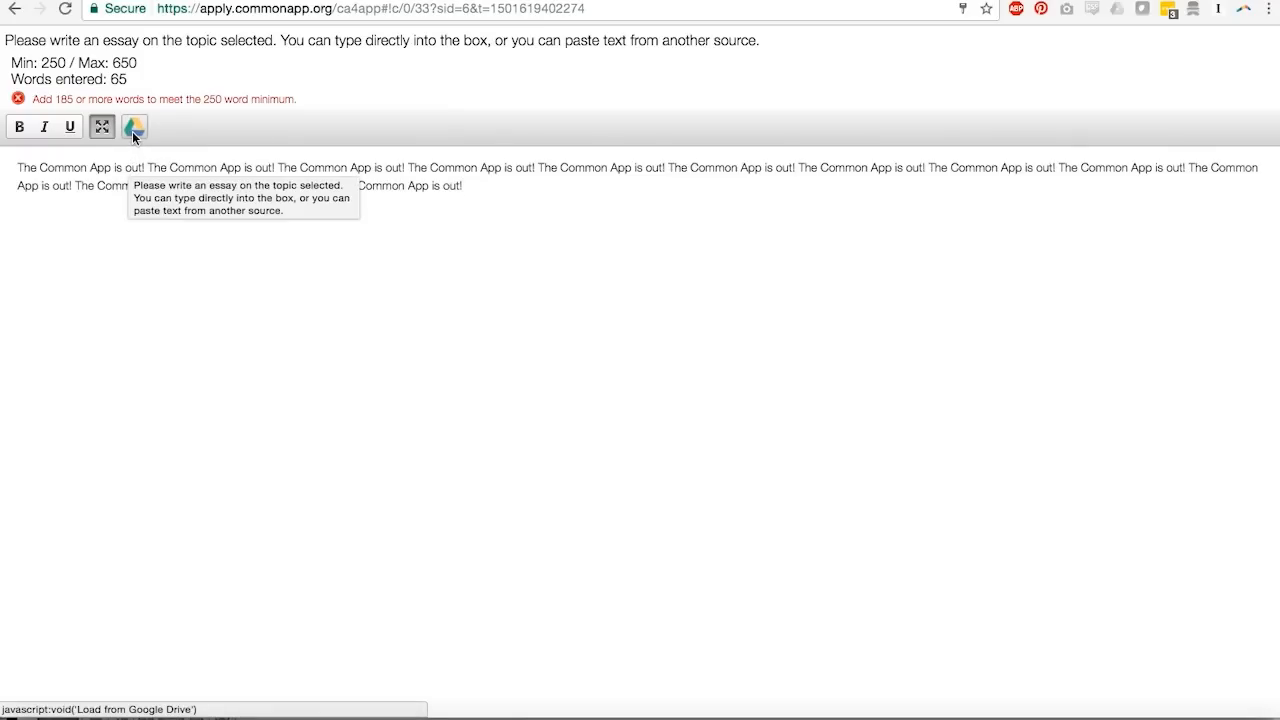
{"action": "mouse_move", "coordinate": [133, 127]}
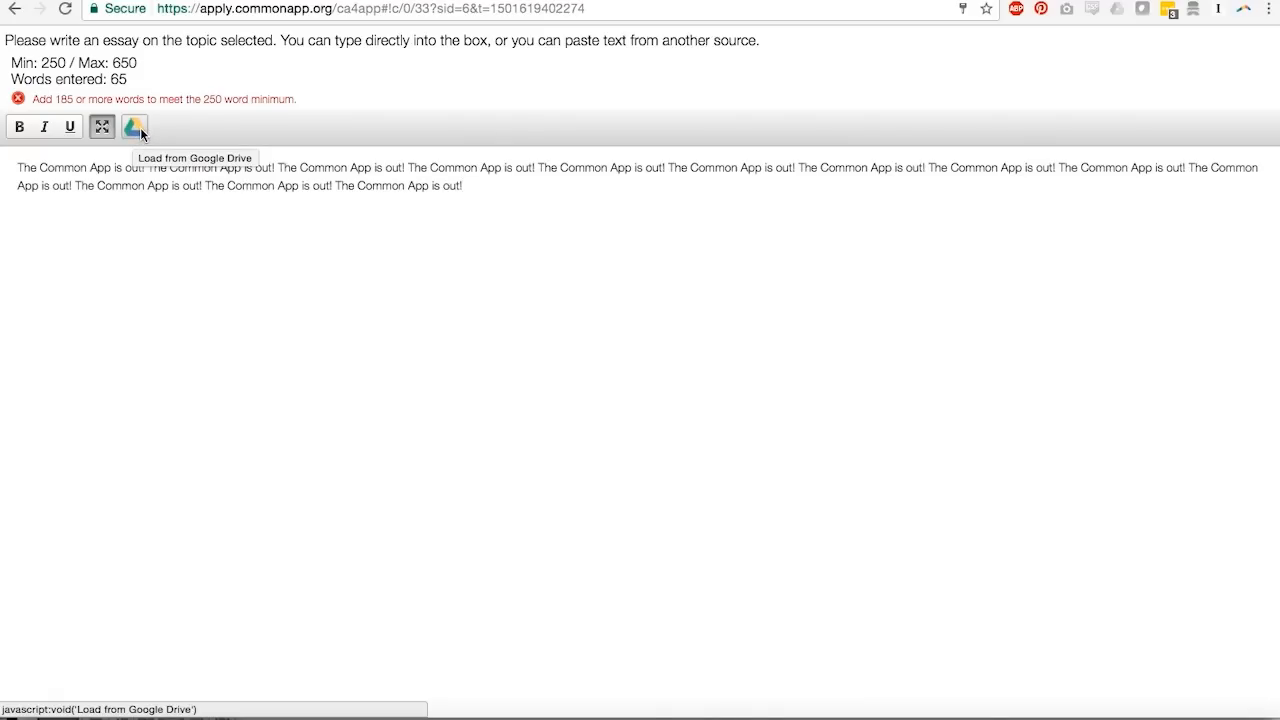
{"action": "mouse_move", "coordinate": [138, 133]}
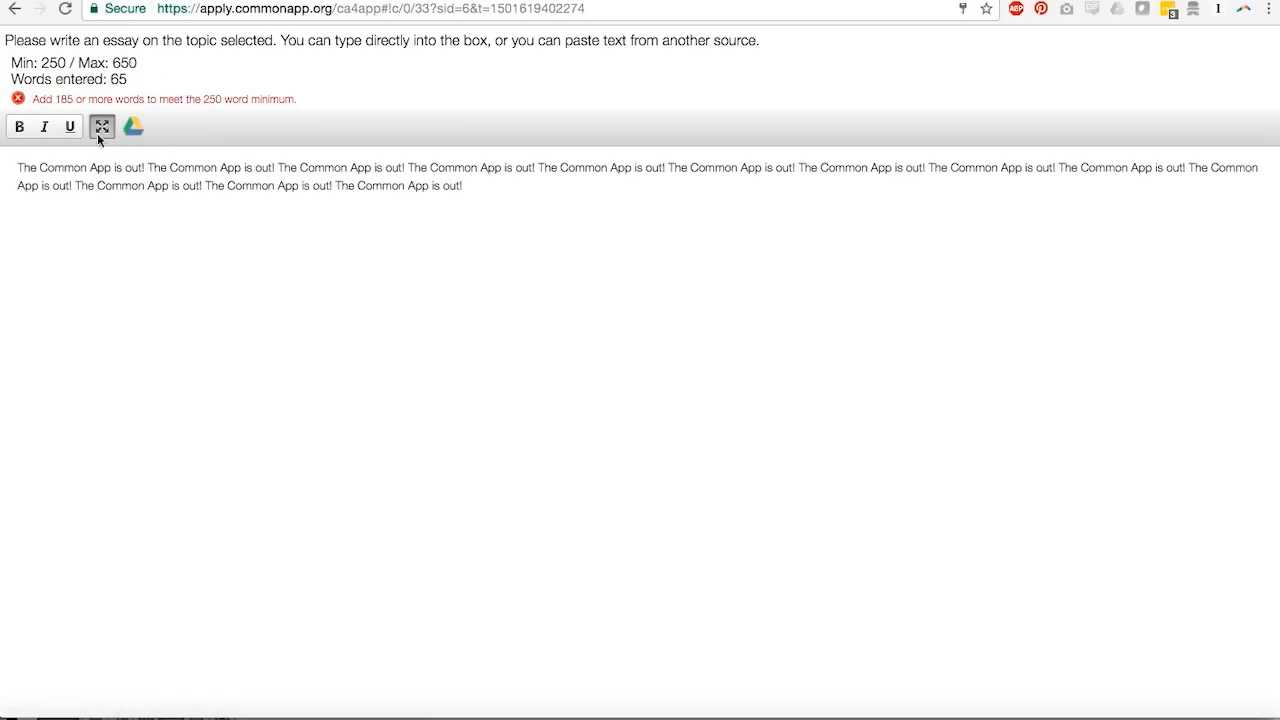
{"action": "mouse_move", "coordinate": [133, 127]}
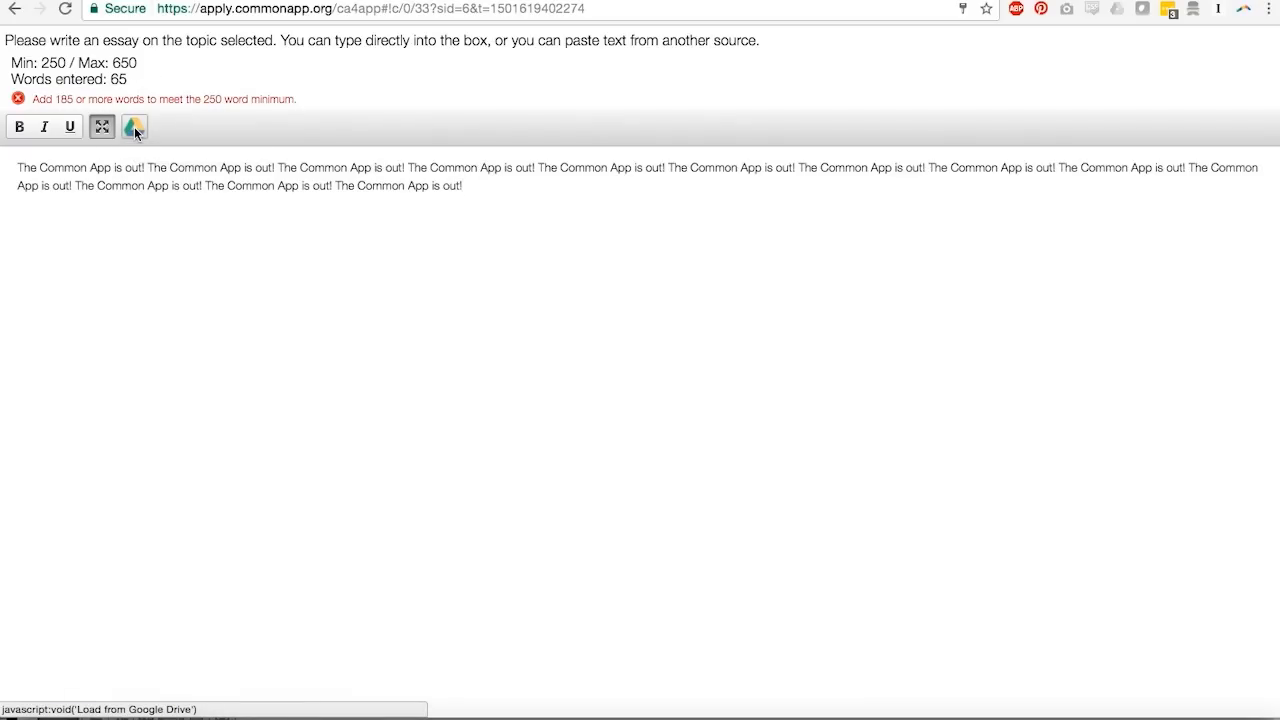
Step: Start loading the essay from Google Drive, bringing up the replace-answer confirmation
{"action": "left_click", "coordinate": [133, 126]}
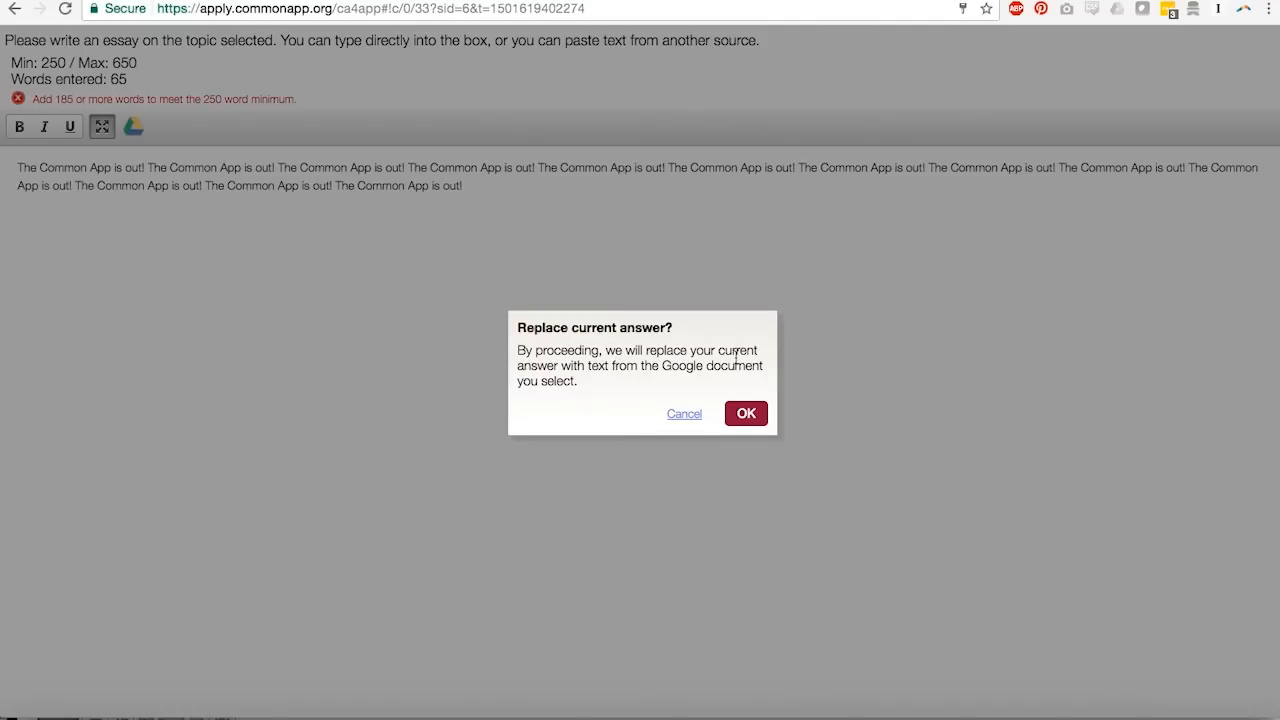
{"action": "mouse_move", "coordinate": [623, 393]}
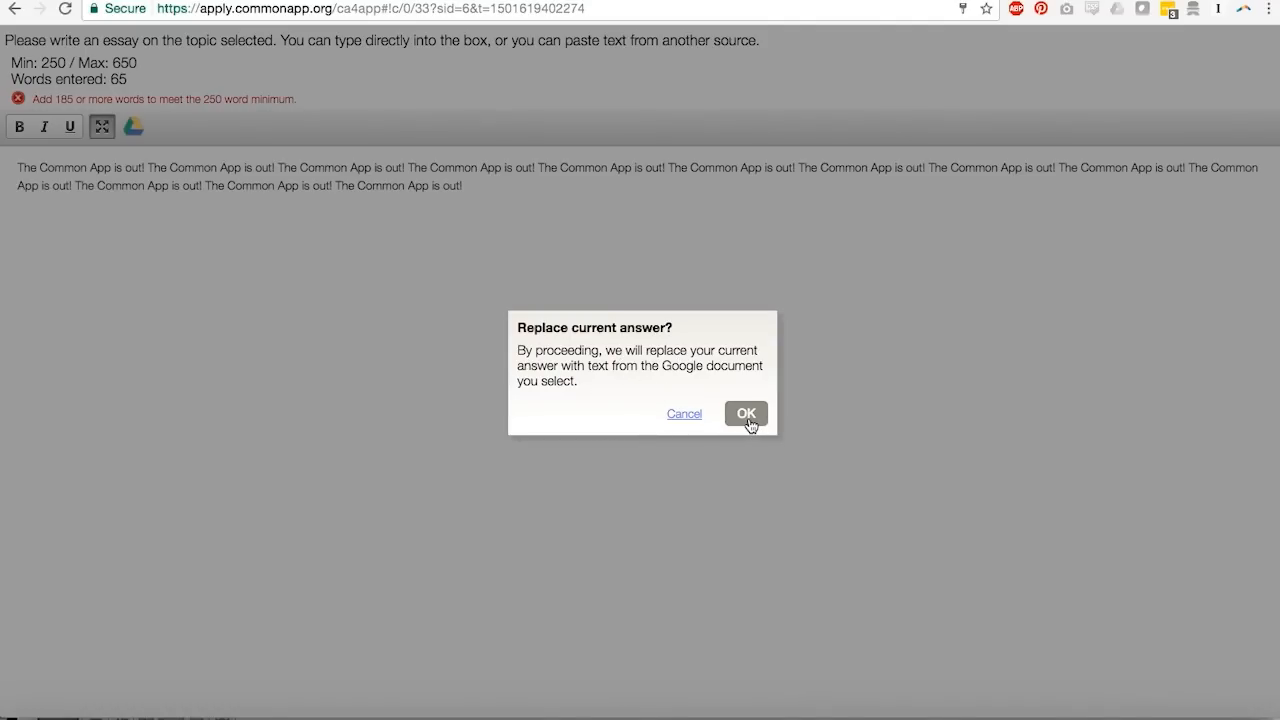
Step: Confirm replacing the current essay, opening the Google Drive file picker
{"action": "left_click", "coordinate": [746, 414]}
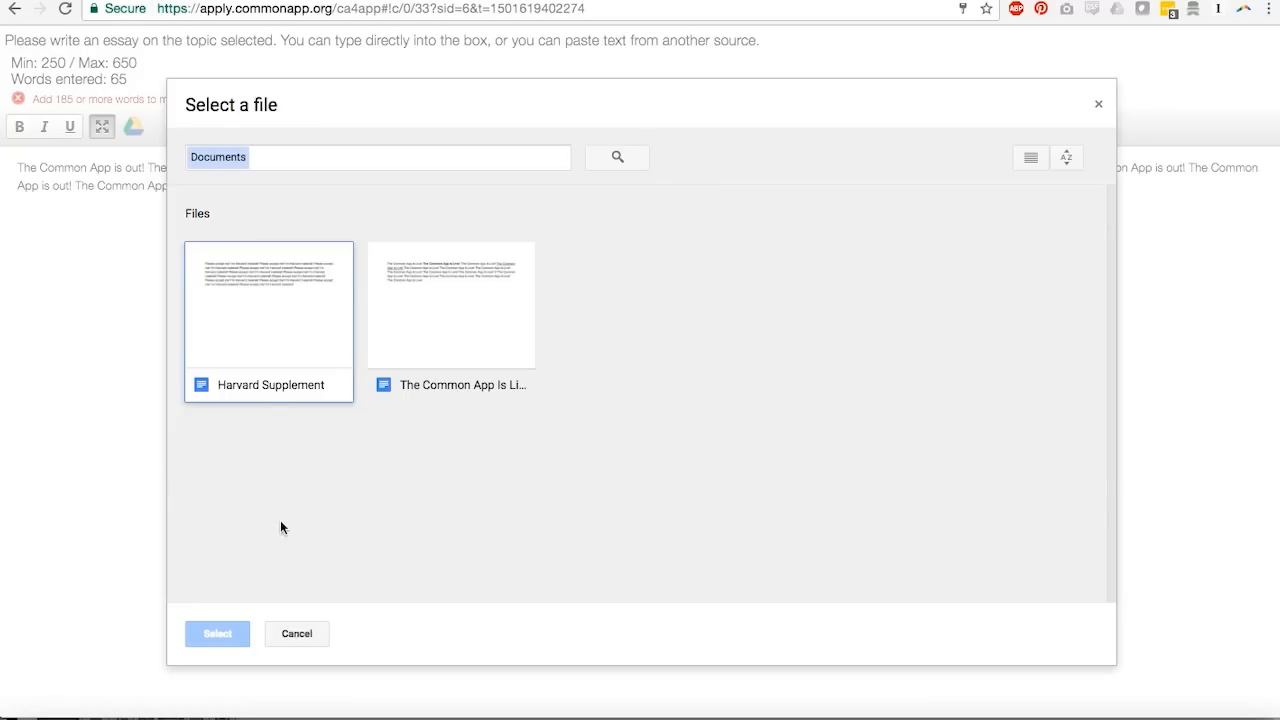
{"action": "mouse_move", "coordinate": [883, 378]}
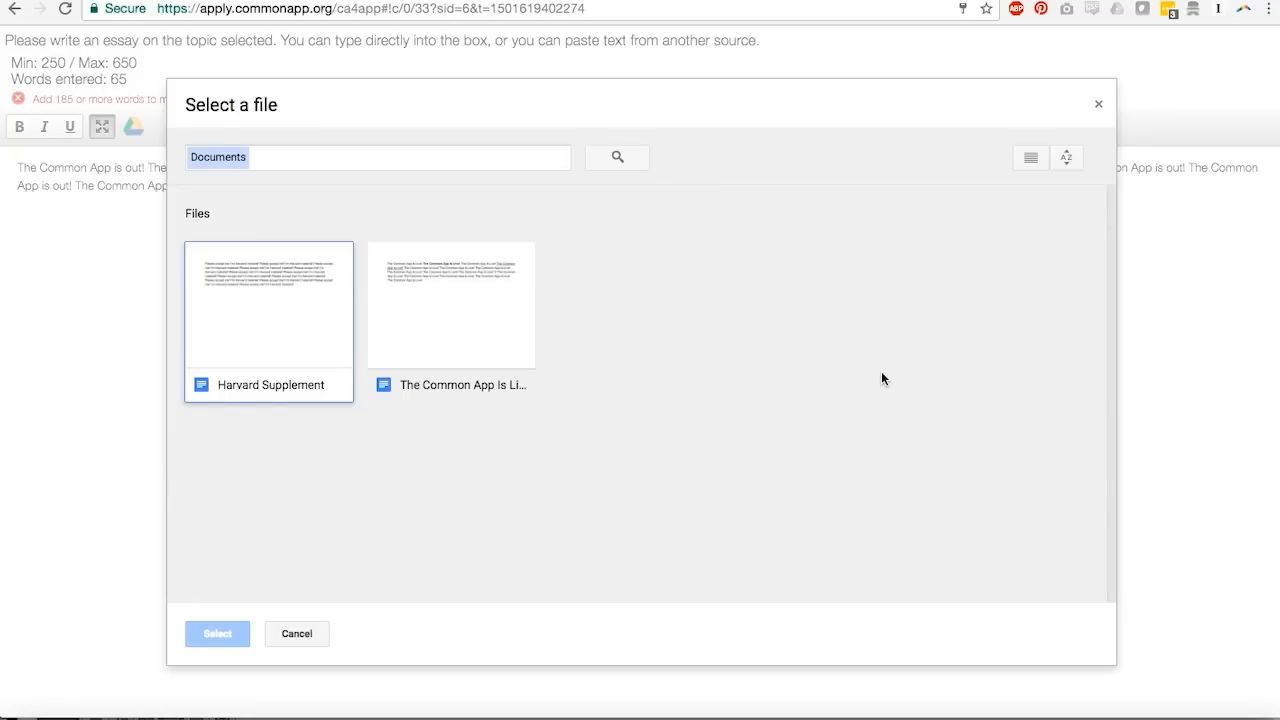
{"action": "mouse_move", "coordinate": [856, 230]}
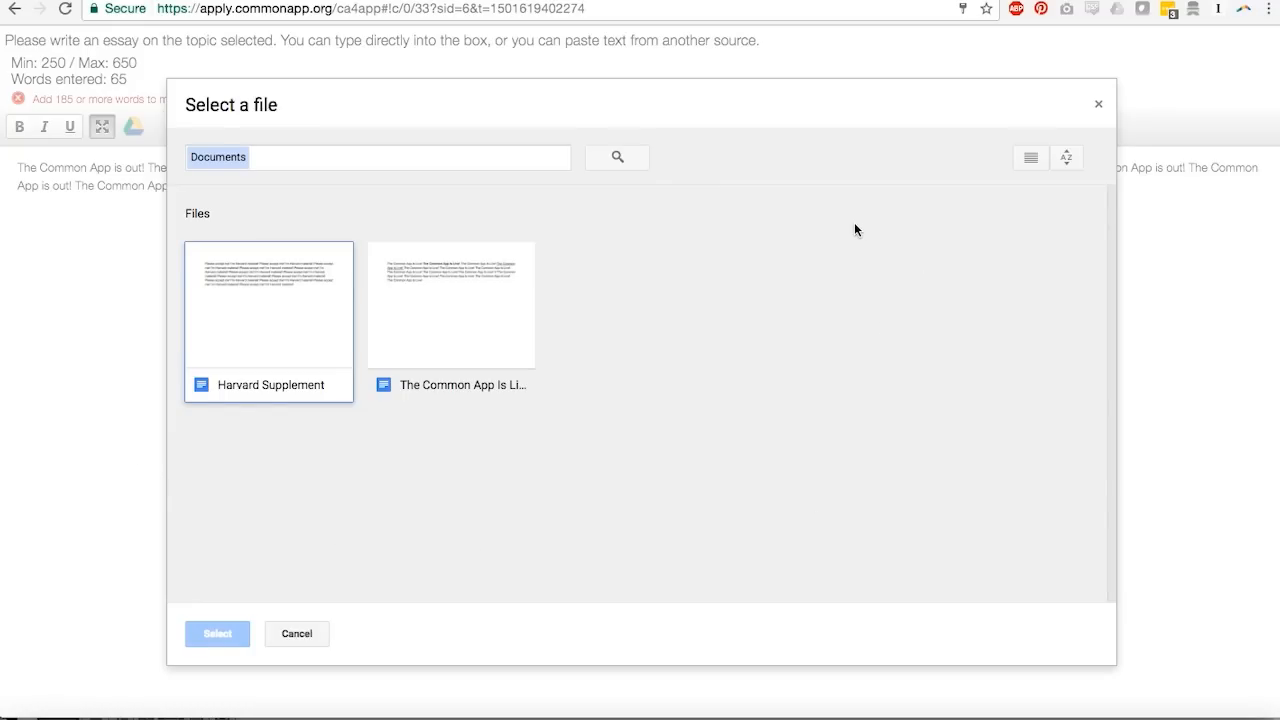
{"action": "mouse_move", "coordinate": [820, 182]}
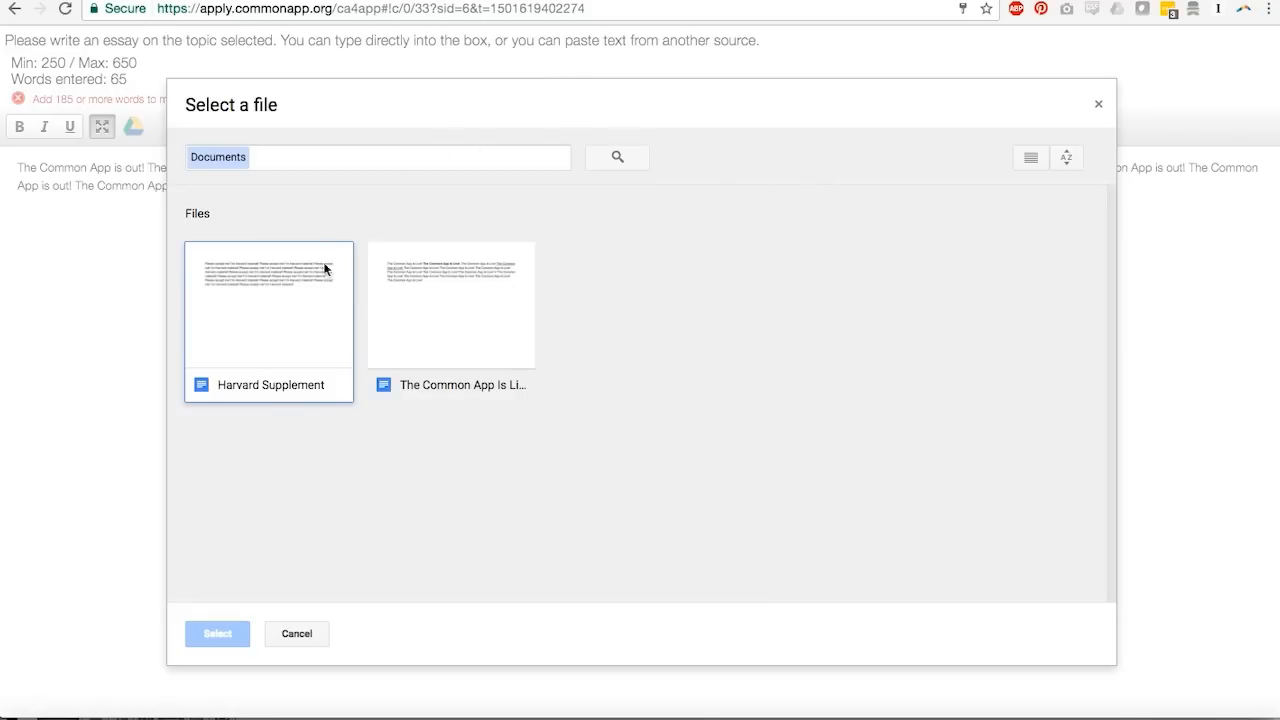
{"action": "mouse_move", "coordinate": [745, 376]}
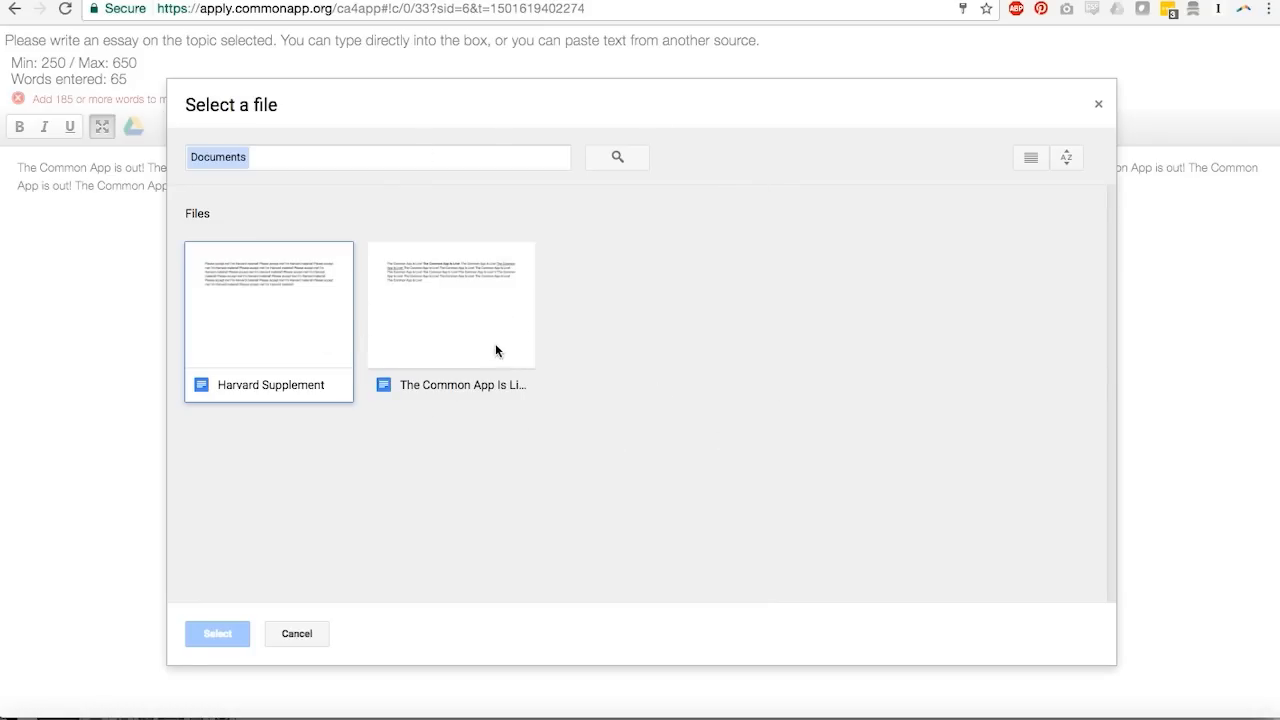
{"action": "mouse_move", "coordinate": [687, 363]}
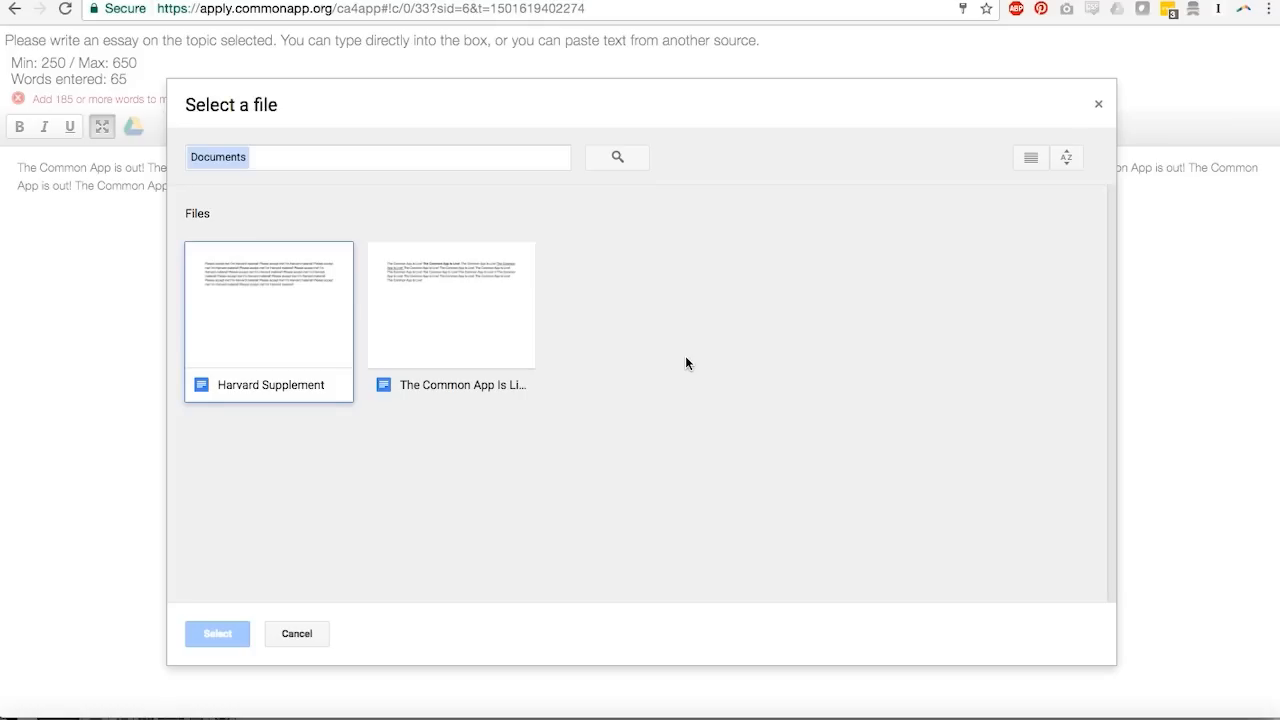
{"action": "mouse_move", "coordinate": [183, 470]}
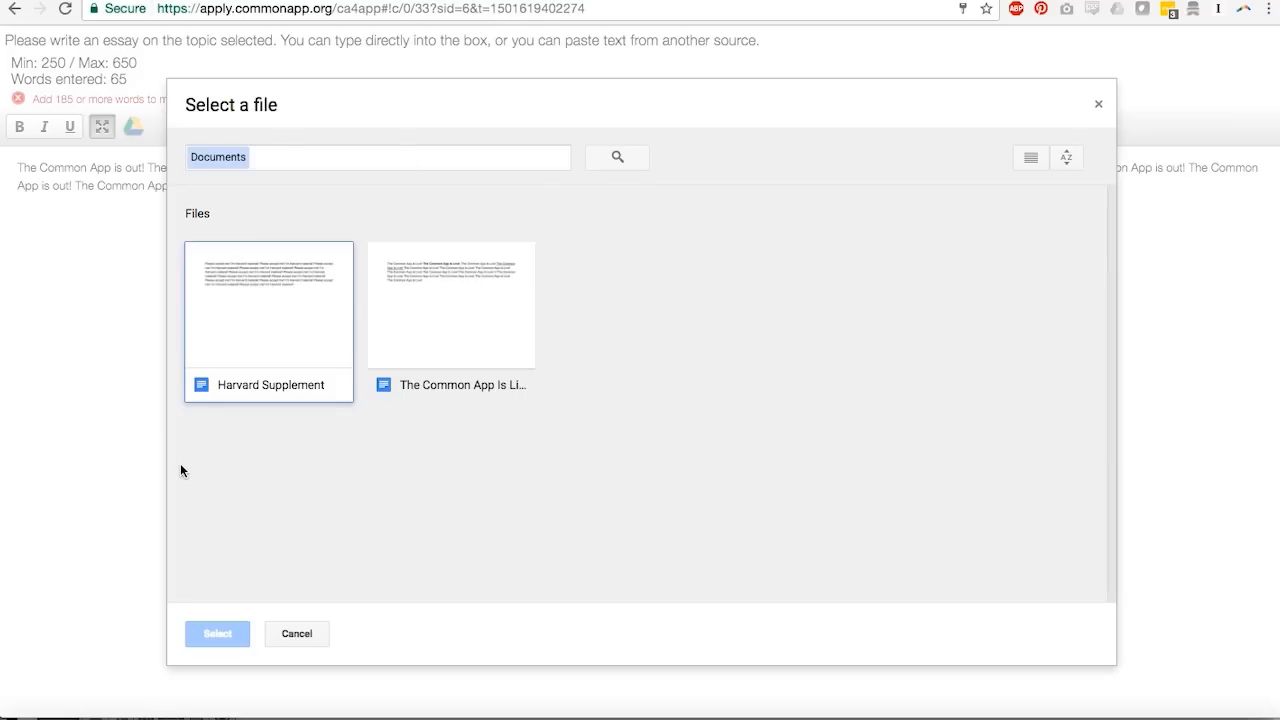
{"action": "mouse_move", "coordinate": [604, 432]}
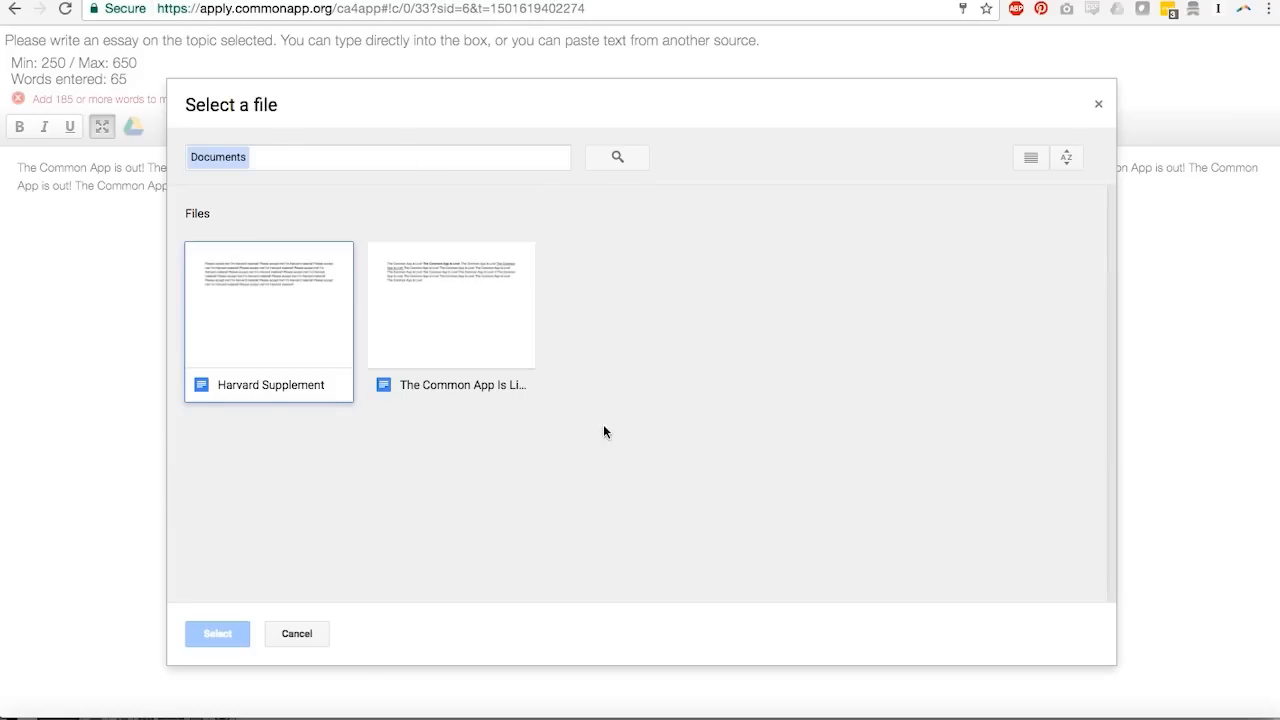
{"action": "mouse_move", "coordinate": [674, 404]}
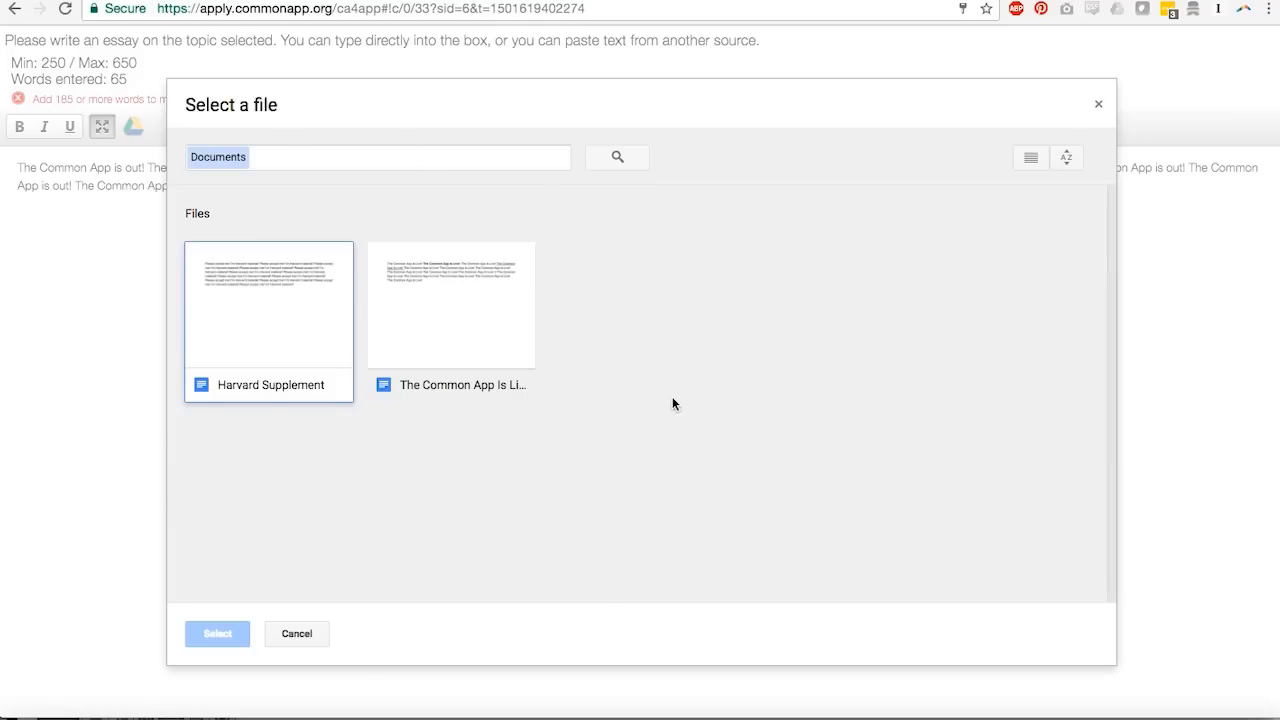
{"action": "mouse_move", "coordinate": [518, 222]}
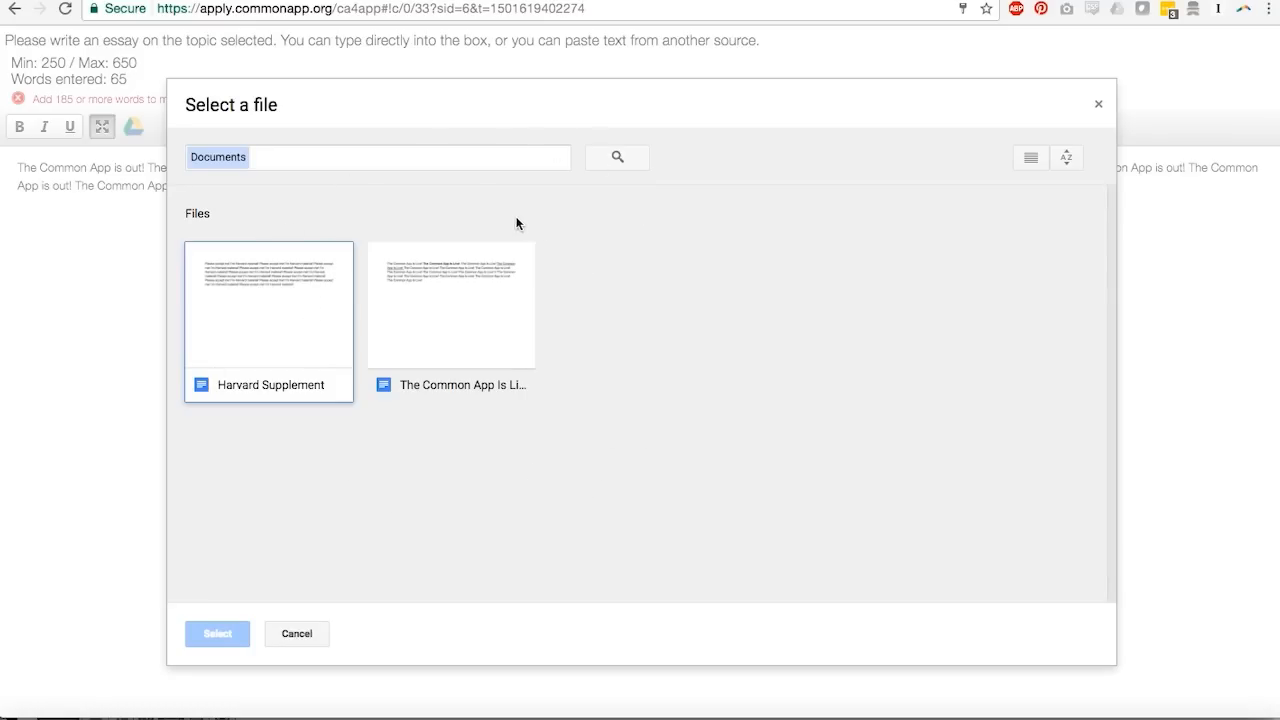
{"action": "mouse_move", "coordinate": [337, 258]}
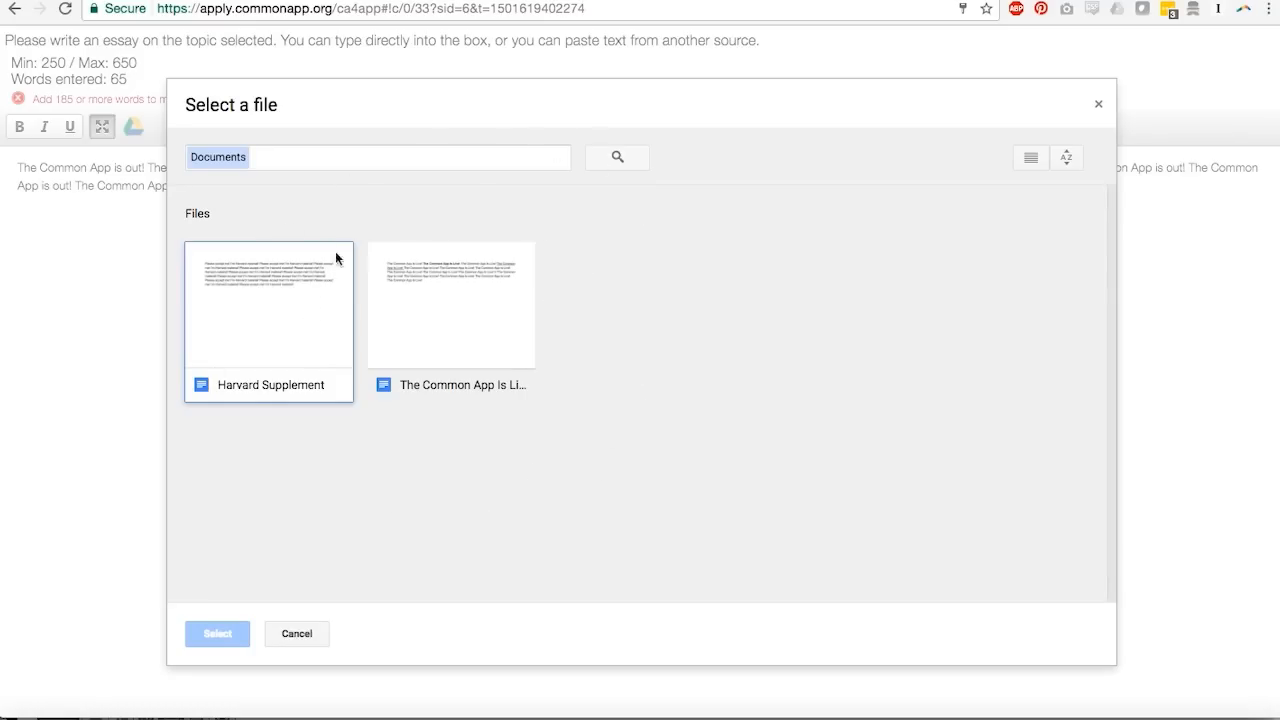
{"action": "mouse_move", "coordinate": [487, 323]}
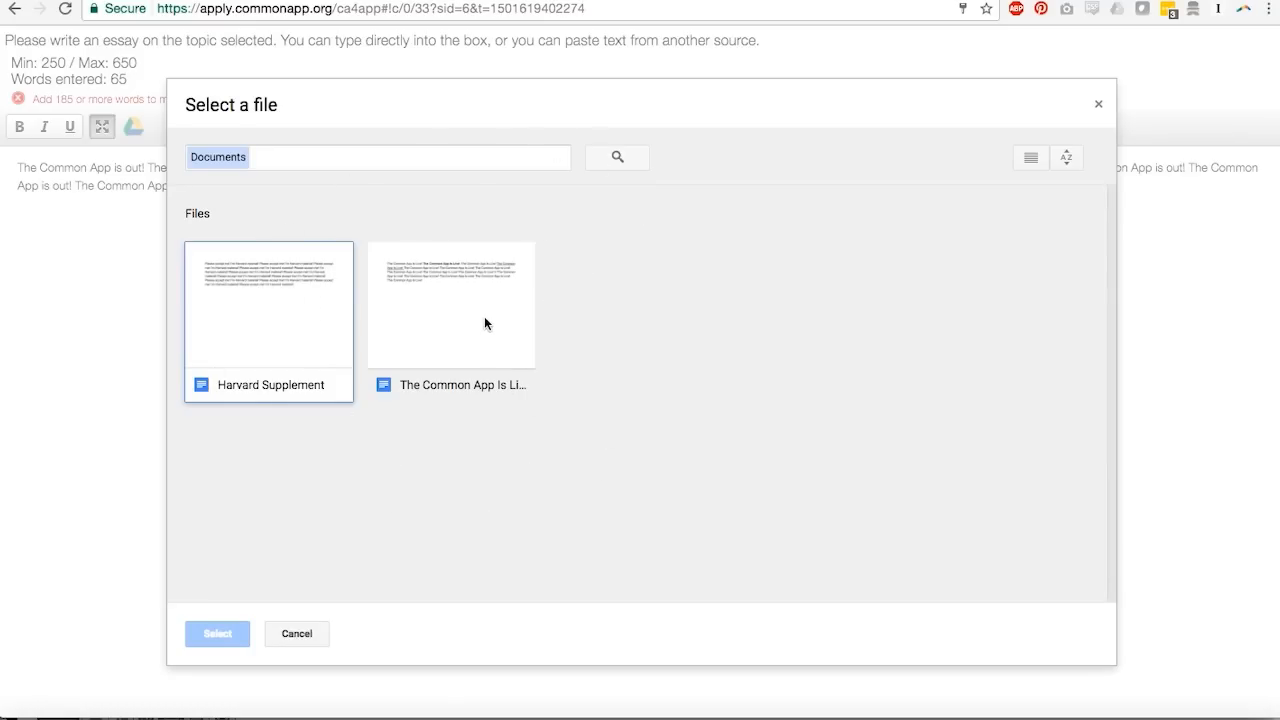
{"action": "mouse_move", "coordinate": [644, 376]}
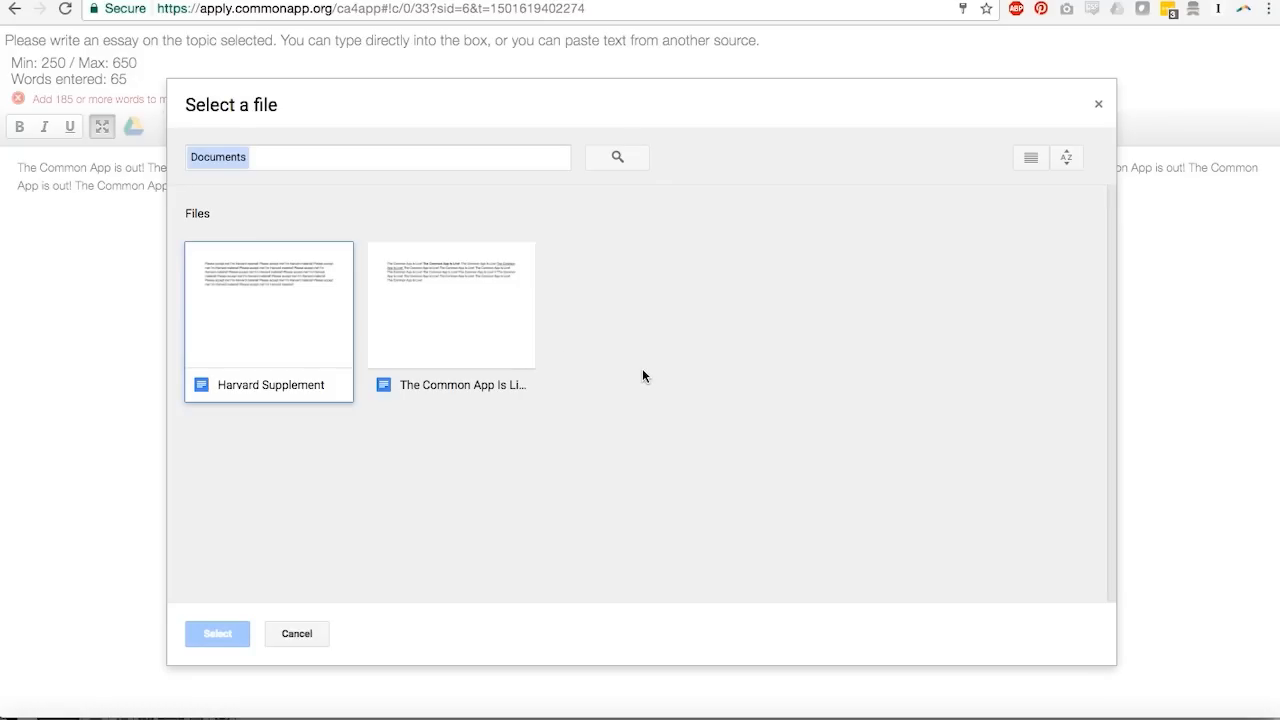
{"action": "mouse_move", "coordinate": [462, 232]}
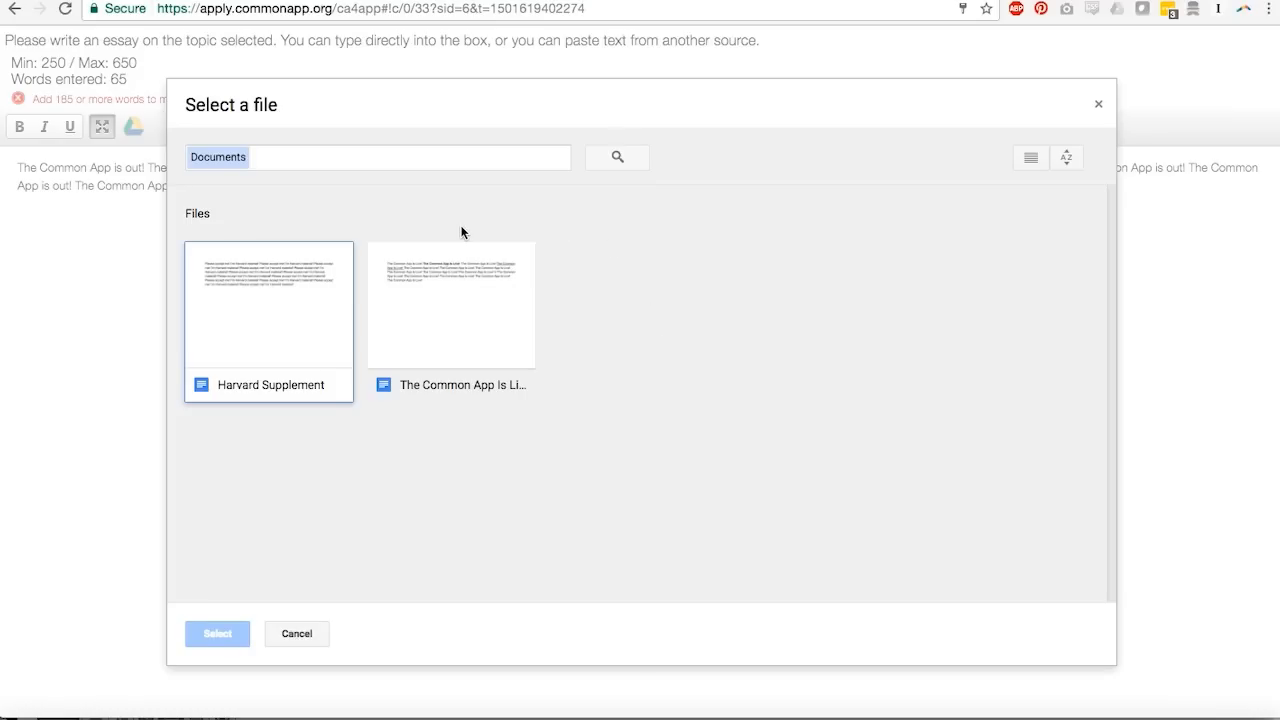
{"action": "mouse_move", "coordinate": [609, 393]}
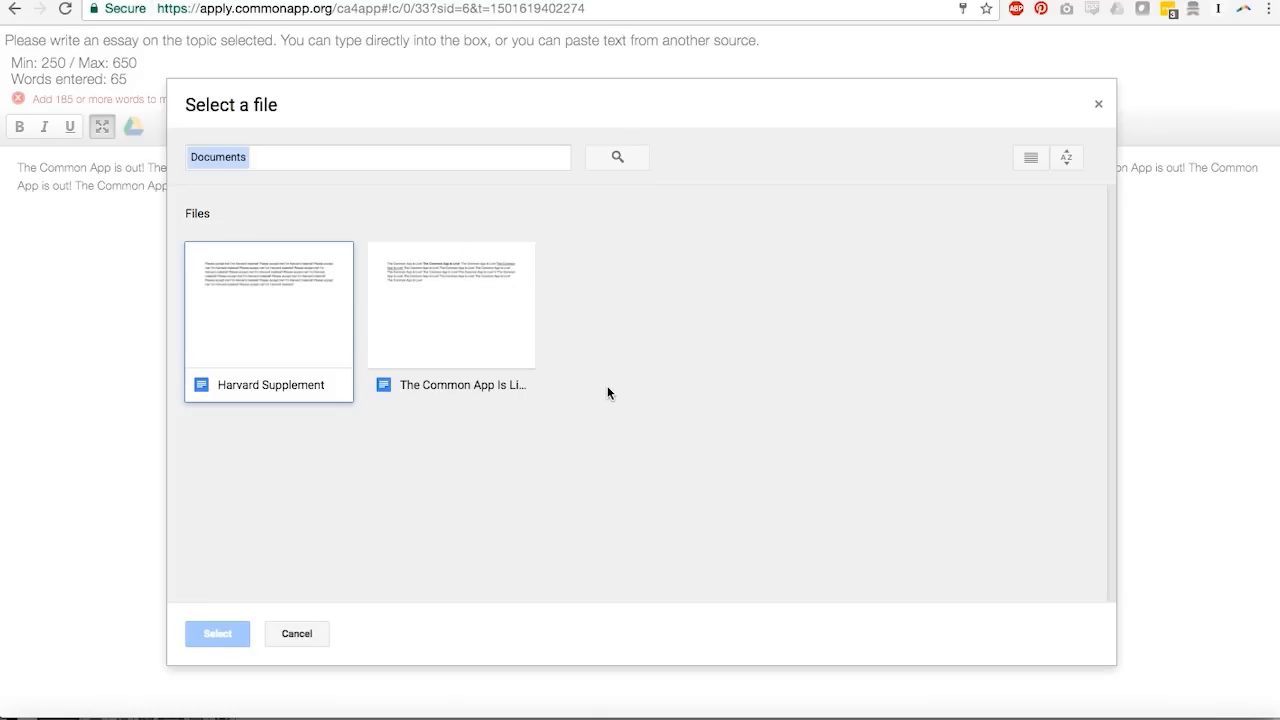
{"action": "mouse_move", "coordinate": [651, 388]}
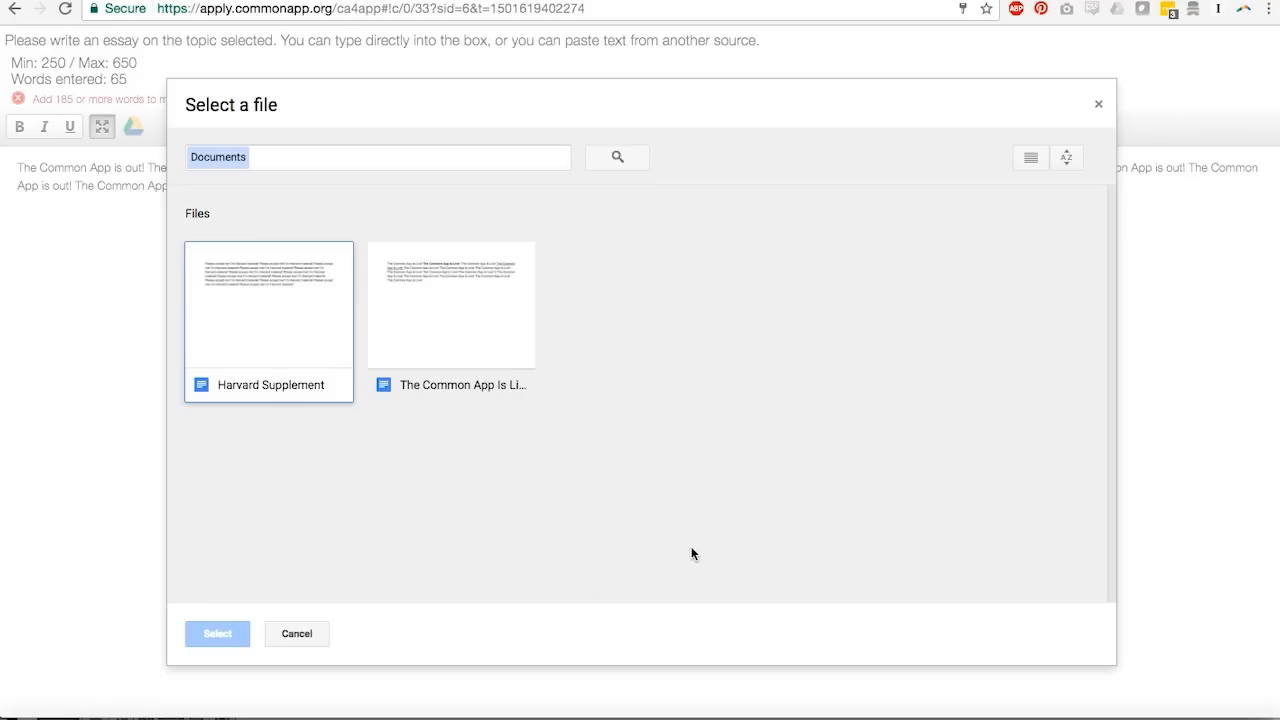
{"action": "mouse_move", "coordinate": [489, 370]}
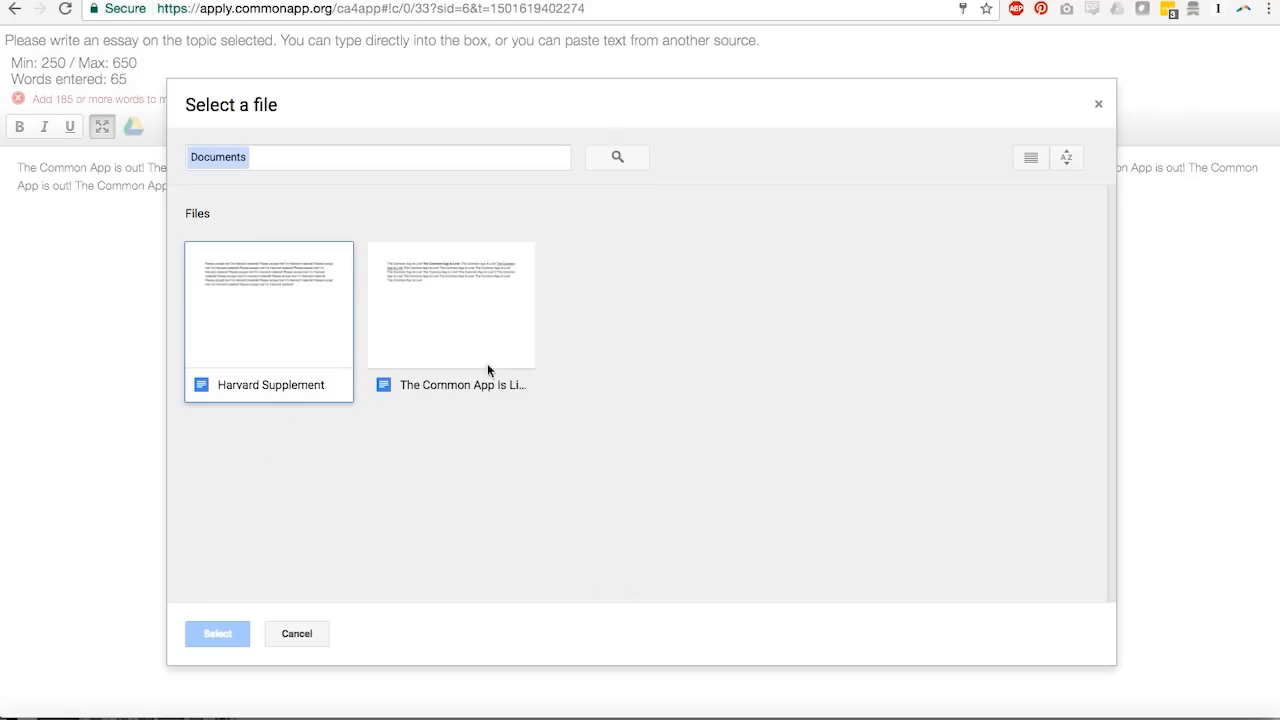
{"action": "mouse_move", "coordinate": [485, 336]}
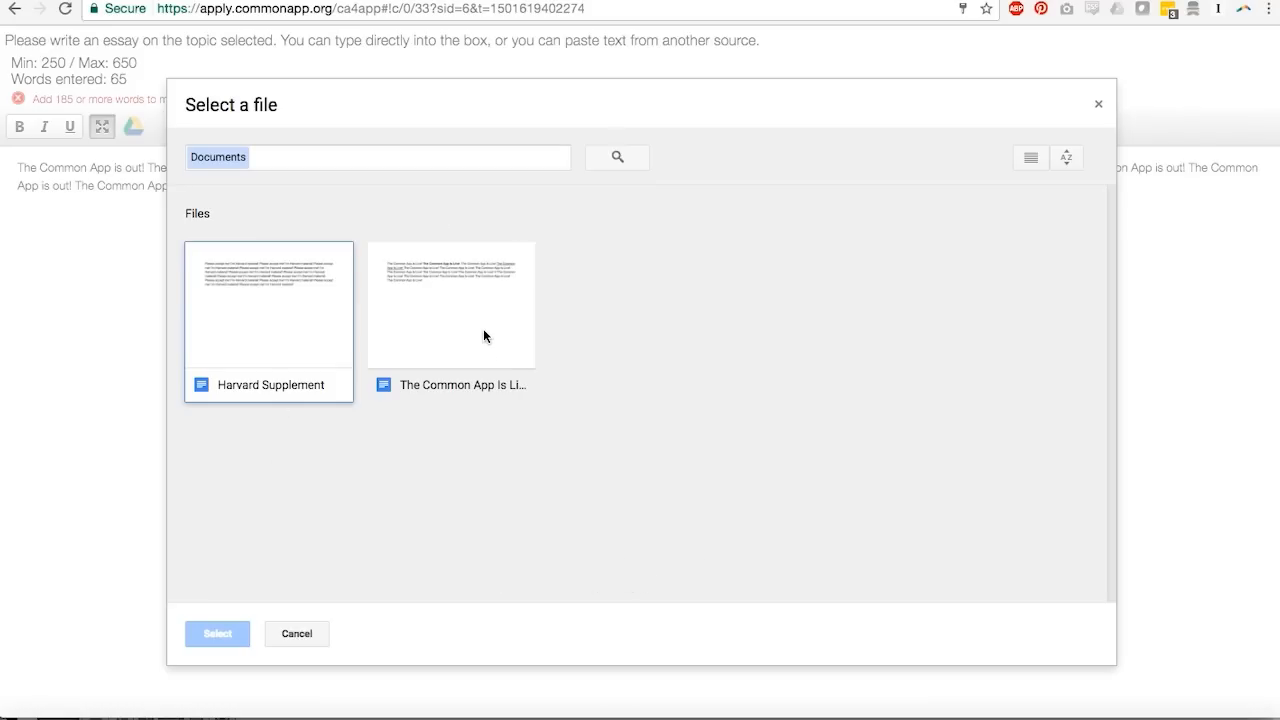
{"action": "mouse_move", "coordinate": [133, 238]}
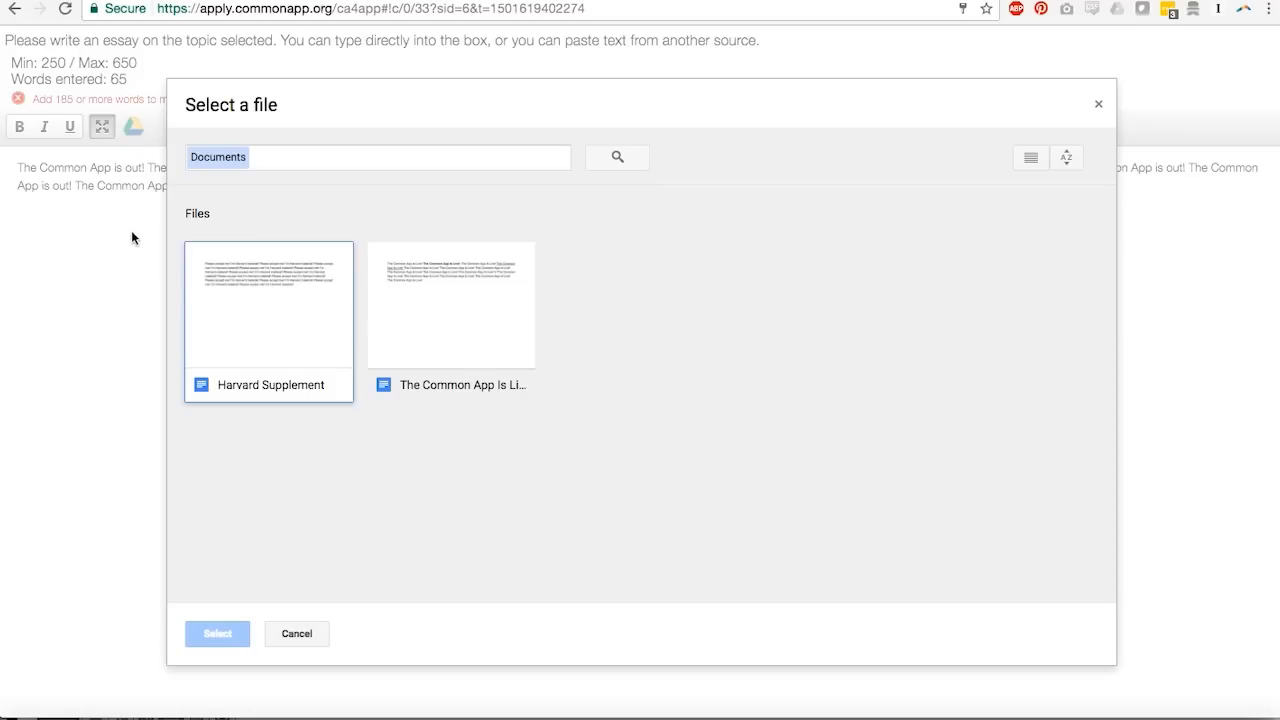
{"action": "mouse_move", "coordinate": [123, 196]}
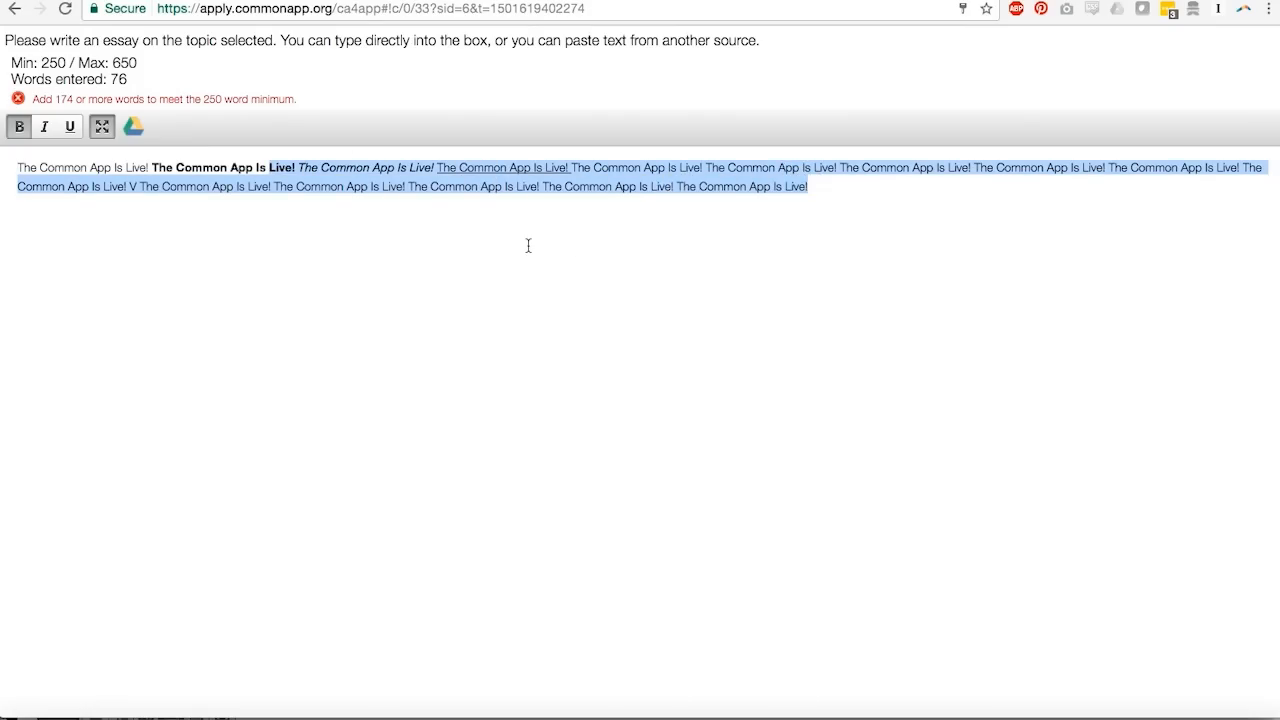
Step: Highlight the bold, italic and underlined phrases, exit full screen, and deselect the essay
{"action": "left_click", "coordinate": [212, 167]}
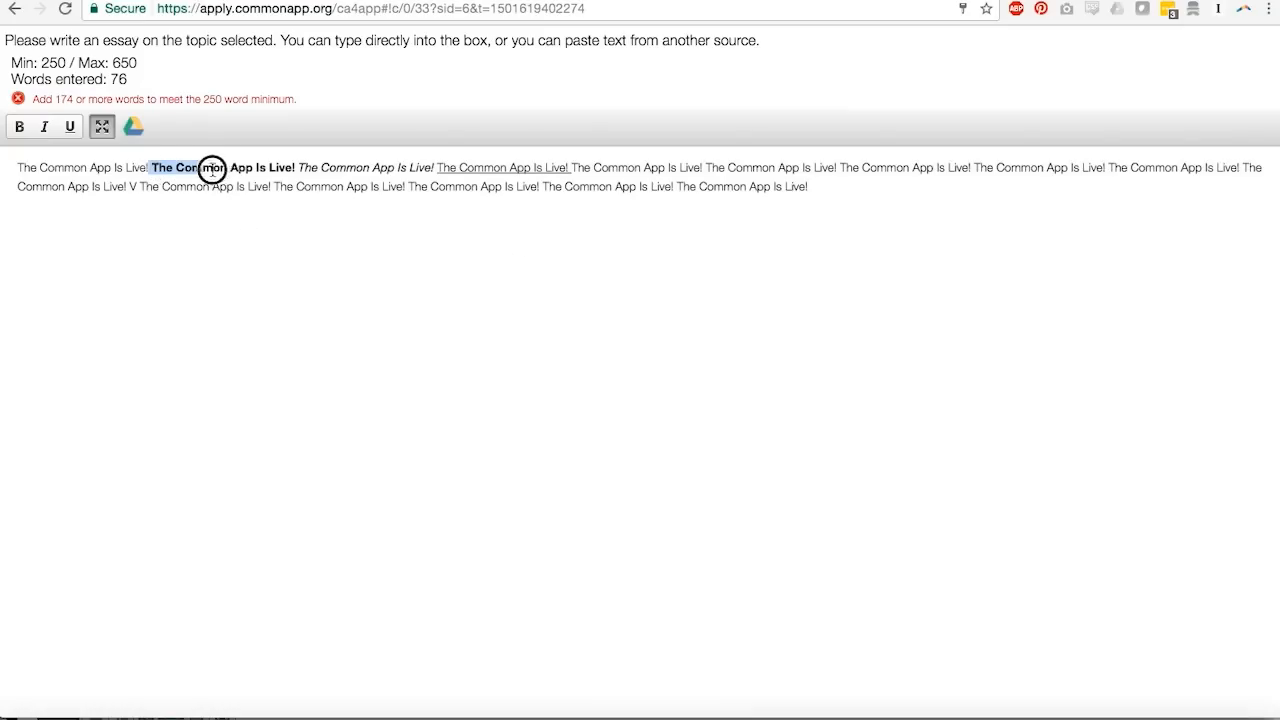
{"action": "left_click_drag", "start_coordinate": [210, 167], "coordinate": [570, 167]}
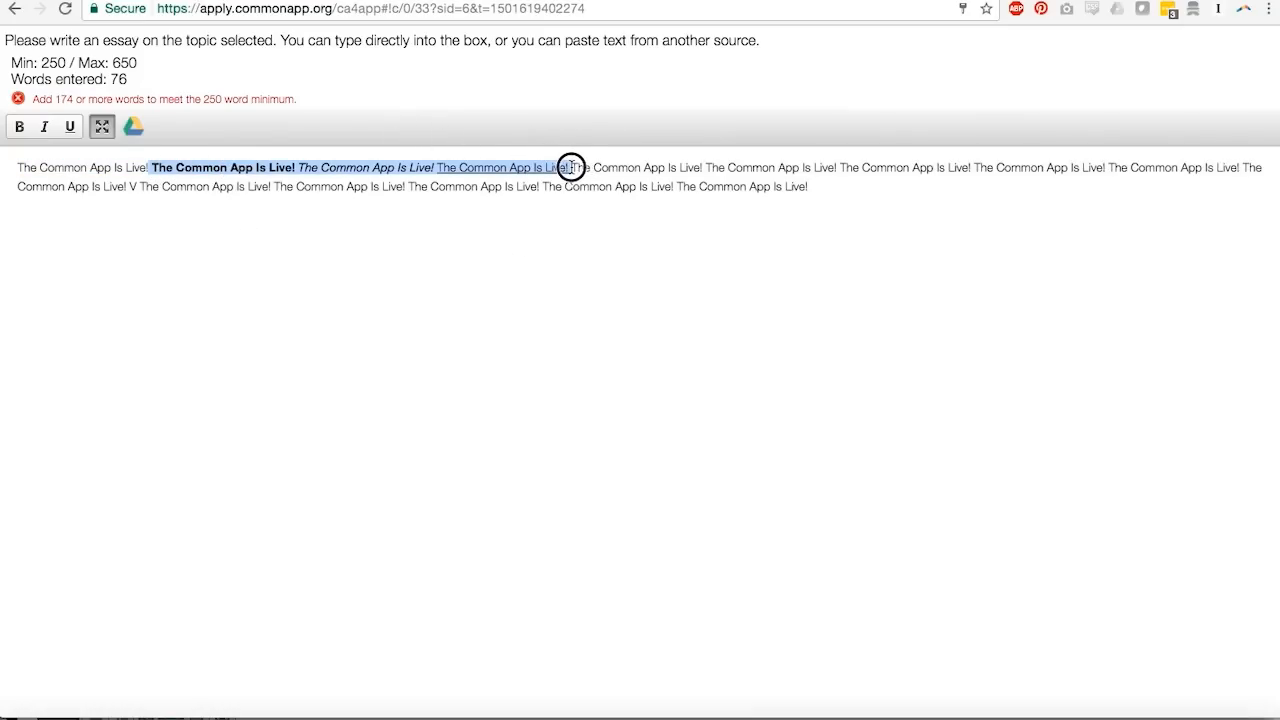
{"action": "mouse_move", "coordinate": [570, 167]}
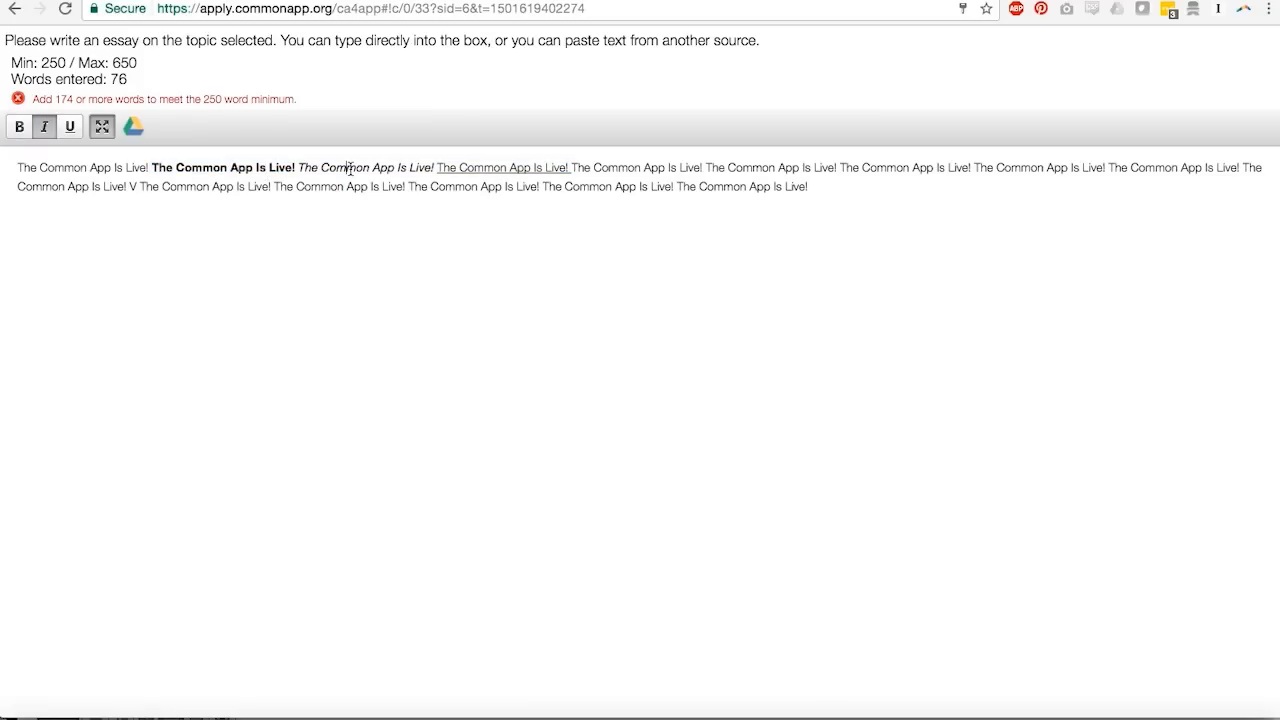
{"action": "left_click", "coordinate": [69, 126]}
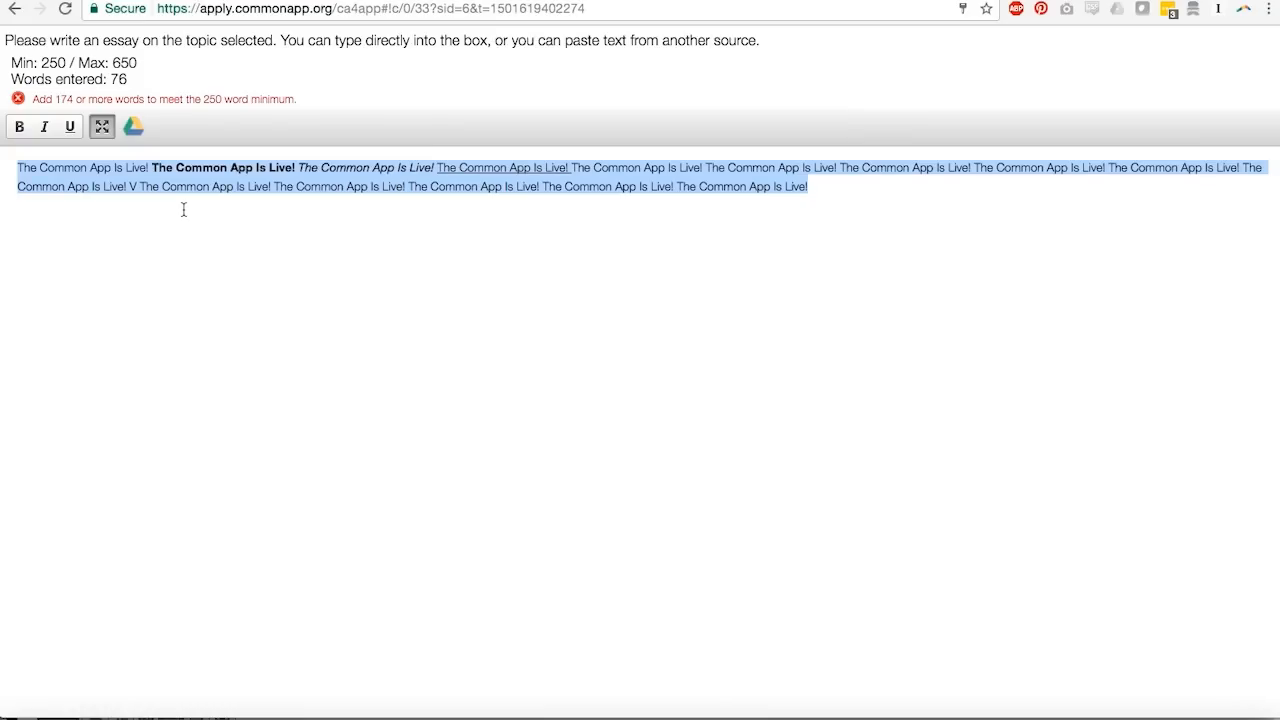
{"action": "left_click", "coordinate": [808, 186]}
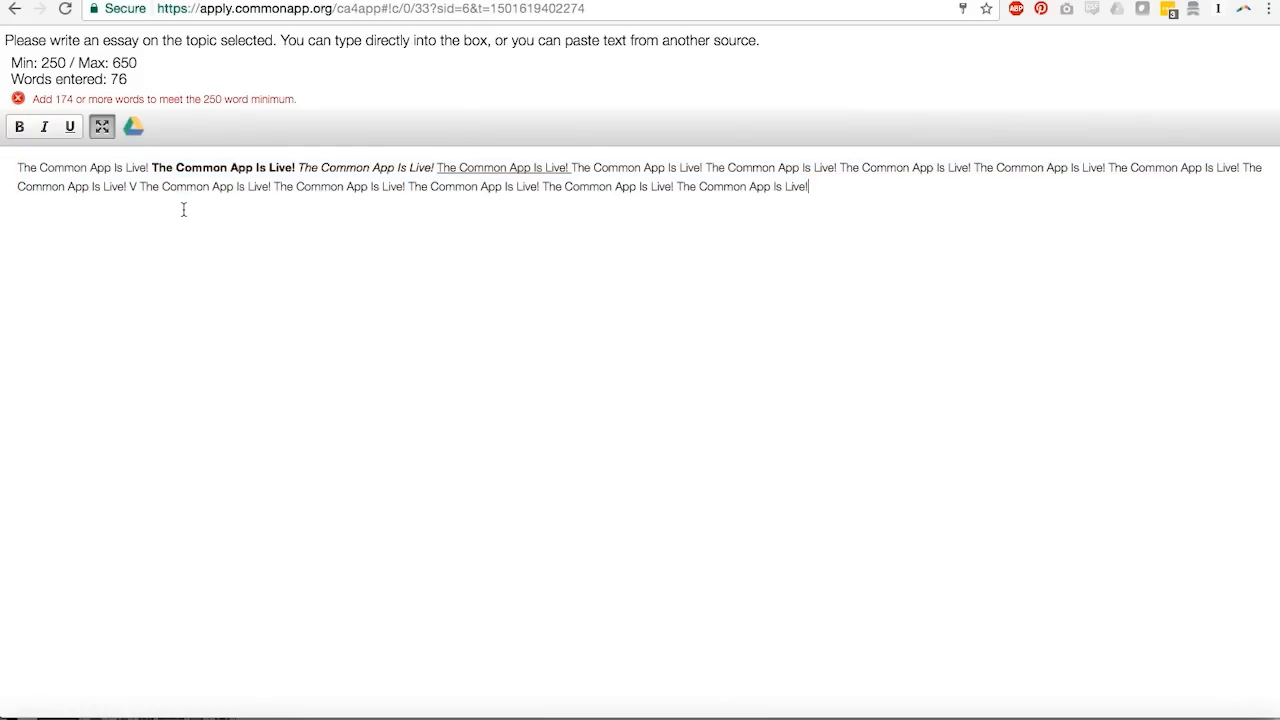
{"action": "mouse_move", "coordinate": [227, 209]}
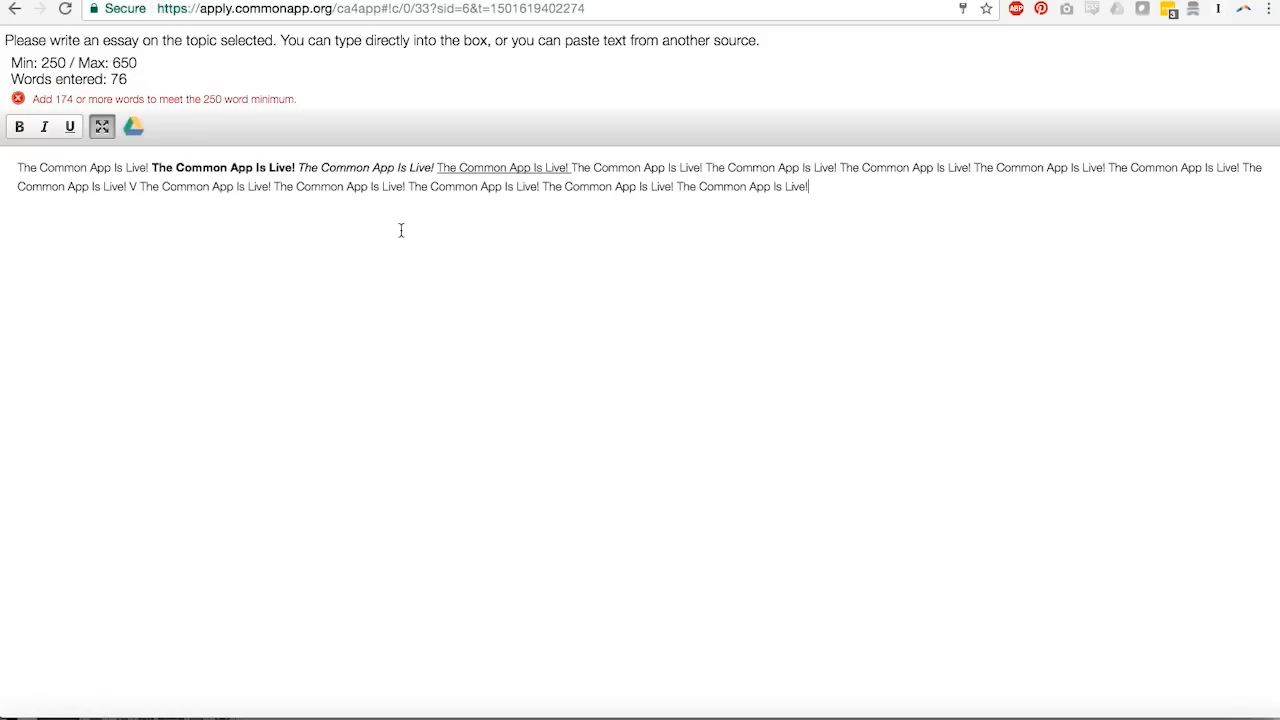
{"action": "mouse_move", "coordinate": [342, 261]}
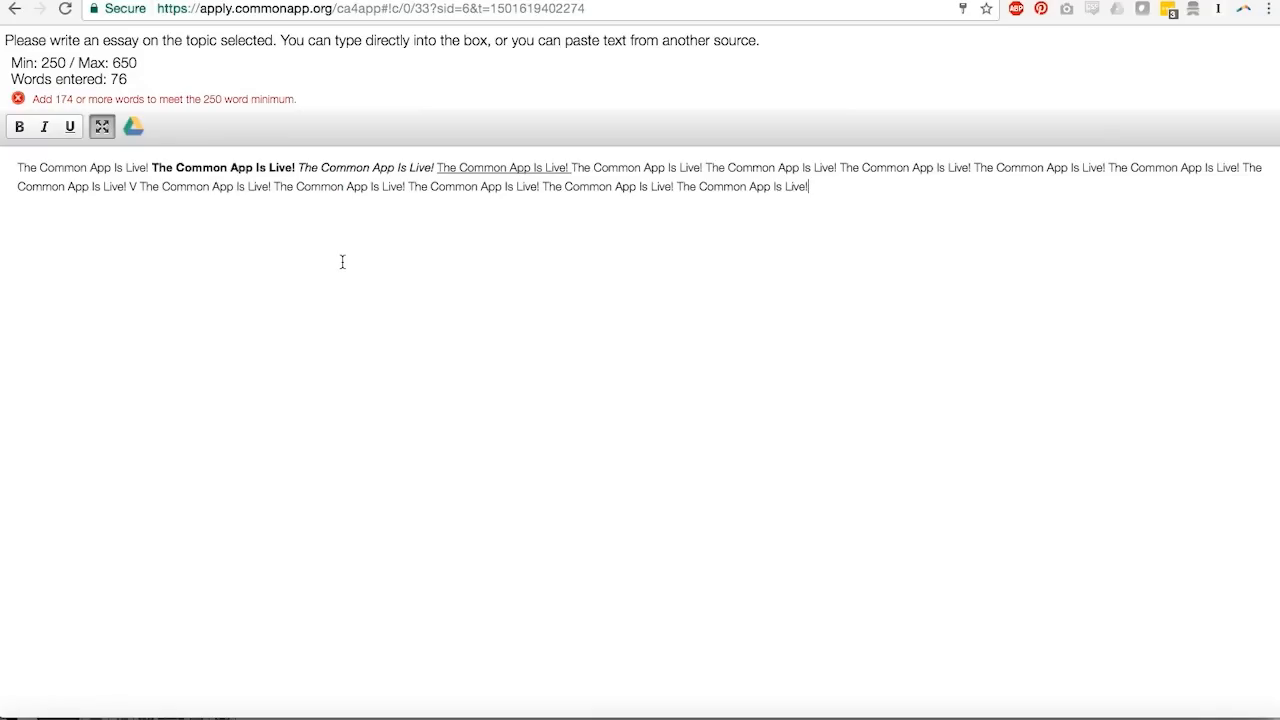
{"action": "mouse_move", "coordinate": [225, 261]}
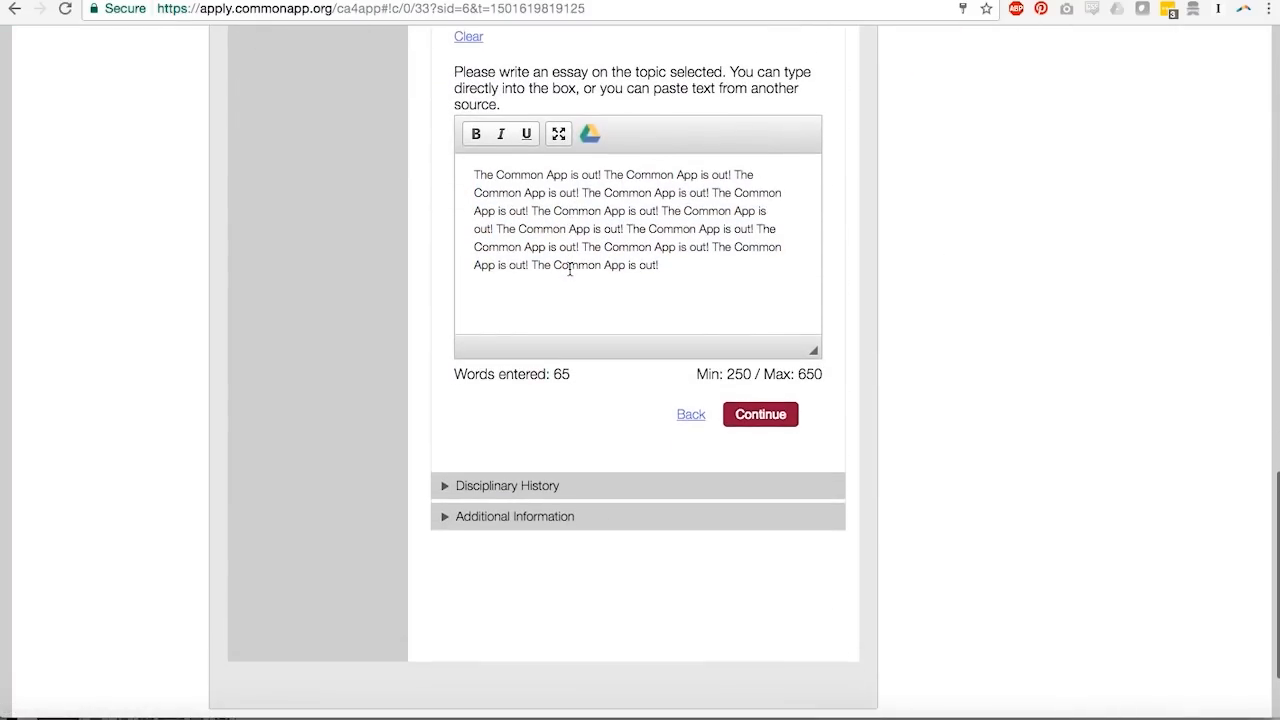
Step: Choose Yes for sharing extra circumstances and place the cursor in the empty response box
{"action": "scroll", "scroll_direction": "down", "scroll_amount": 3}
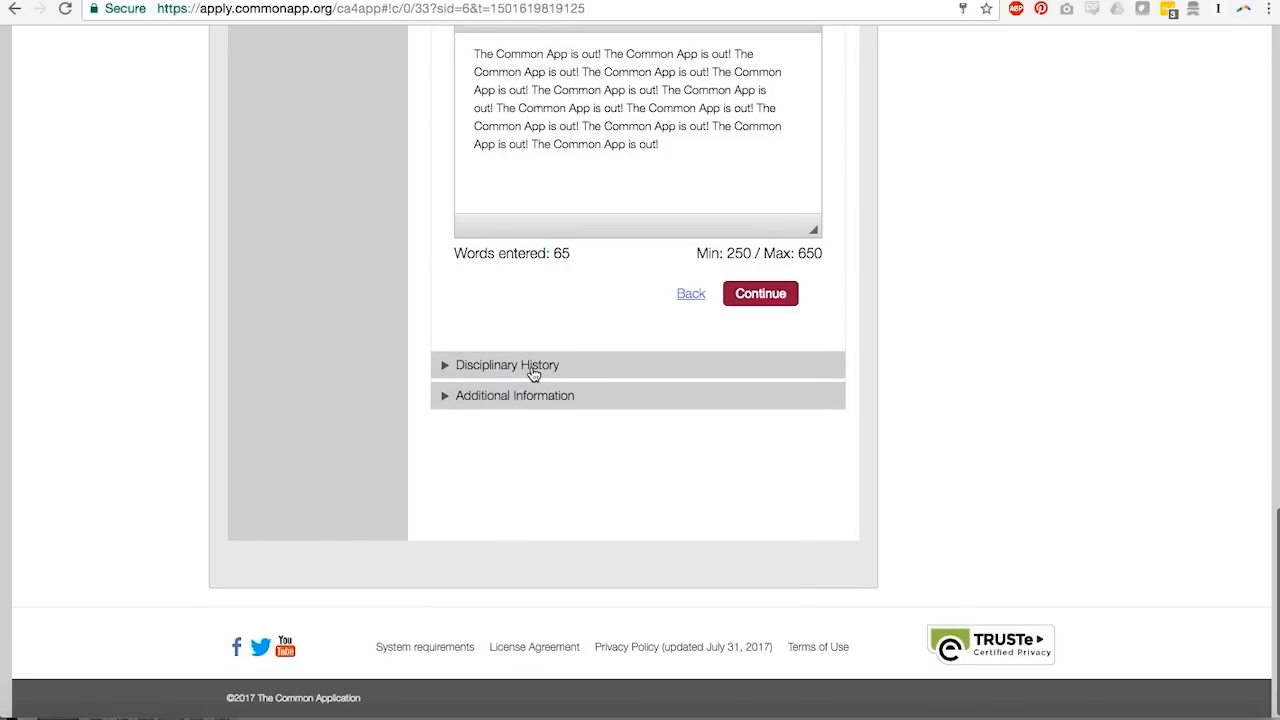
{"action": "mouse_move", "coordinate": [454, 415]}
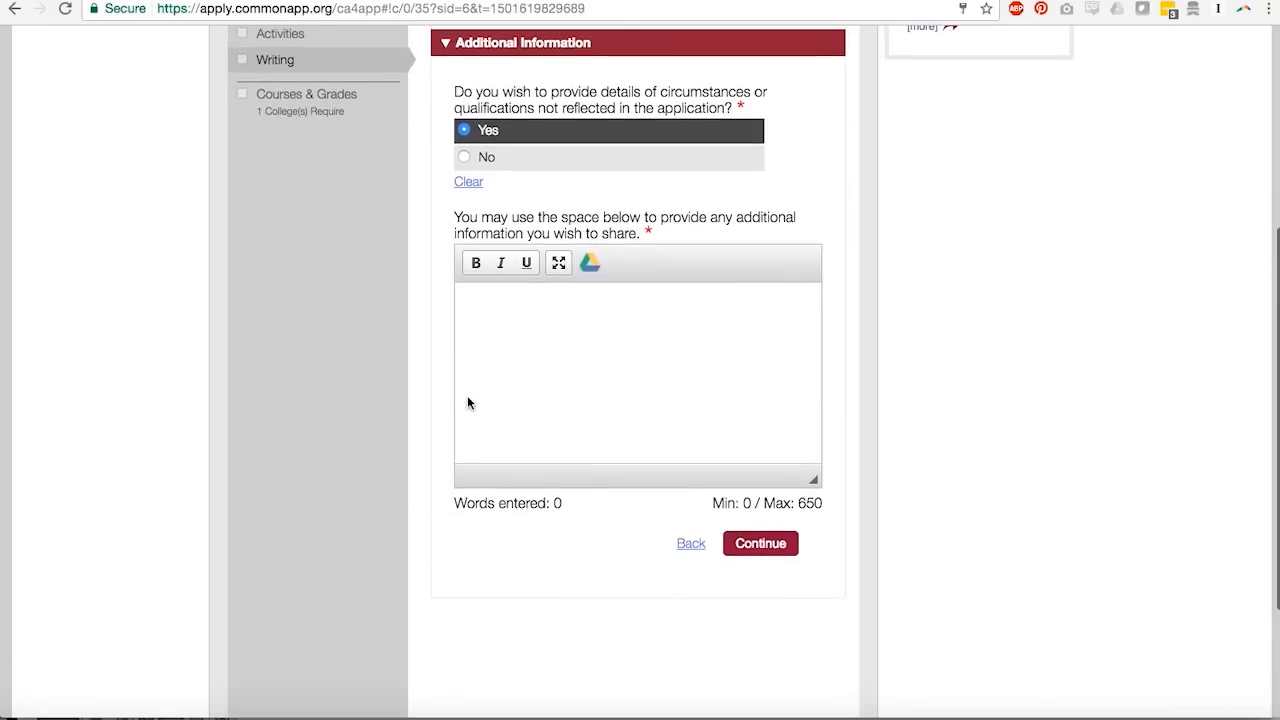
{"action": "scroll", "scroll_direction": "down", "scroll_amount": 3}
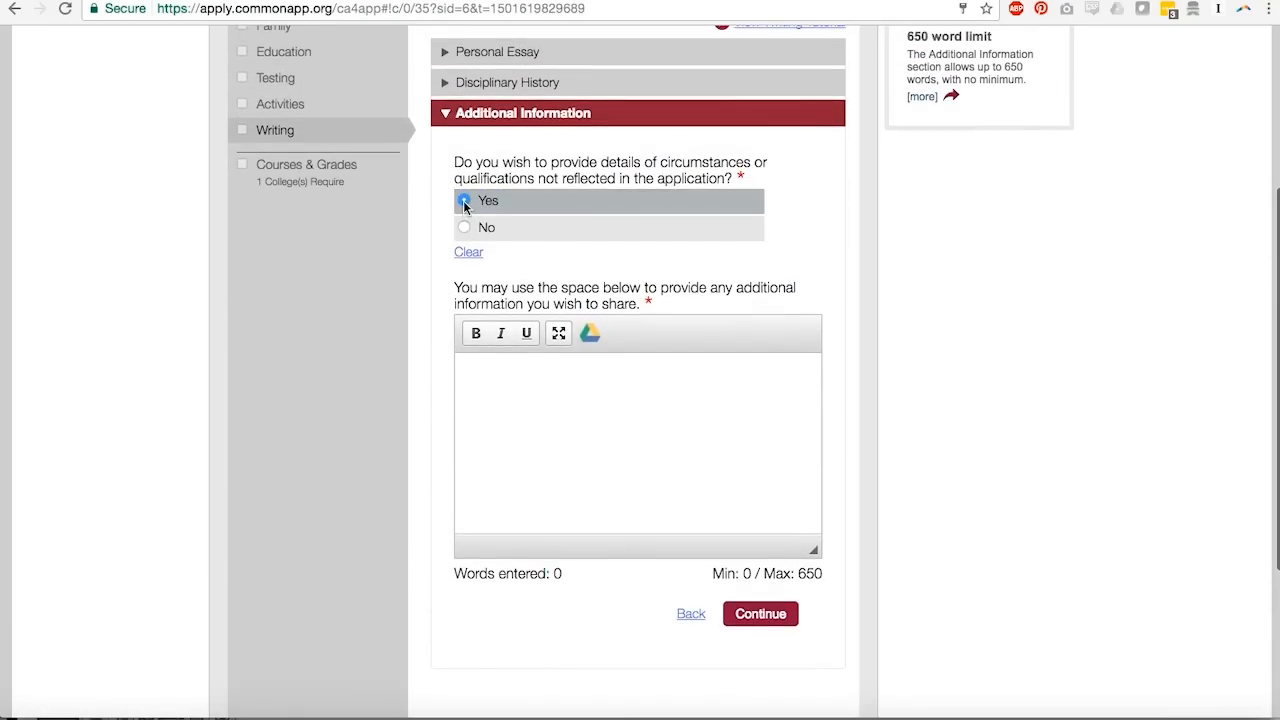
{"action": "left_click", "coordinate": [464, 200]}
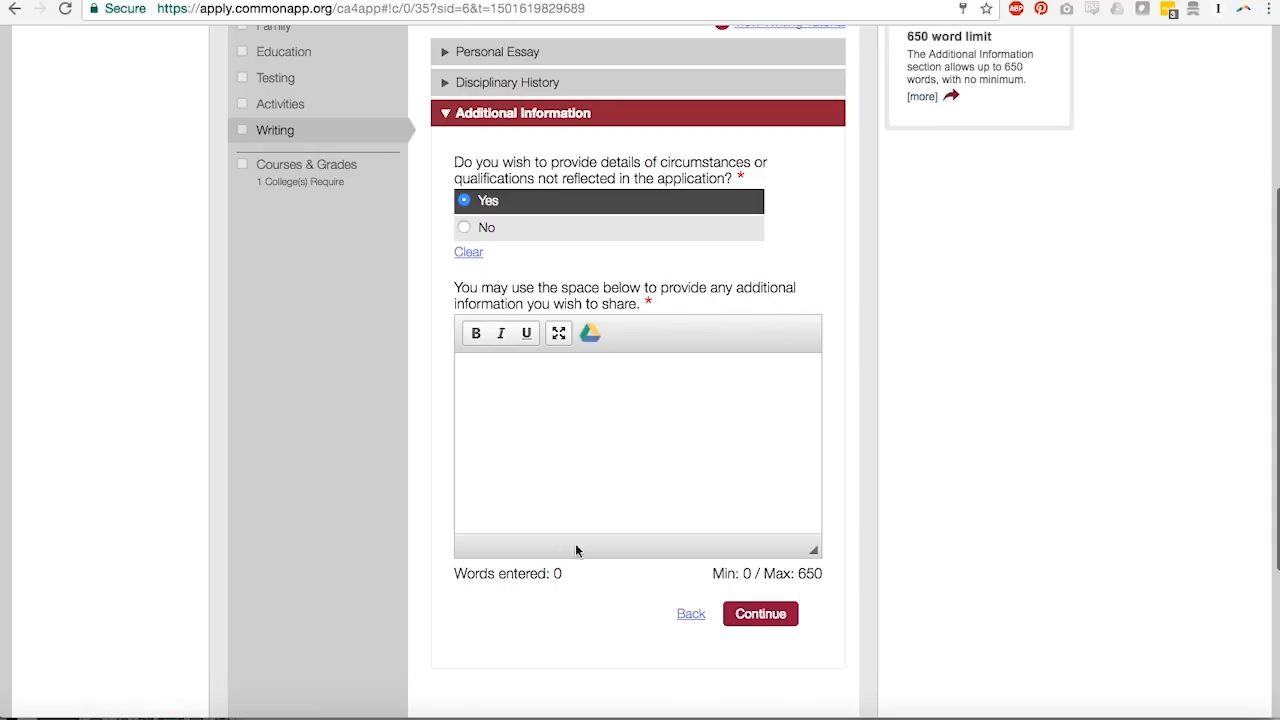
{"action": "mouse_move", "coordinate": [562, 189]}
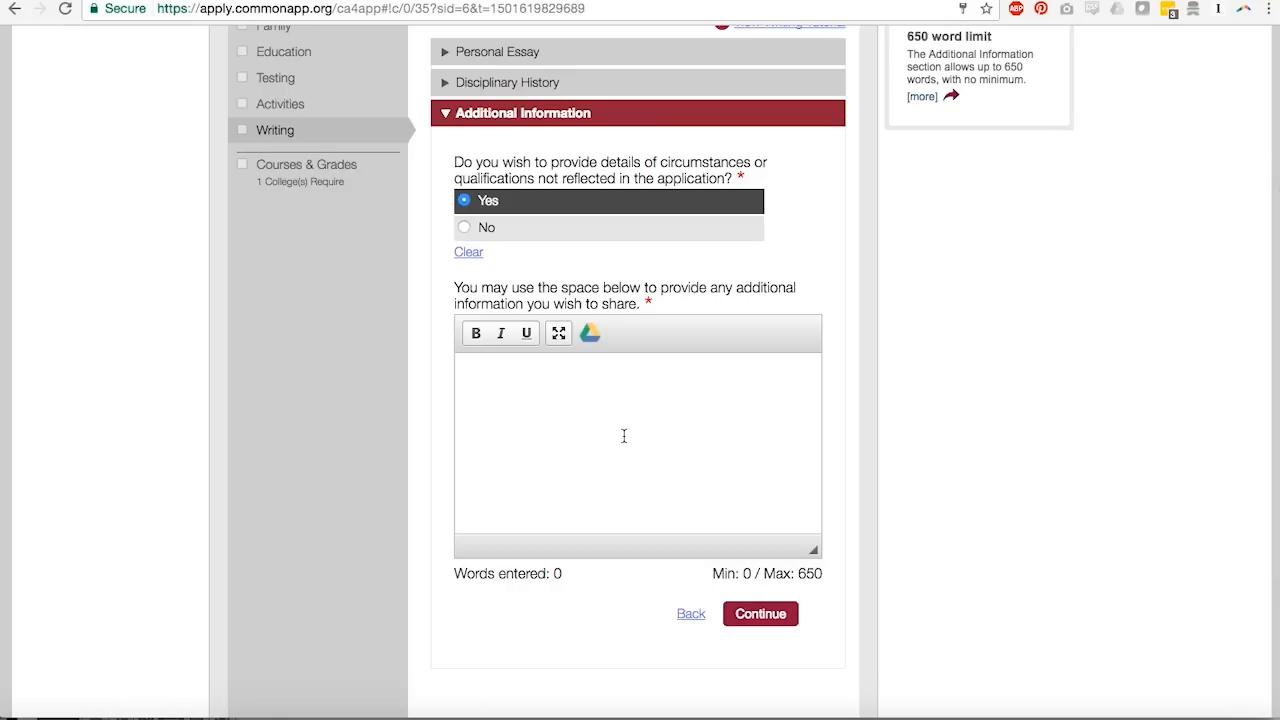
{"action": "left_click", "coordinate": [474, 373]}
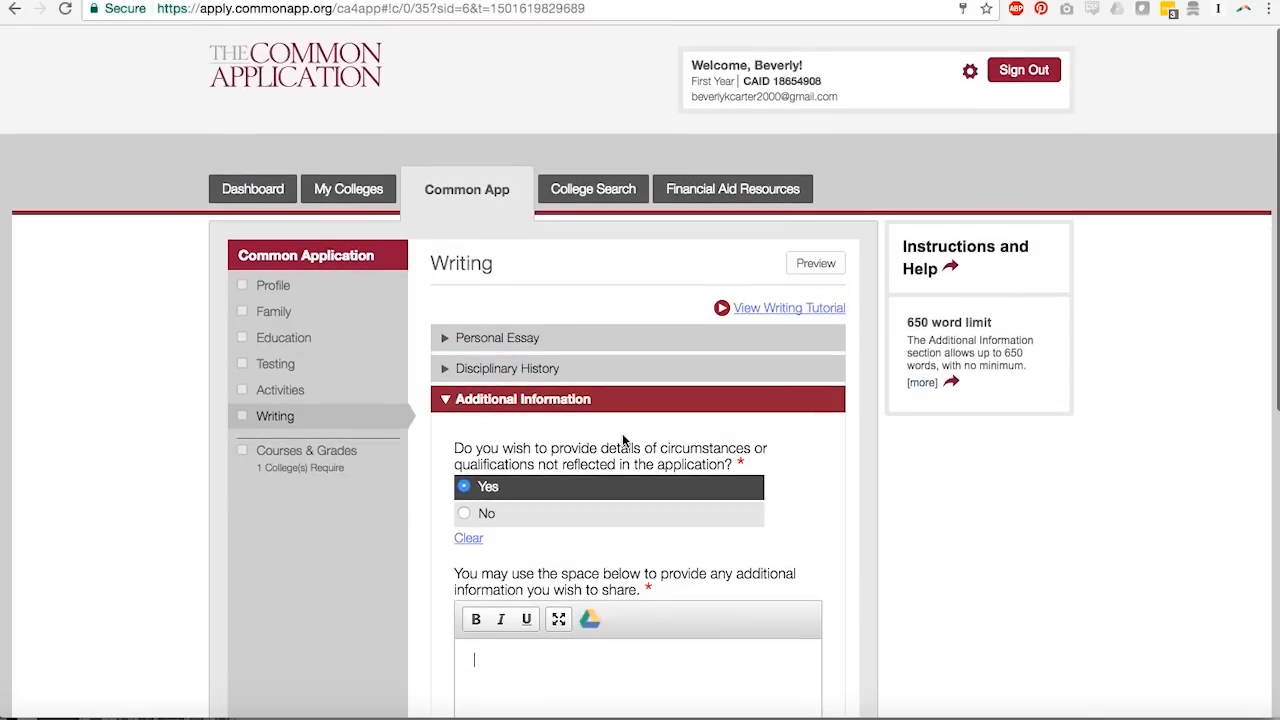
{"action": "mouse_move", "coordinate": [305, 450]}
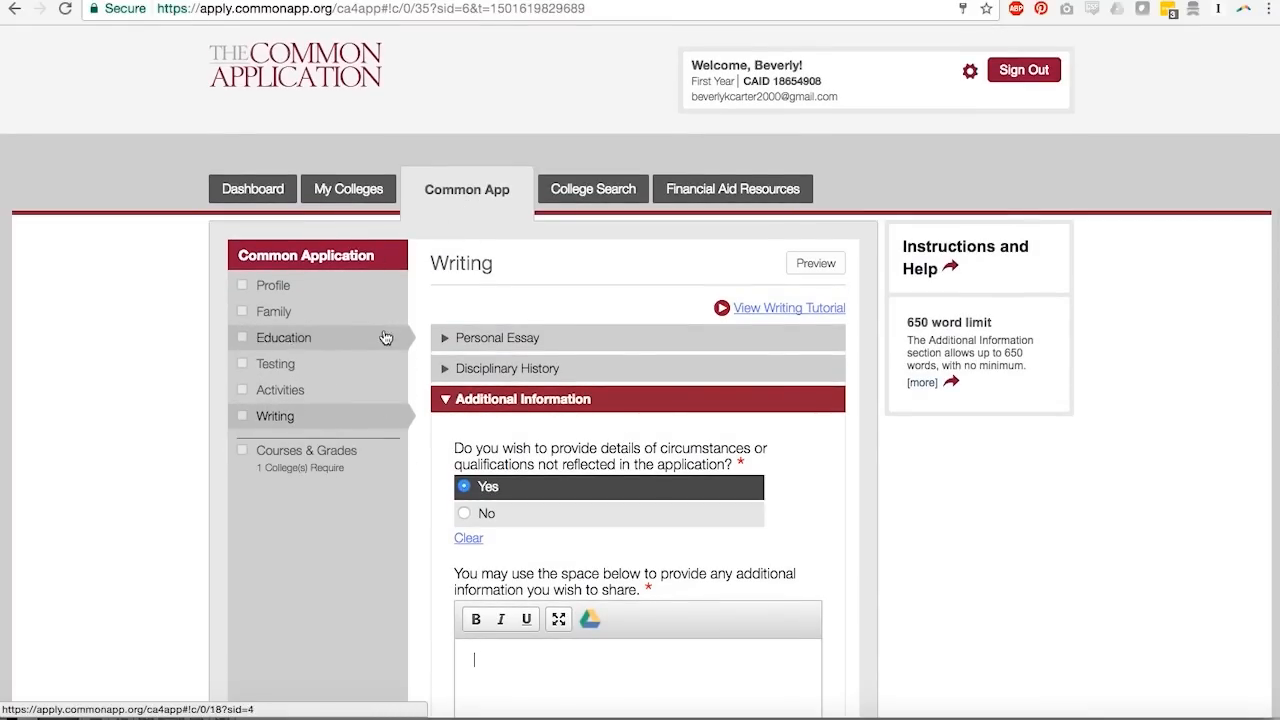
{"action": "mouse_move", "coordinate": [388, 506]}
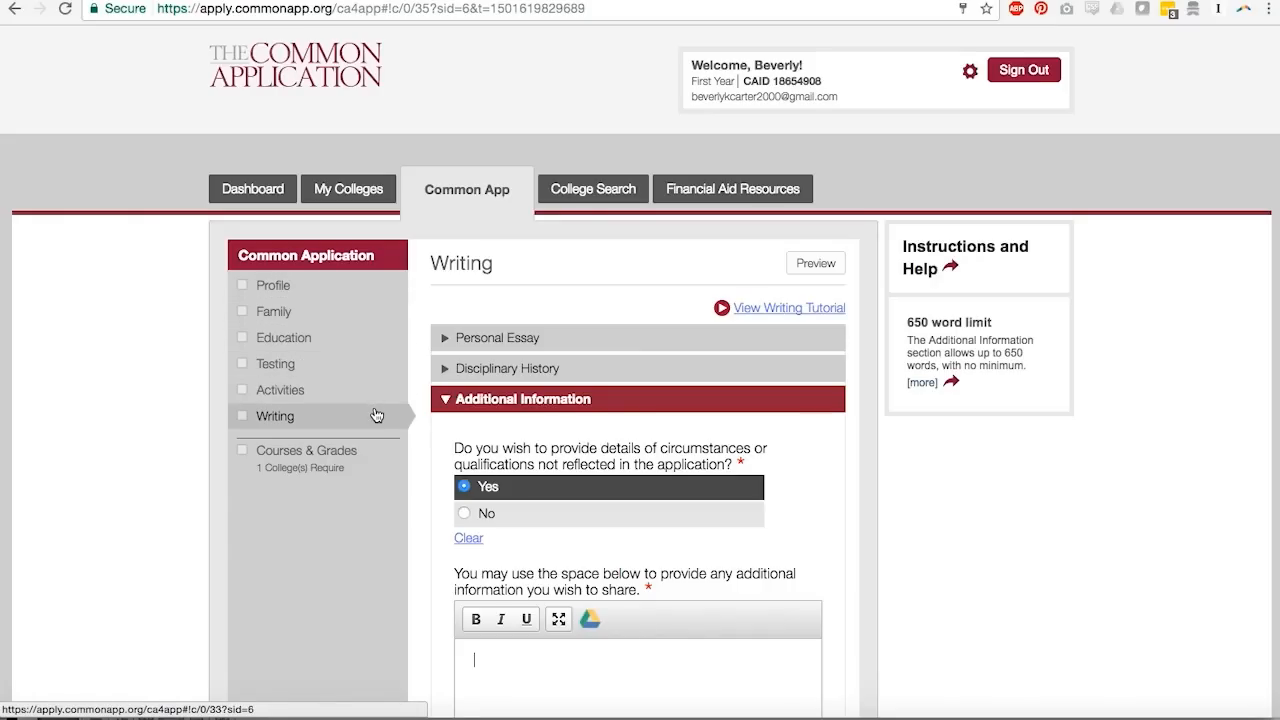
{"action": "mouse_move", "coordinate": [357, 311]}
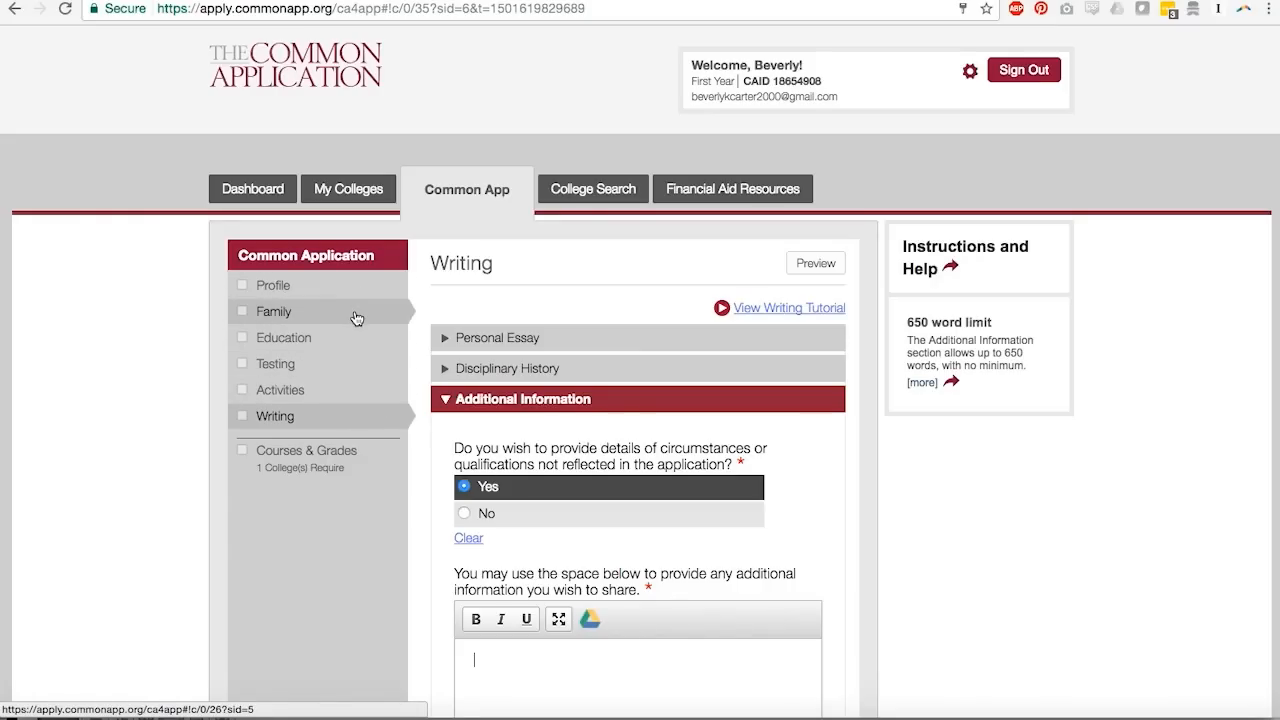
{"action": "mouse_move", "coordinate": [350, 363]}
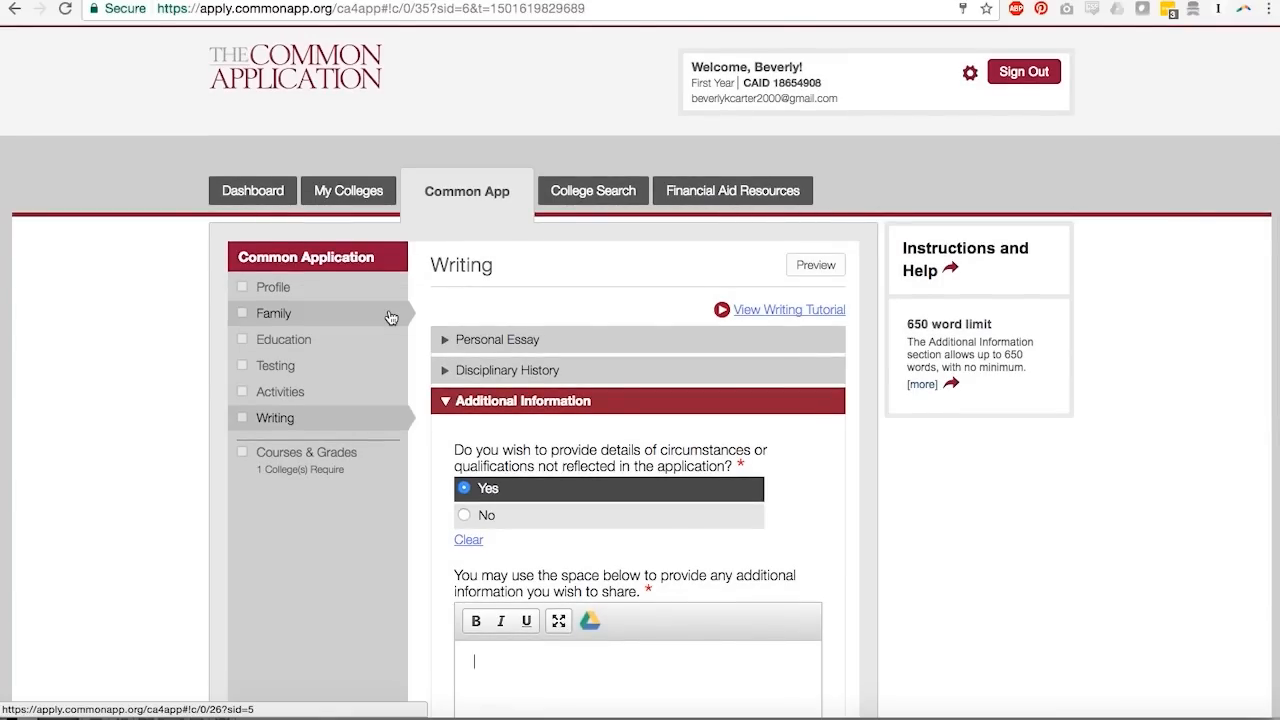
Step: Switch to the Dashboard tab showing the nine colleges and their statuses
{"action": "left_click", "coordinate": [252, 190]}
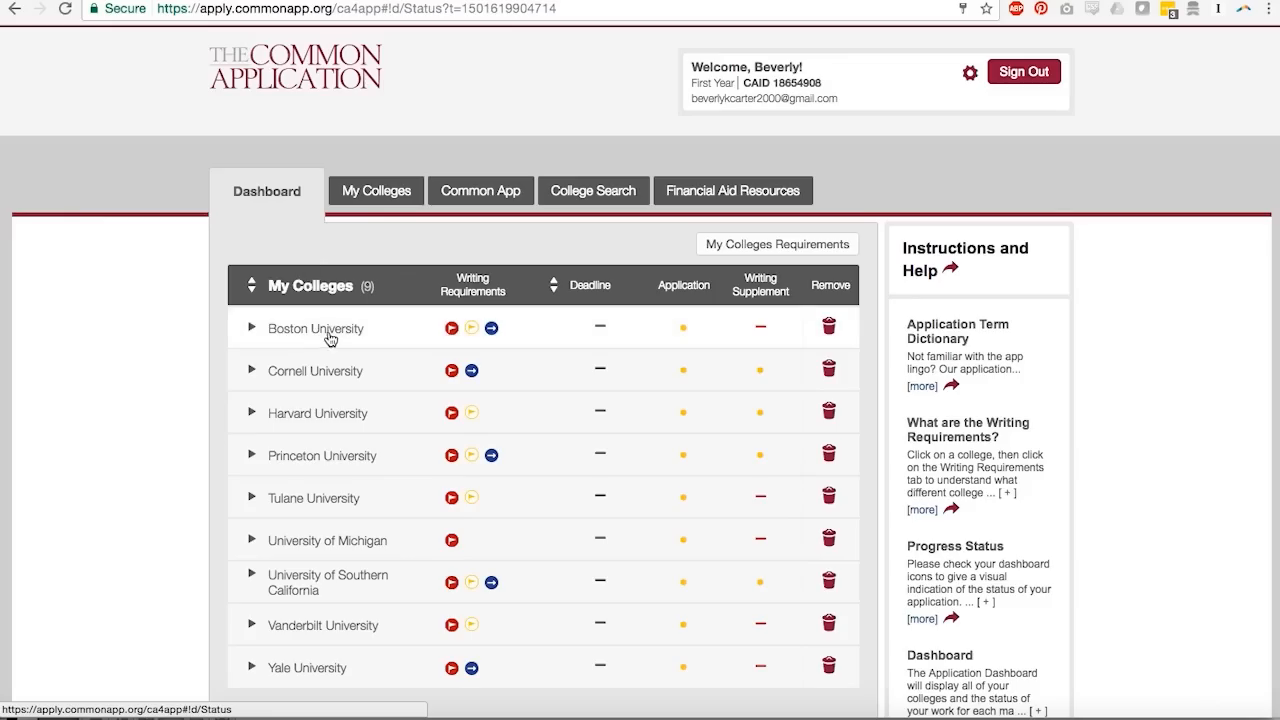
Step: Search colleges for 'duk', add Duke University, and view the My Colleges list
{"action": "scroll", "scroll_direction": "down", "scroll_amount": 3}
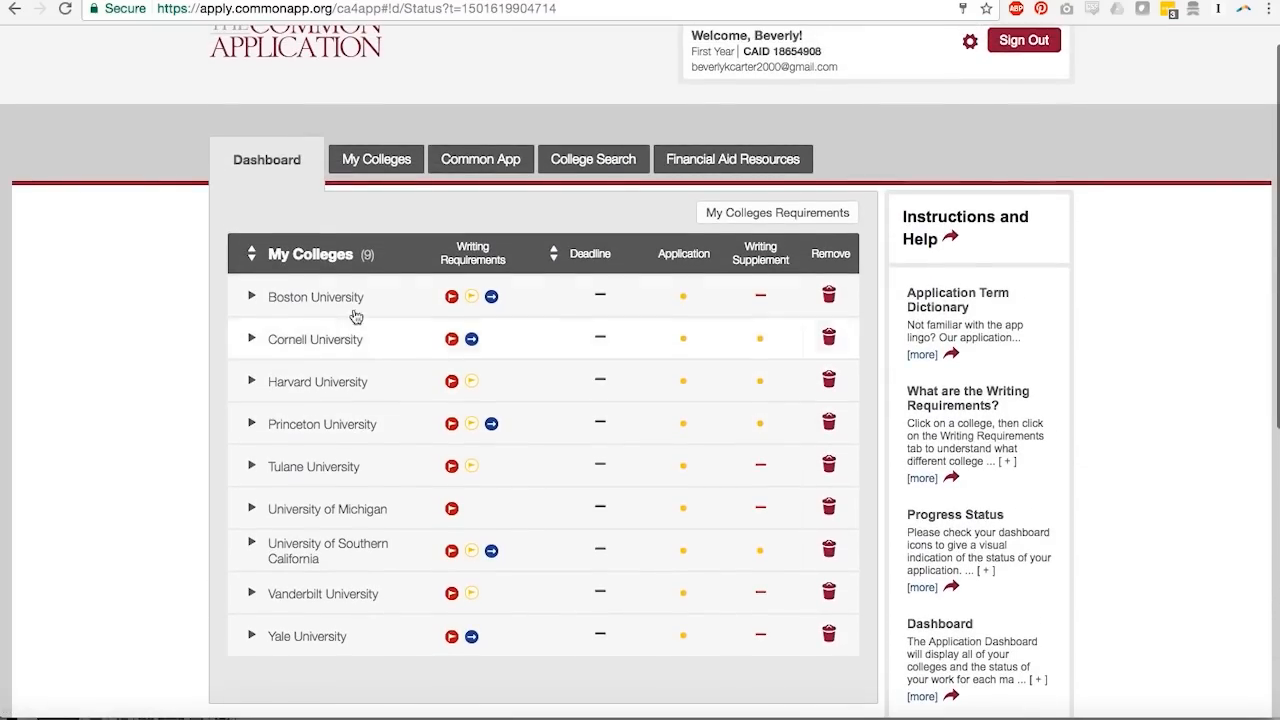
{"action": "mouse_move", "coordinate": [379, 427]}
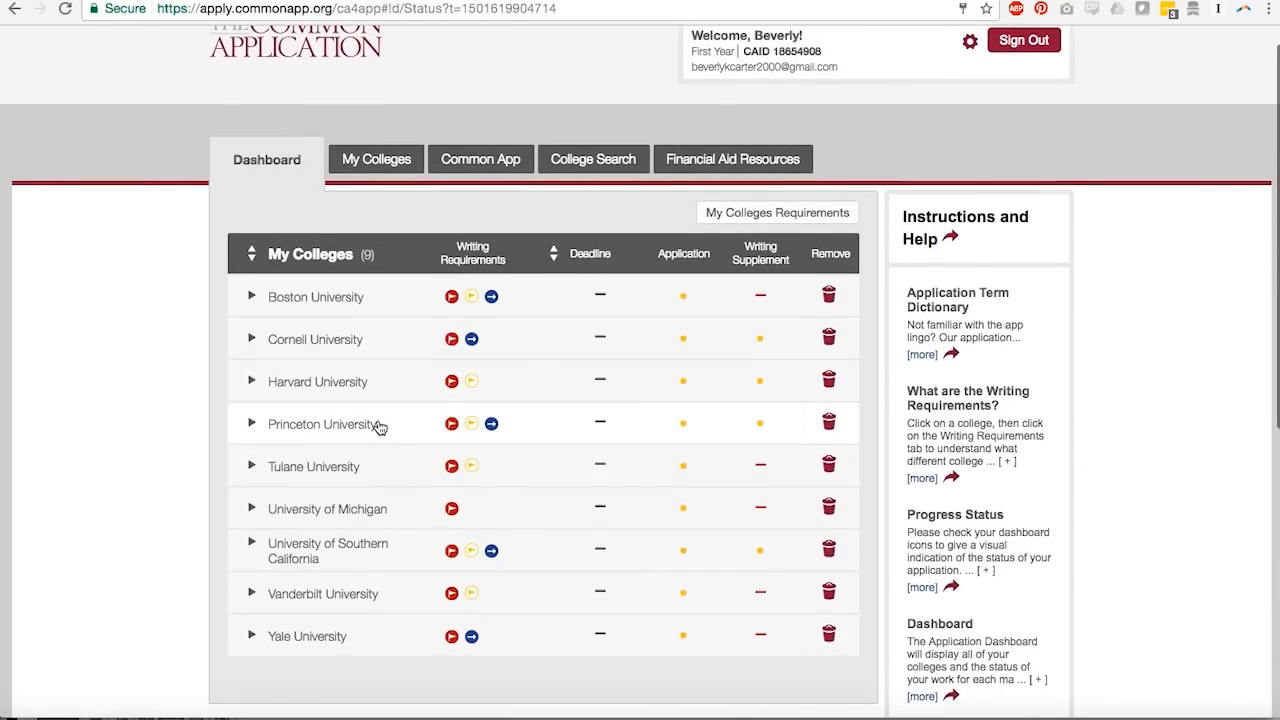
{"action": "left_click", "coordinate": [580, 159]}
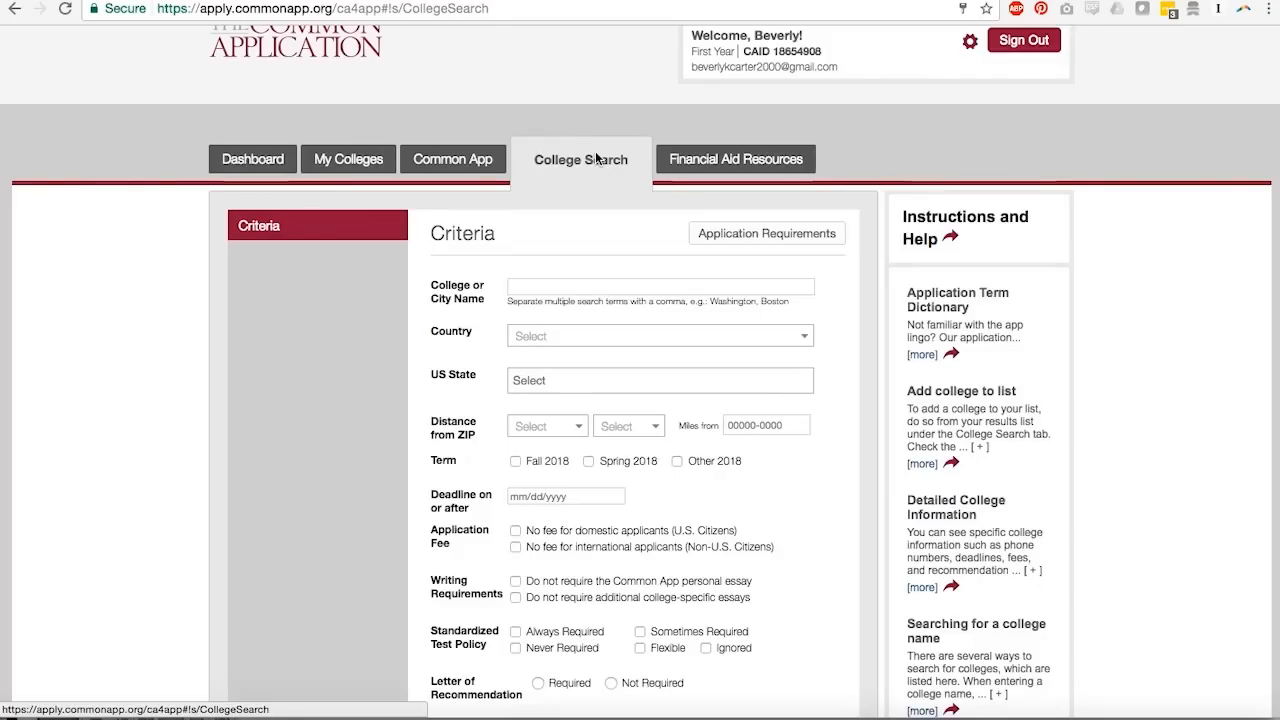
{"action": "type", "text": "duk"}
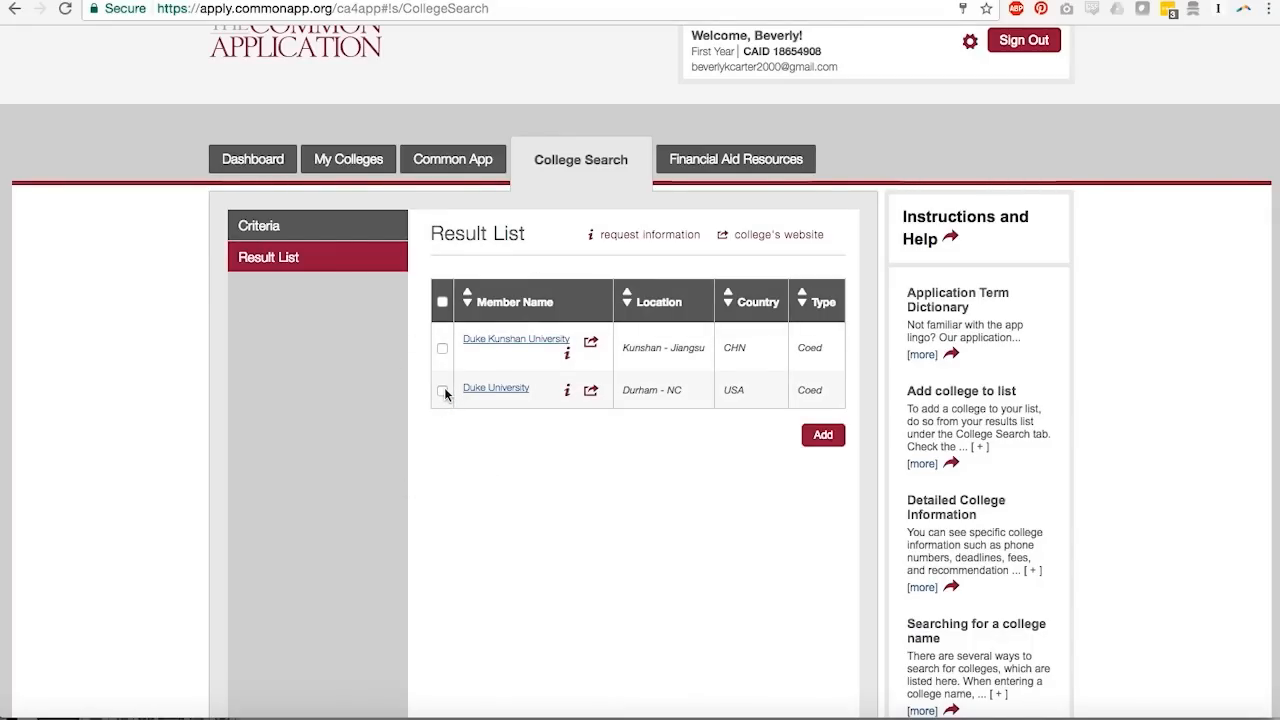
{"action": "left_click", "coordinate": [442, 390]}
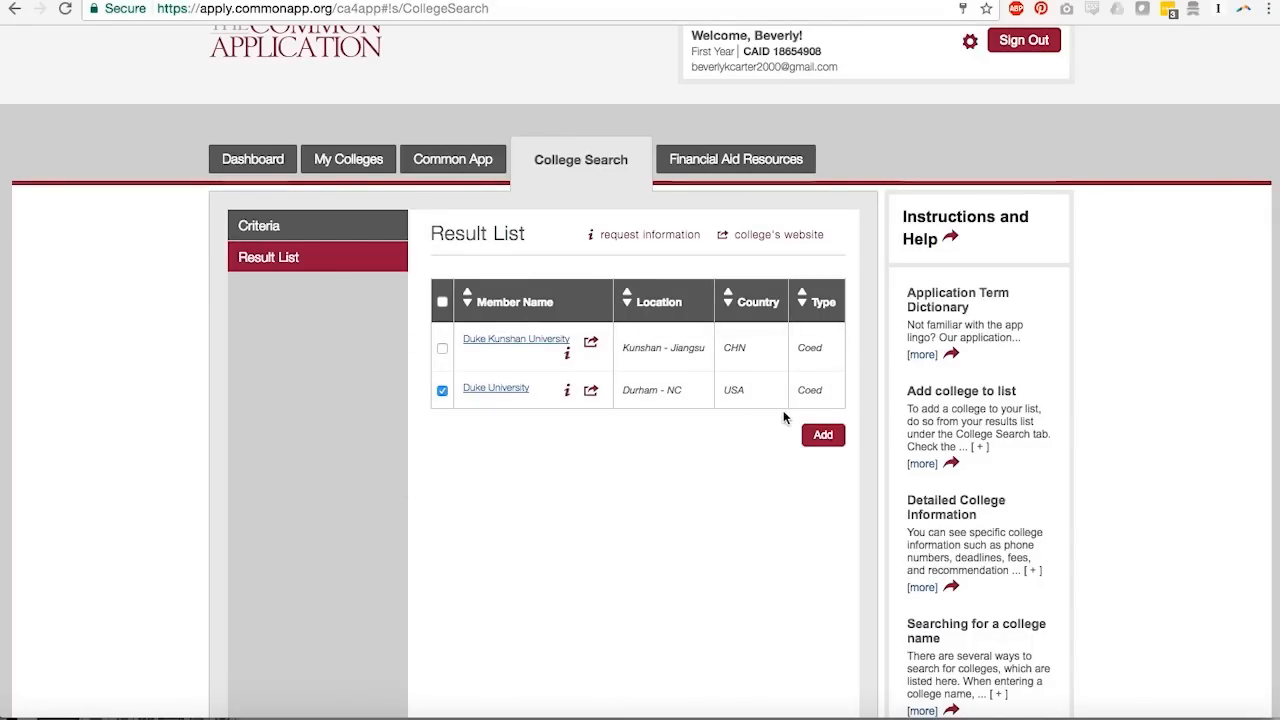
{"action": "left_click", "coordinate": [822, 434]}
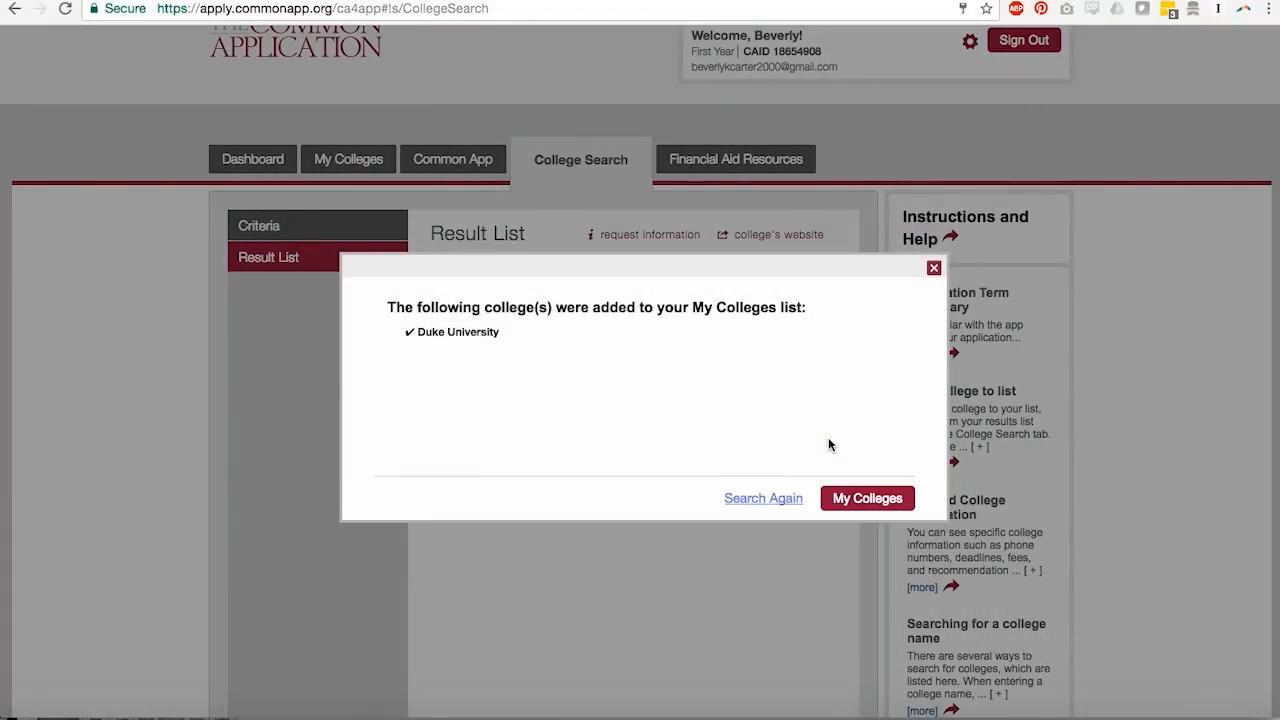
{"action": "mouse_move", "coordinate": [867, 498]}
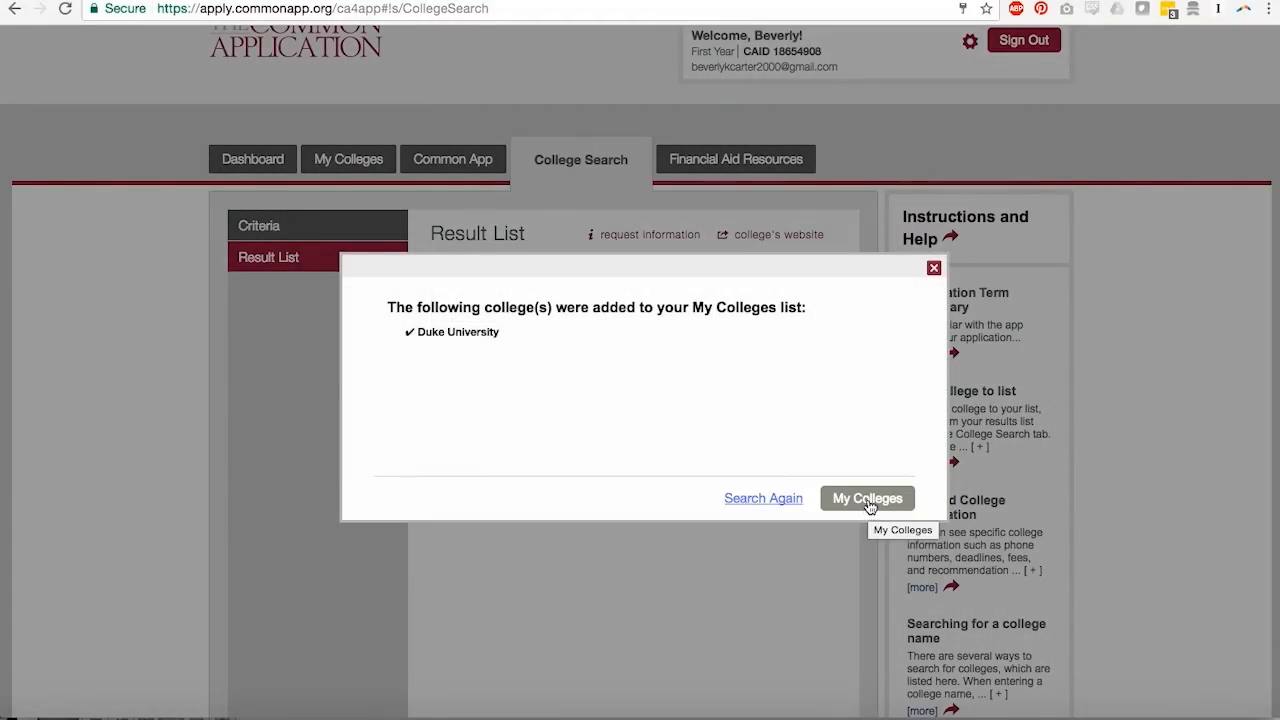
{"action": "left_click", "coordinate": [867, 498]}
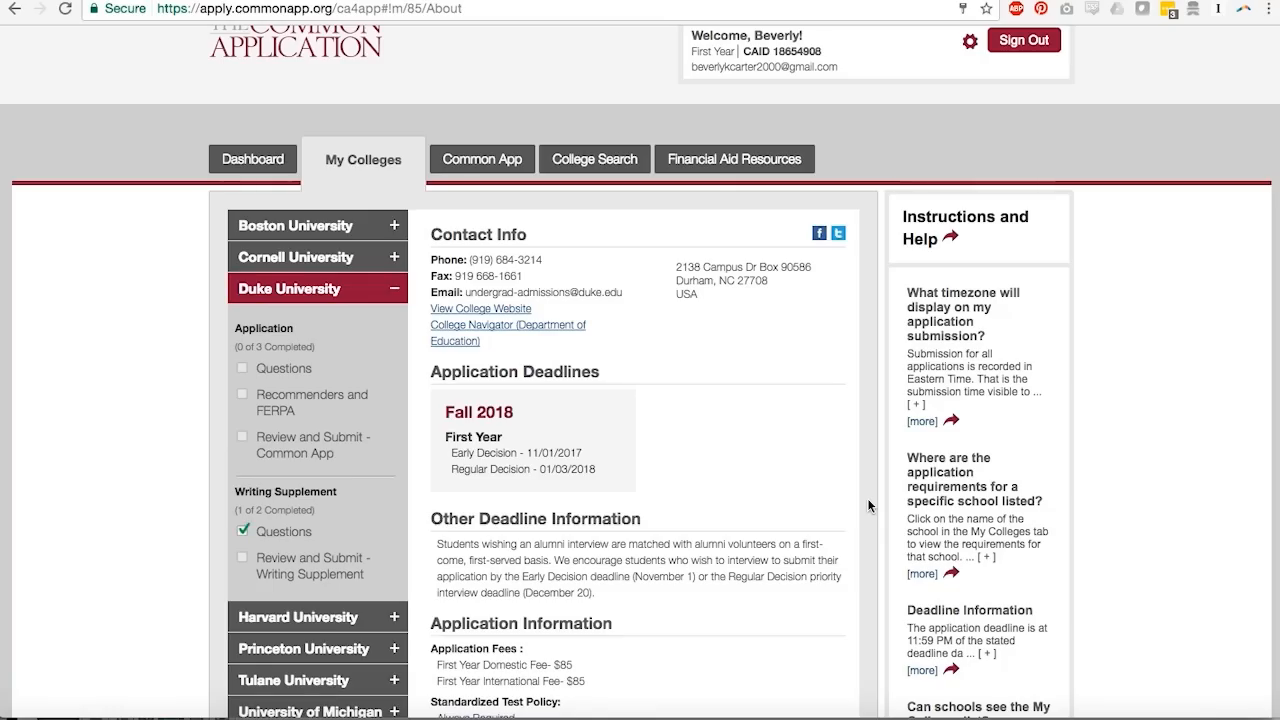
Step: Return to the Dashboard, now listing ten colleges including Duke University
{"action": "scroll", "scroll_direction": "down", "scroll_amount": 3}
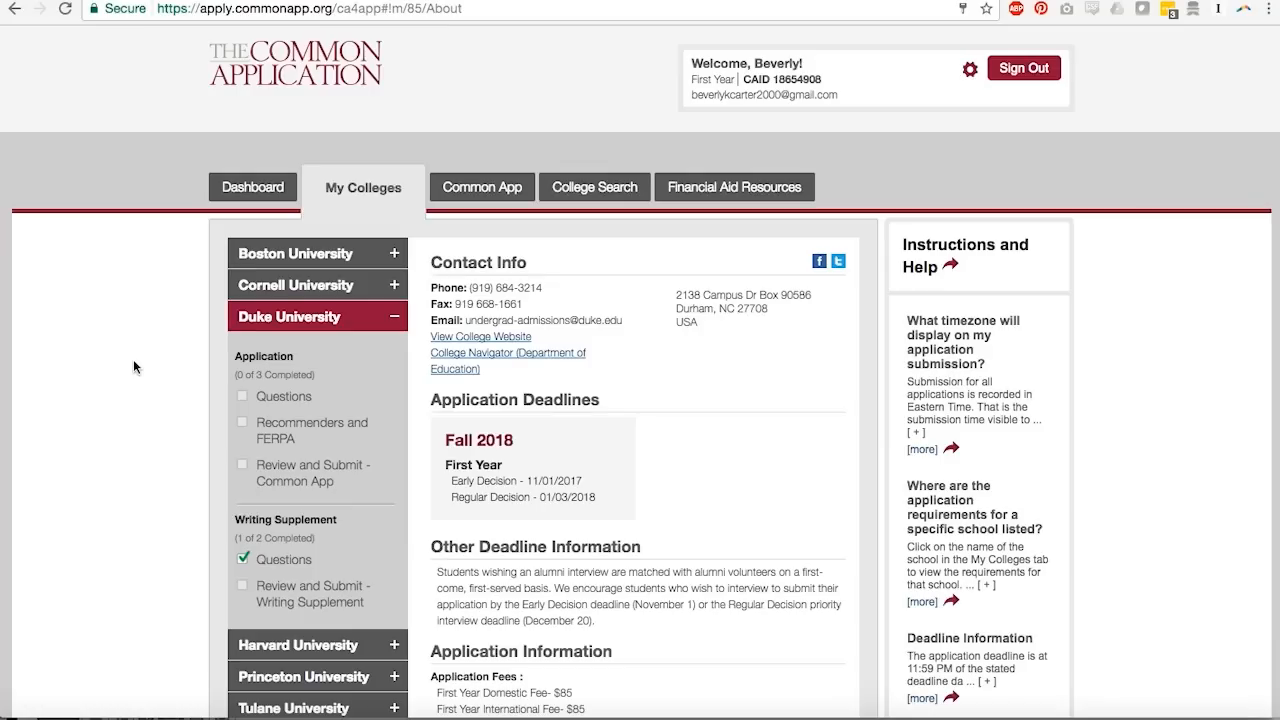
{"action": "mouse_move", "coordinate": [363, 218]}
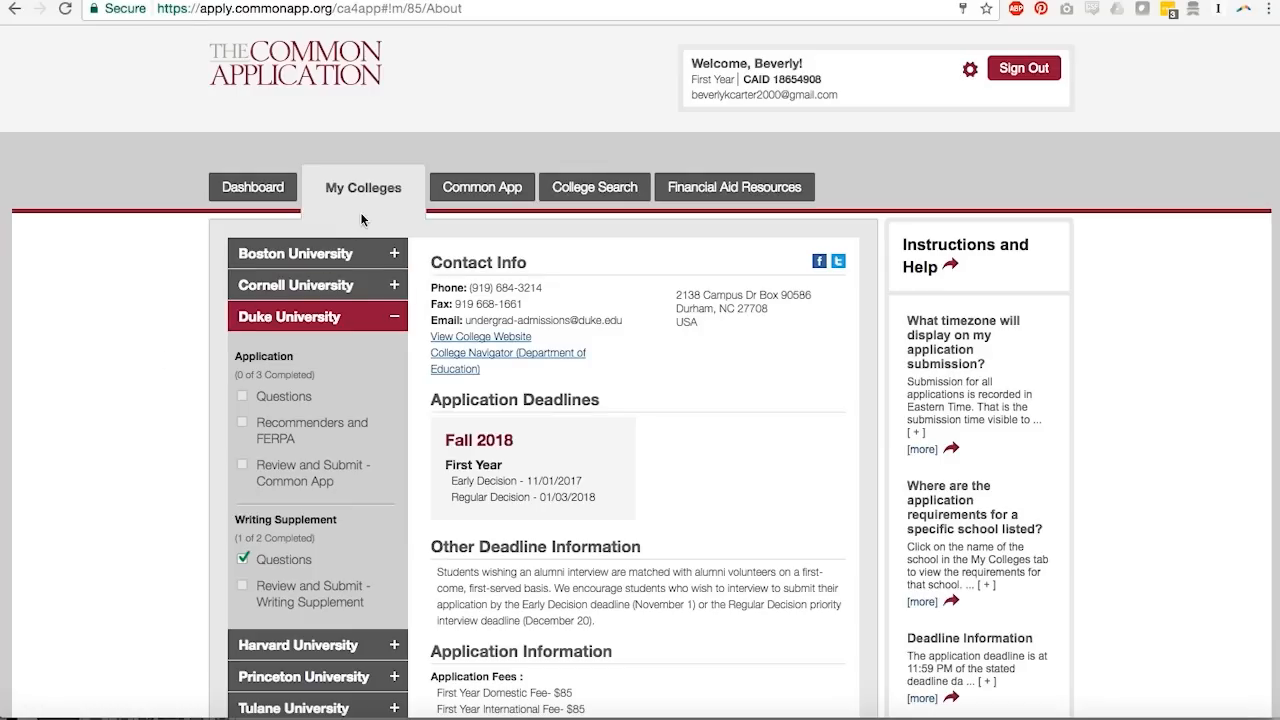
{"action": "left_click", "coordinate": [252, 187]}
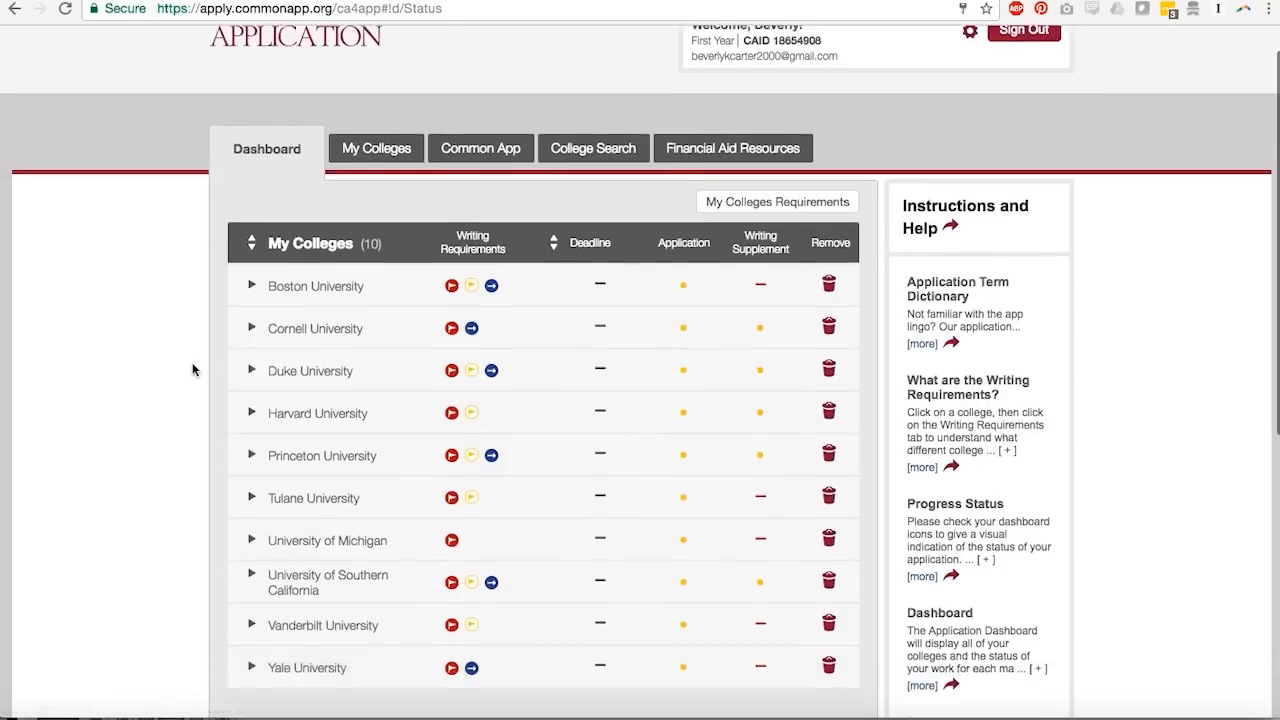
Step: Expand Boston University's dashboard entry to show its essay, questions and supplement requirements
{"action": "scroll", "scroll_direction": "down", "scroll_amount": 3}
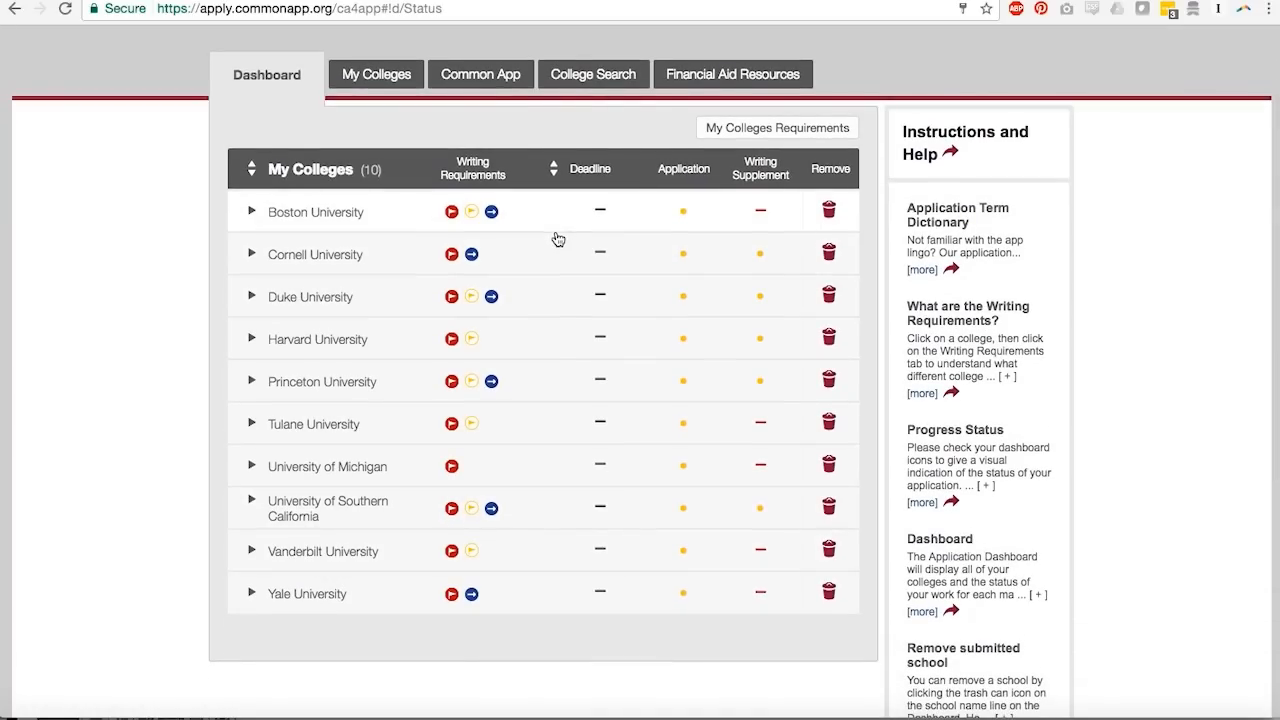
{"action": "left_click", "coordinate": [252, 211]}
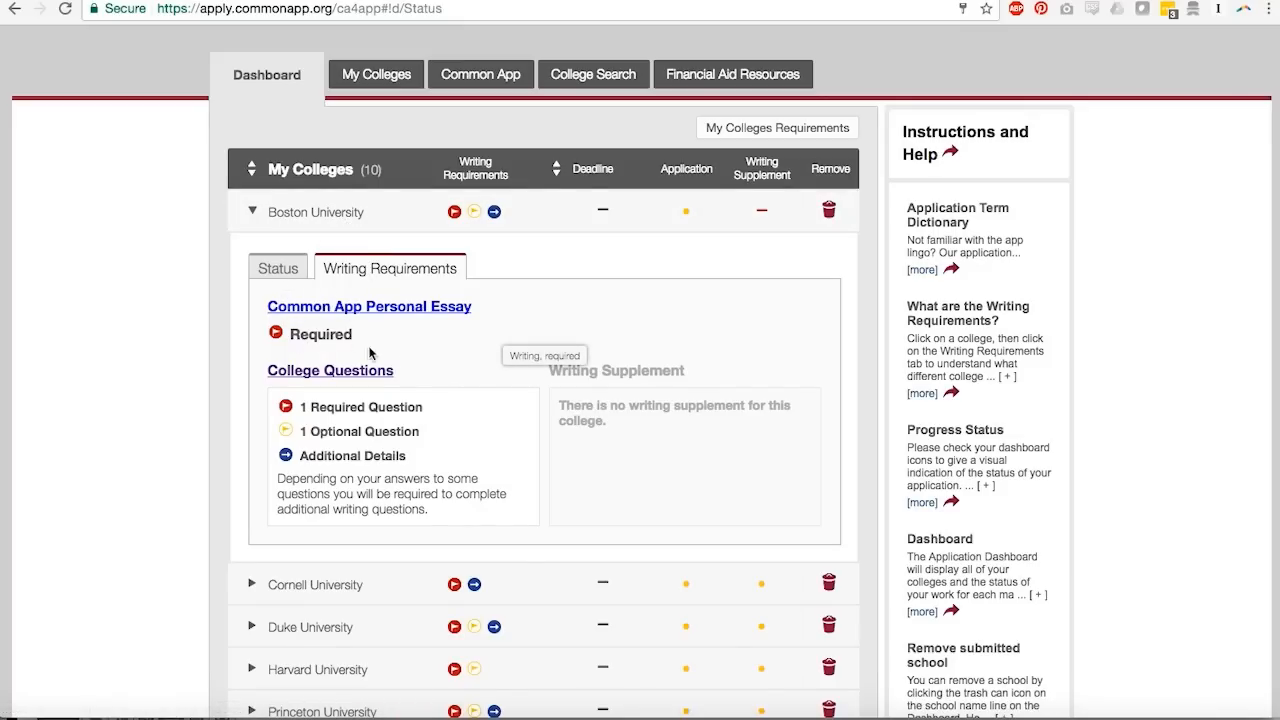
{"action": "mouse_move", "coordinate": [498, 288]}
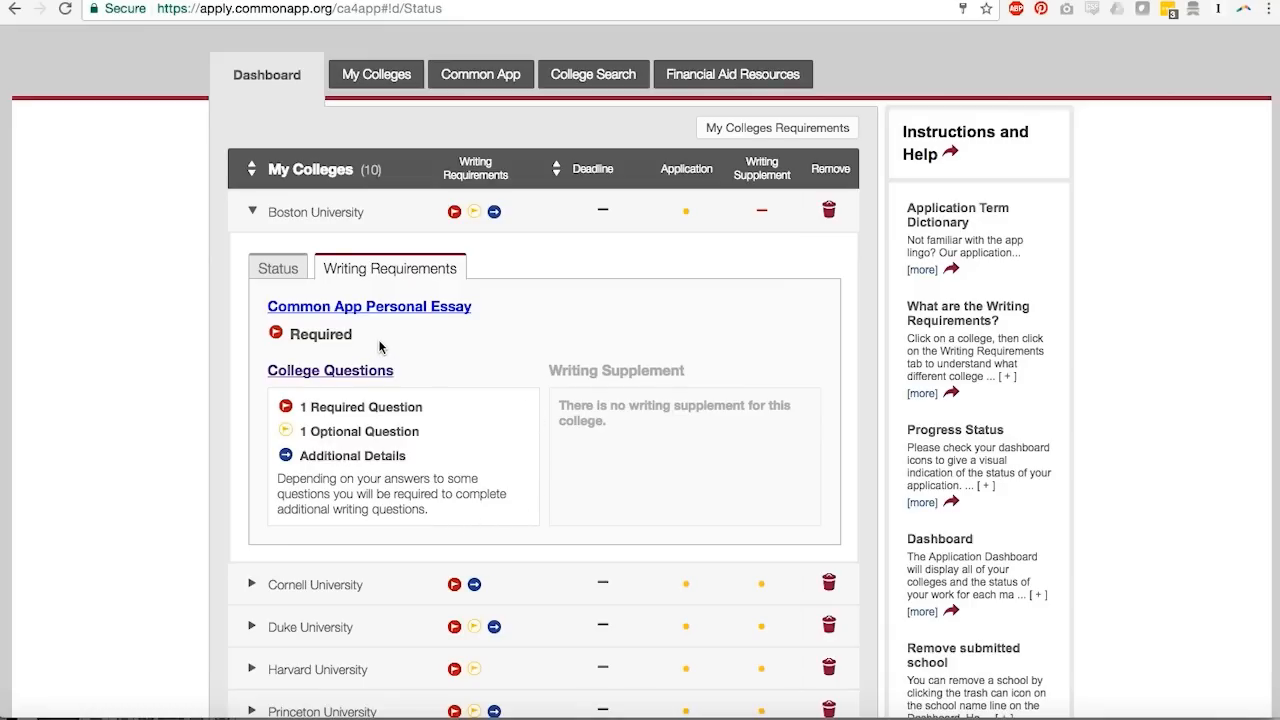
{"action": "mouse_move", "coordinate": [358, 567]}
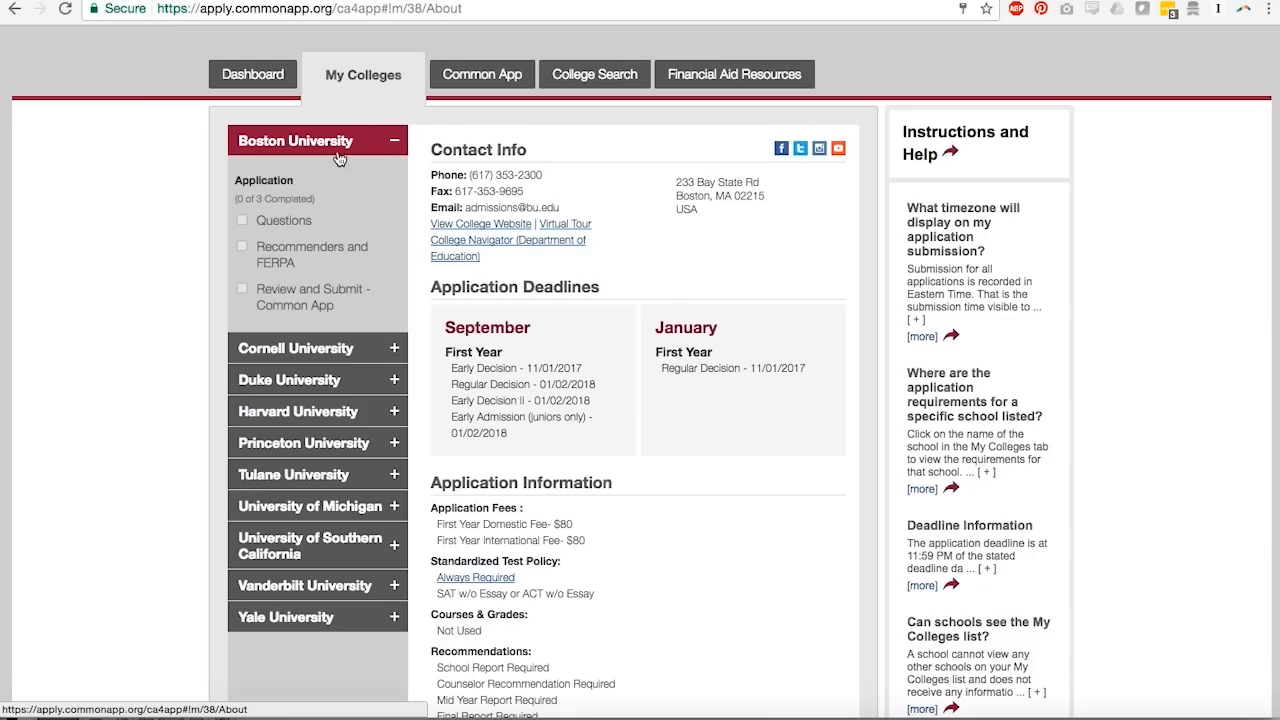
{"action": "mouse_move", "coordinate": [336, 150]}
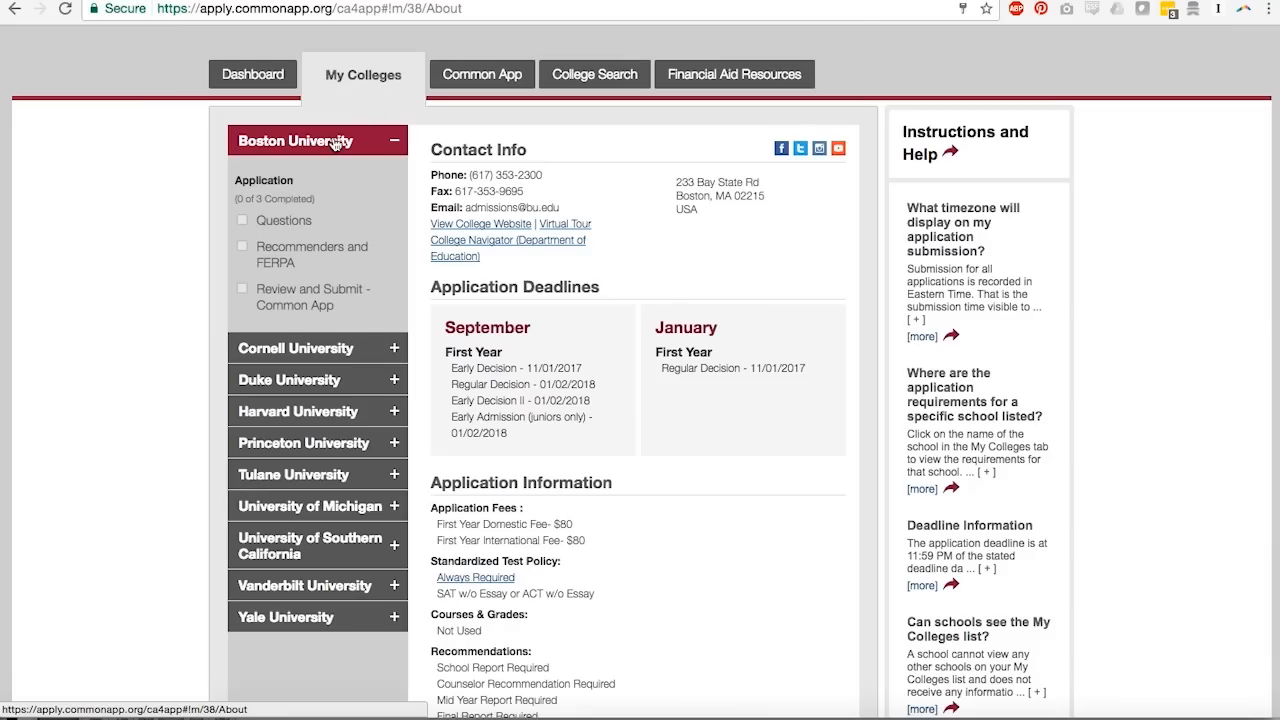
{"action": "mouse_move", "coordinate": [323, 140]}
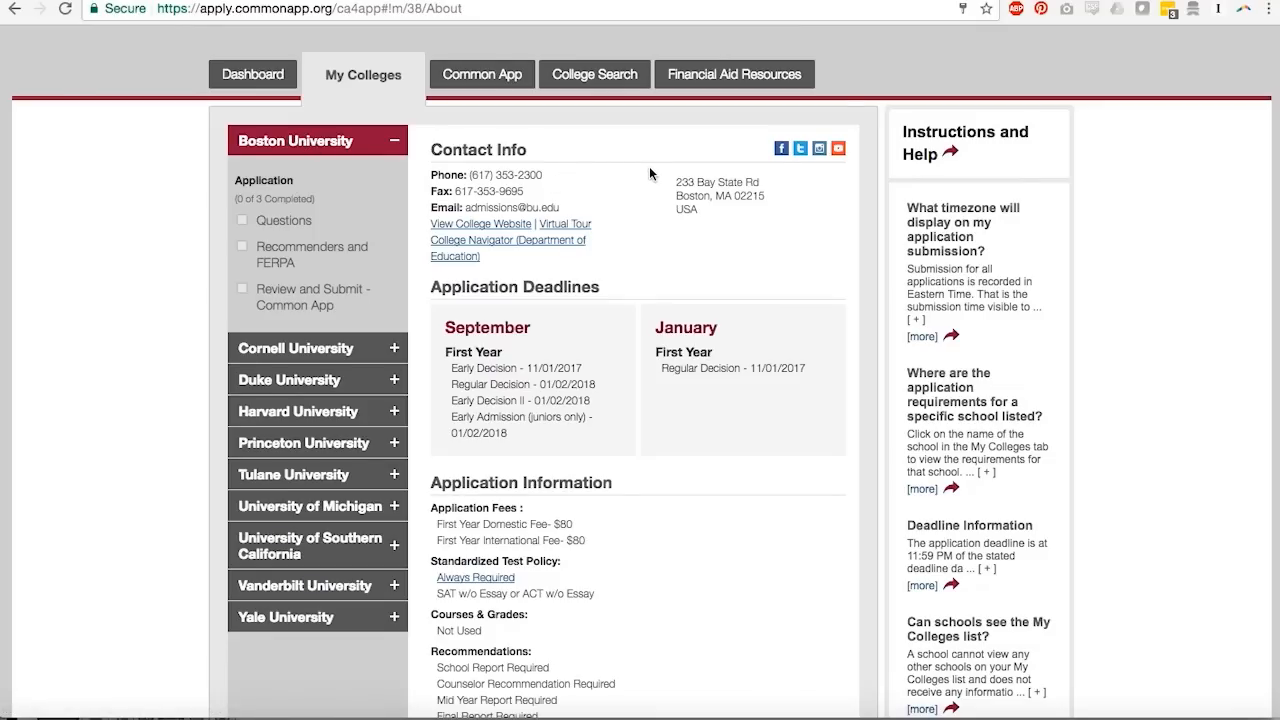
{"action": "scroll", "scroll_direction": "down", "scroll_amount": 3}
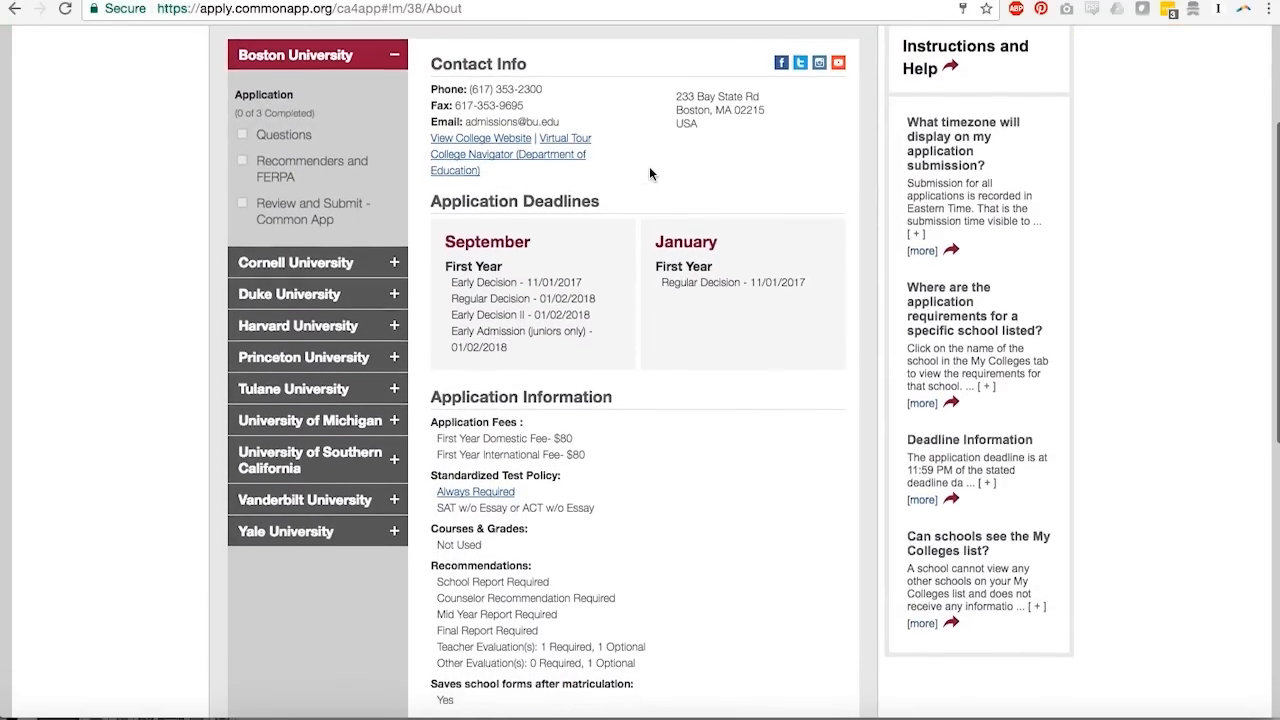
{"action": "left_click", "coordinate": [303, 262]}
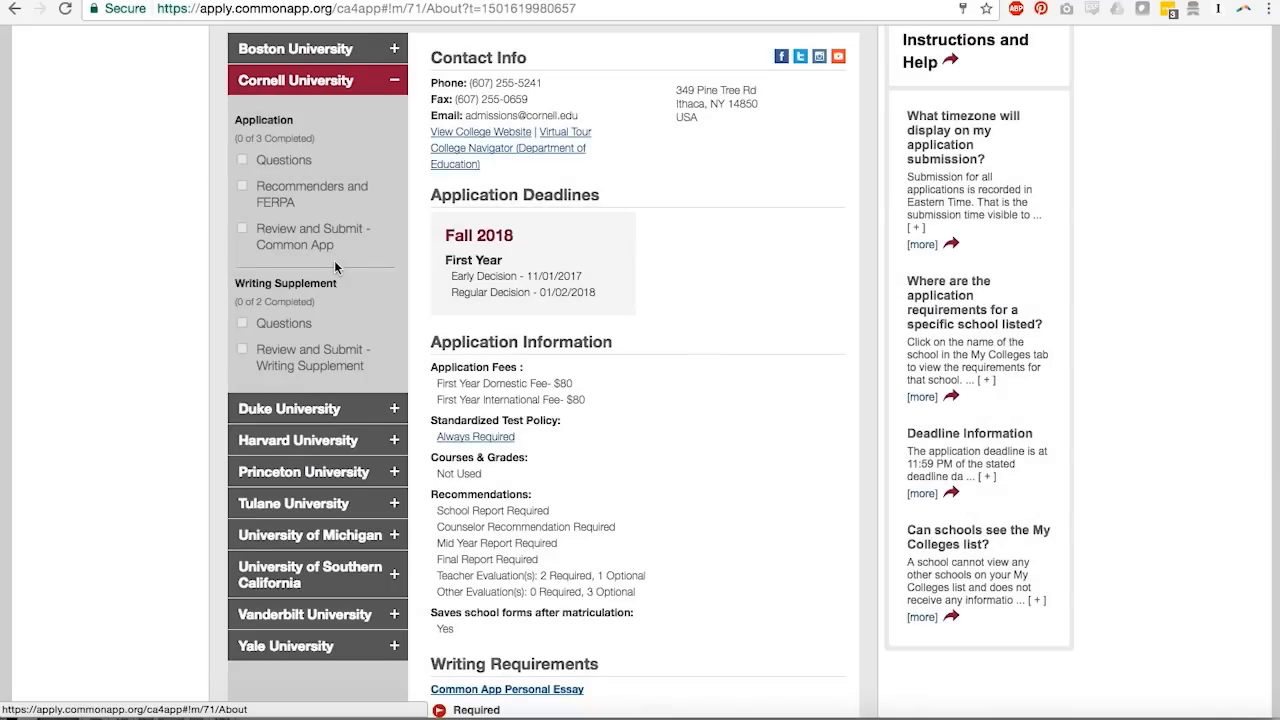
{"action": "left_click", "coordinate": [300, 111]}
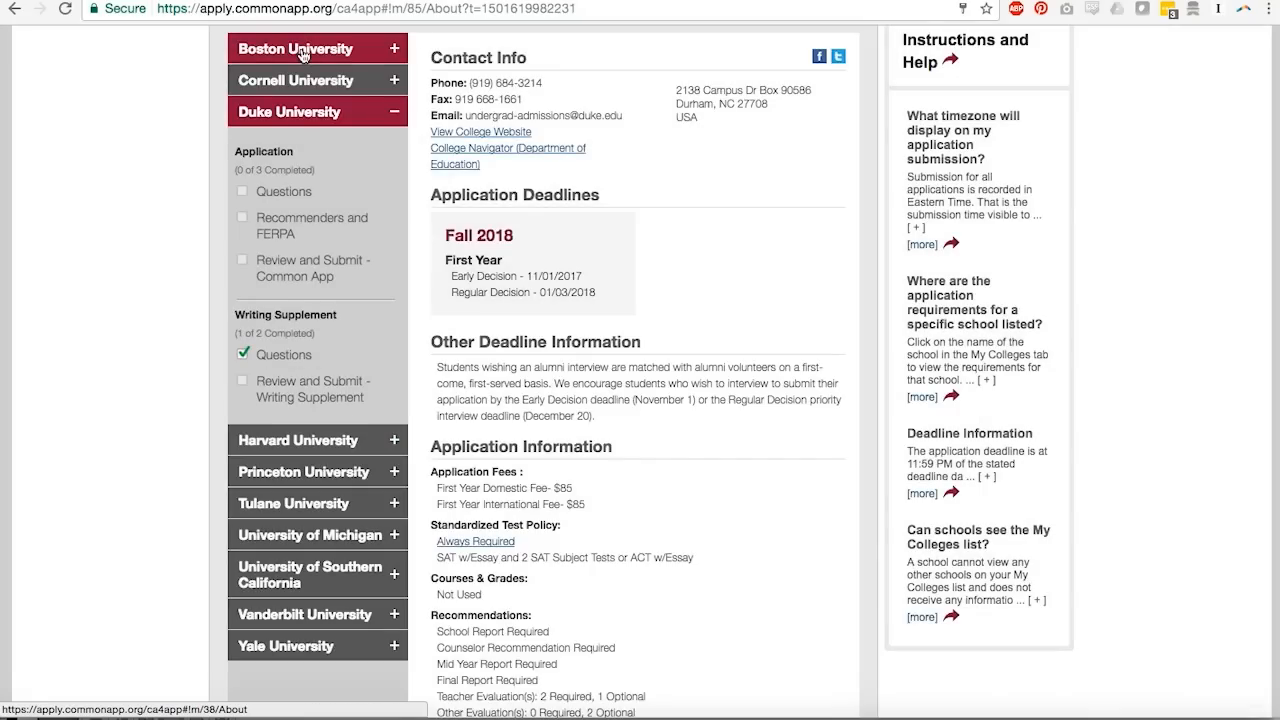
{"action": "left_click", "coordinate": [295, 48]}
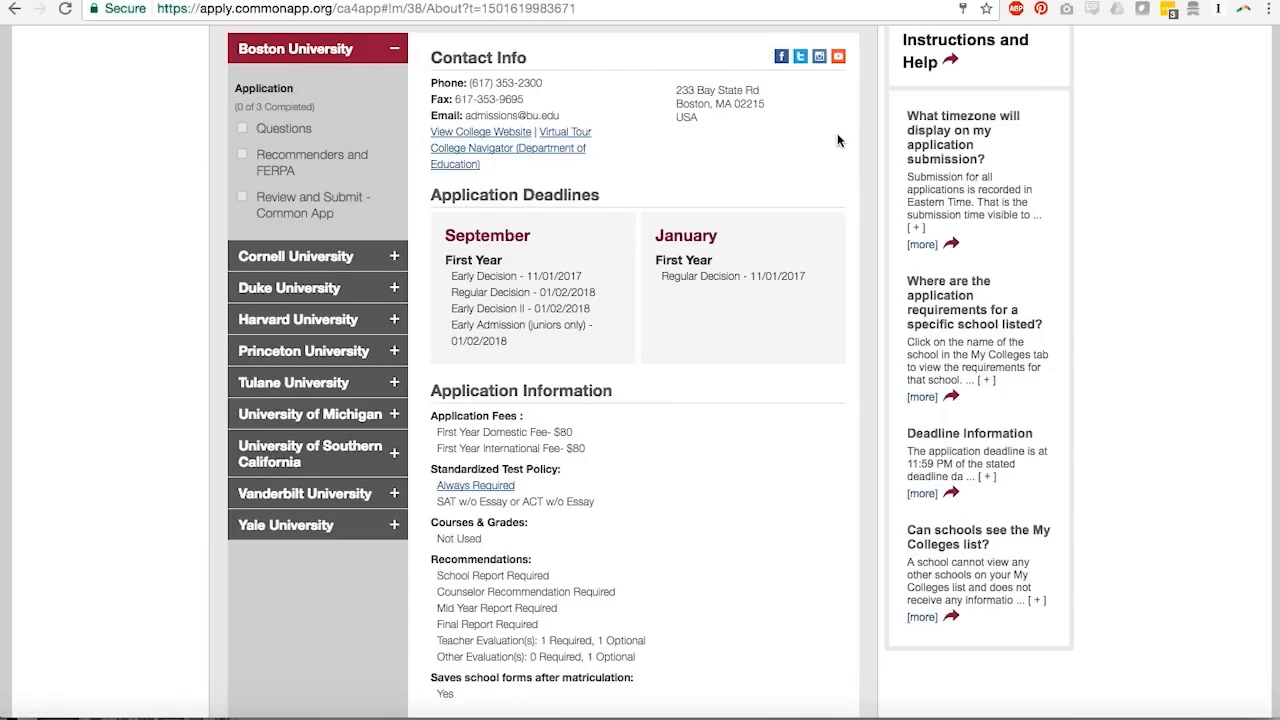
{"action": "scroll", "scroll_direction": "down", "scroll_amount": 3}
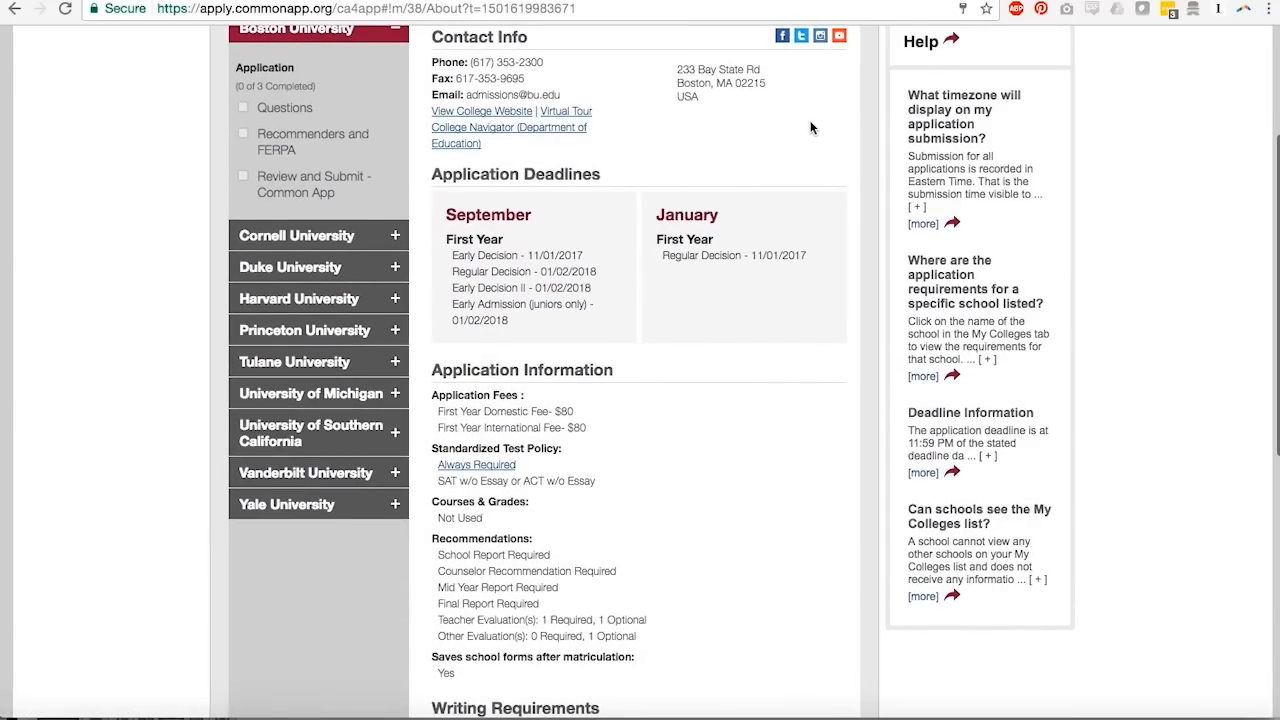
{"action": "scroll", "scroll_direction": "down", "scroll_amount": 3}
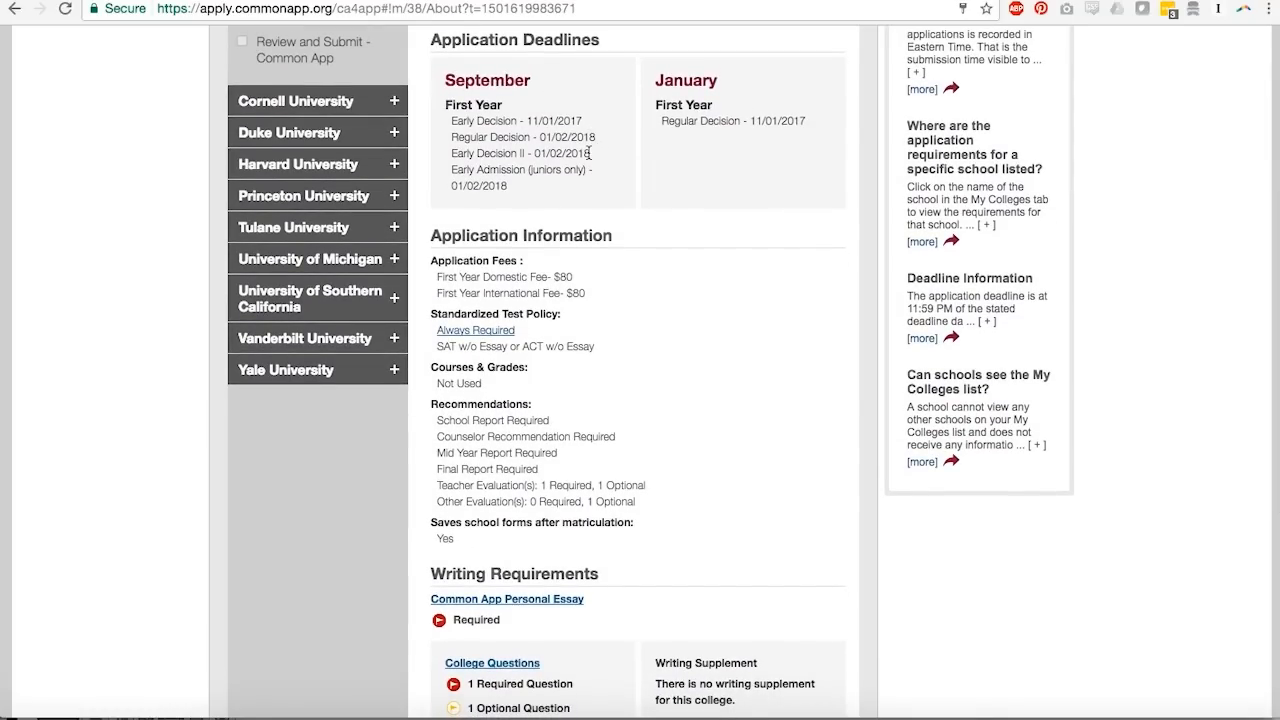
{"action": "mouse_move", "coordinate": [593, 184]}
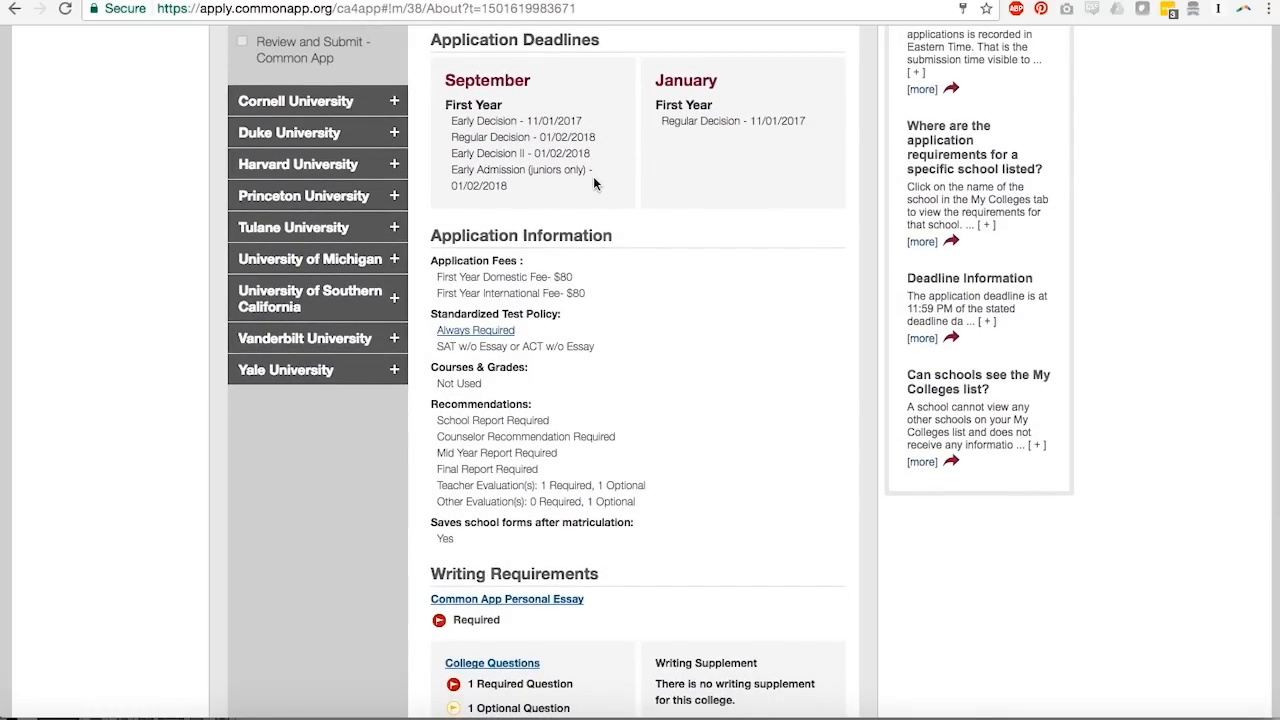
{"action": "mouse_move", "coordinate": [631, 243]}
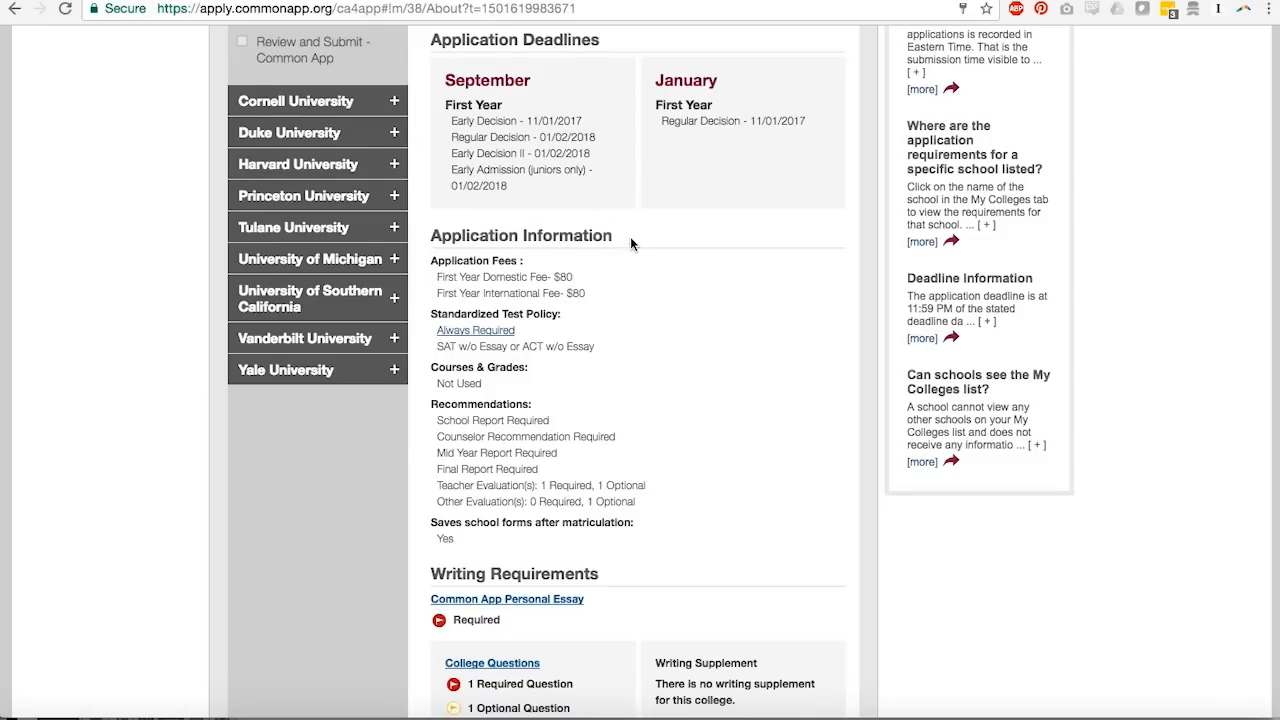
{"action": "scroll", "scroll_direction": "down", "scroll_amount": 3}
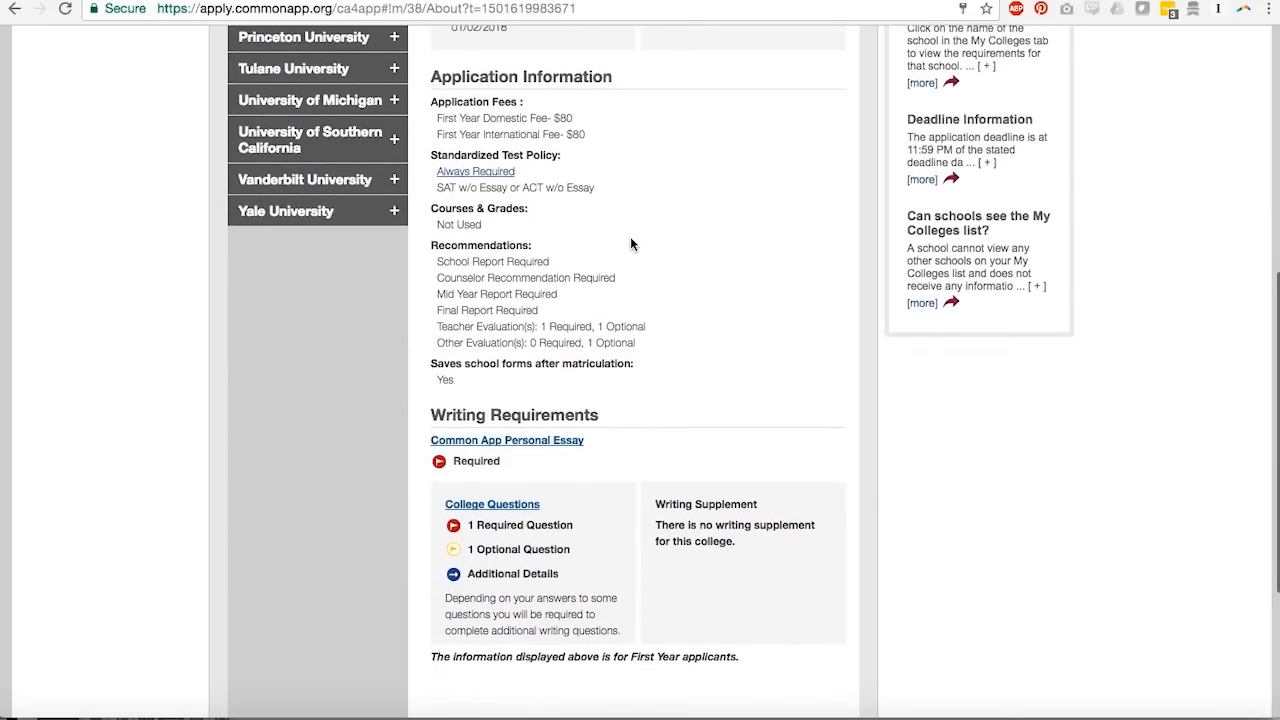
{"action": "scroll", "scroll_direction": "down", "scroll_amount": 3}
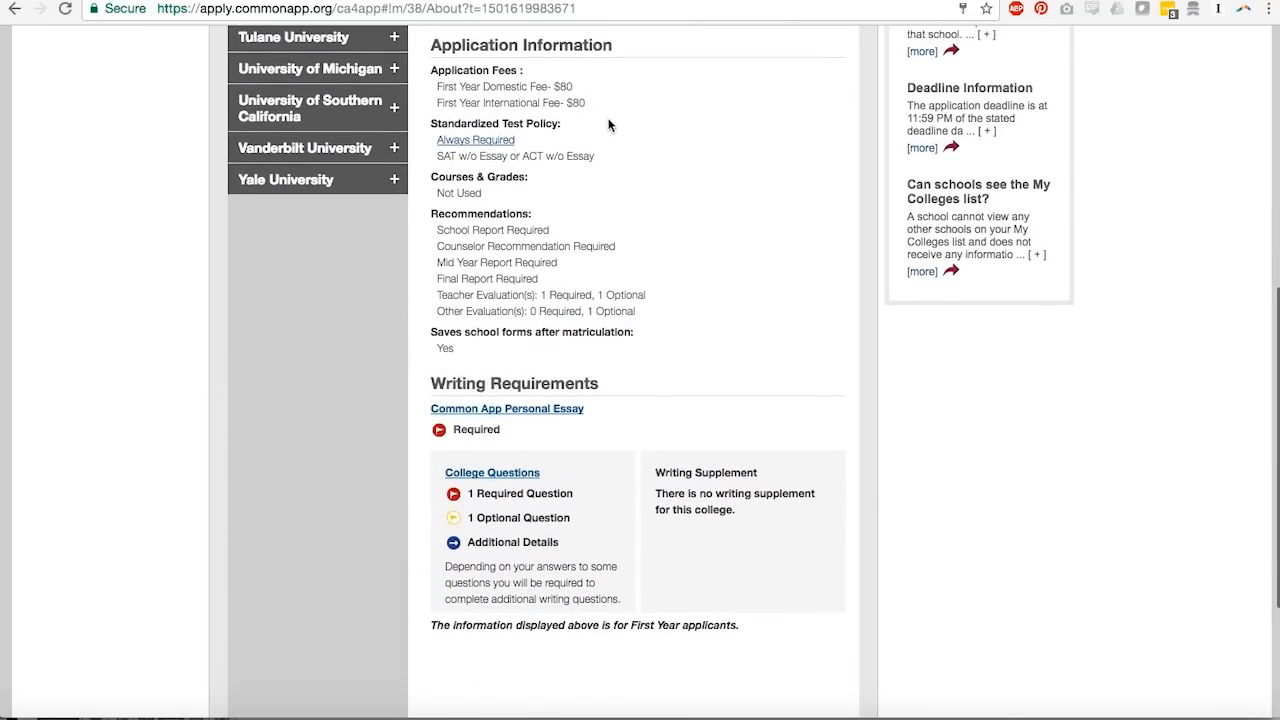
{"action": "mouse_move", "coordinate": [589, 119]}
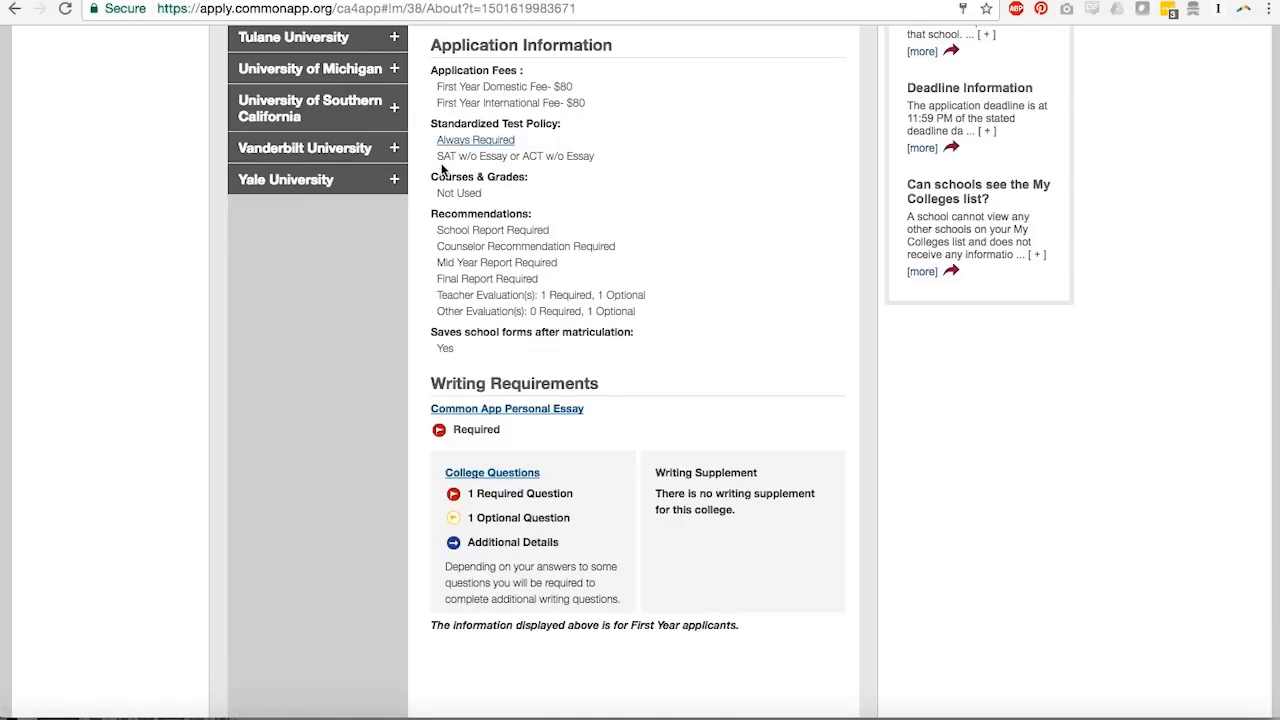
{"action": "mouse_move", "coordinate": [537, 168]}
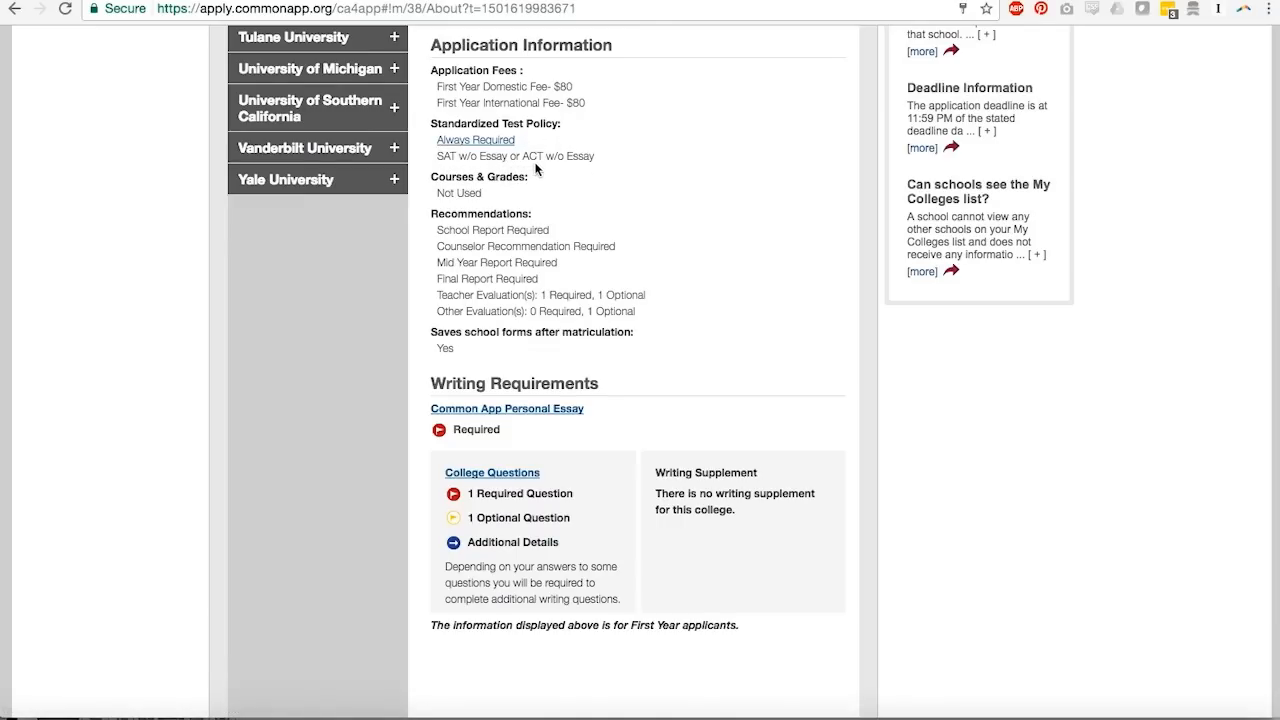
{"action": "mouse_move", "coordinate": [653, 147]}
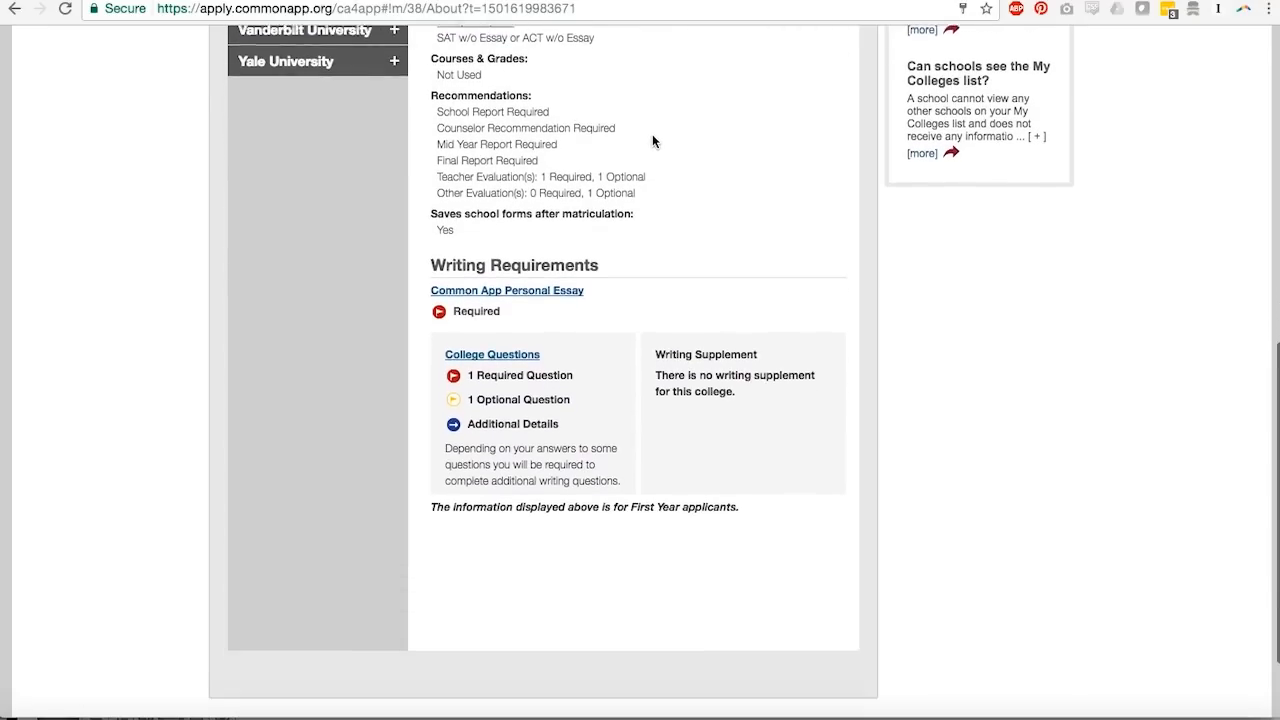
{"action": "scroll", "scroll_direction": "down", "scroll_amount": 3}
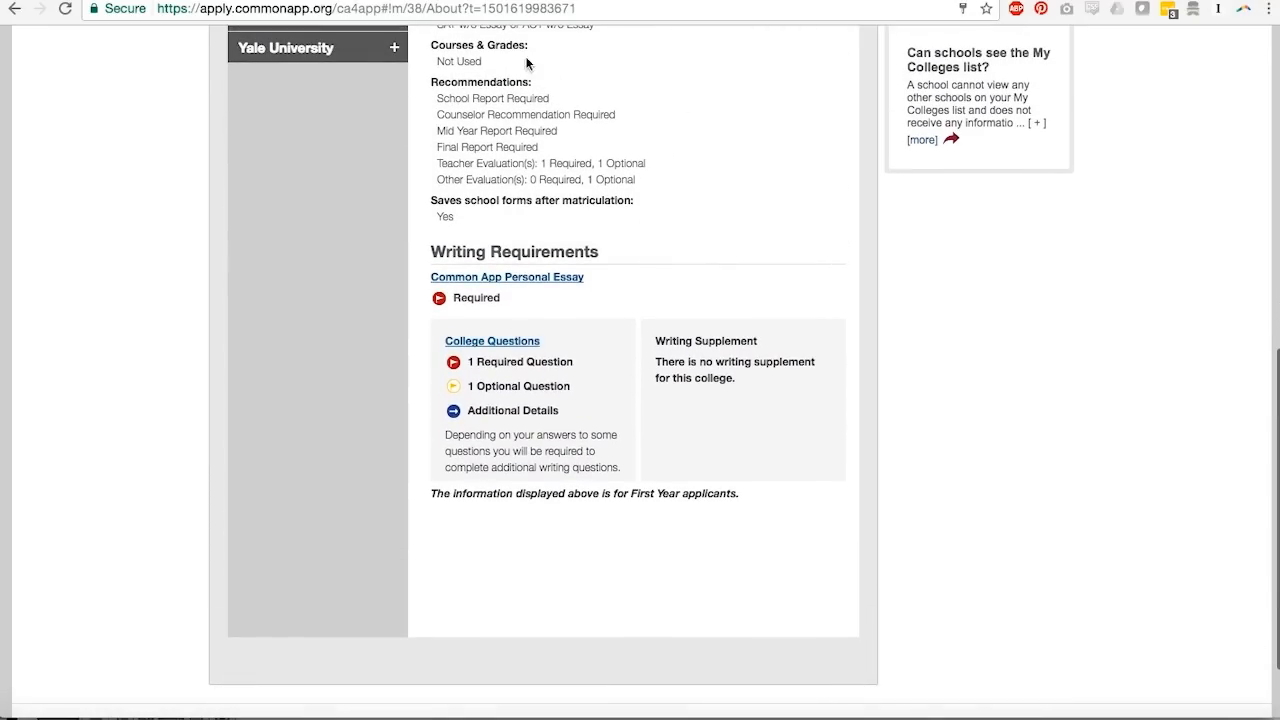
{"action": "scroll", "scroll_direction": "down", "scroll_amount": 3}
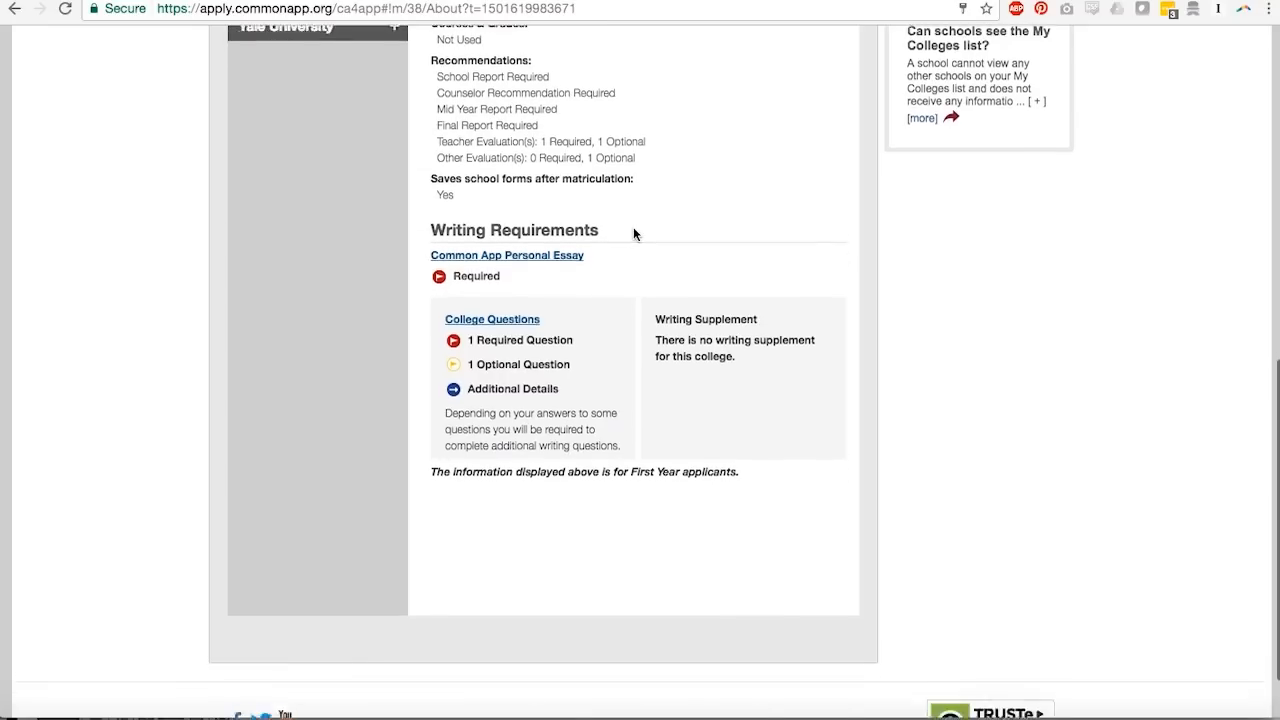
{"action": "scroll", "scroll_direction": "down", "scroll_amount": 3}
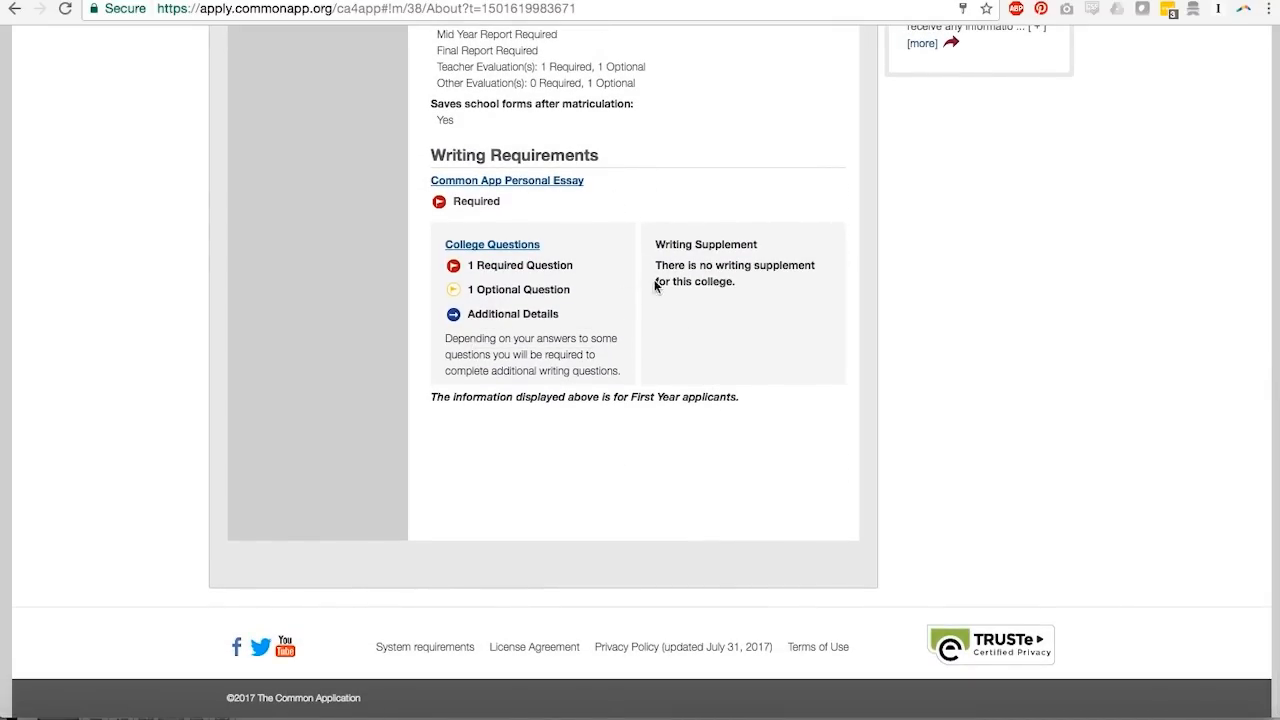
{"action": "mouse_move", "coordinate": [584, 506]}
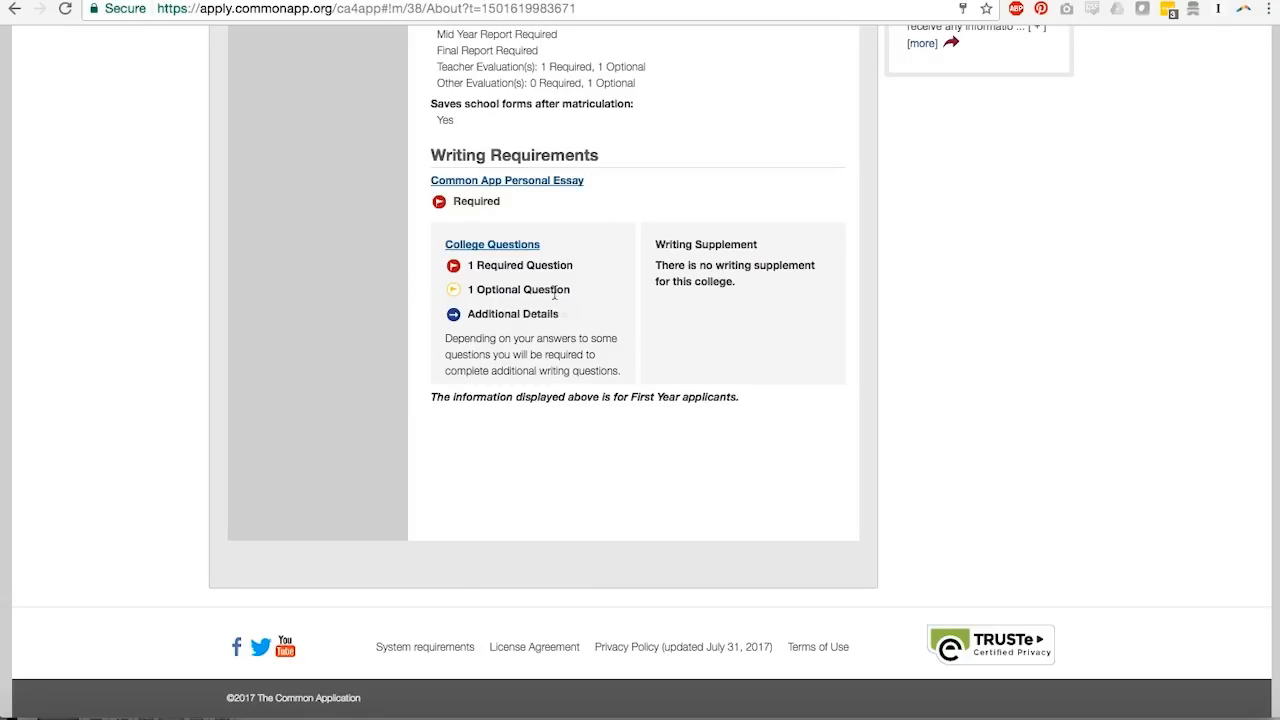
{"action": "mouse_move", "coordinate": [555, 300]}
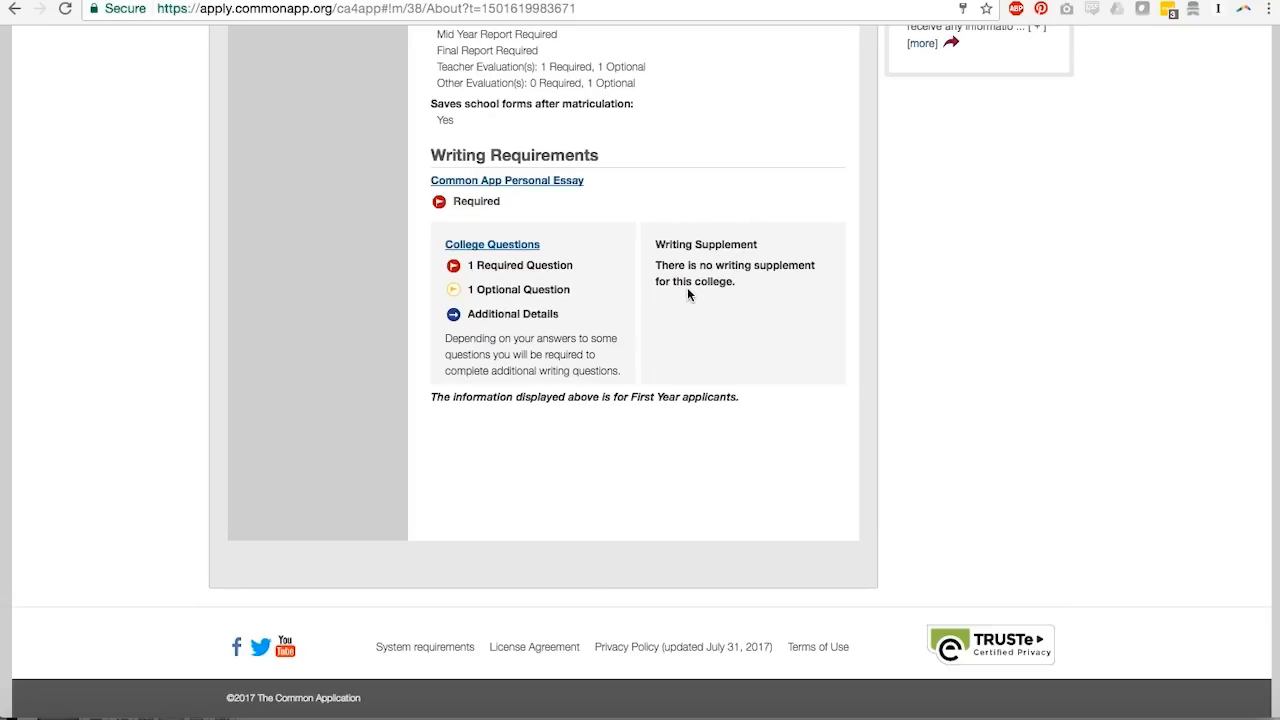
{"action": "mouse_move", "coordinate": [728, 290]}
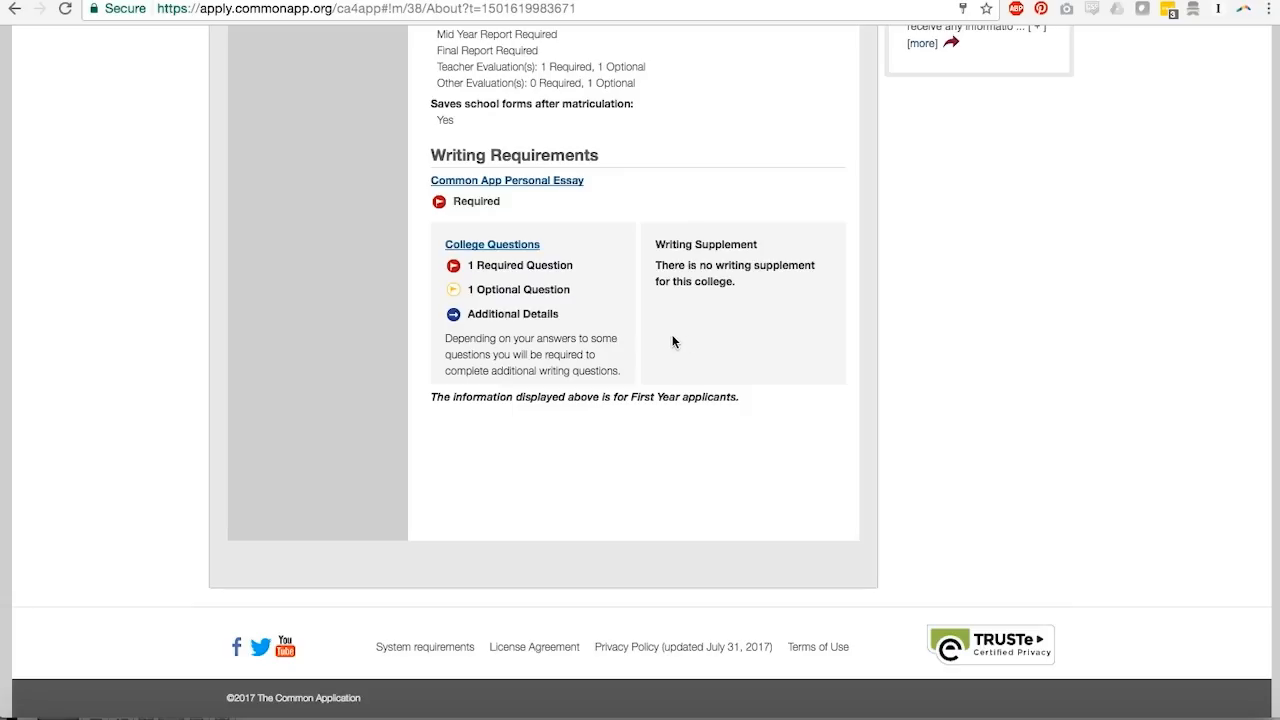
{"action": "mouse_move", "coordinate": [525, 249]}
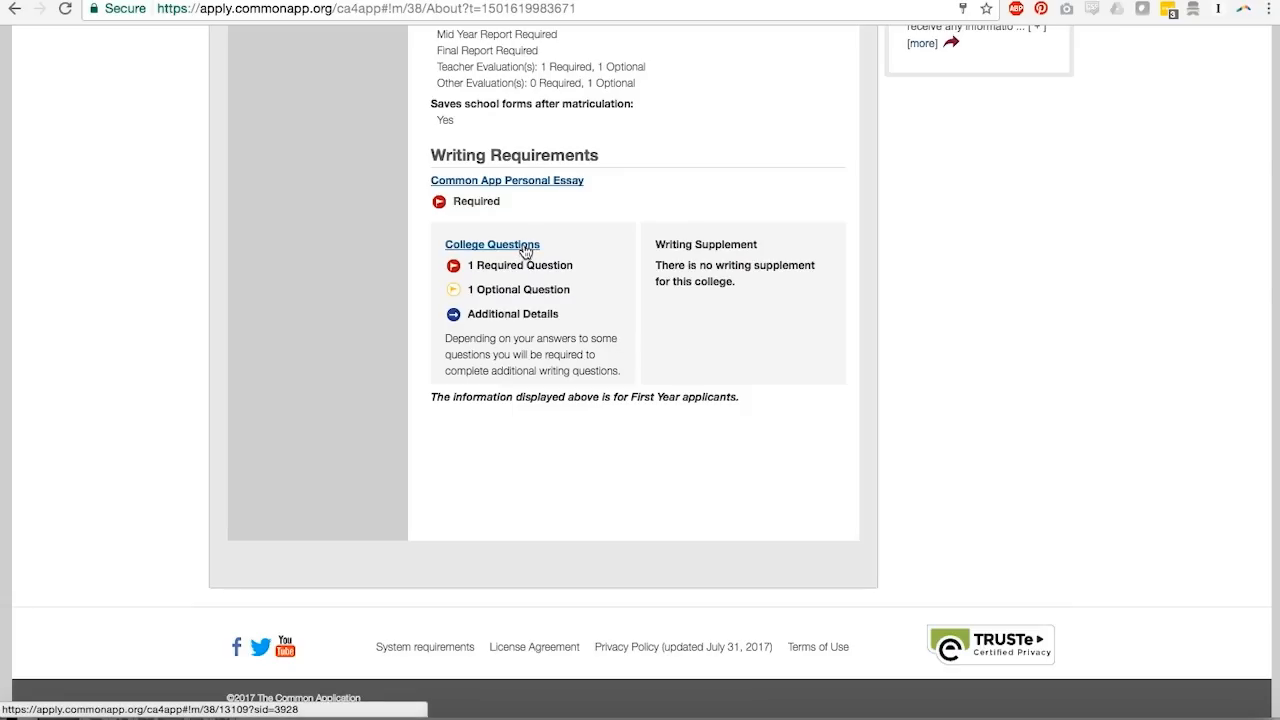
Step: Open Boston University's Questions page and expand the Essay Questions section
{"action": "left_click", "coordinate": [492, 244]}
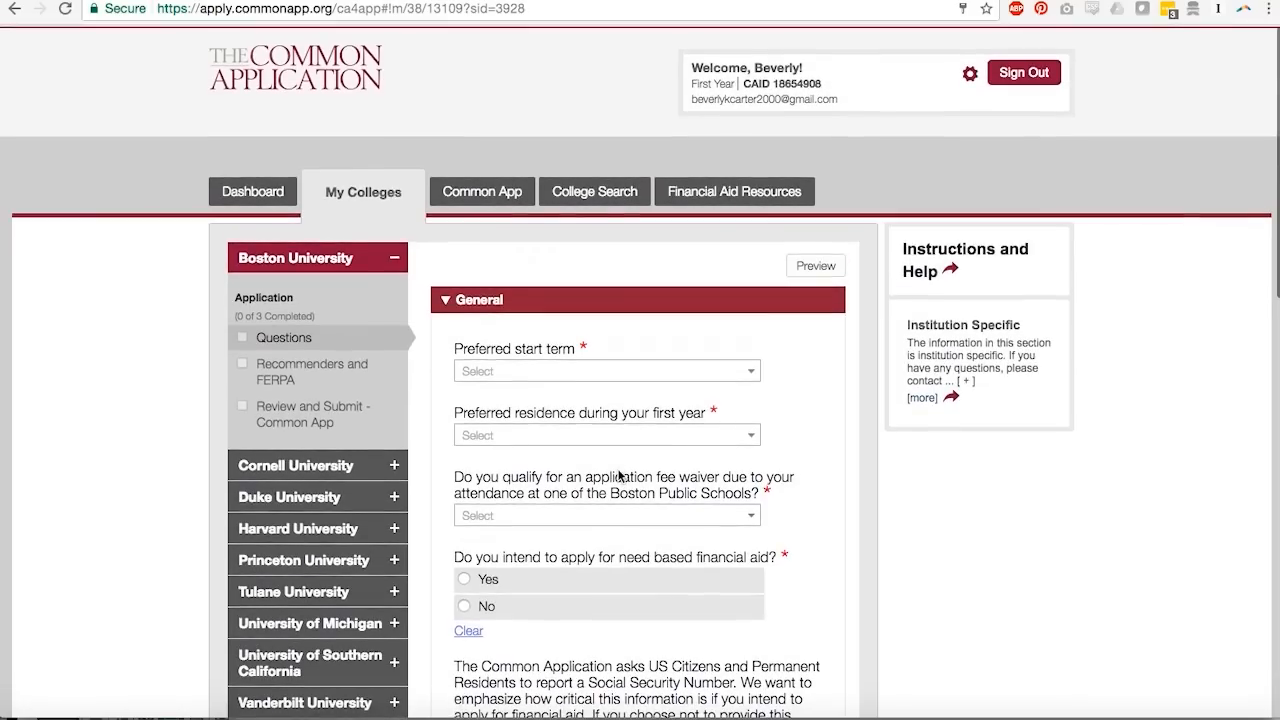
{"action": "left_click", "coordinate": [310, 257]}
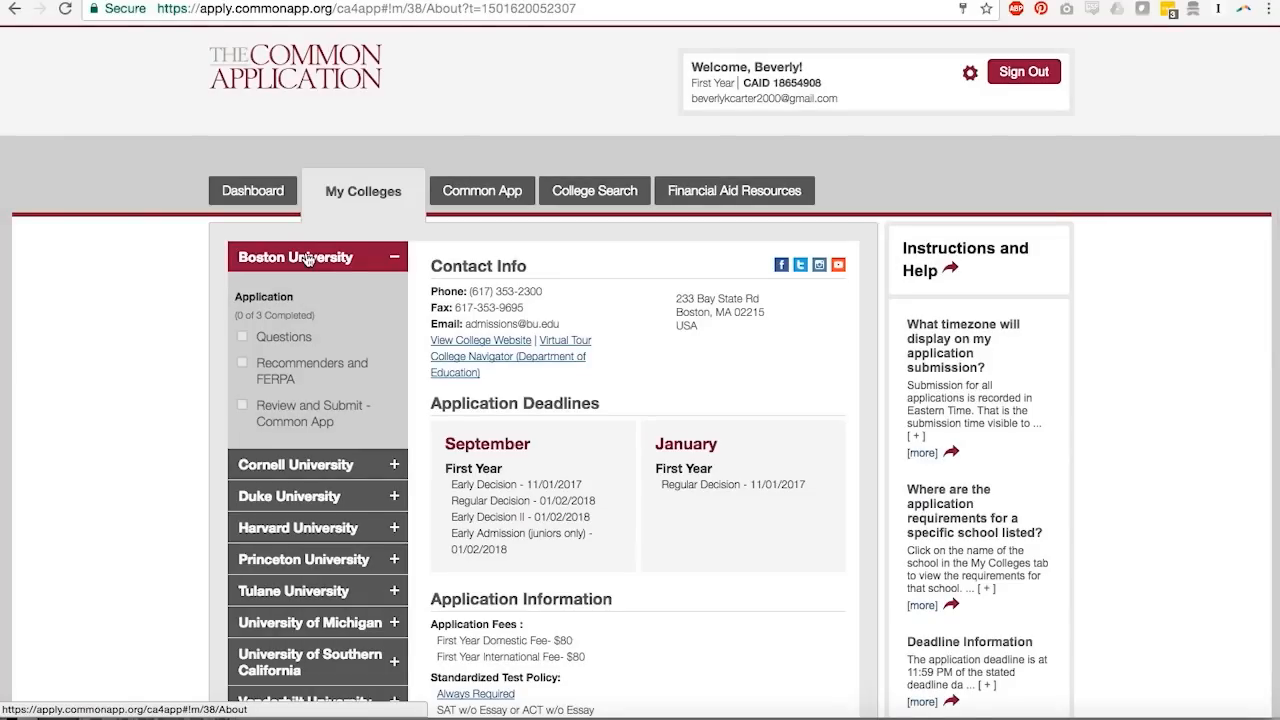
{"action": "left_click", "coordinate": [285, 337]}
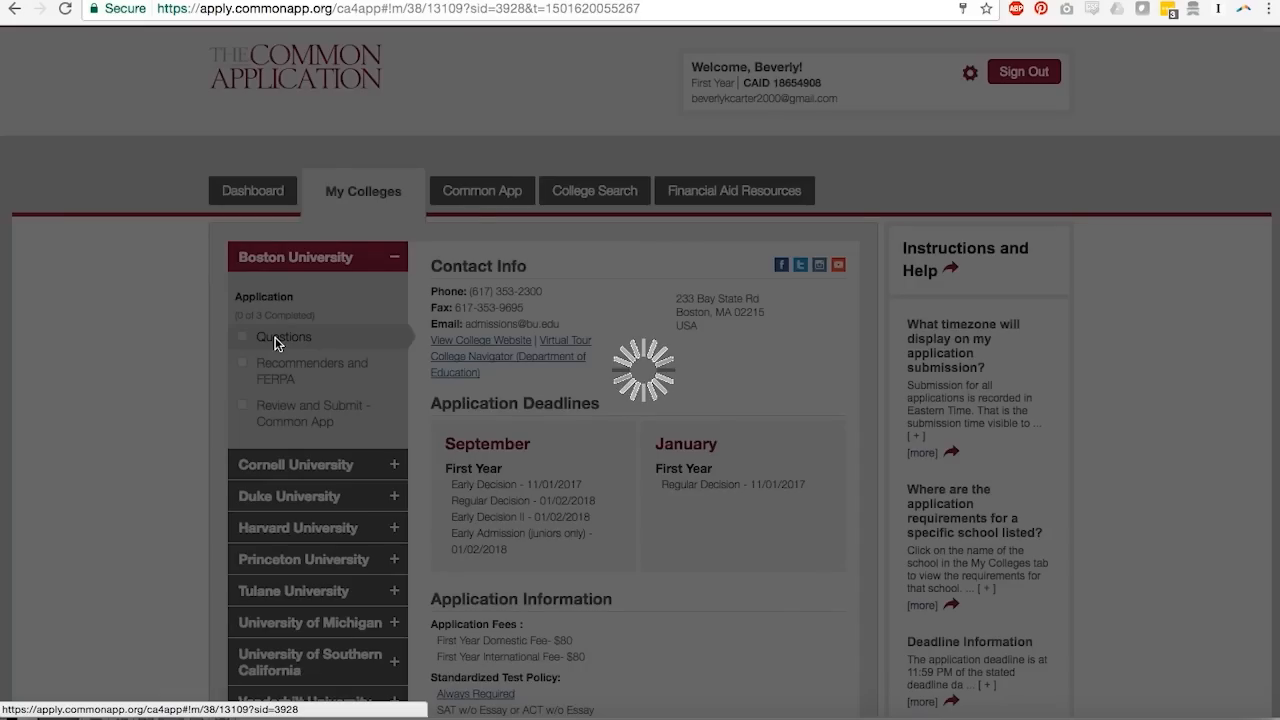
{"action": "left_click", "coordinate": [283, 337]}
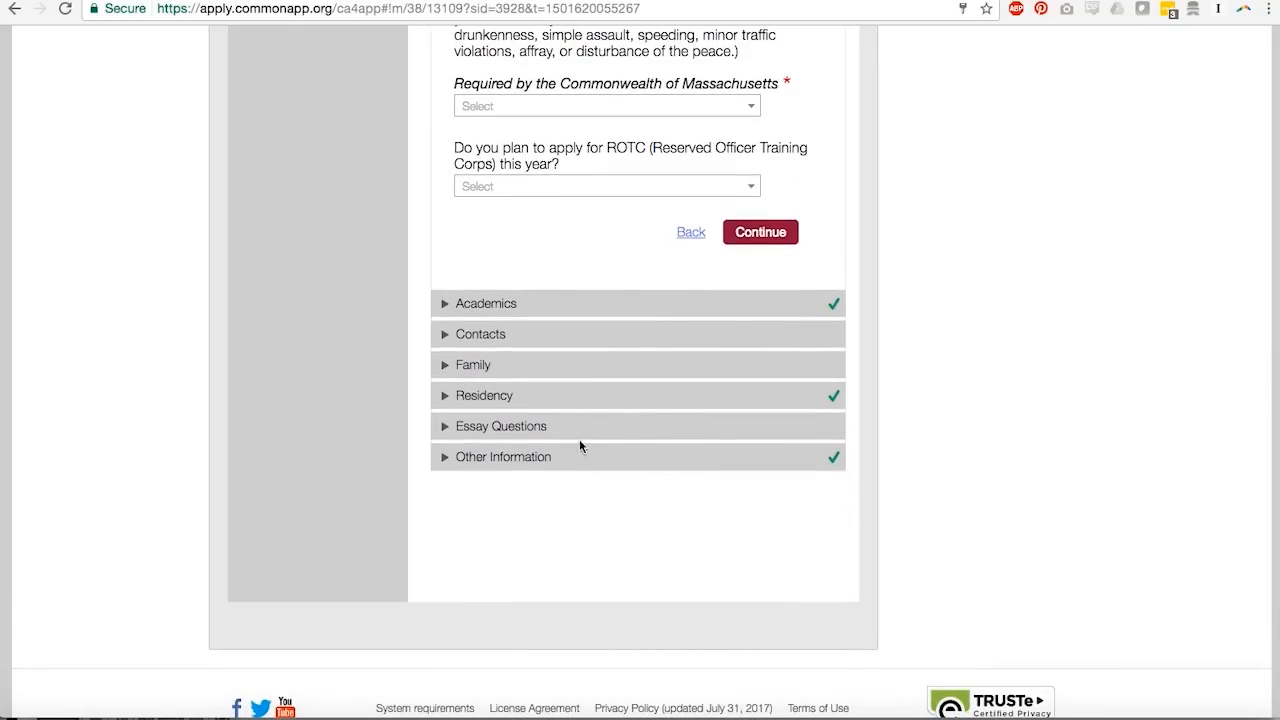
{"action": "mouse_move", "coordinate": [658, 431]}
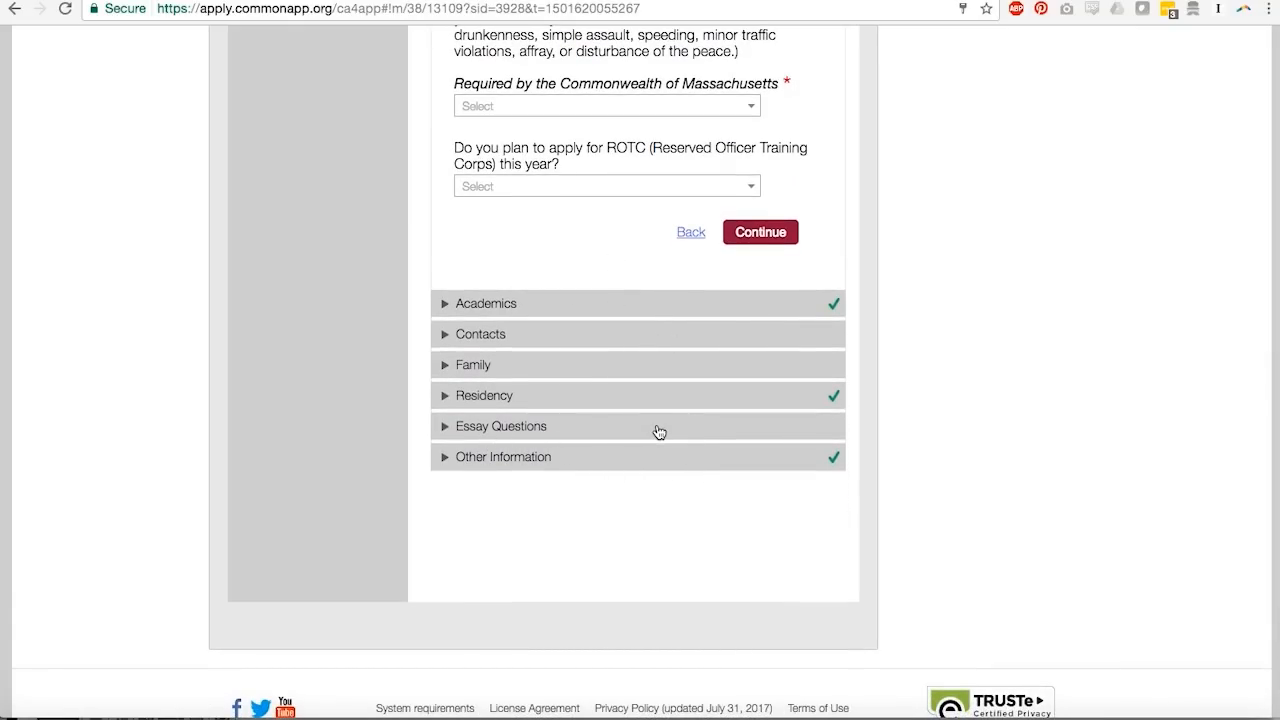
{"action": "left_click", "coordinate": [500, 425]}
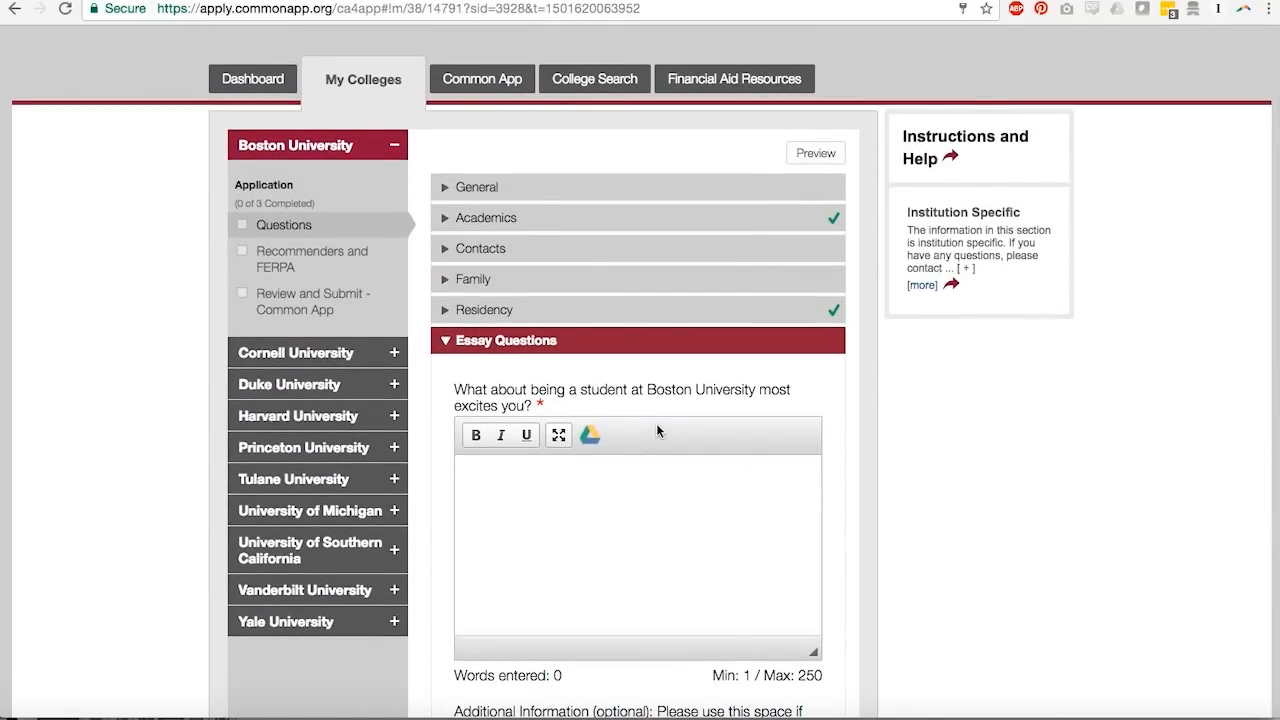
{"action": "mouse_move", "coordinate": [733, 141]}
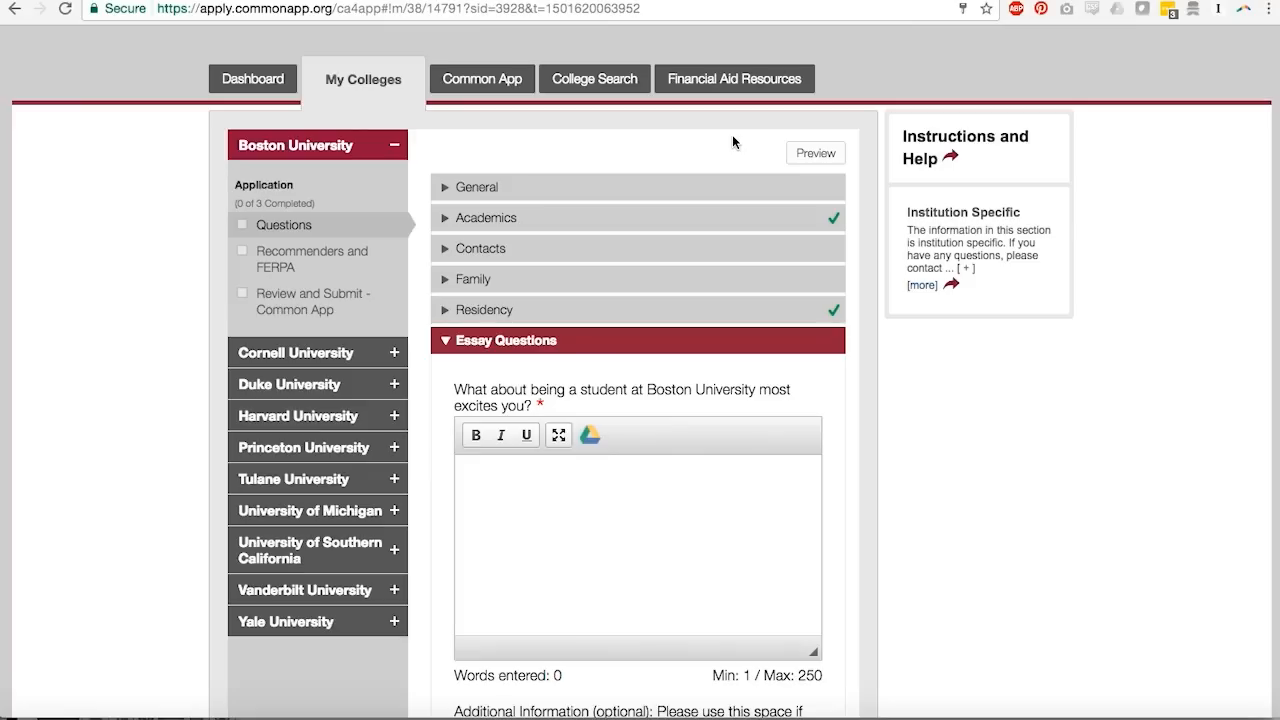
{"action": "mouse_move", "coordinate": [780, 415]}
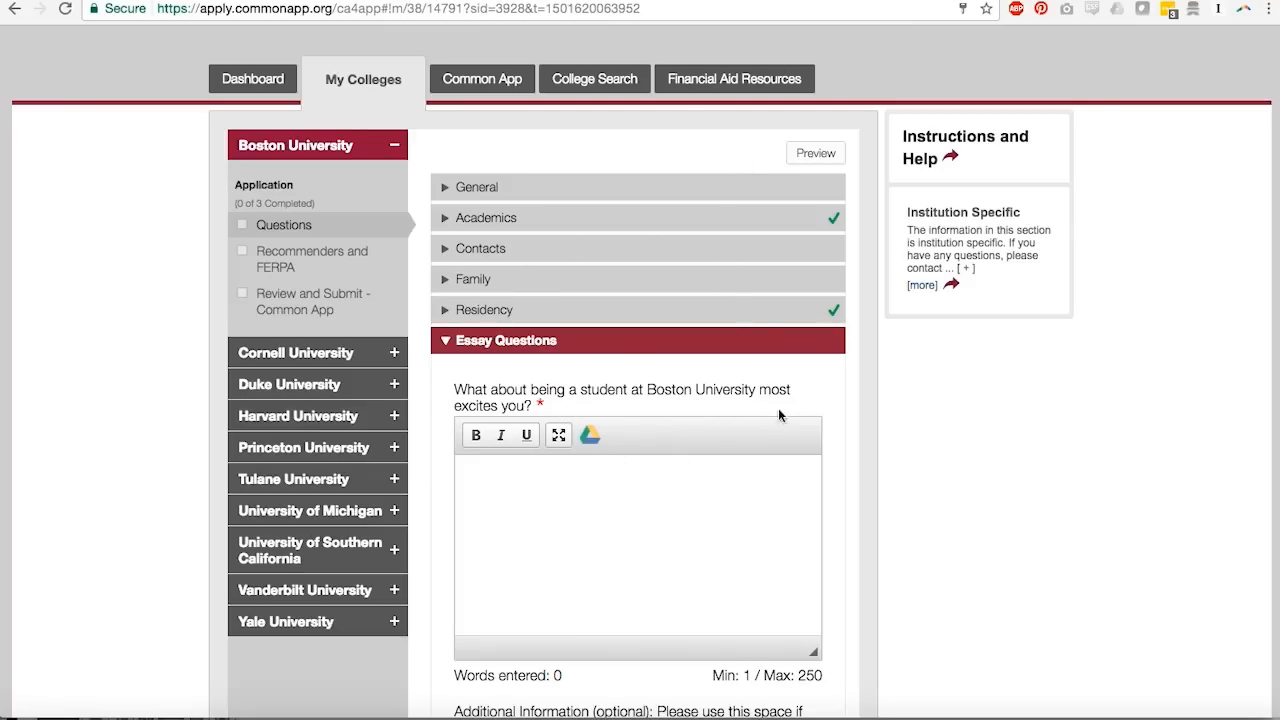
{"action": "mouse_move", "coordinate": [768, 433]}
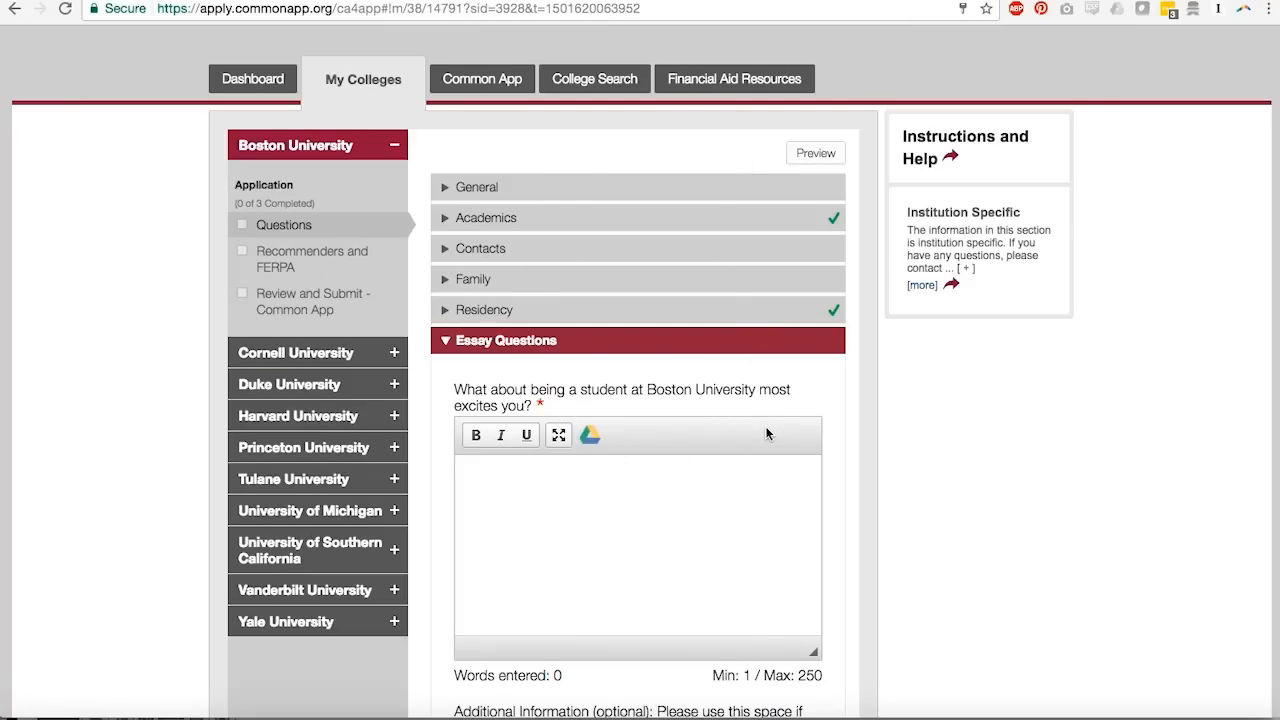
{"action": "mouse_move", "coordinate": [813, 417]}
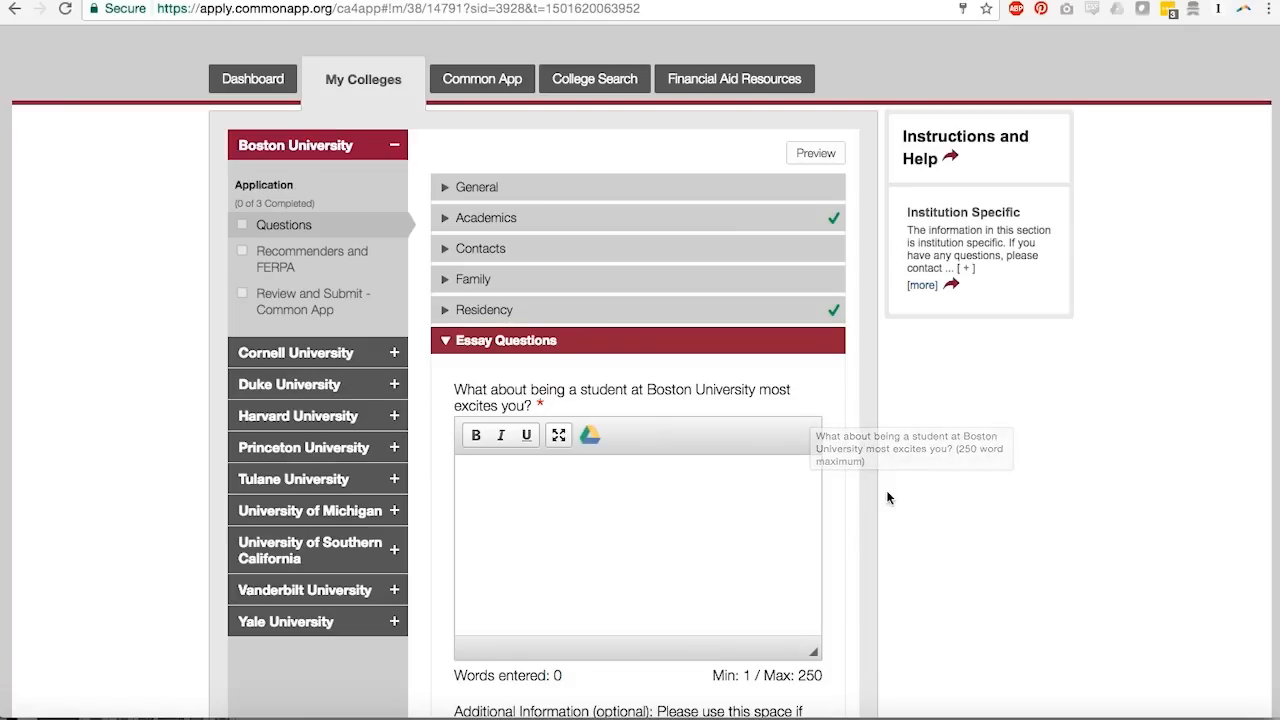
{"action": "mouse_move", "coordinate": [743, 431]}
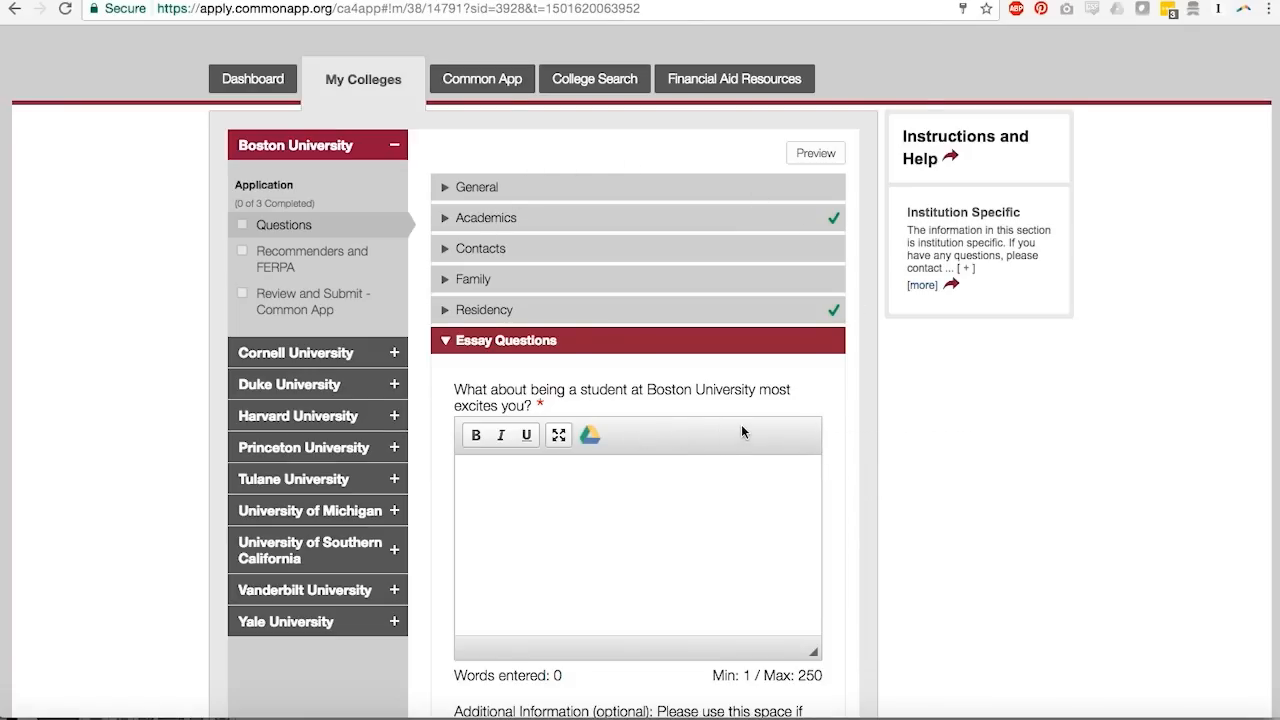
{"action": "mouse_move", "coordinate": [600, 310]}
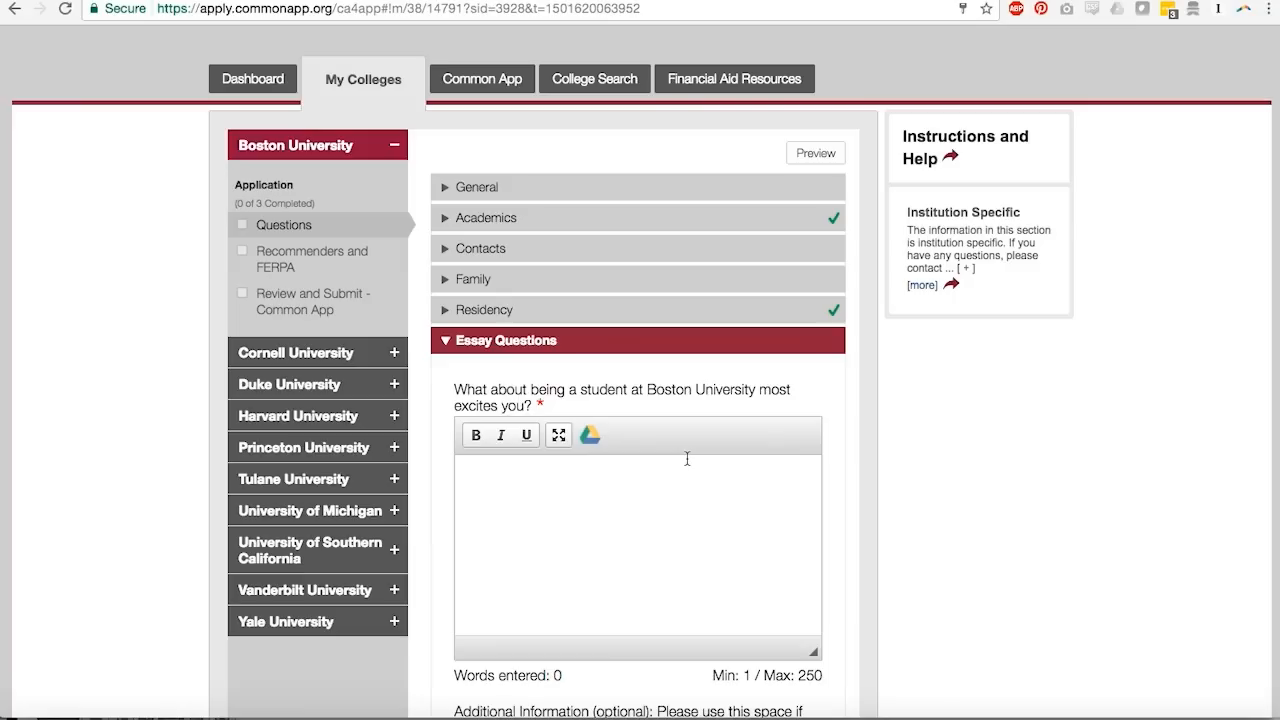
{"action": "mouse_move", "coordinate": [687, 459]}
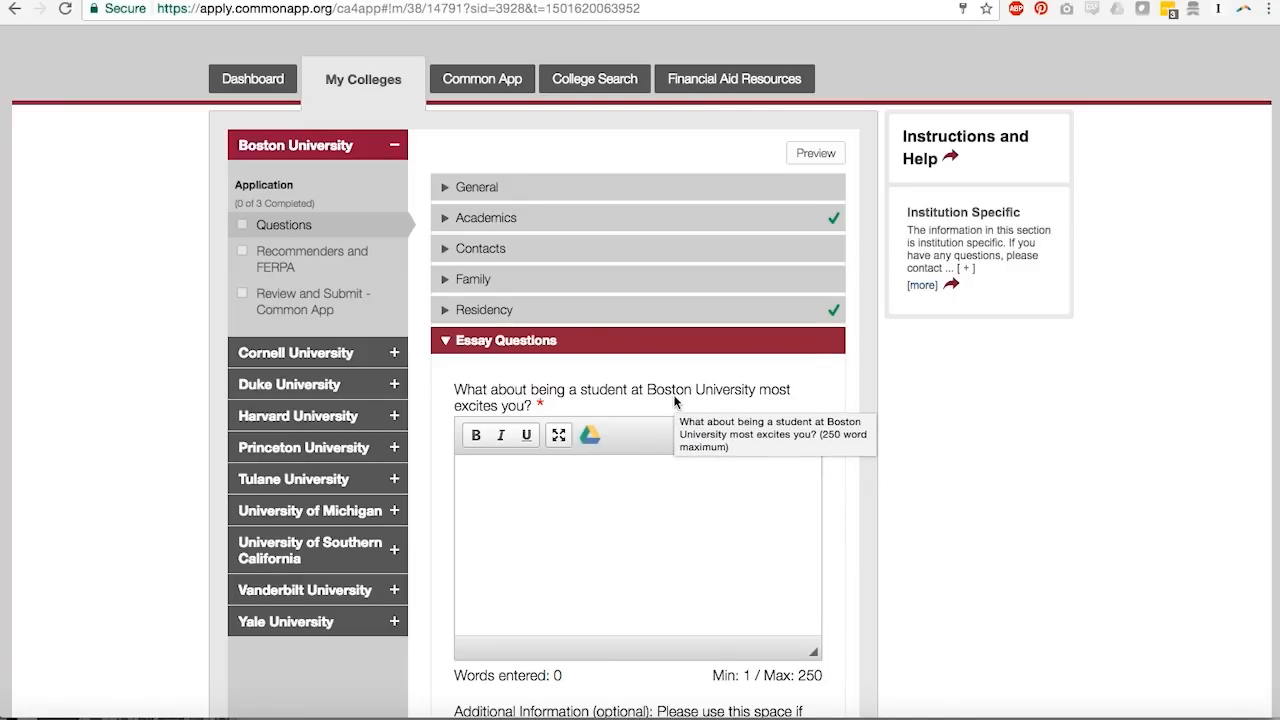
{"action": "mouse_move", "coordinate": [582, 314]}
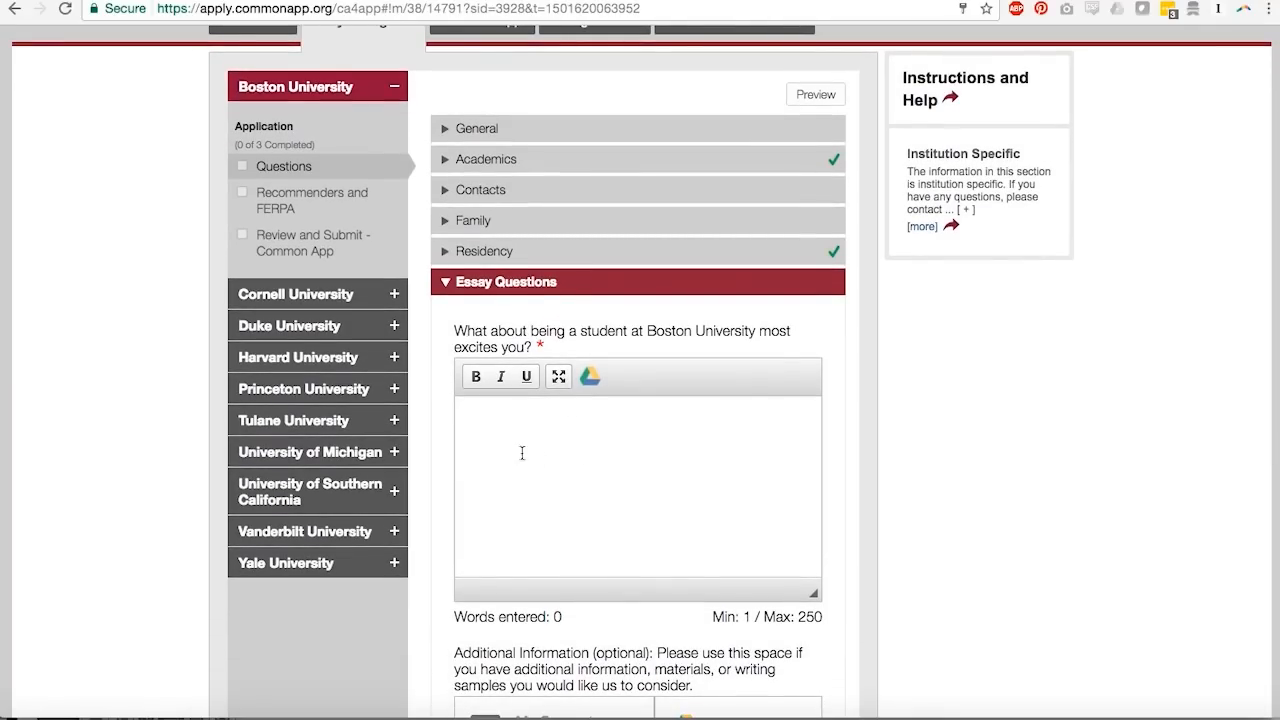
Step: Scroll down Boston University's Essay Questions to the optional Additional Information upload area
{"action": "scroll", "scroll_direction": "down", "scroll_amount": 3}
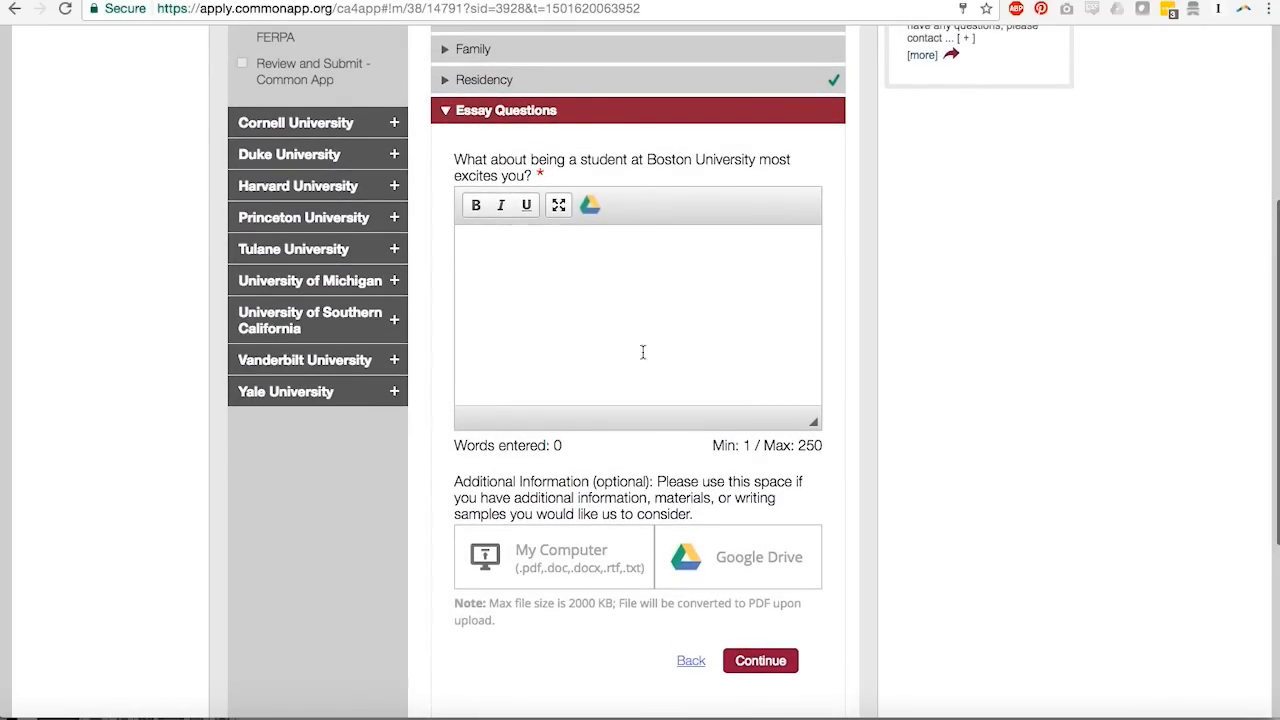
{"action": "mouse_move", "coordinate": [598, 188]}
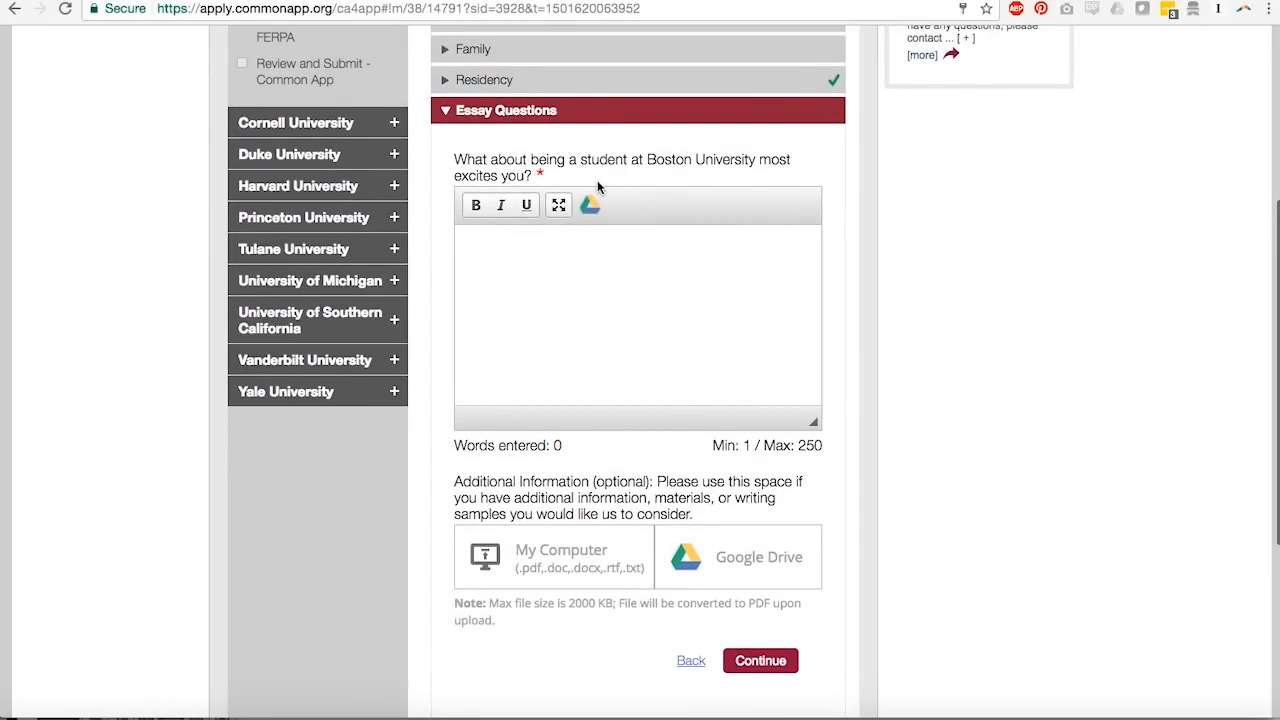
Step: Click into Boston University's empty essay box and scroll to the Additional Information upload options
{"action": "left_click", "coordinate": [760, 660]}
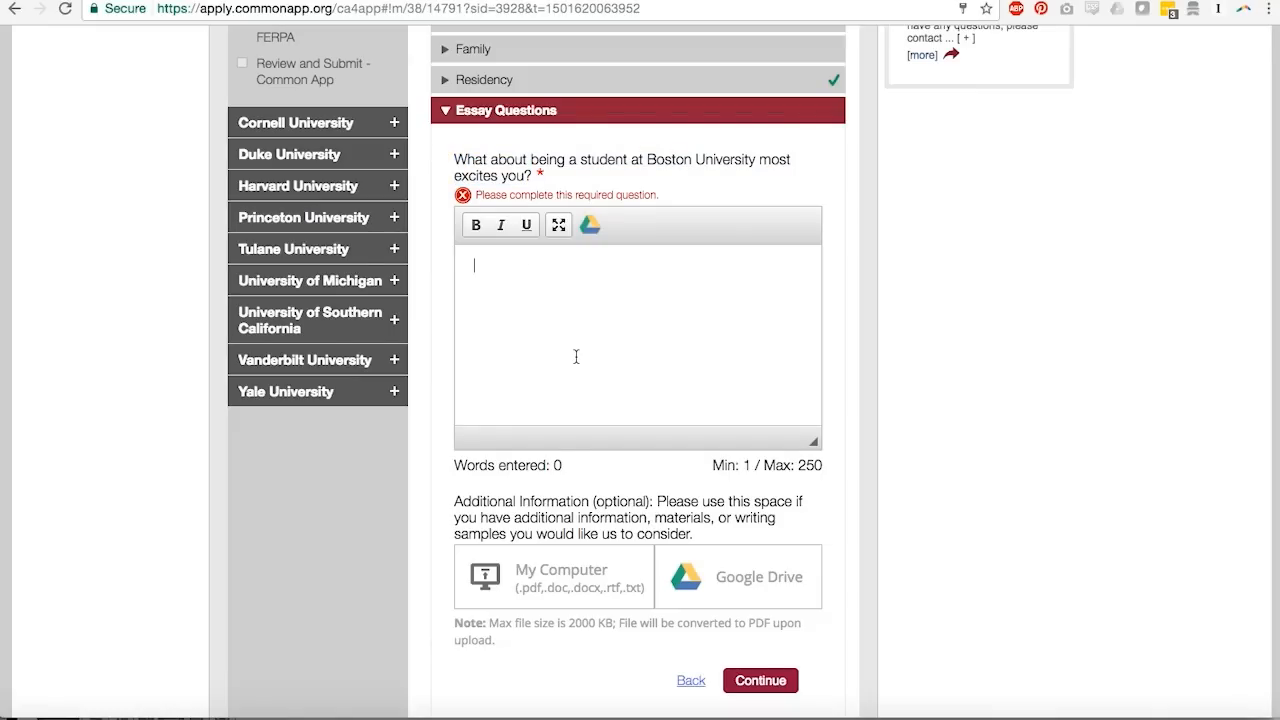
{"action": "mouse_move", "coordinate": [435, 258]}
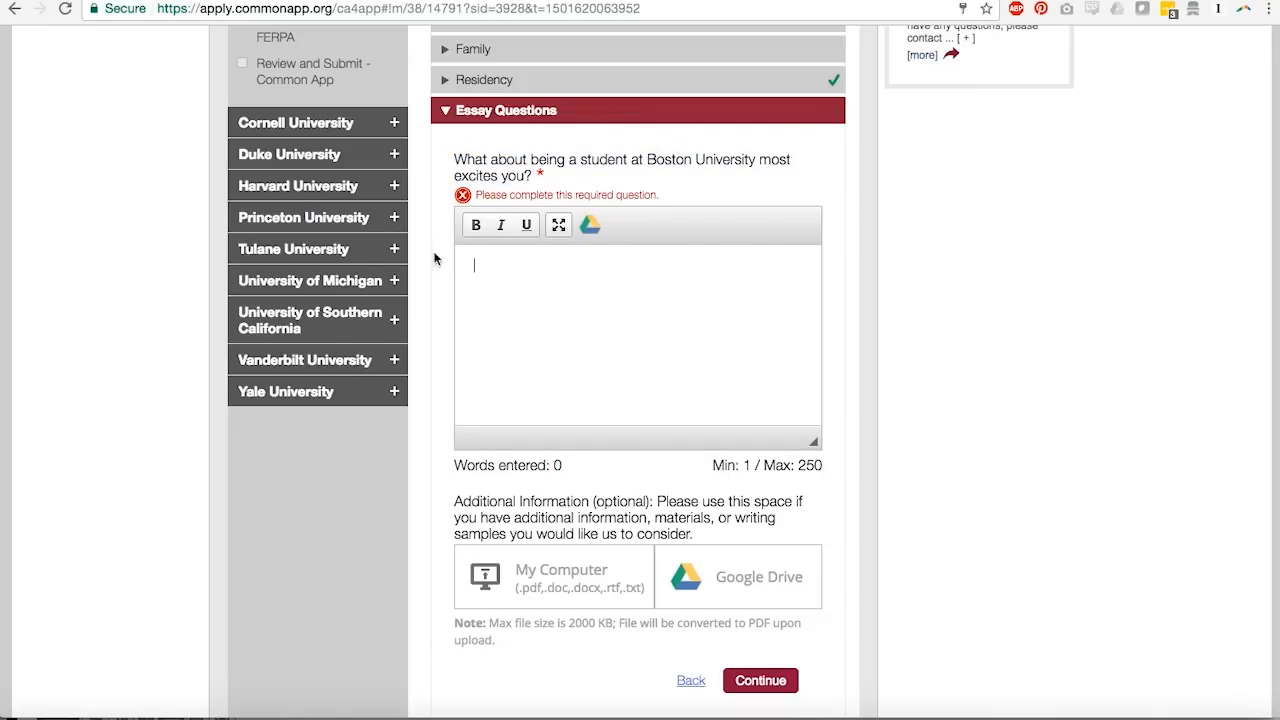
{"action": "scroll", "scroll_direction": "down", "scroll_amount": 3}
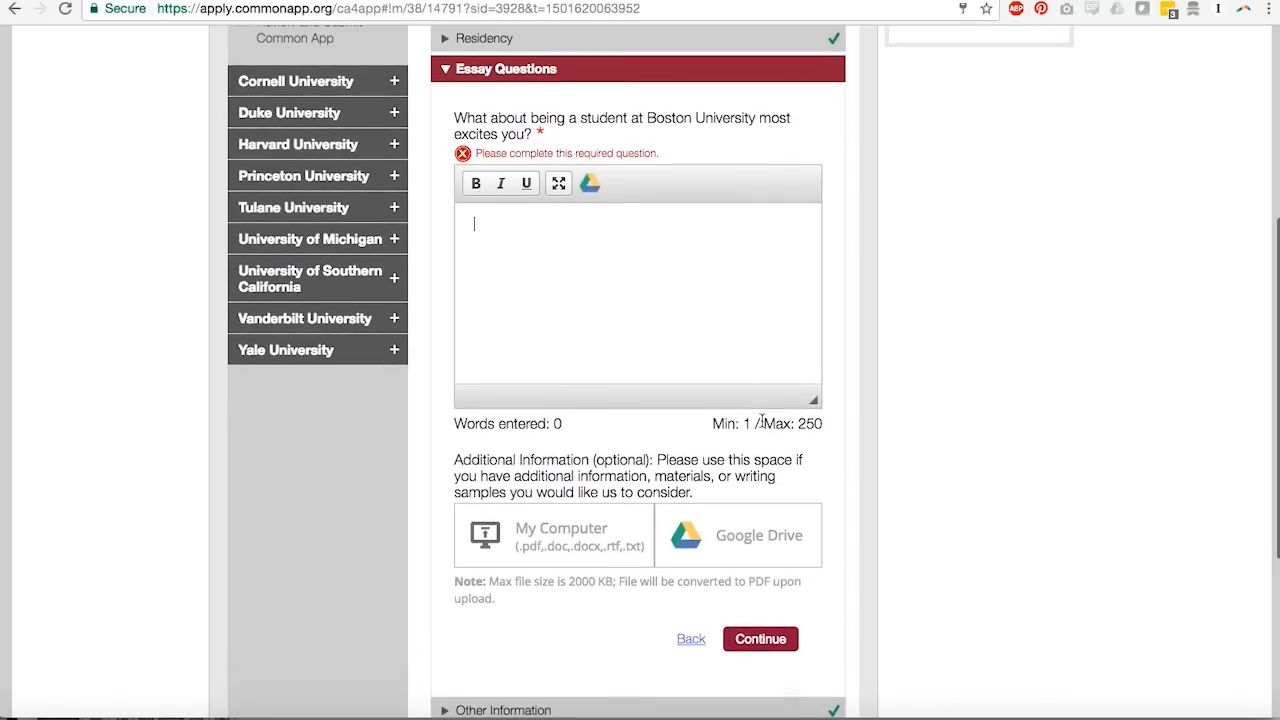
{"action": "scroll", "scroll_direction": "down", "scroll_amount": 3}
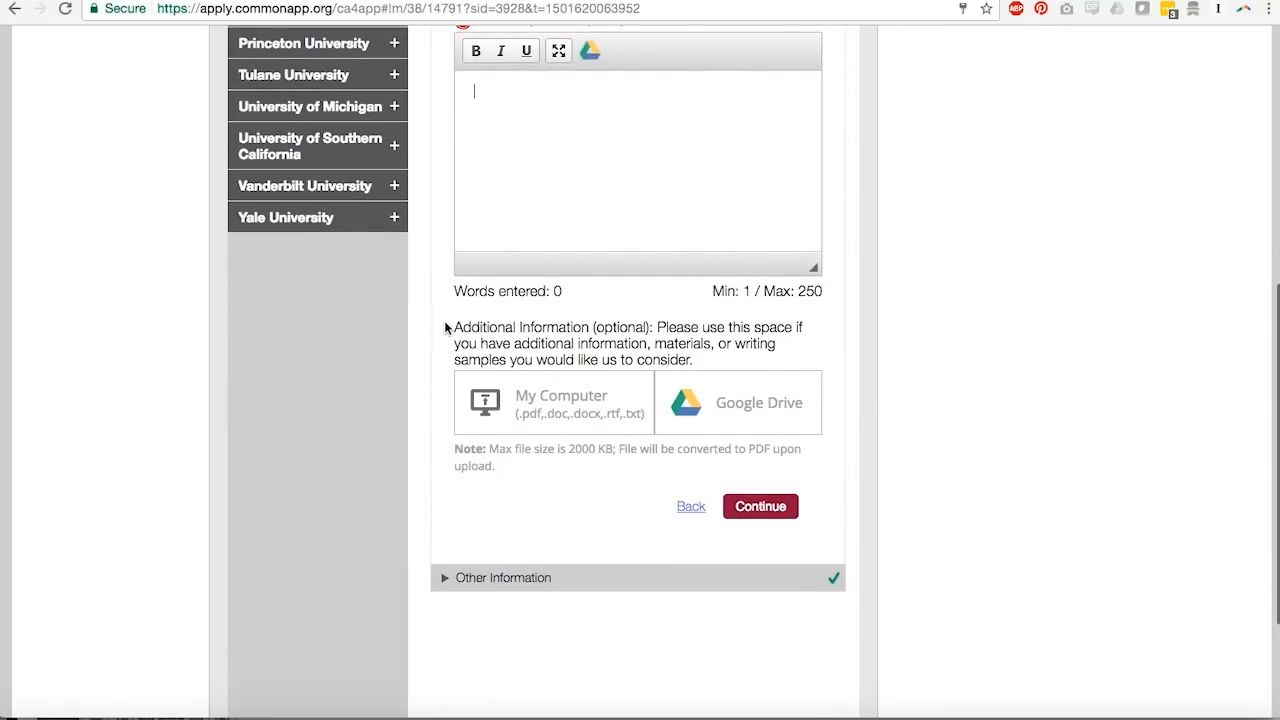
{"action": "mouse_move", "coordinate": [741, 371]}
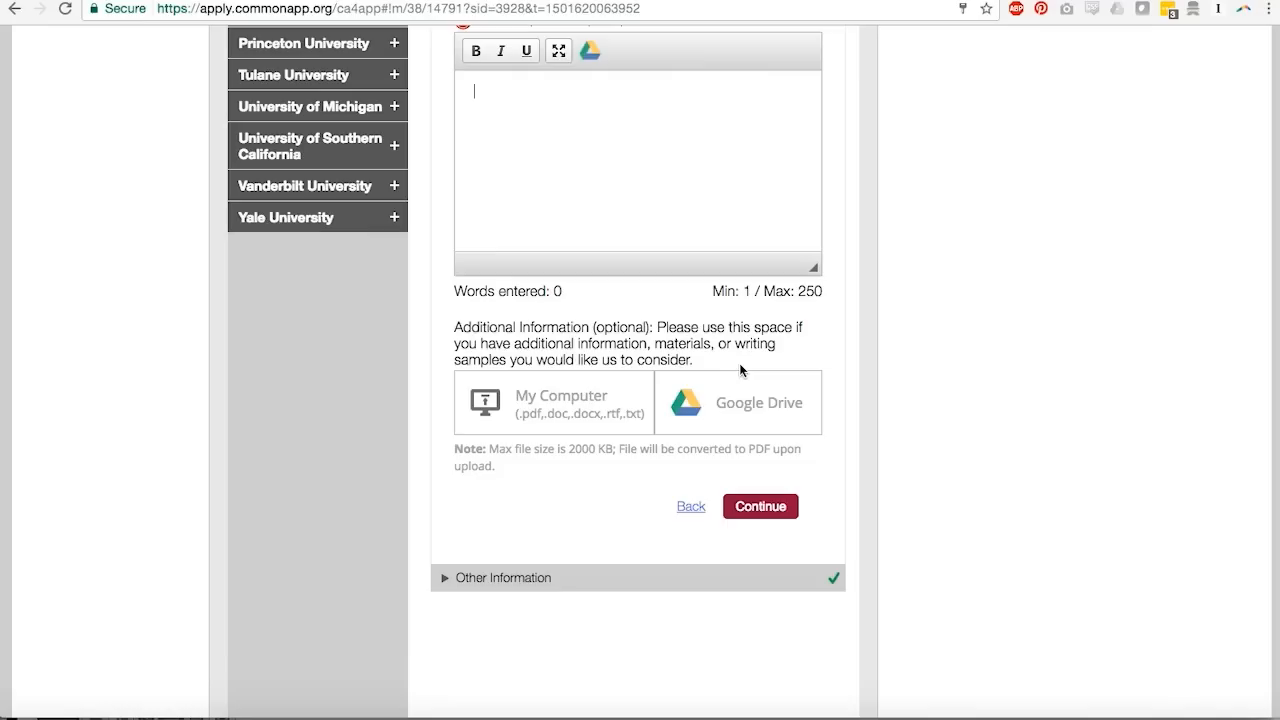
{"action": "mouse_move", "coordinate": [593, 538]}
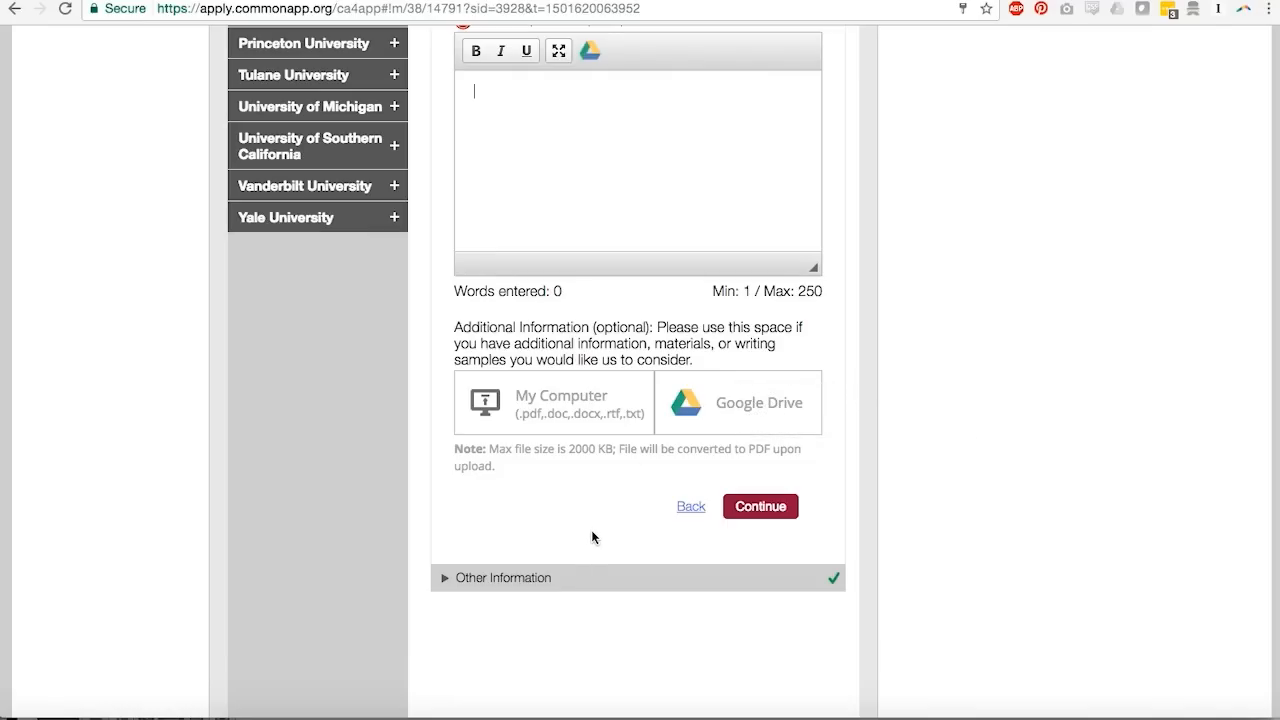
{"action": "mouse_move", "coordinate": [565, 504]}
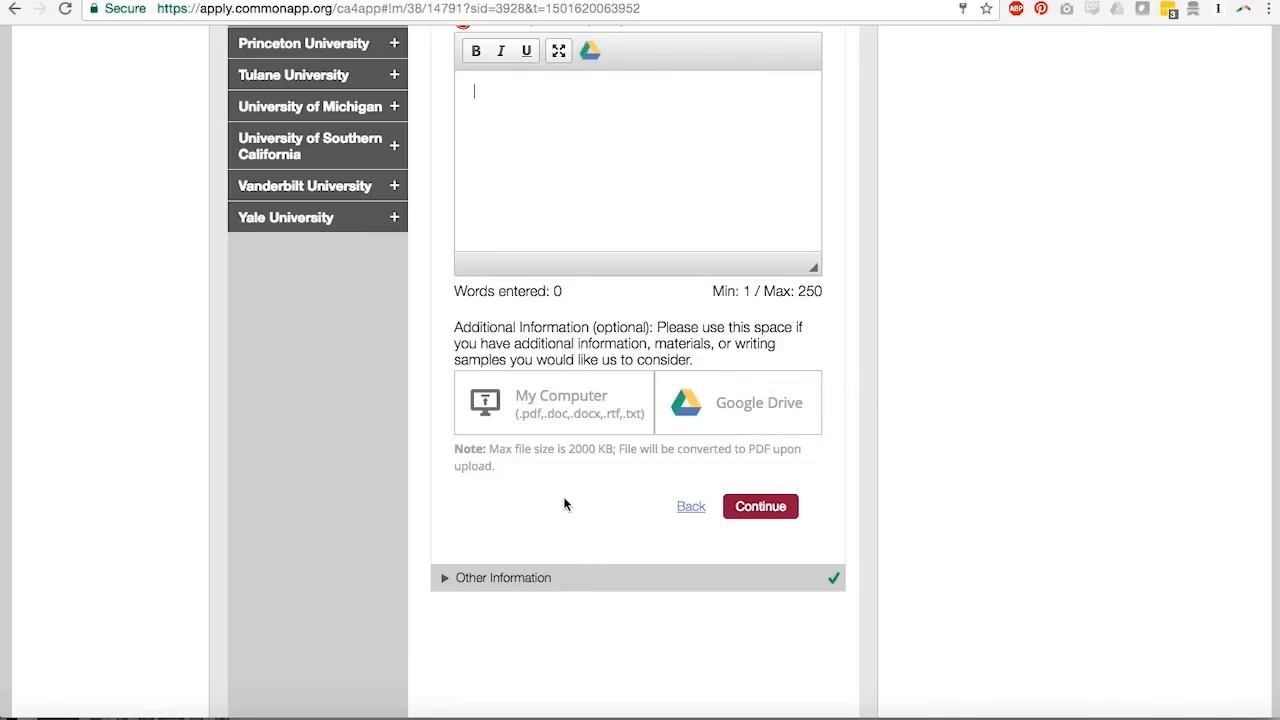
{"action": "mouse_move", "coordinate": [577, 427]}
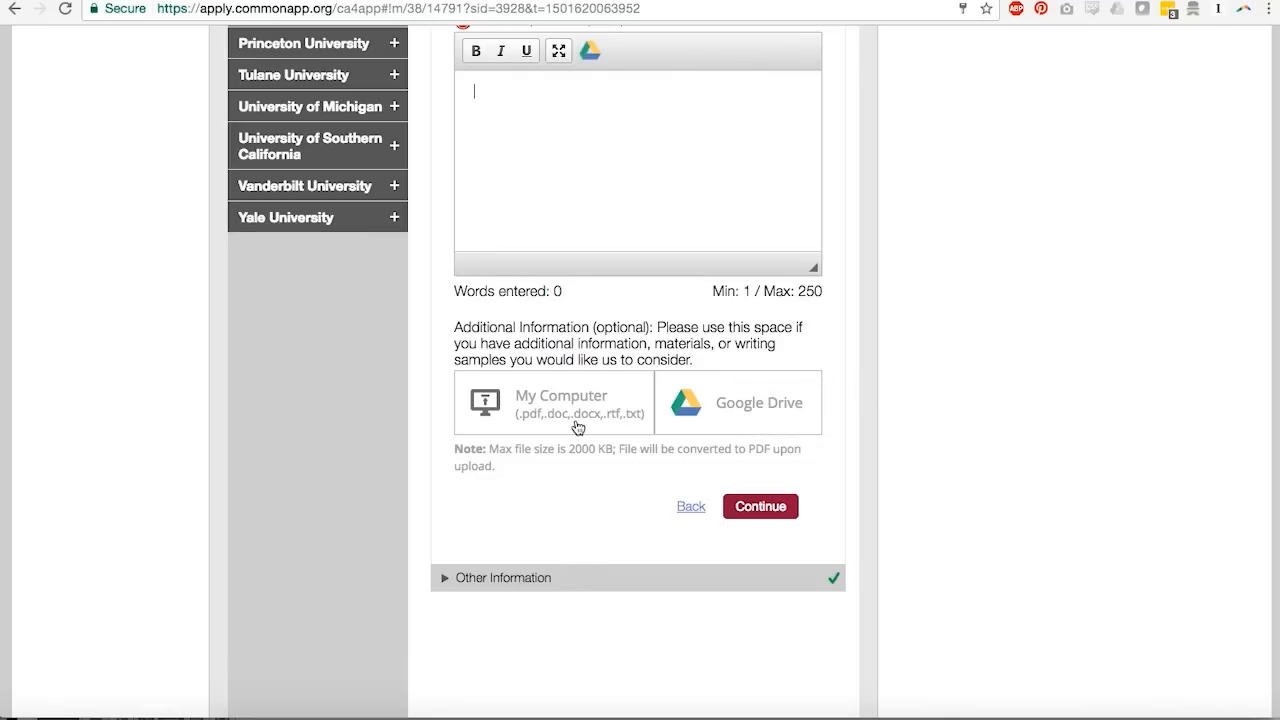
{"action": "mouse_move", "coordinate": [585, 398]}
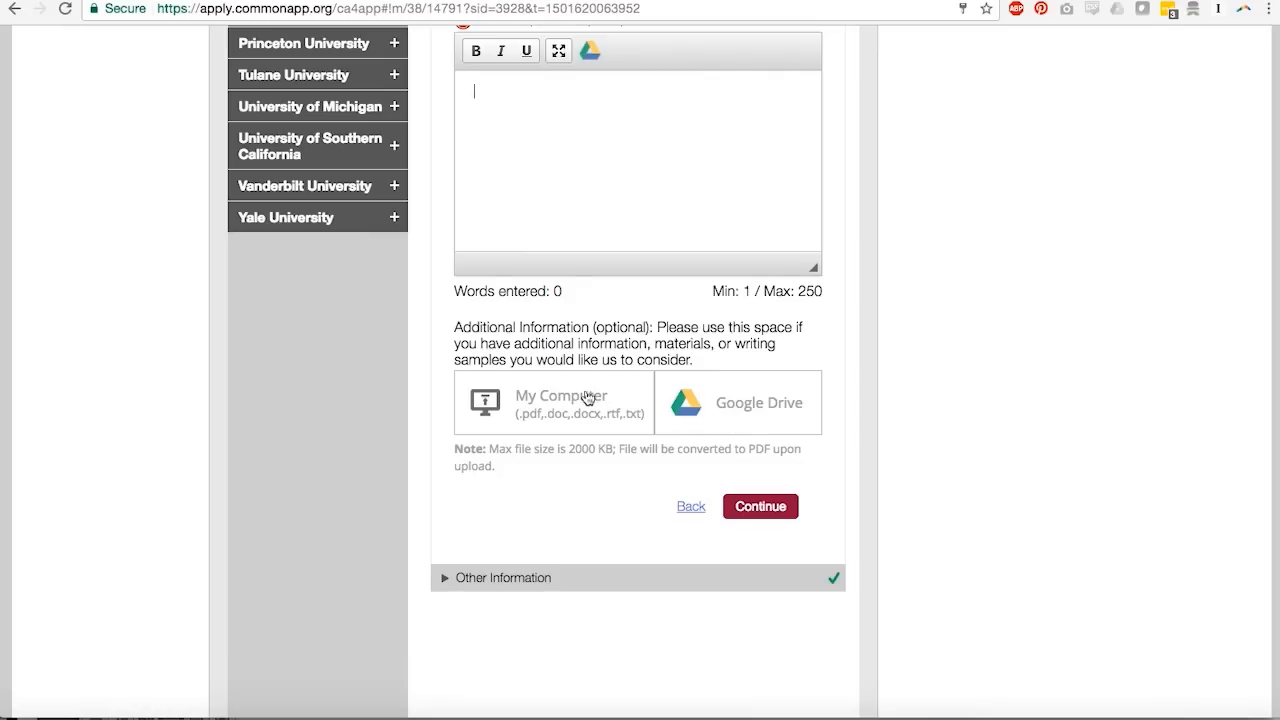
{"action": "mouse_move", "coordinate": [588, 440]}
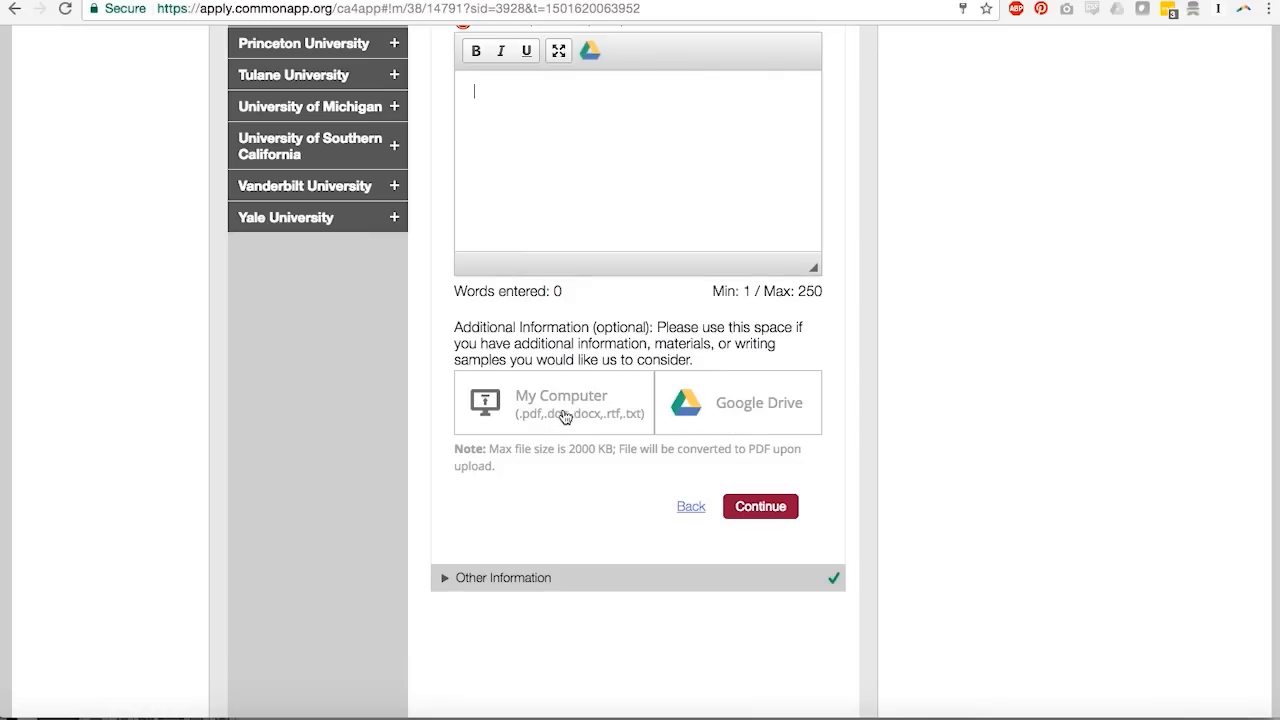
{"action": "mouse_move", "coordinate": [748, 425]}
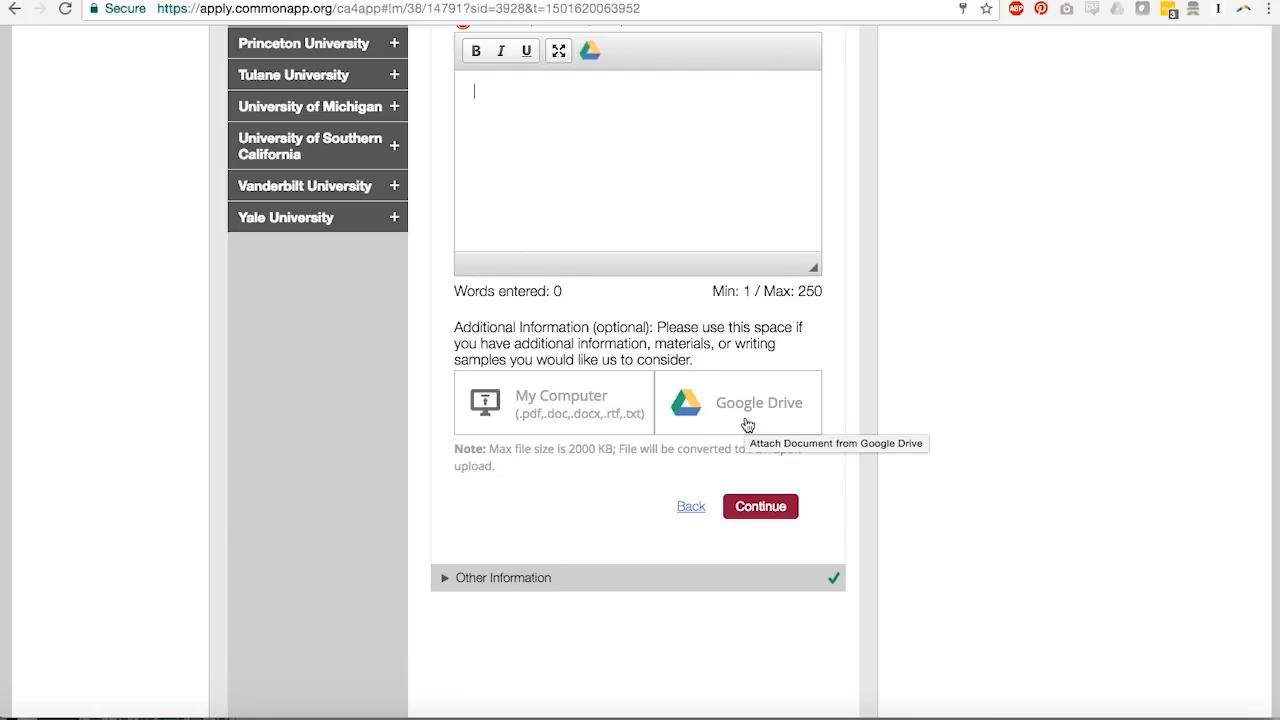
{"action": "mouse_move", "coordinate": [785, 350]}
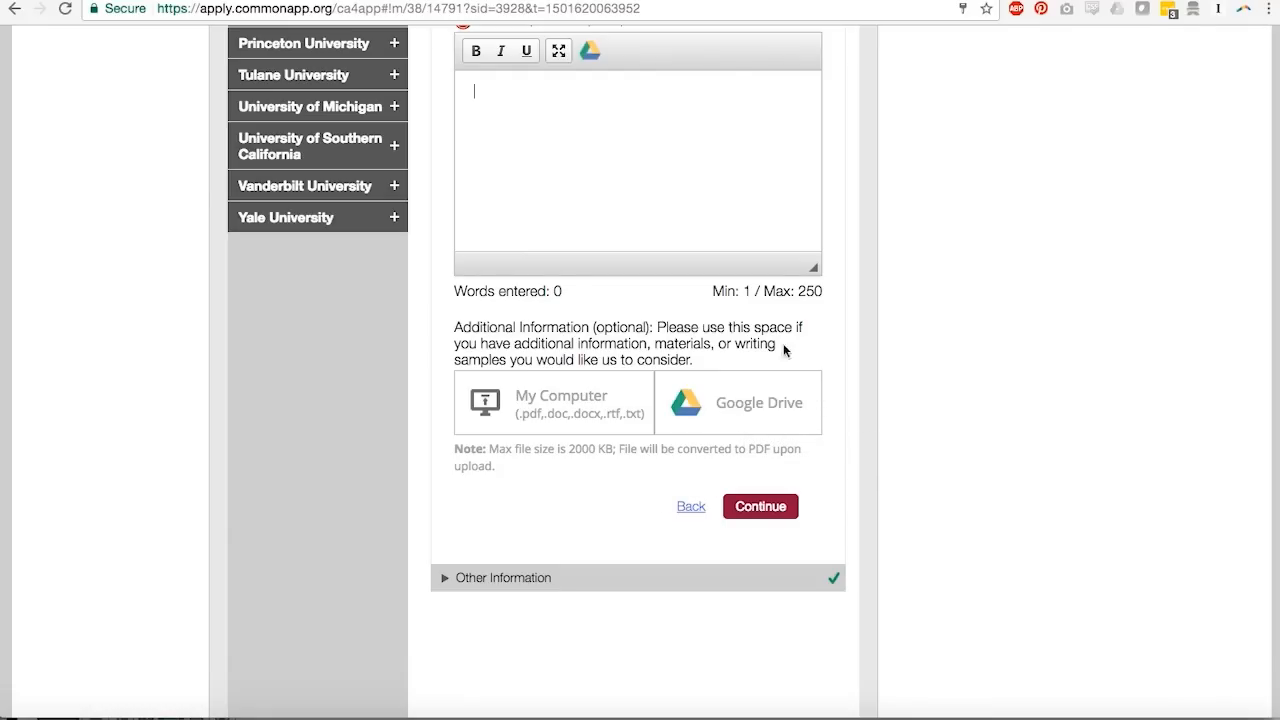
{"action": "mouse_move", "coordinate": [648, 487]}
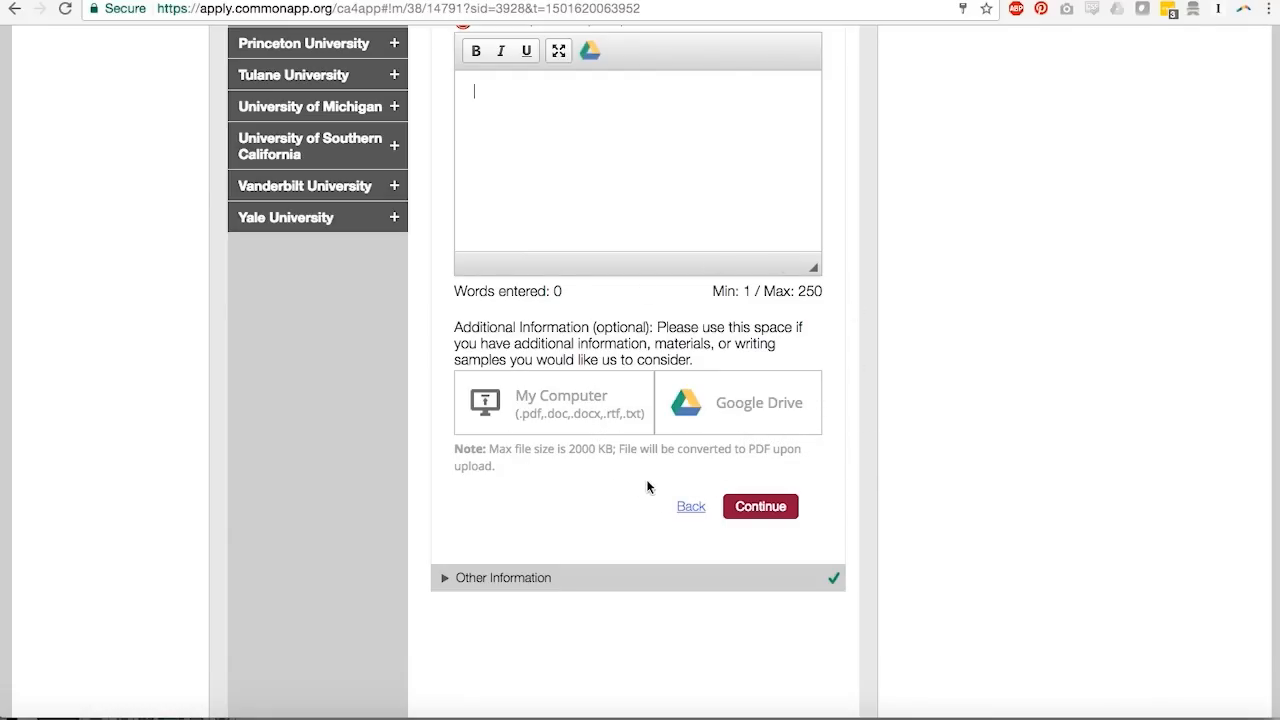
Step: Switch to Harvard University's application overview from the left college list
{"action": "left_click", "coordinate": [760, 506]}
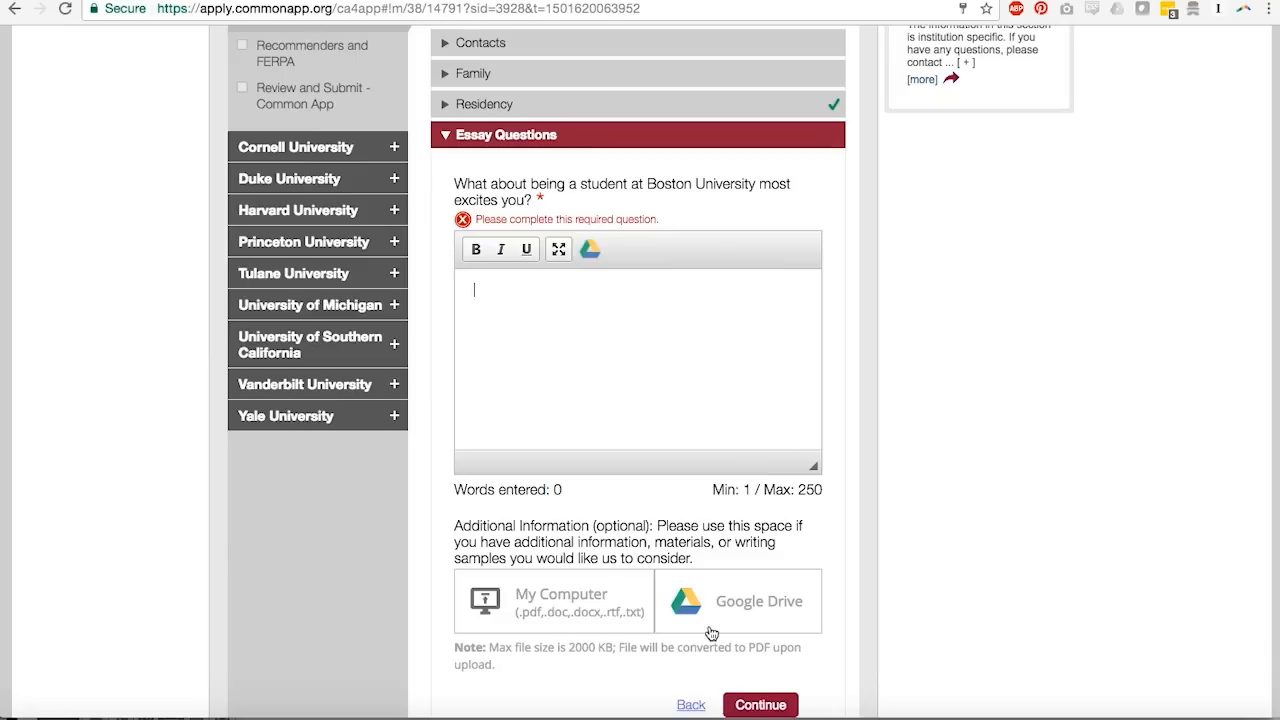
{"action": "scroll", "scroll_direction": "down", "scroll_amount": 3}
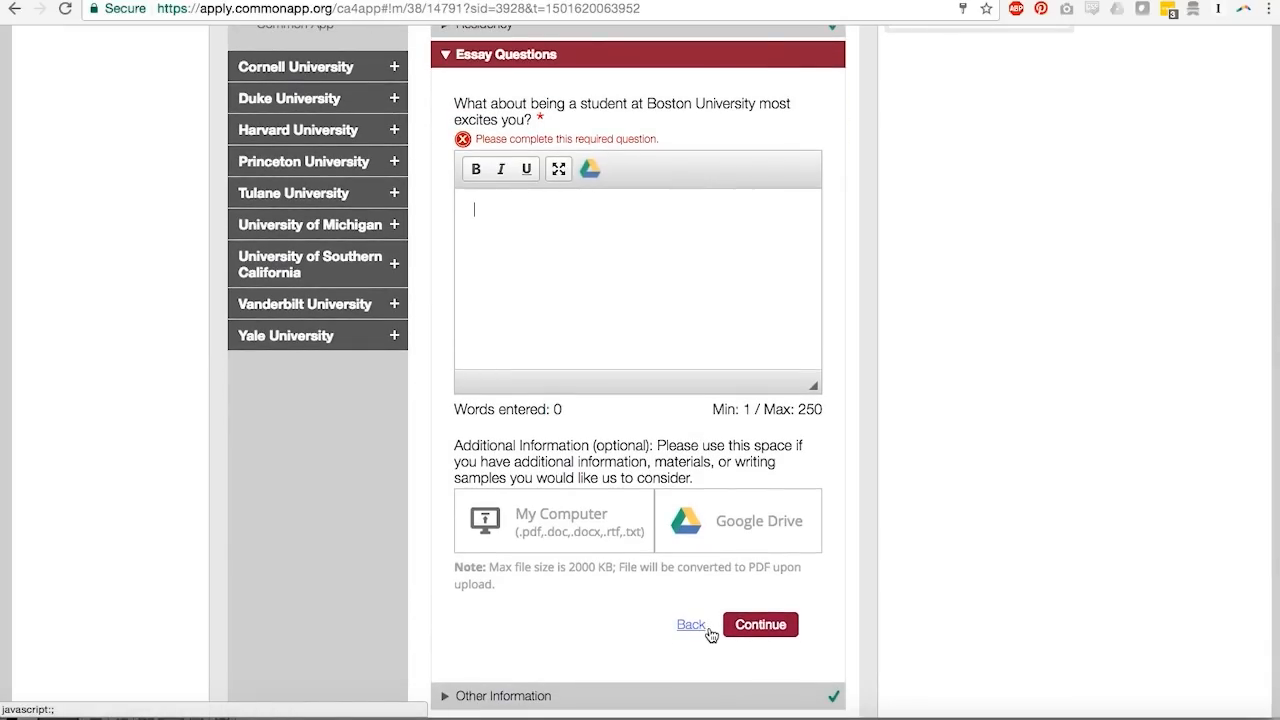
{"action": "mouse_move", "coordinate": [650, 615]}
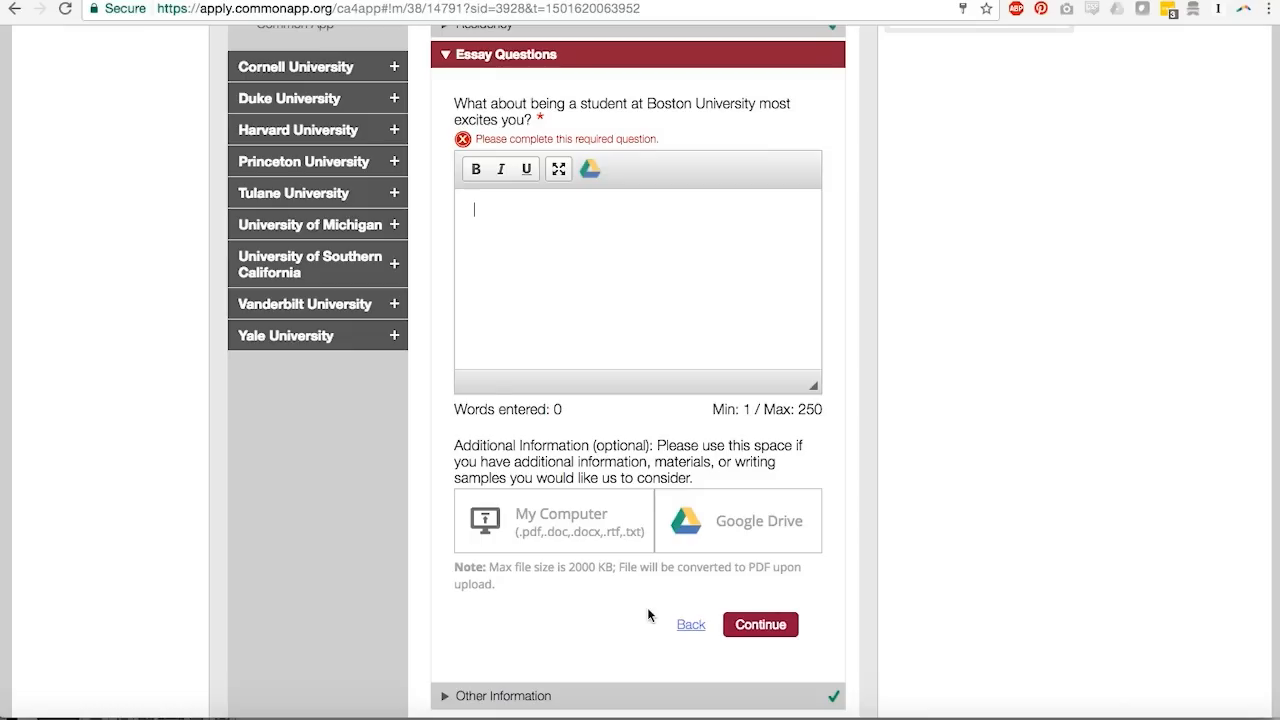
{"action": "mouse_move", "coordinate": [548, 636]}
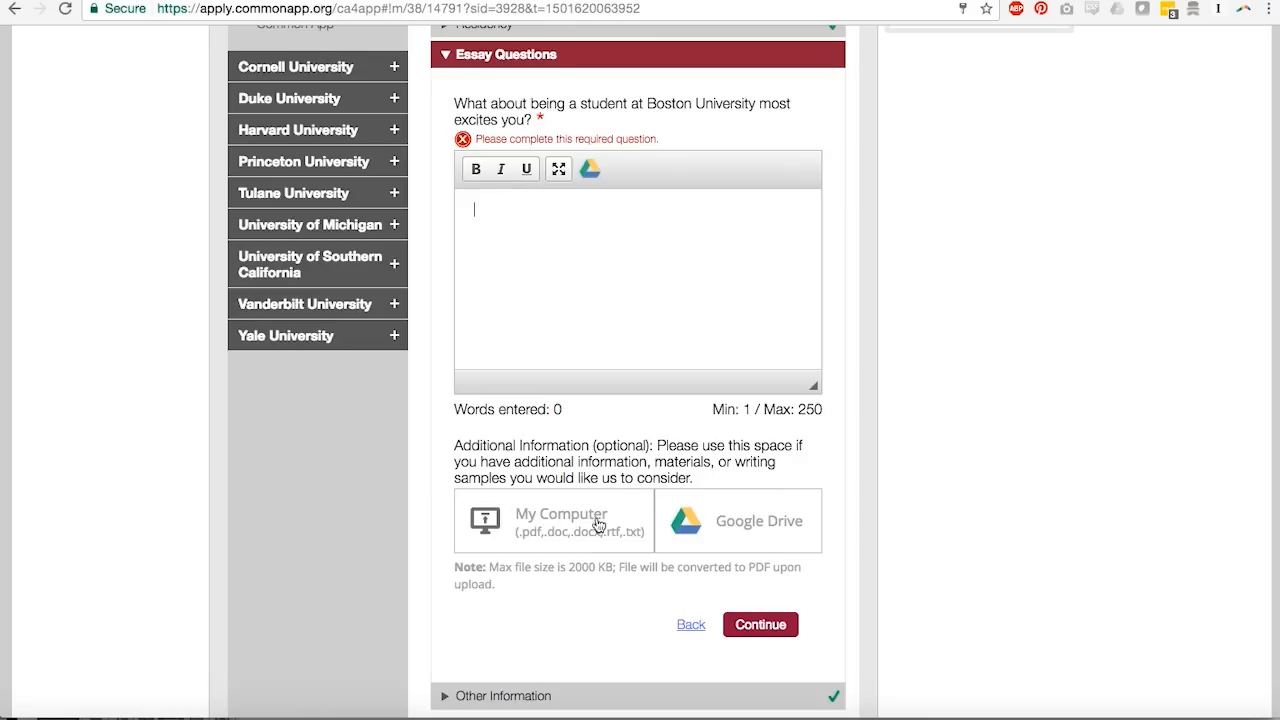
{"action": "mouse_move", "coordinate": [678, 523]}
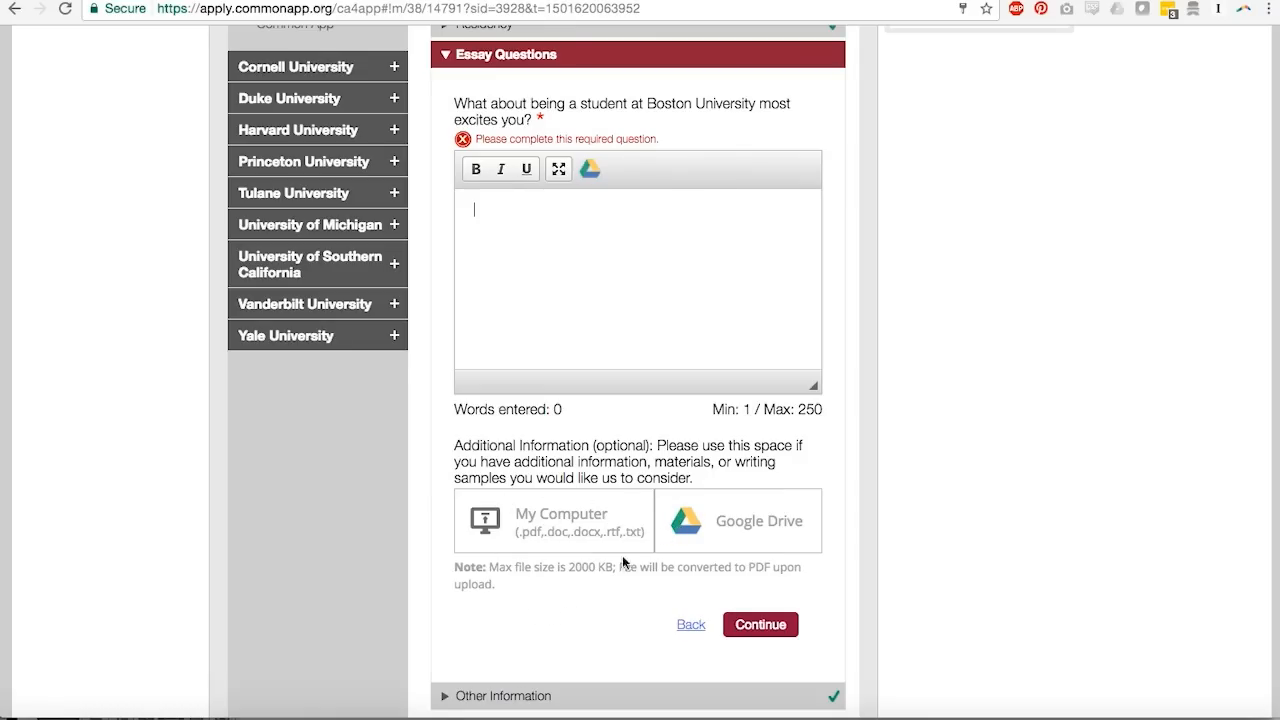
{"action": "mouse_move", "coordinate": [591, 620]}
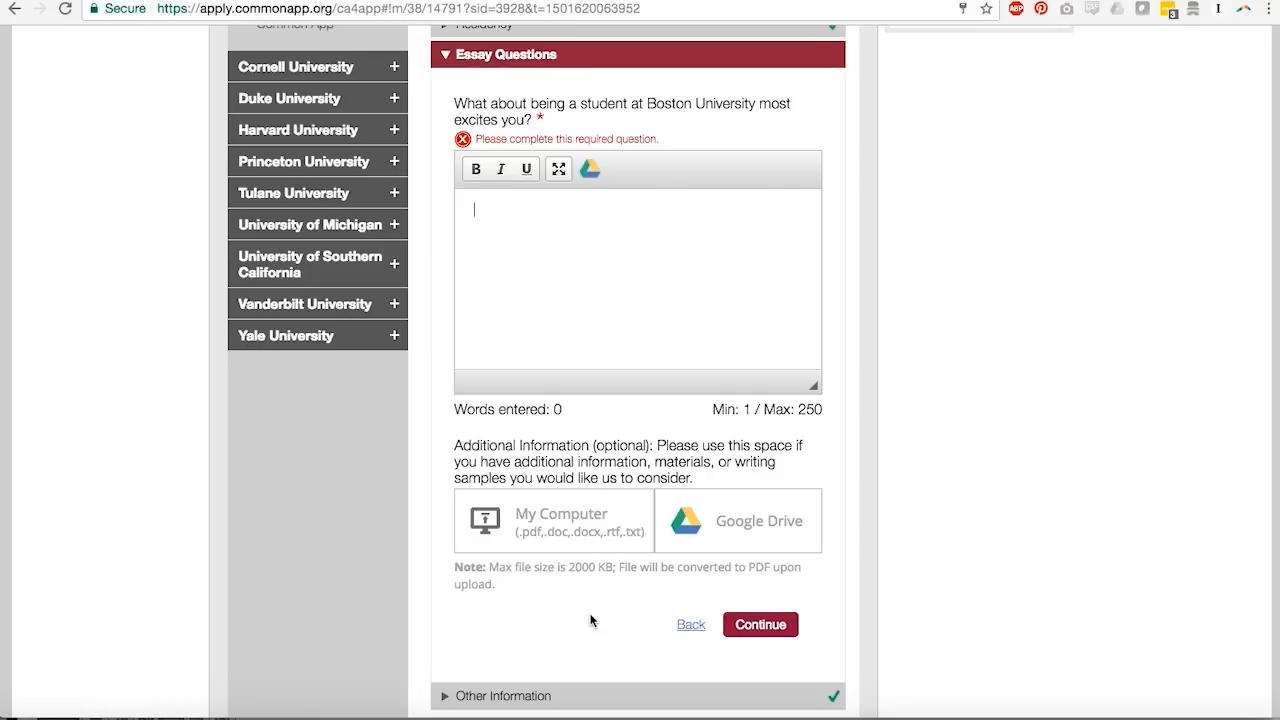
{"action": "mouse_move", "coordinate": [553, 555]}
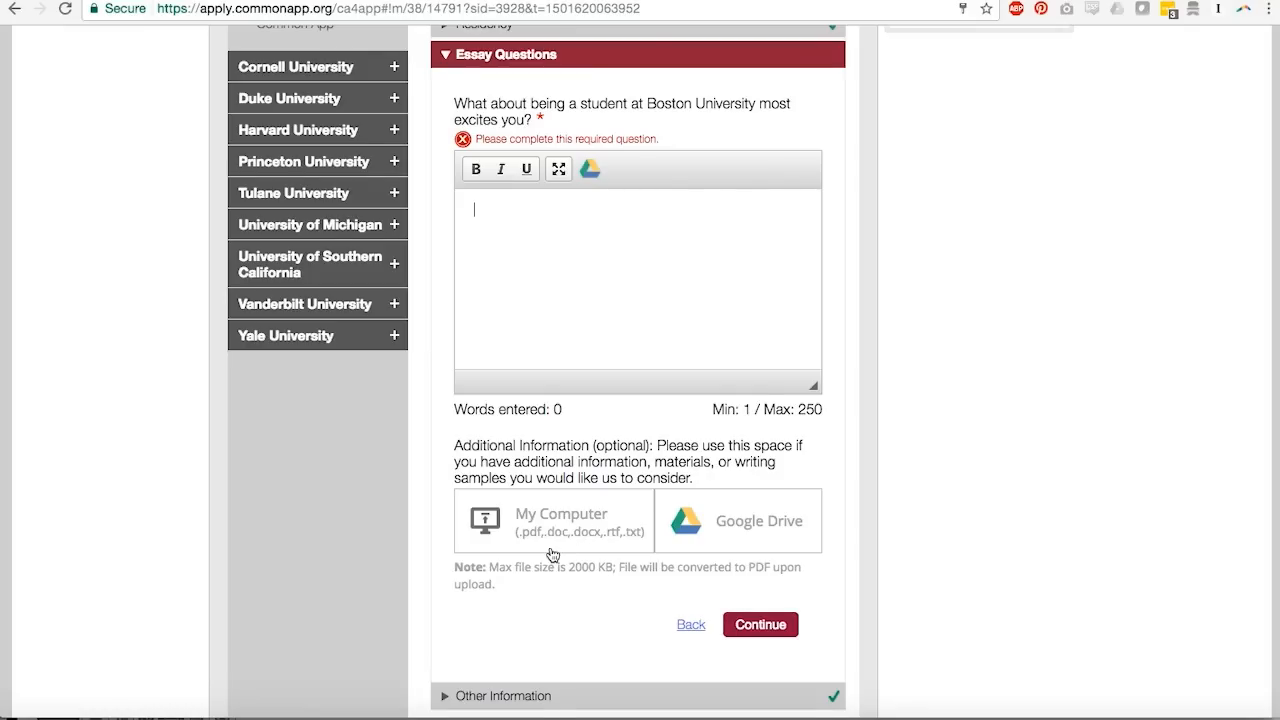
{"action": "mouse_move", "coordinate": [616, 614]}
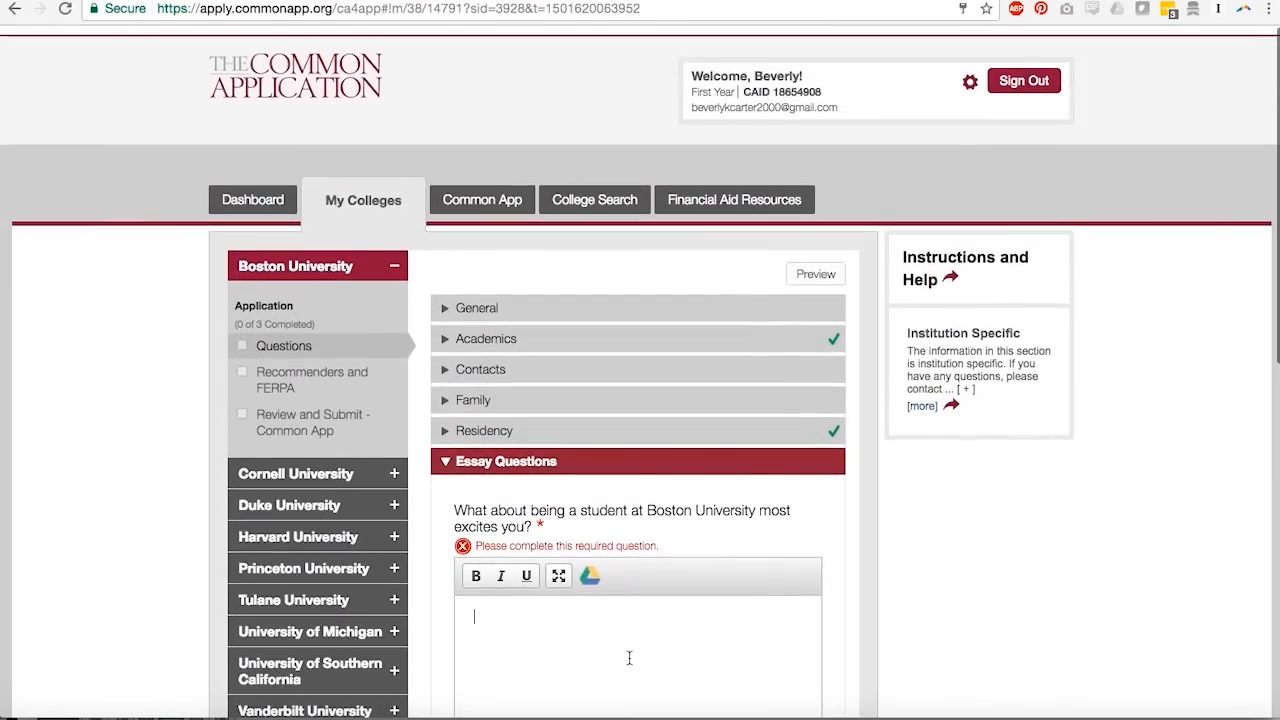
{"action": "scroll", "scroll_direction": "down", "scroll_amount": 3}
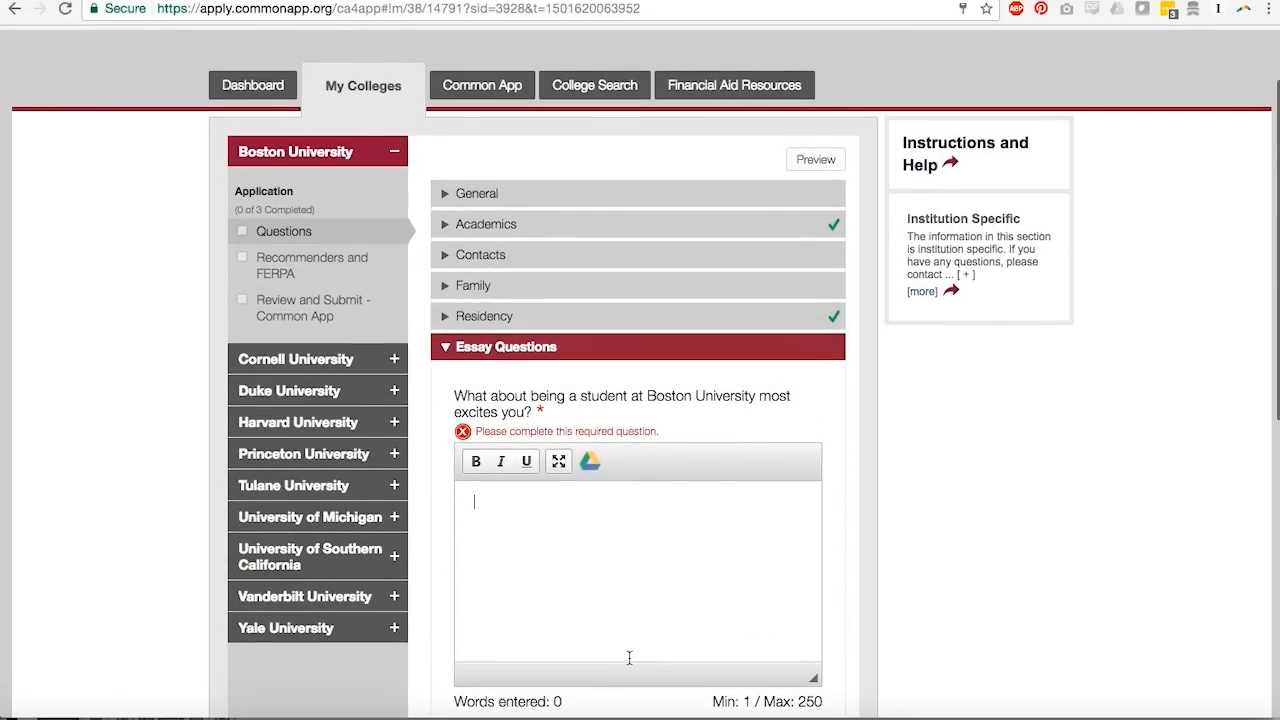
{"action": "scroll", "scroll_direction": "down", "scroll_amount": 3}
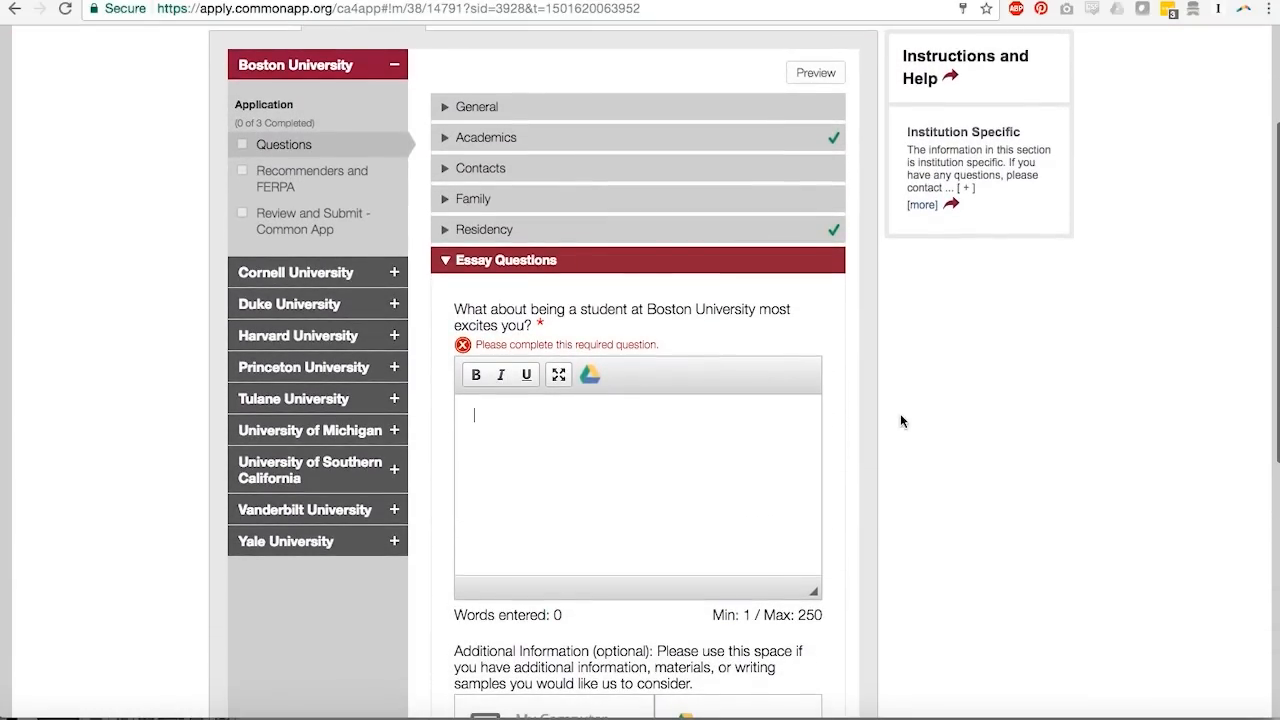
{"action": "scroll", "scroll_direction": "down", "scroll_amount": 3}
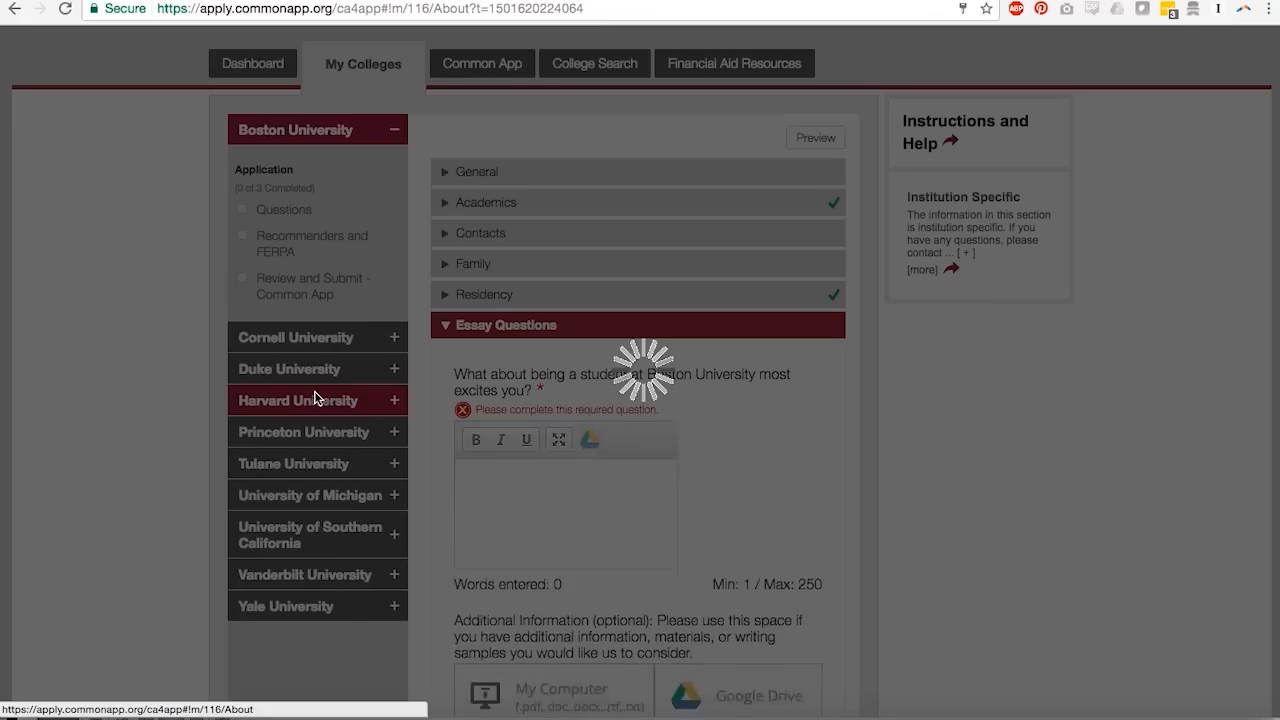
{"action": "left_click", "coordinate": [295, 400]}
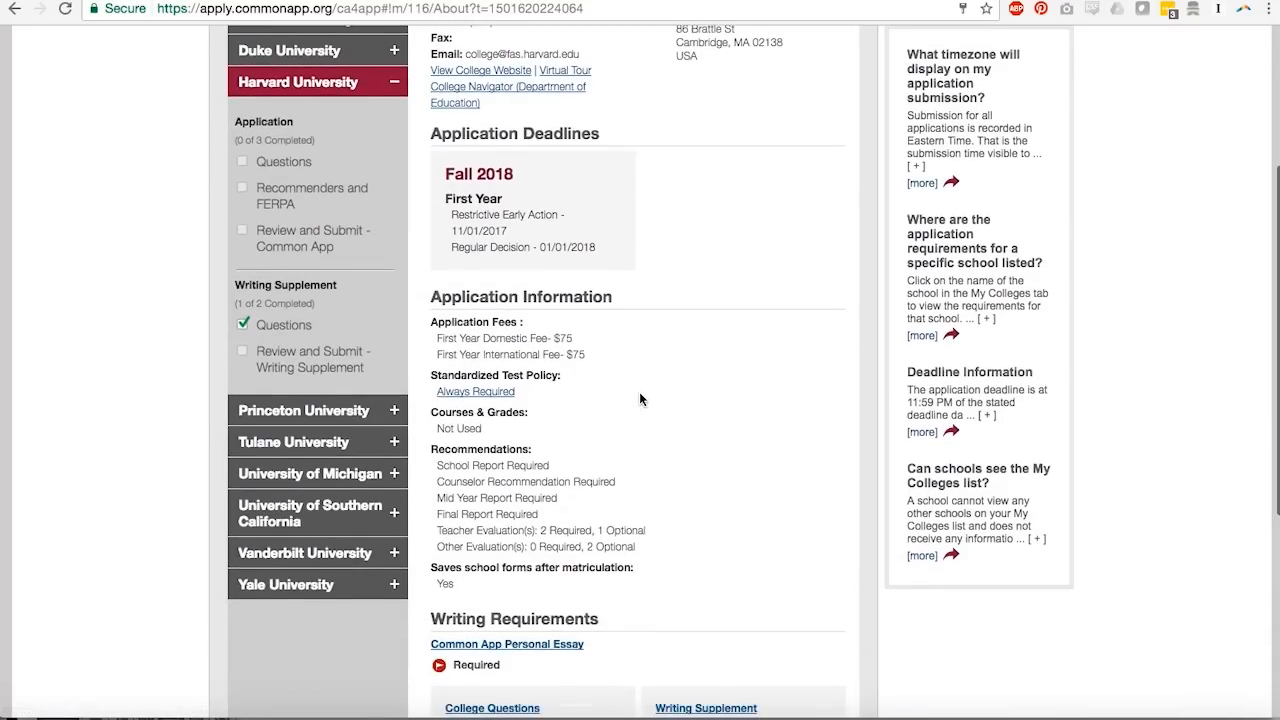
{"action": "scroll", "scroll_direction": "down", "scroll_amount": 3}
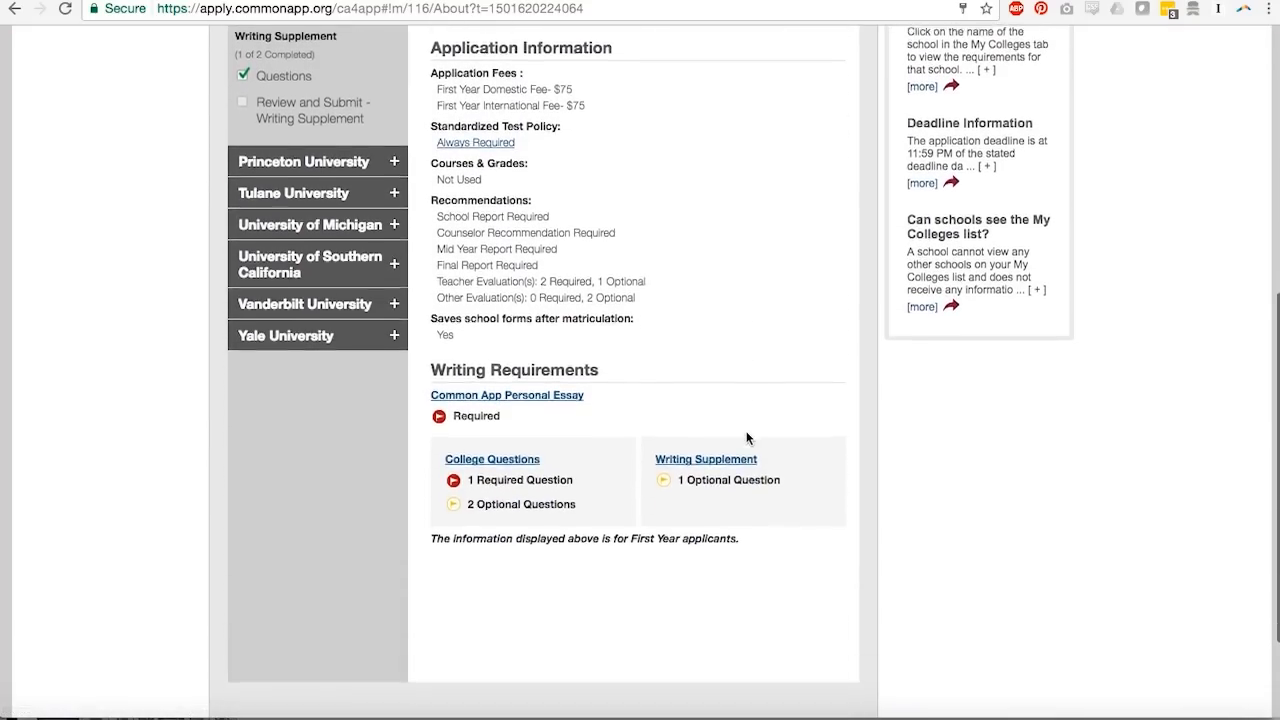
{"action": "scroll", "scroll_direction": "down", "scroll_amount": 3}
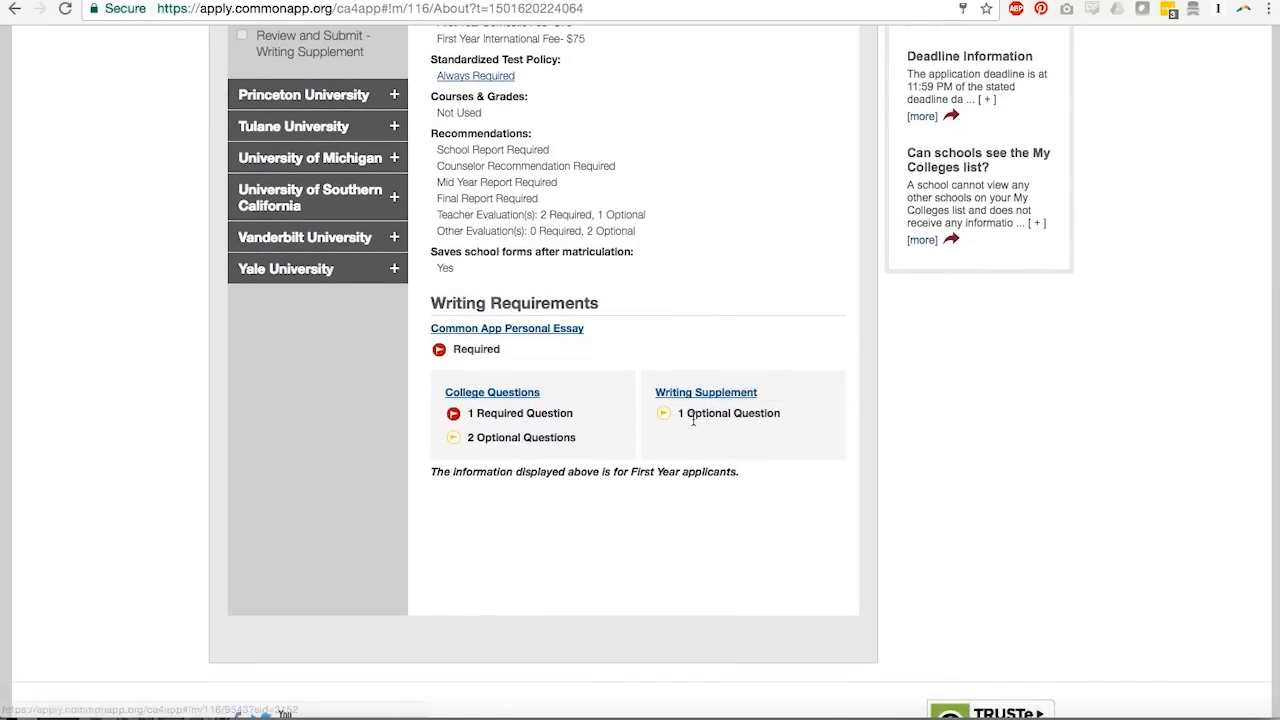
{"action": "left_click", "coordinate": [705, 391]}
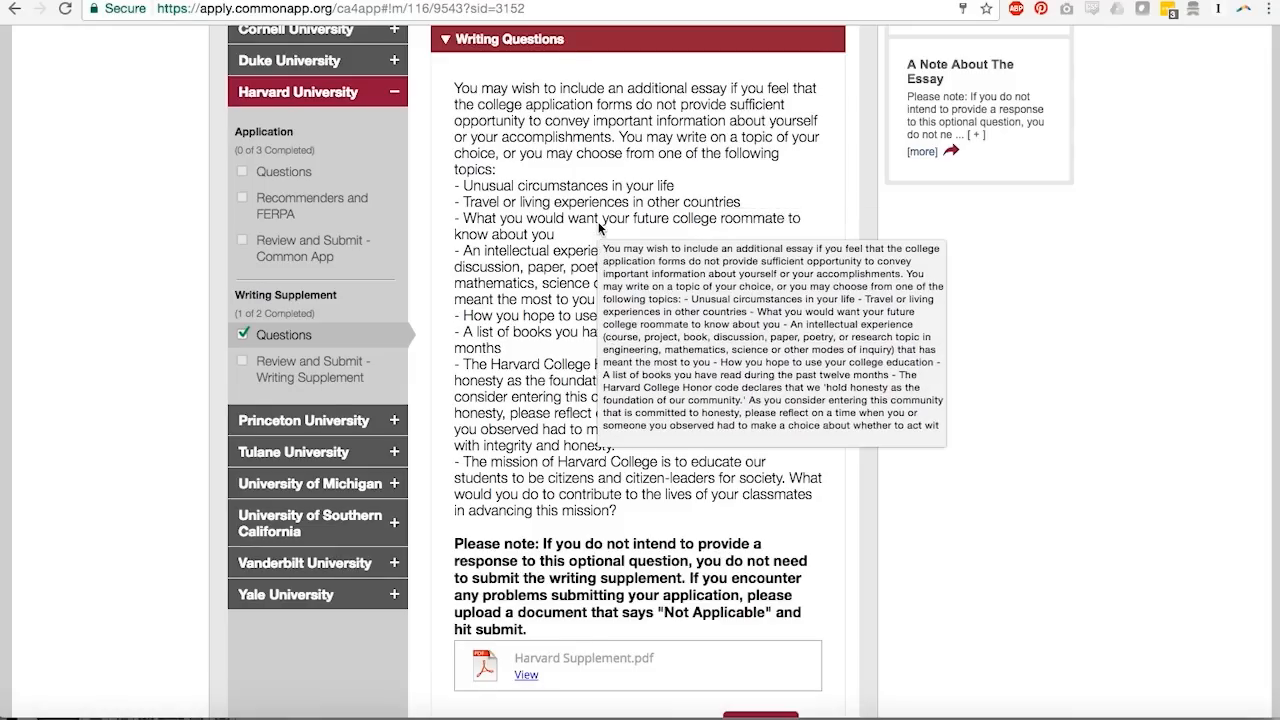
{"action": "mouse_move", "coordinate": [655, 385]}
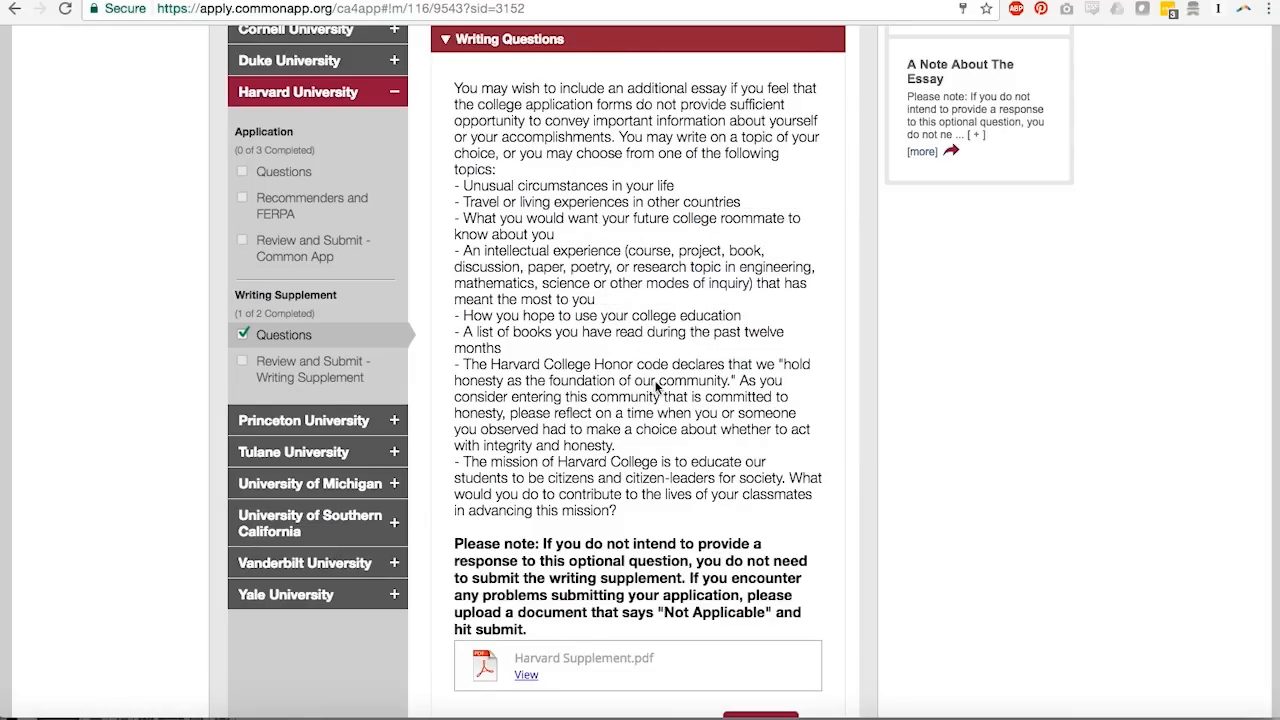
{"action": "scroll", "scroll_direction": "down", "scroll_amount": 3}
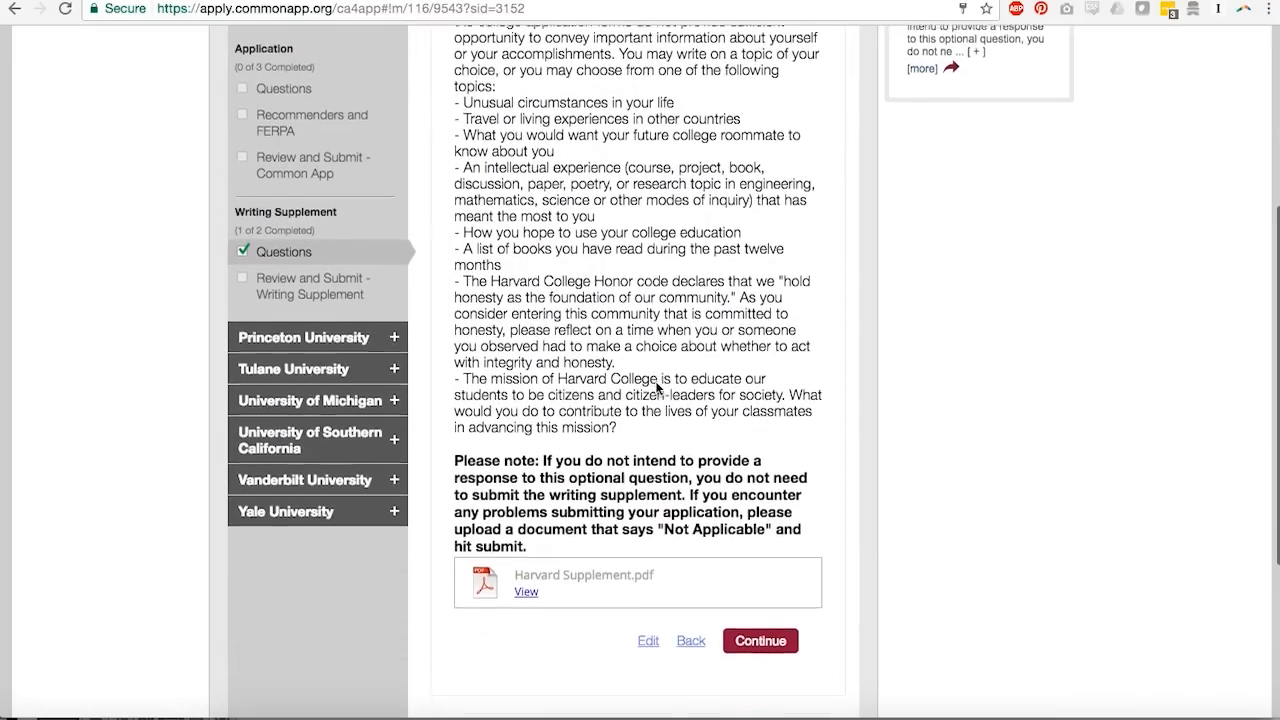
{"action": "scroll", "scroll_direction": "down", "scroll_amount": 3}
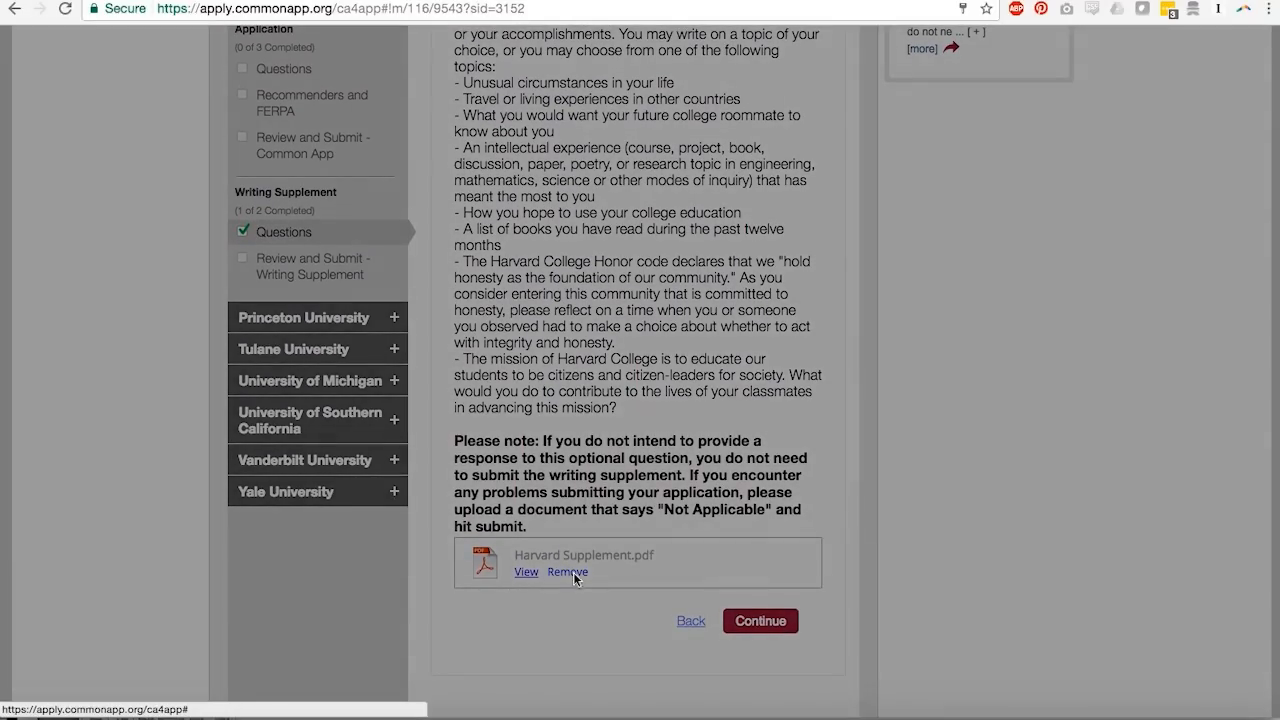
Step: Remove Harvard Supplement.pdf and re-attach the Harvard Supplement file from Google Drive
{"action": "left_click", "coordinate": [567, 572]}
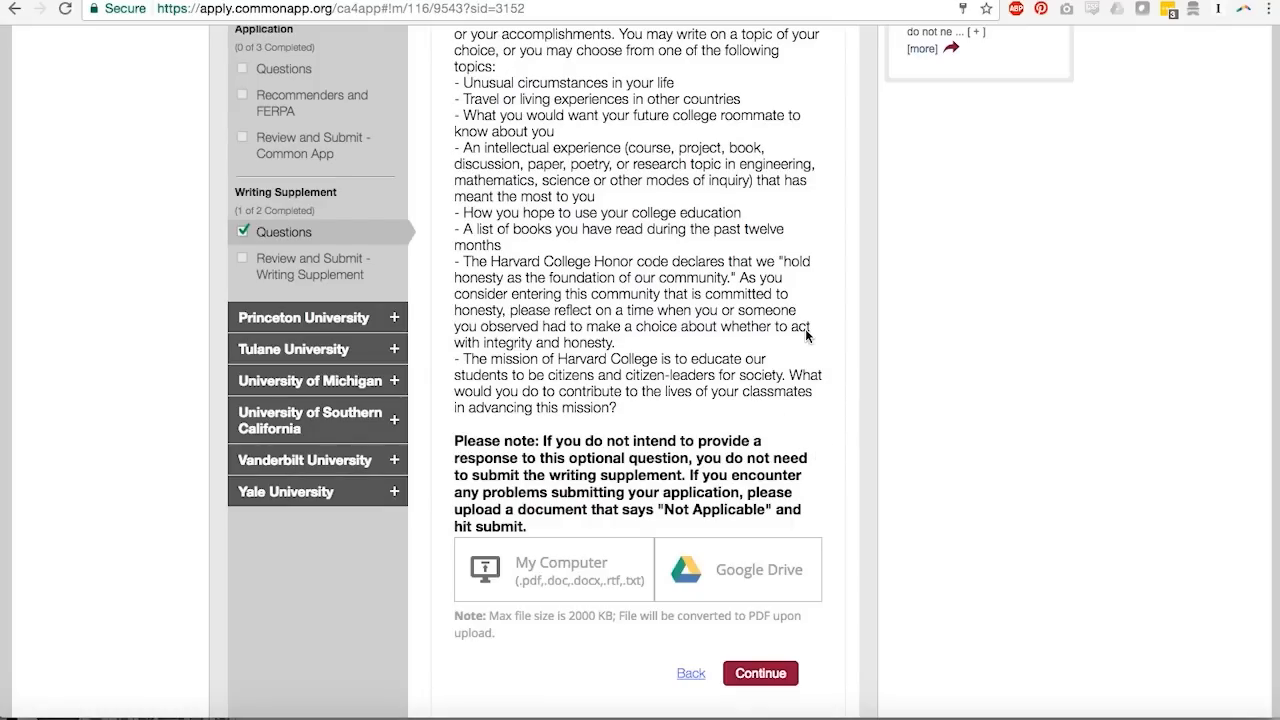
{"action": "mouse_move", "coordinate": [760, 614]}
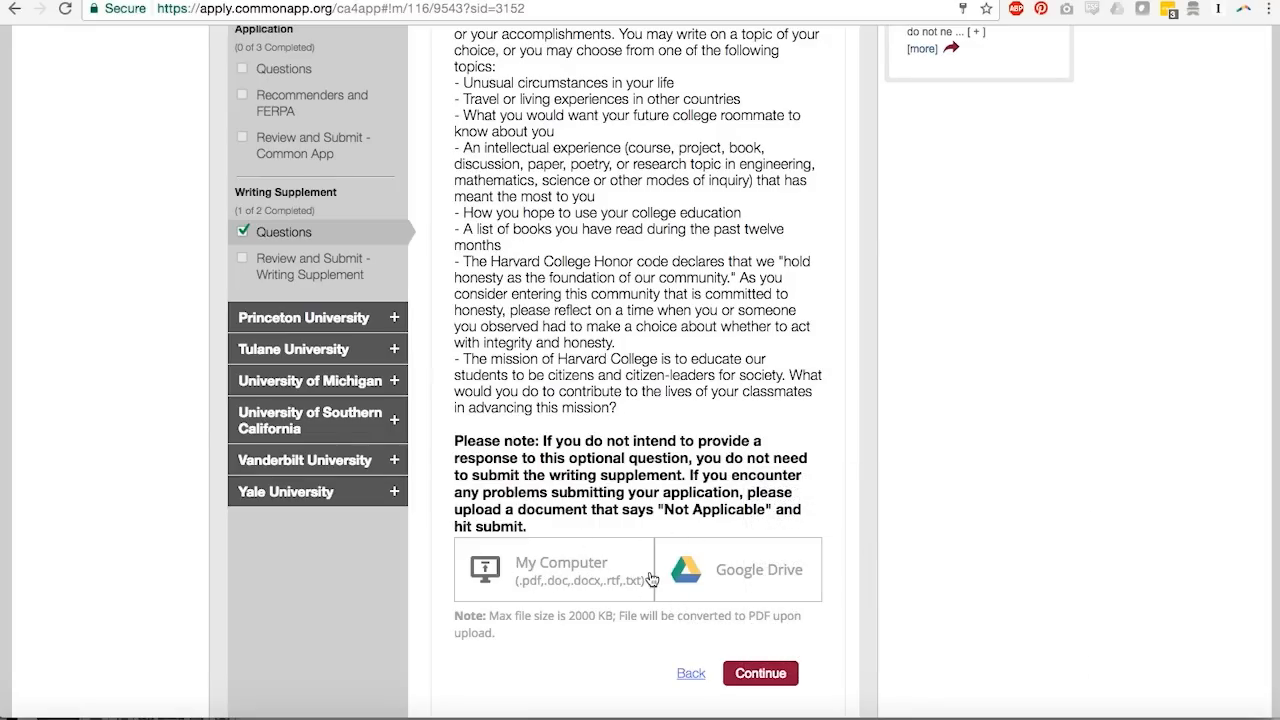
{"action": "left_click", "coordinate": [554, 569]}
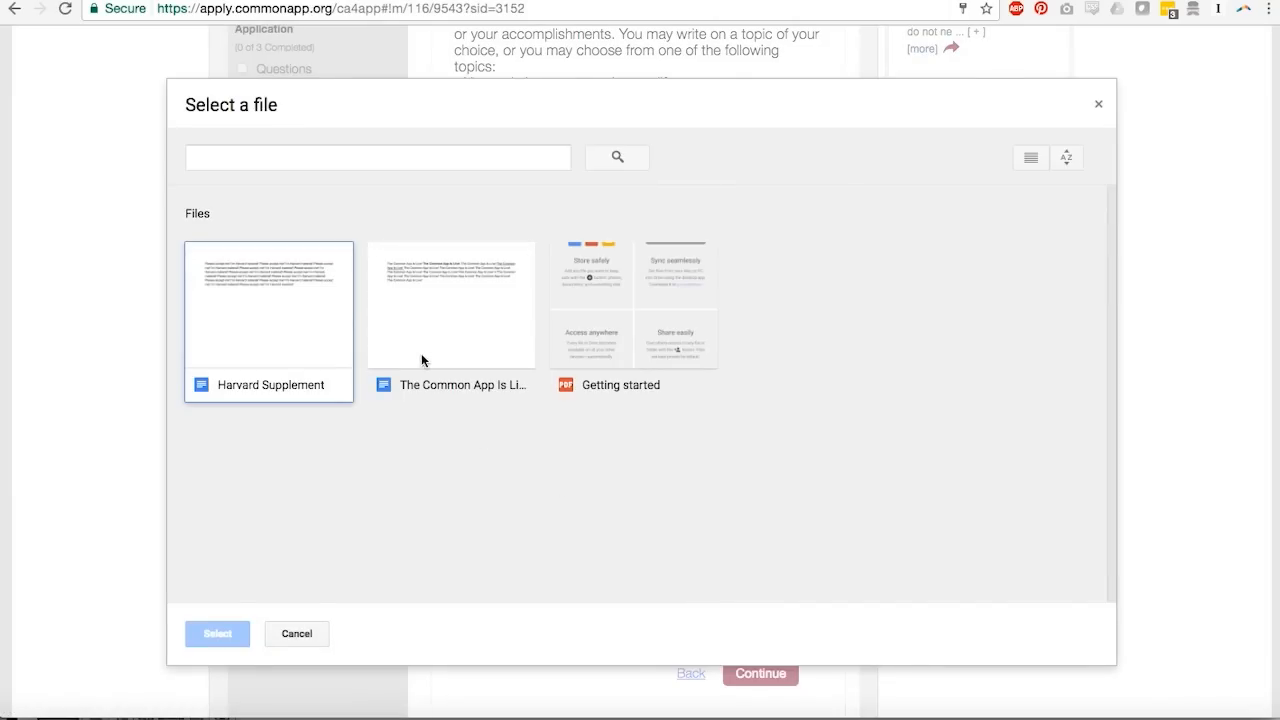
{"action": "left_click", "coordinate": [217, 633]}
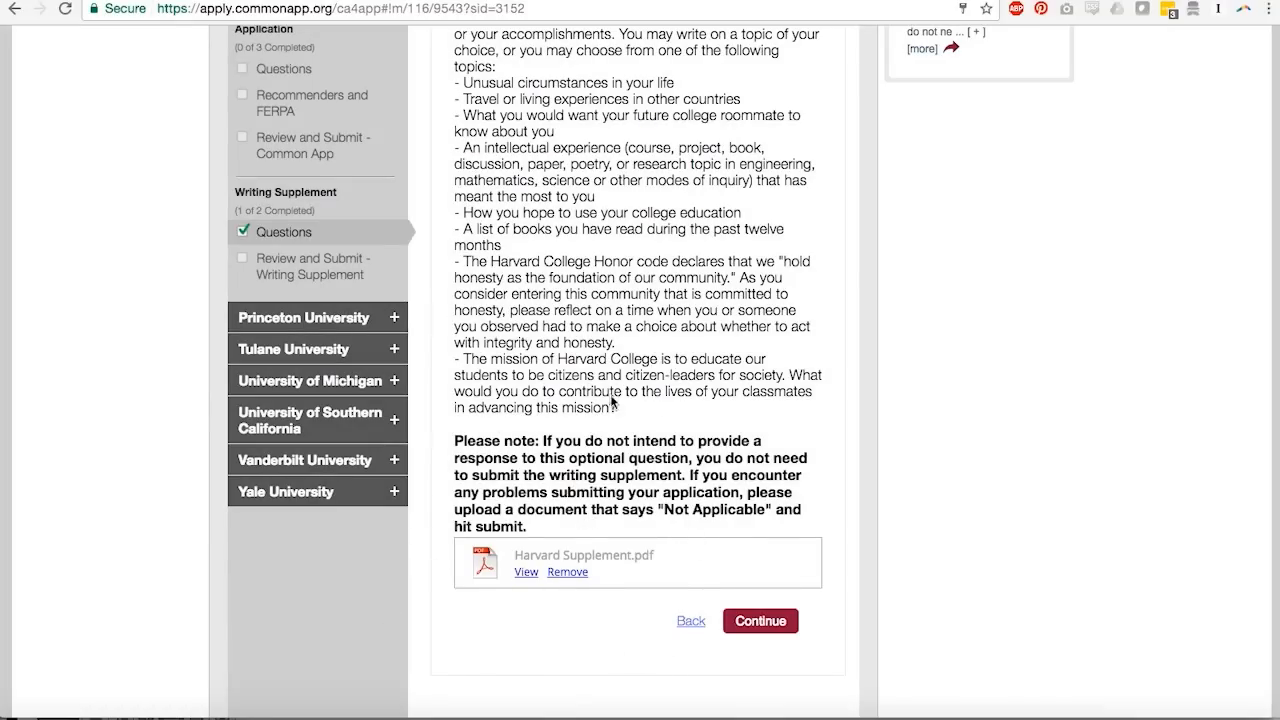
{"action": "mouse_move", "coordinate": [483, 676]}
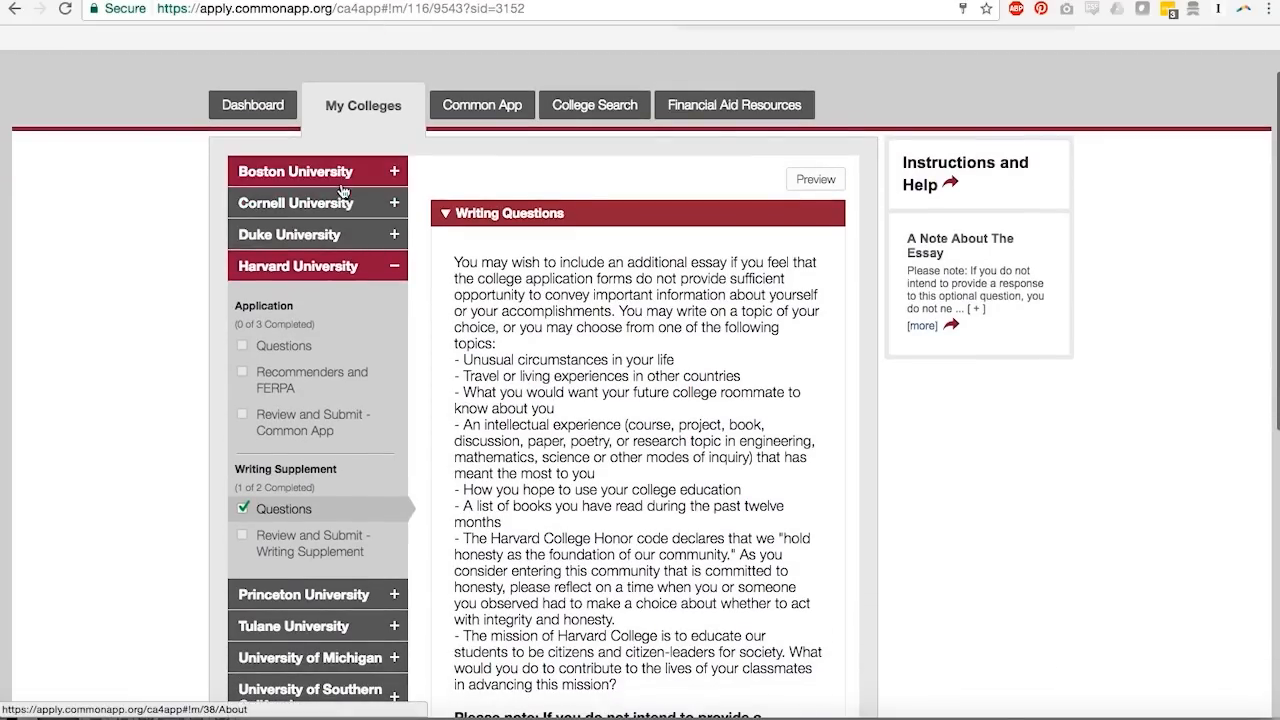
{"action": "left_click", "coordinate": [294, 171]}
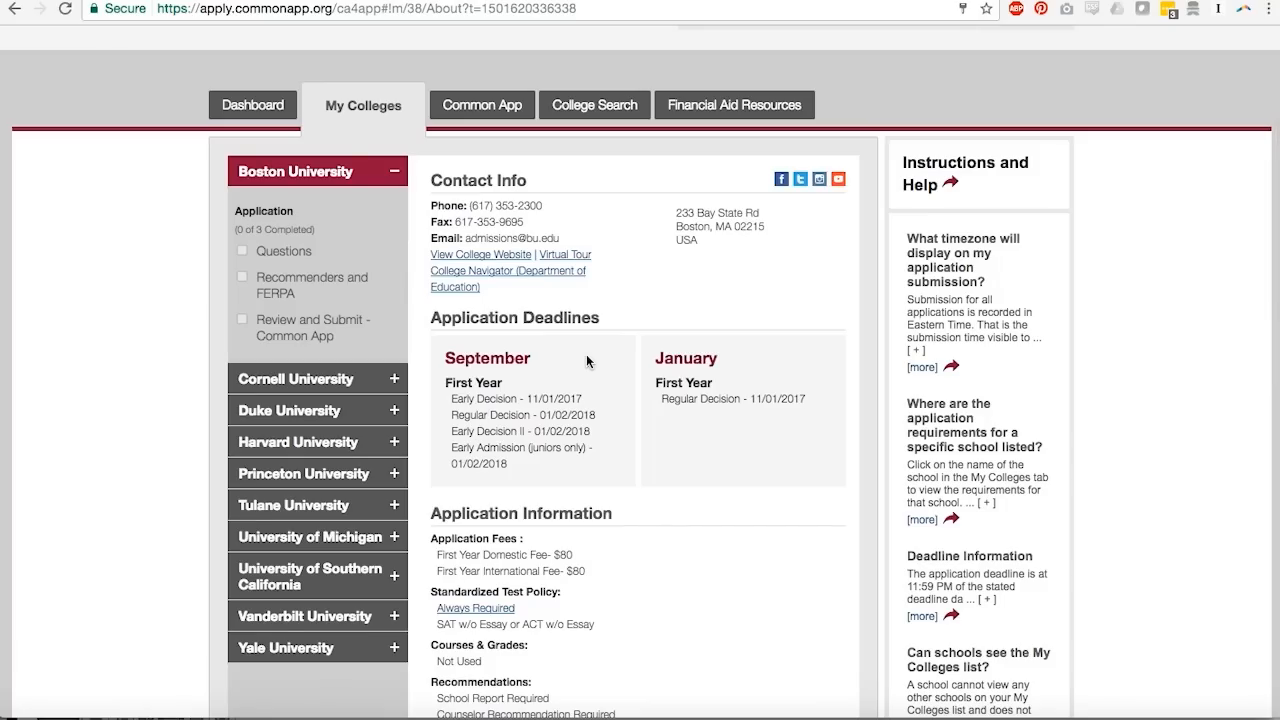
{"action": "left_click", "coordinate": [288, 251]}
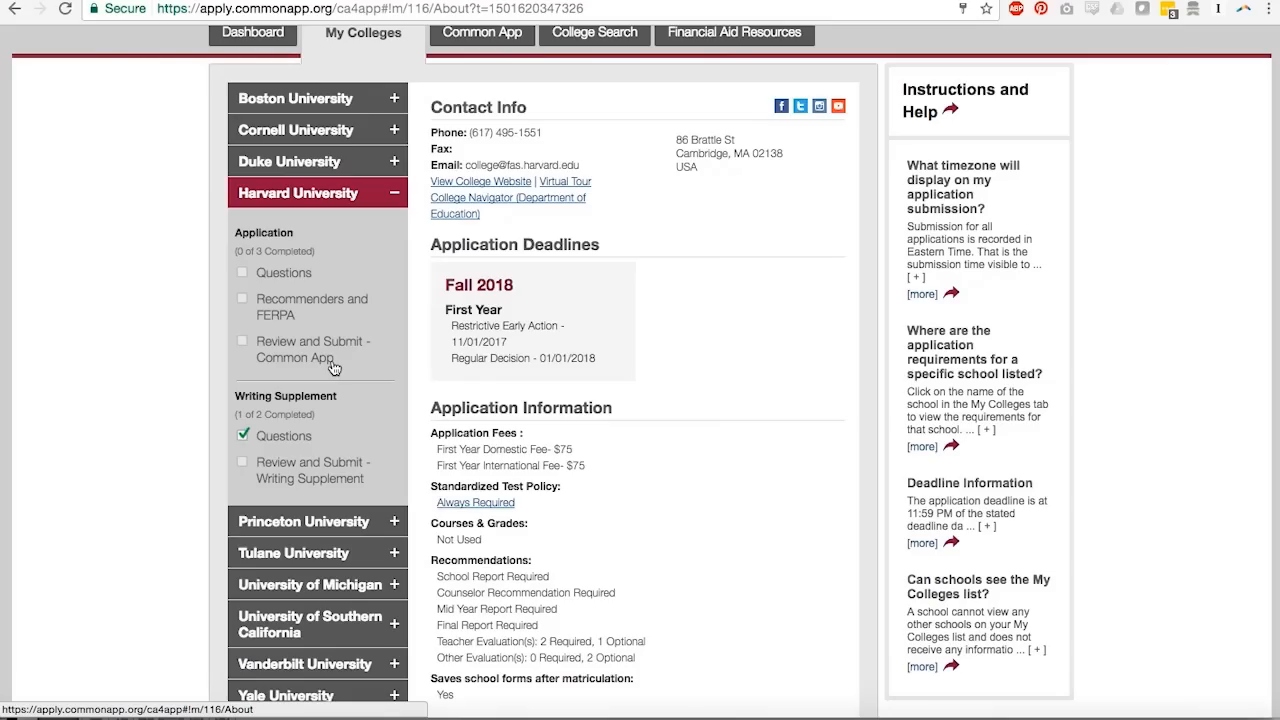
{"action": "scroll", "scroll_direction": "down", "scroll_amount": 3}
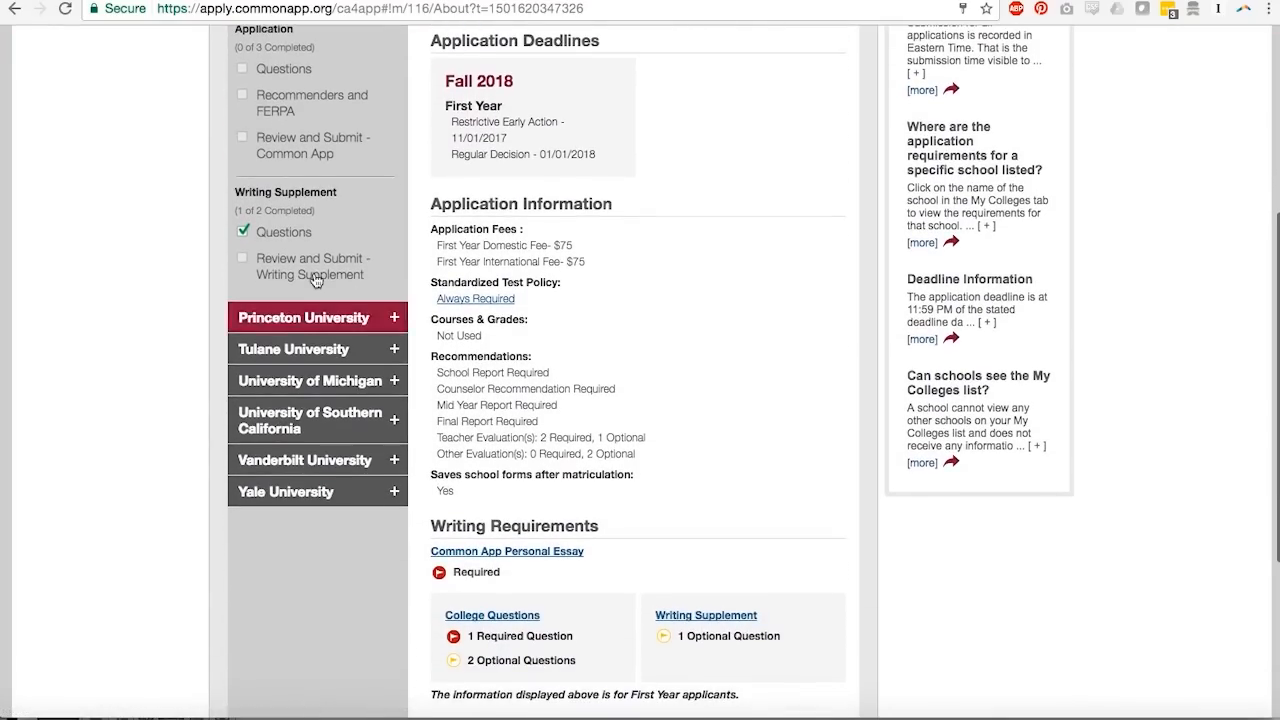
{"action": "mouse_move", "coordinate": [285, 231]}
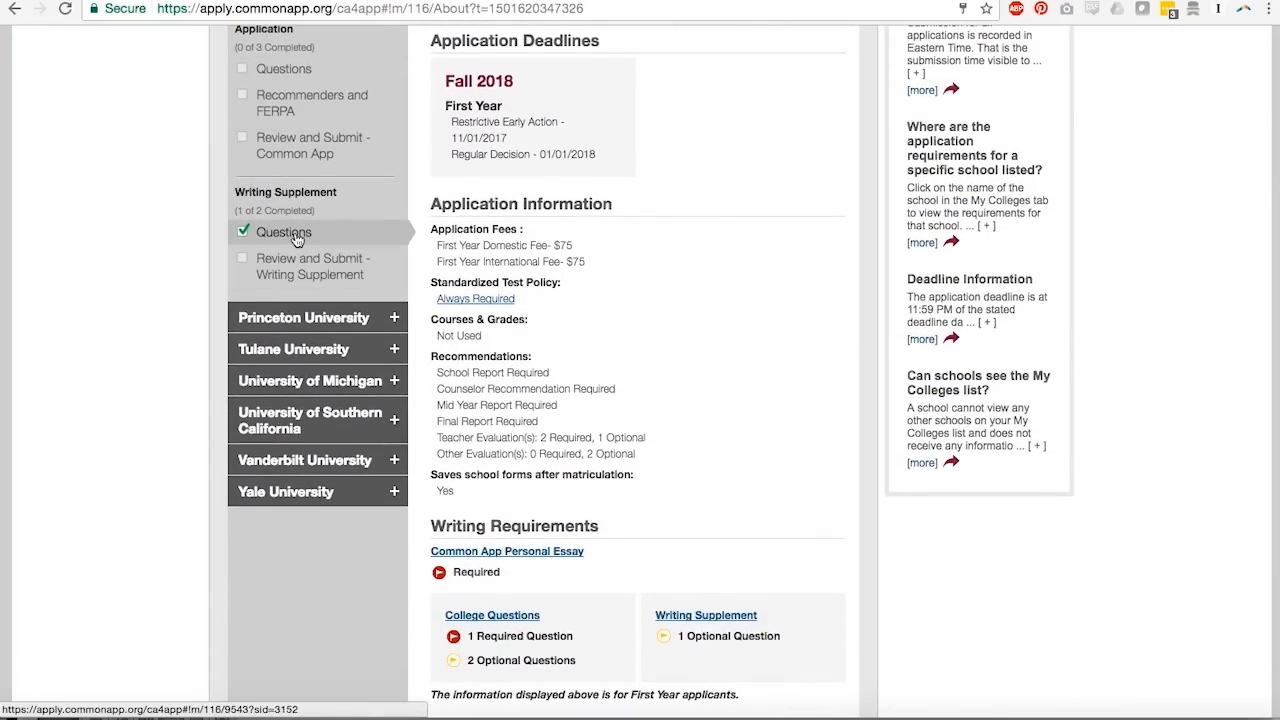
{"action": "scroll", "scroll_direction": "down", "scroll_amount": 3}
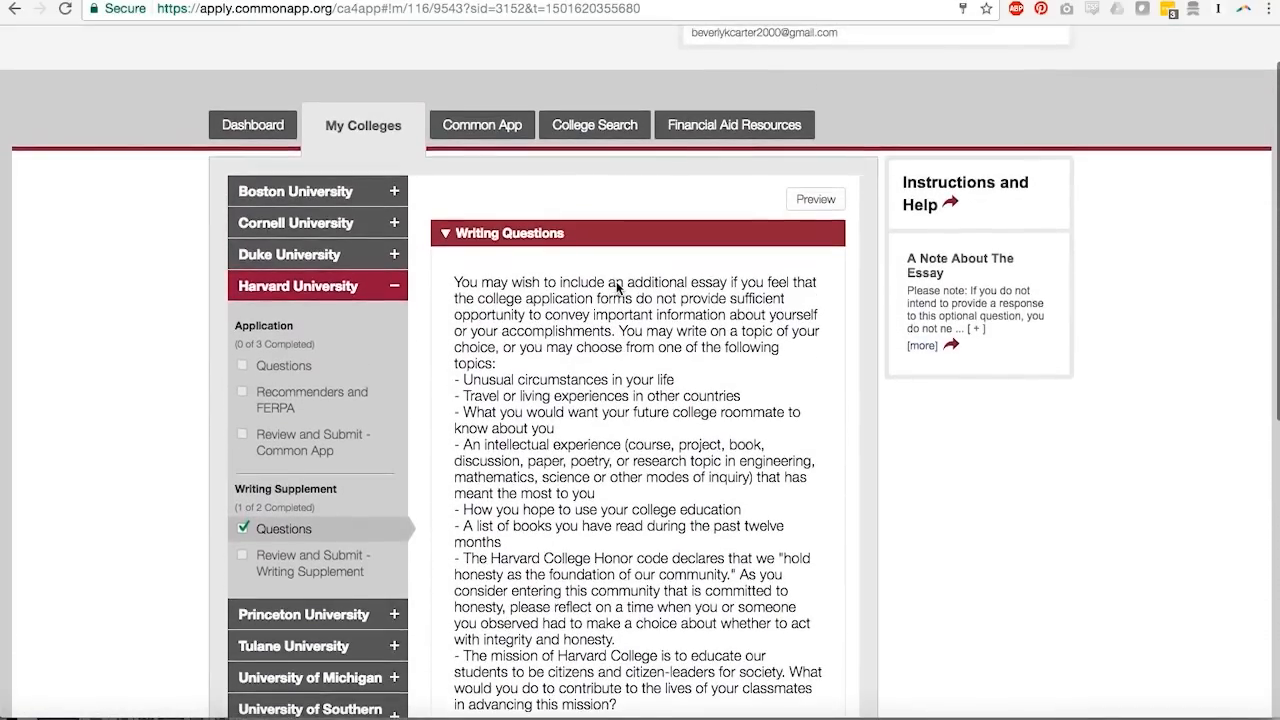
{"action": "scroll", "scroll_direction": "down", "scroll_amount": 3}
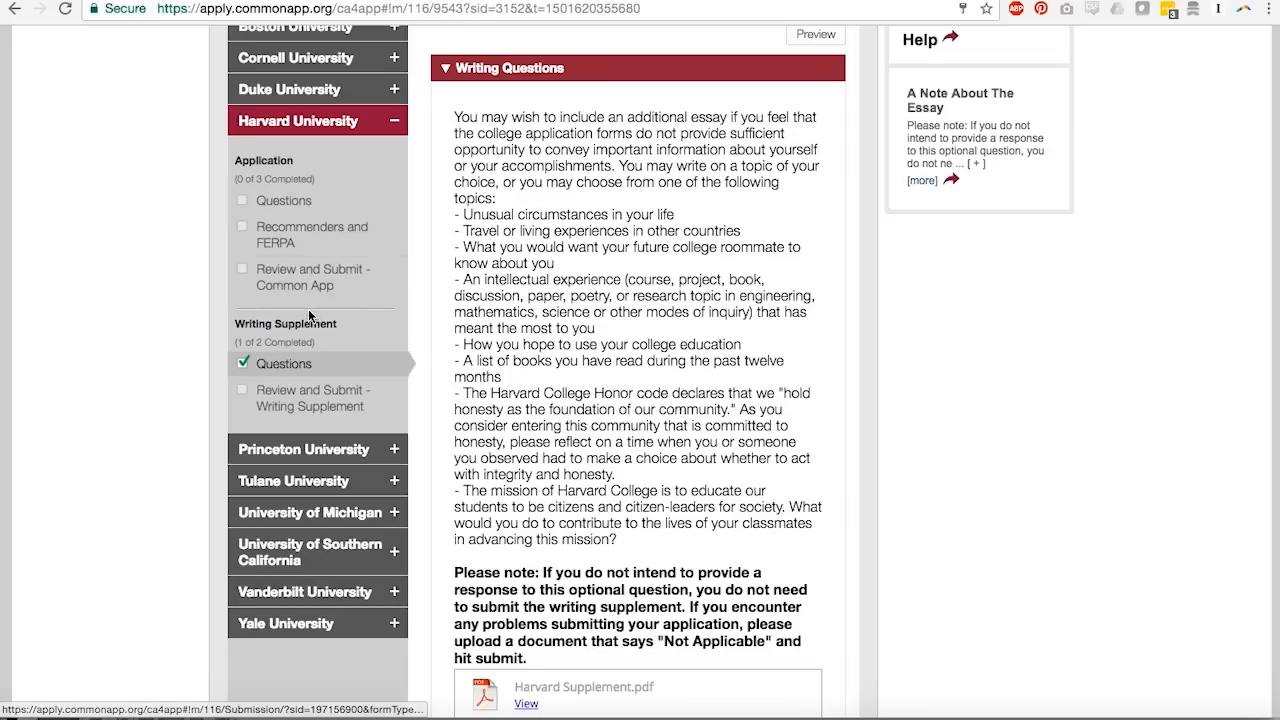
{"action": "mouse_move", "coordinate": [305, 288]}
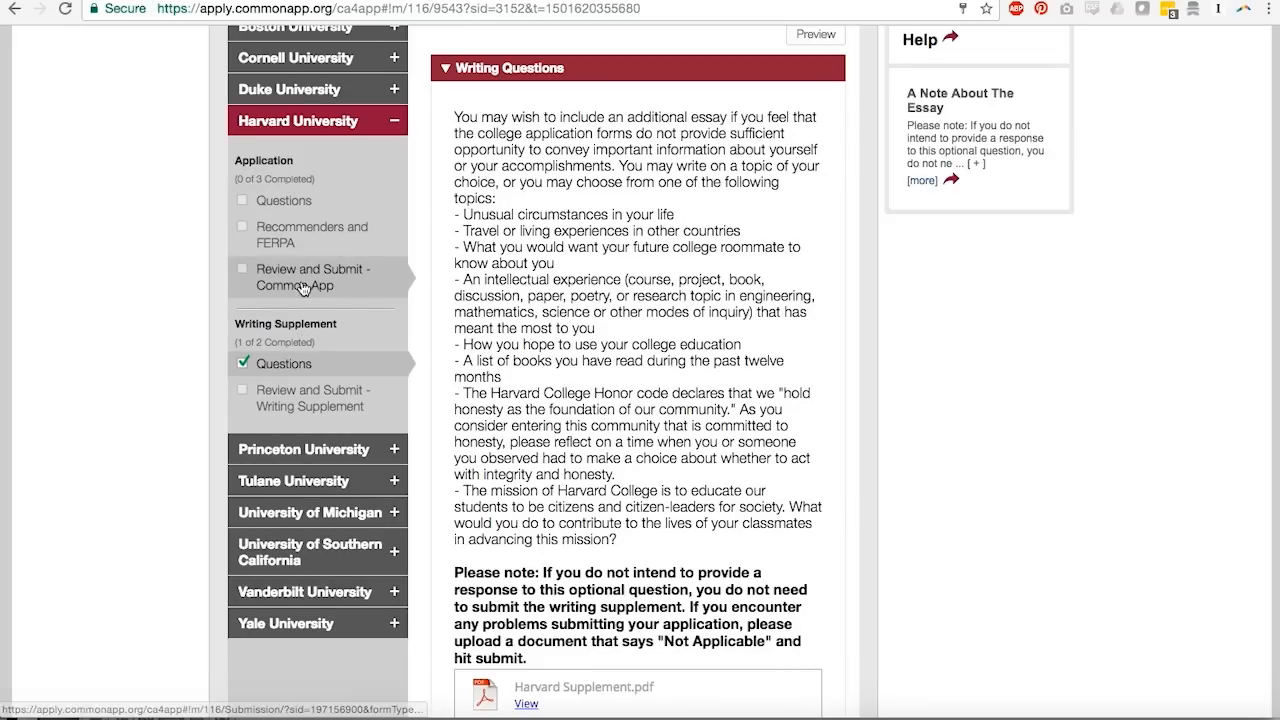
{"action": "mouse_move", "coordinate": [303, 290]}
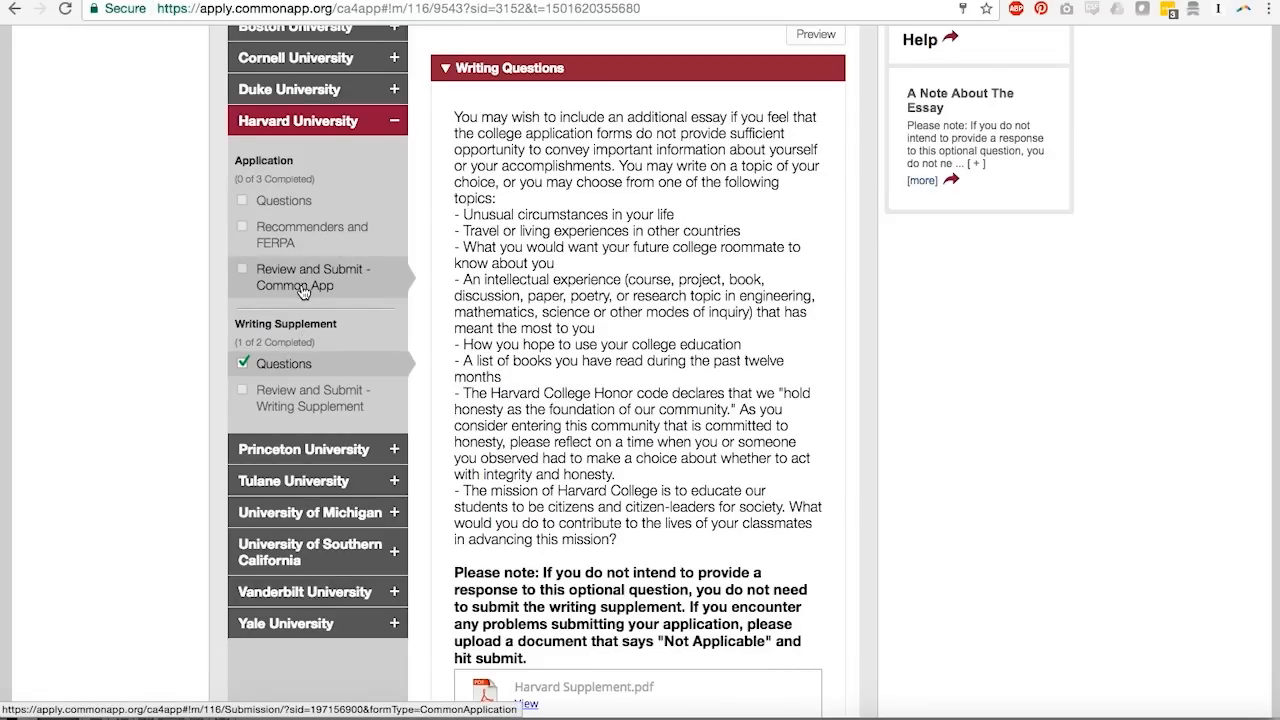
Step: Scroll through Vanderbilt's questions to the Activities essay prompt and resume upload
{"action": "scroll", "scroll_direction": "down", "scroll_amount": 3}
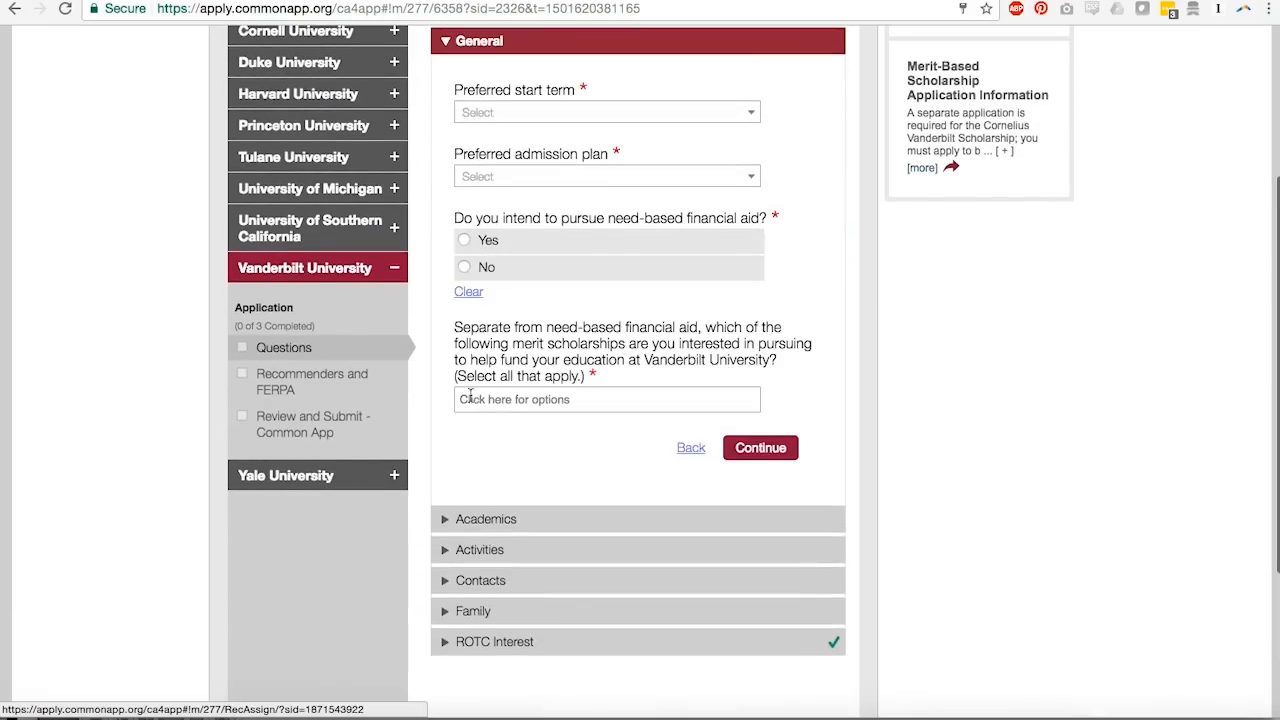
{"action": "scroll", "scroll_direction": "down", "scroll_amount": 3}
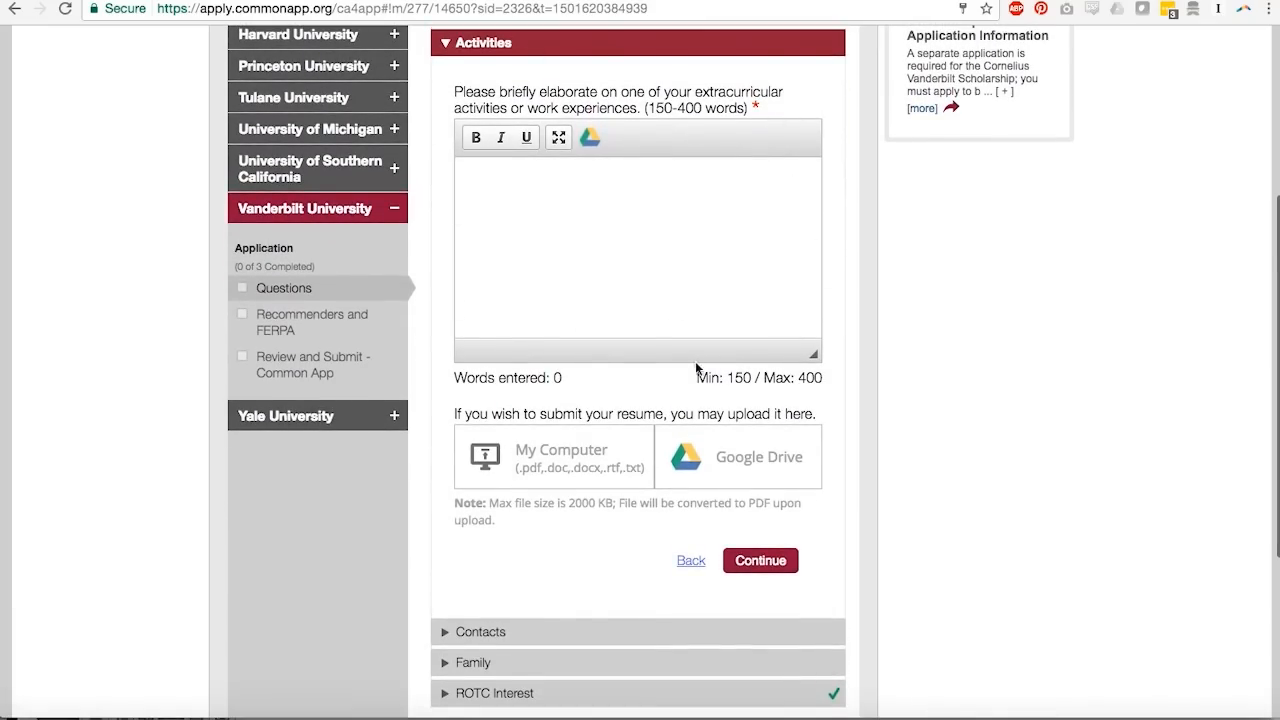
{"action": "mouse_move", "coordinate": [667, 347]}
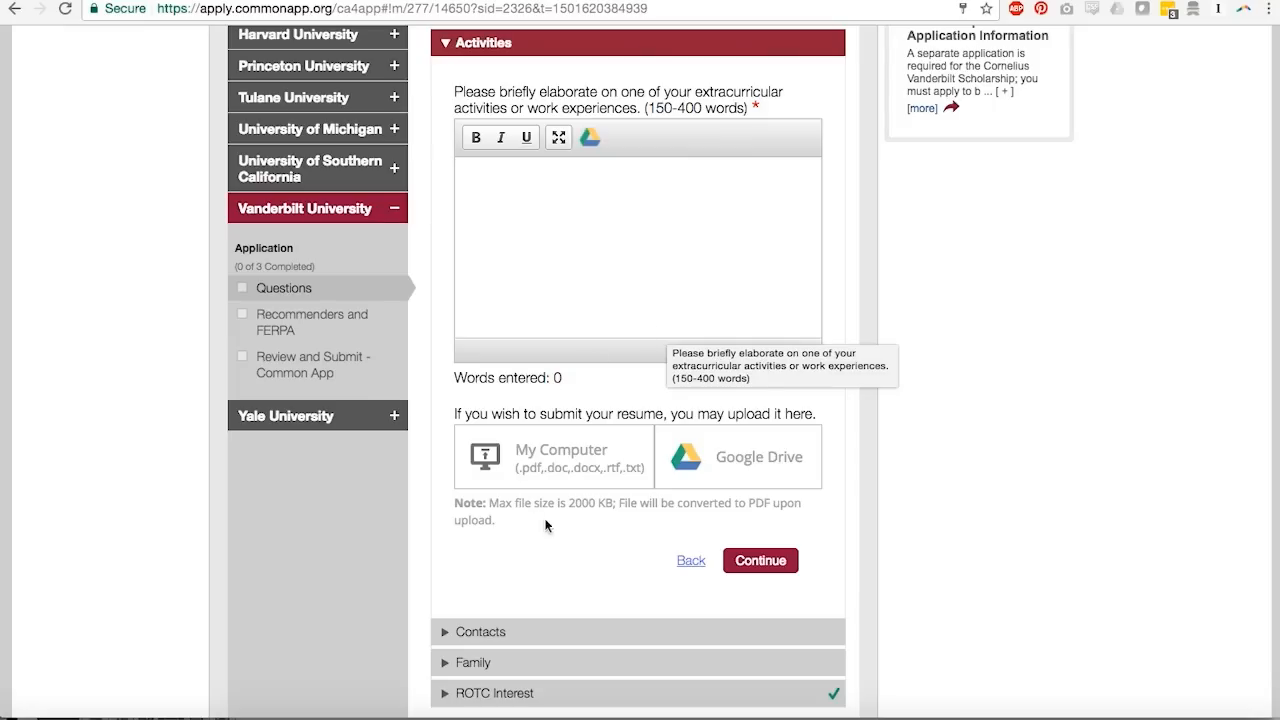
{"action": "mouse_move", "coordinate": [463, 443]}
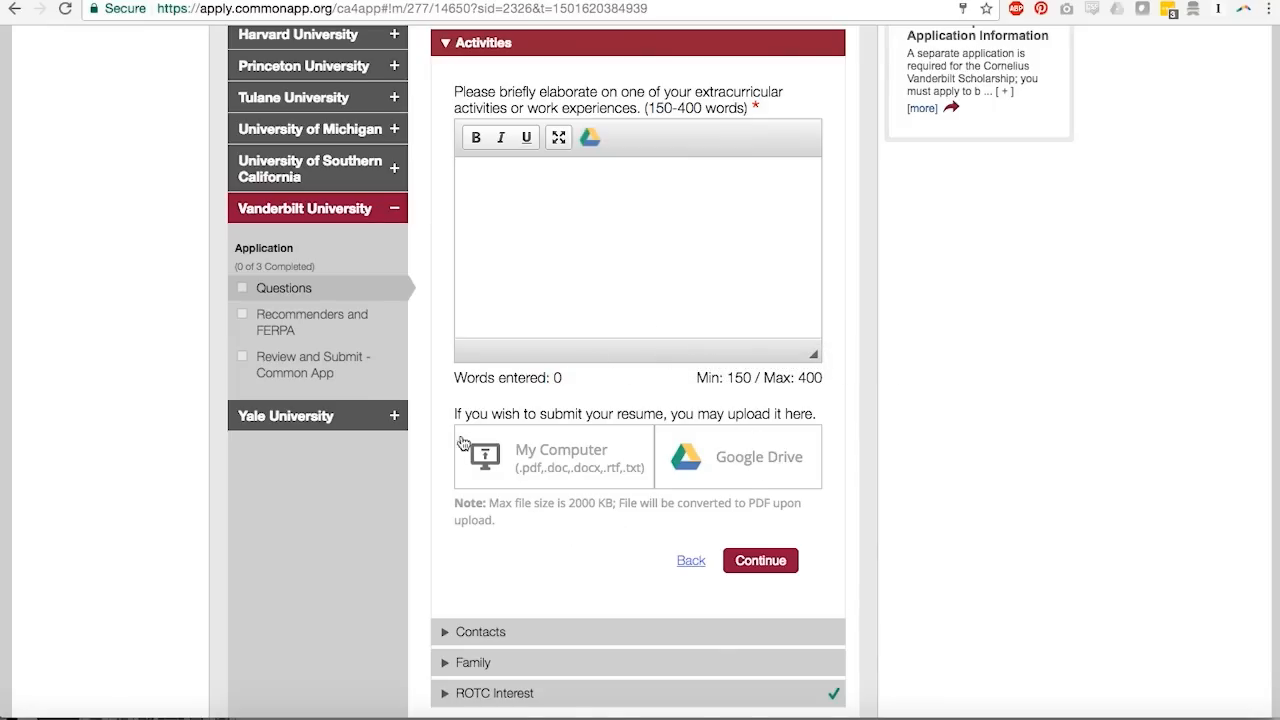
{"action": "mouse_move", "coordinate": [669, 527]}
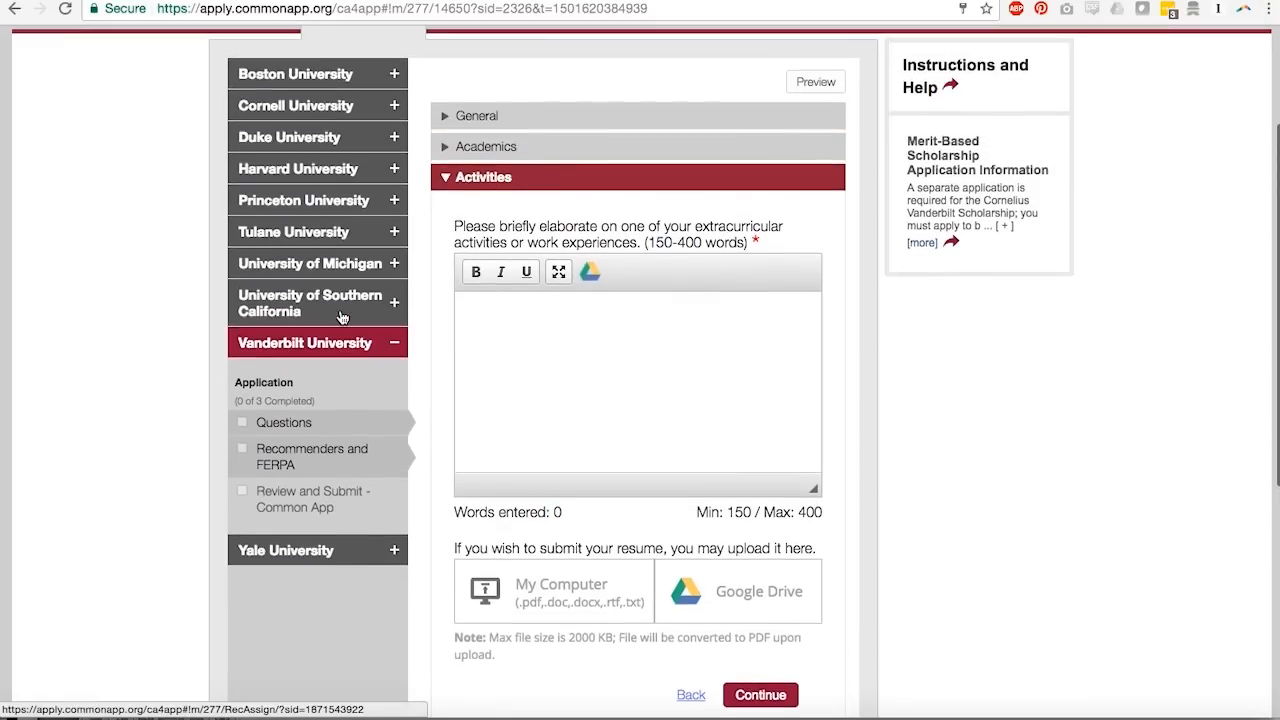
{"action": "scroll", "scroll_direction": "down", "scroll_amount": 3}
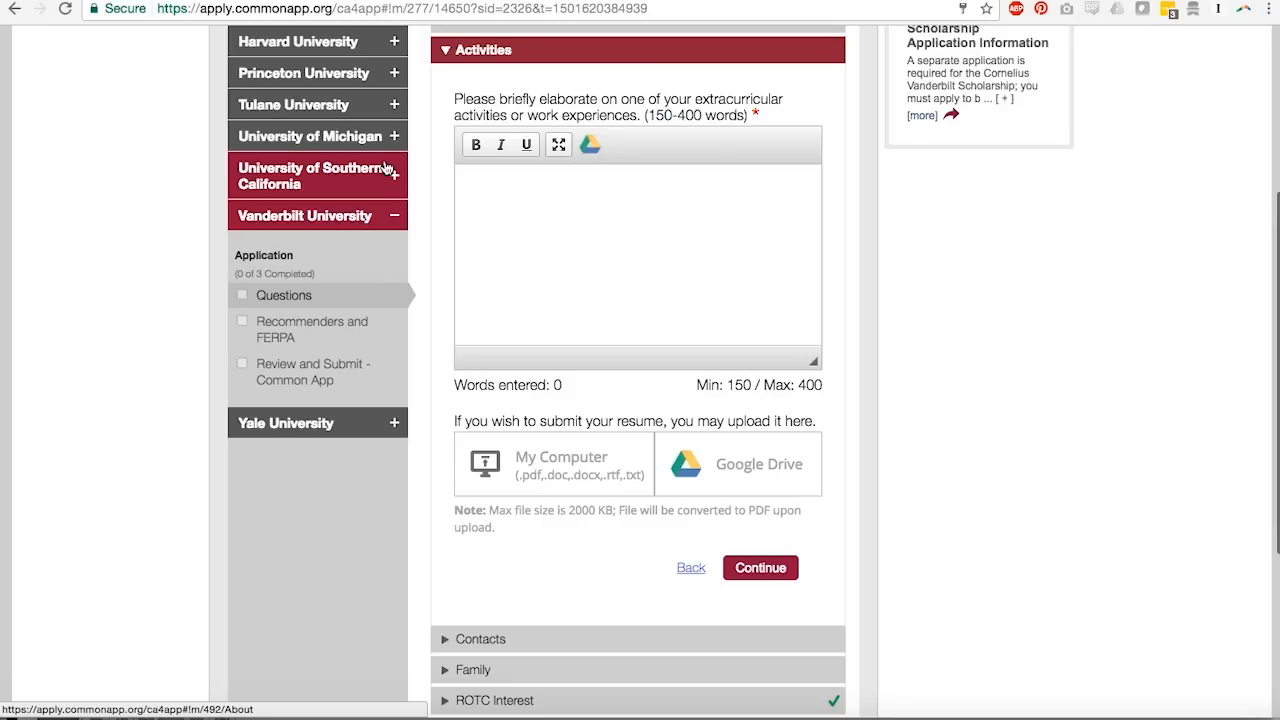
{"action": "mouse_move", "coordinate": [387, 167]}
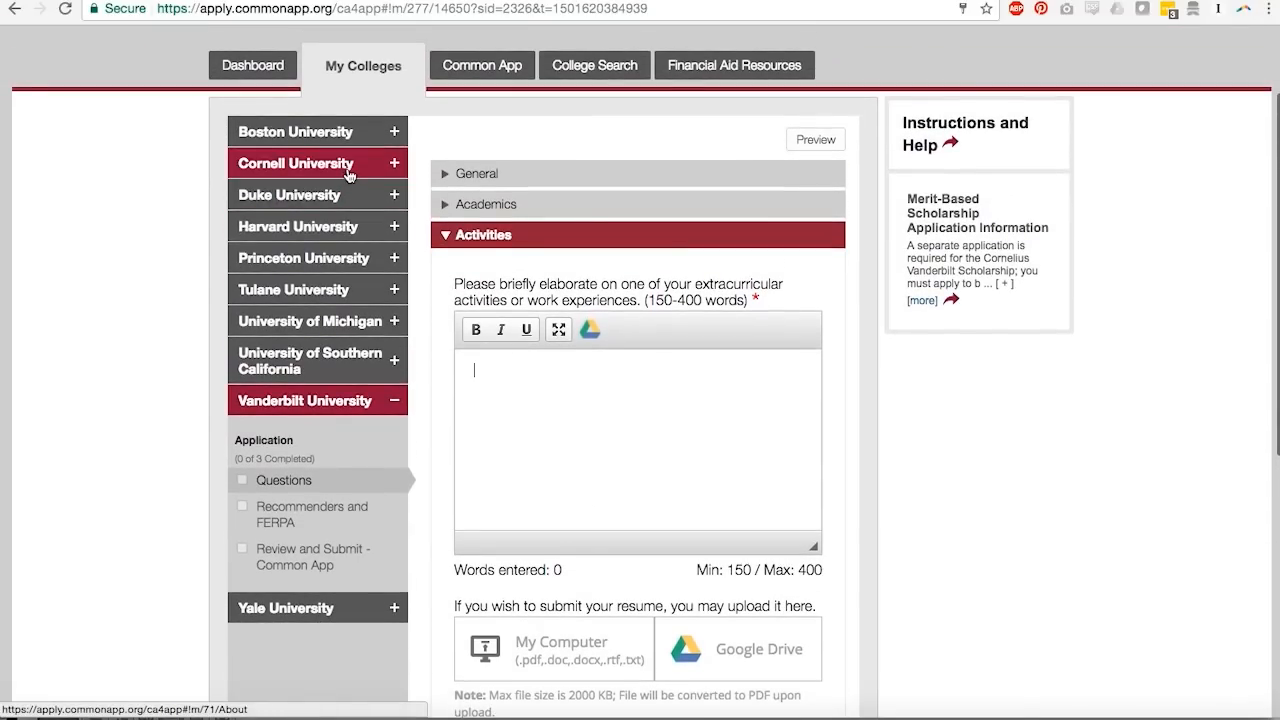
Step: Move from Cornell's overview through its questions to the Writing Supplement questions page
{"action": "left_click", "coordinate": [294, 163]}
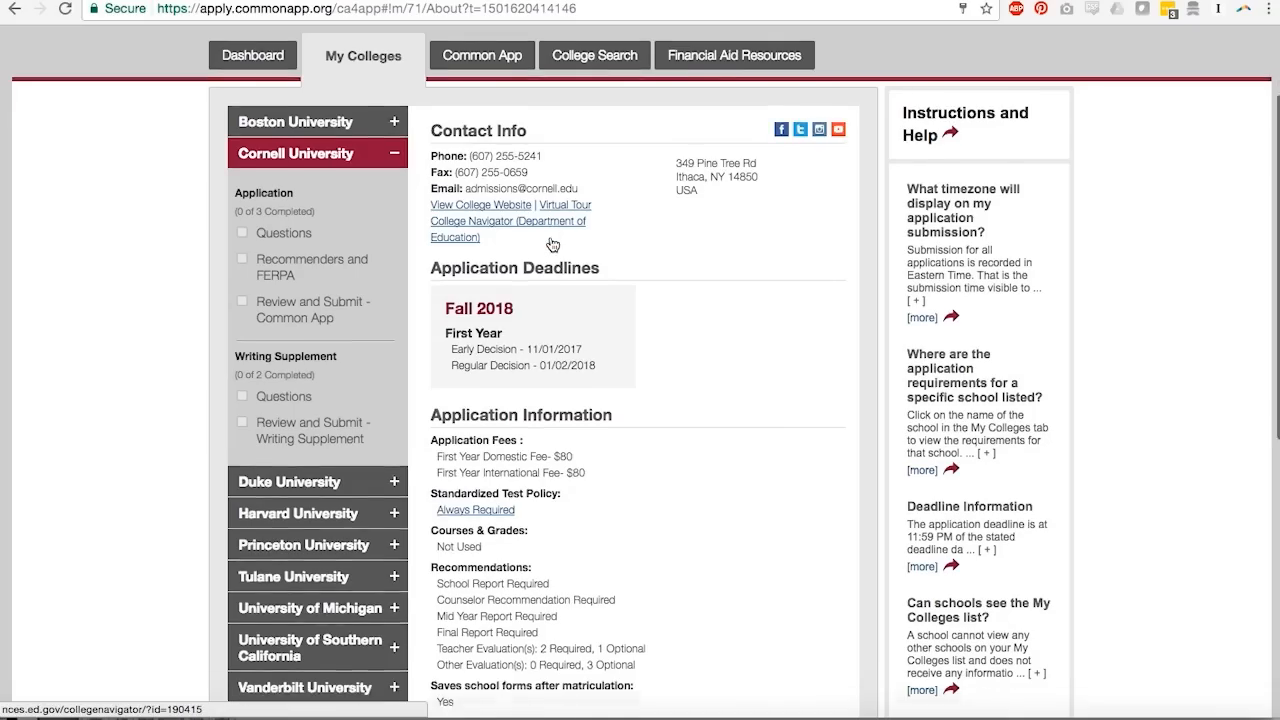
{"action": "scroll", "scroll_direction": "down", "scroll_amount": 3}
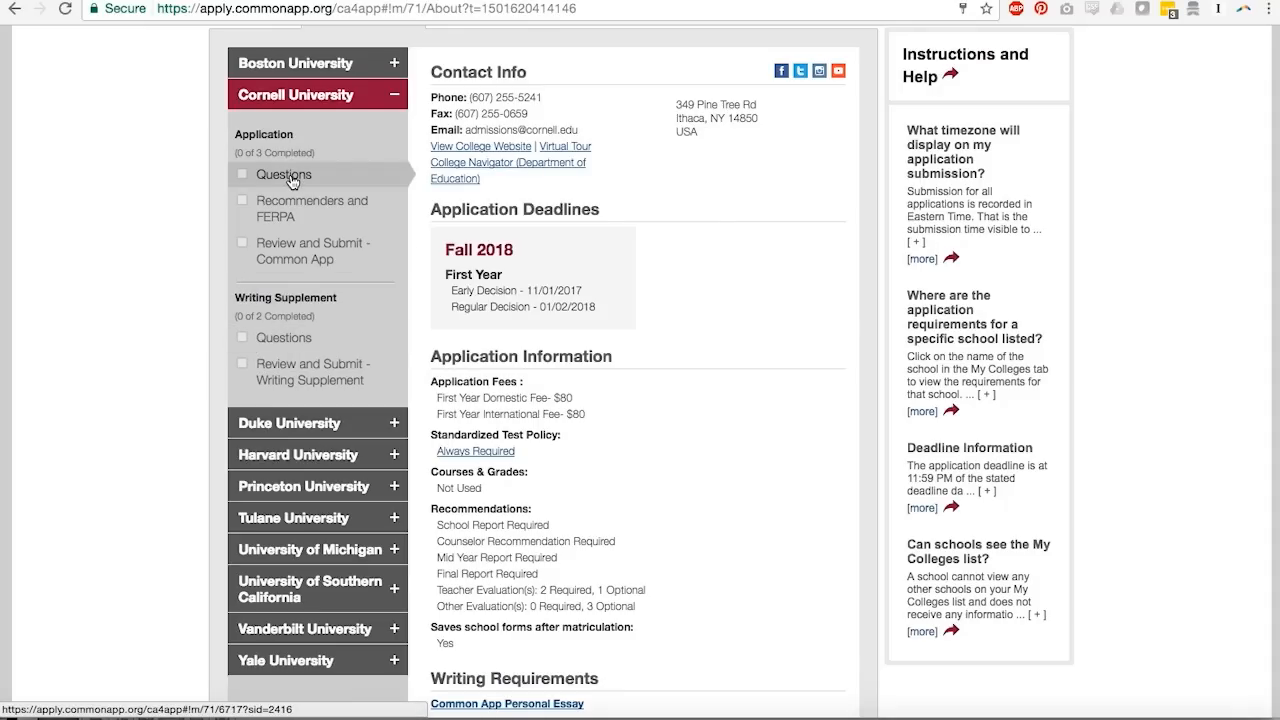
{"action": "left_click", "coordinate": [283, 174]}
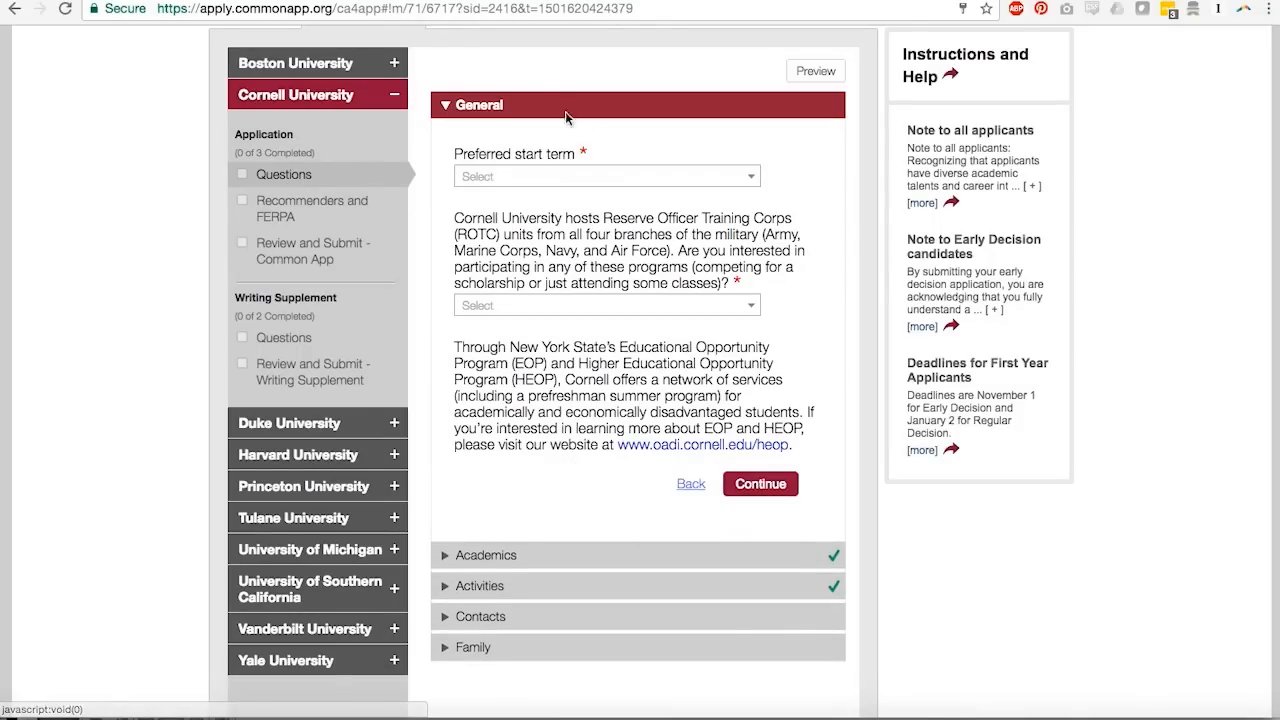
{"action": "mouse_move", "coordinate": [588, 562]}
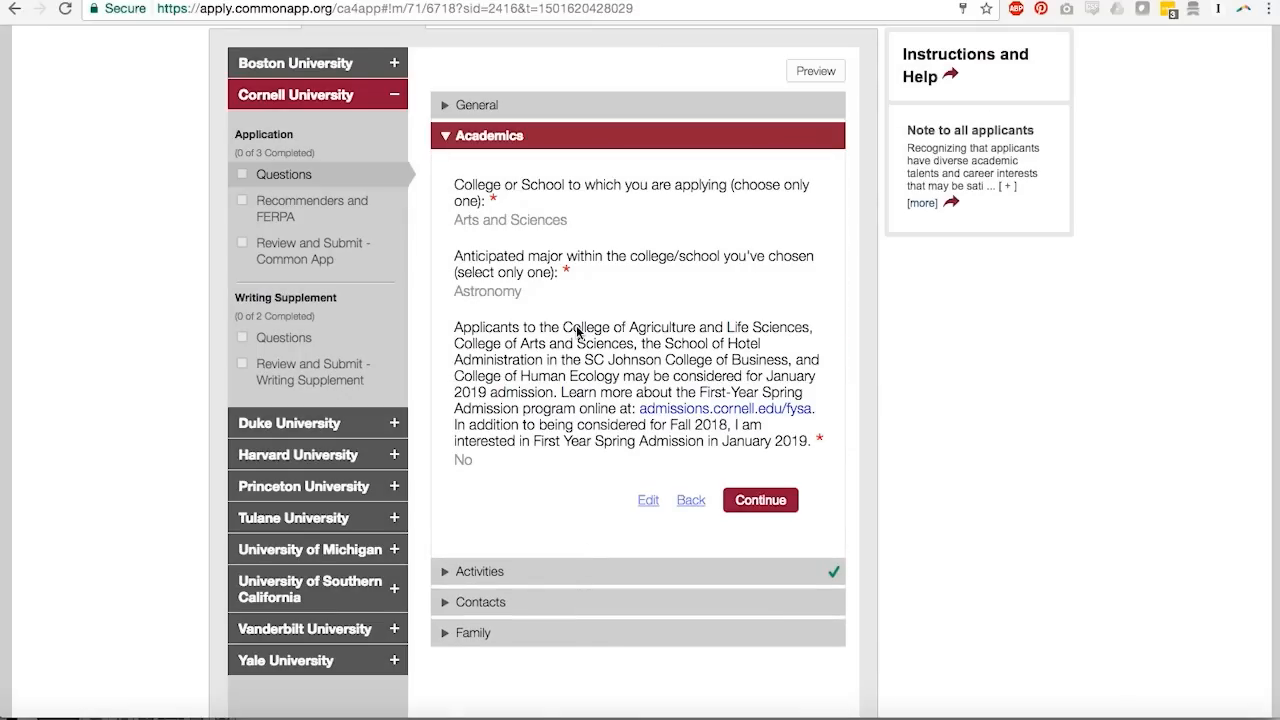
{"action": "scroll", "scroll_direction": "down", "scroll_amount": 3}
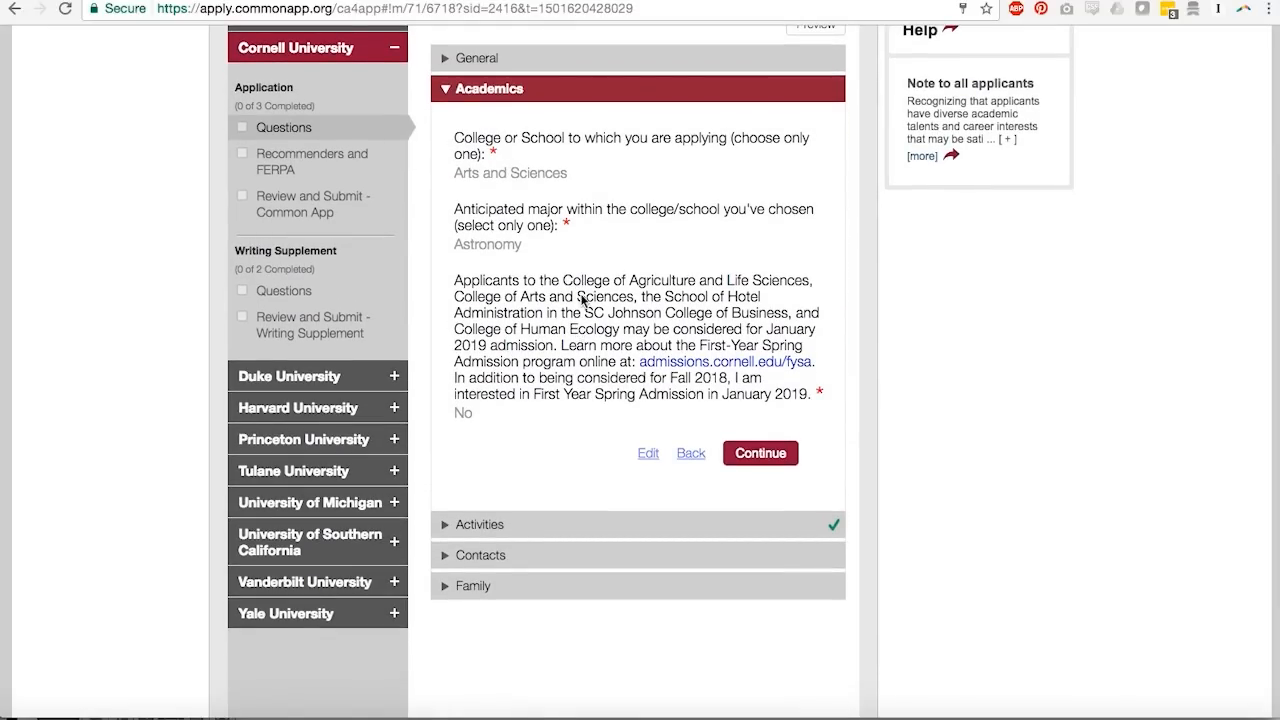
{"action": "mouse_move", "coordinate": [603, 196]}
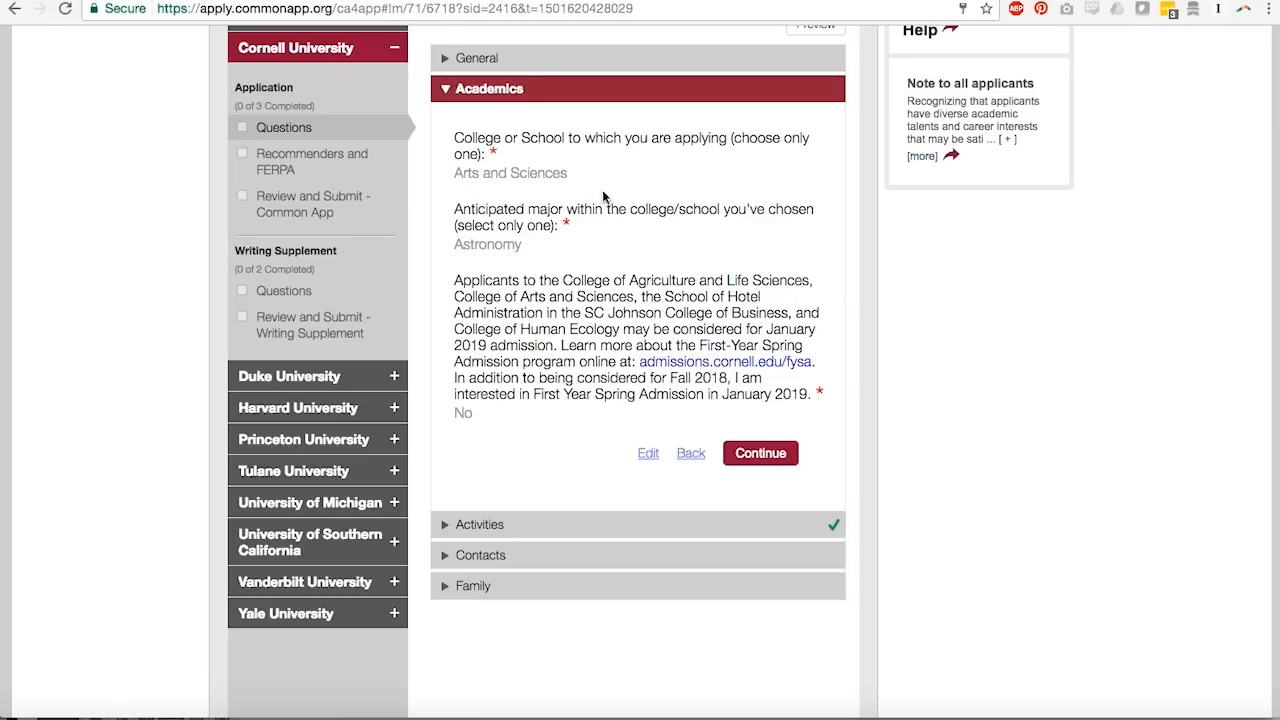
{"action": "mouse_move", "coordinate": [538, 167]}
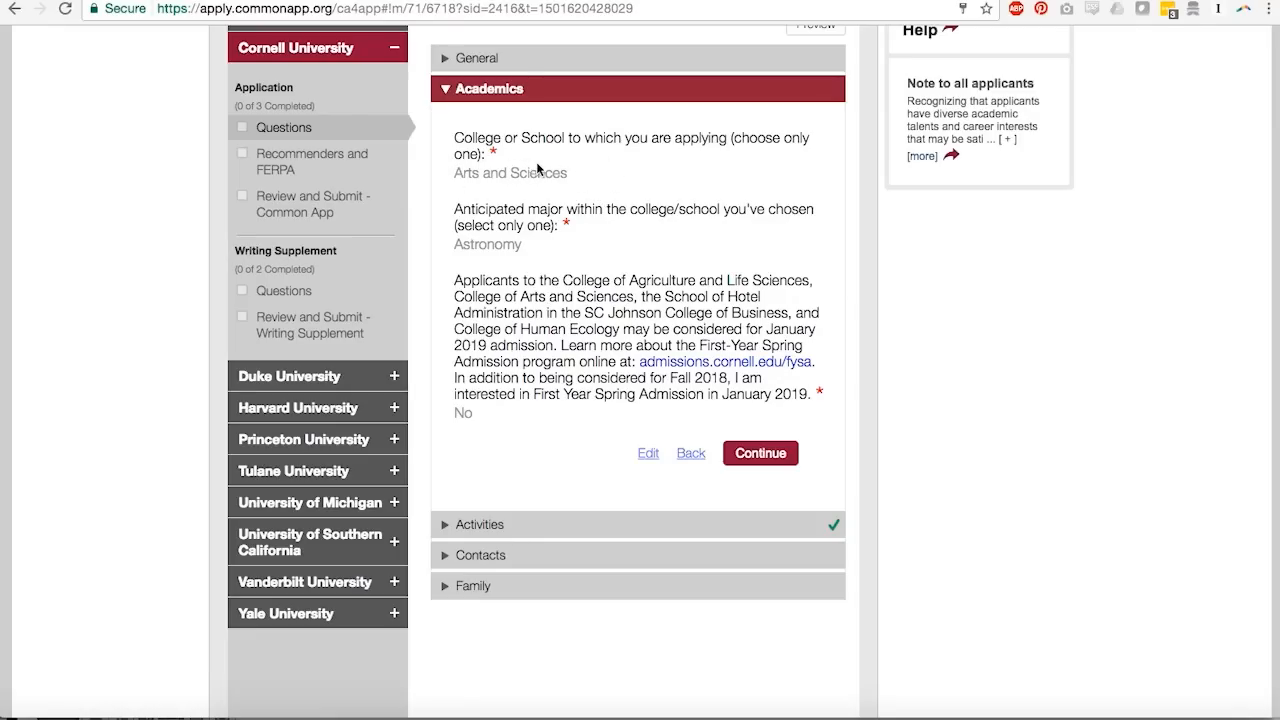
{"action": "mouse_move", "coordinate": [556, 246]}
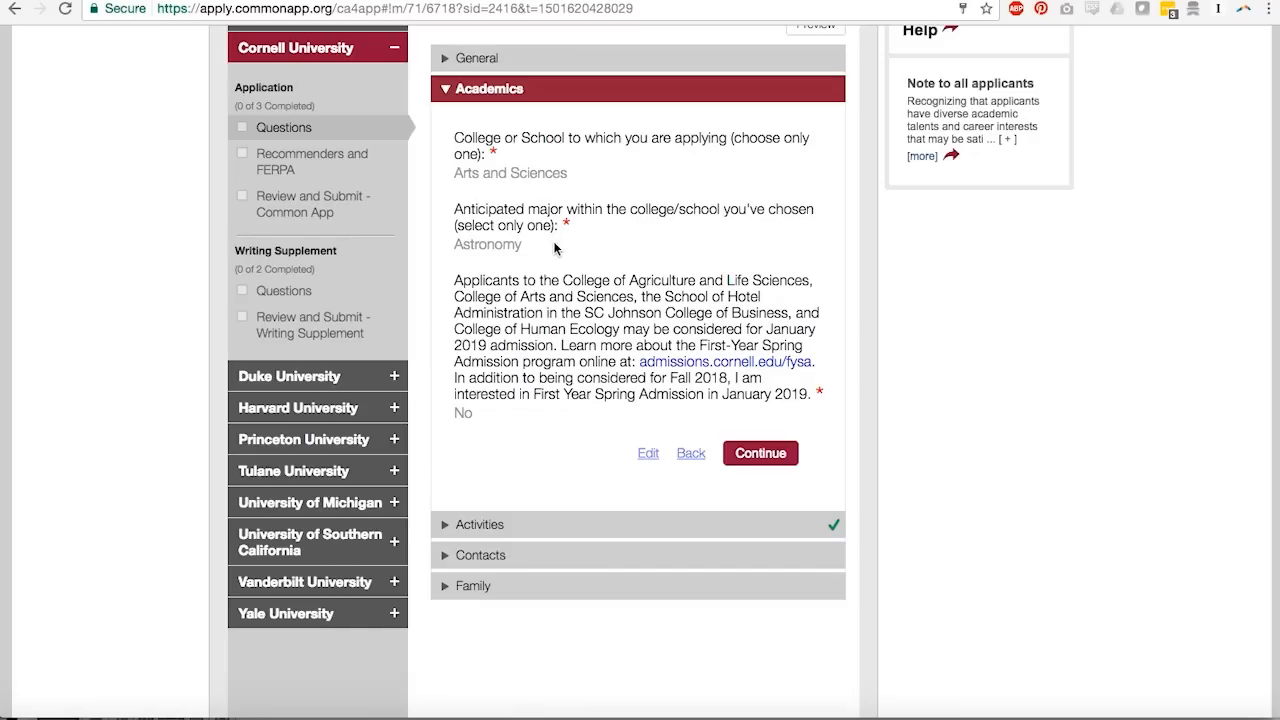
{"action": "mouse_move", "coordinate": [724, 235]}
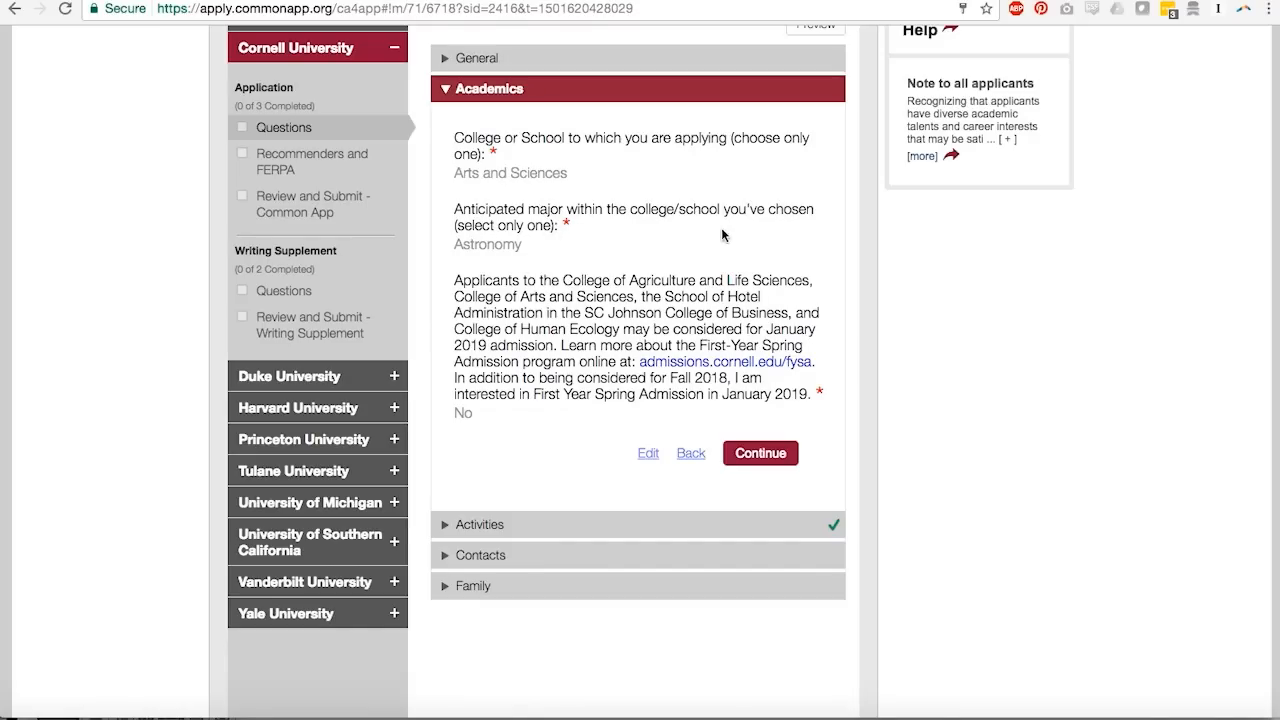
{"action": "mouse_move", "coordinate": [452, 238]}
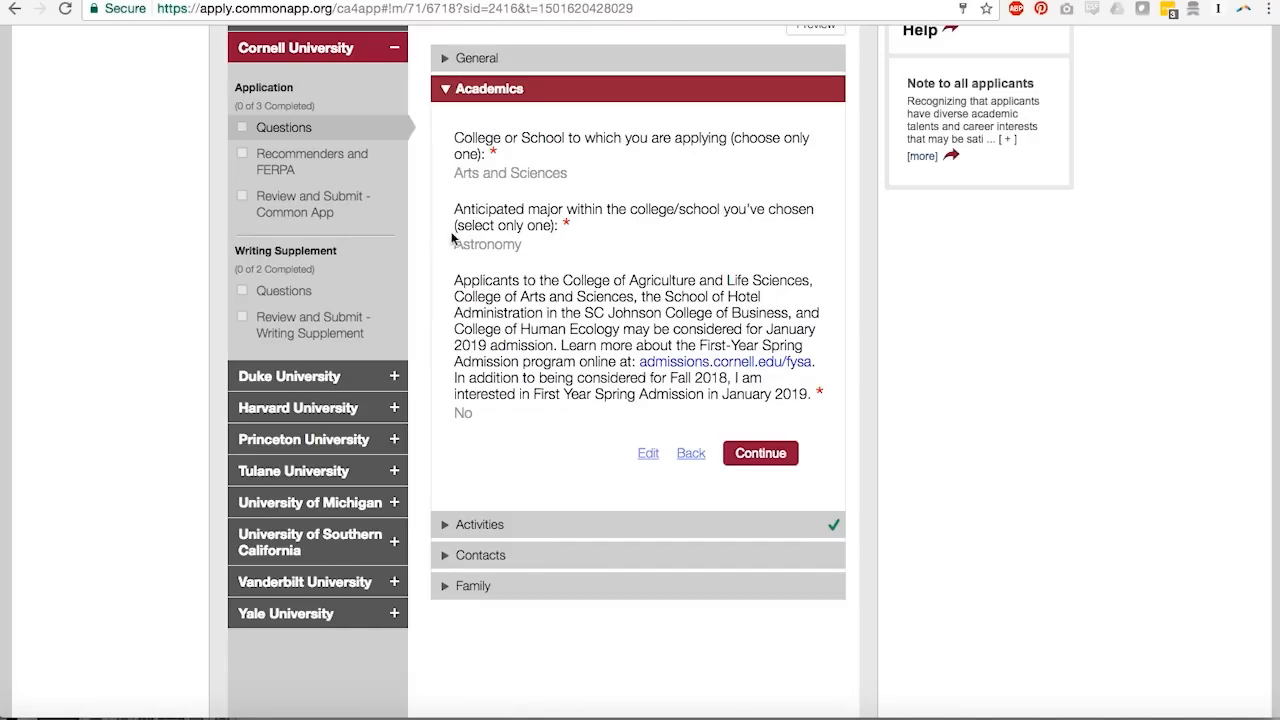
{"action": "scroll", "scroll_direction": "down", "scroll_amount": 3}
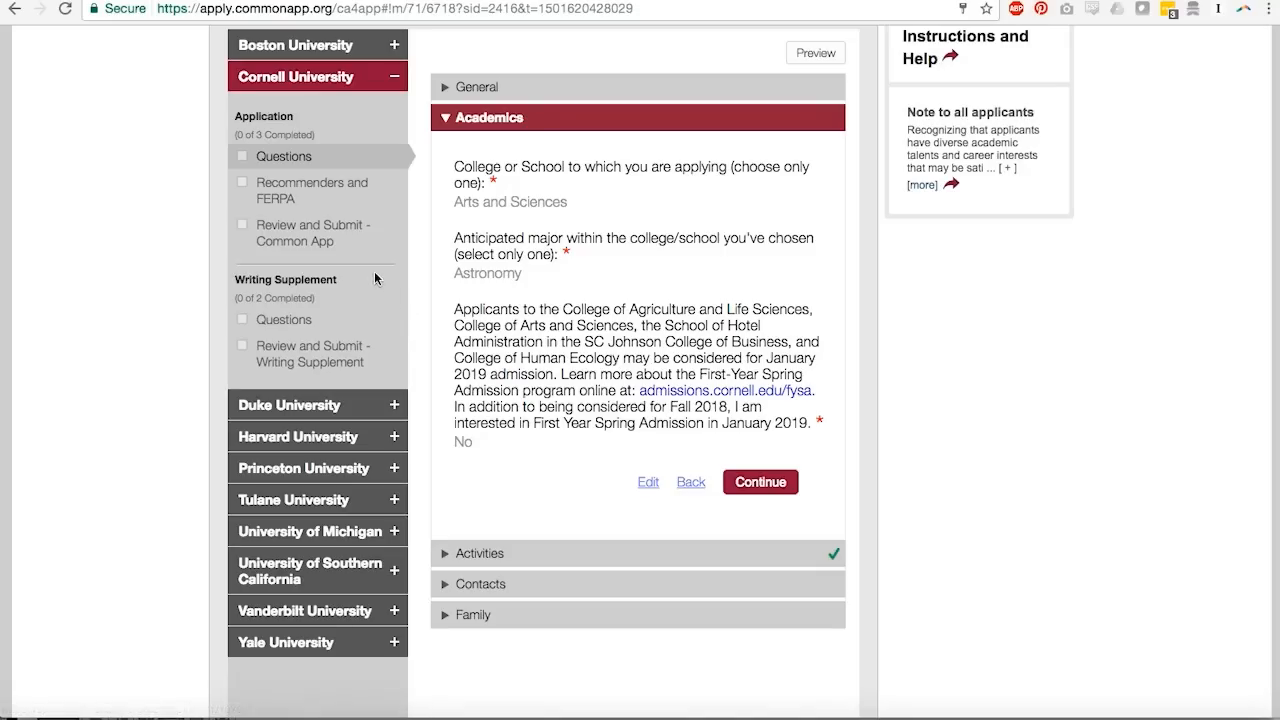
{"action": "mouse_move", "coordinate": [366, 271]}
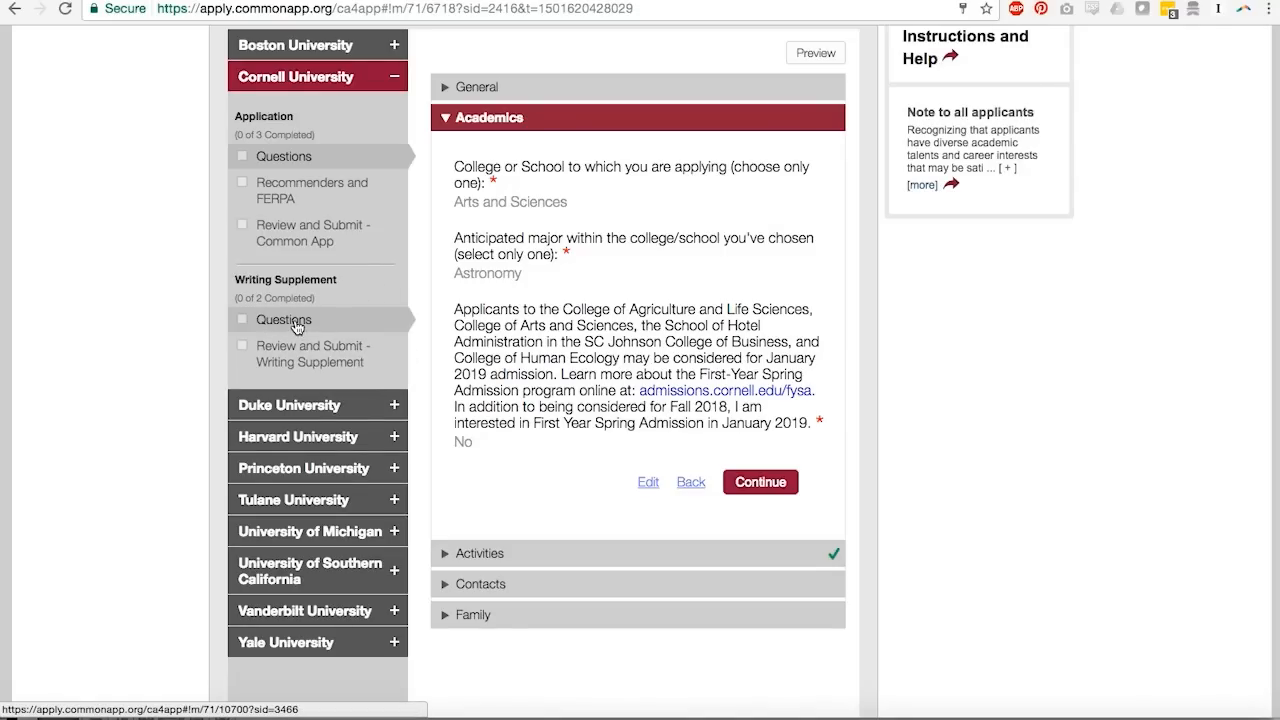
{"action": "left_click", "coordinate": [283, 319]}
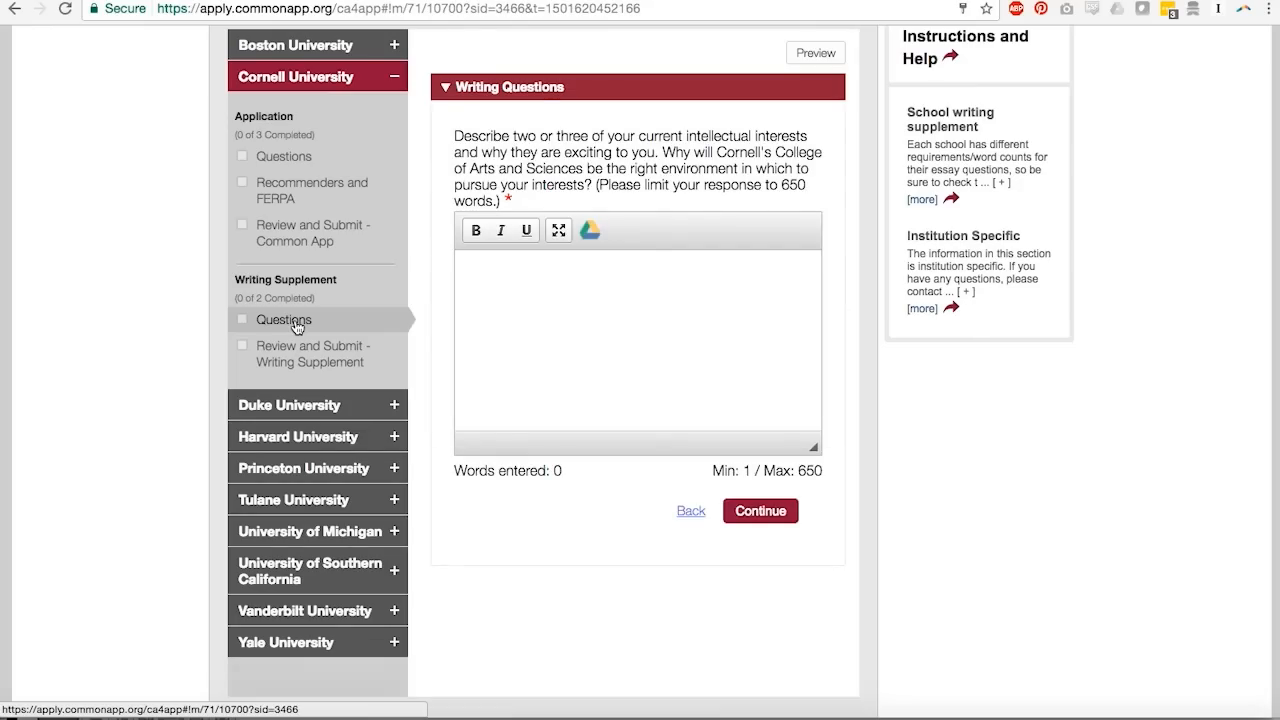
Step: Click into Cornell's essay box, then return to Cornell's About page
{"action": "left_click", "coordinate": [567, 354]}
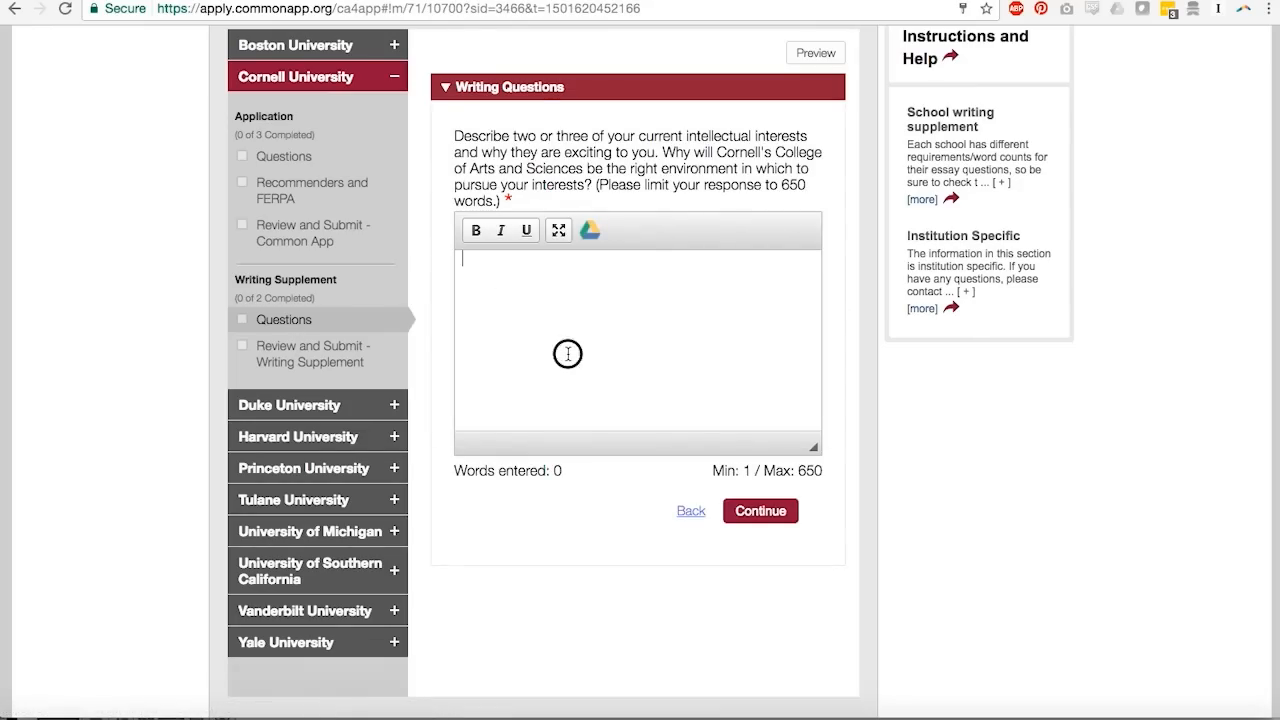
{"action": "left_click", "coordinate": [760, 511]}
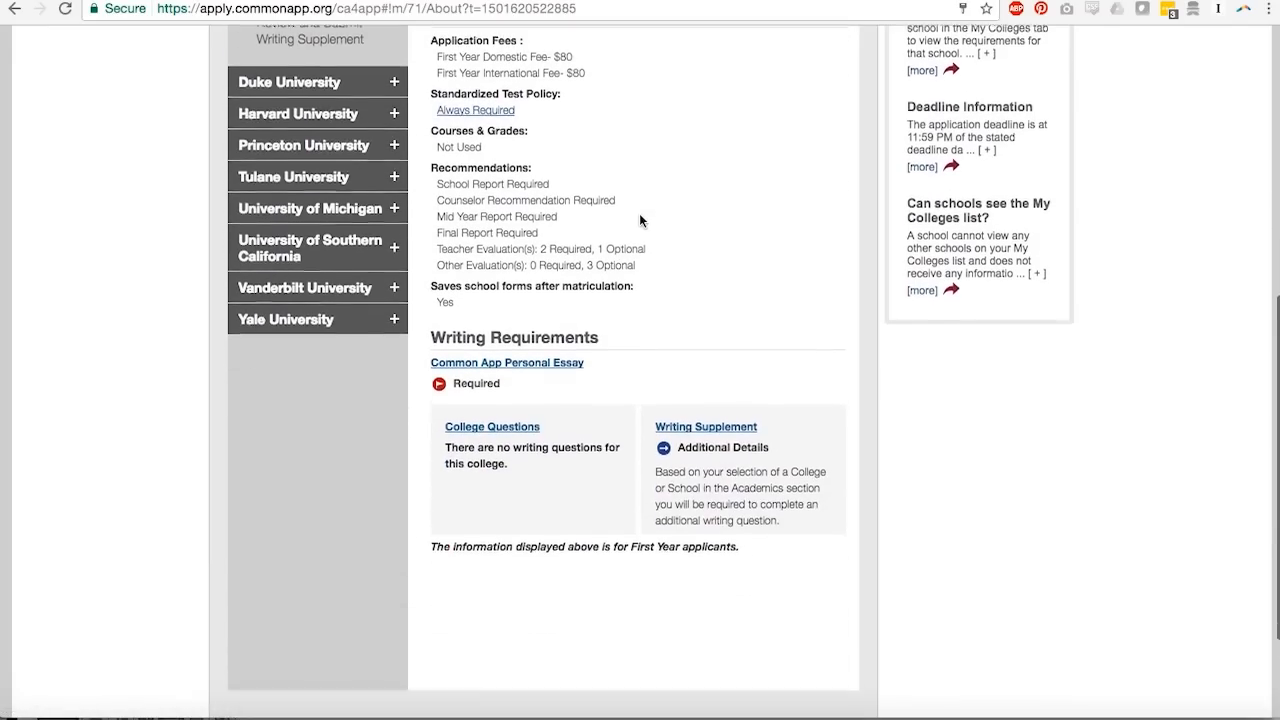
{"action": "scroll", "scroll_direction": "down", "scroll_amount": 3}
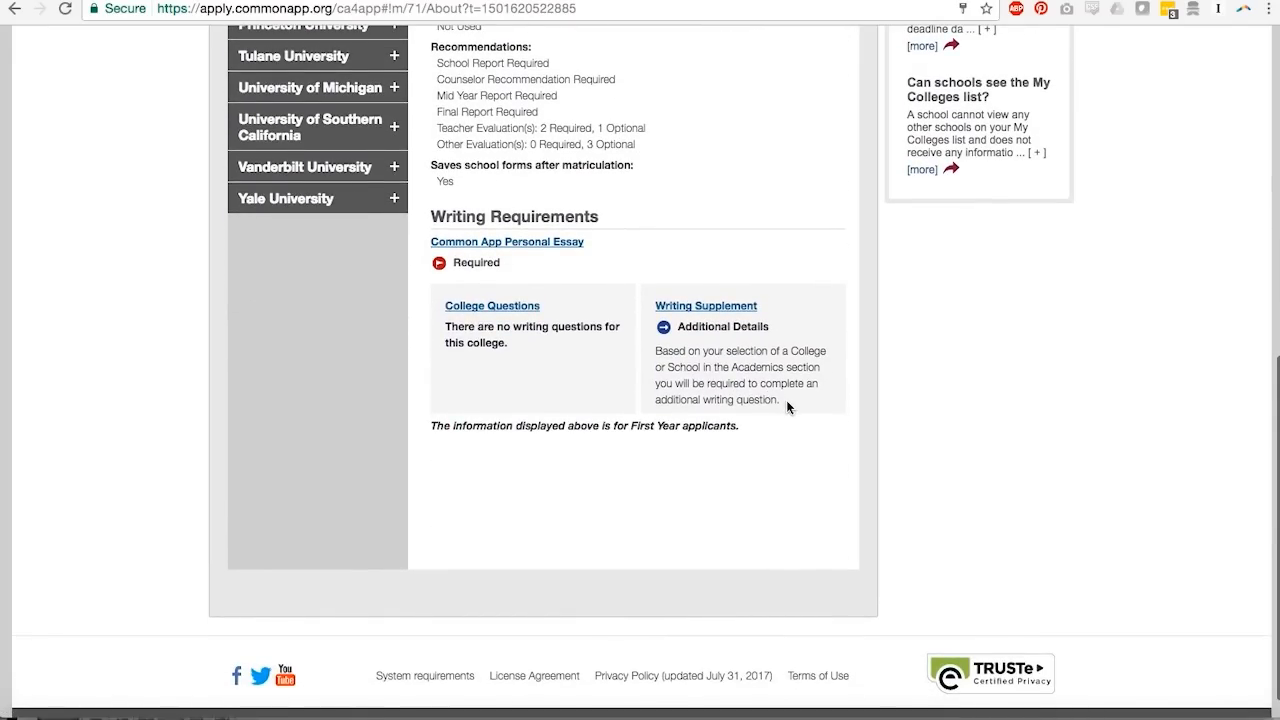
{"action": "left_click_drag", "start_coordinate": [651, 303], "coordinate": [789, 400]}
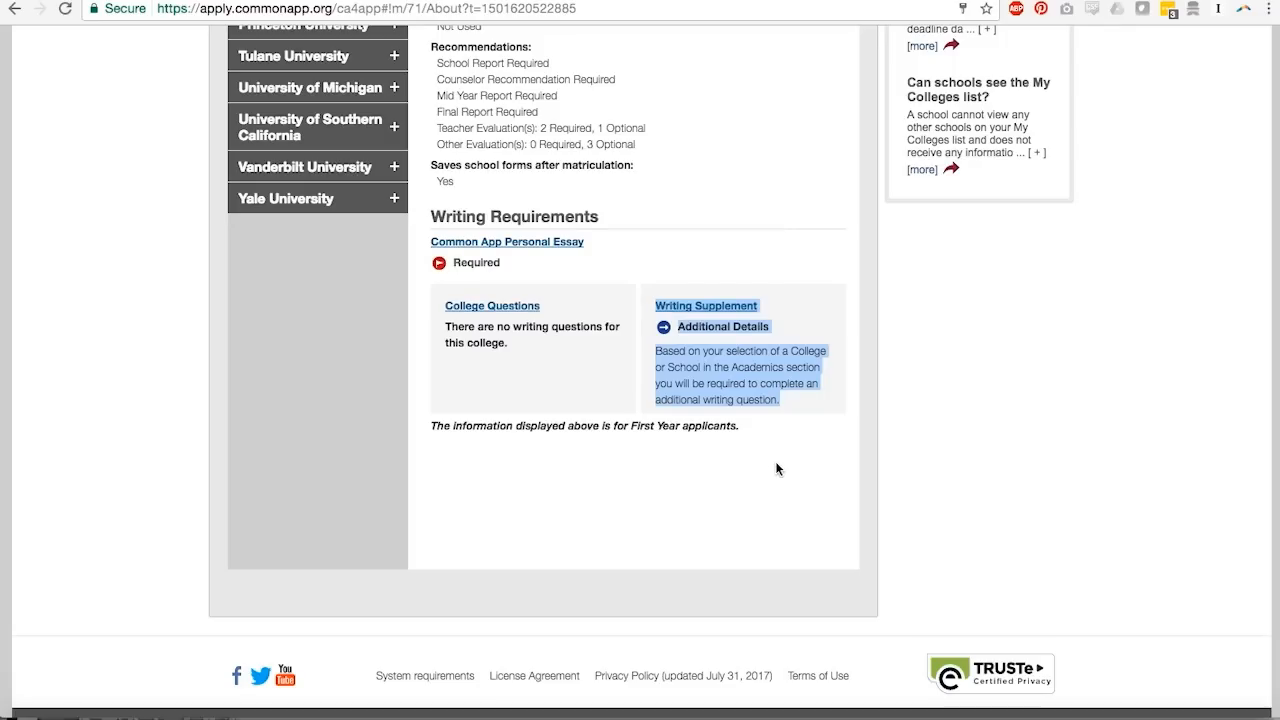
{"action": "mouse_move", "coordinate": [797, 411]}
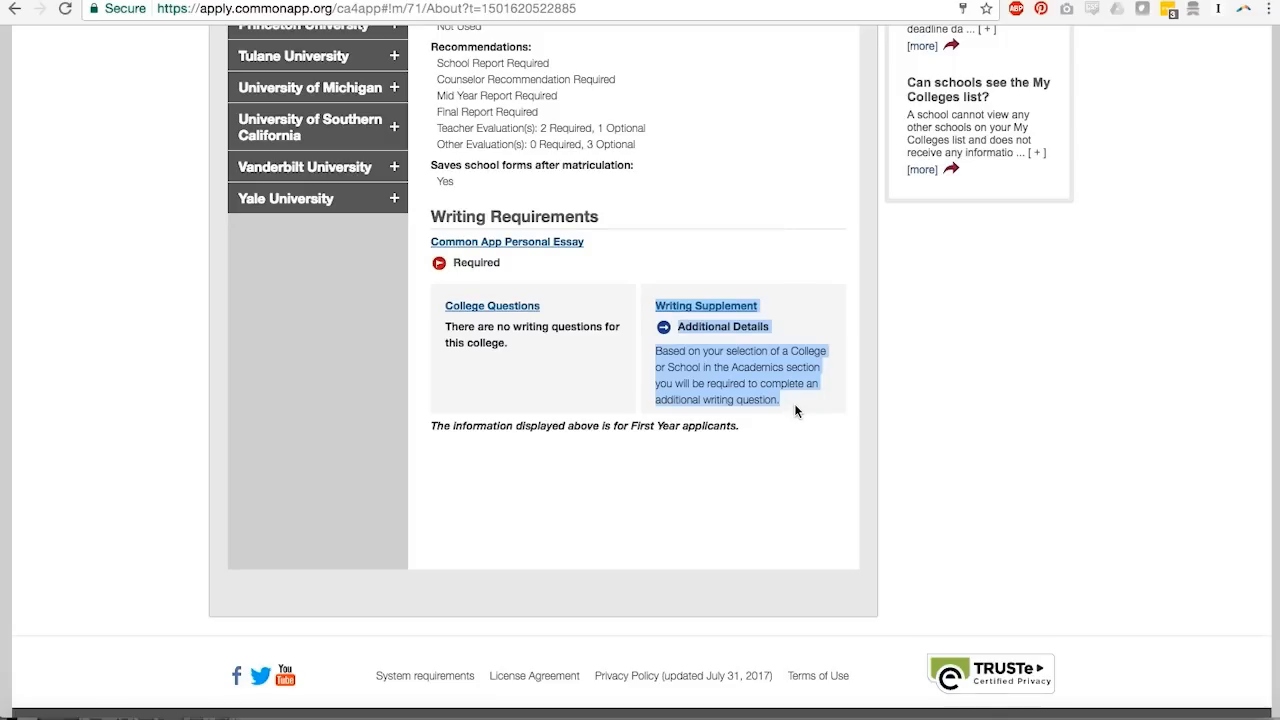
{"action": "scroll", "scroll_direction": "down", "scroll_amount": 3}
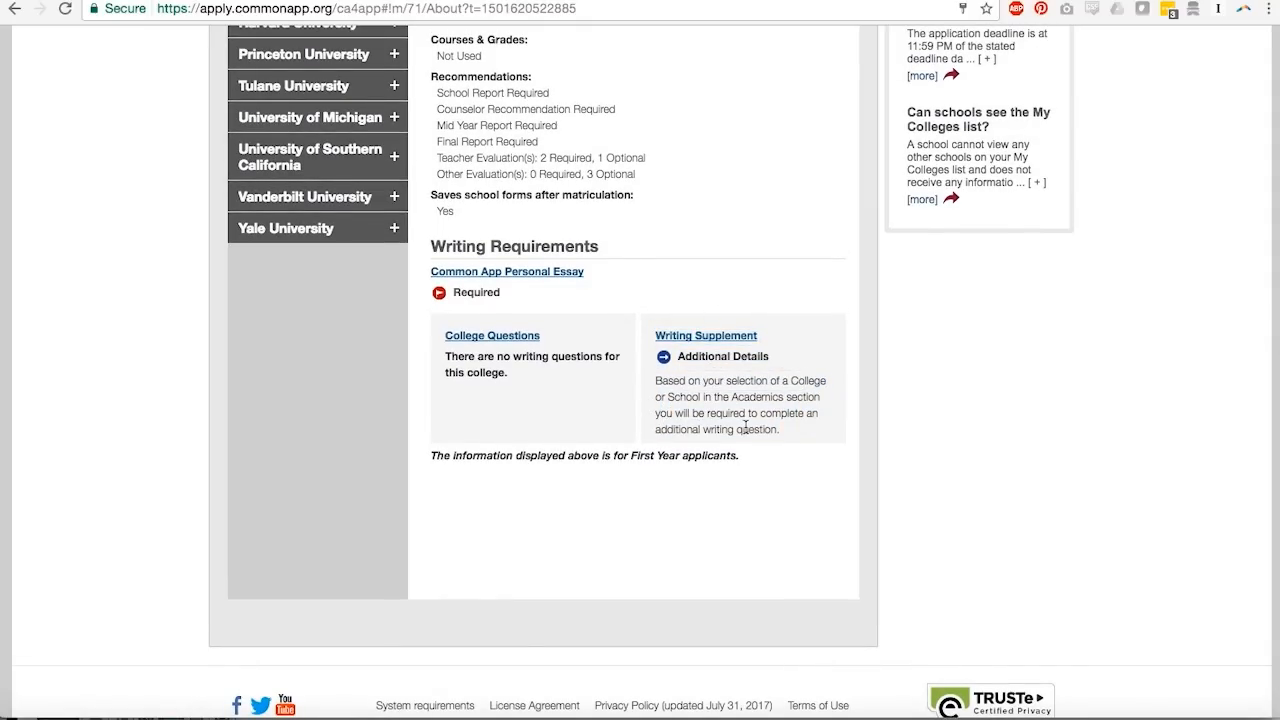
{"action": "mouse_move", "coordinate": [789, 436]}
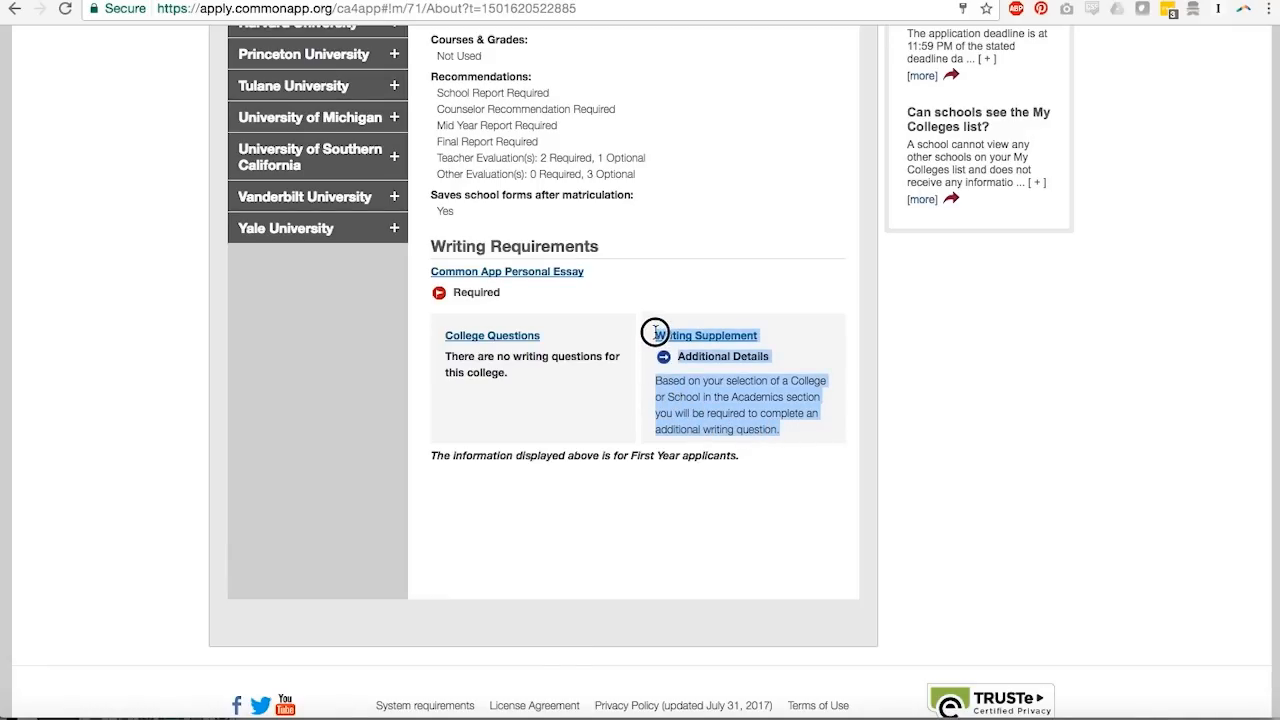
{"action": "scroll", "scroll_direction": "down", "scroll_amount": 3}
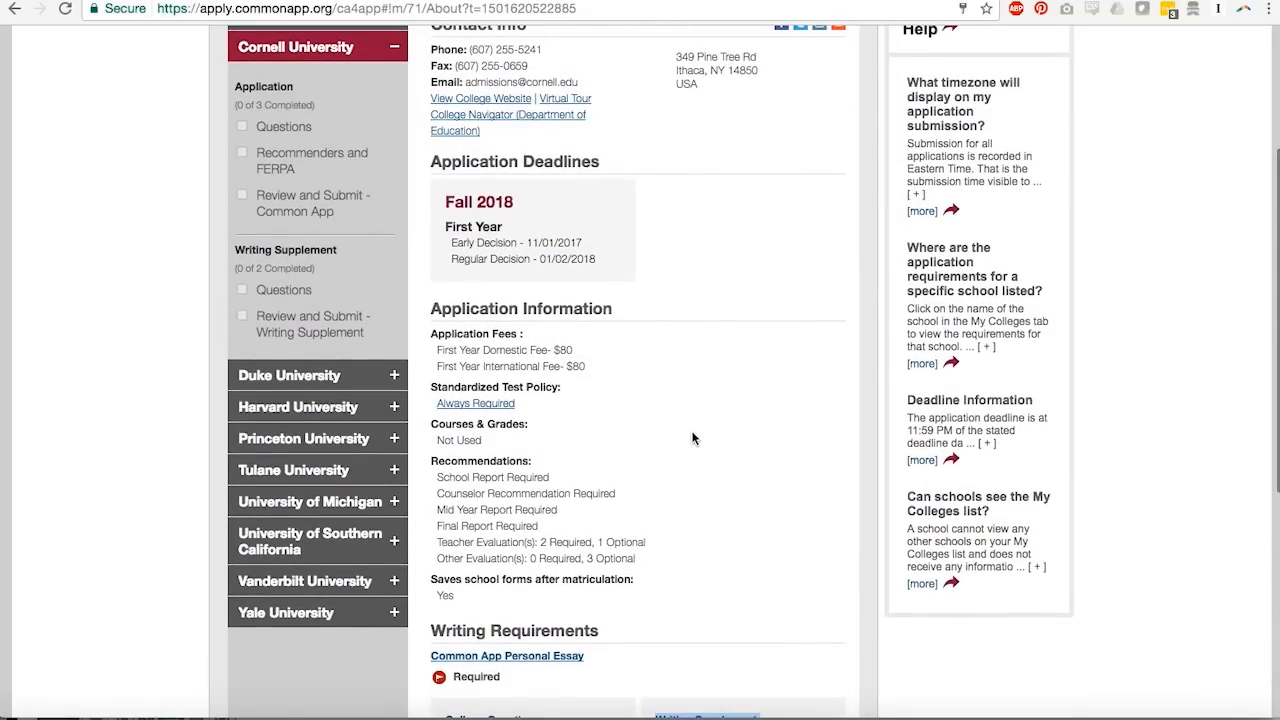
{"action": "scroll", "scroll_direction": "down", "scroll_amount": 3}
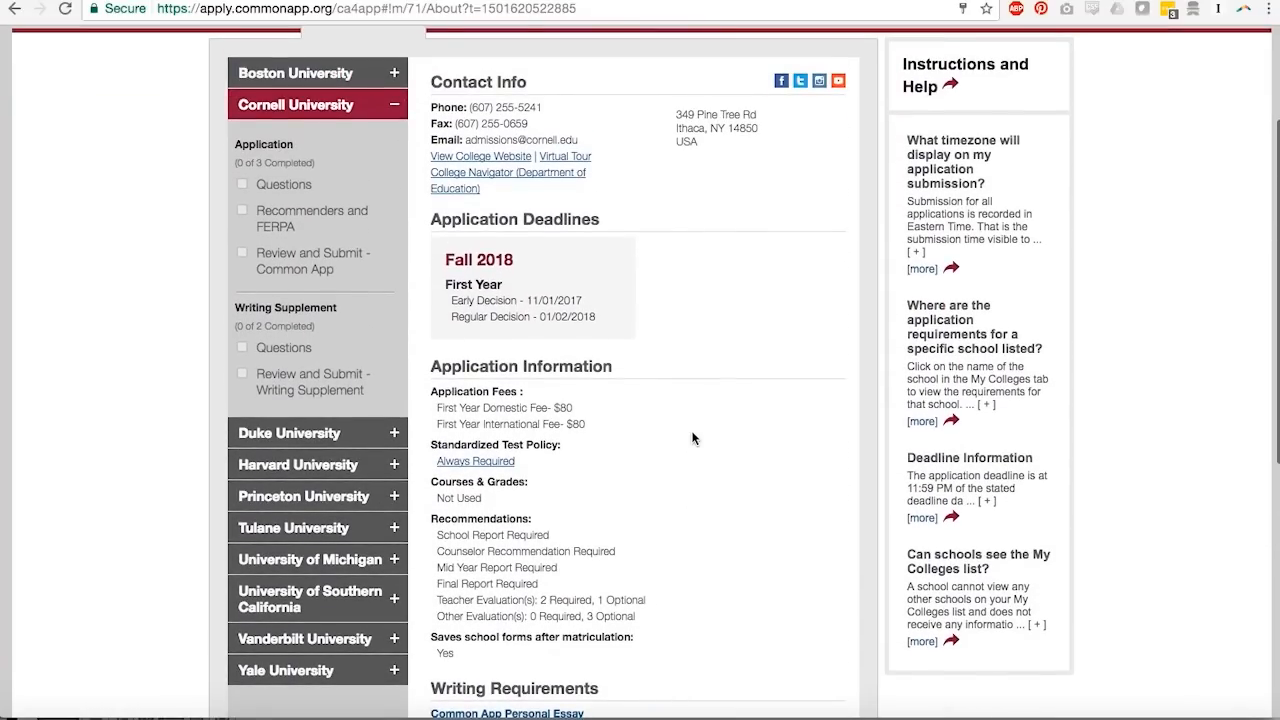
{"action": "scroll", "scroll_direction": "down", "scroll_amount": 3}
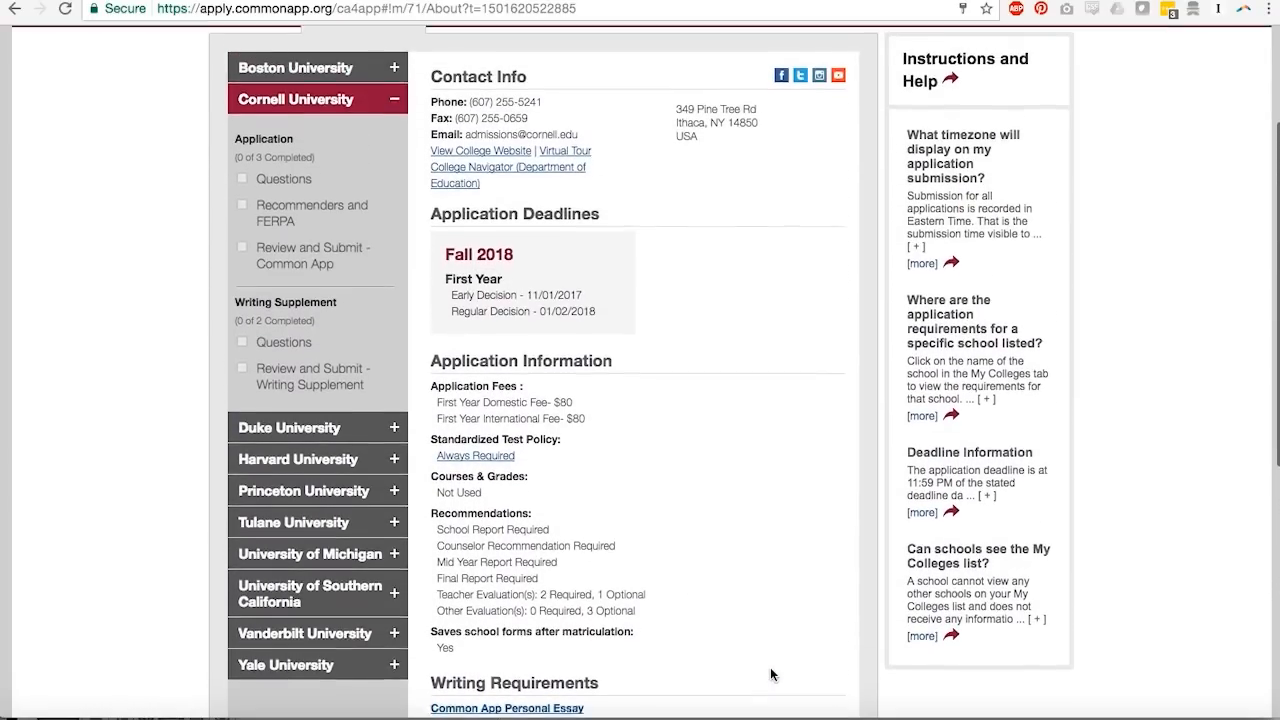
{"action": "scroll", "scroll_direction": "down", "scroll_amount": 3}
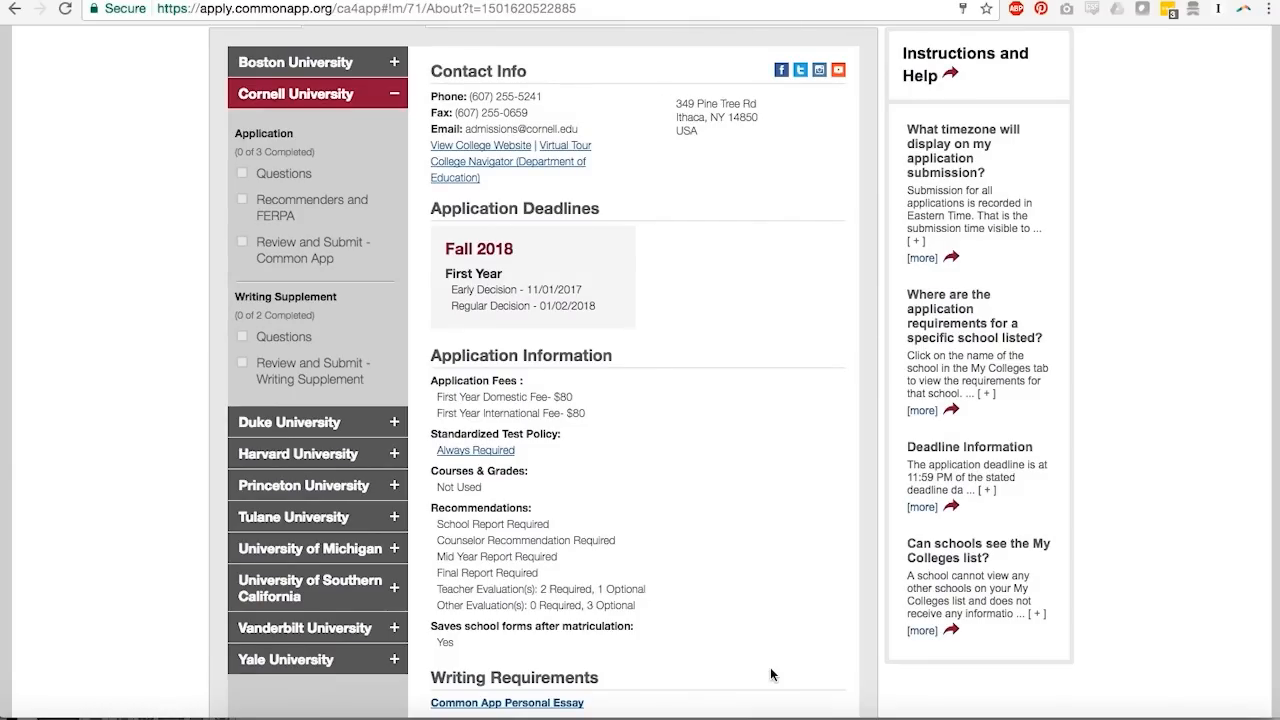
{"action": "scroll", "scroll_direction": "down", "scroll_amount": 3}
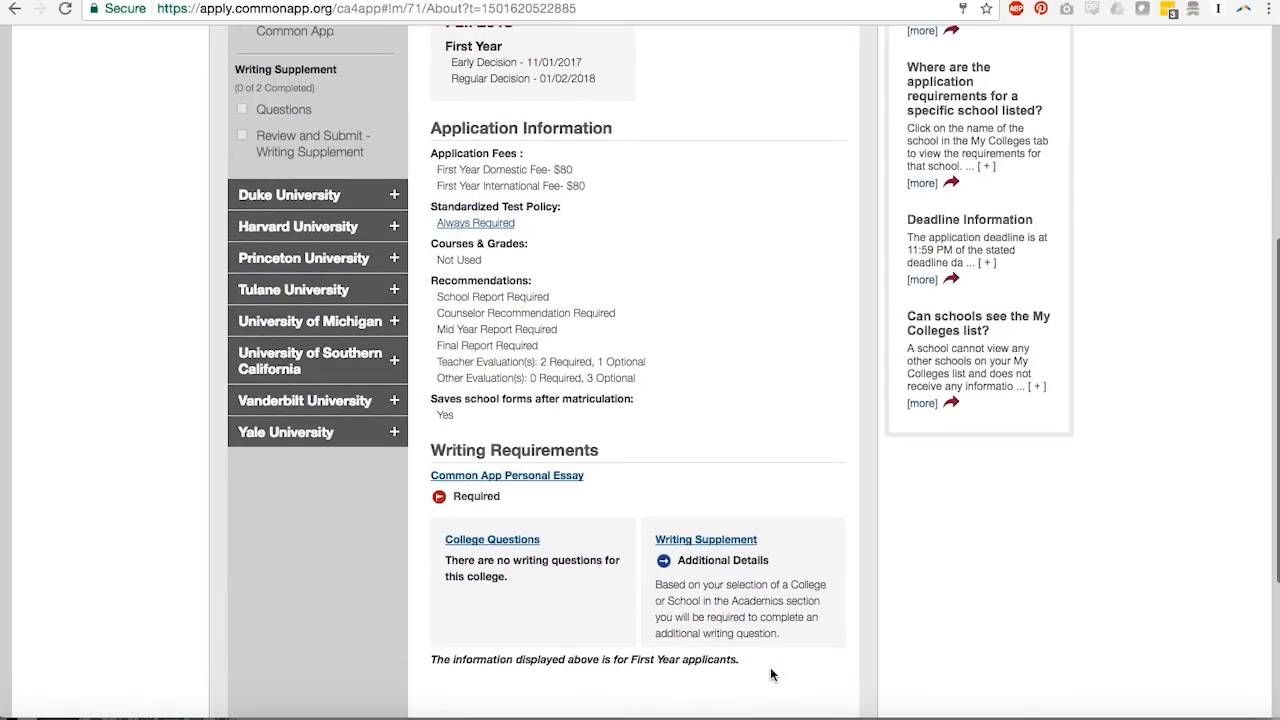
{"action": "mouse_move", "coordinate": [801, 581]}
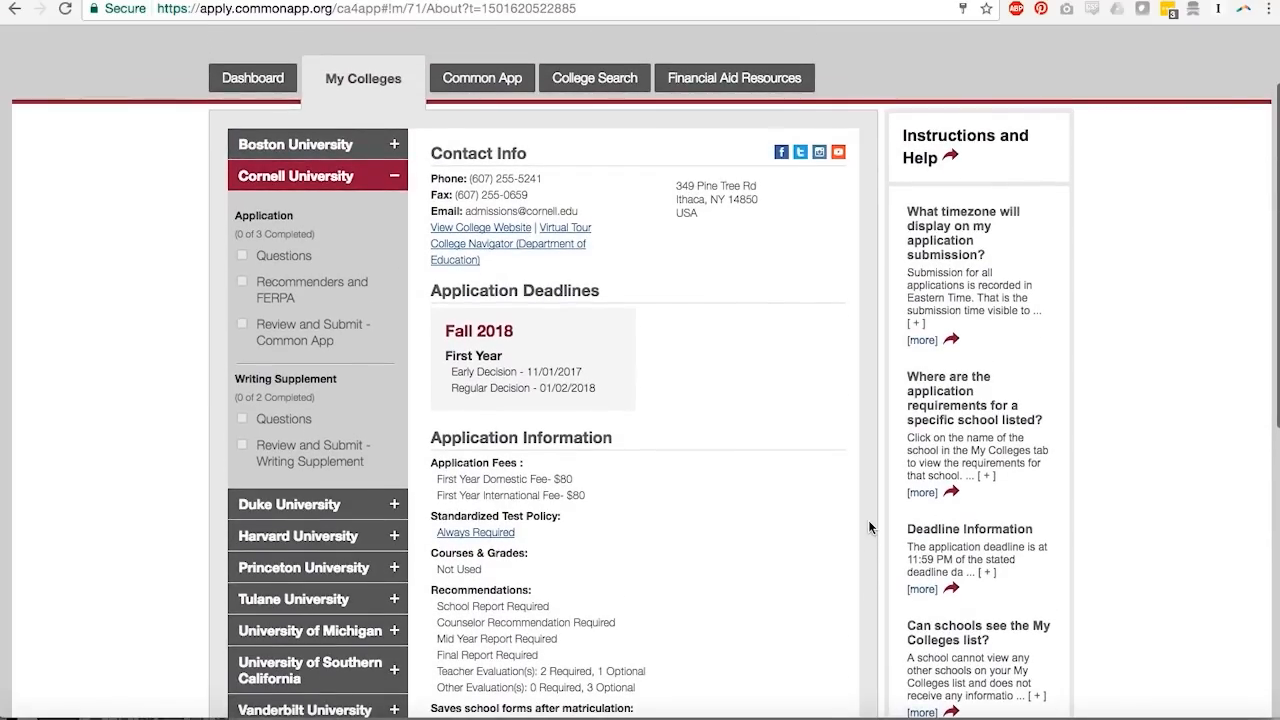
Step: Visit the Common App profile tab, then return to and scroll the ten-college dashboard
{"action": "scroll", "scroll_direction": "down", "scroll_amount": 3}
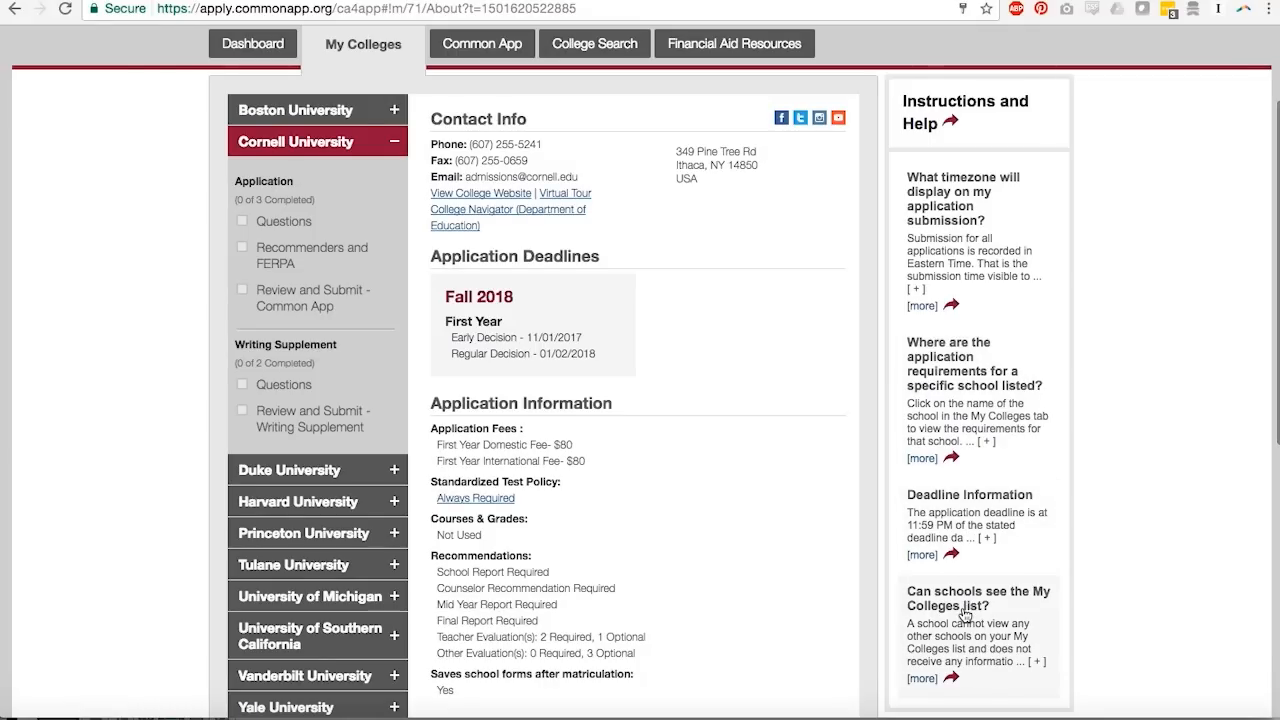
{"action": "left_click", "coordinate": [481, 43]}
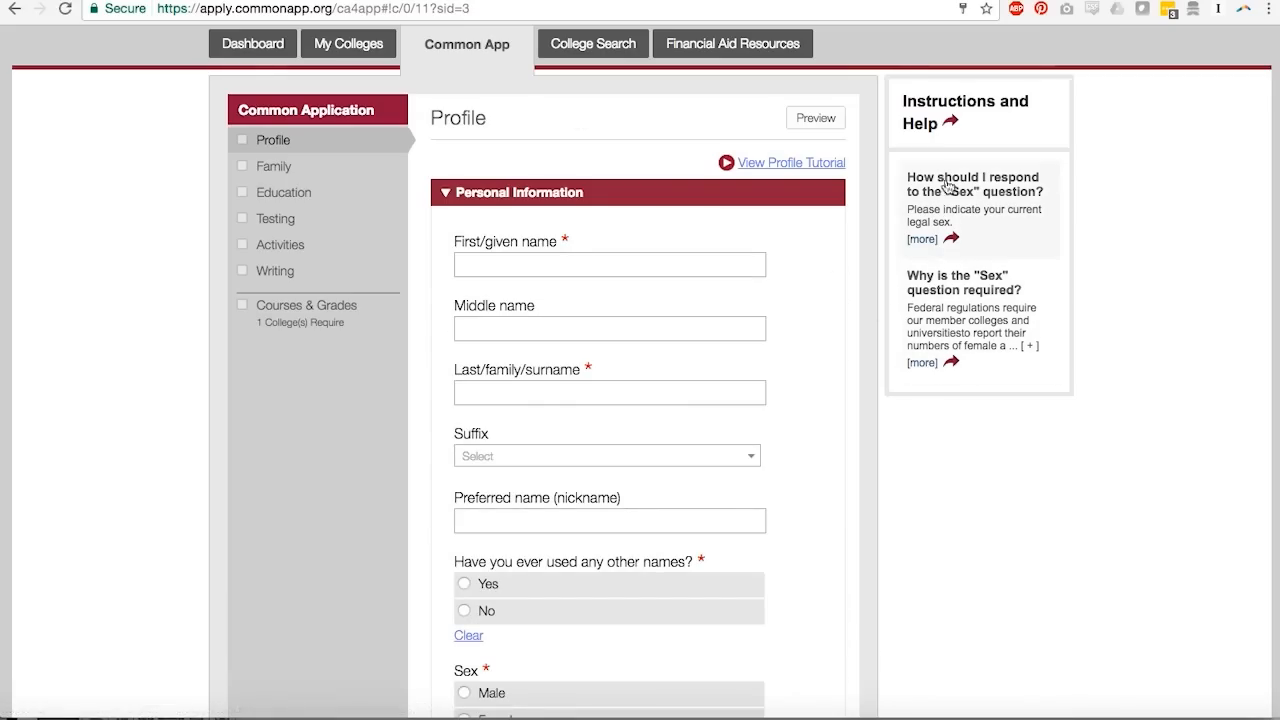
{"action": "mouse_move", "coordinate": [252, 43]}
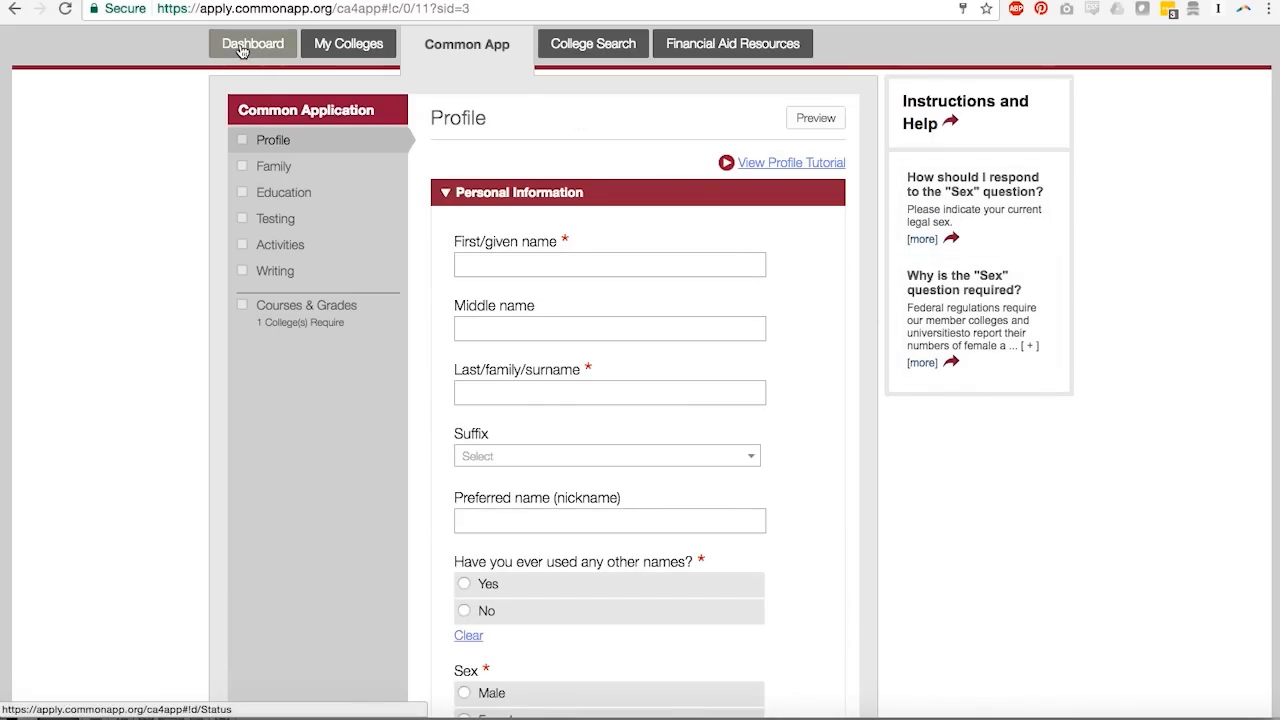
{"action": "left_click", "coordinate": [252, 43]}
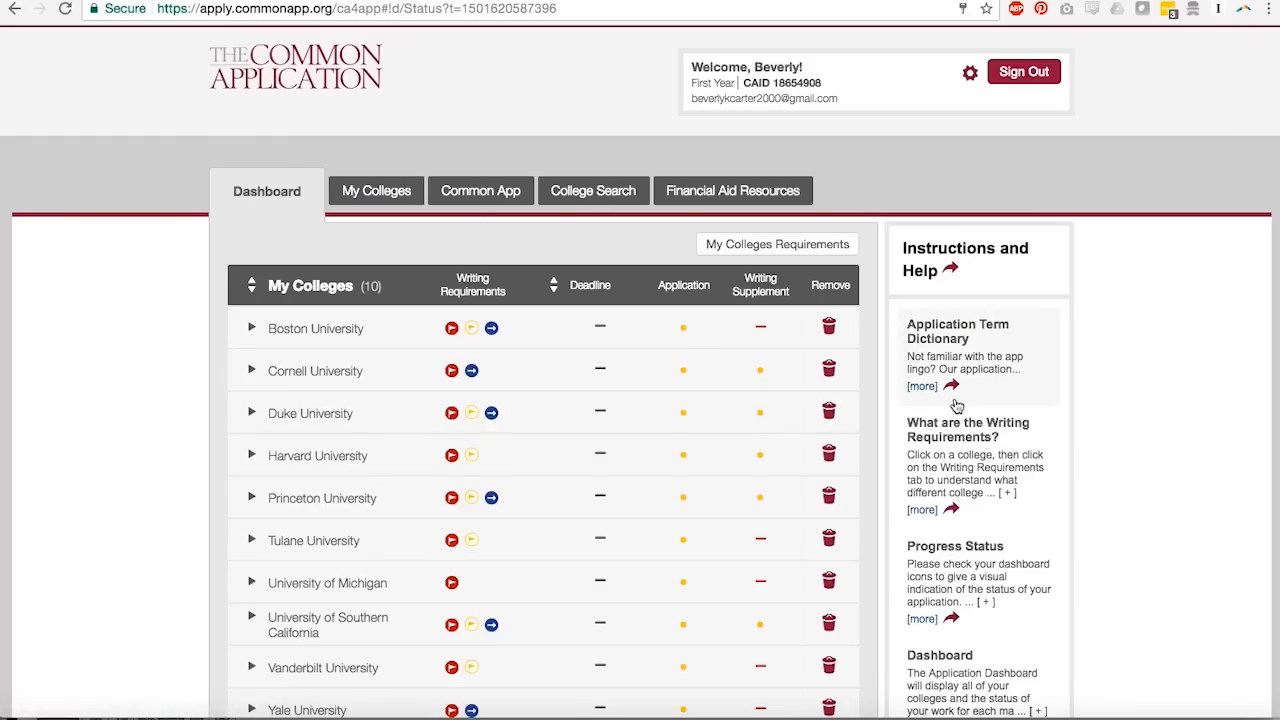
{"action": "scroll", "scroll_direction": "down", "scroll_amount": 3}
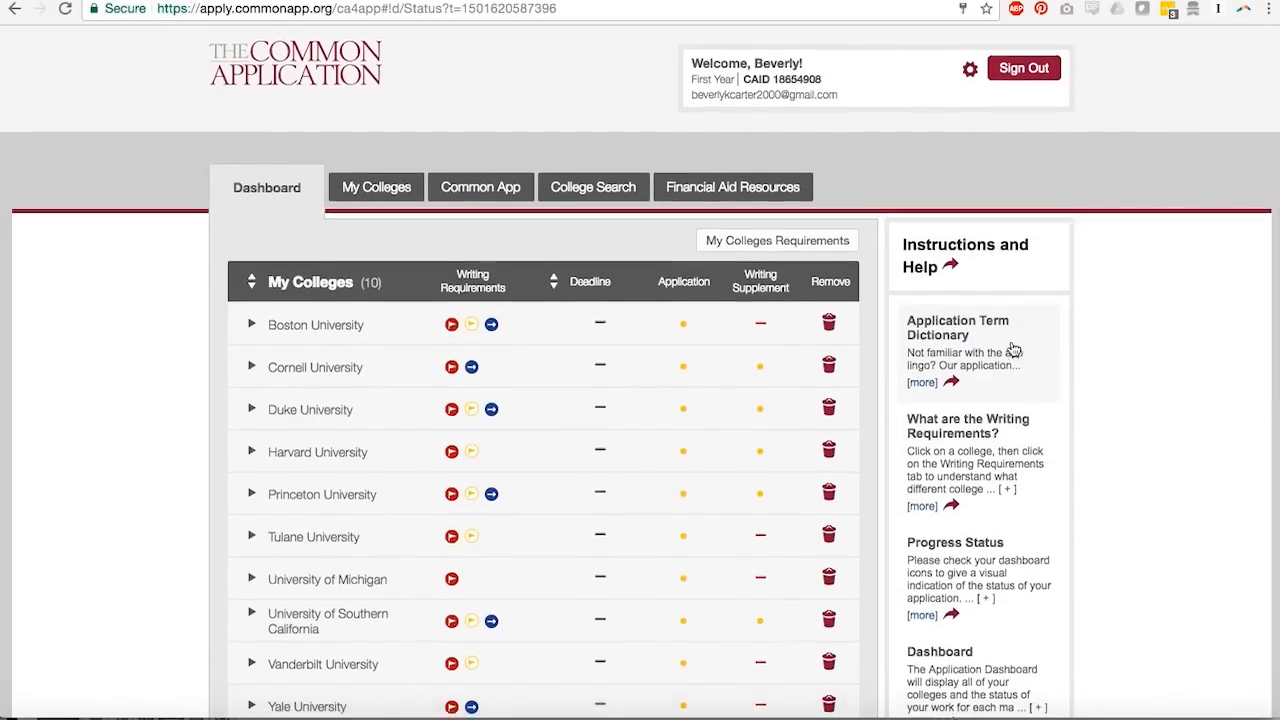
{"action": "scroll", "scroll_direction": "down", "scroll_amount": 3}
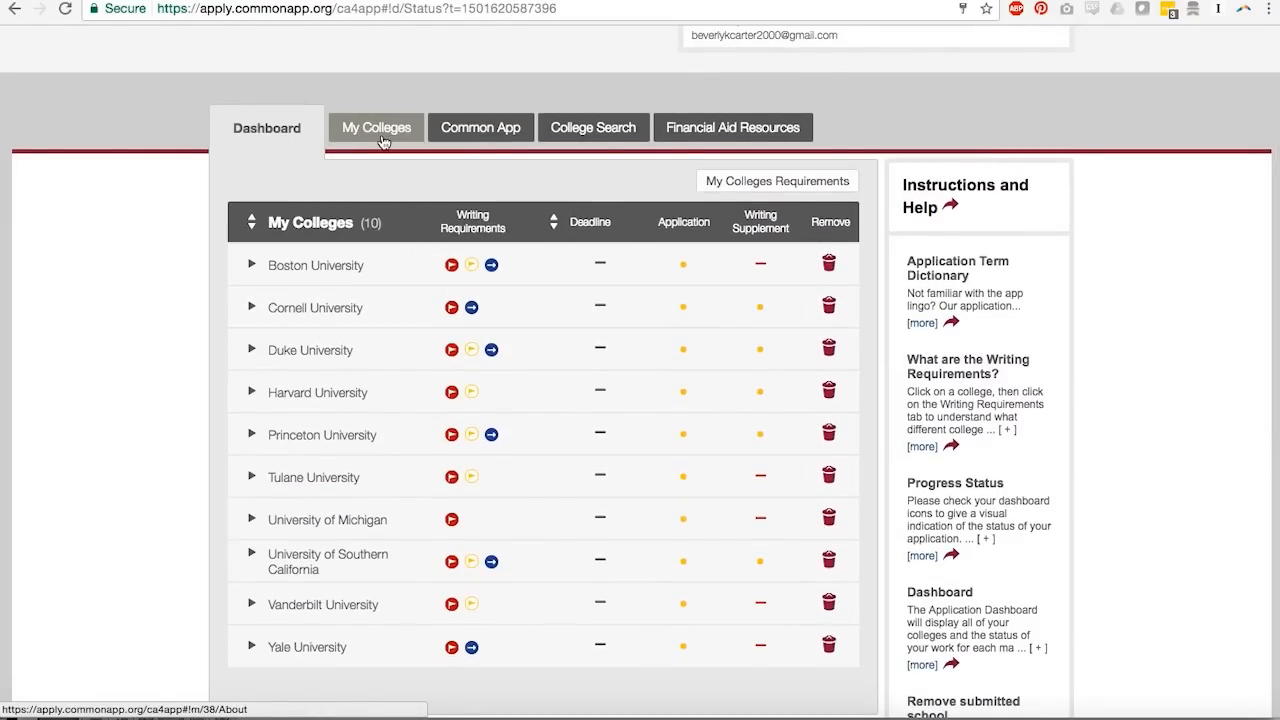
Step: Open My Colleges on Boston University's About page and scroll to its deadlines and fees
{"action": "left_click", "coordinate": [375, 127]}
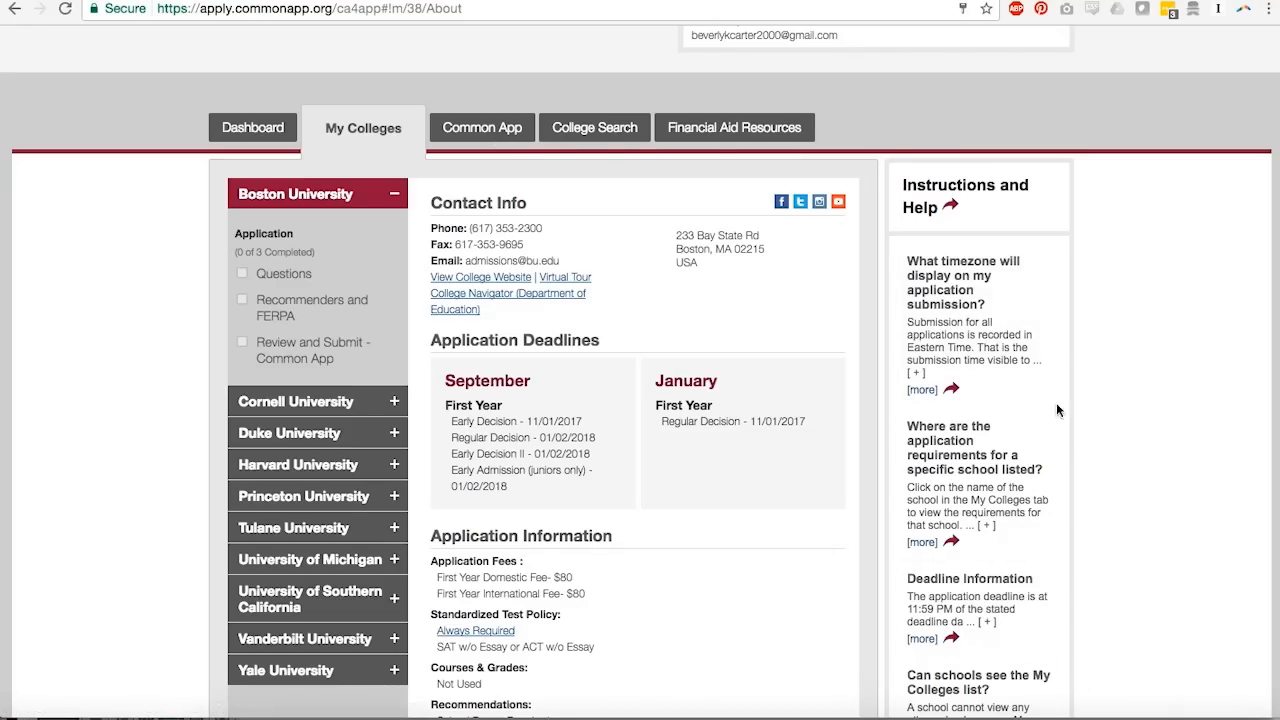
{"action": "mouse_move", "coordinate": [1113, 517]}
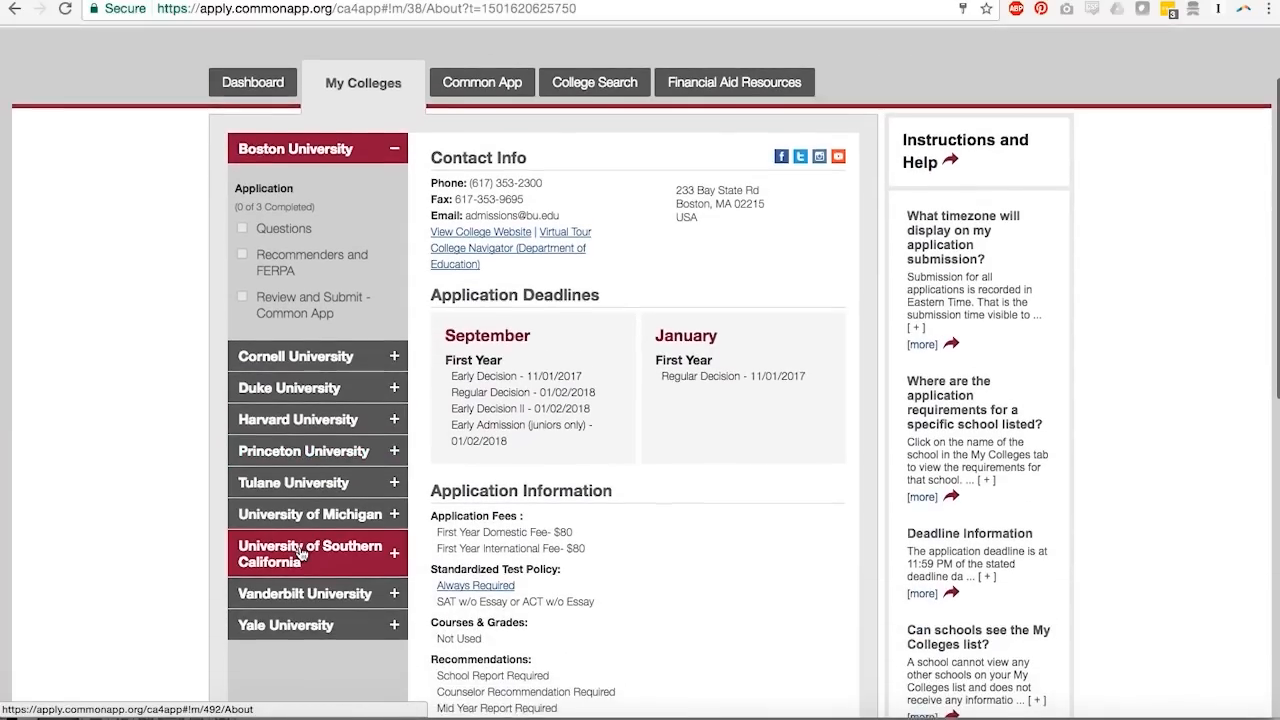
{"action": "scroll", "scroll_direction": "down", "scroll_amount": 3}
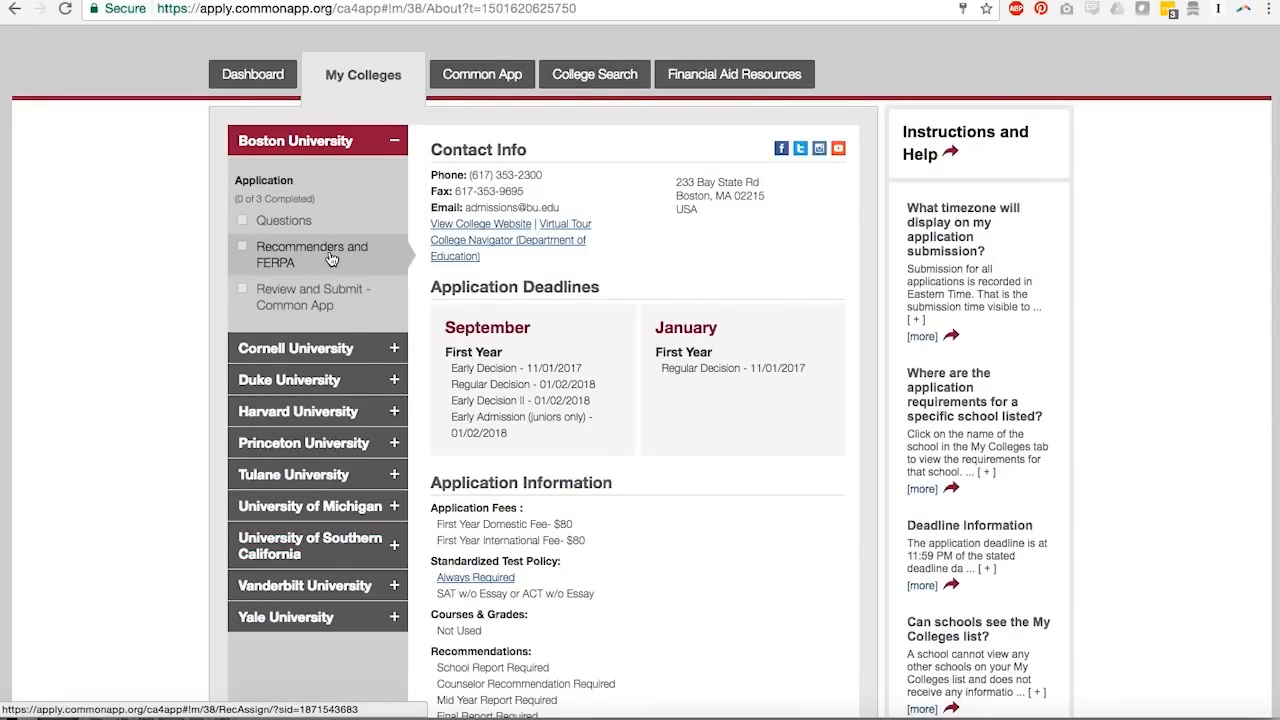
{"action": "left_click", "coordinate": [313, 254]}
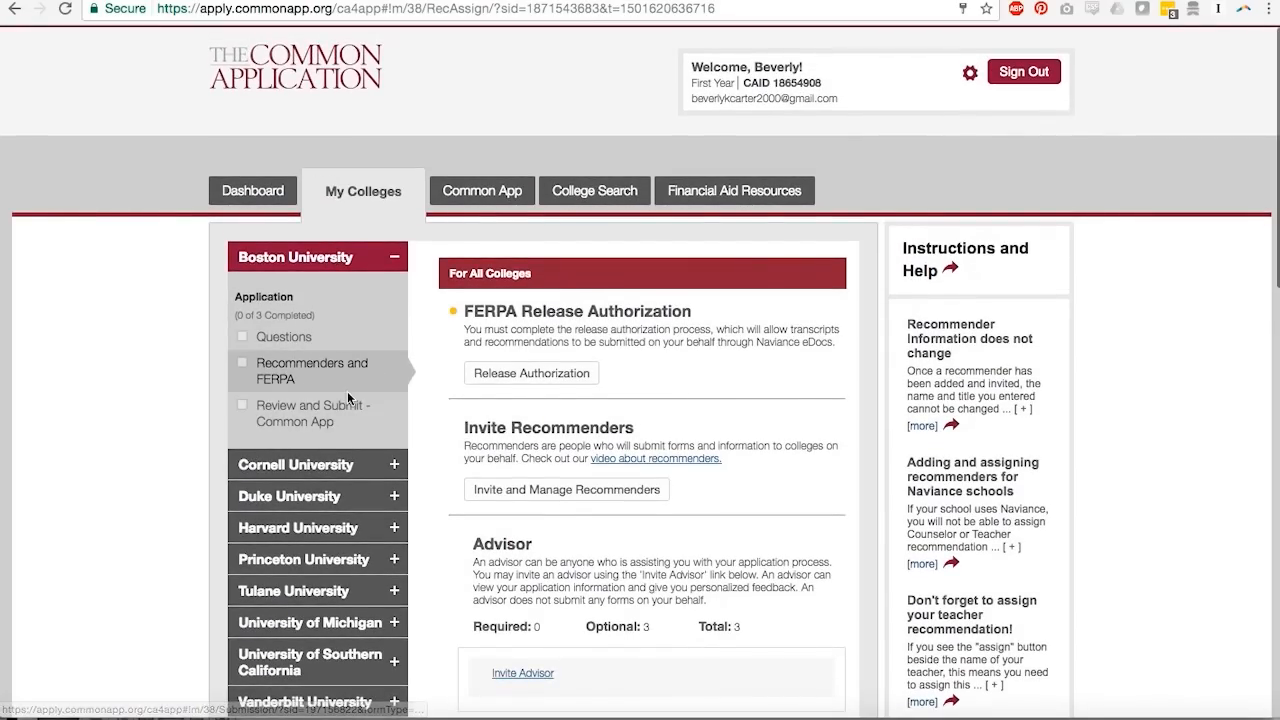
{"action": "mouse_move", "coordinate": [430, 435]}
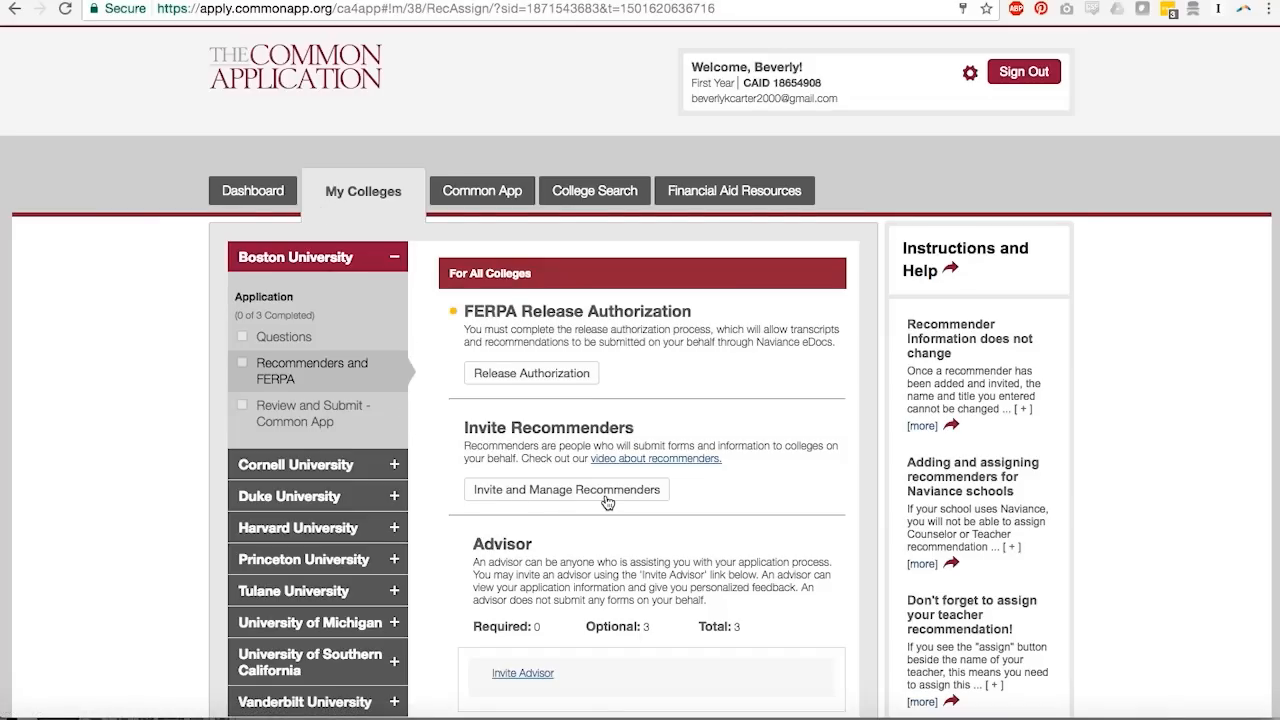
{"action": "scroll", "scroll_direction": "down", "scroll_amount": 3}
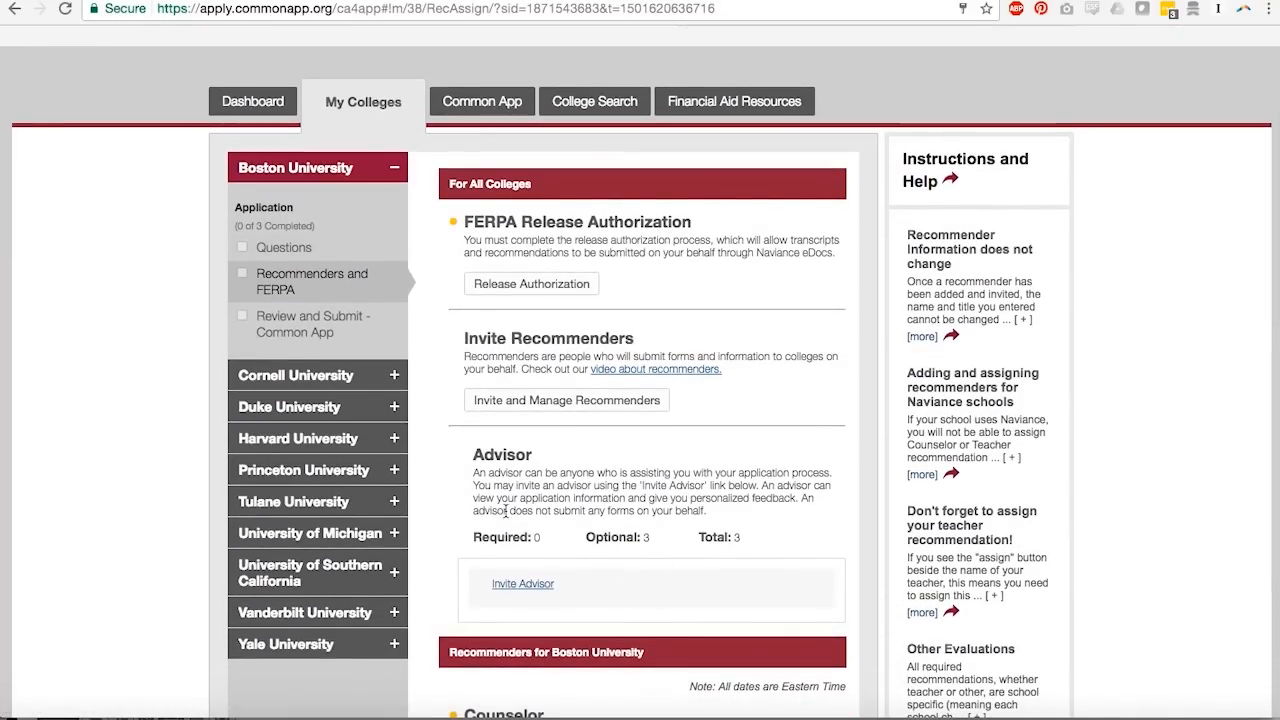
{"action": "mouse_move", "coordinate": [598, 707]}
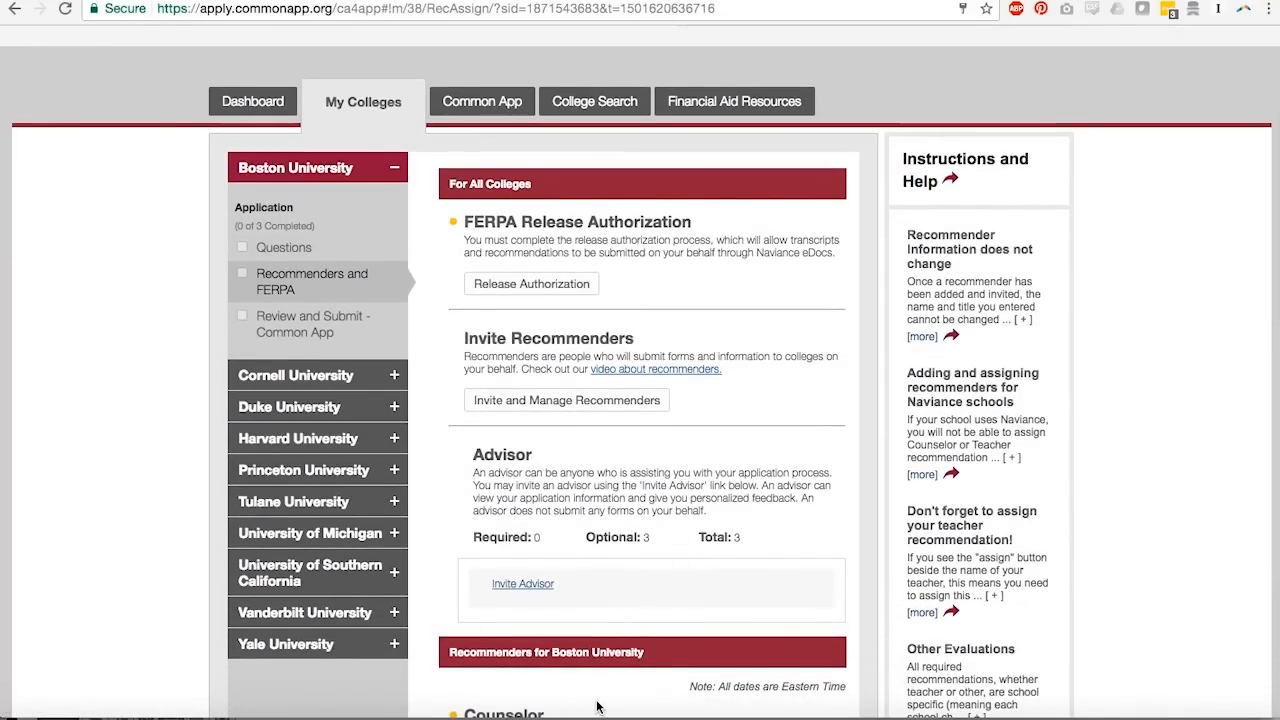
{"action": "mouse_move", "coordinate": [660, 575]}
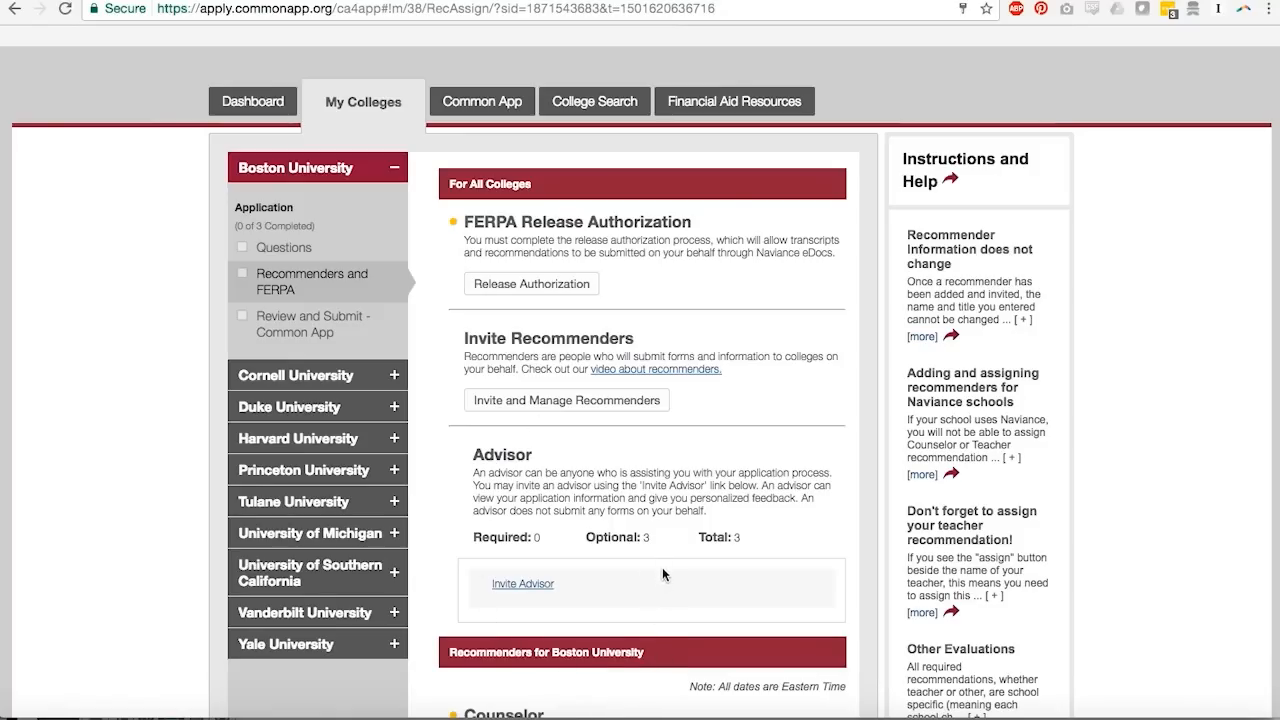
{"action": "mouse_move", "coordinate": [573, 690]}
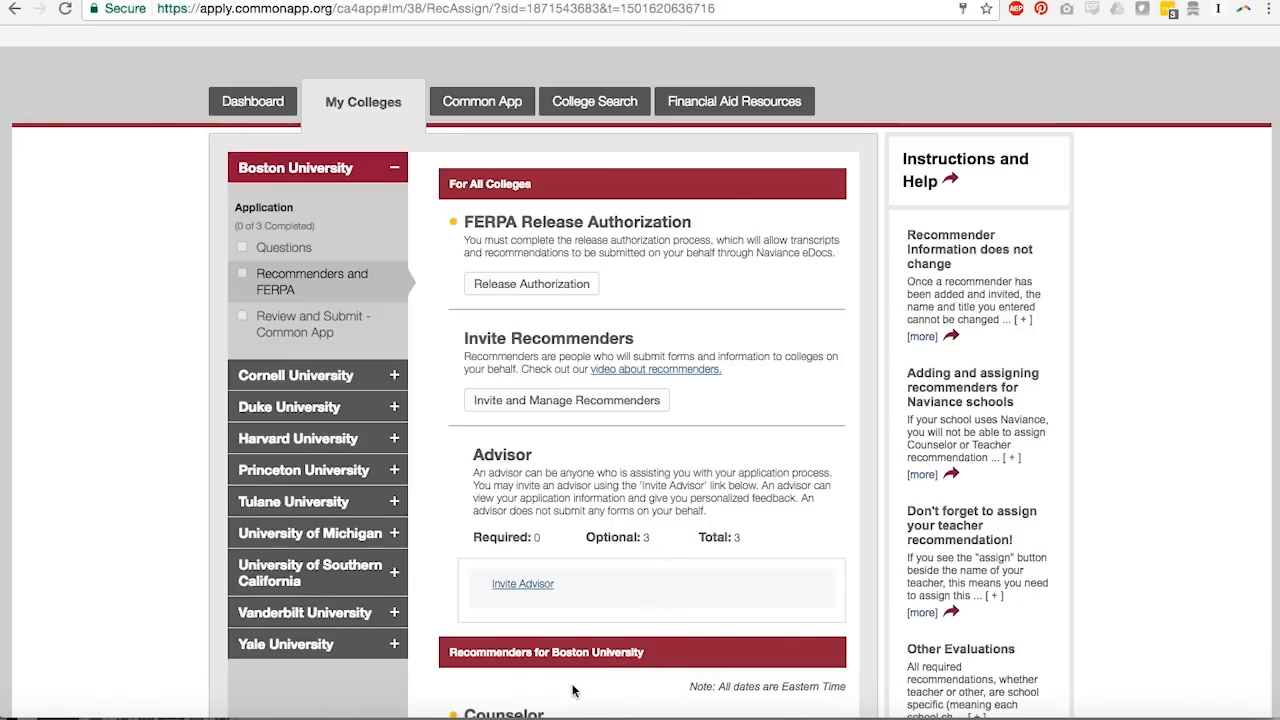
{"action": "mouse_move", "coordinate": [590, 625]}
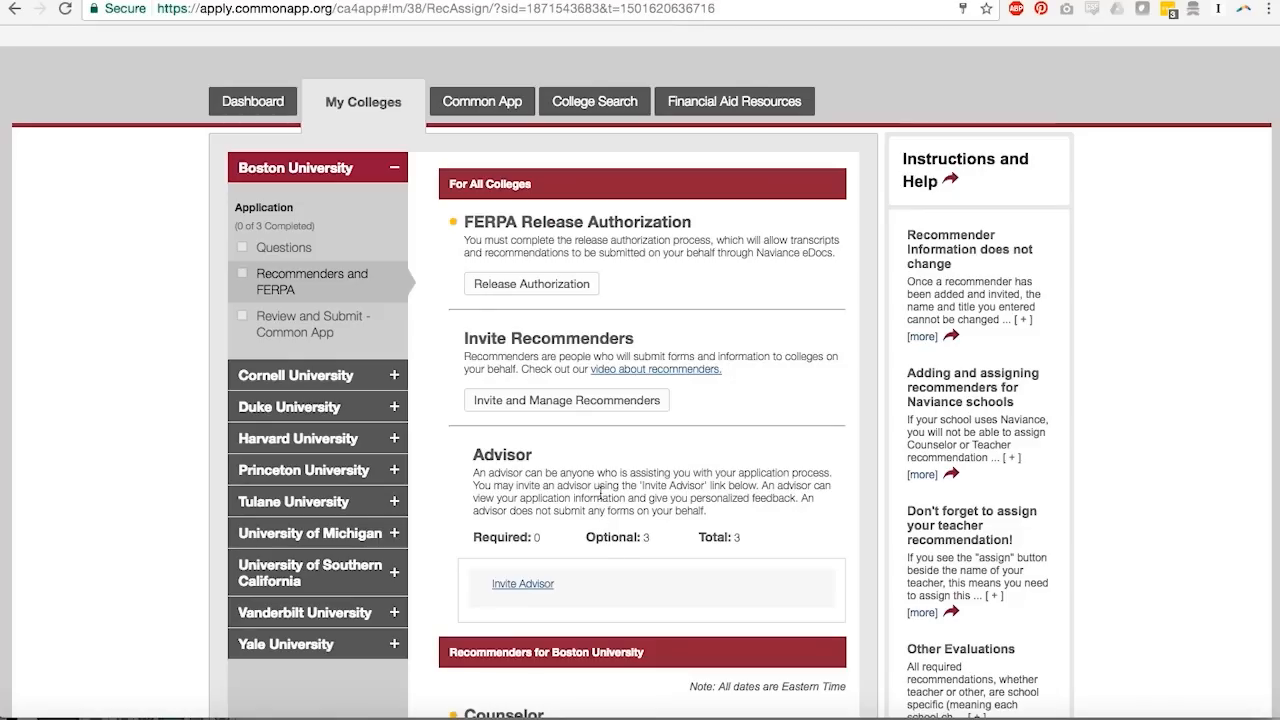
{"action": "mouse_move", "coordinate": [410, 415]}
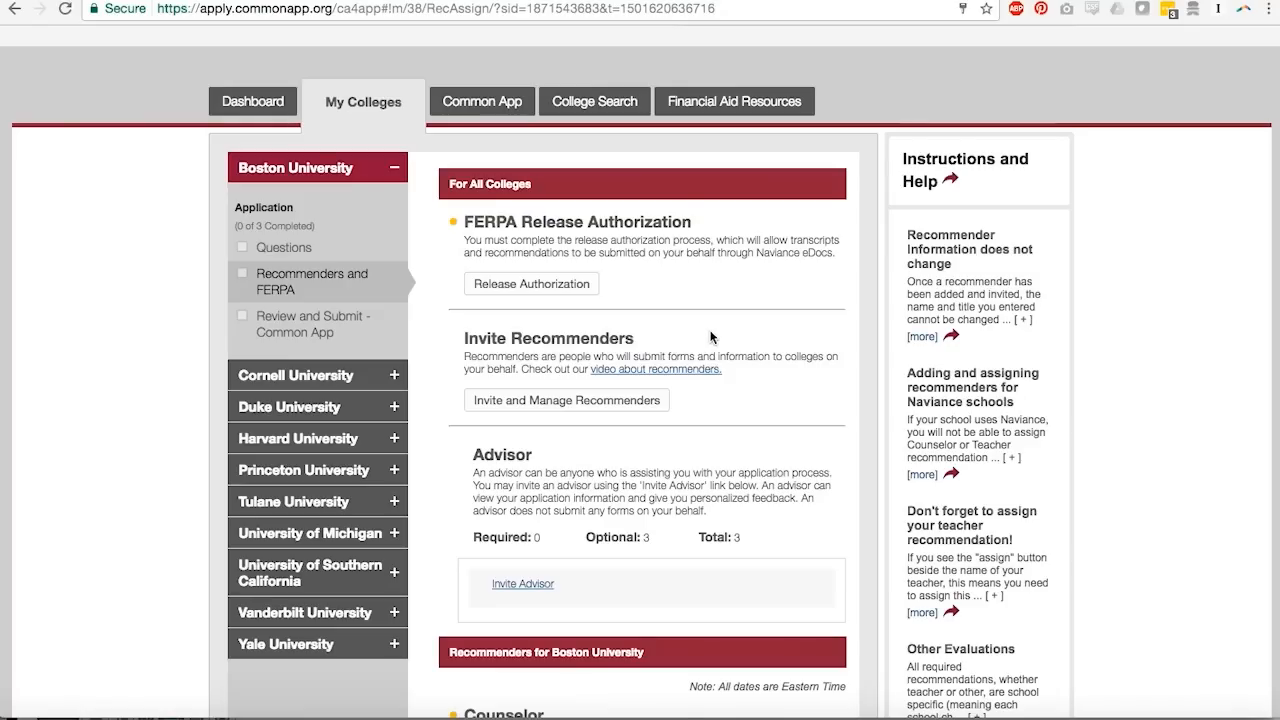
{"action": "mouse_move", "coordinate": [685, 583]}
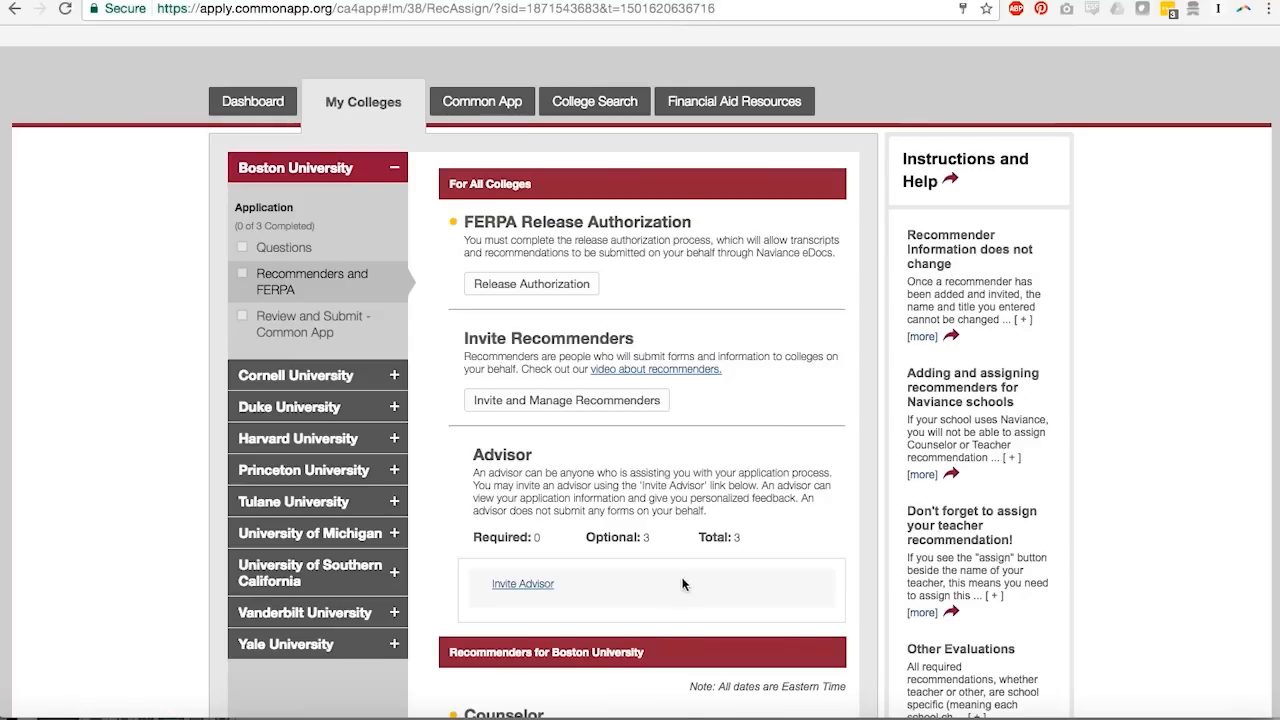
{"action": "mouse_move", "coordinate": [659, 599]}
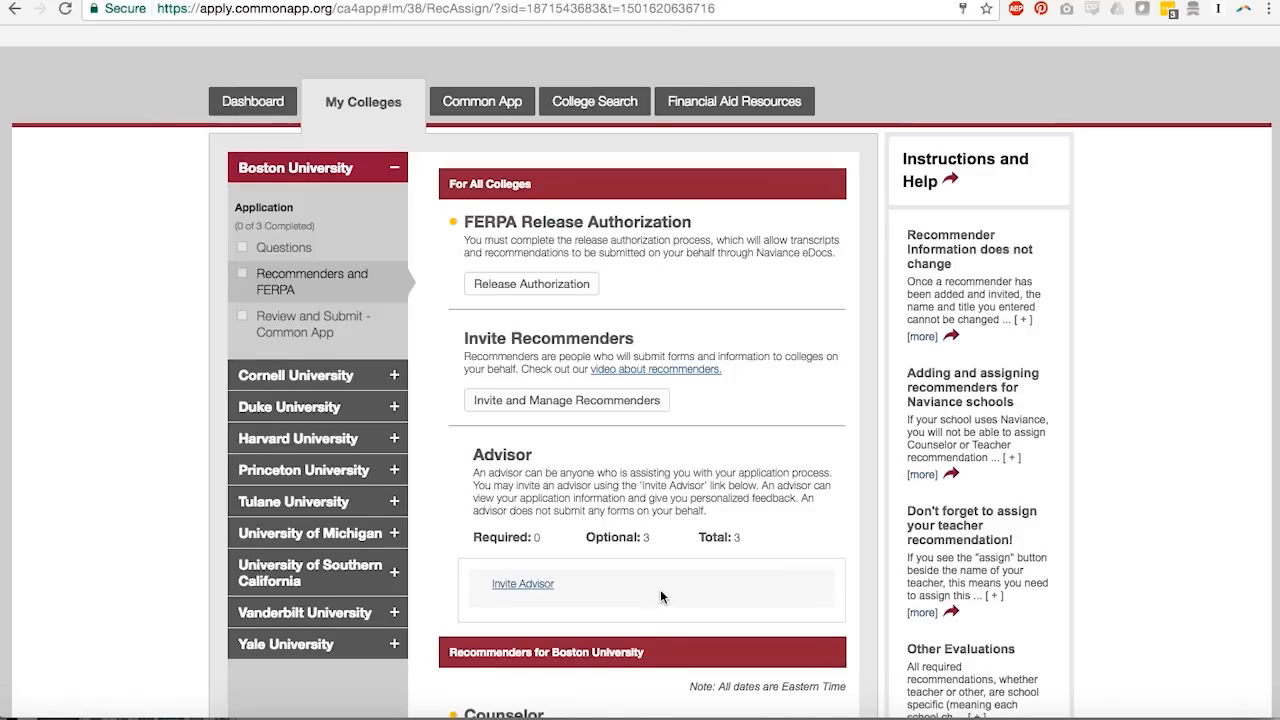
{"action": "mouse_move", "coordinate": [797, 407]}
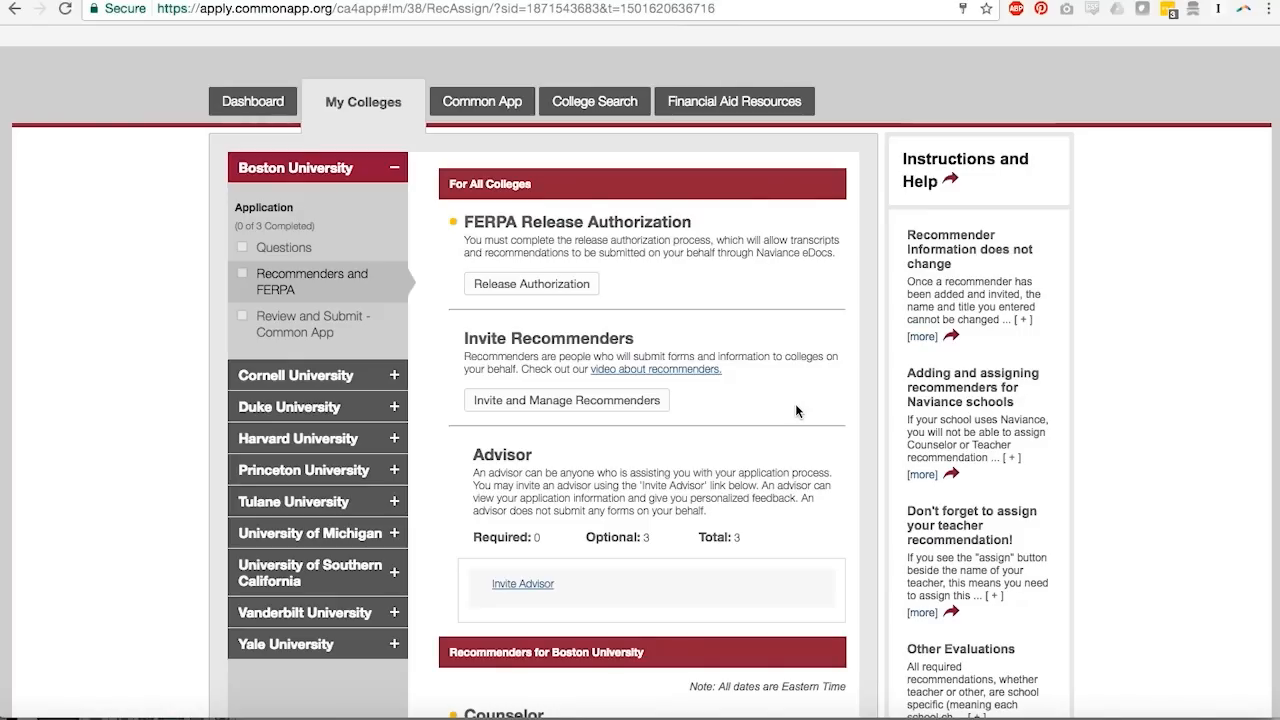
Step: Open Financial Aid Resources, jump to the Apply and Explore sections, then return to top
{"action": "left_click", "coordinate": [734, 100]}
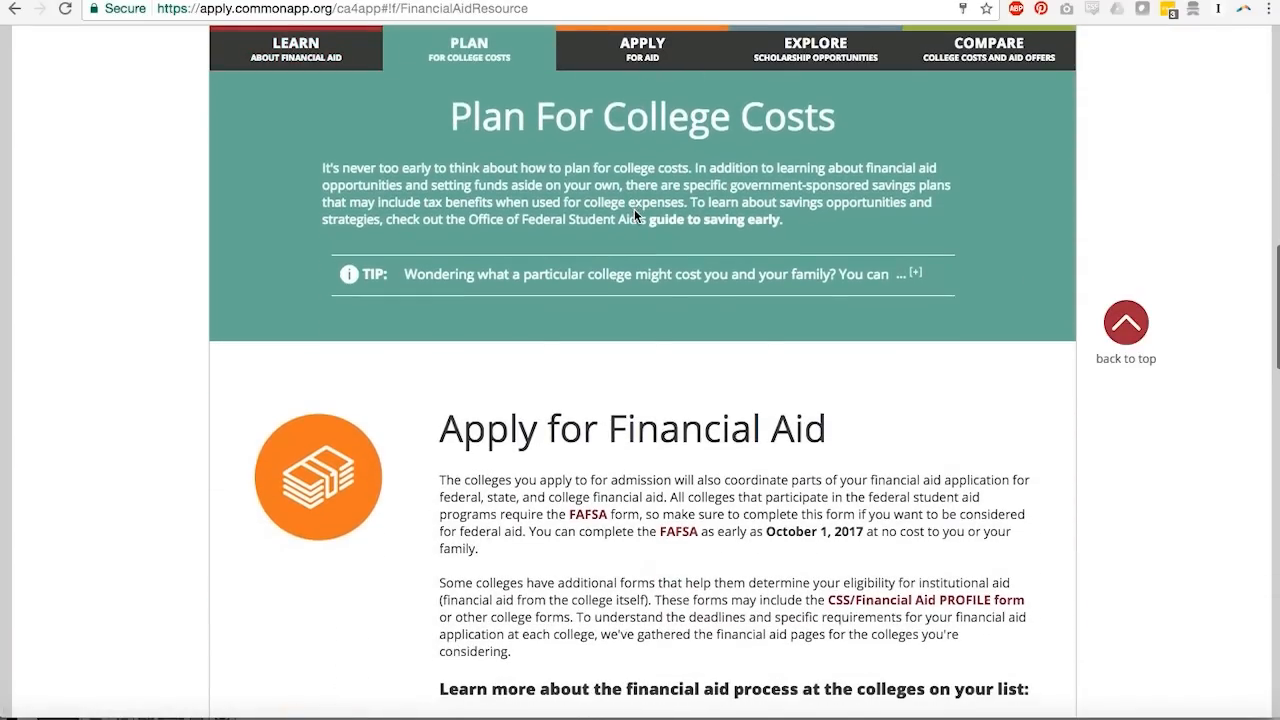
{"action": "left_click", "coordinate": [641, 48]}
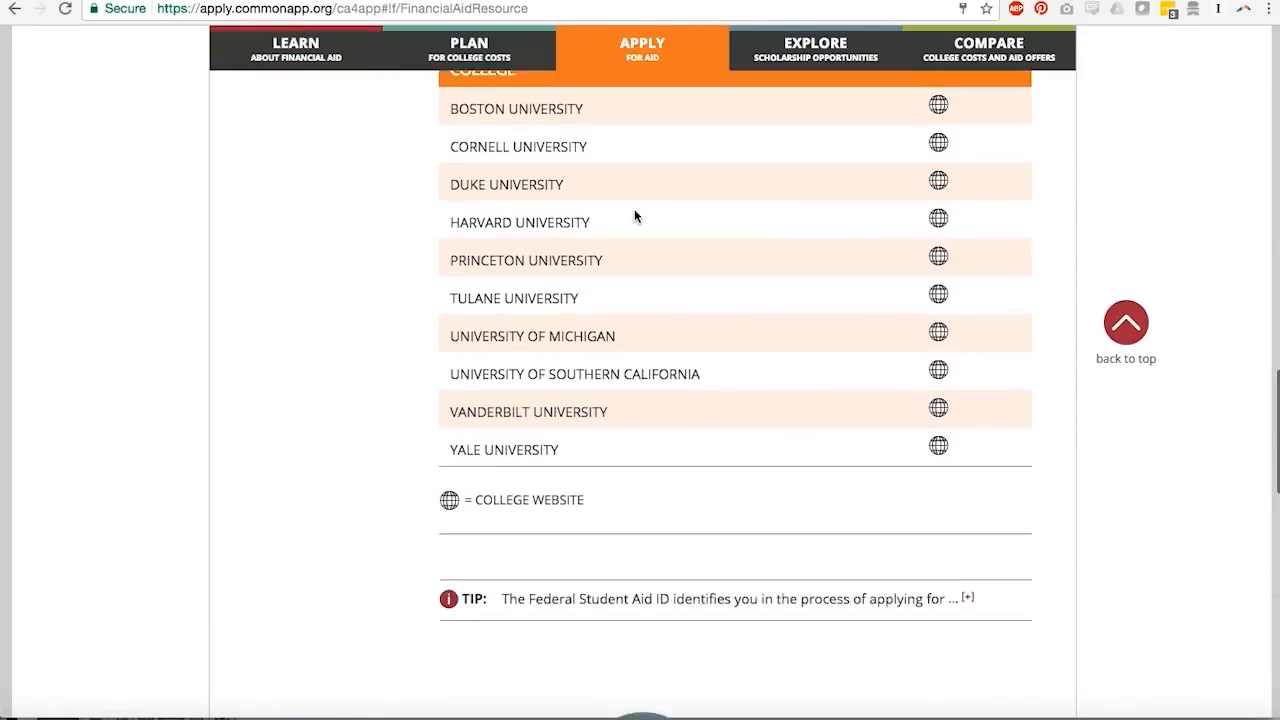
{"action": "left_click", "coordinate": [814, 49]}
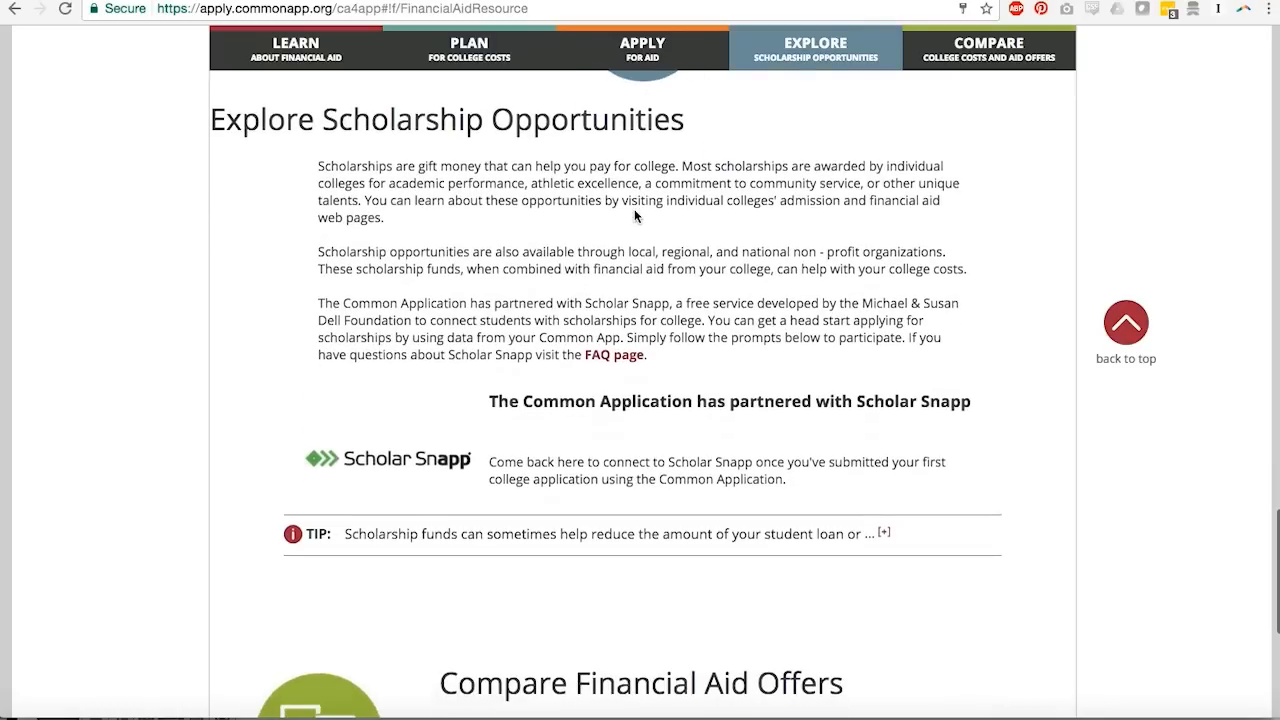
{"action": "scroll", "scroll_direction": "down", "scroll_amount": 3}
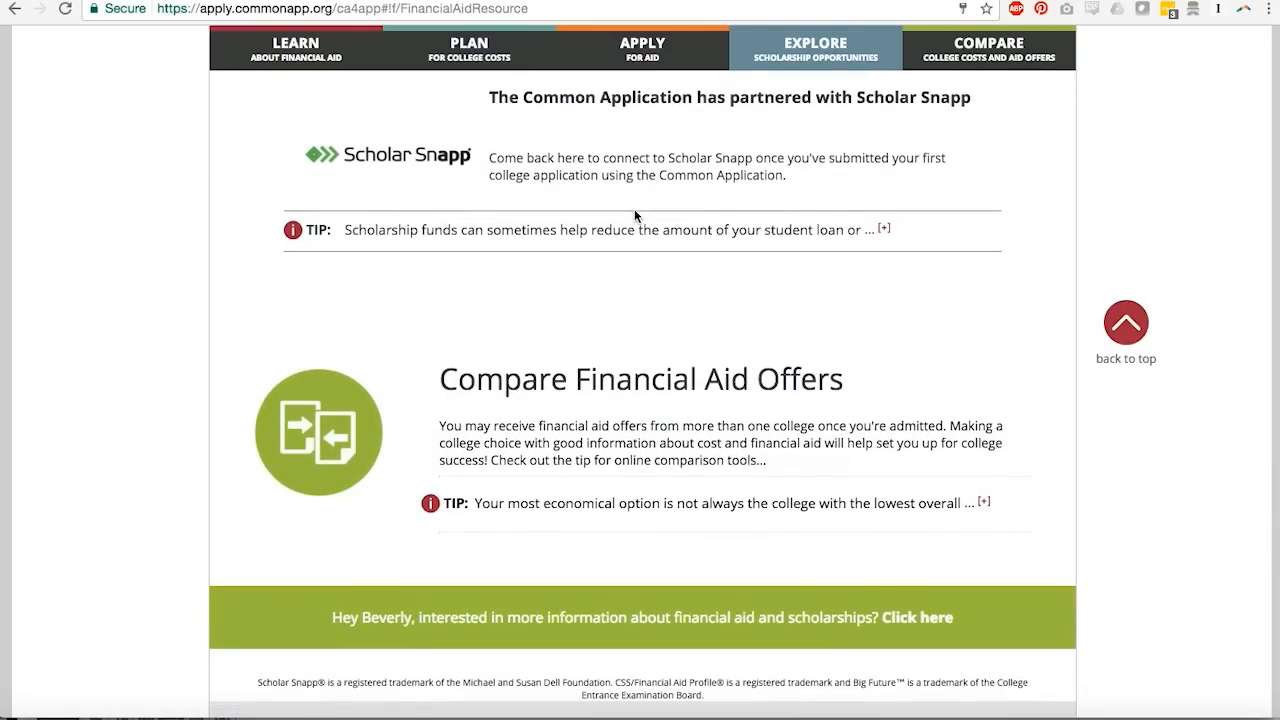
{"action": "scroll", "scroll_direction": "up", "scroll_amount": 3}
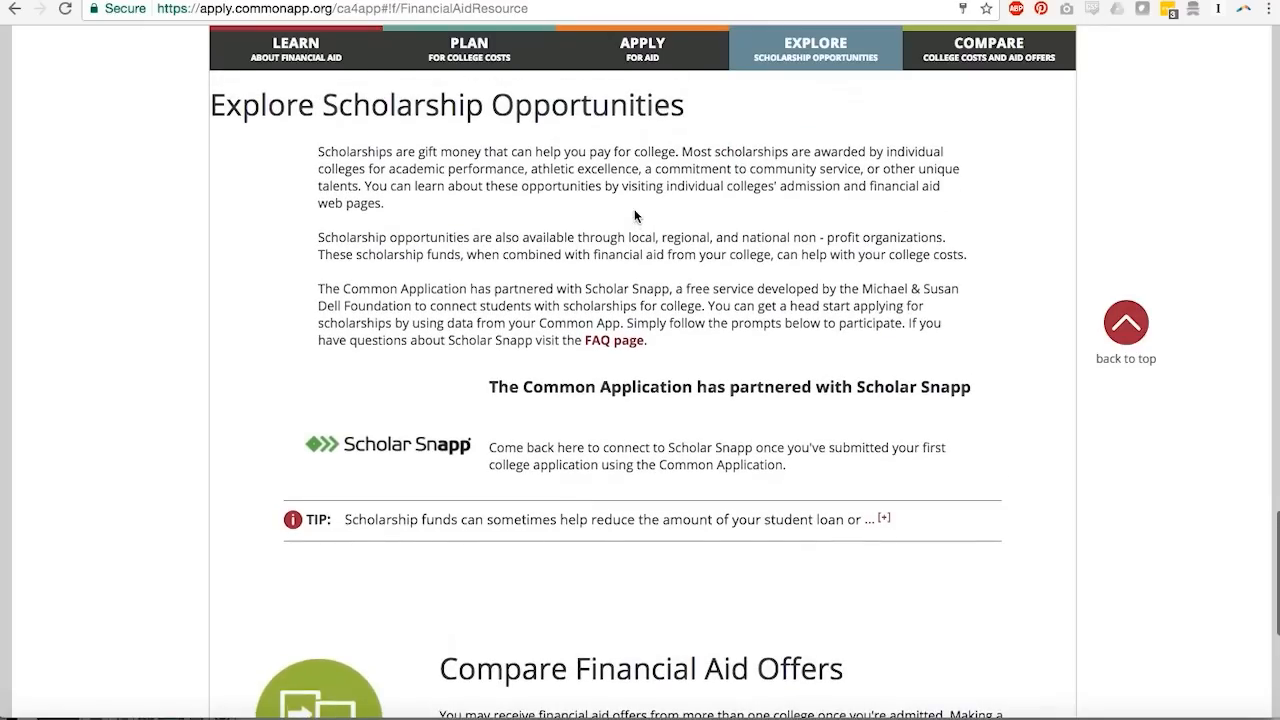
{"action": "left_click", "coordinate": [468, 49]}
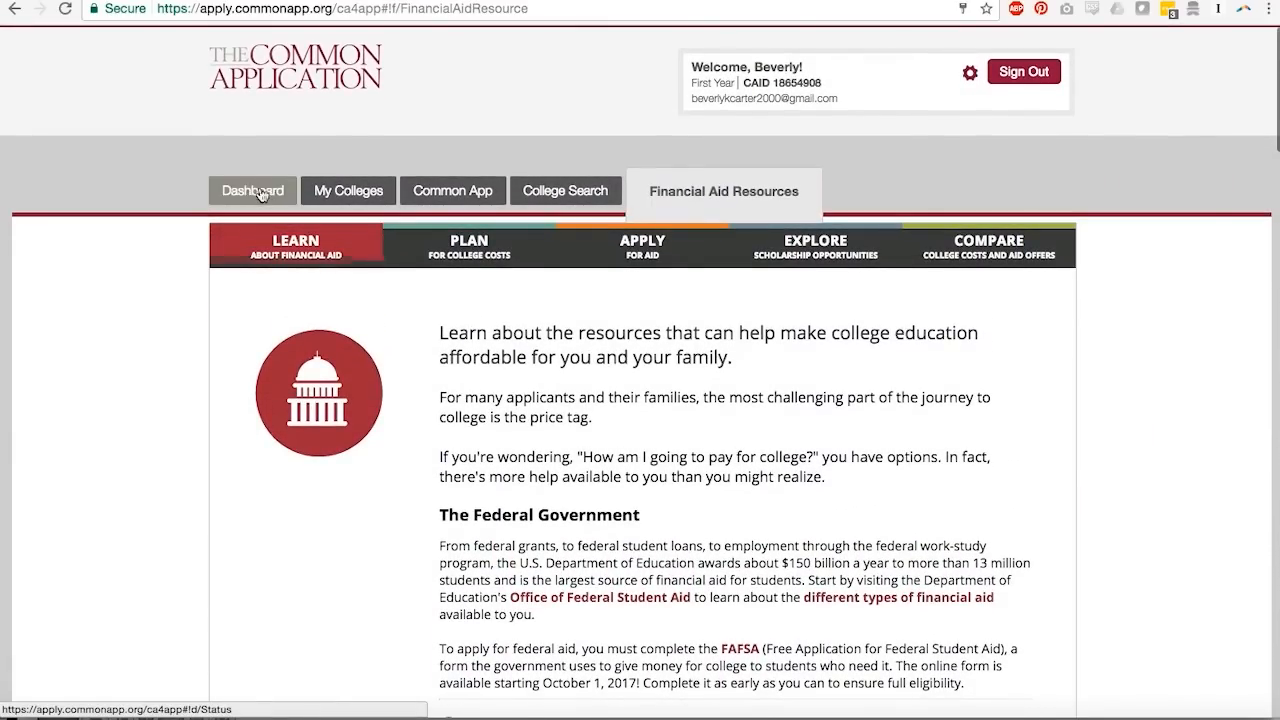
Step: Check Boston University's About page from the dashboard, then go back to the dashboard
{"action": "left_click", "coordinate": [252, 190]}
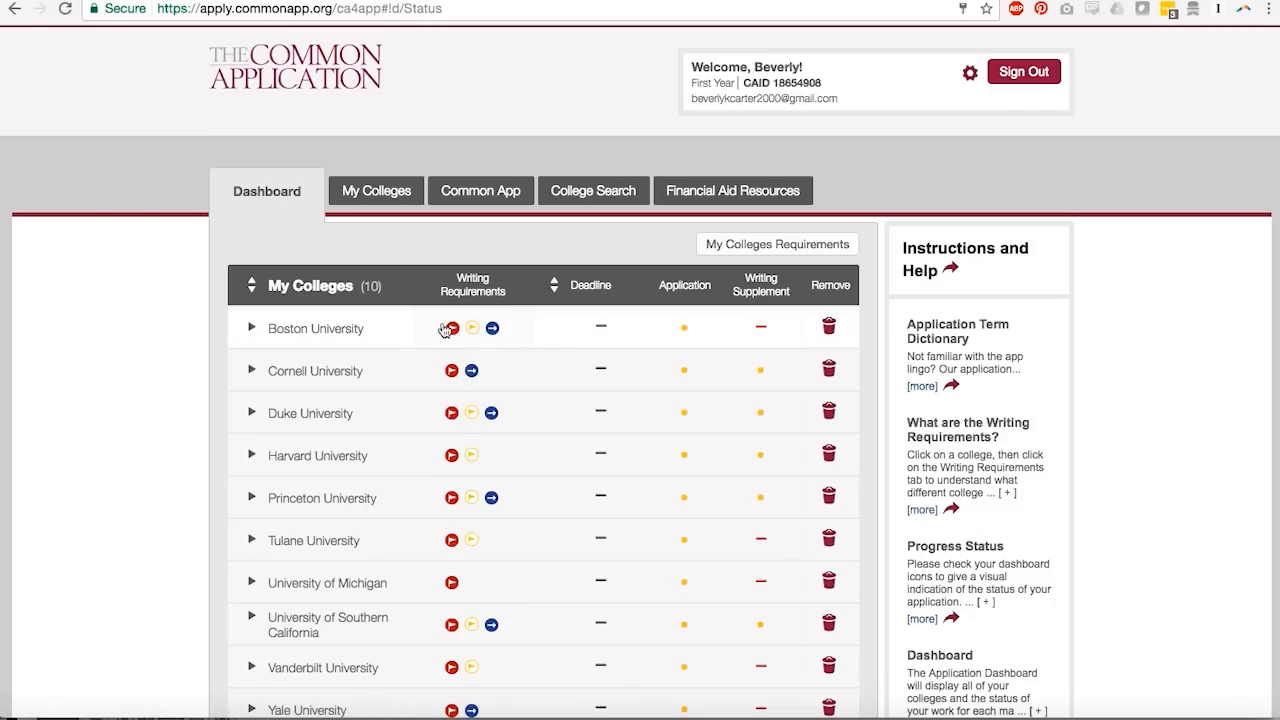
{"action": "left_click", "coordinate": [315, 328]}
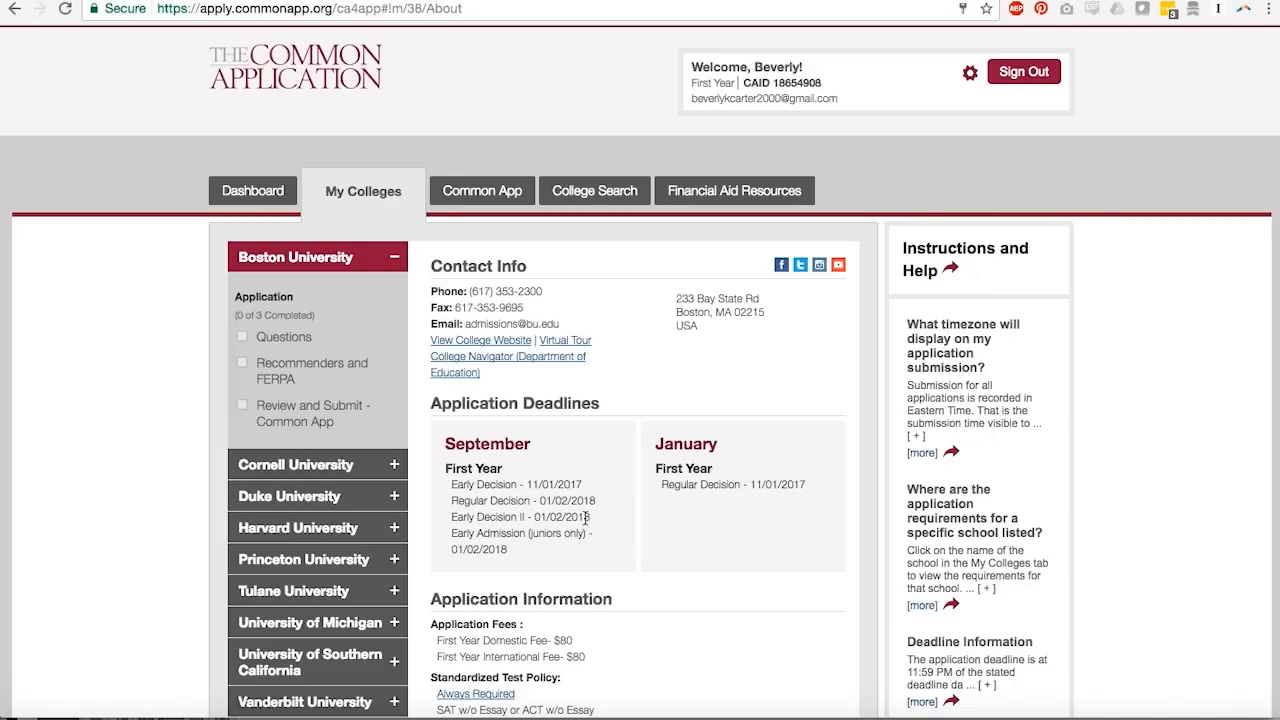
{"action": "mouse_move", "coordinate": [623, 554]}
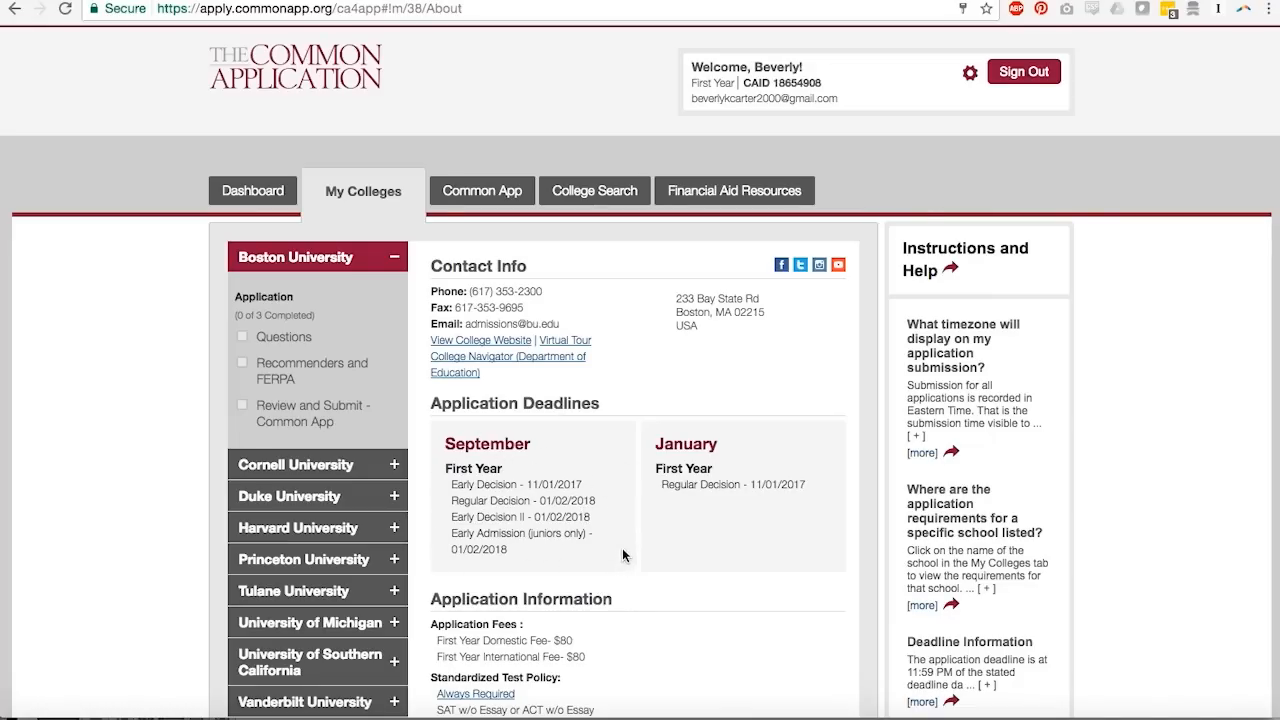
{"action": "mouse_move", "coordinate": [590, 478]}
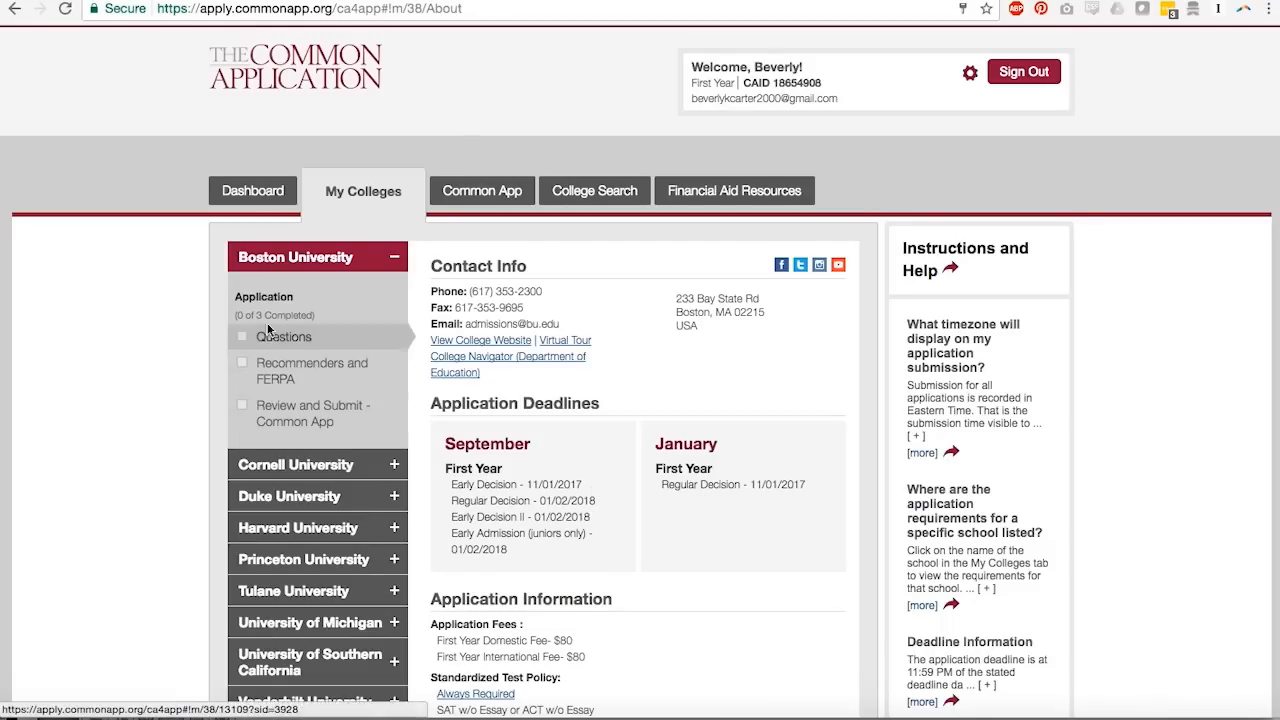
{"action": "left_click", "coordinate": [252, 190]}
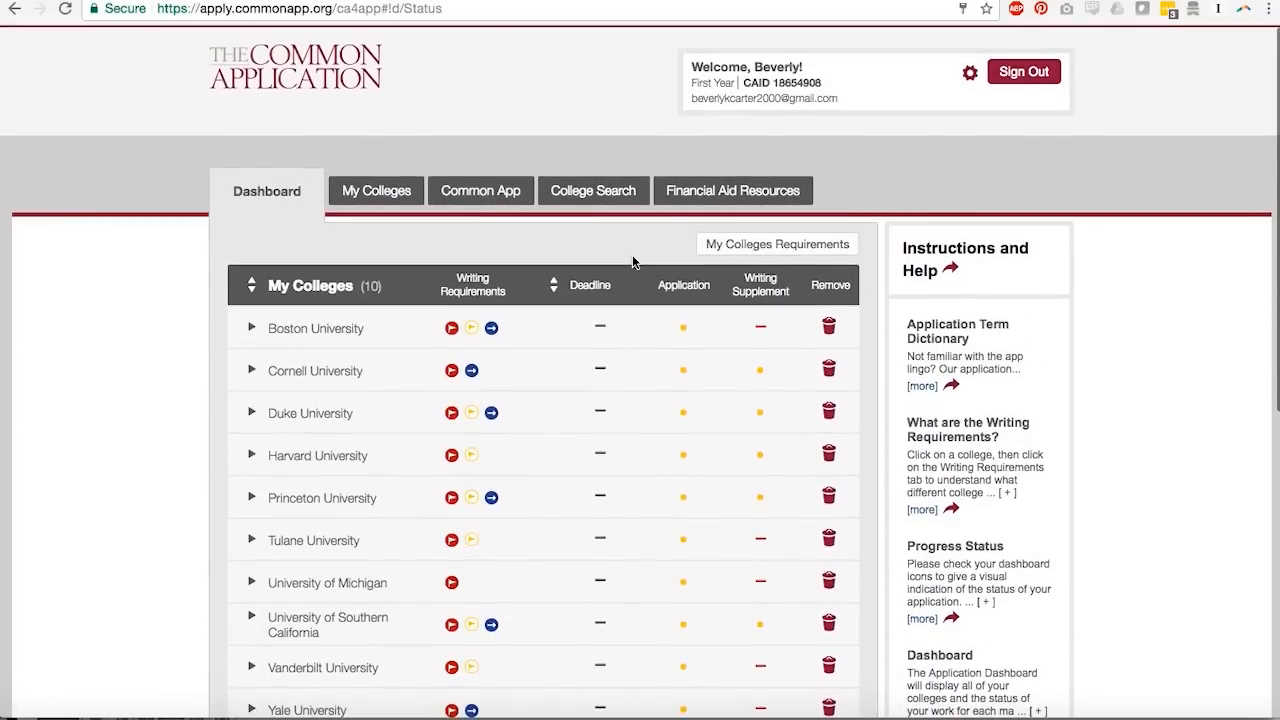
{"action": "mouse_move", "coordinate": [592, 190]}
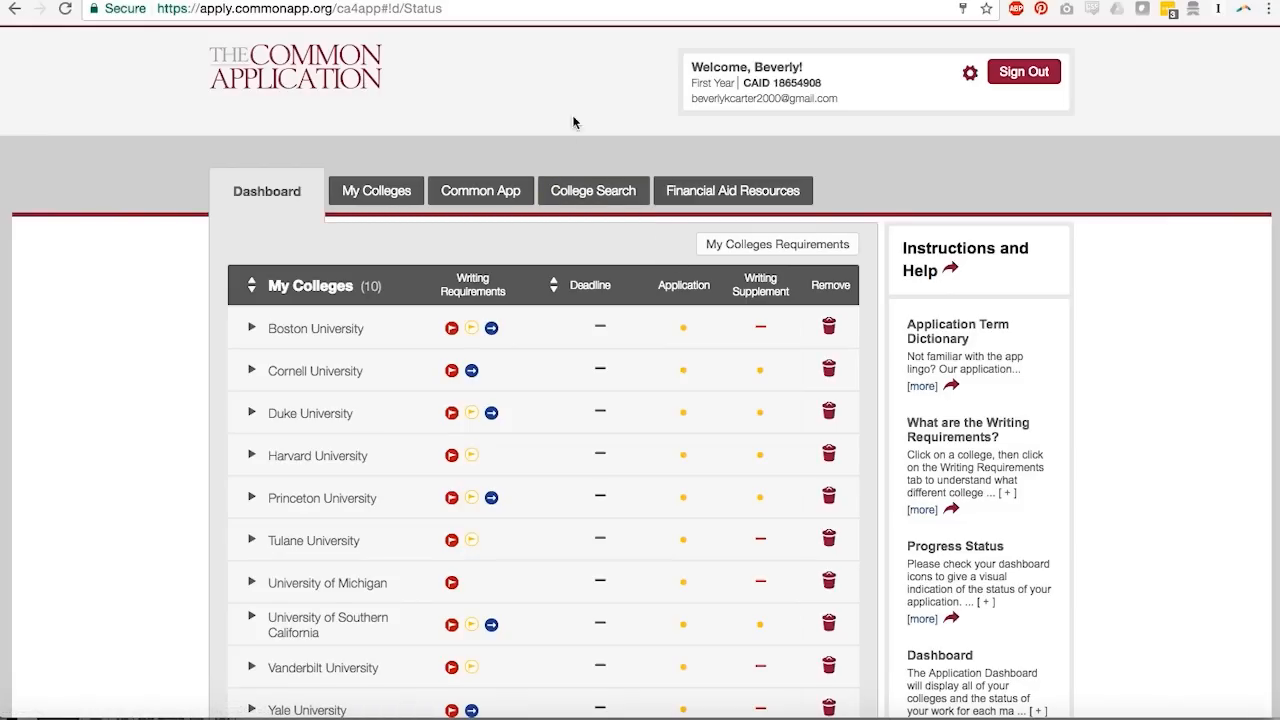
{"action": "mouse_move", "coordinate": [443, 90]}
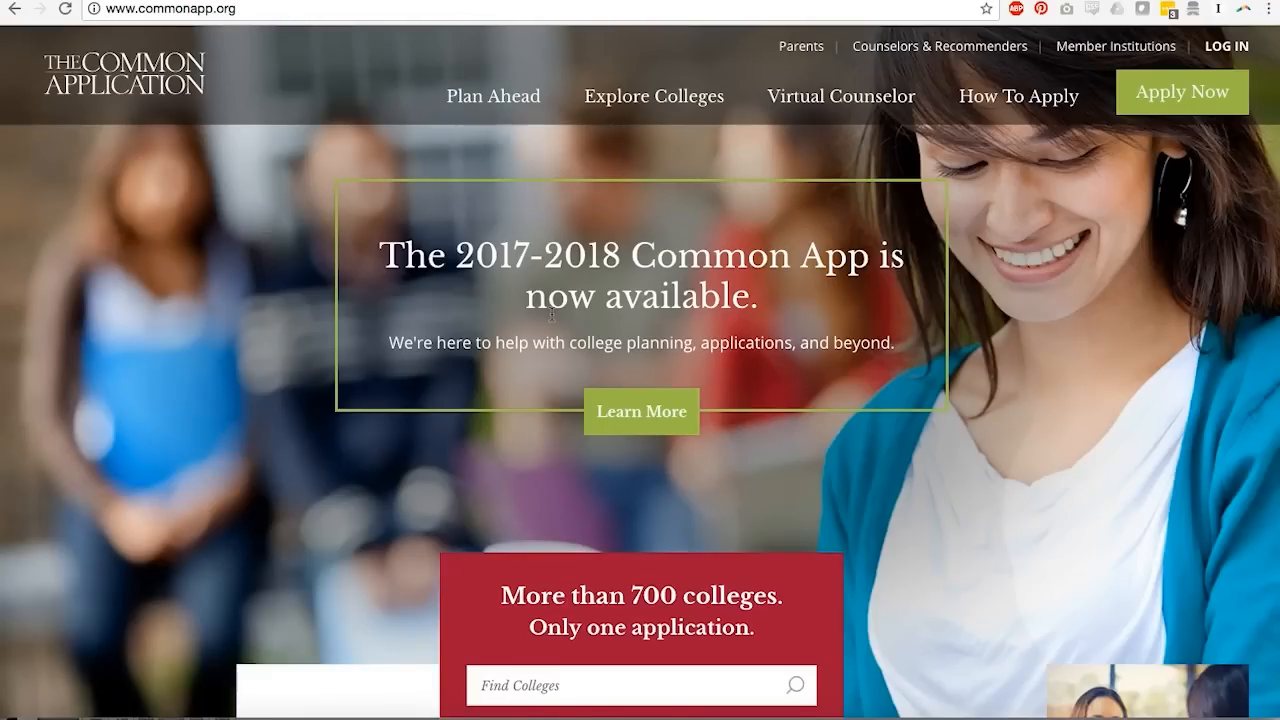
Step: Scroll the commonapp.org homepage past the featured colleges and advantages, then return to the top
{"action": "scroll", "scroll_direction": "down", "scroll_amount": 3}
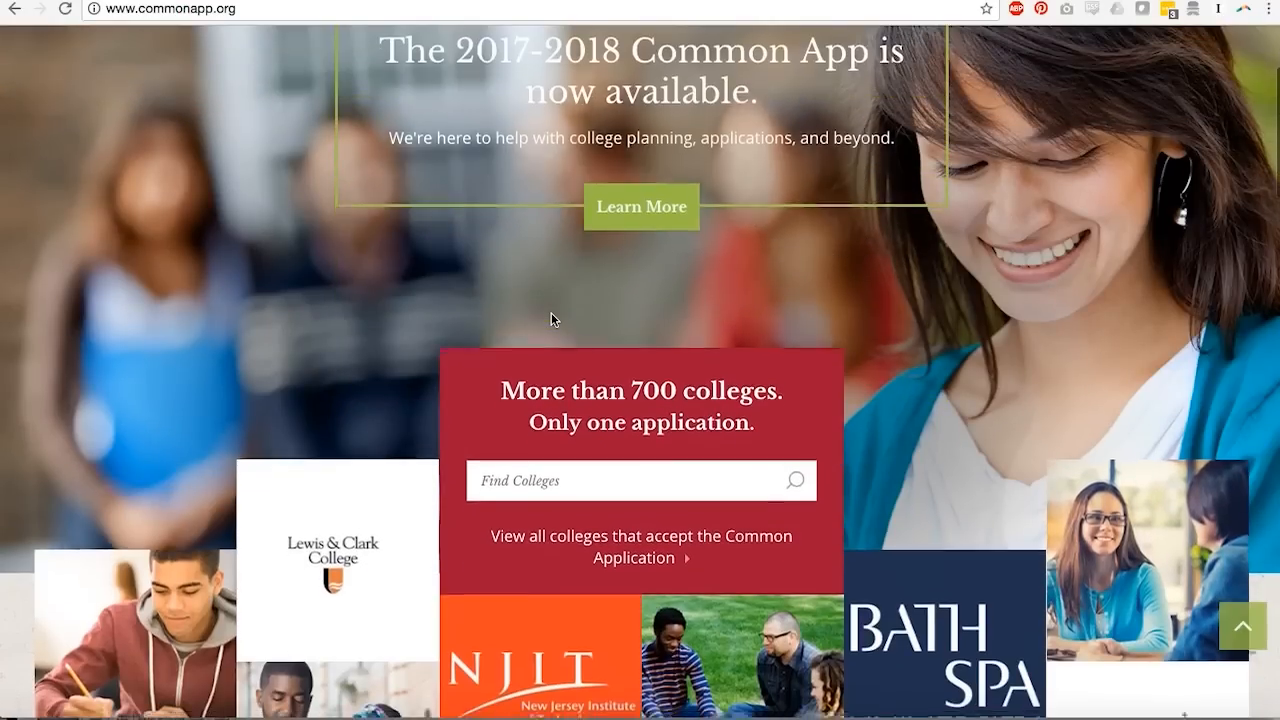
{"action": "scroll", "scroll_direction": "down", "scroll_amount": 3}
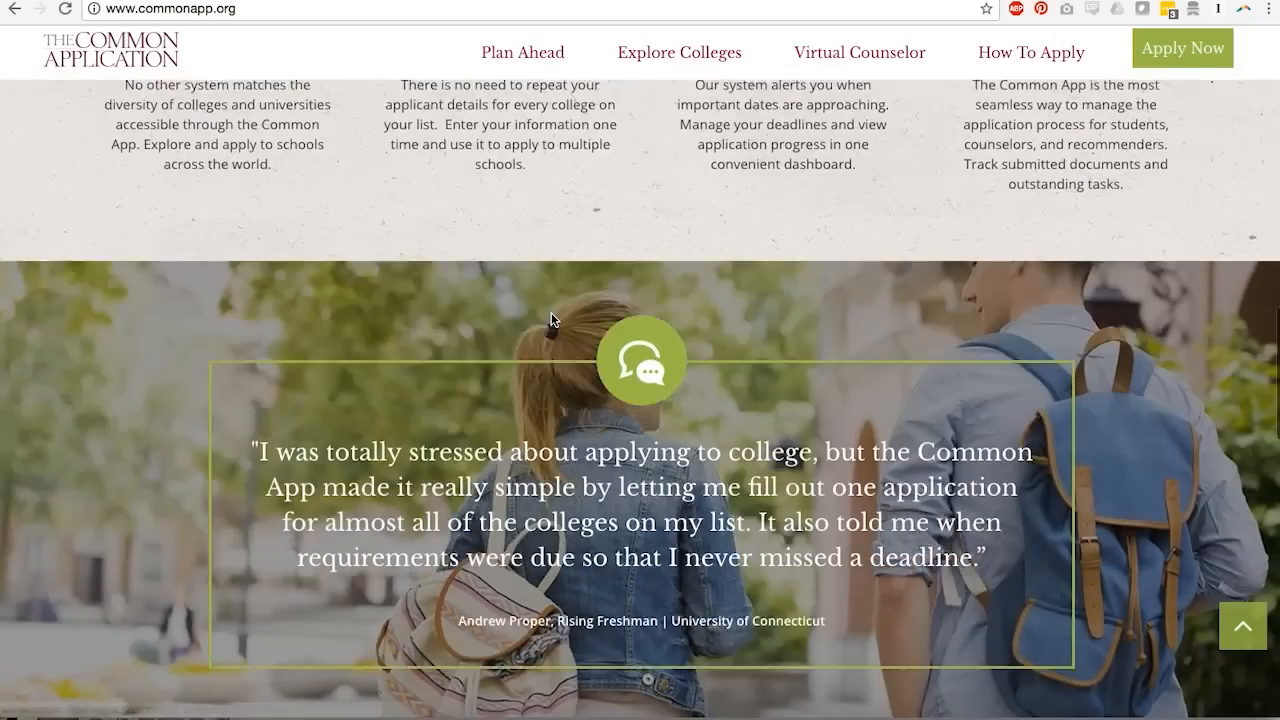
{"action": "scroll", "scroll_direction": "down", "scroll_amount": 3}
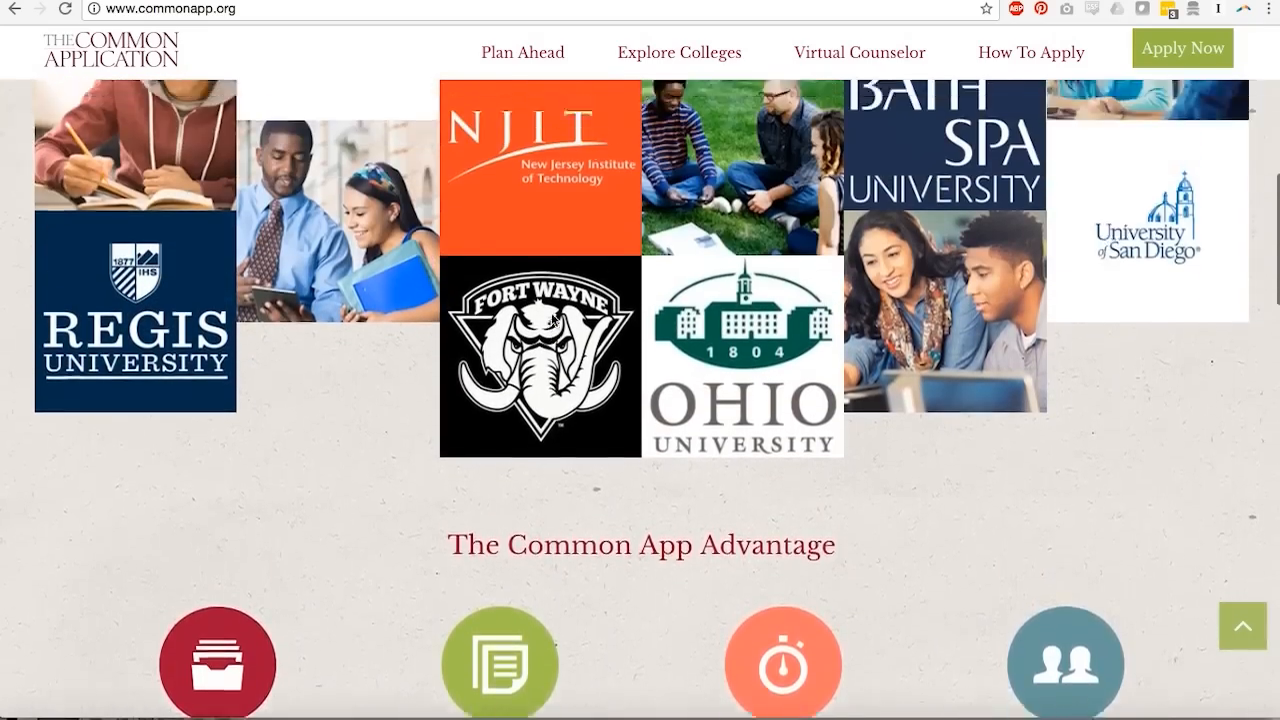
{"action": "scroll", "scroll_direction": "up", "scroll_amount": 3}
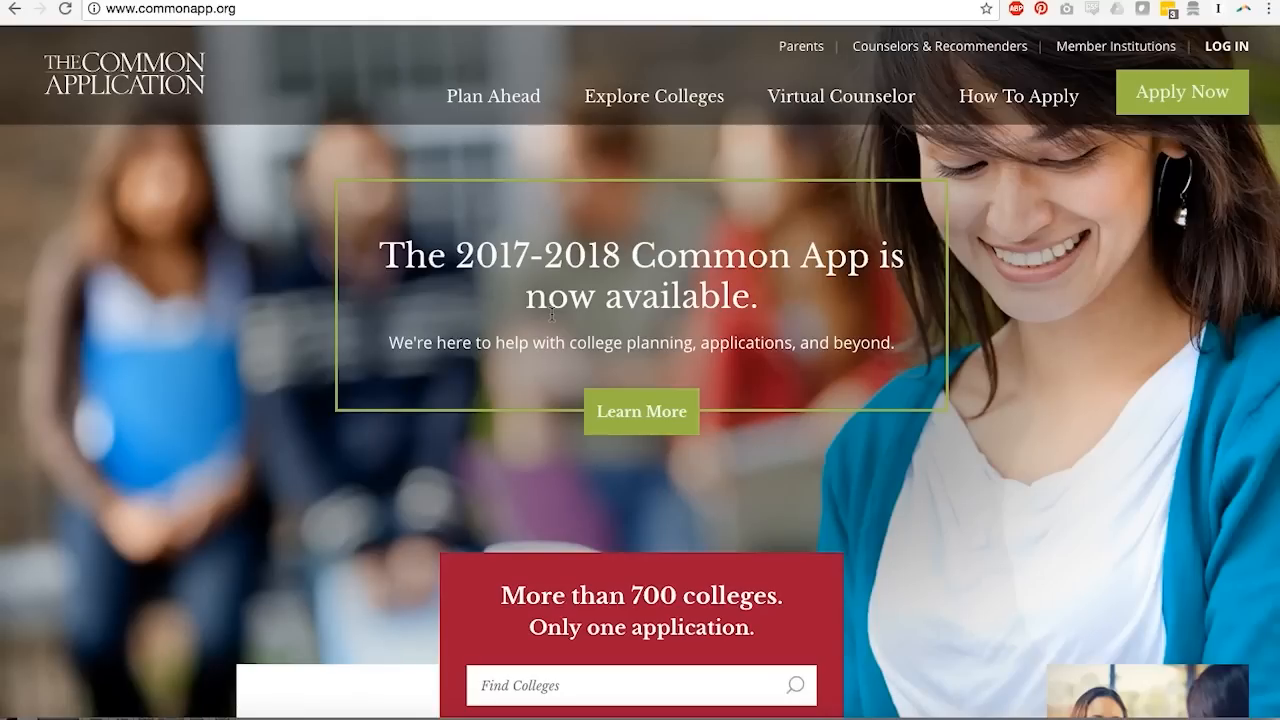
{"action": "mouse_move", "coordinate": [654, 96]}
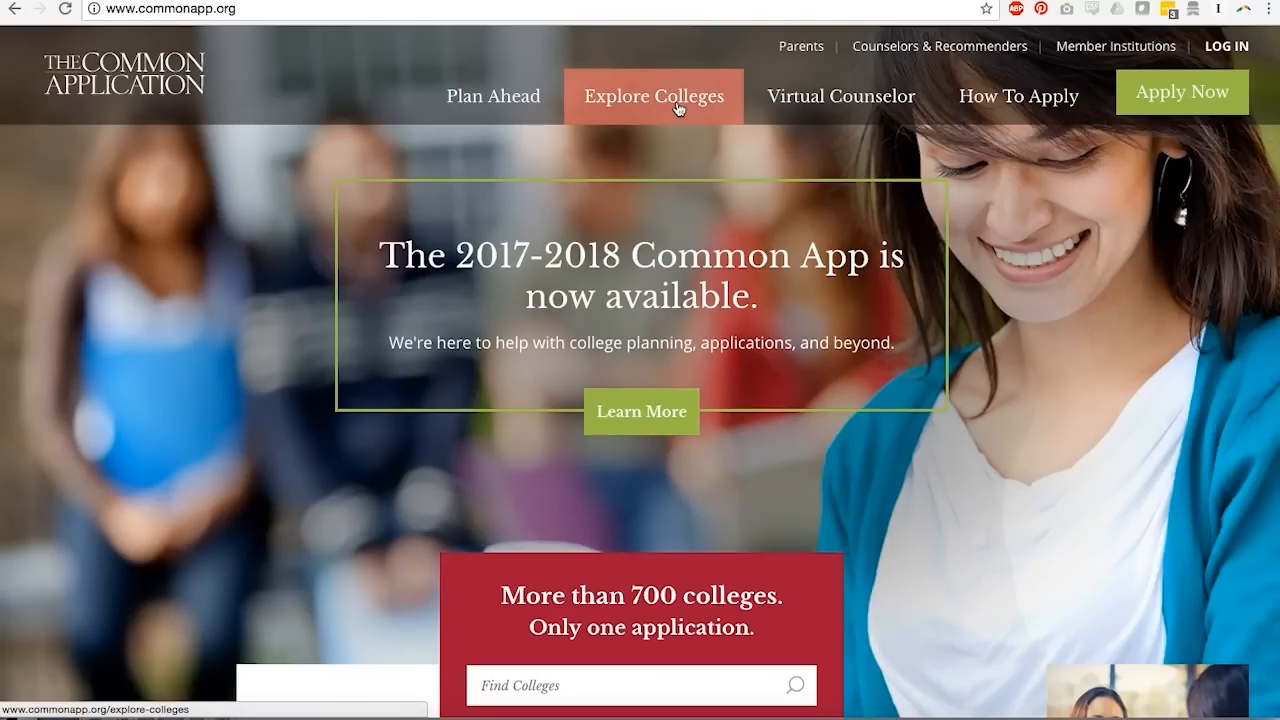
Step: Search Explore Colleges for 'boston university' and open its college profile
{"action": "left_click", "coordinate": [653, 96]}
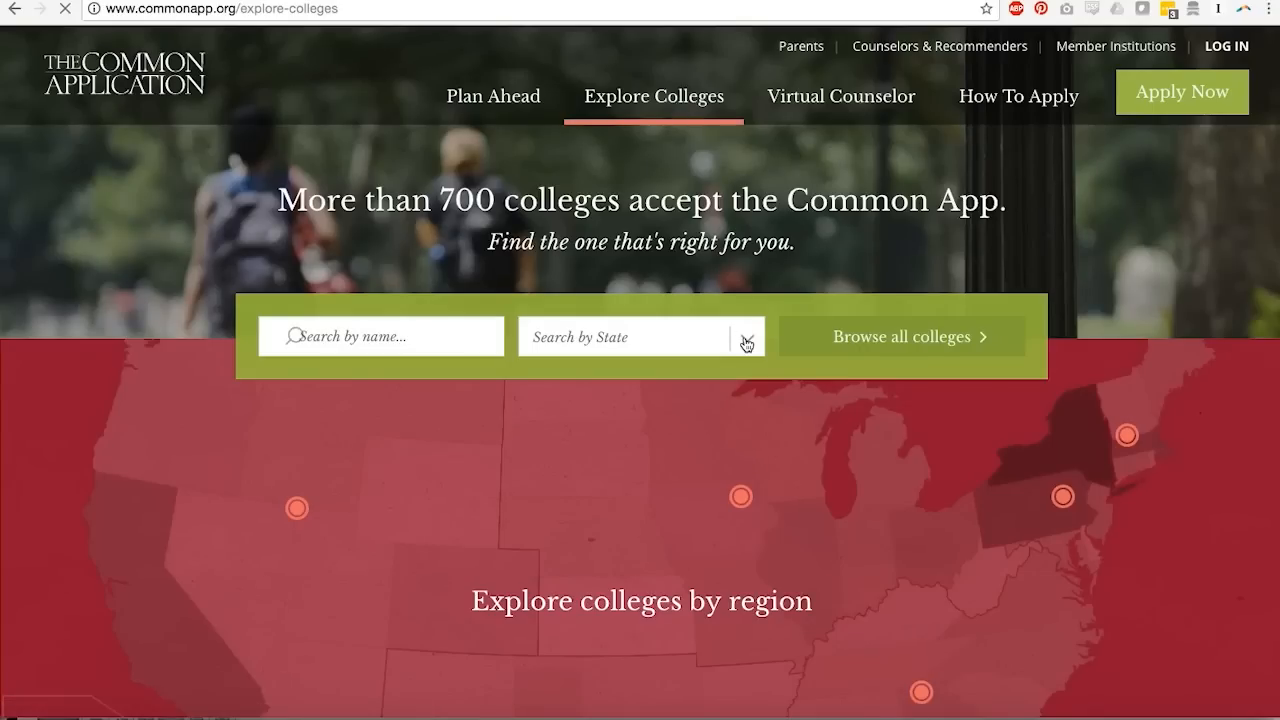
{"action": "left_click", "coordinate": [380, 336]}
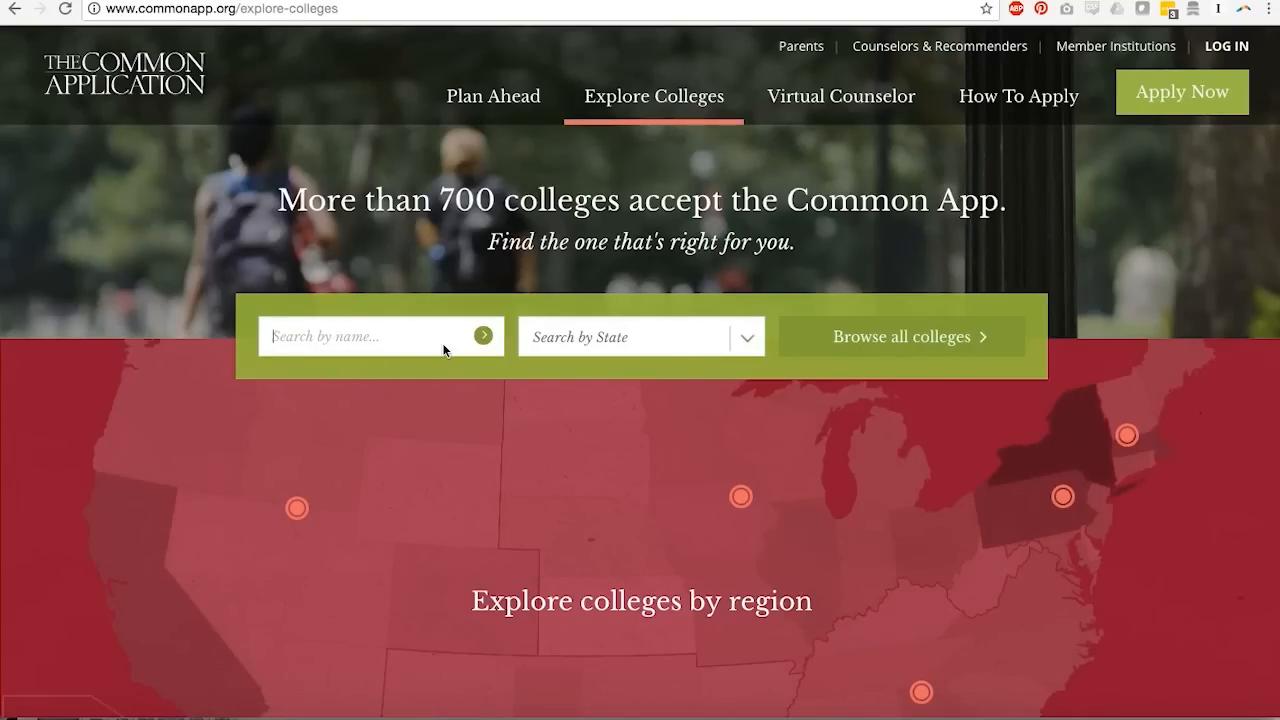
{"action": "type", "text": "boston university"}
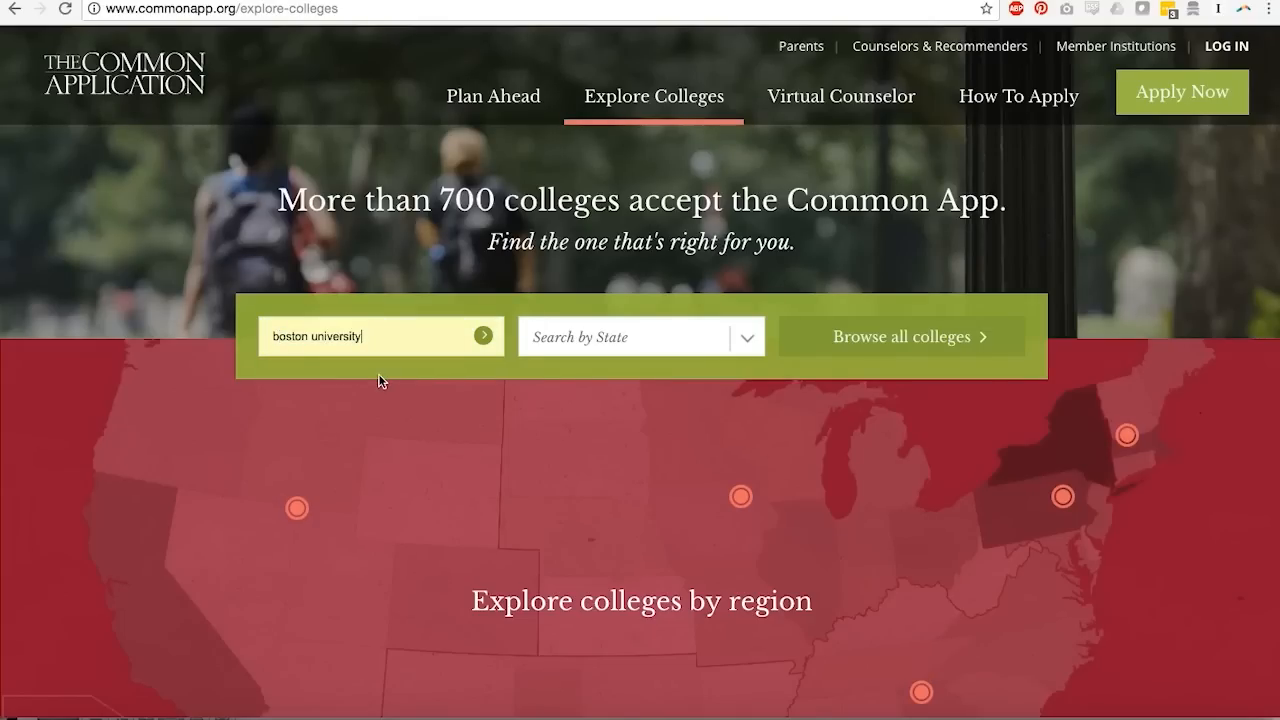
{"action": "left_click", "coordinate": [901, 336]}
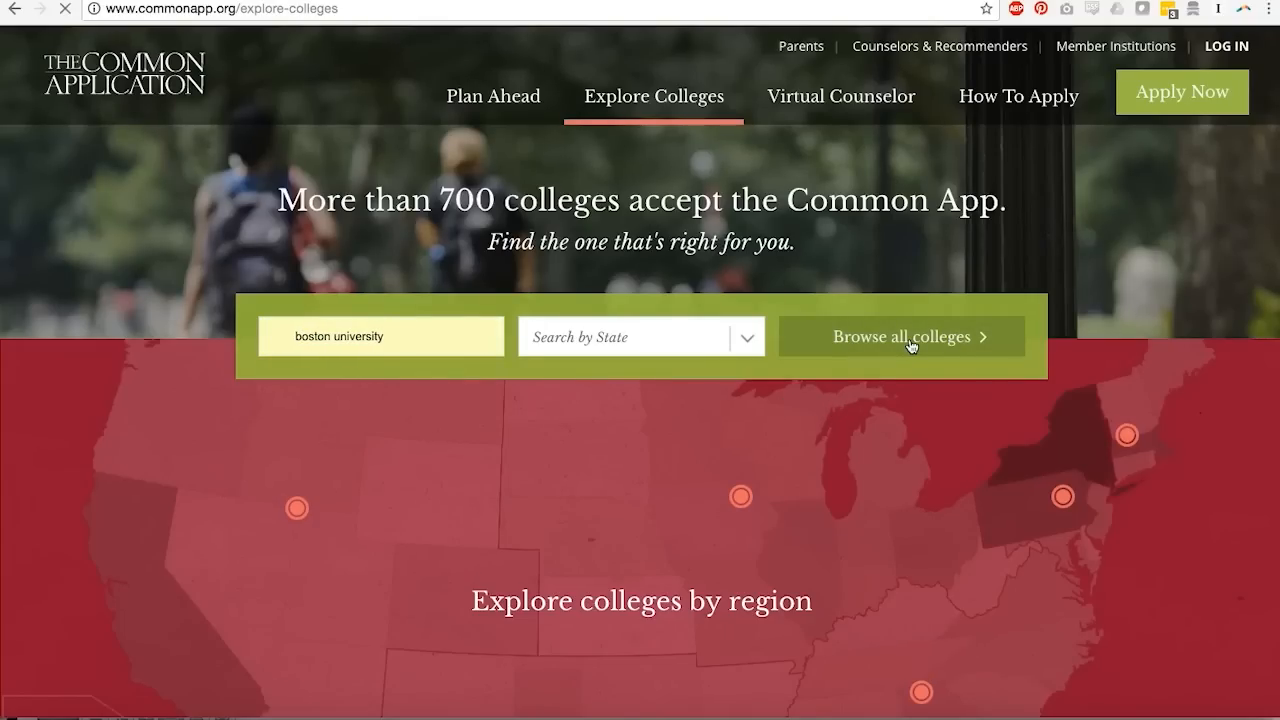
{"action": "left_click", "coordinate": [900, 336]}
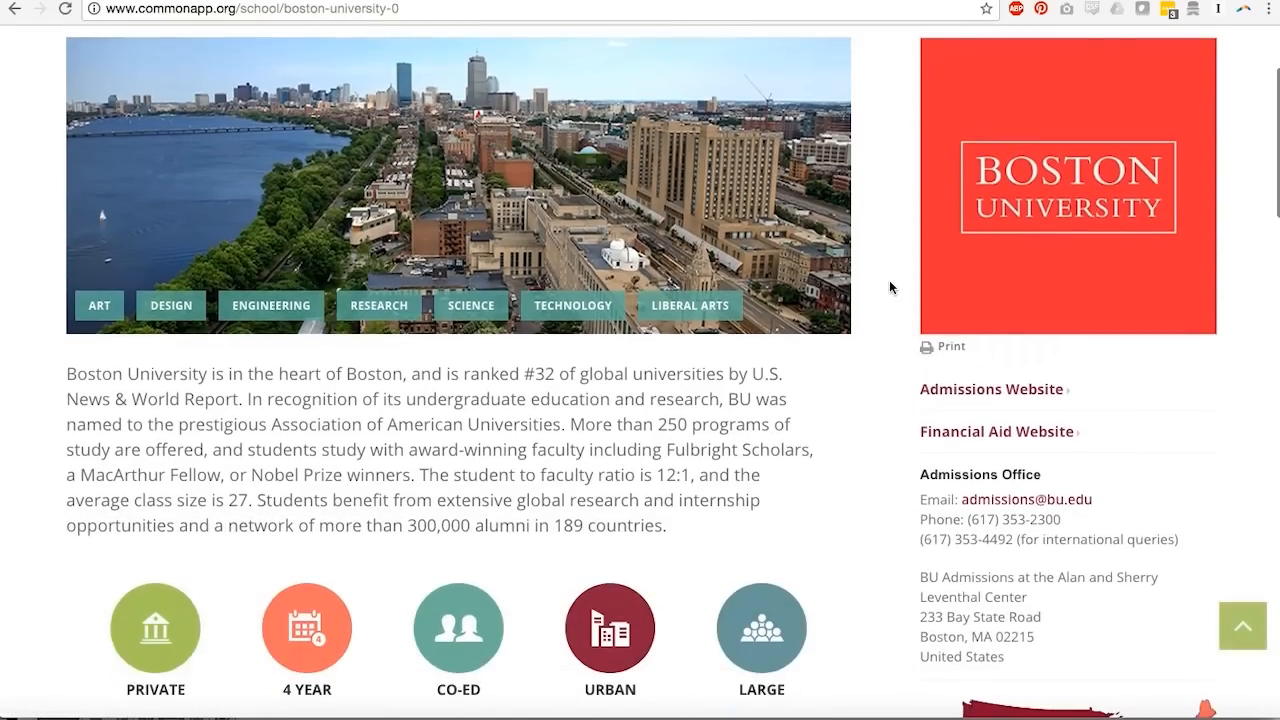
Step: Scroll through the Boston University profile page and back up
{"action": "scroll", "scroll_direction": "down", "scroll_amount": 3}
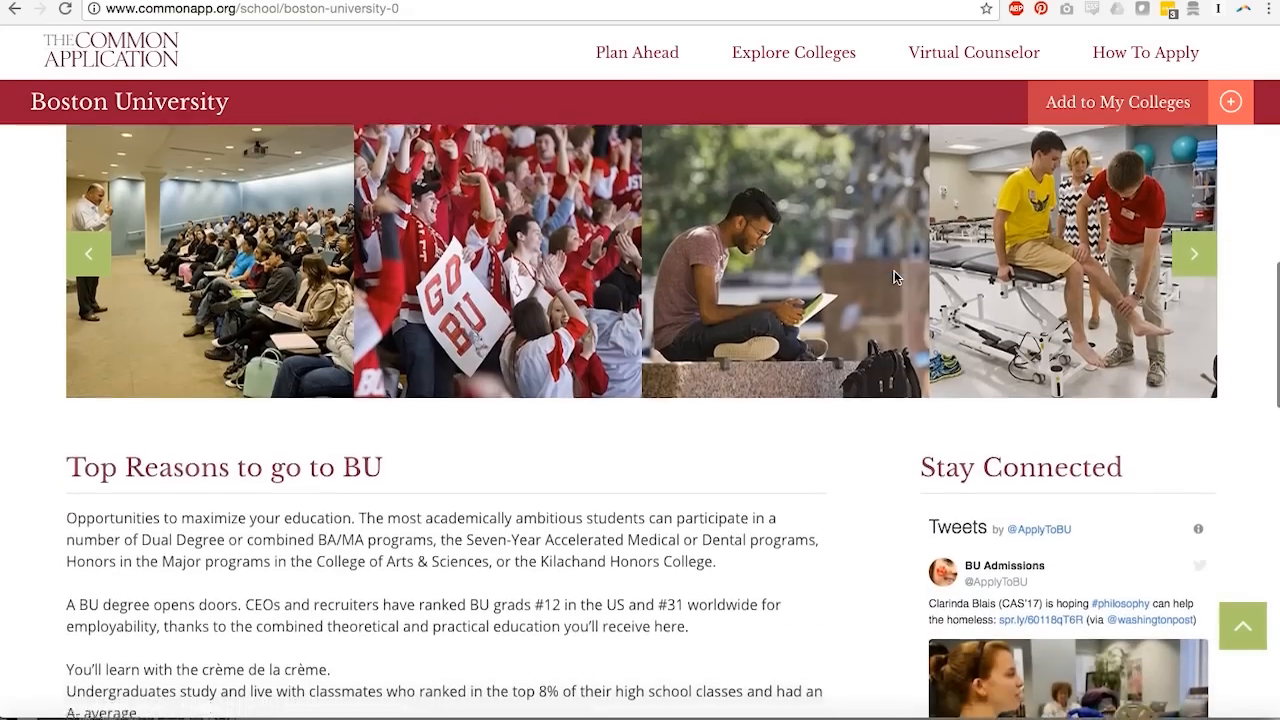
{"action": "scroll", "scroll_direction": "down", "scroll_amount": 3}
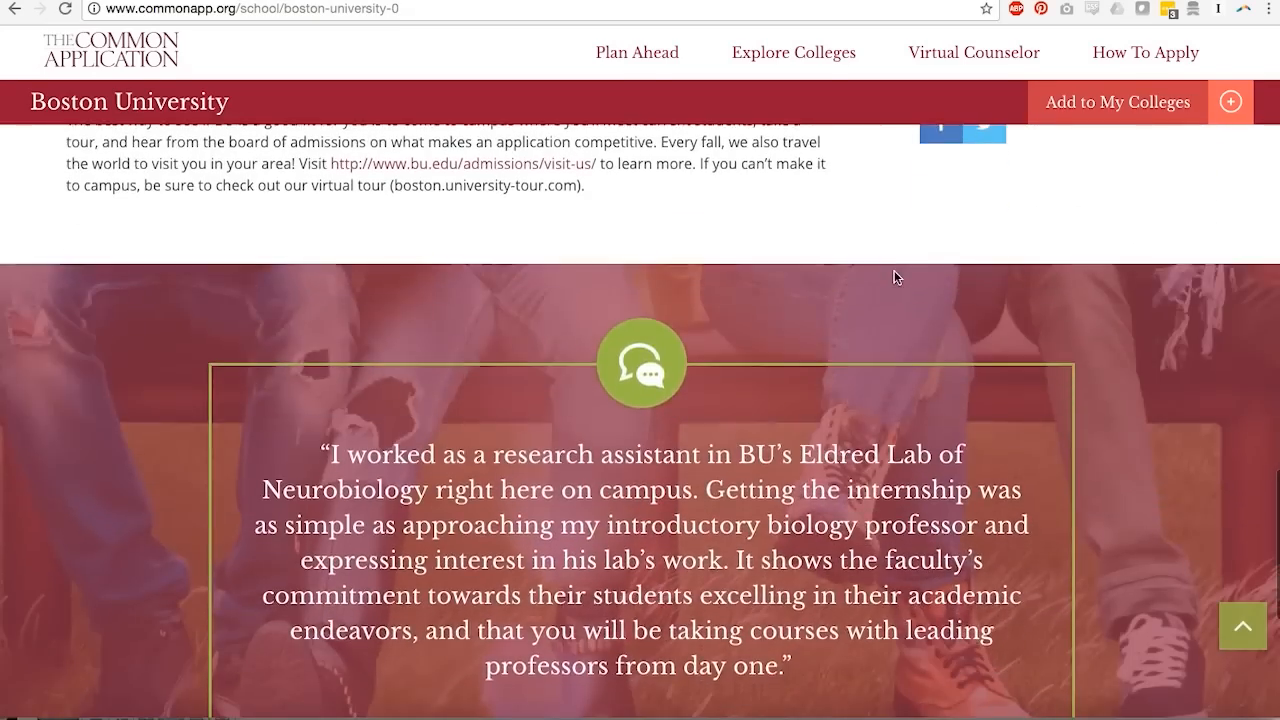
{"action": "scroll", "scroll_direction": "down", "scroll_amount": 3}
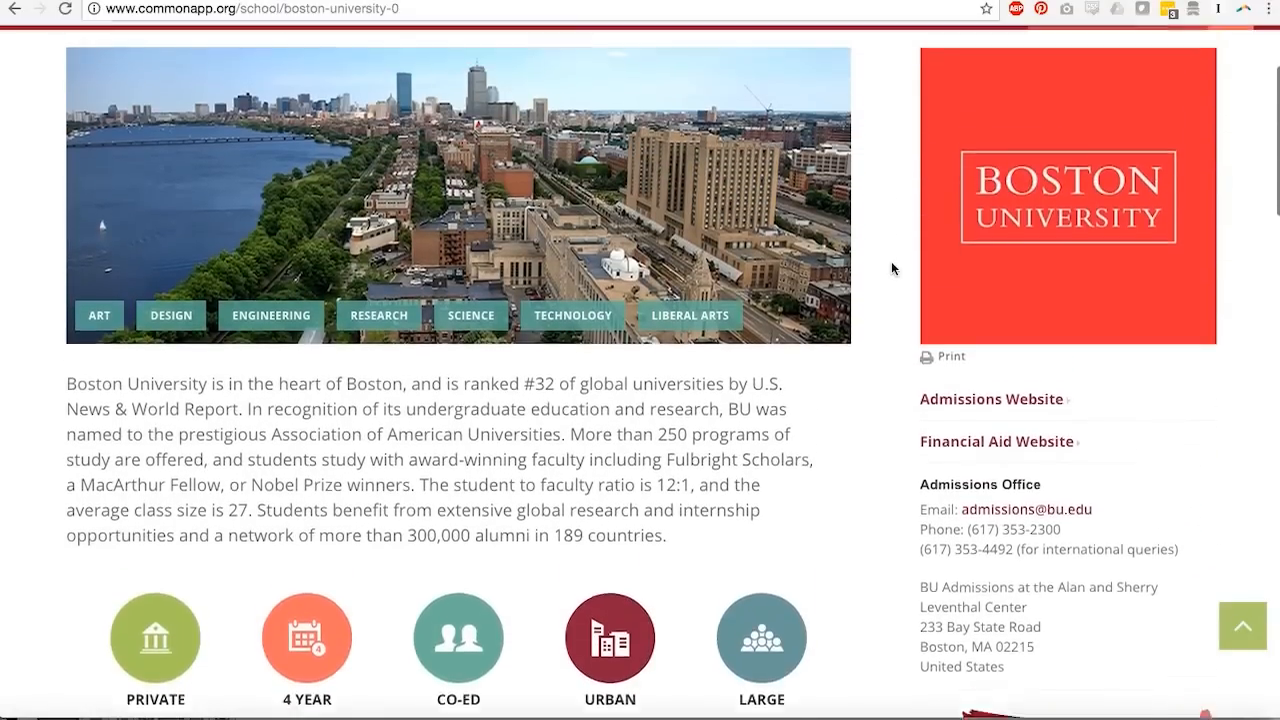
{"action": "scroll", "scroll_direction": "up", "scroll_amount": 3}
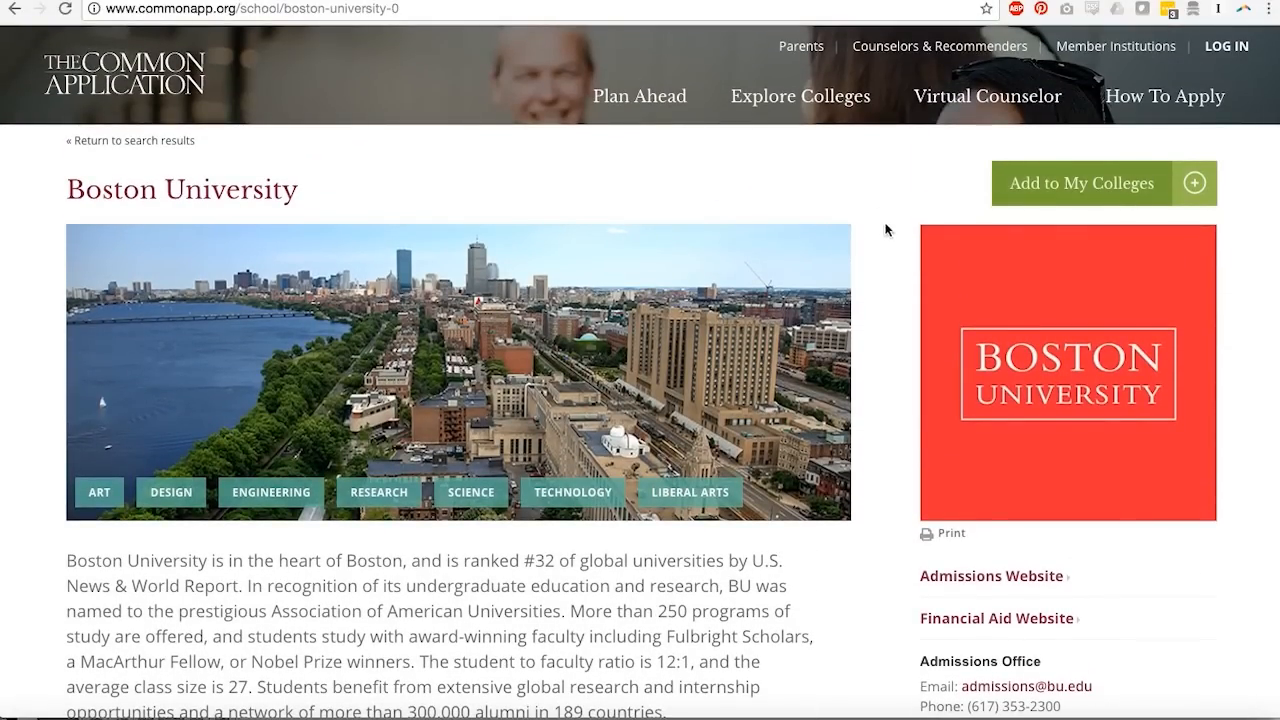
Step: Go to Virtual Counselor and browse the grid of college advice video tiles
{"action": "left_click", "coordinate": [987, 96]}
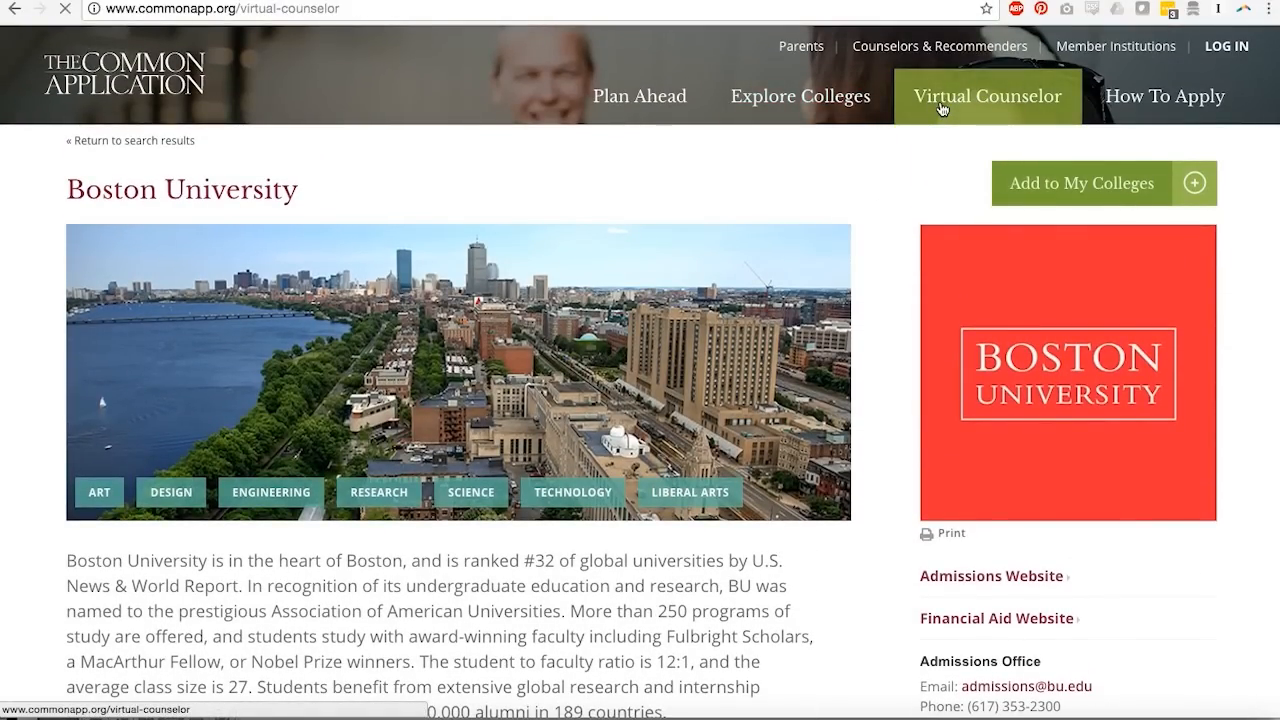
{"action": "left_click", "coordinate": [987, 96]}
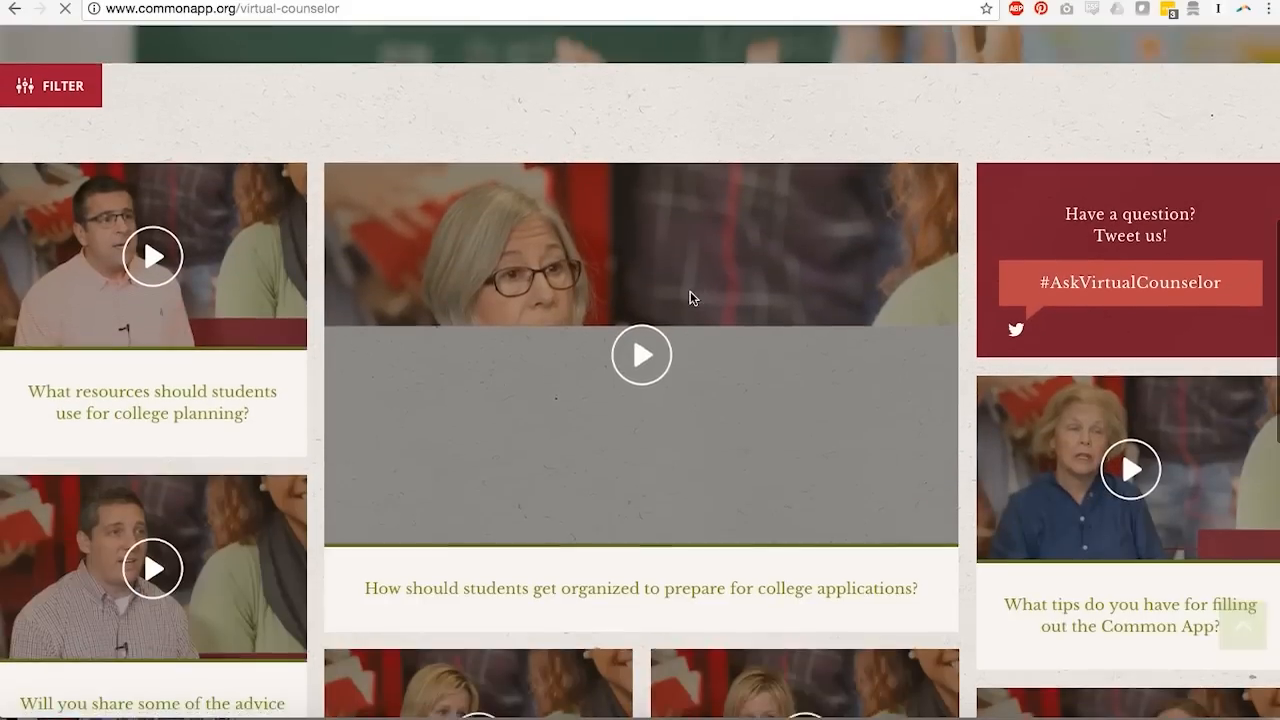
{"action": "scroll", "scroll_direction": "down", "scroll_amount": 3}
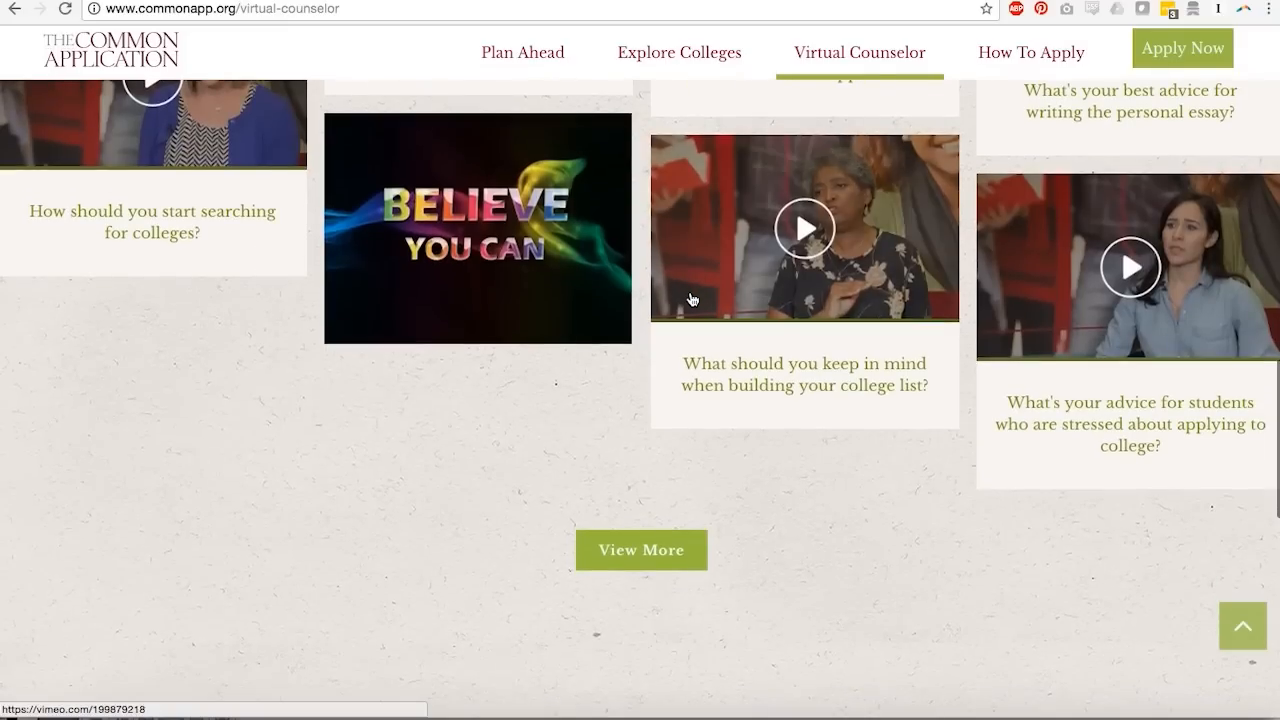
{"action": "left_click", "coordinate": [641, 550]}
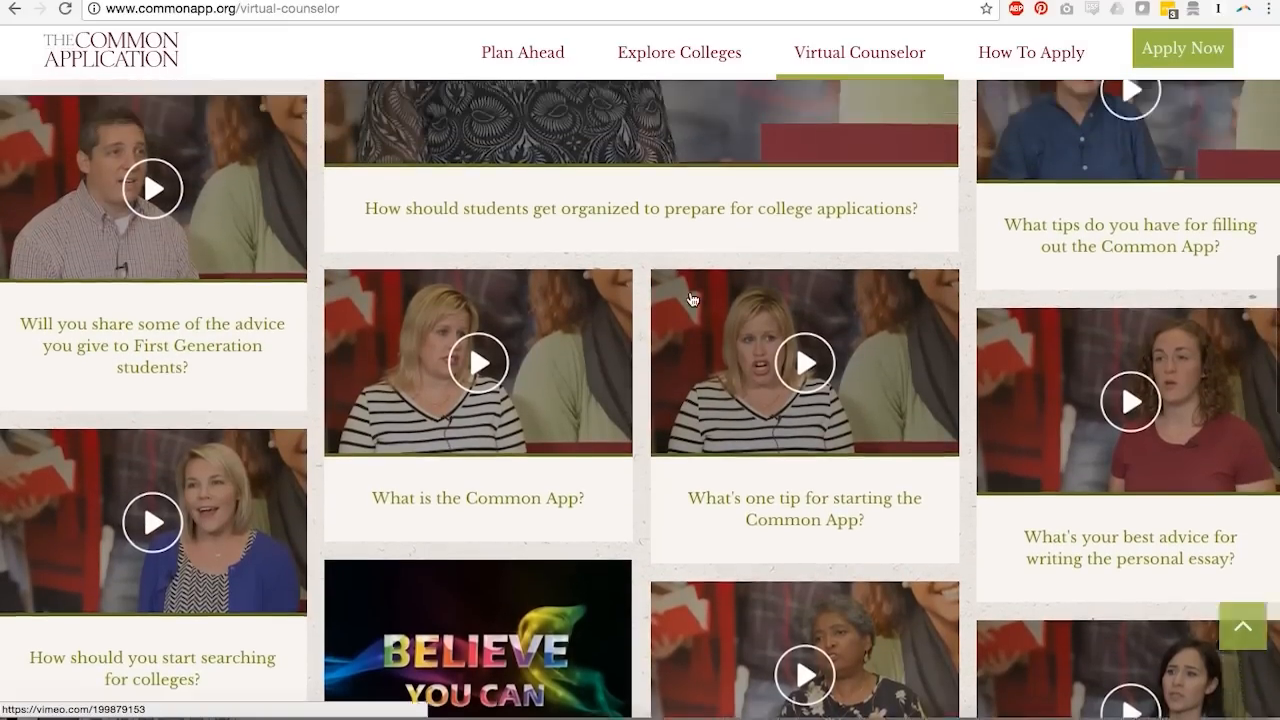
{"action": "scroll", "scroll_direction": "up", "scroll_amount": 3}
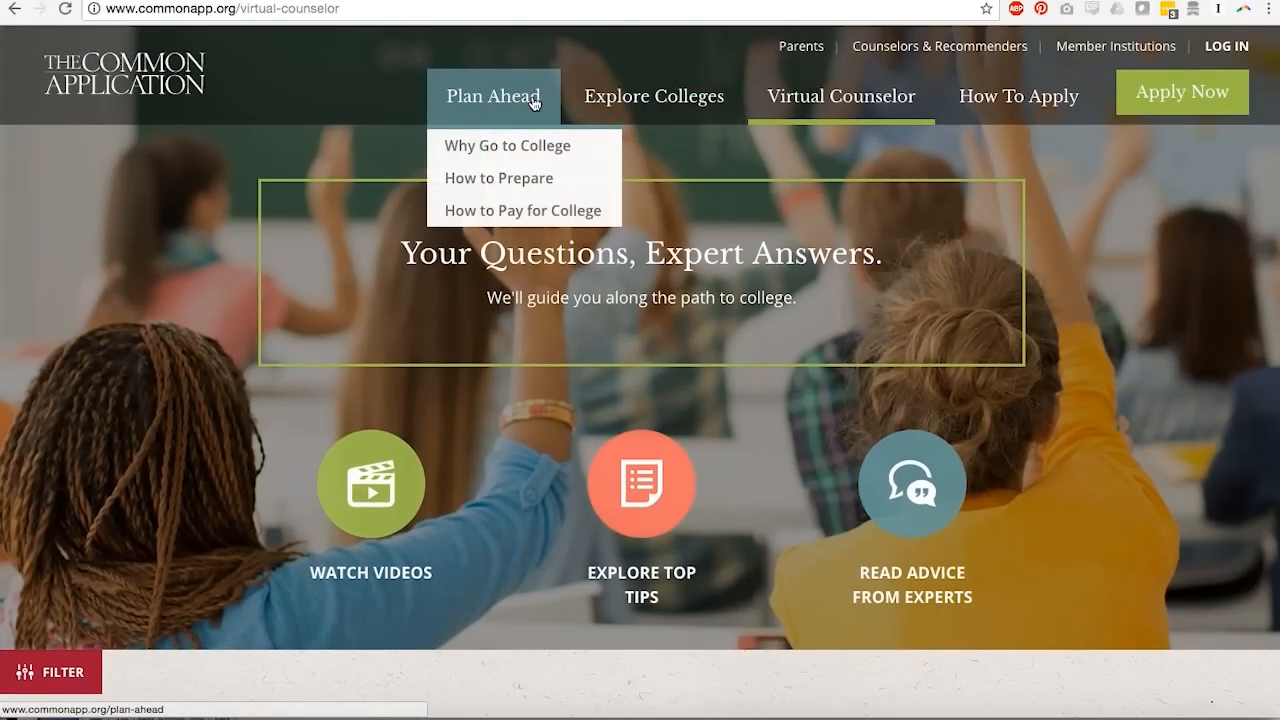
Step: Go to Plan Ahead and scroll through its why-go, preparation and paying sections
{"action": "left_click", "coordinate": [493, 96]}
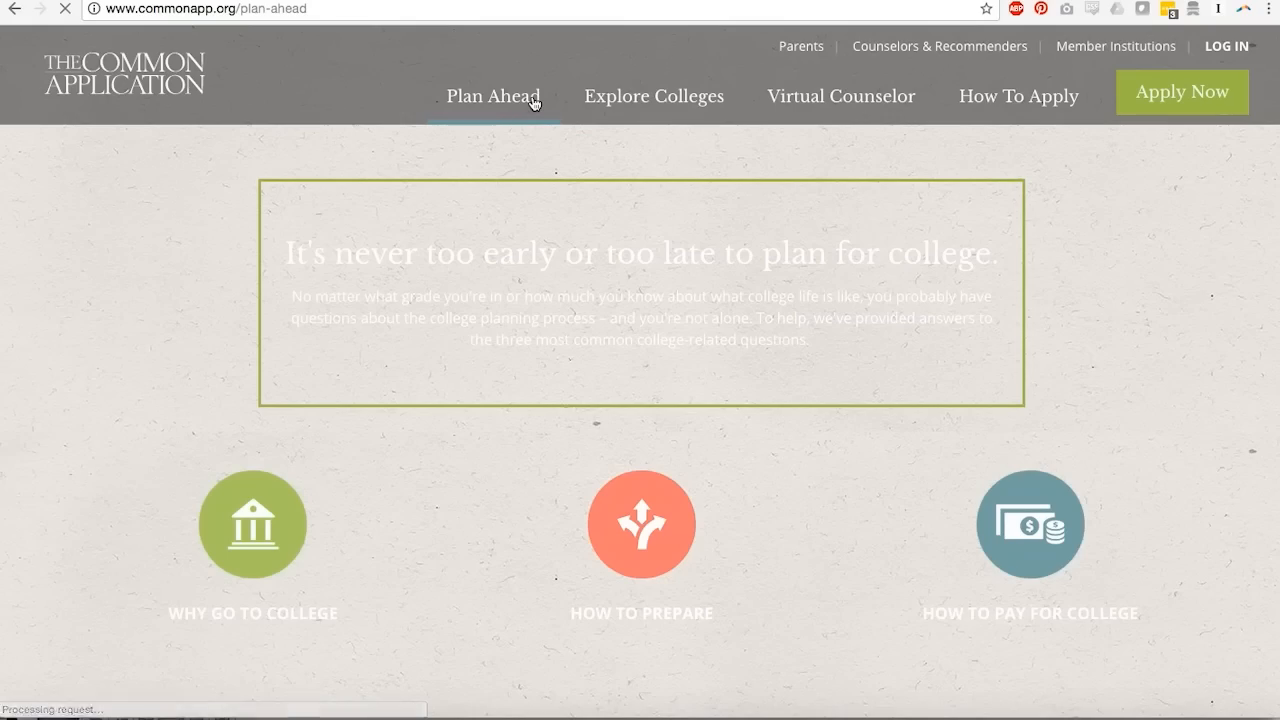
{"action": "scroll", "scroll_direction": "down", "scroll_amount": 3}
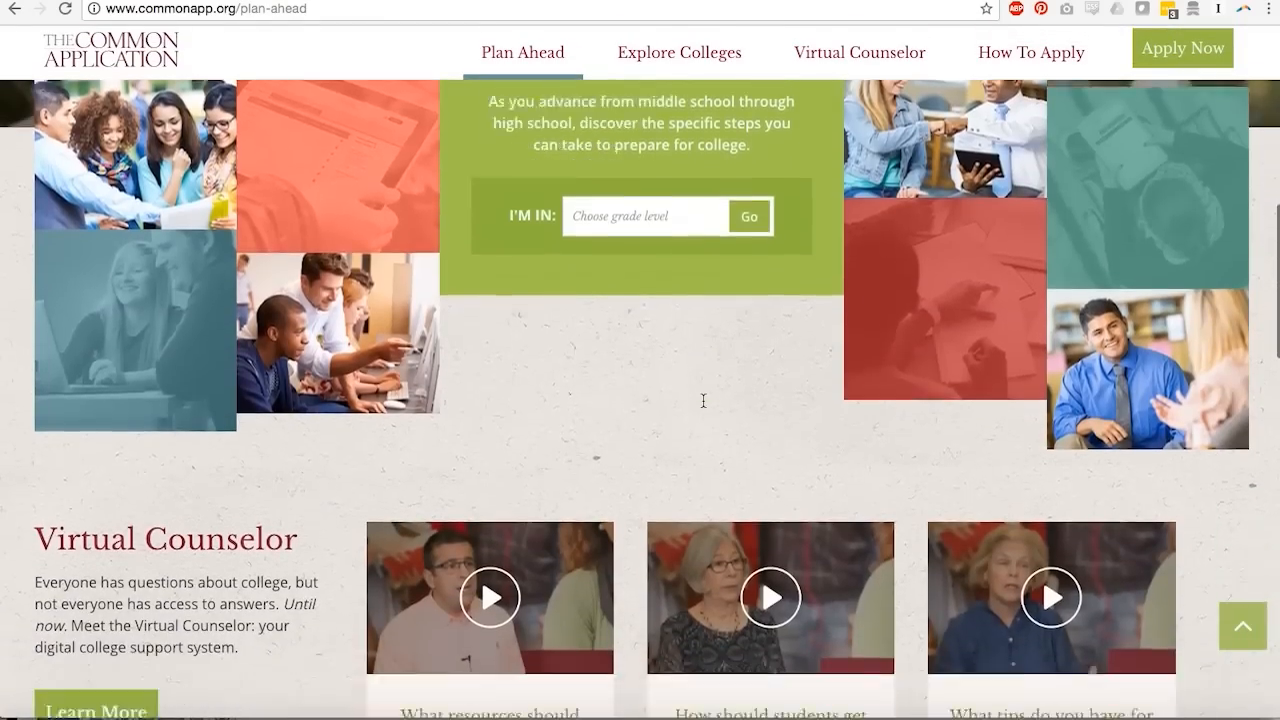
{"action": "scroll", "scroll_direction": "down", "scroll_amount": 3}
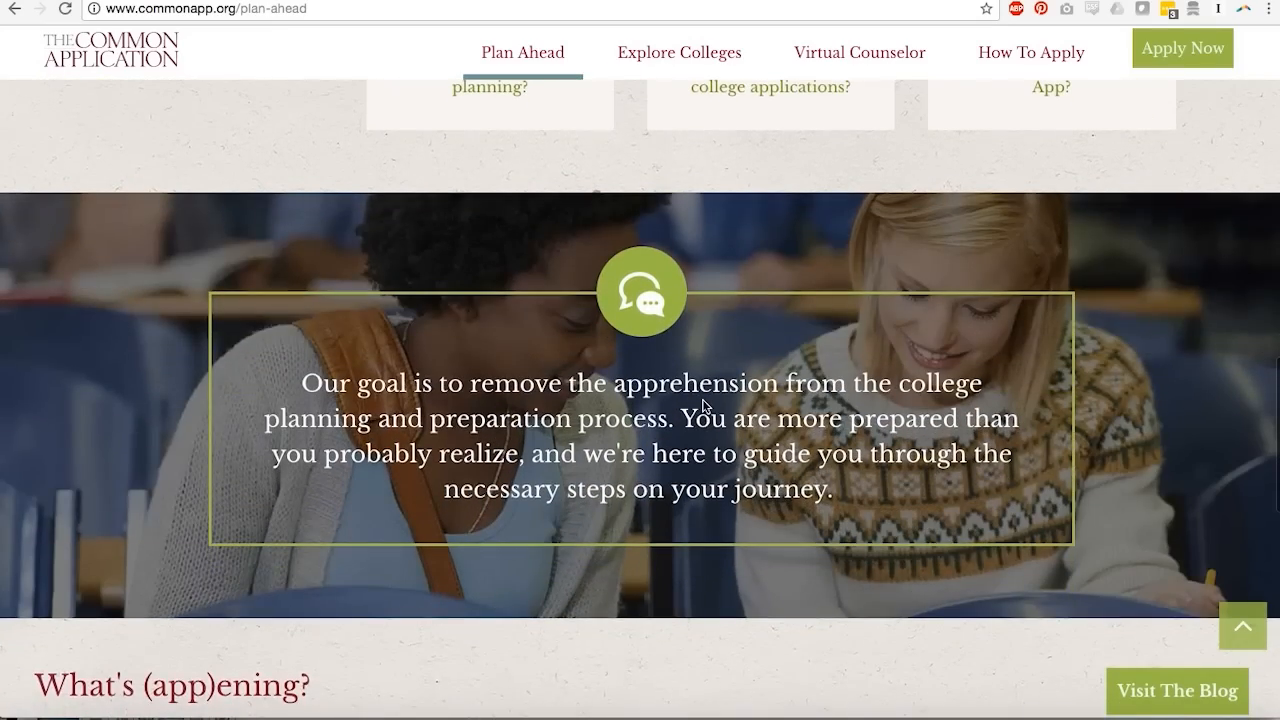
{"action": "scroll", "scroll_direction": "down", "scroll_amount": 3}
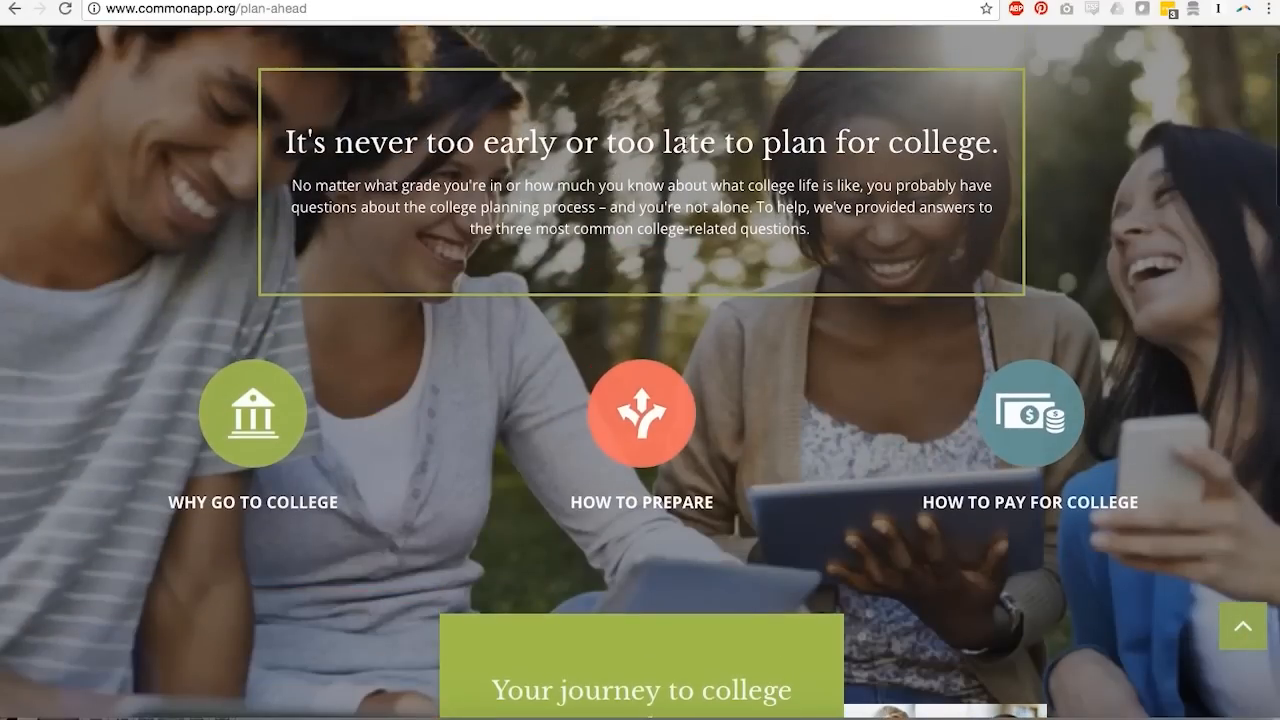
{"action": "mouse_move", "coordinate": [493, 95]}
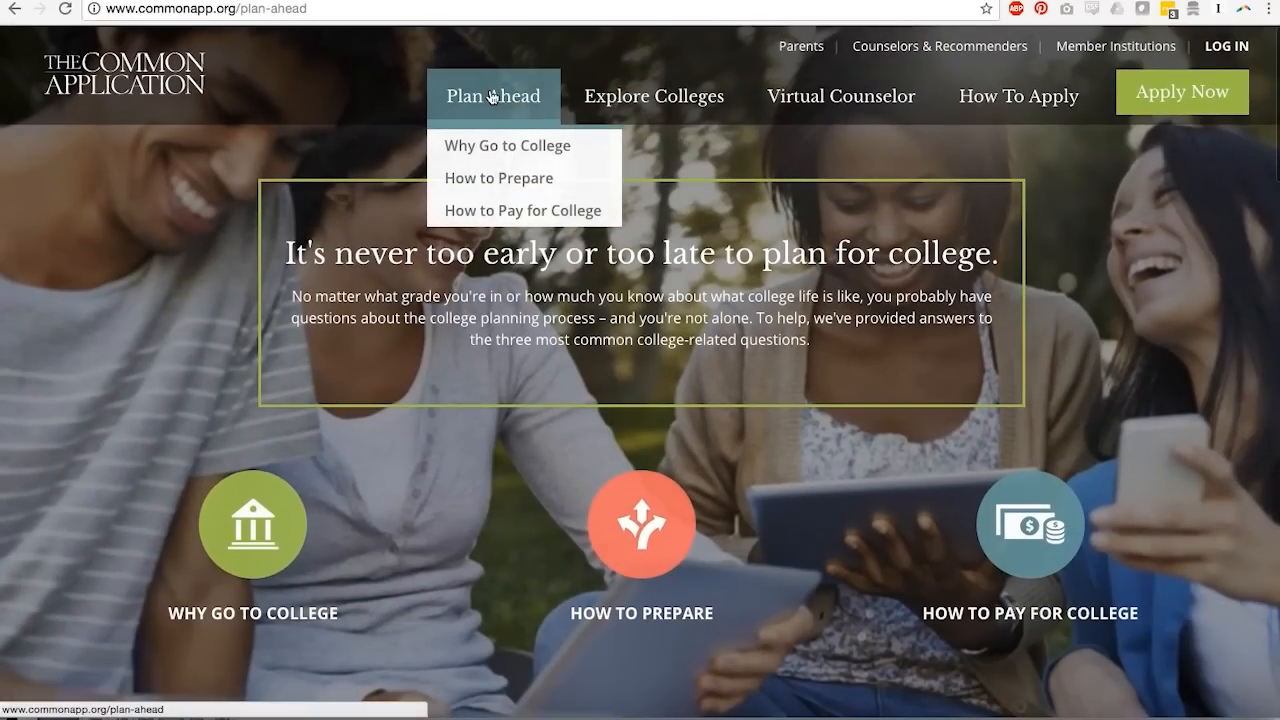
Step: Open How to Prepare, select 12TH GRADE, and scroll through its college checklist
{"action": "left_click", "coordinate": [498, 178]}
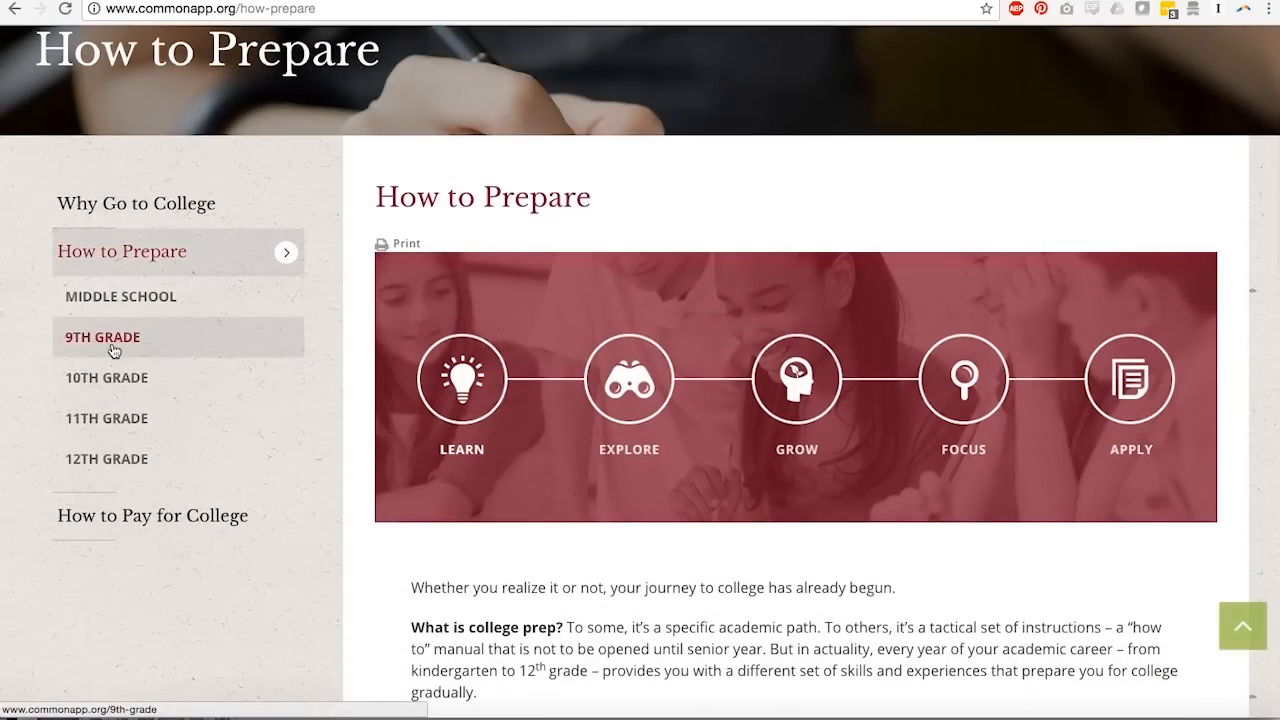
{"action": "left_click", "coordinate": [101, 336]}
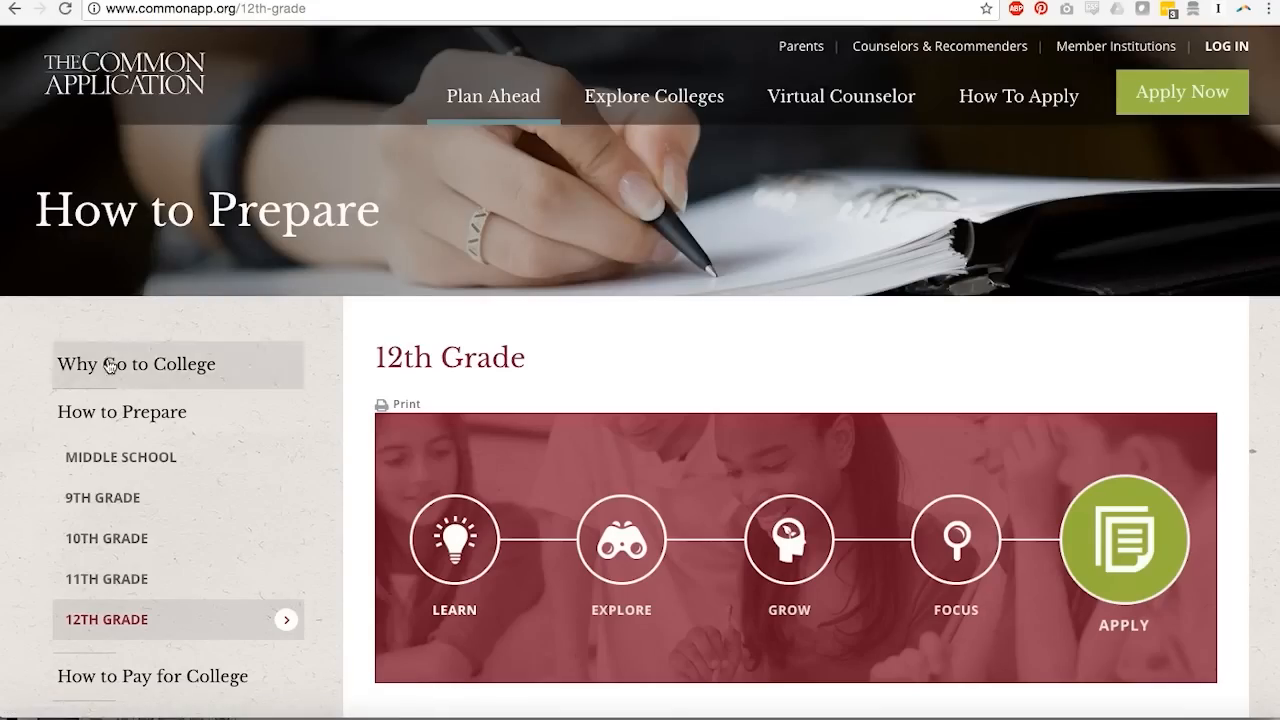
{"action": "scroll", "scroll_direction": "down", "scroll_amount": 3}
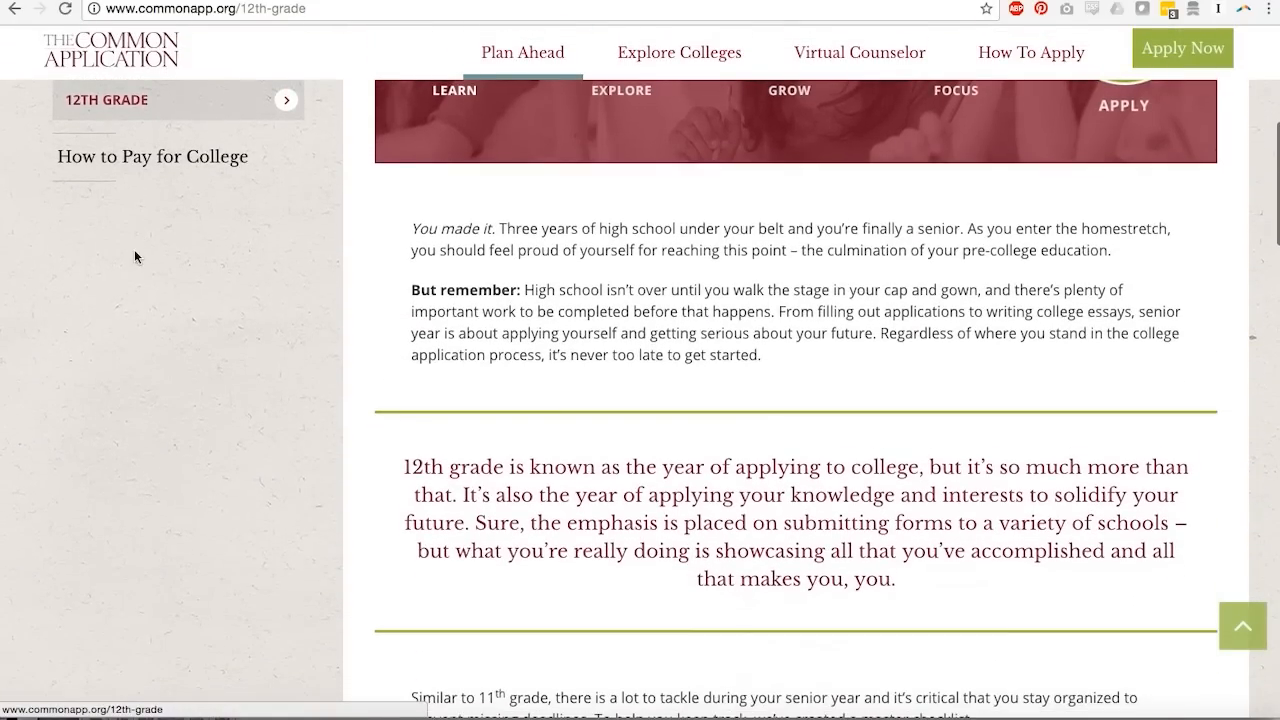
{"action": "scroll", "scroll_direction": "down", "scroll_amount": 3}
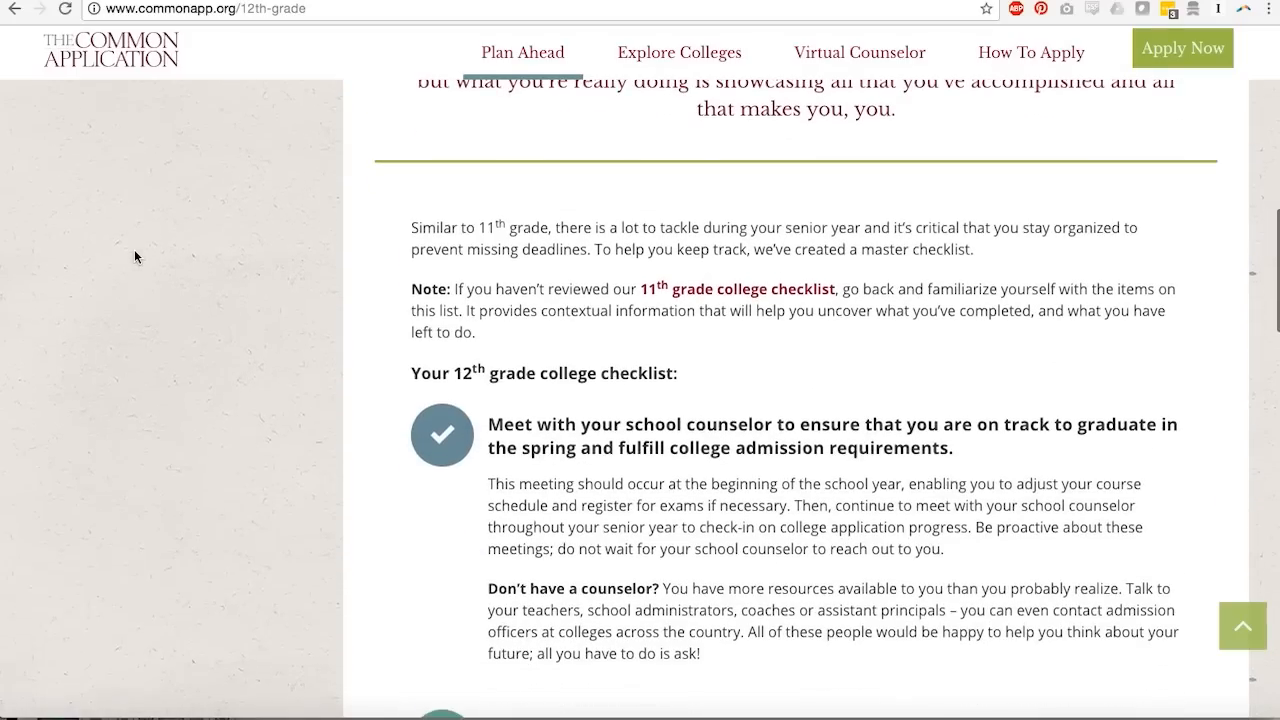
{"action": "scroll", "scroll_direction": "down", "scroll_amount": 3}
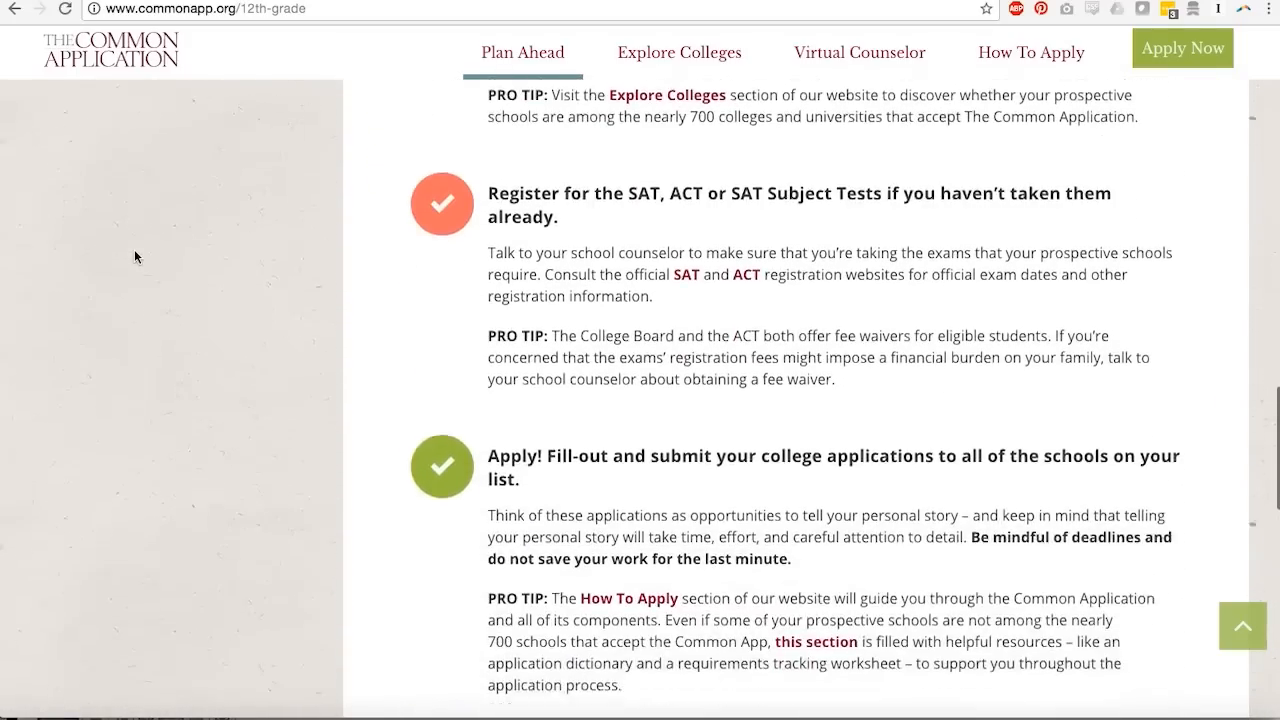
{"action": "scroll", "scroll_direction": "up", "scroll_amount": 3}
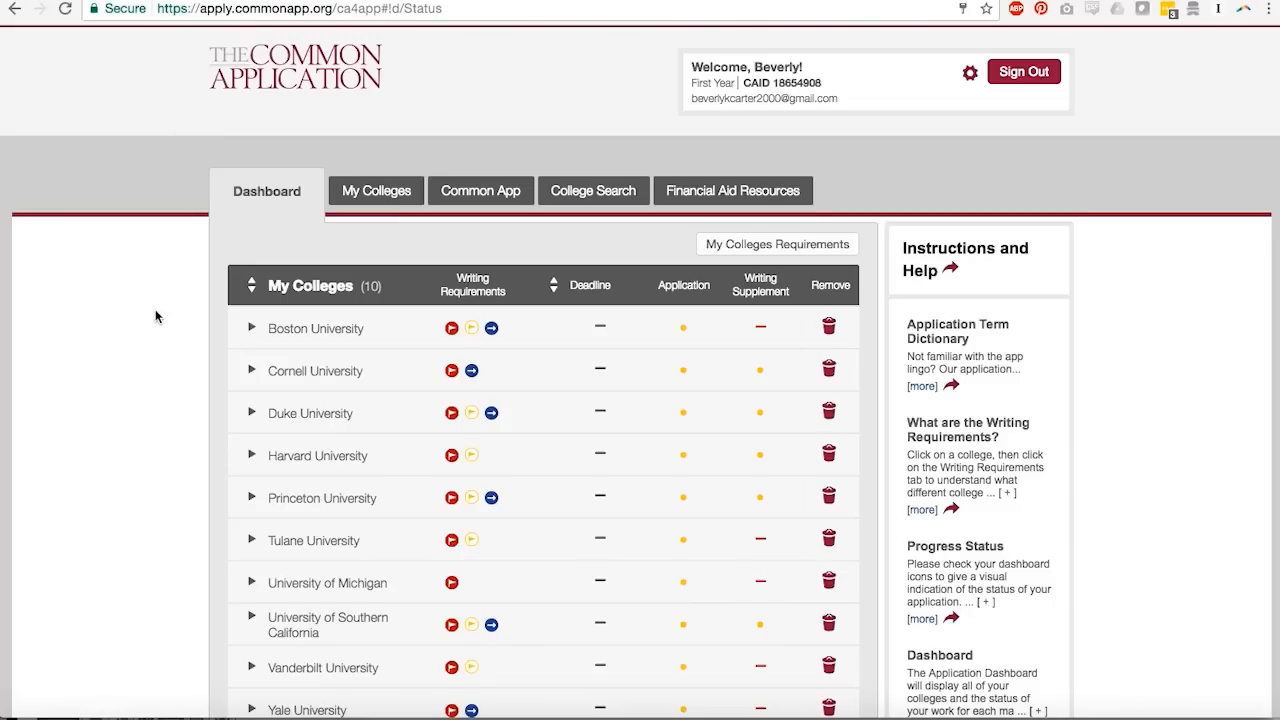
{"action": "mouse_move", "coordinate": [125, 212]}
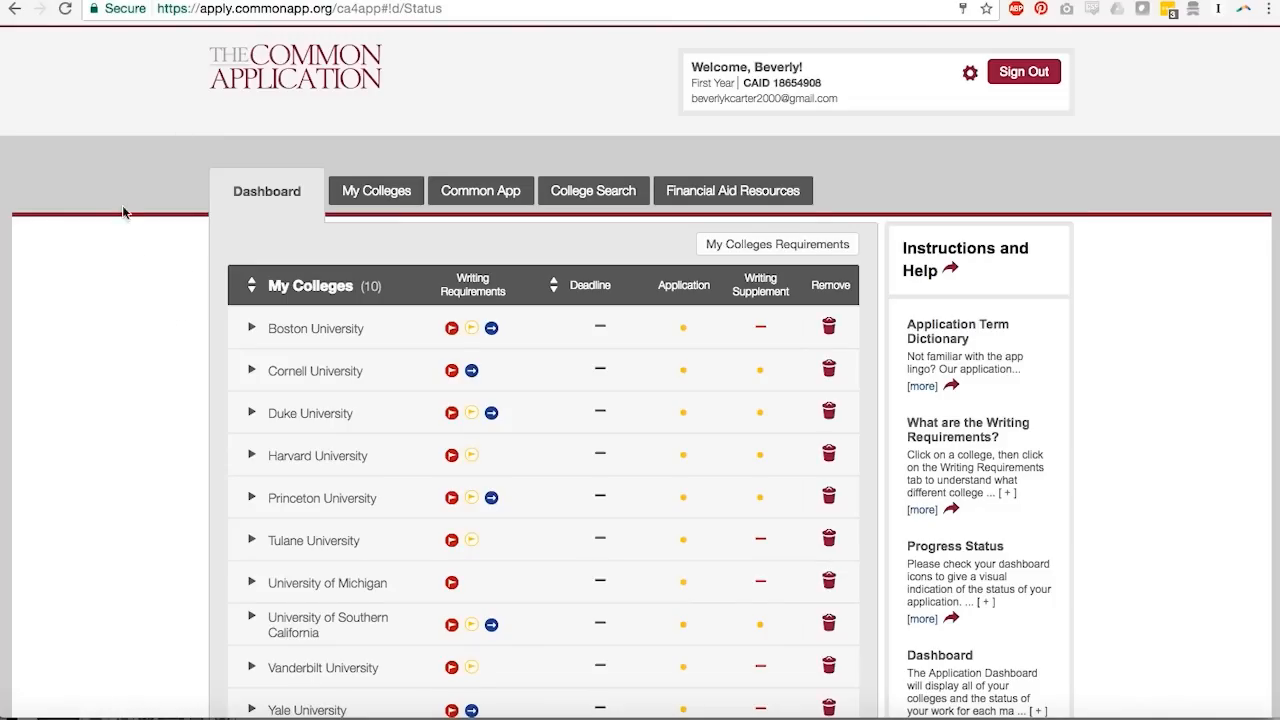
{"action": "mouse_move", "coordinate": [81, 333]}
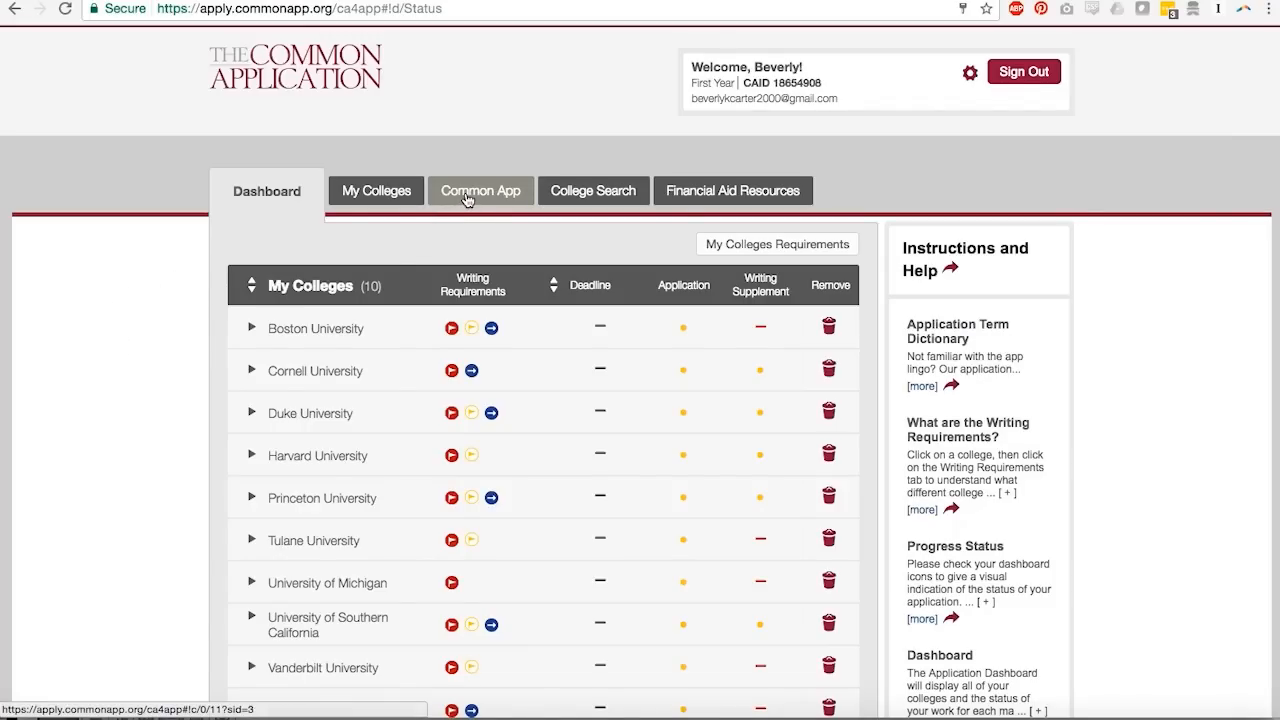
Step: From the dashboard's Common App tab, open Writing and scroll to the Personal Essay prompts
{"action": "left_click", "coordinate": [481, 190]}
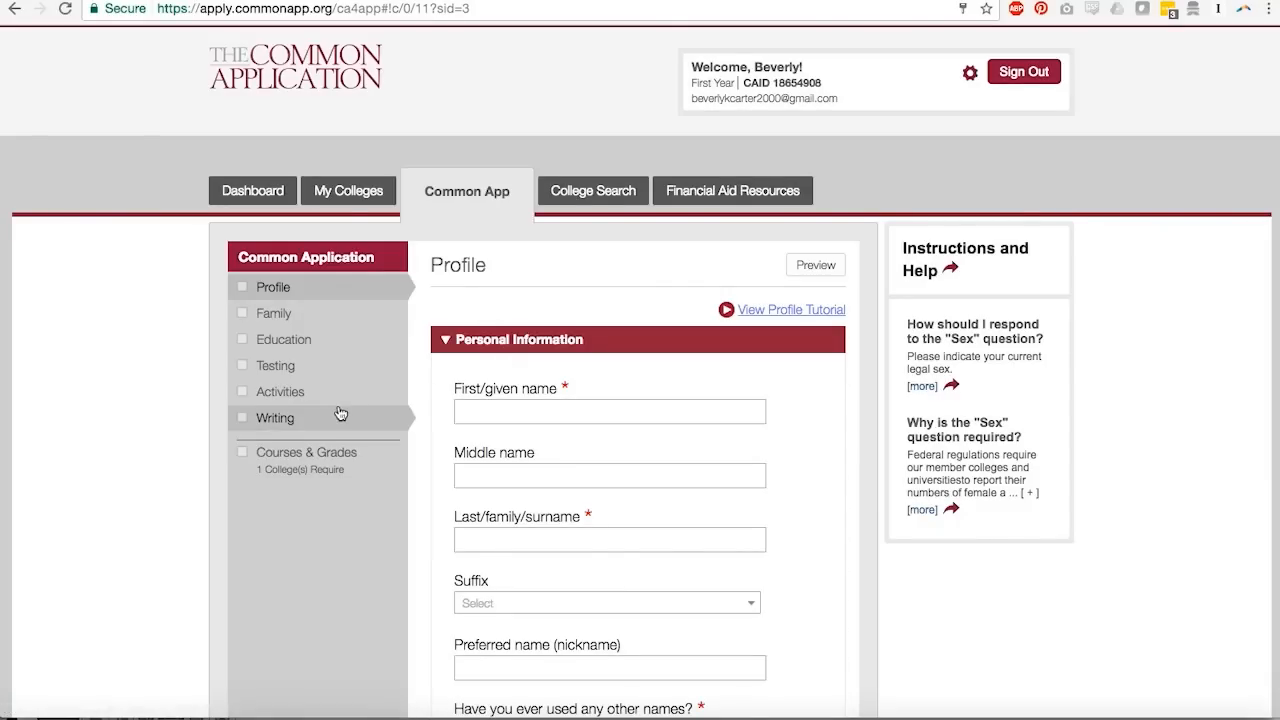
{"action": "left_click", "coordinate": [274, 418]}
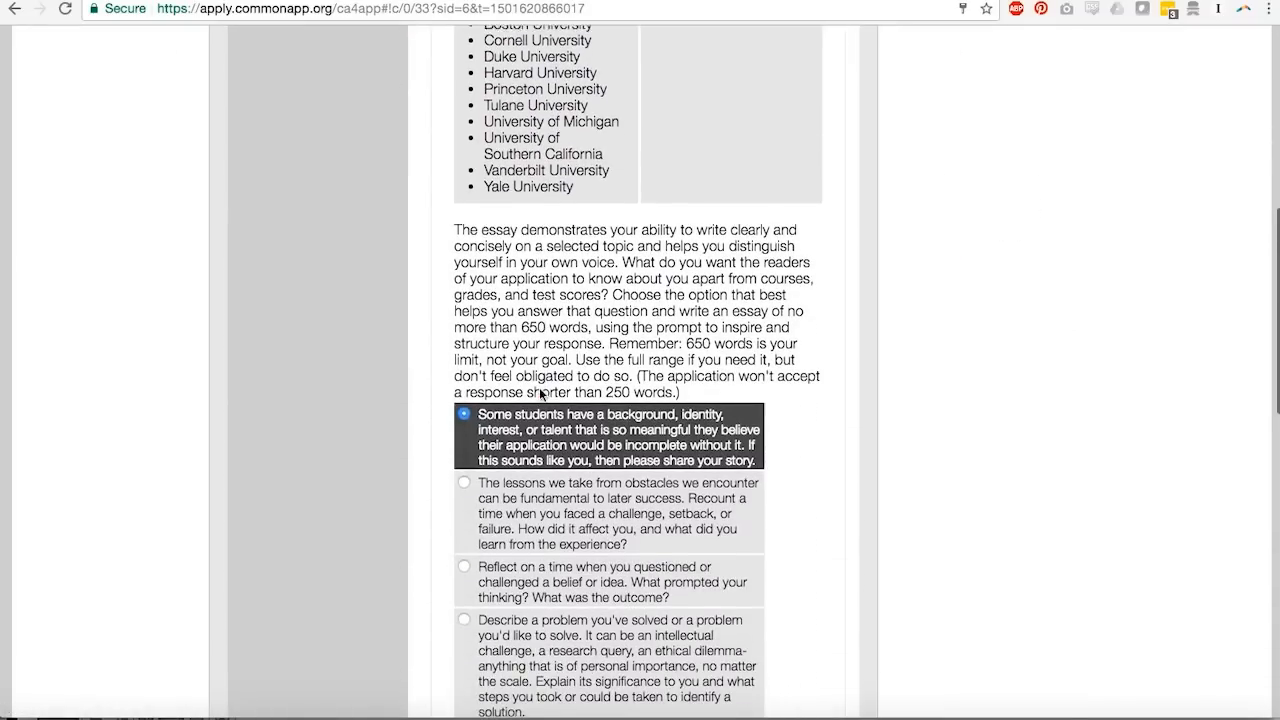
{"action": "scroll", "scroll_direction": "down", "scroll_amount": 3}
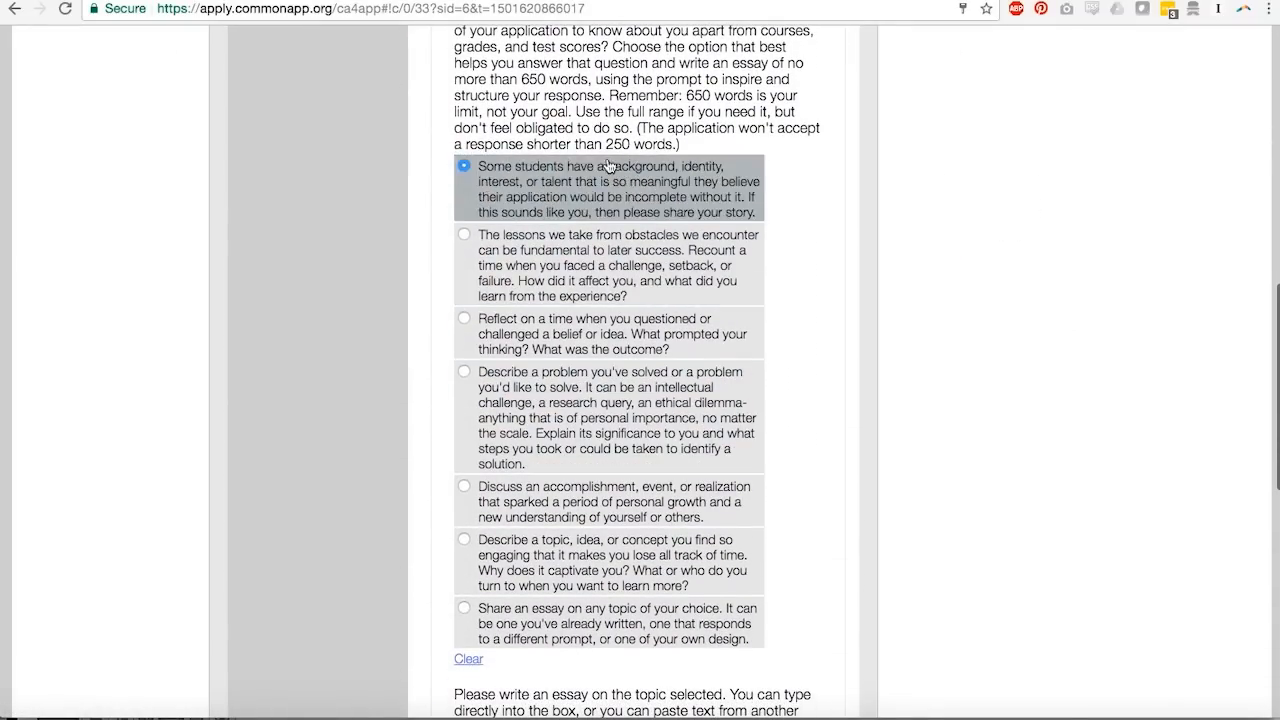